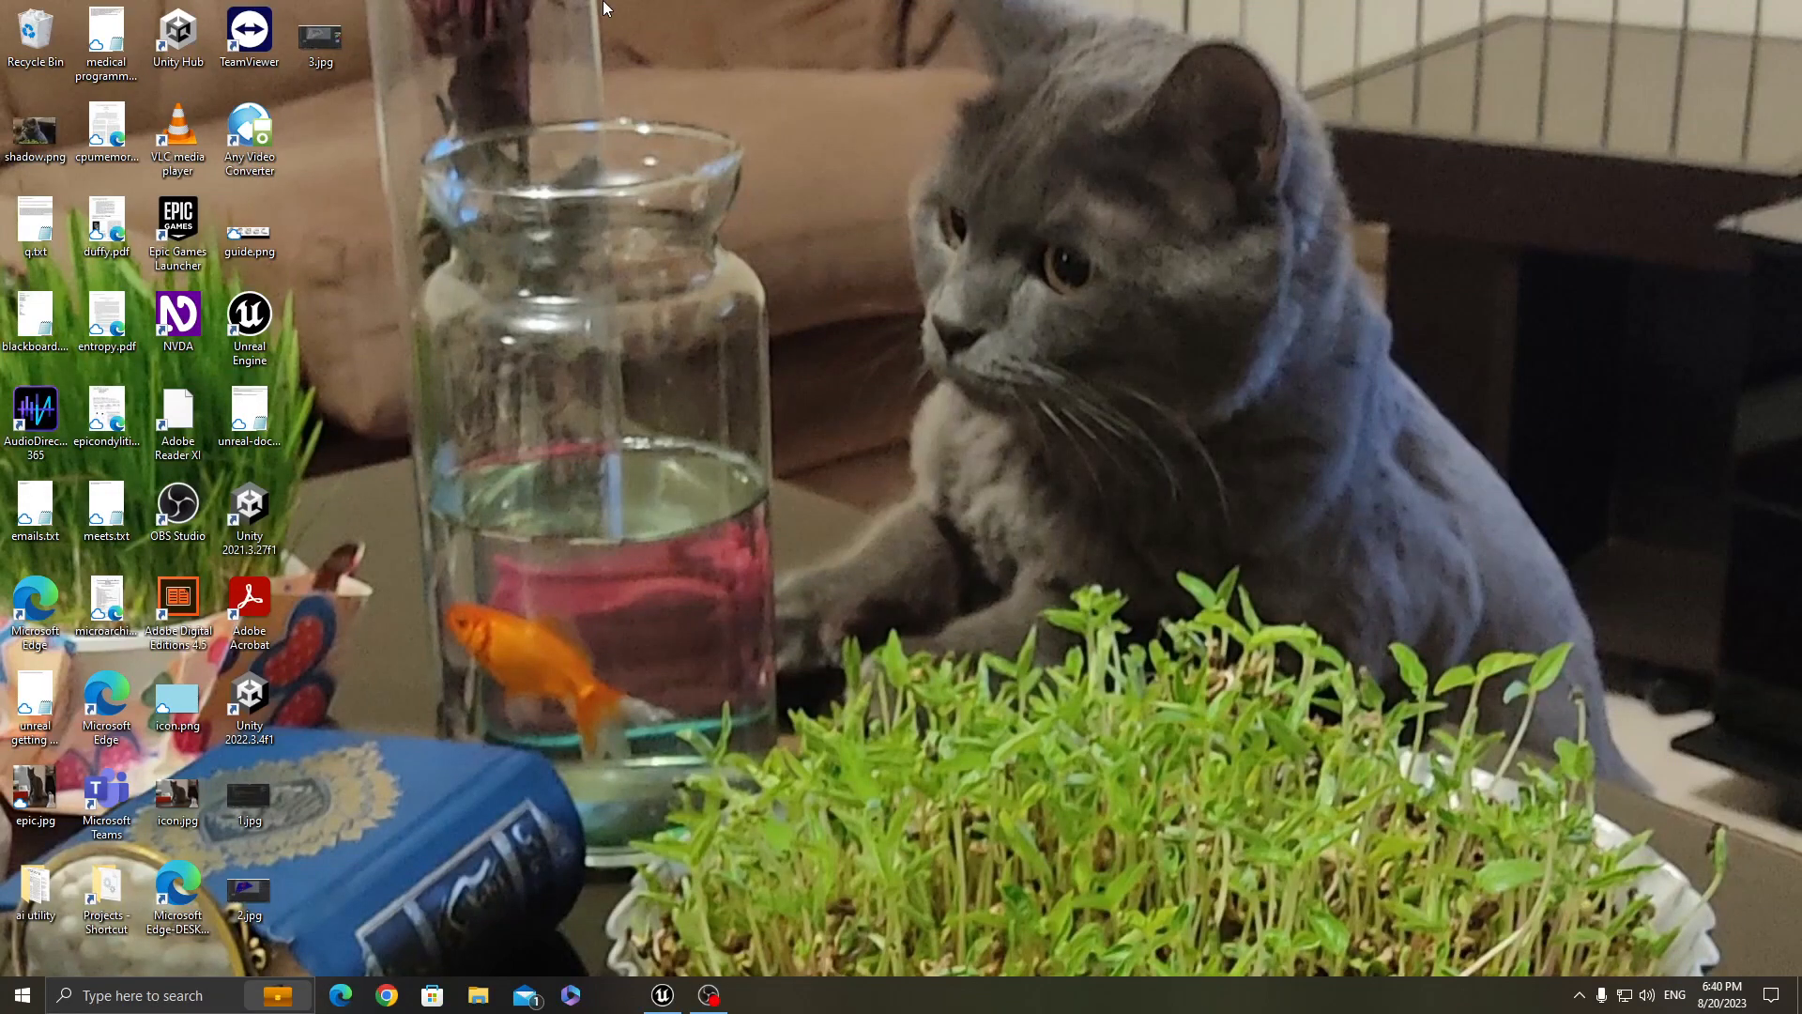
# Launch the SimplestWF project in the Unreal Engine editor from the desktop
pyautogui.click(661, 995)
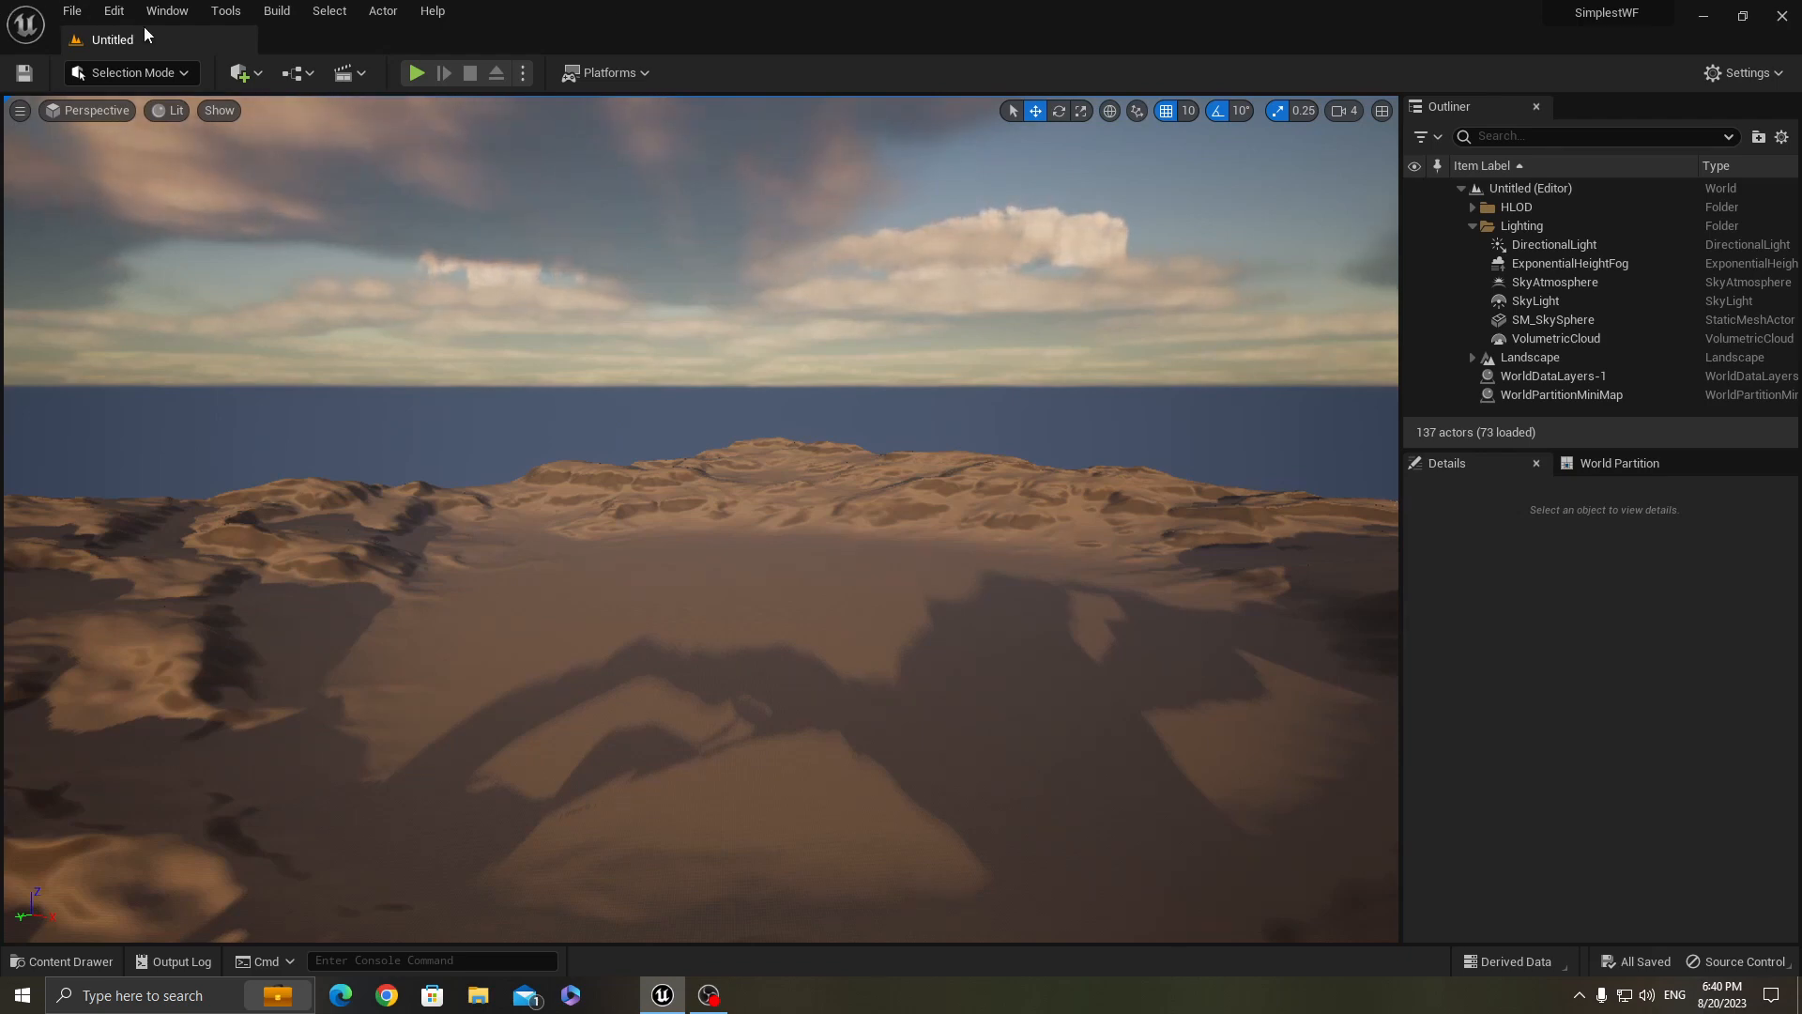
pyautogui.click(113, 11)
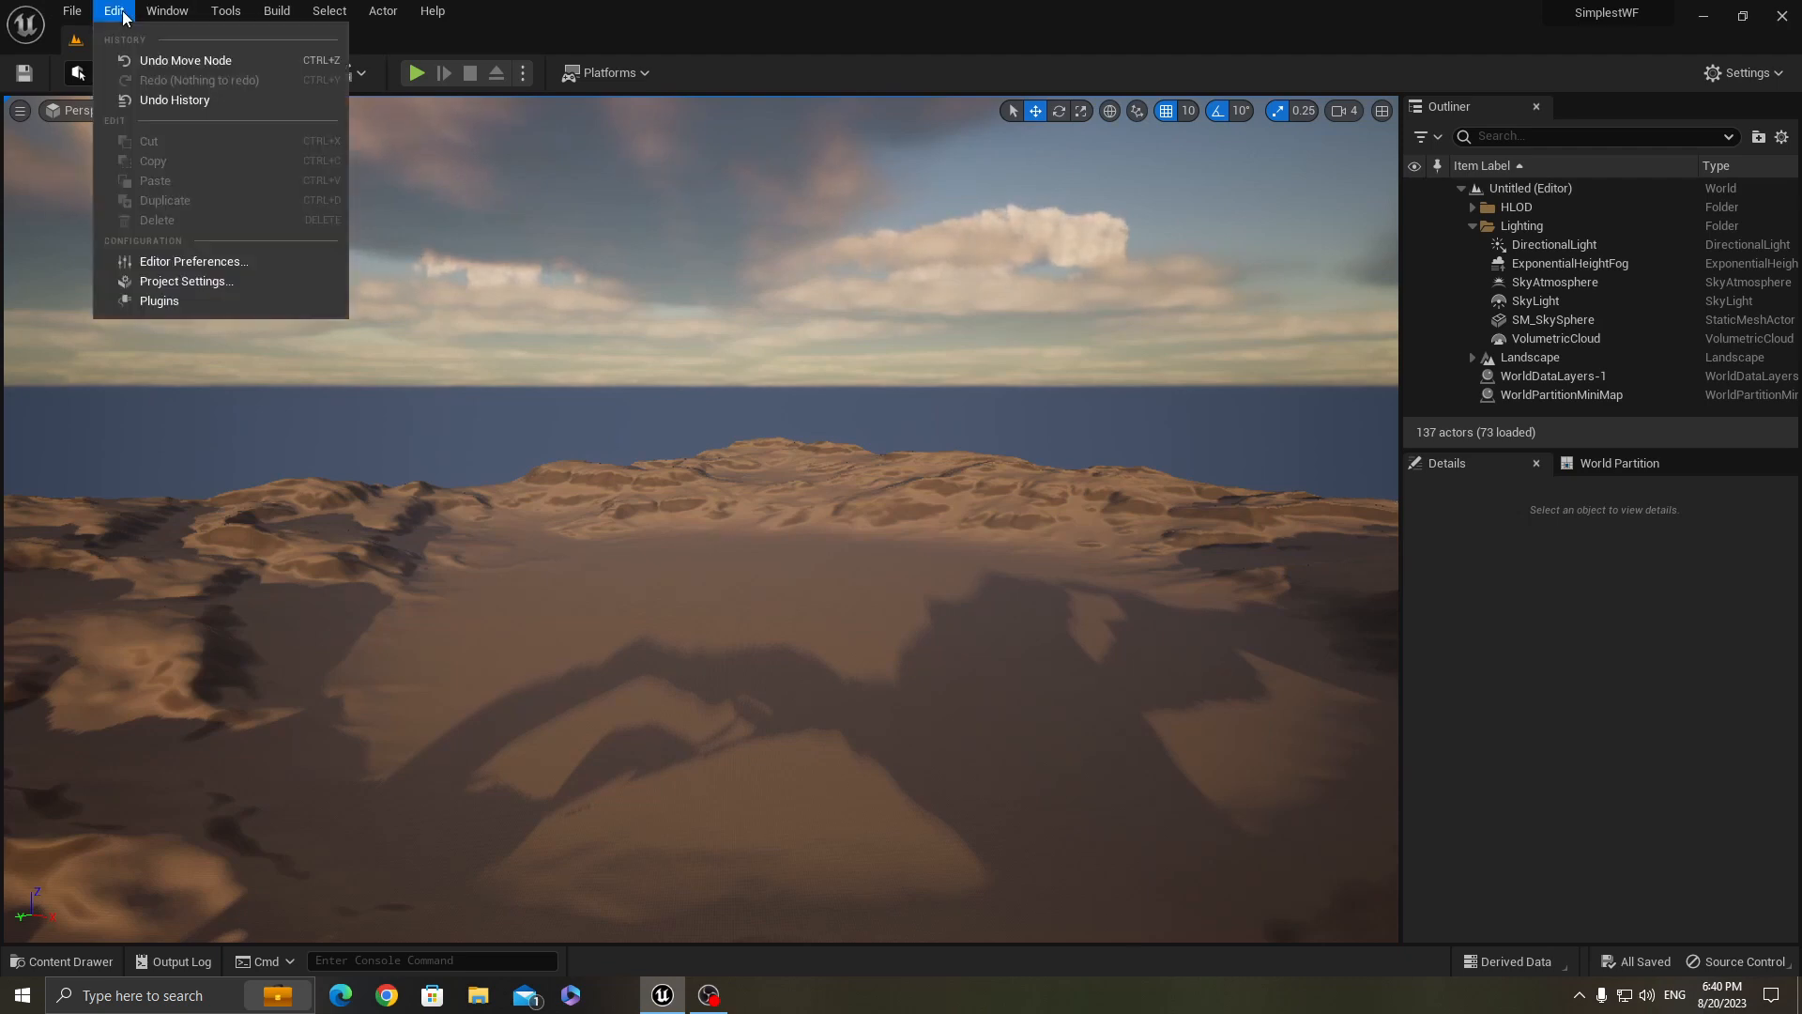
pyautogui.moveTo(194, 261)
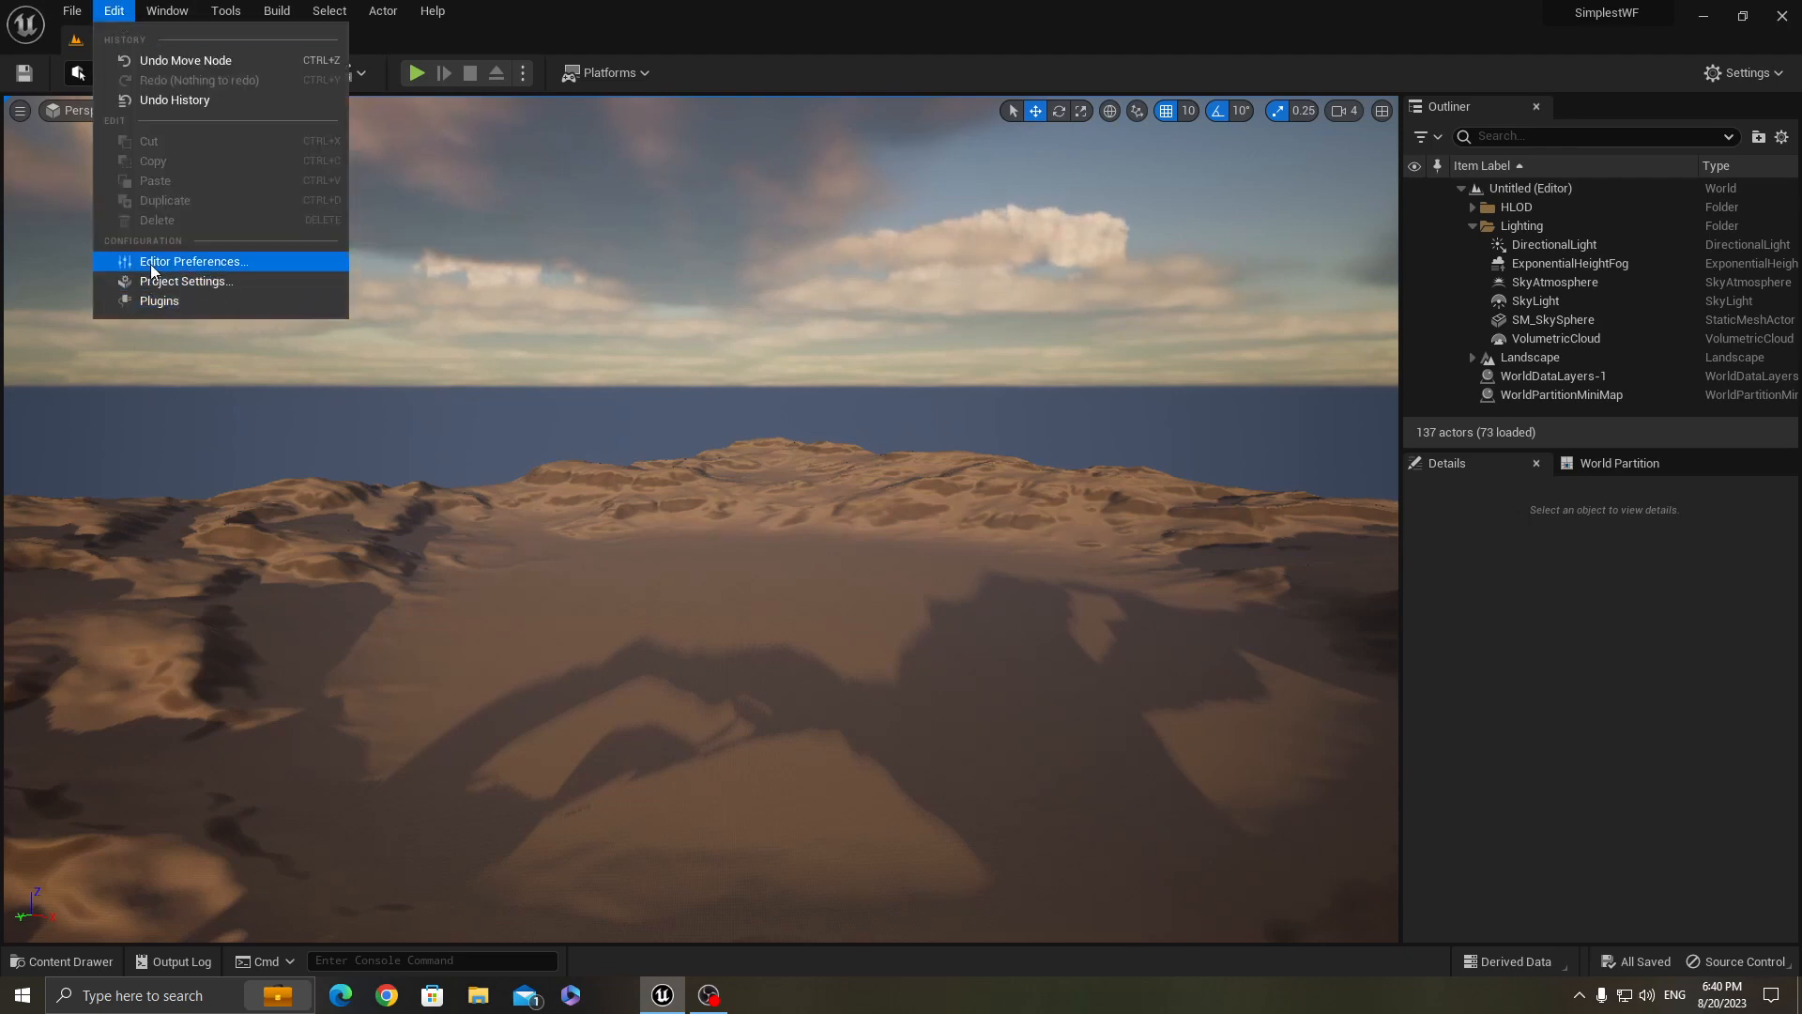
pyautogui.click(159, 301)
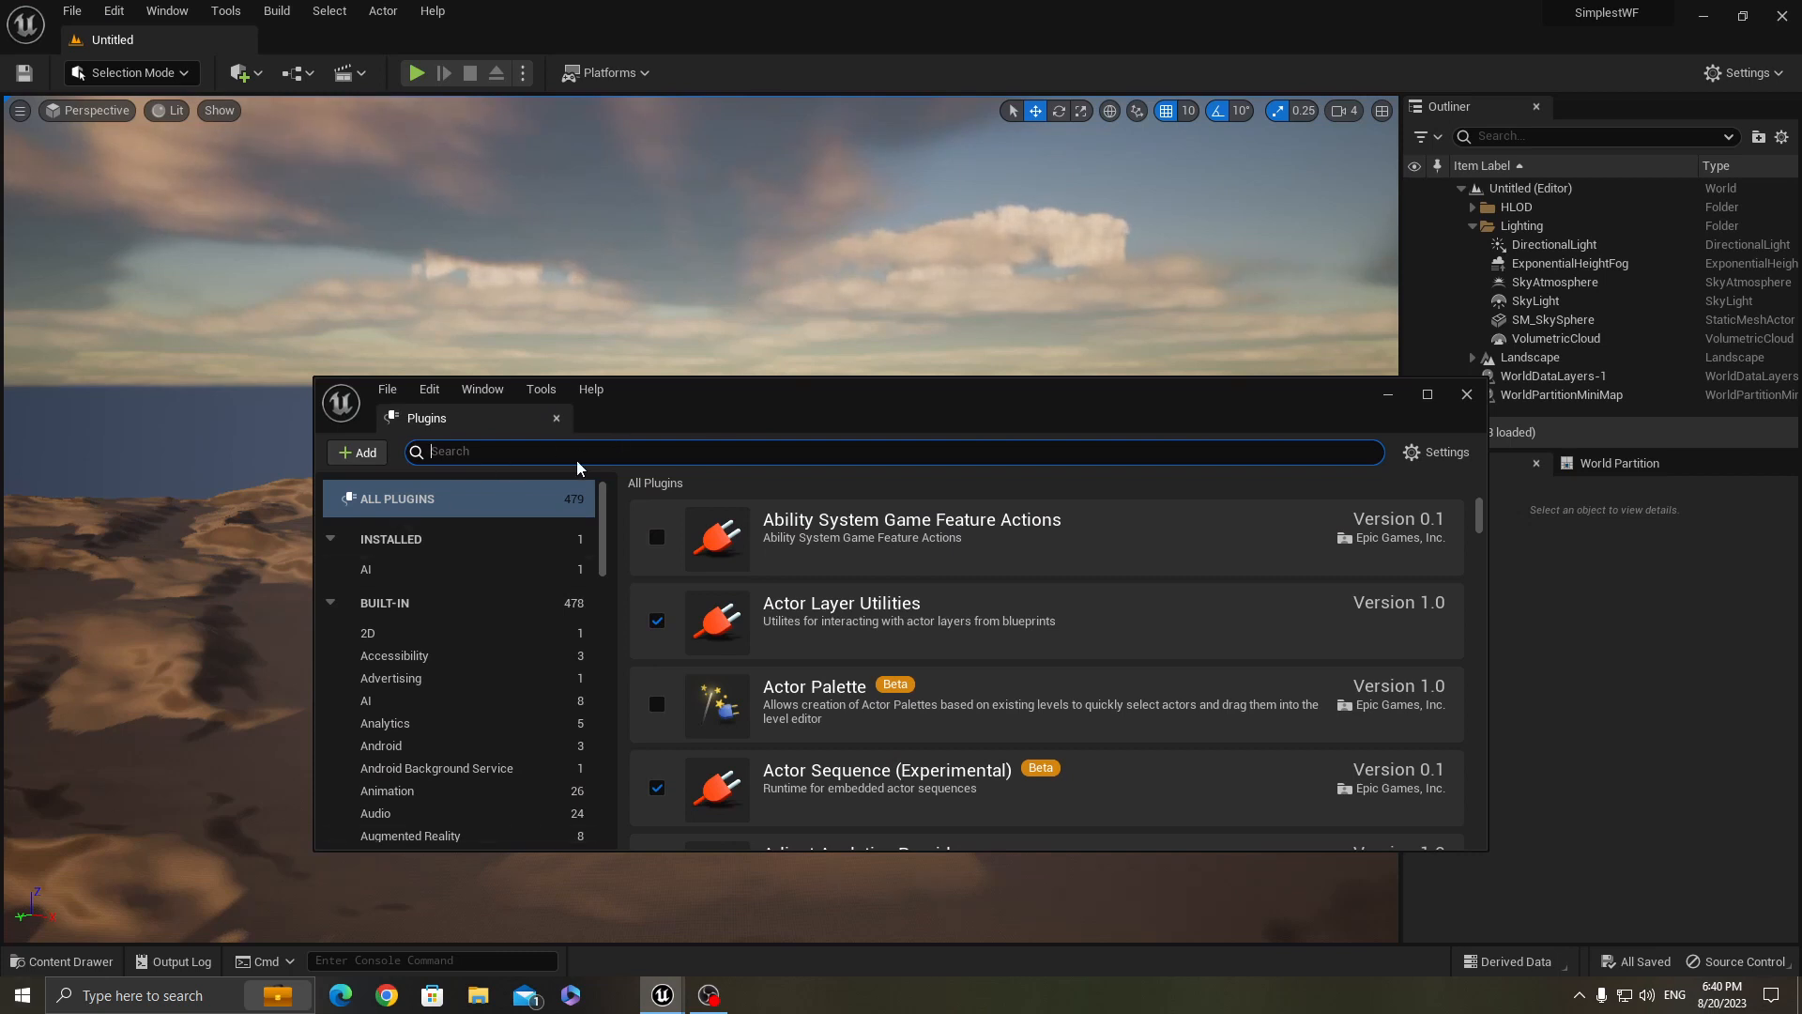
pyautogui.write('wi')
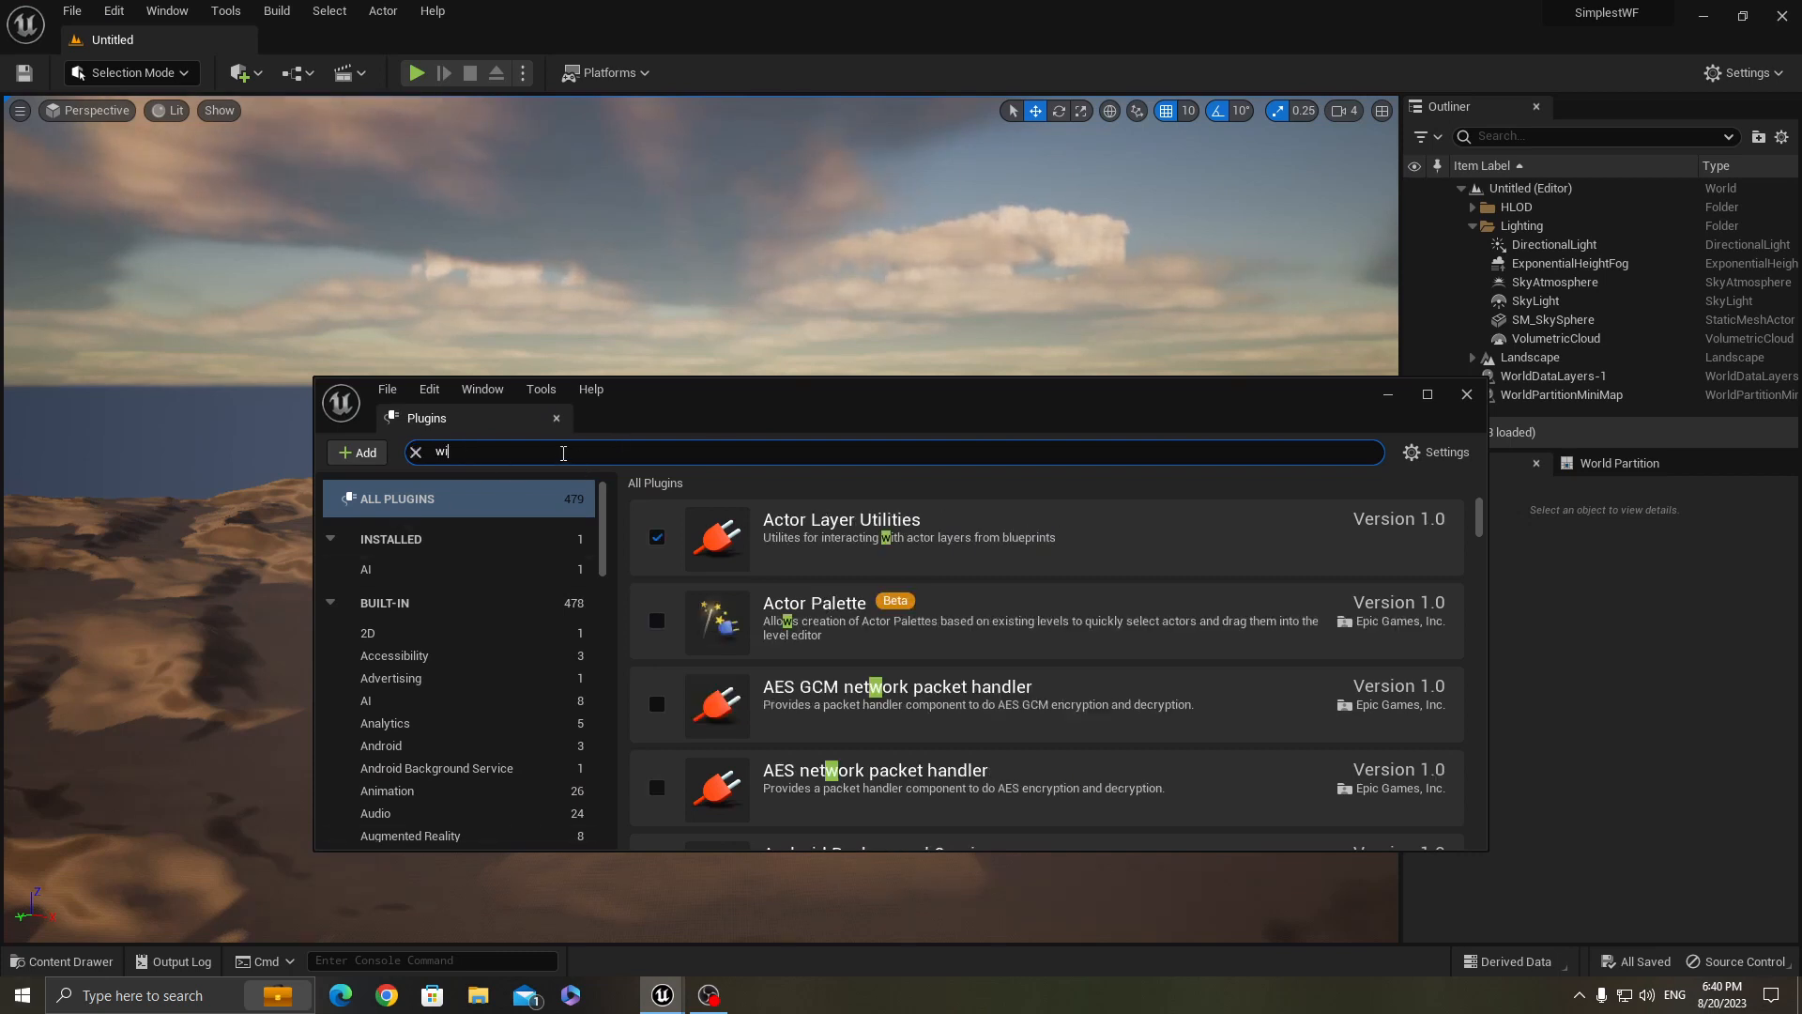
pyautogui.write('se')
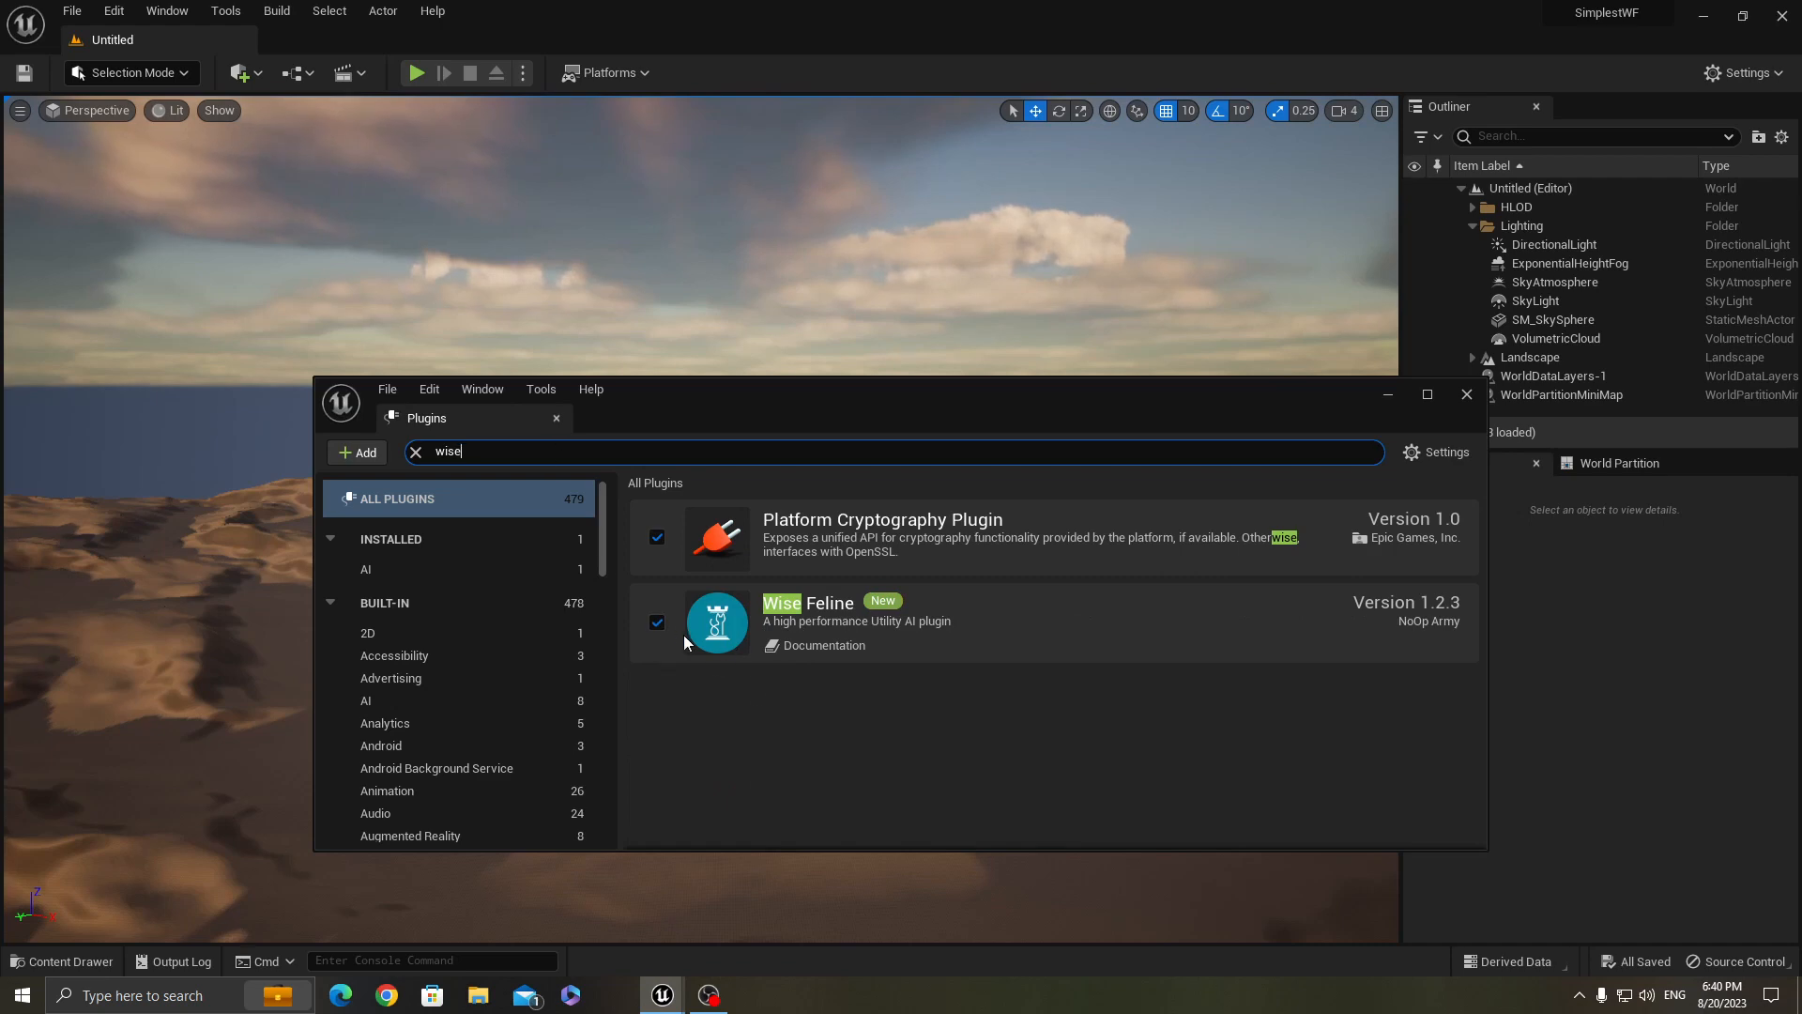
pyautogui.click(1466, 393)
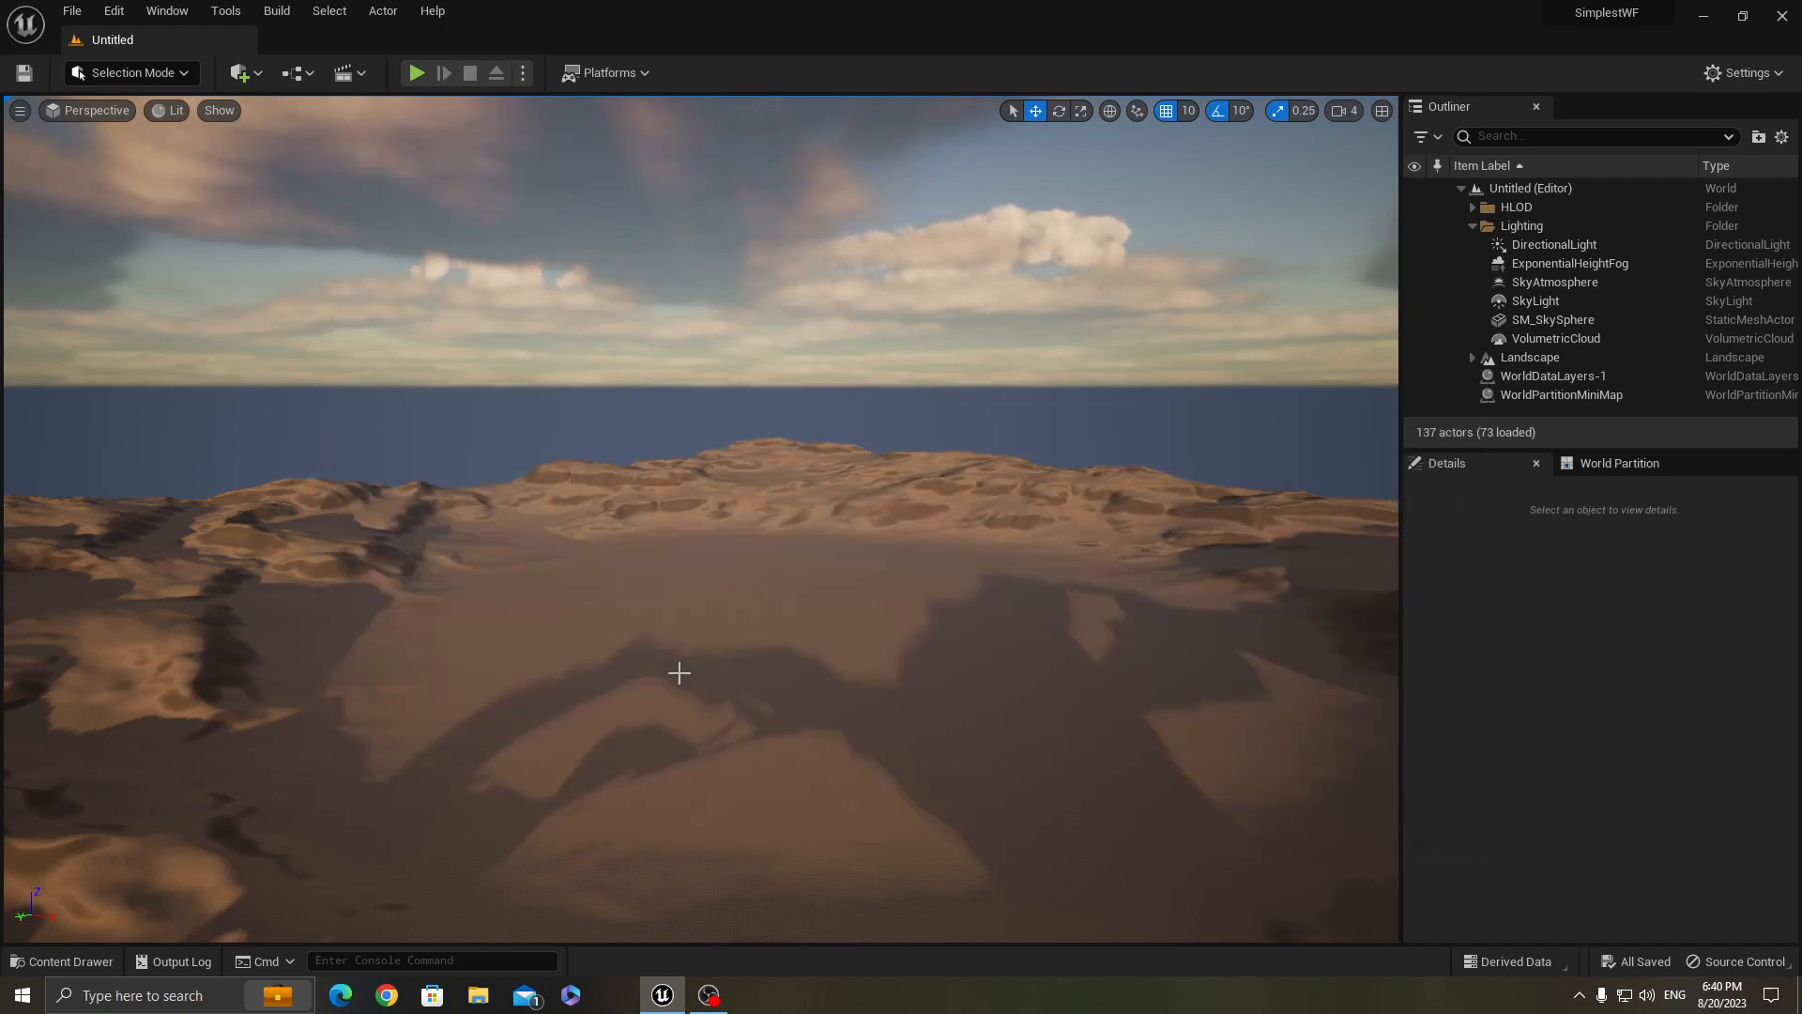
# Load the TestMap level from the test content folder
pyautogui.click(678, 621)
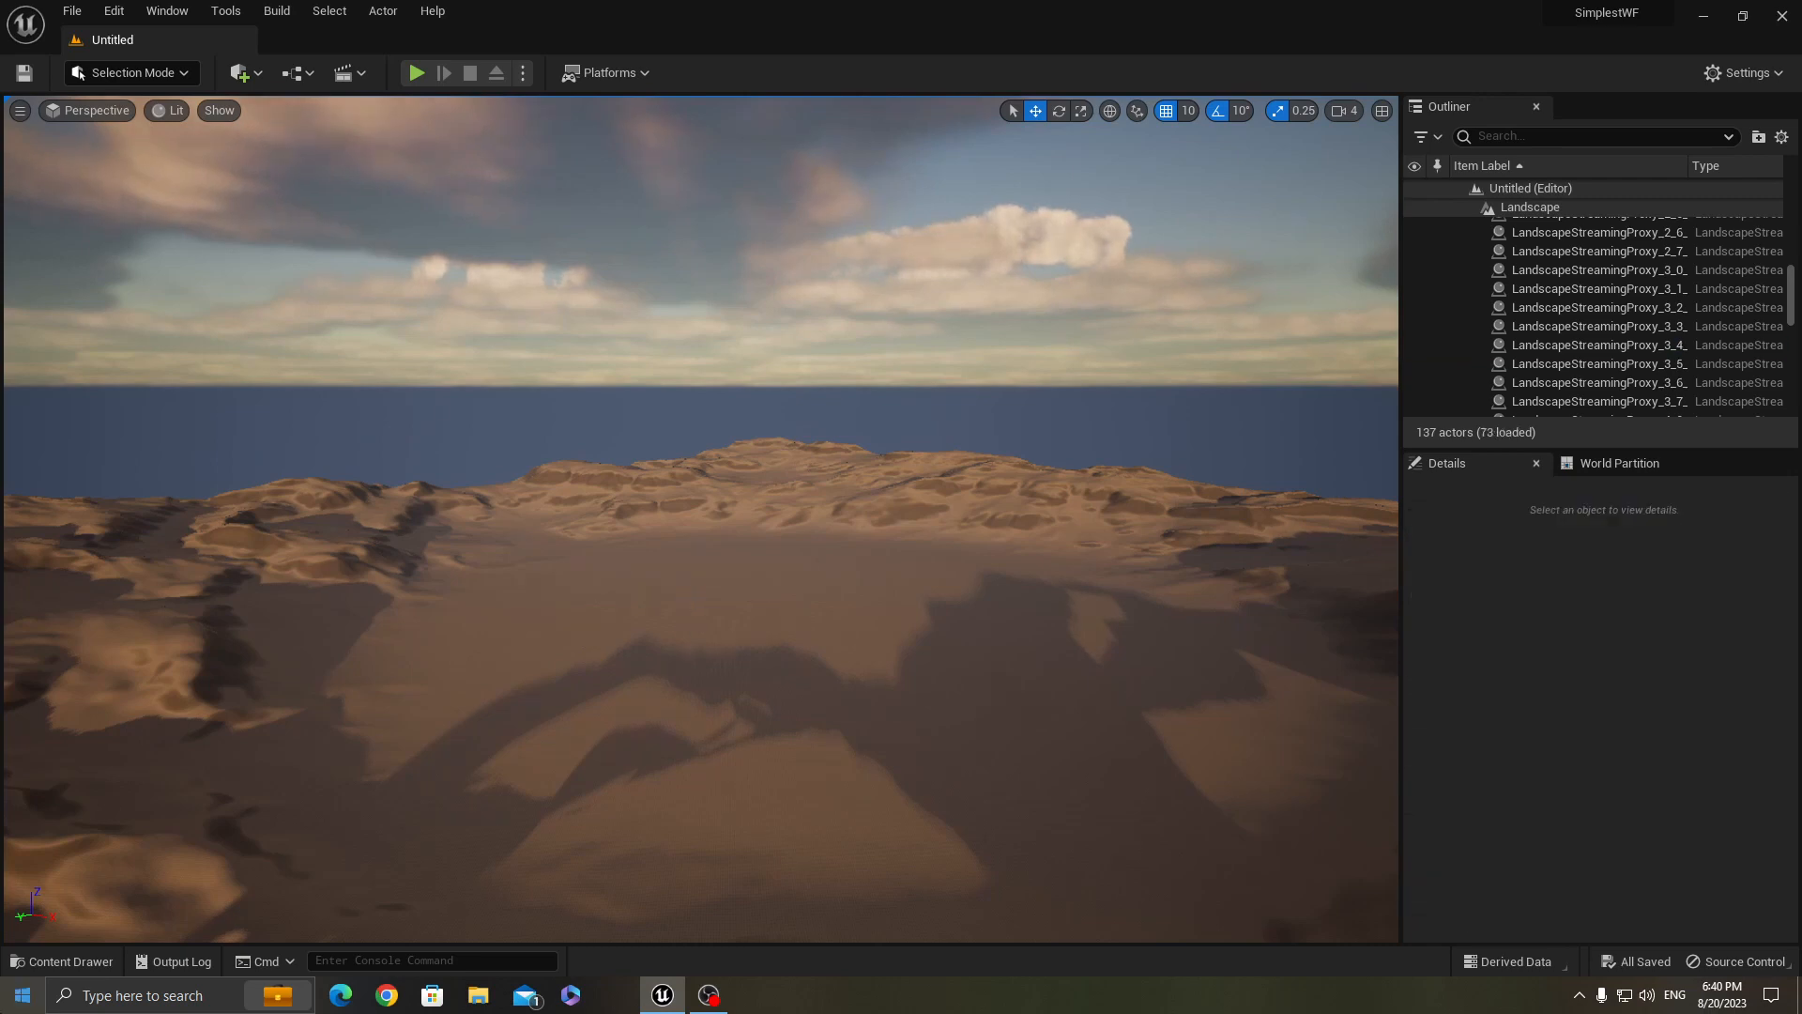
pyautogui.click(62, 959)
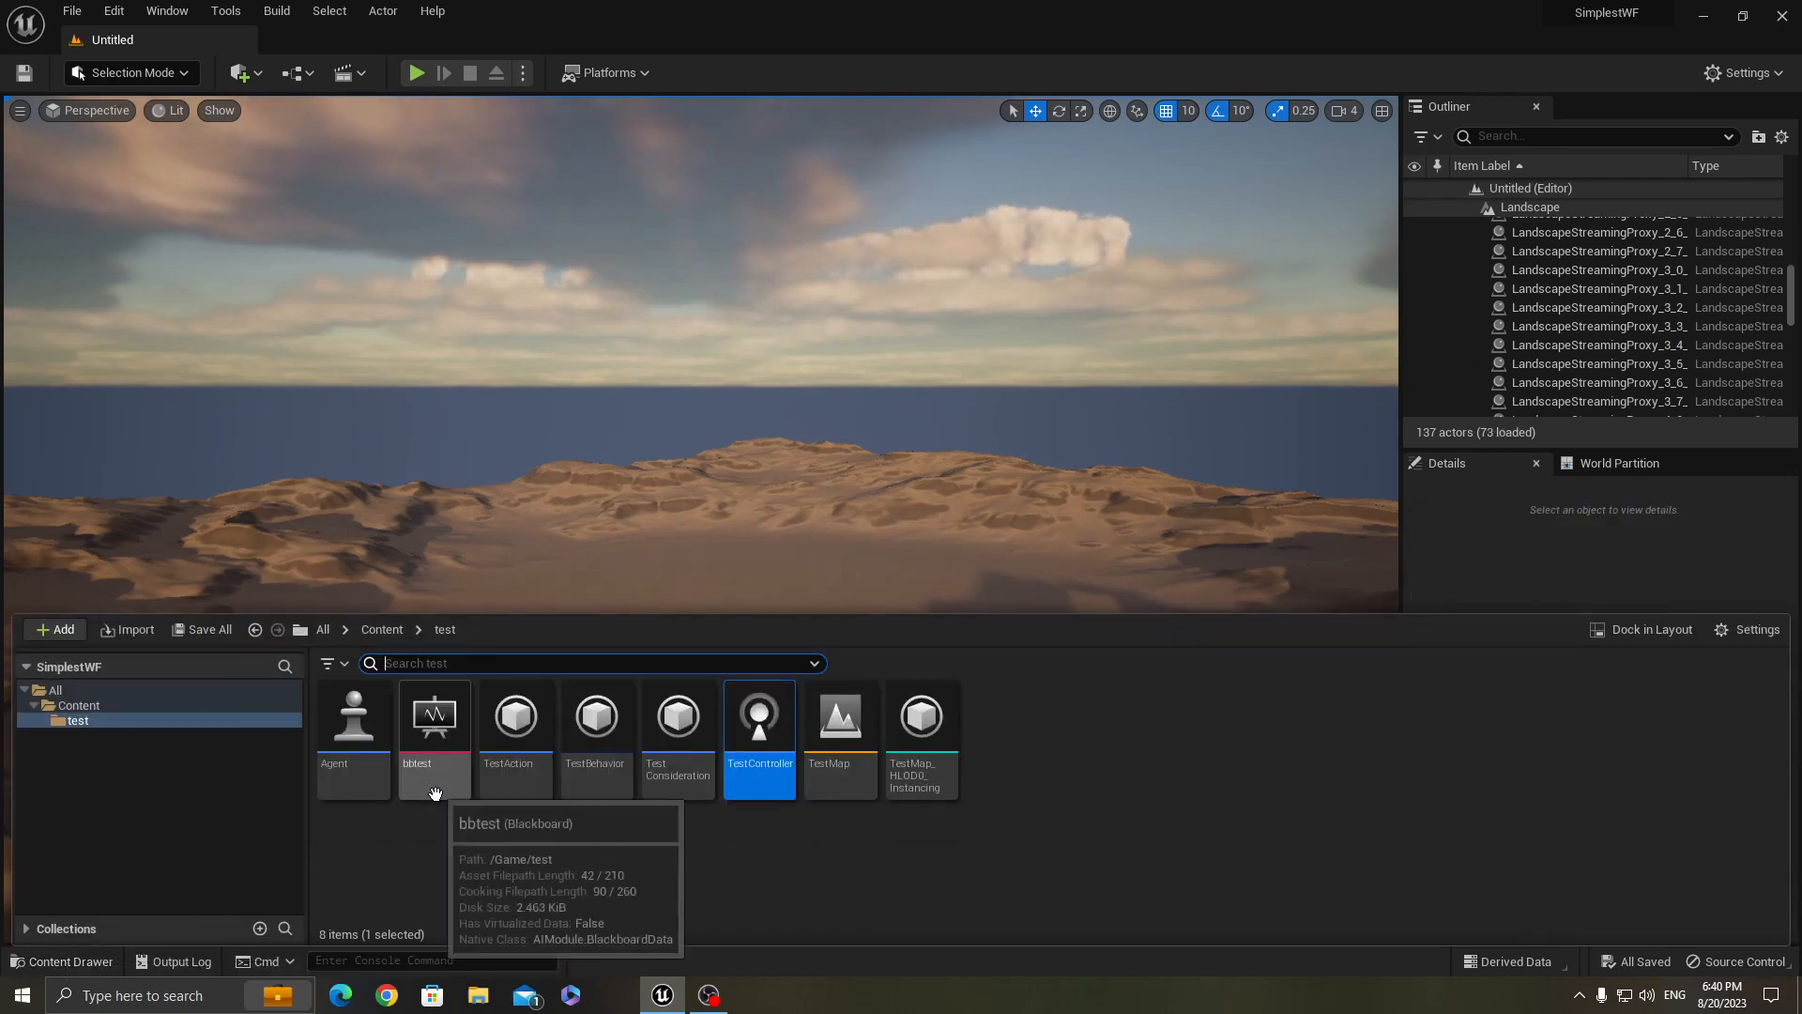
pyautogui.click(839, 719)
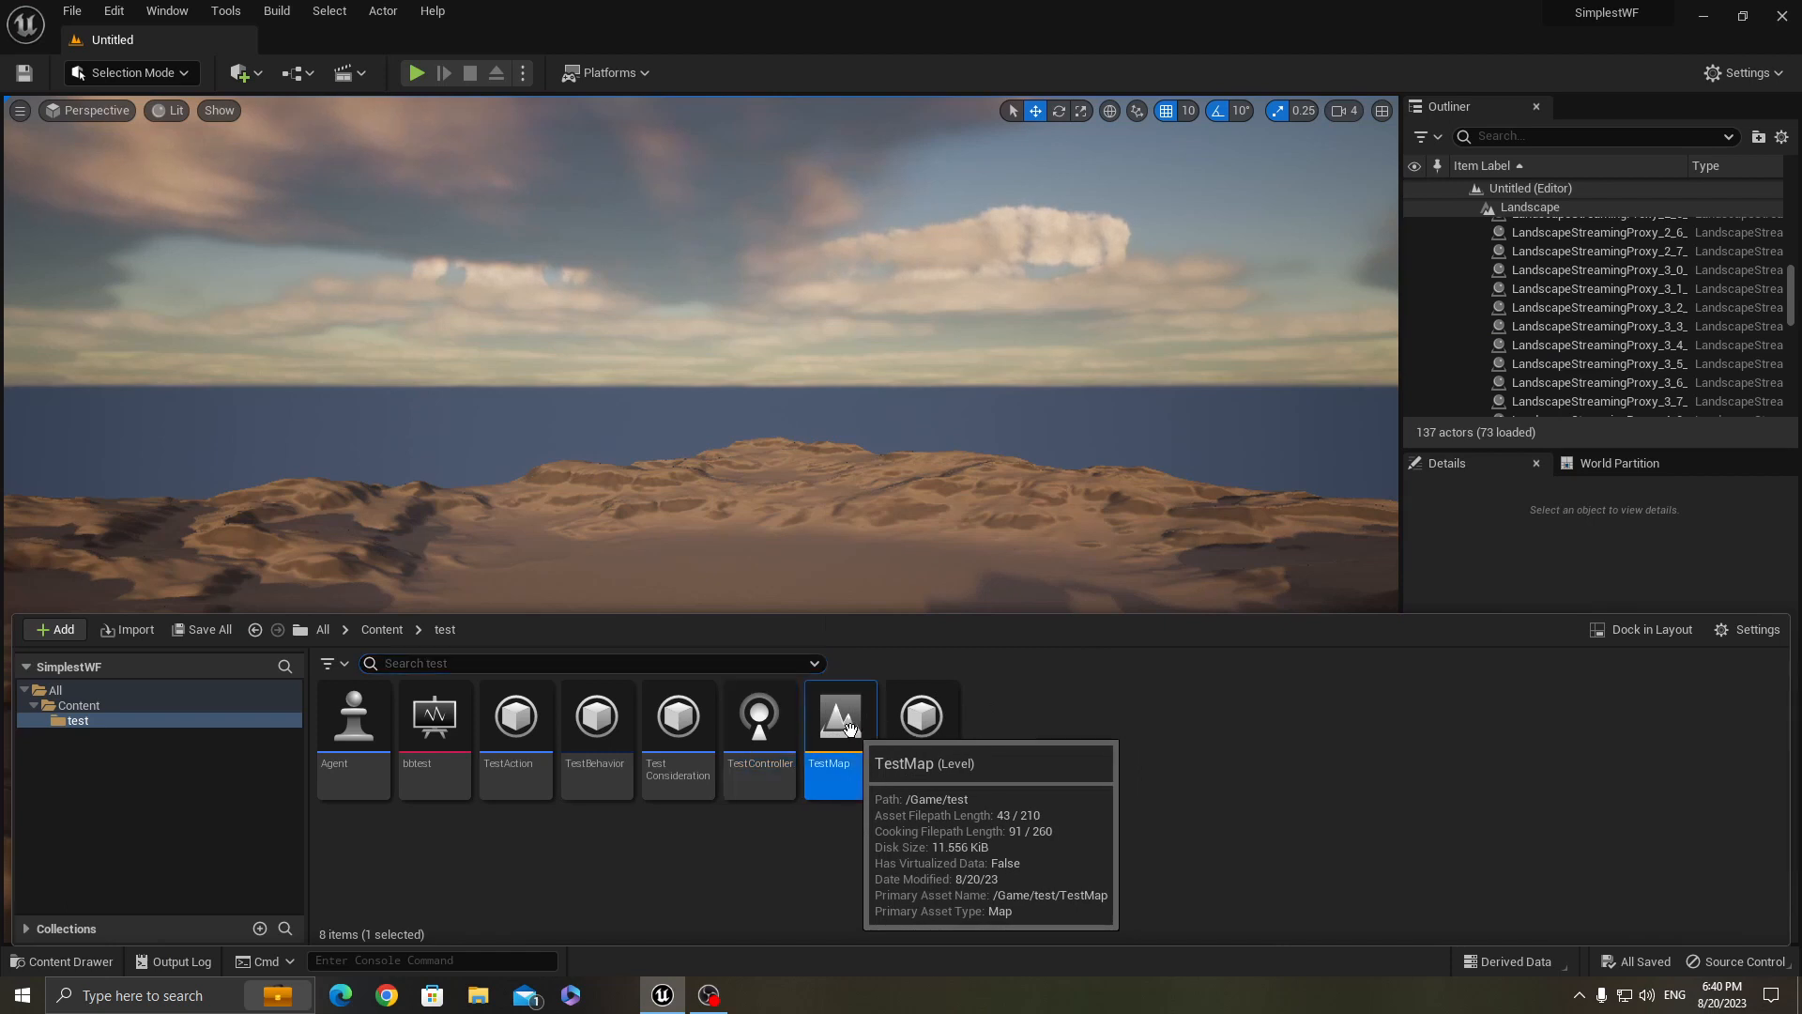
pyautogui.doubleClick(839, 715)
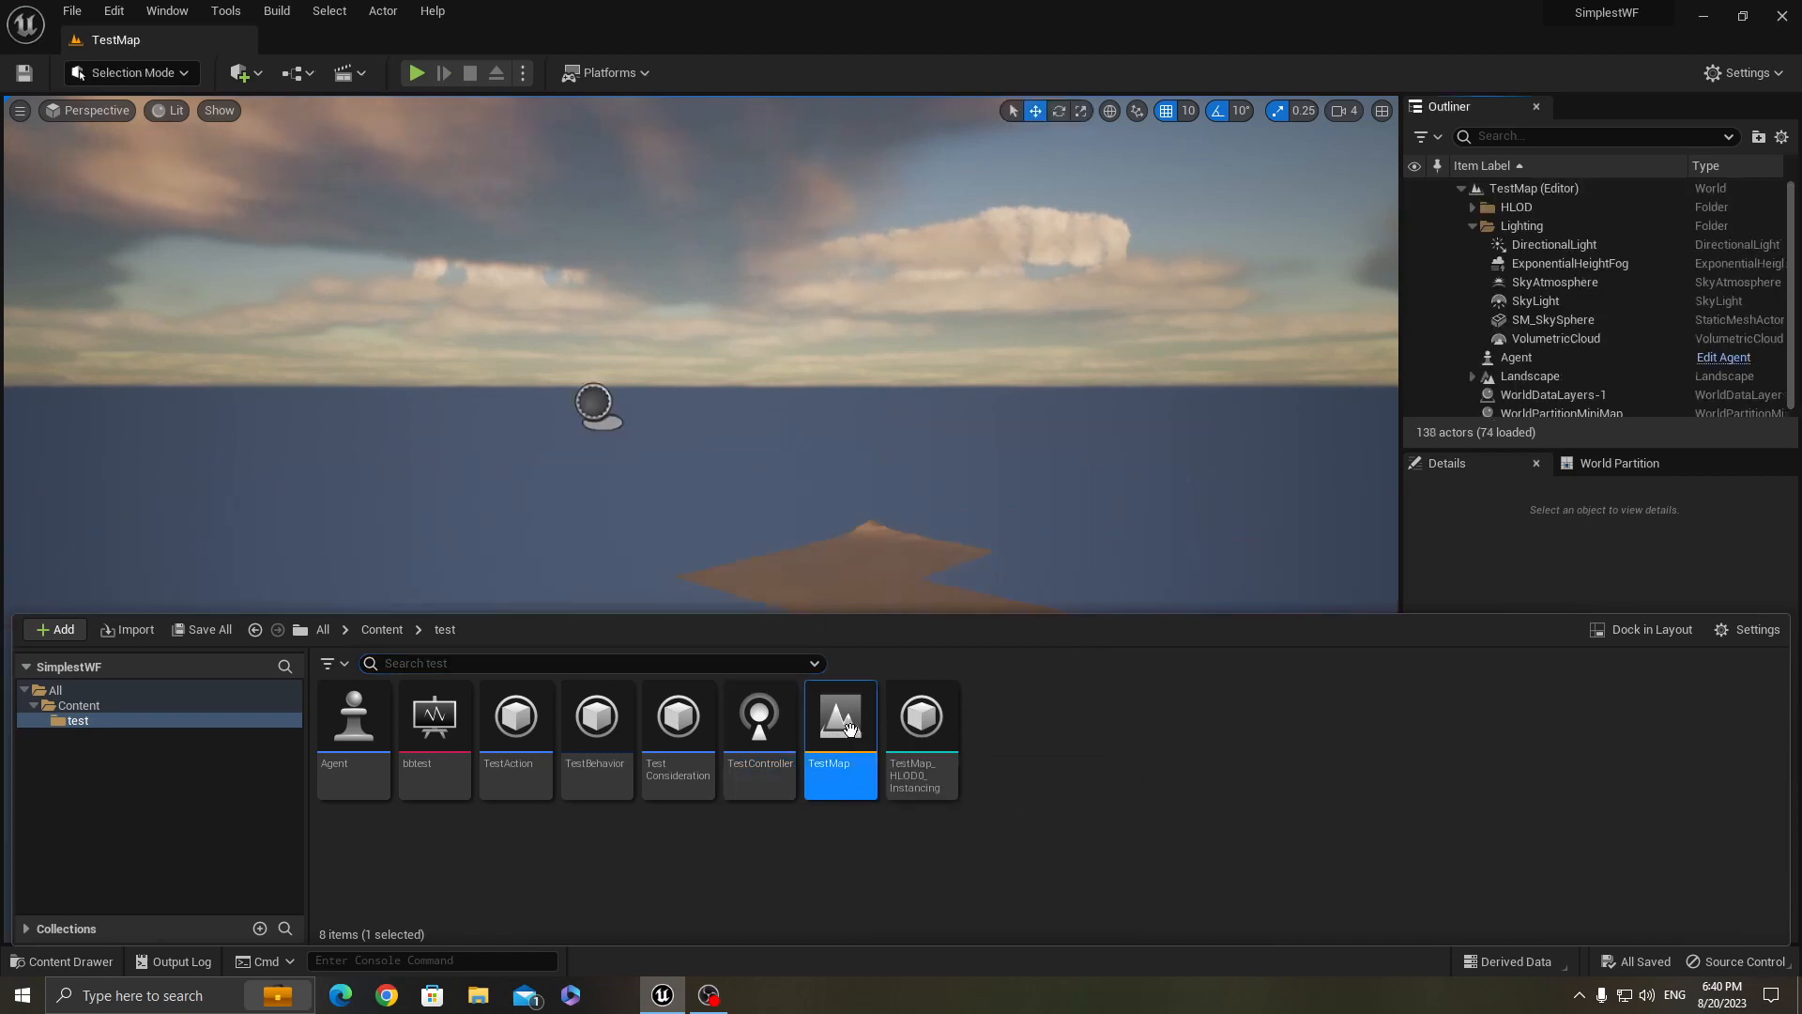
# Play TestMap once so its message prints, then stop the session
pyautogui.click(415, 73)
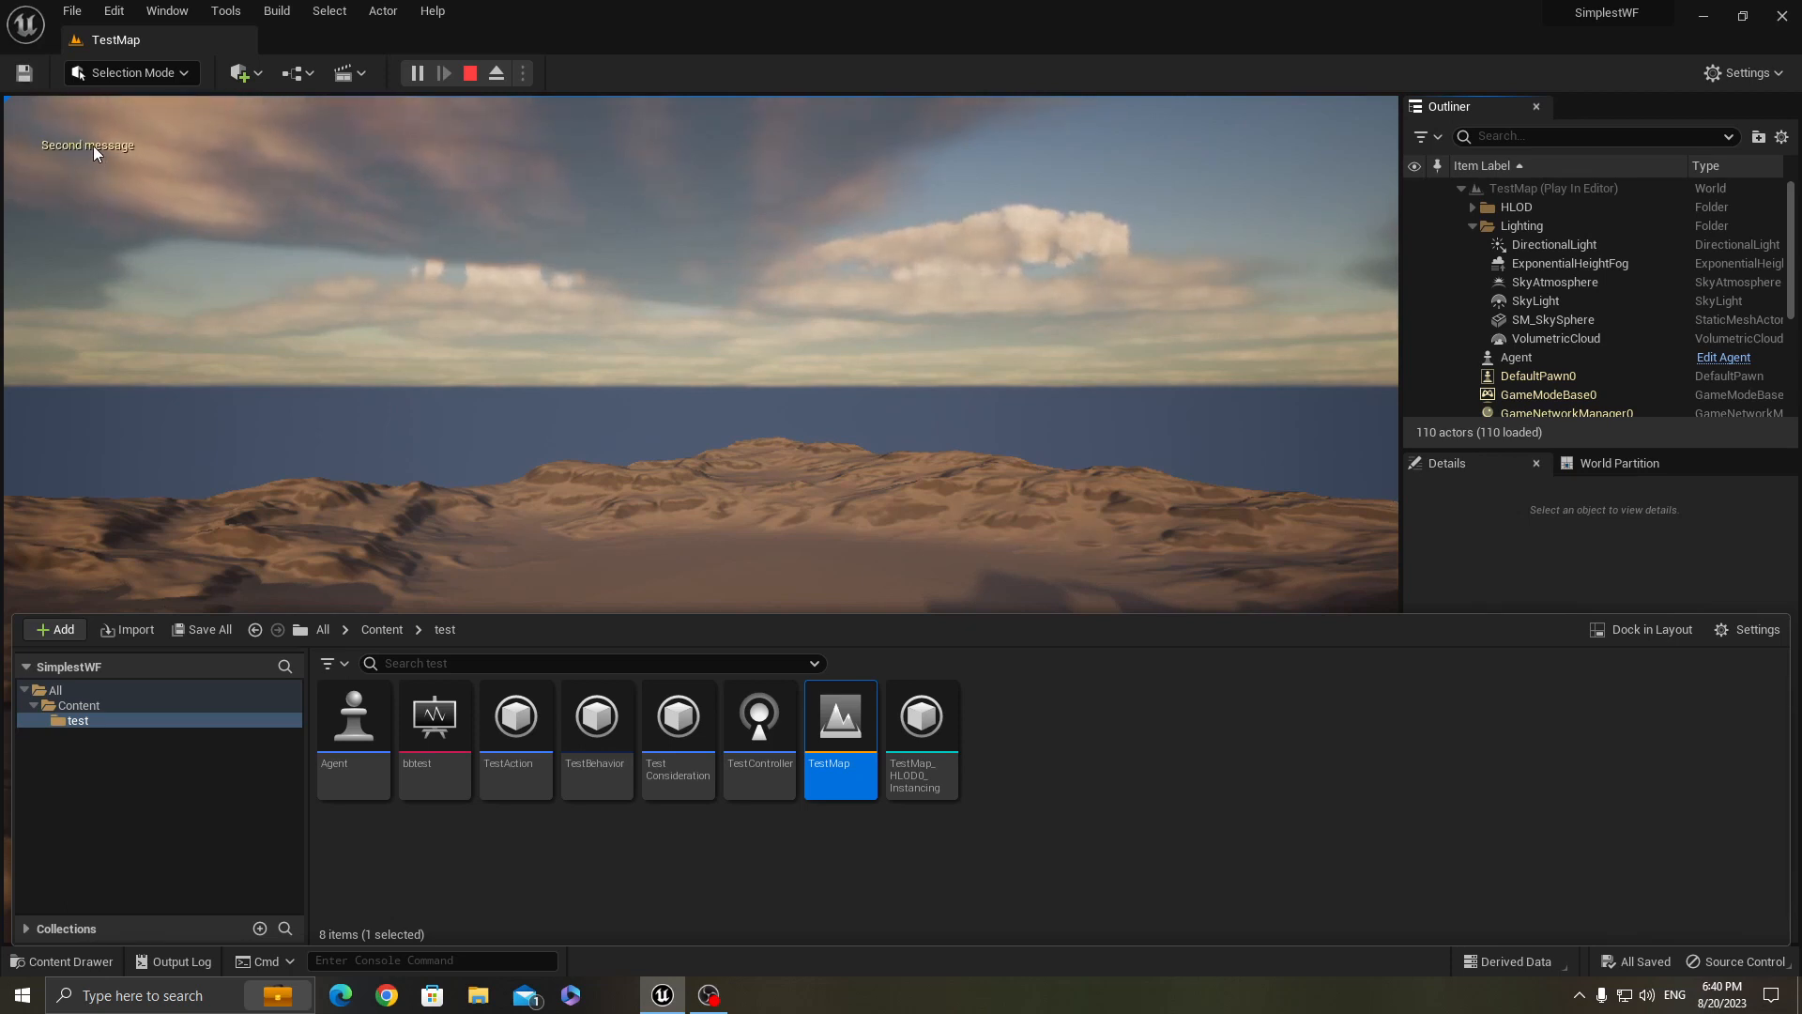
pyautogui.click(469, 73)
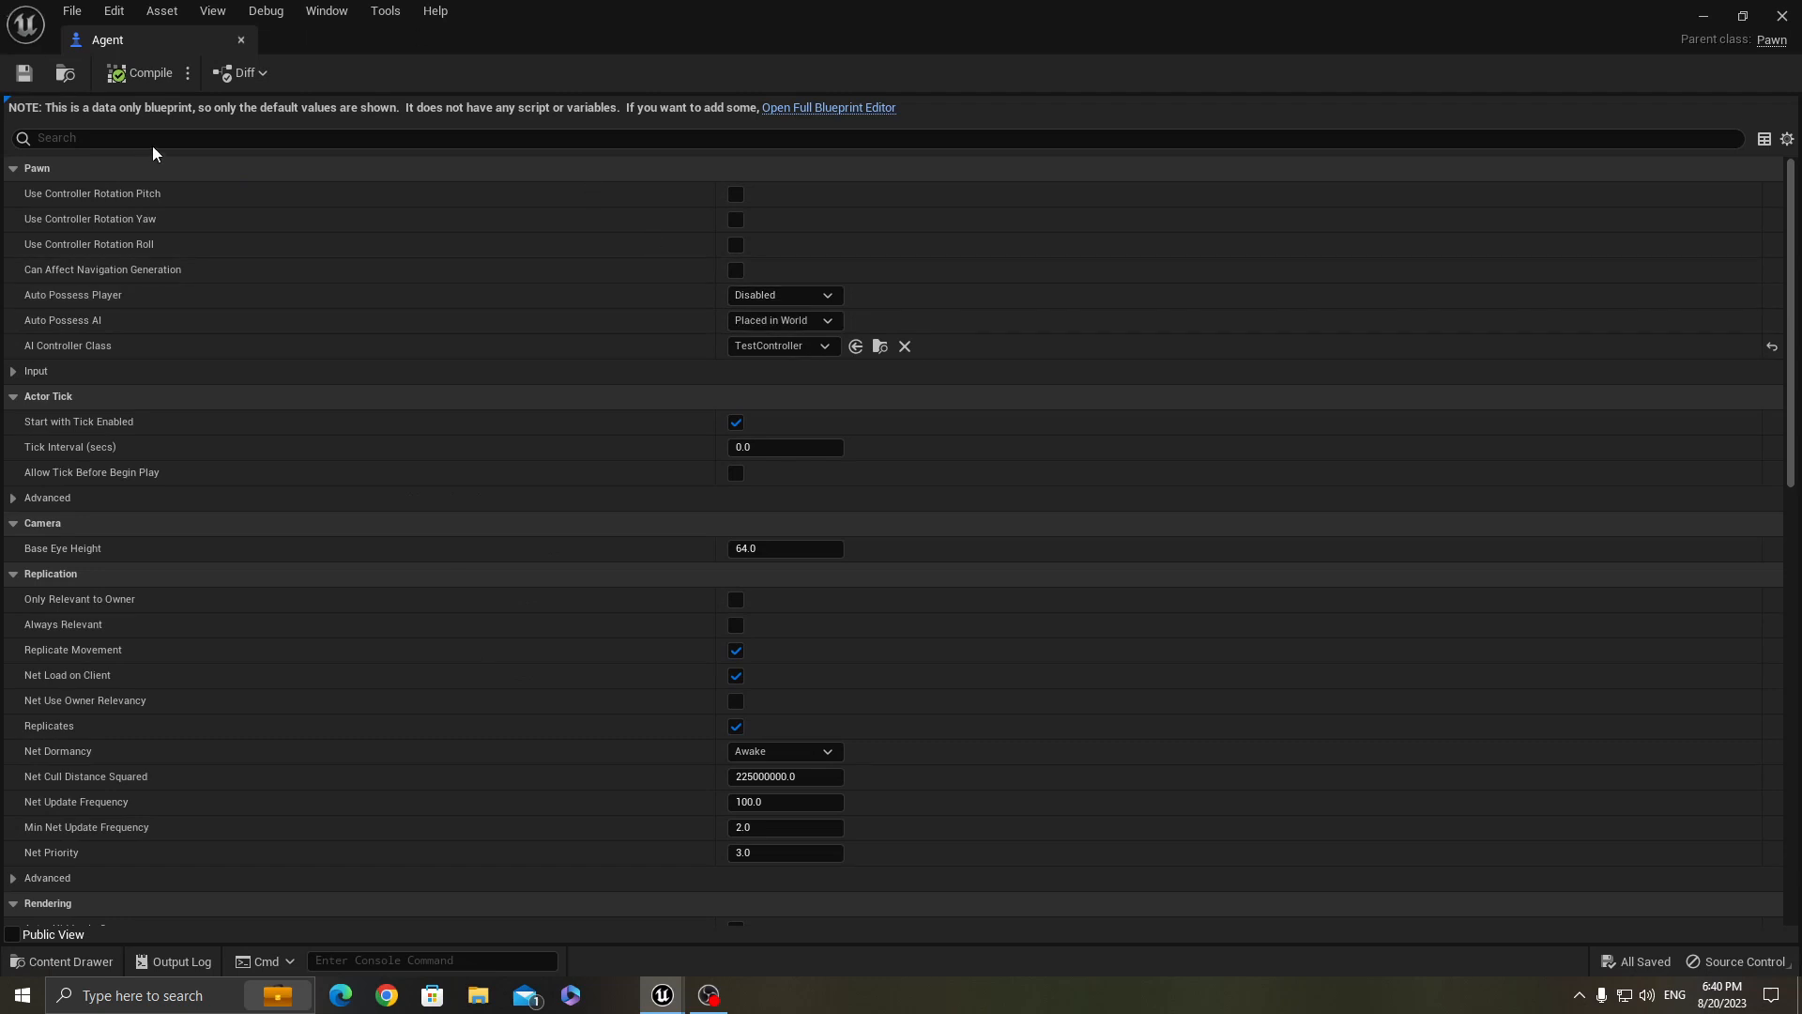
pyautogui.write('con')
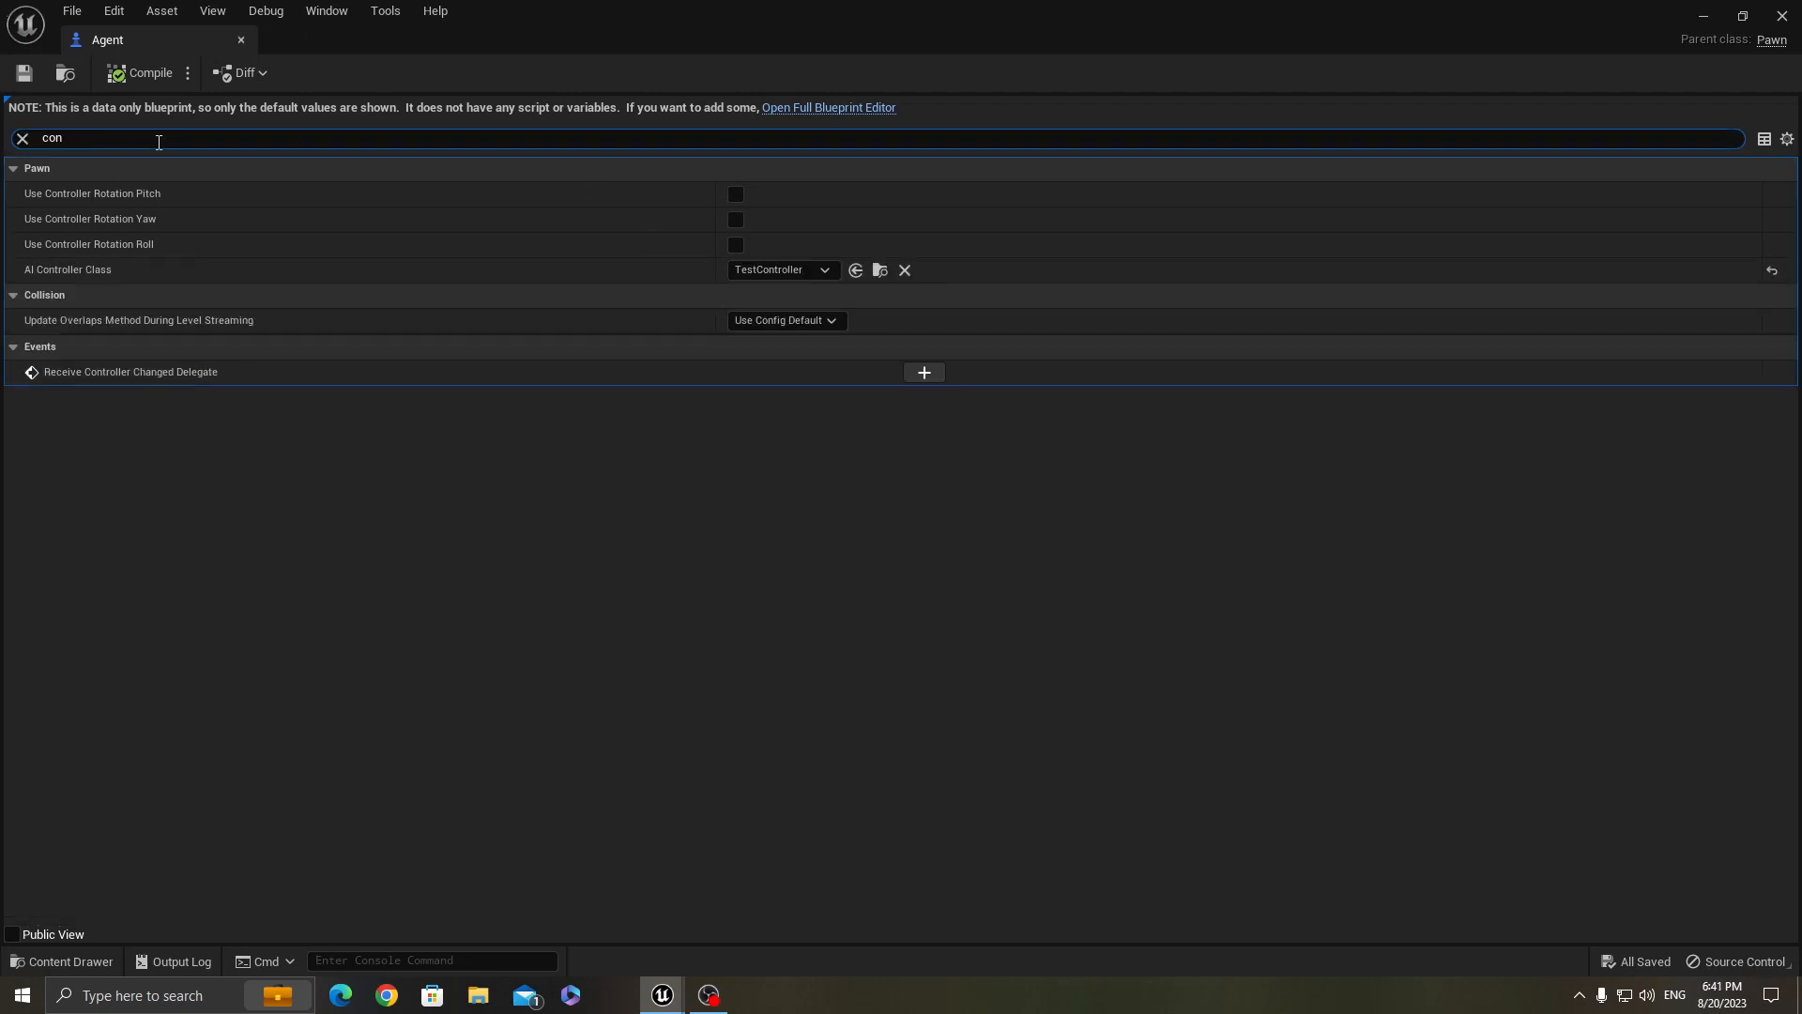
pyautogui.write('troller')
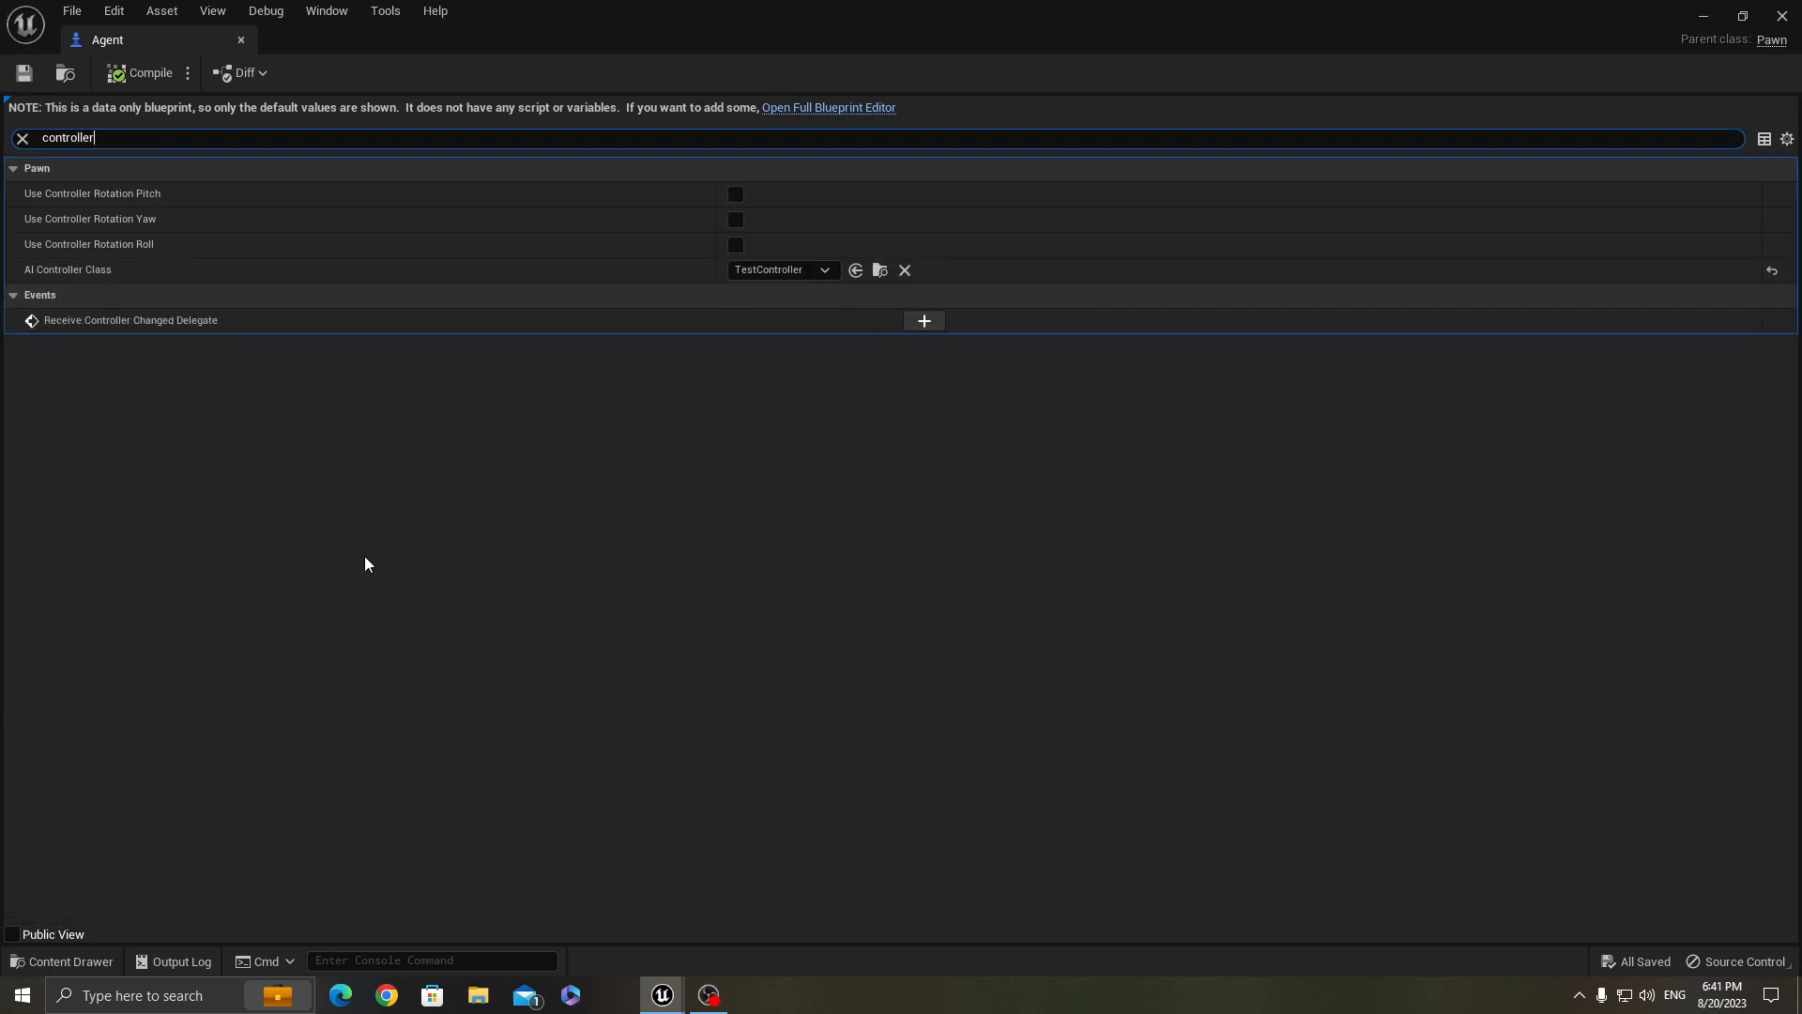
pyautogui.moveTo(782, 269)
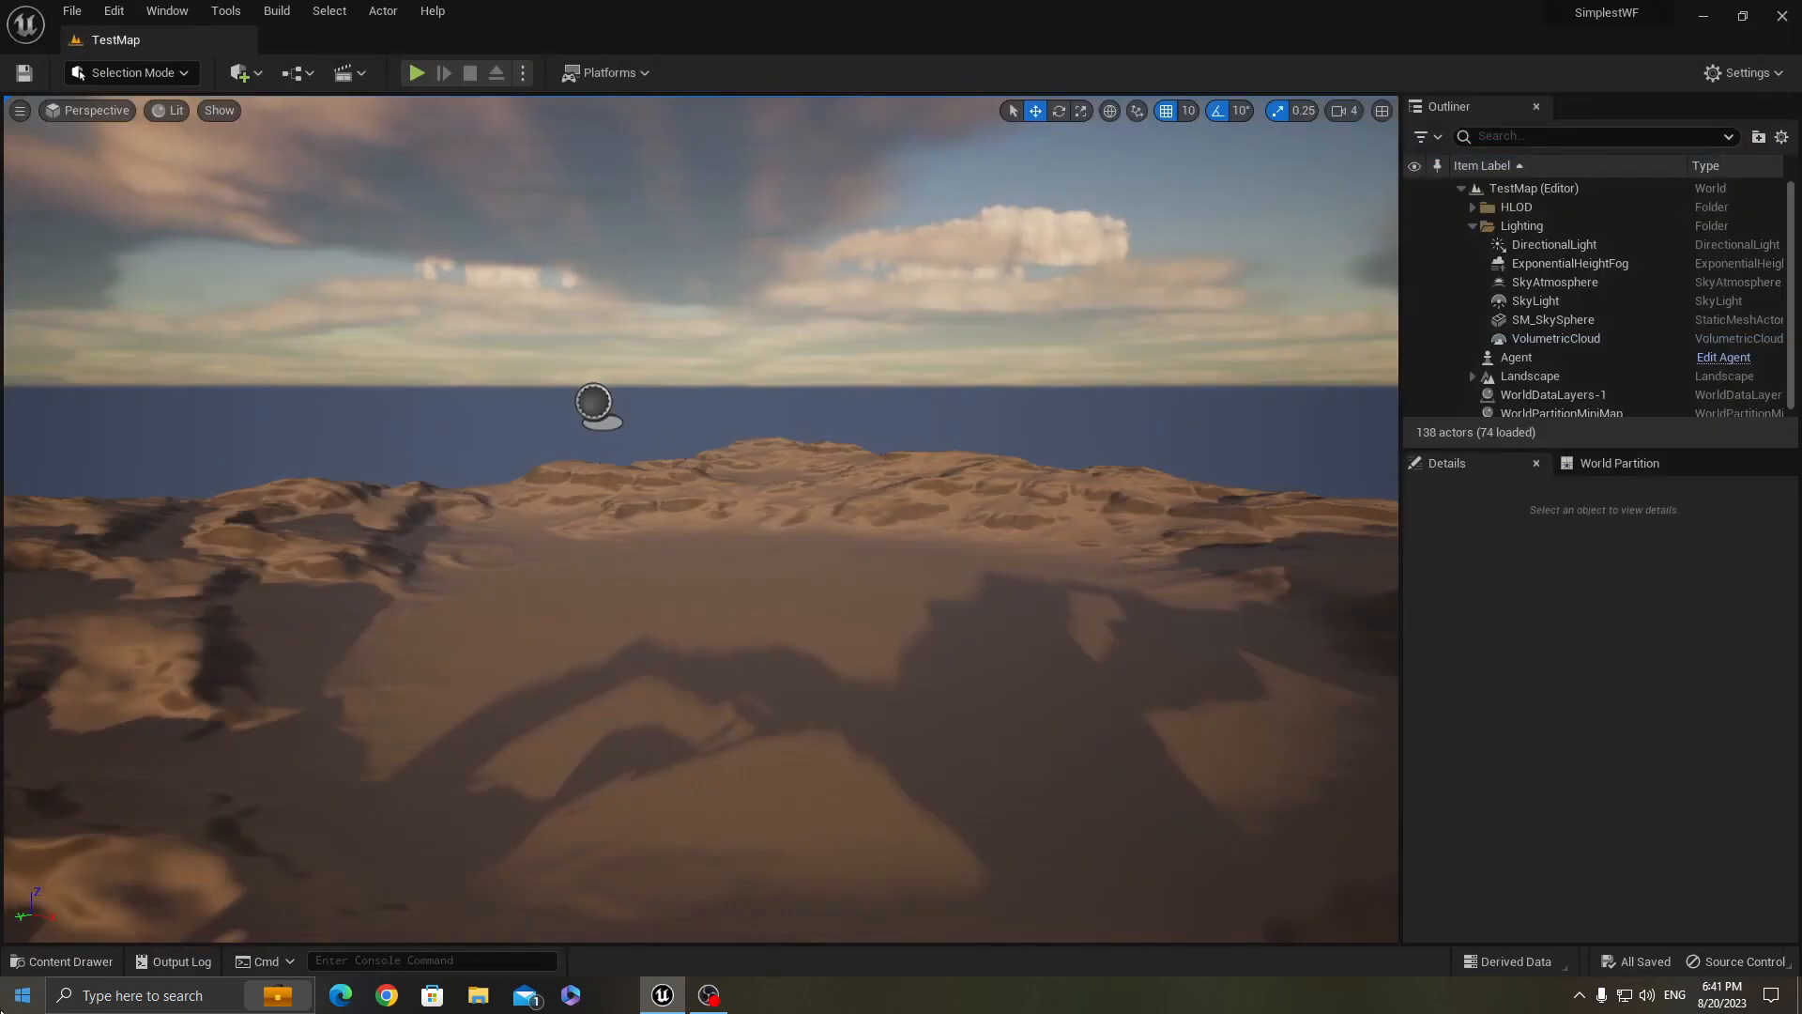
# Create a new Blueprint Class with AIController chosen from All Classes as parent
pyautogui.click(62, 962)
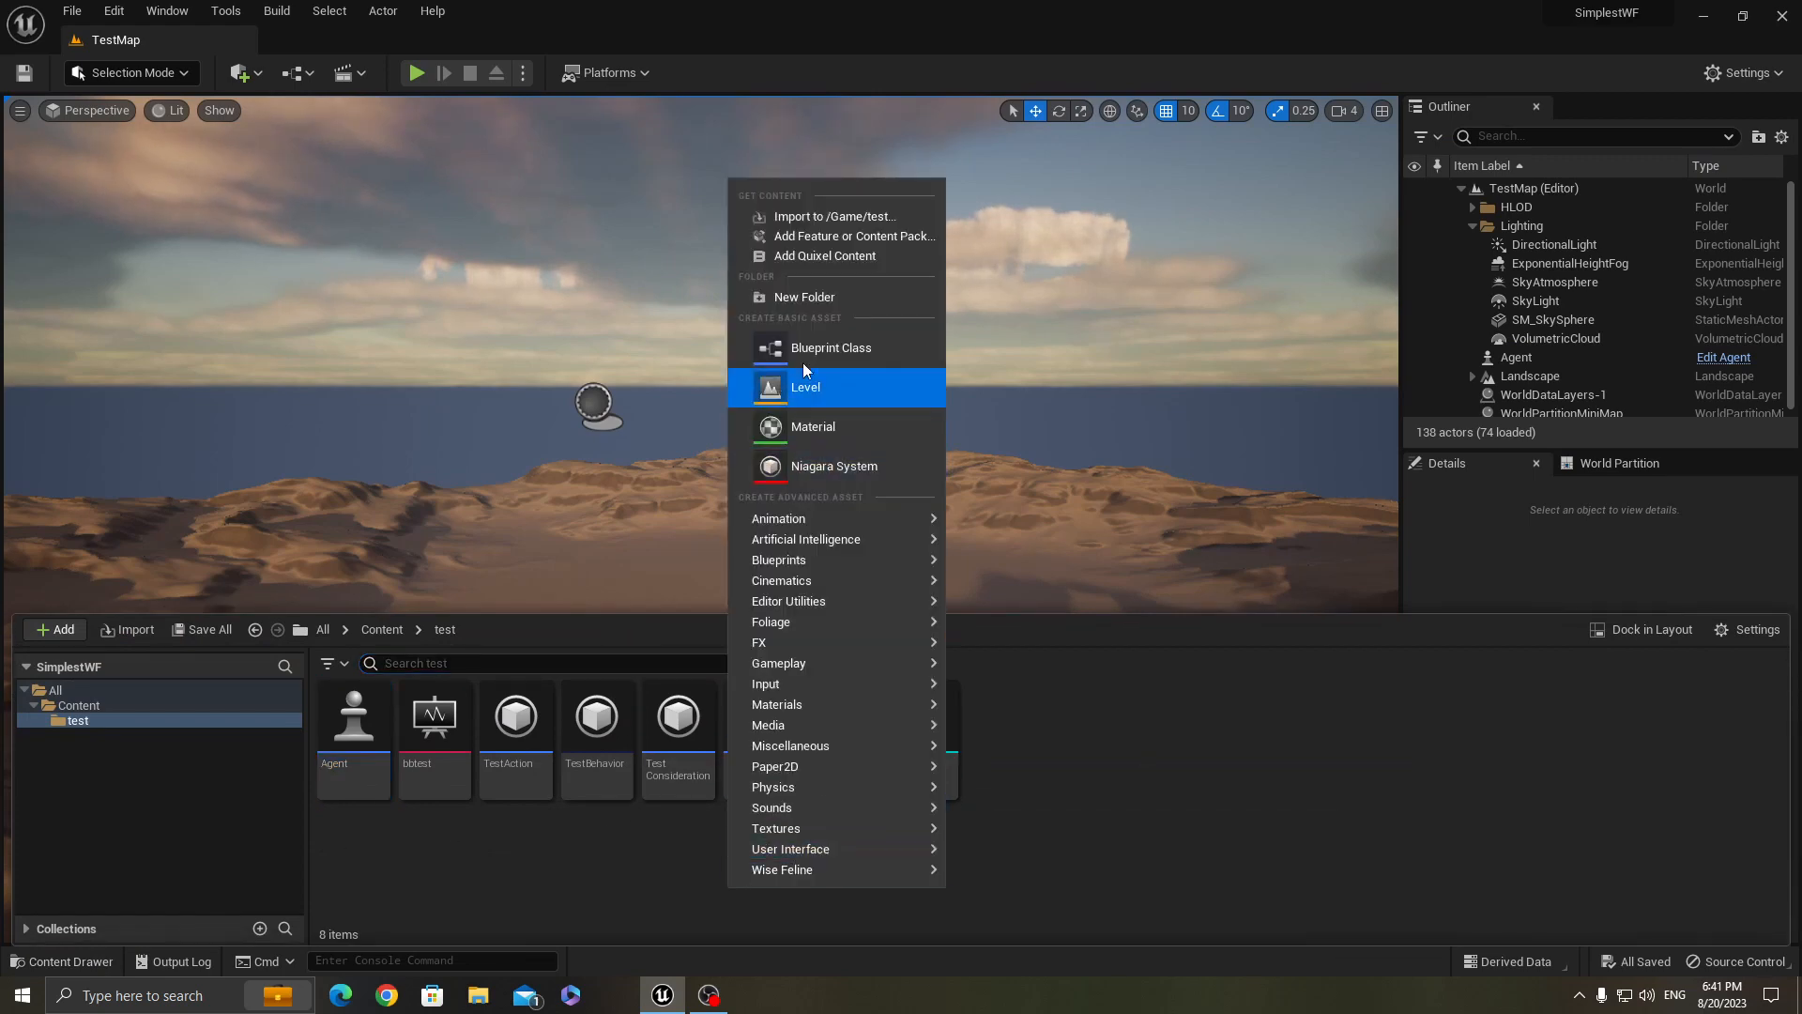
pyautogui.moveTo(823, 347)
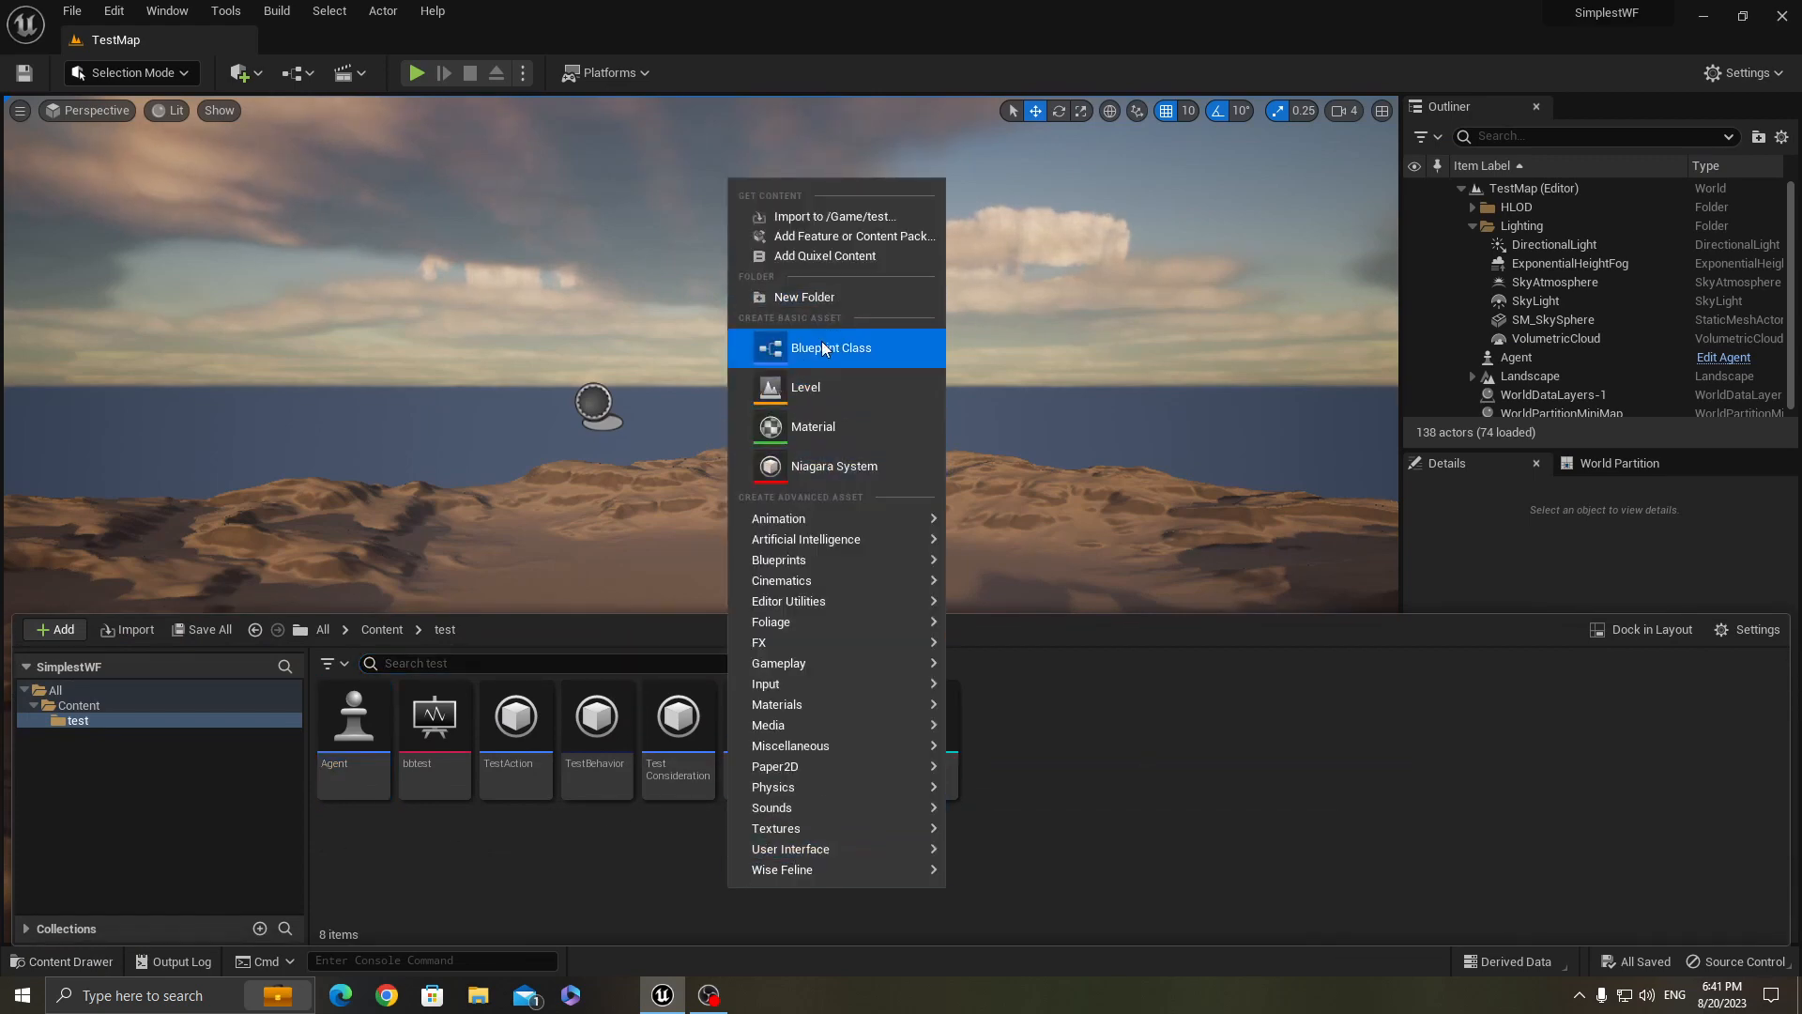
pyautogui.click(832, 347)
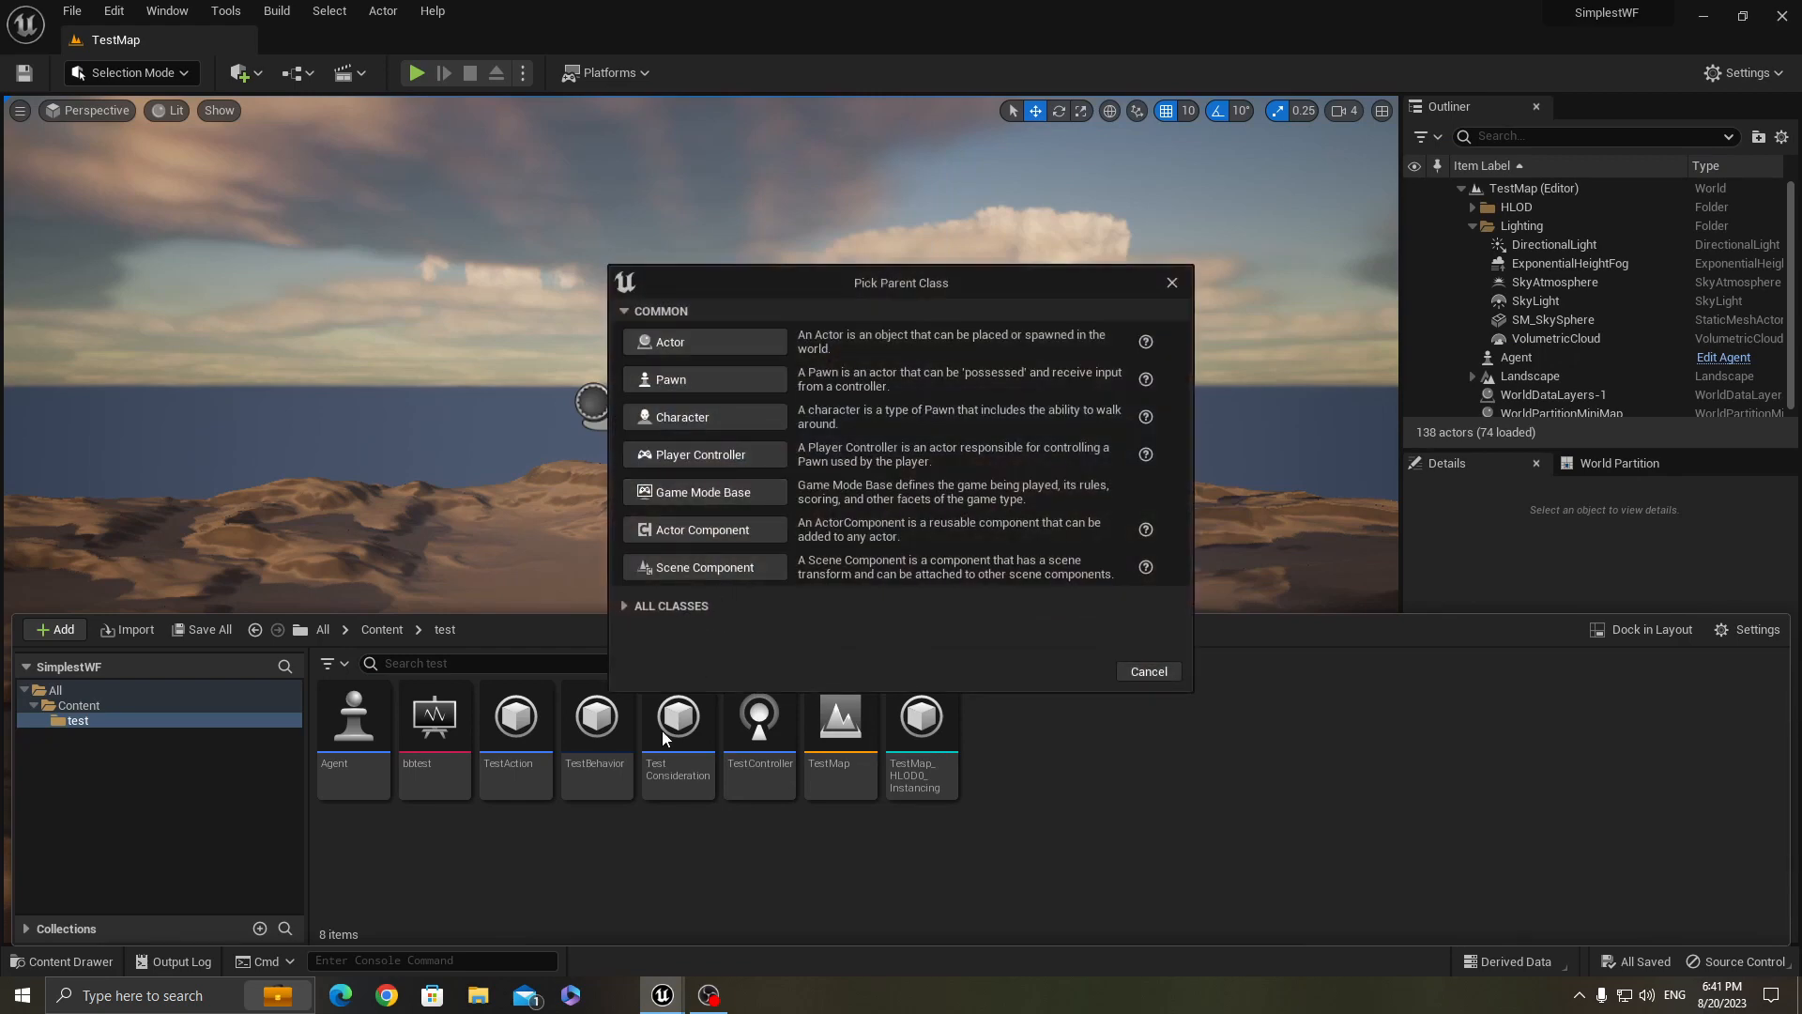
pyautogui.click(672, 607)
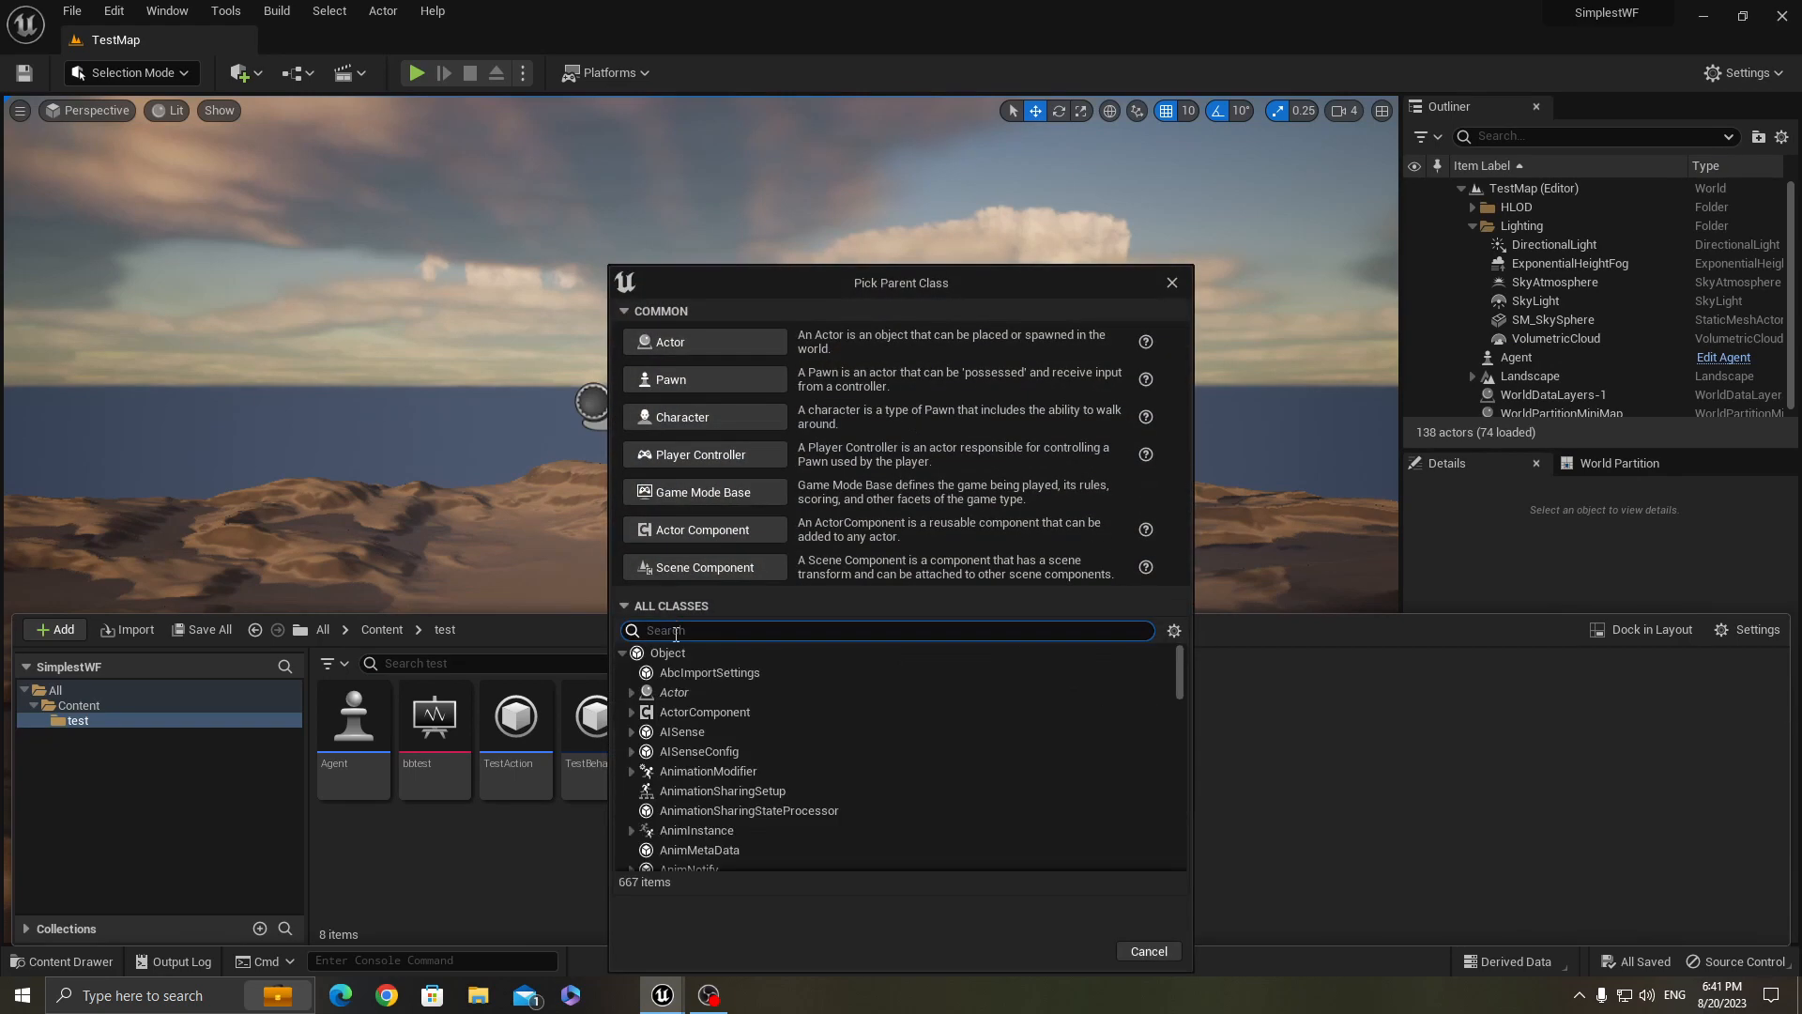
pyautogui.write('ai')
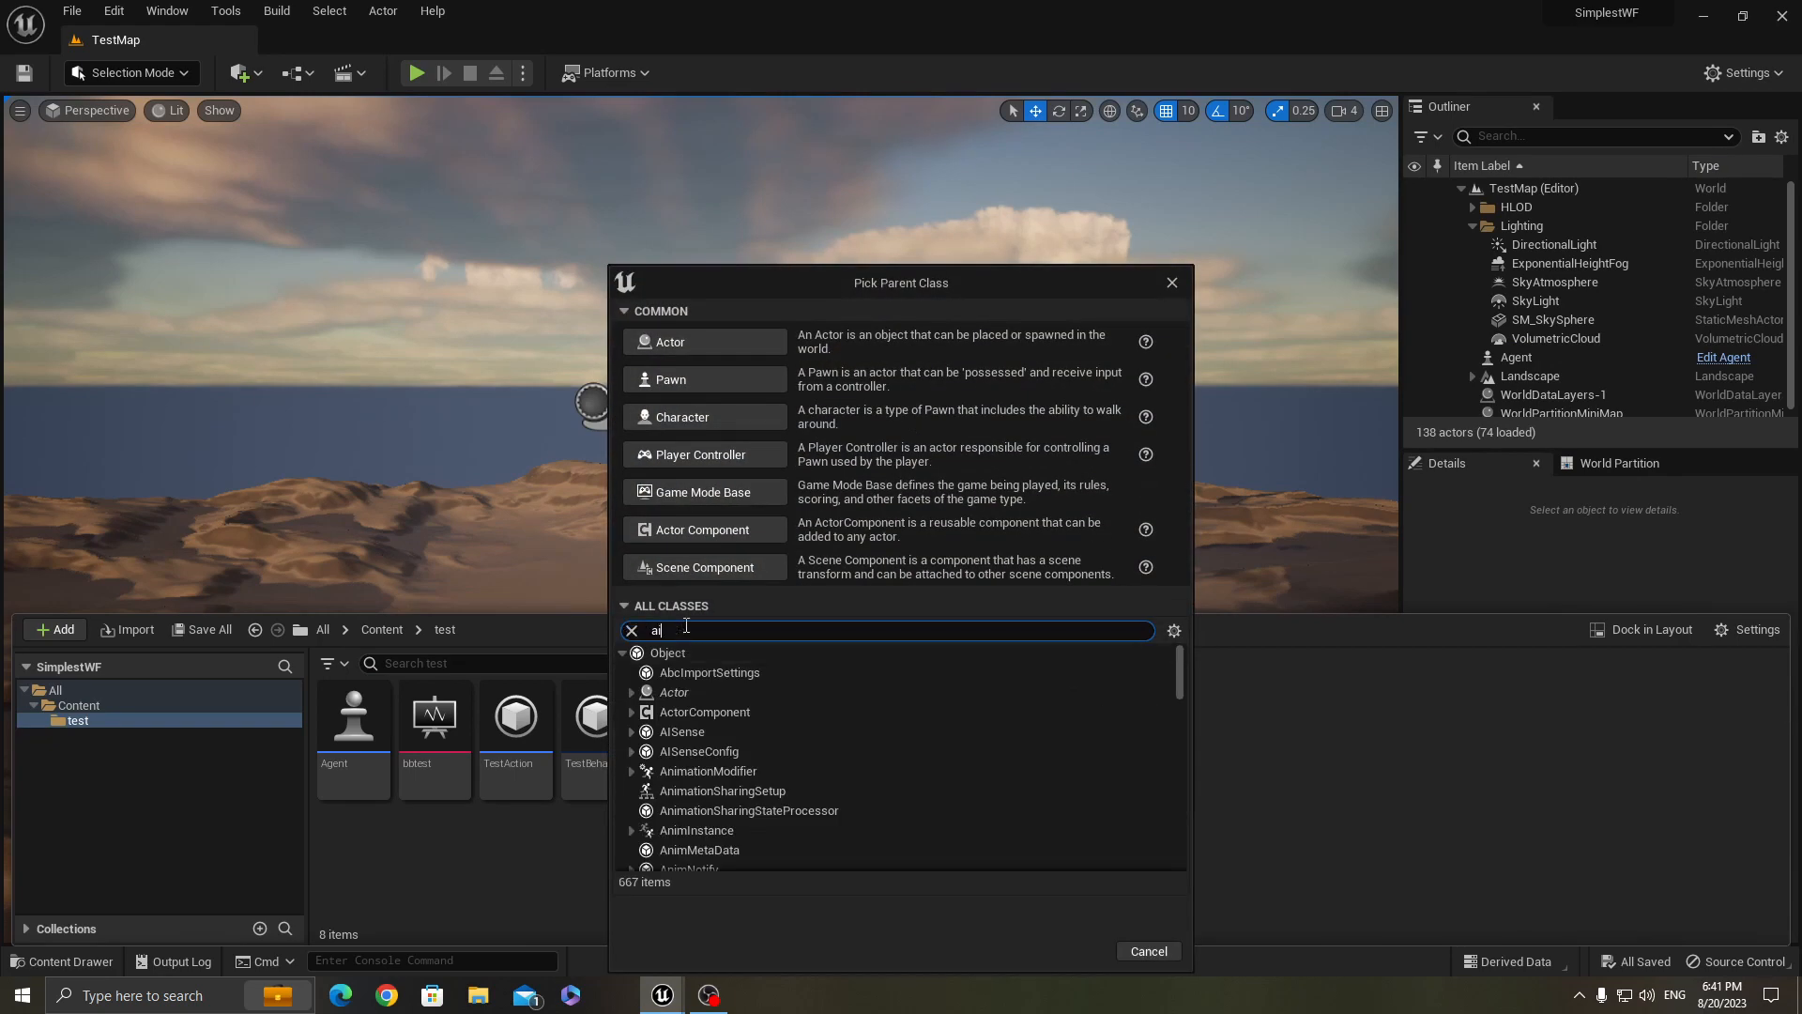
pyautogui.write('aicontroller')
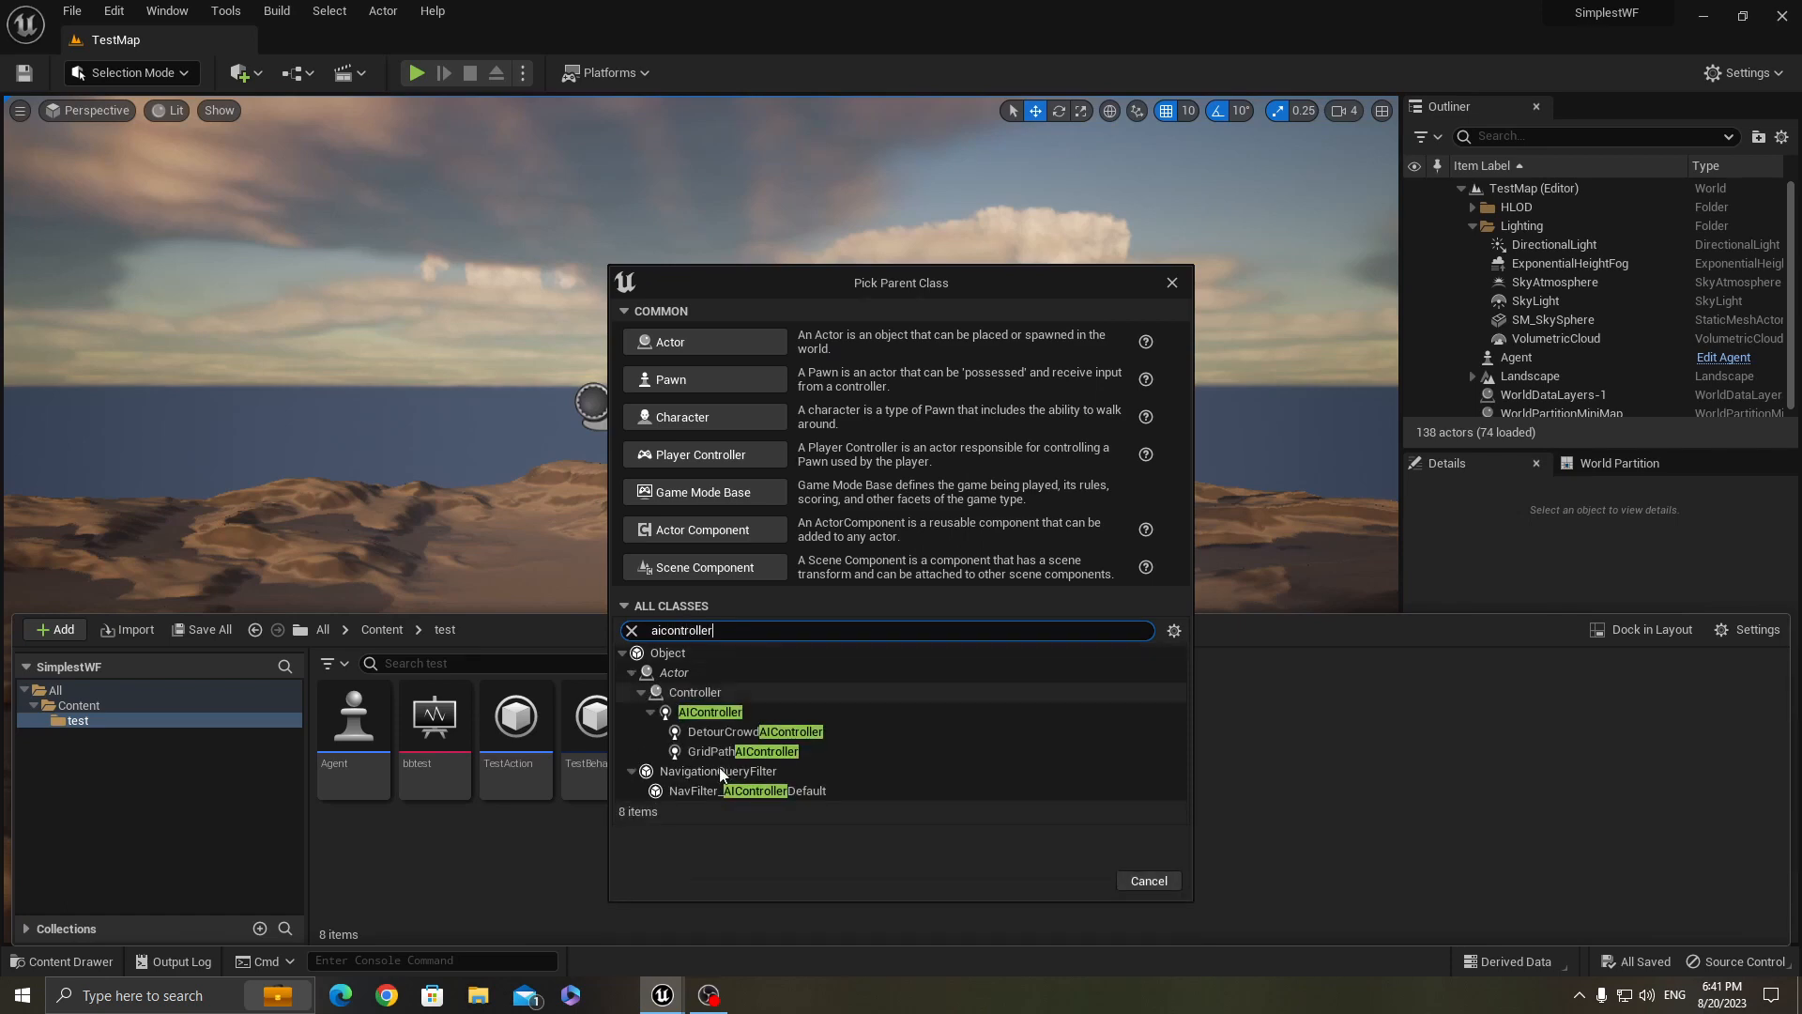
pyautogui.click(709, 712)
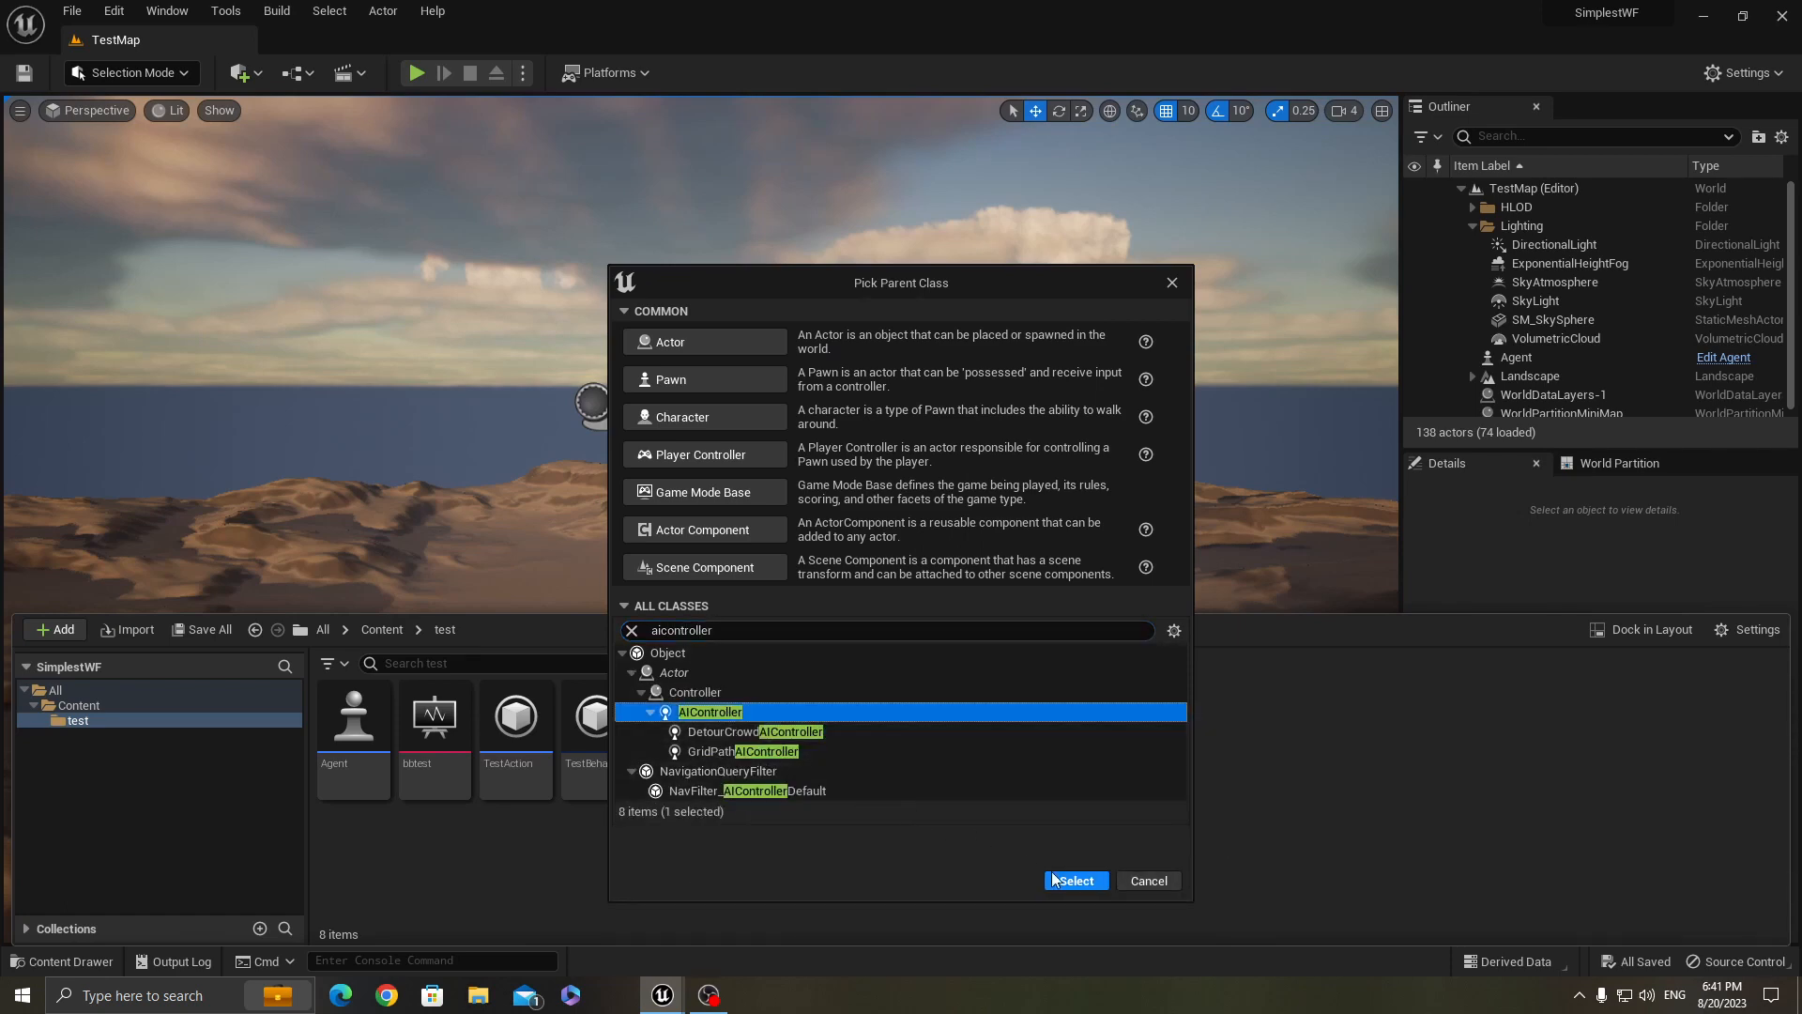
pyautogui.click(1074, 880)
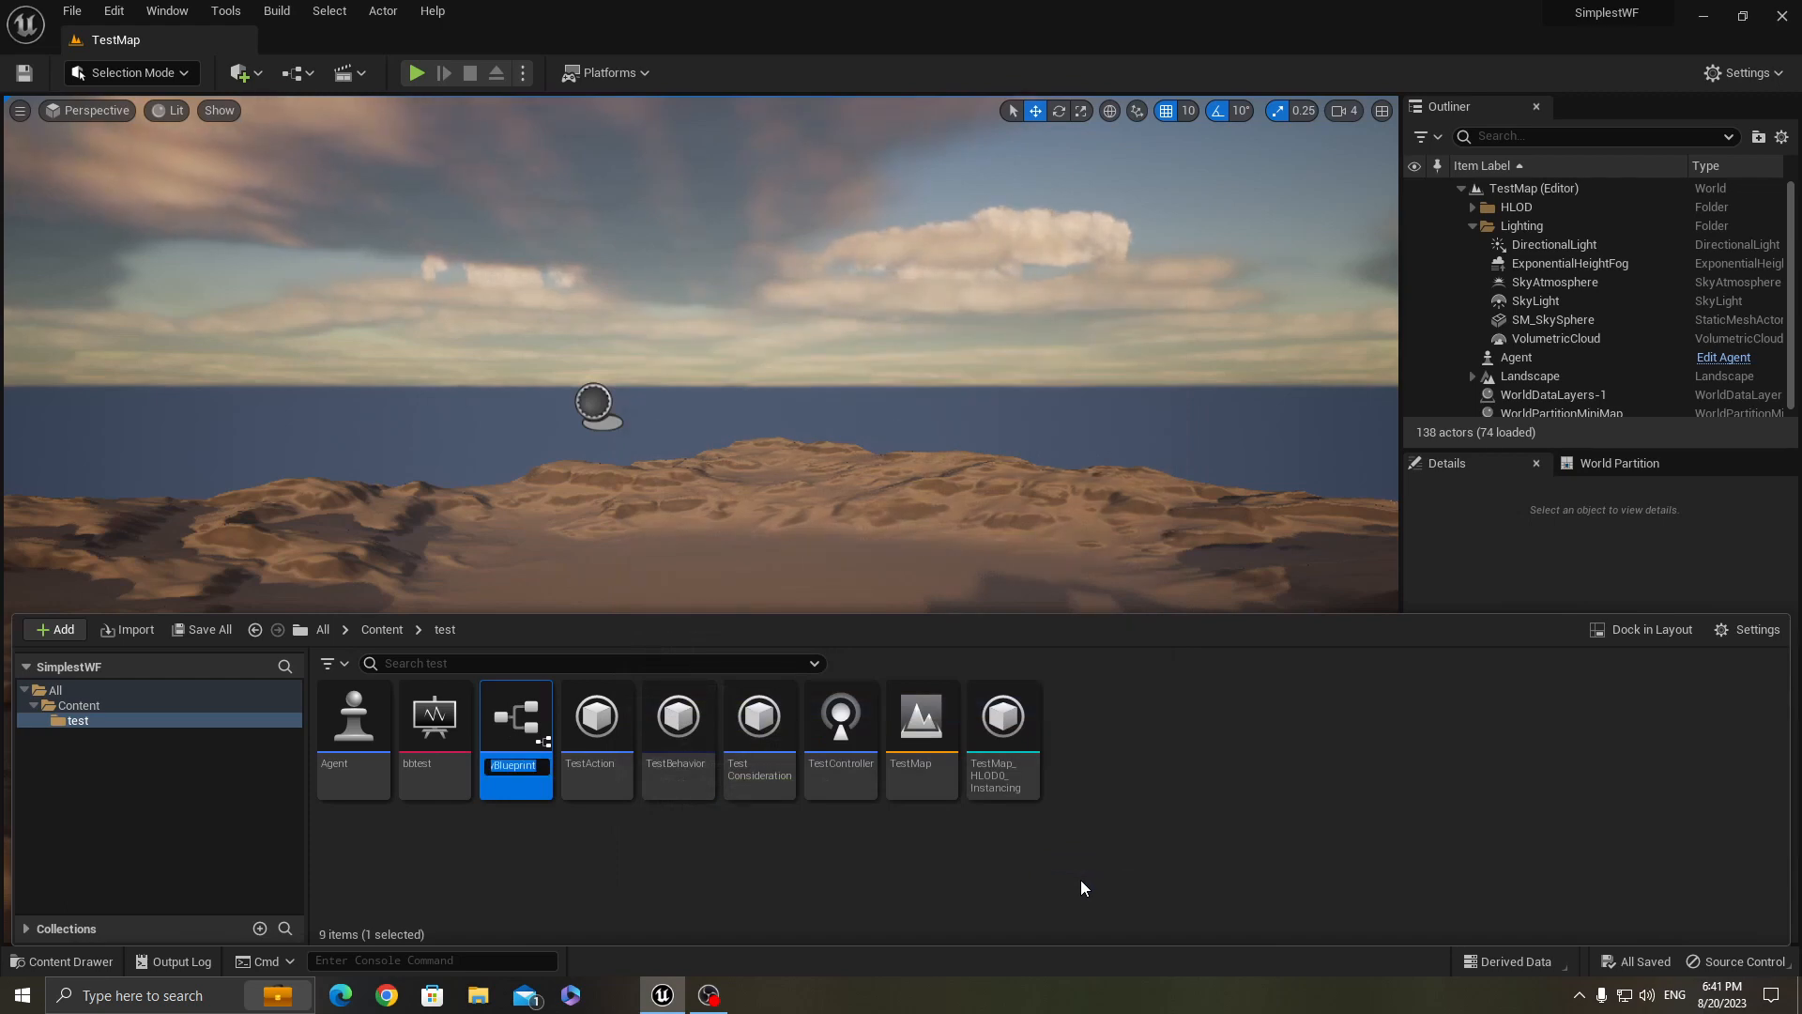
# Name the new blueprint 'whatever' and open it for editing
pyautogui.write('whatever')
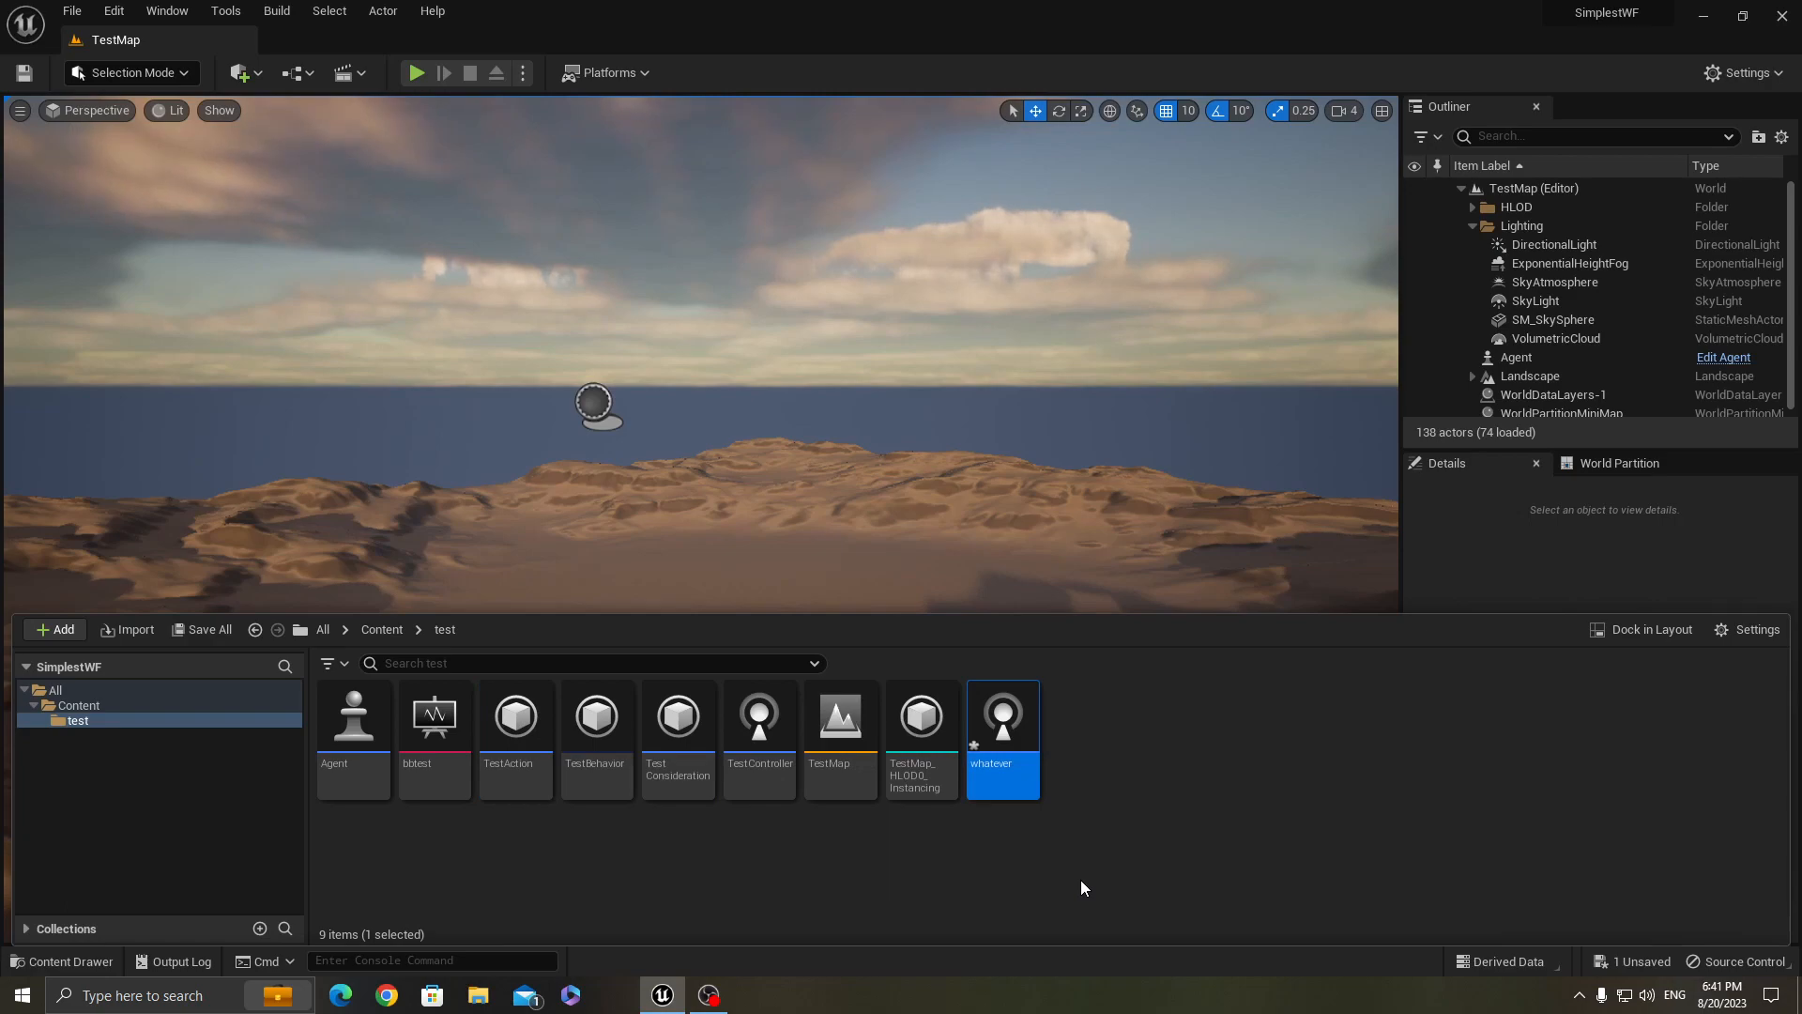
pyautogui.doubleClick(1001, 716)
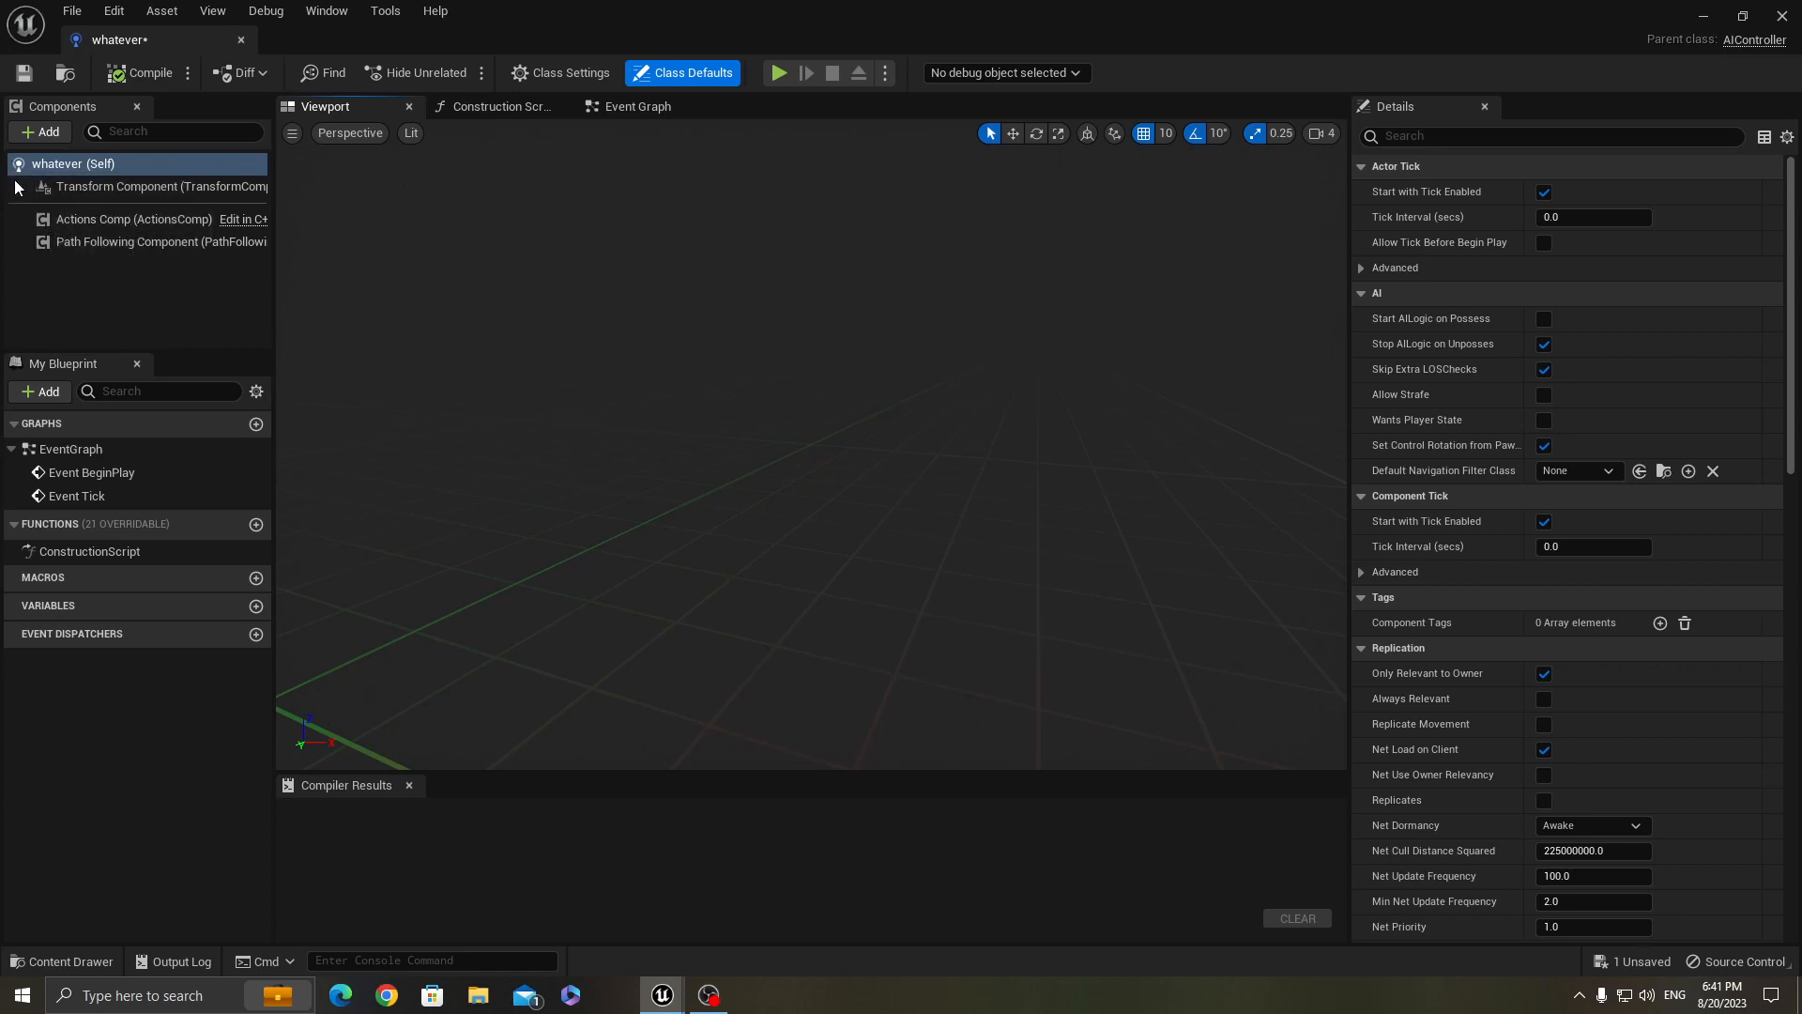
# Add a Wise Feline Brain Component to the whatever controller
pyautogui.click(40, 131)
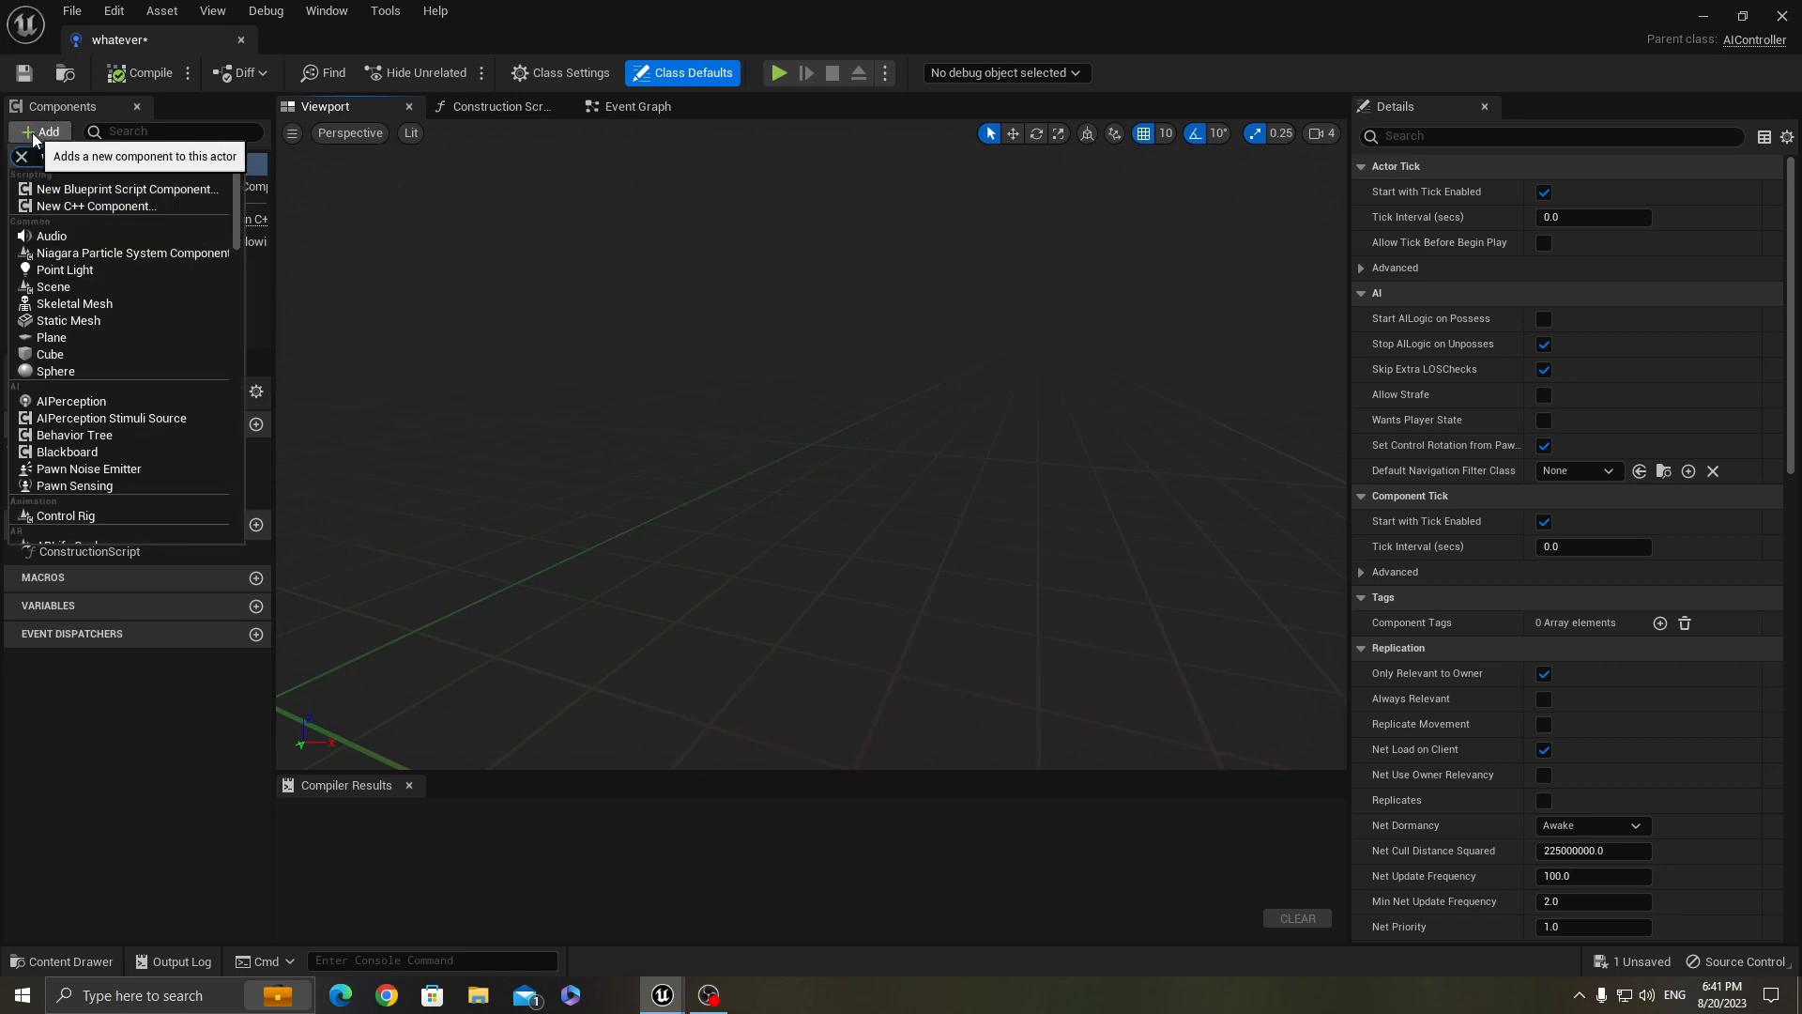
pyautogui.write('wf')
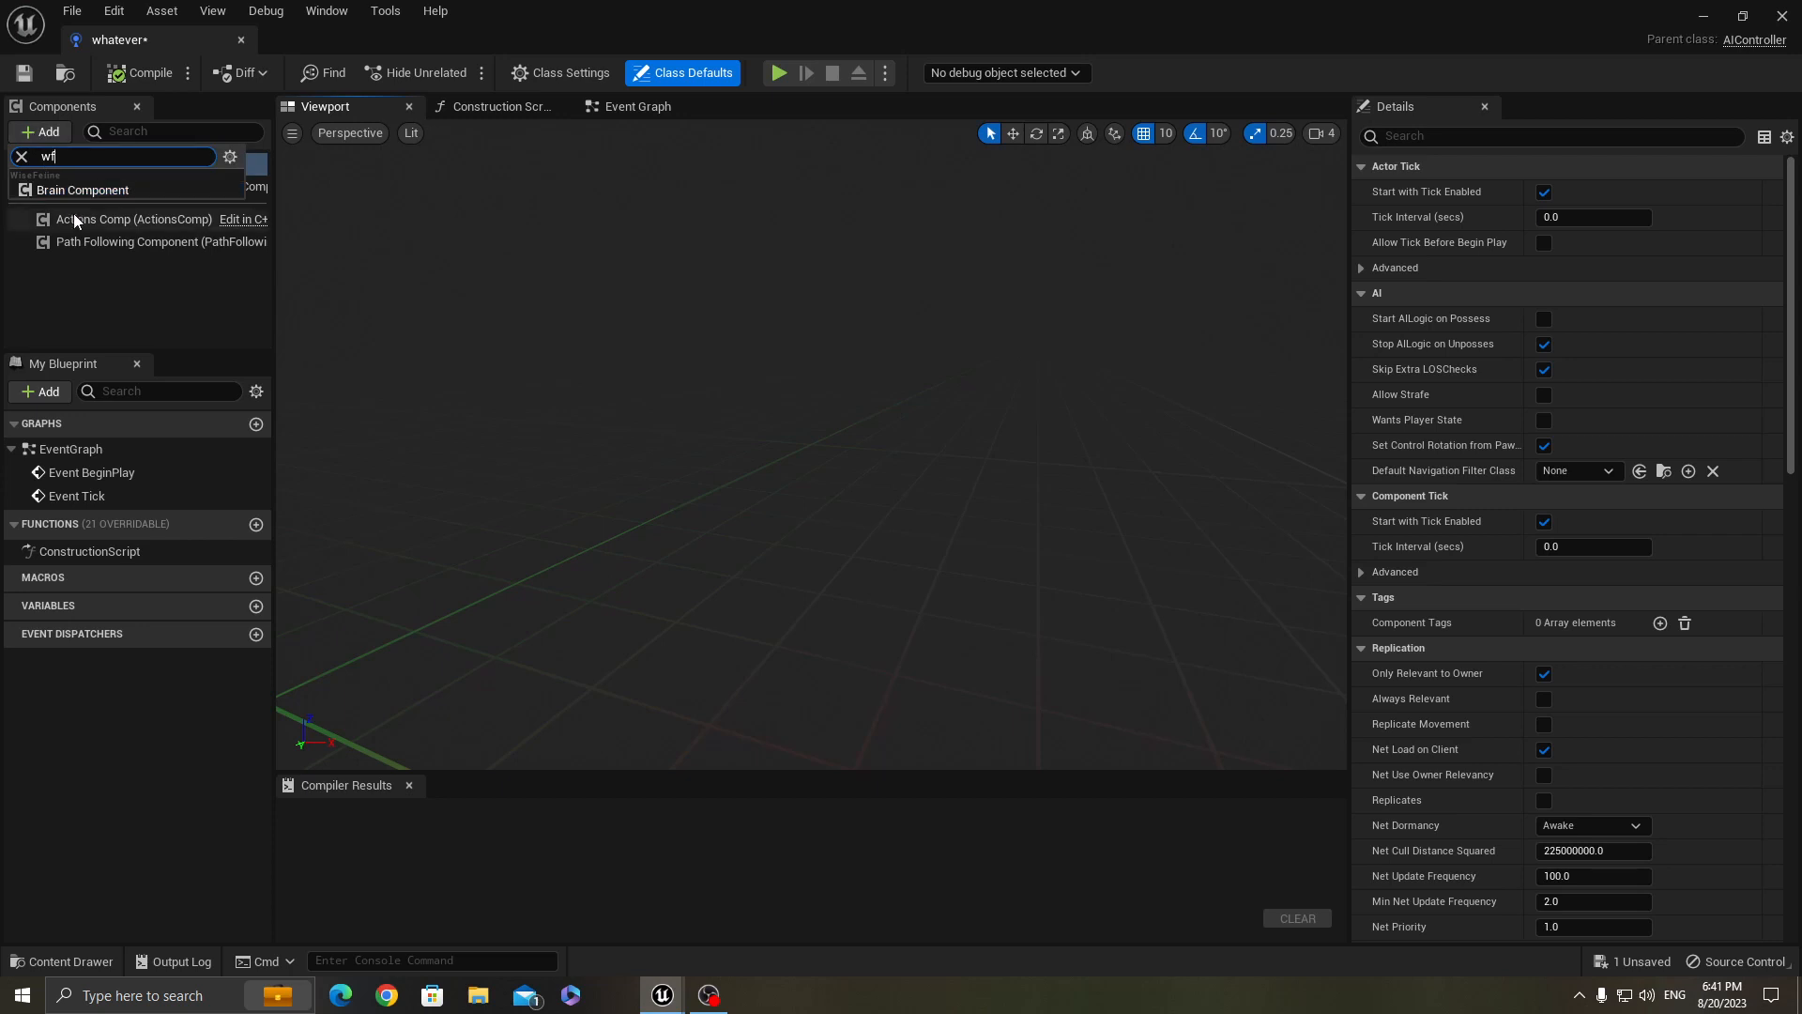
pyautogui.moveTo(82, 190)
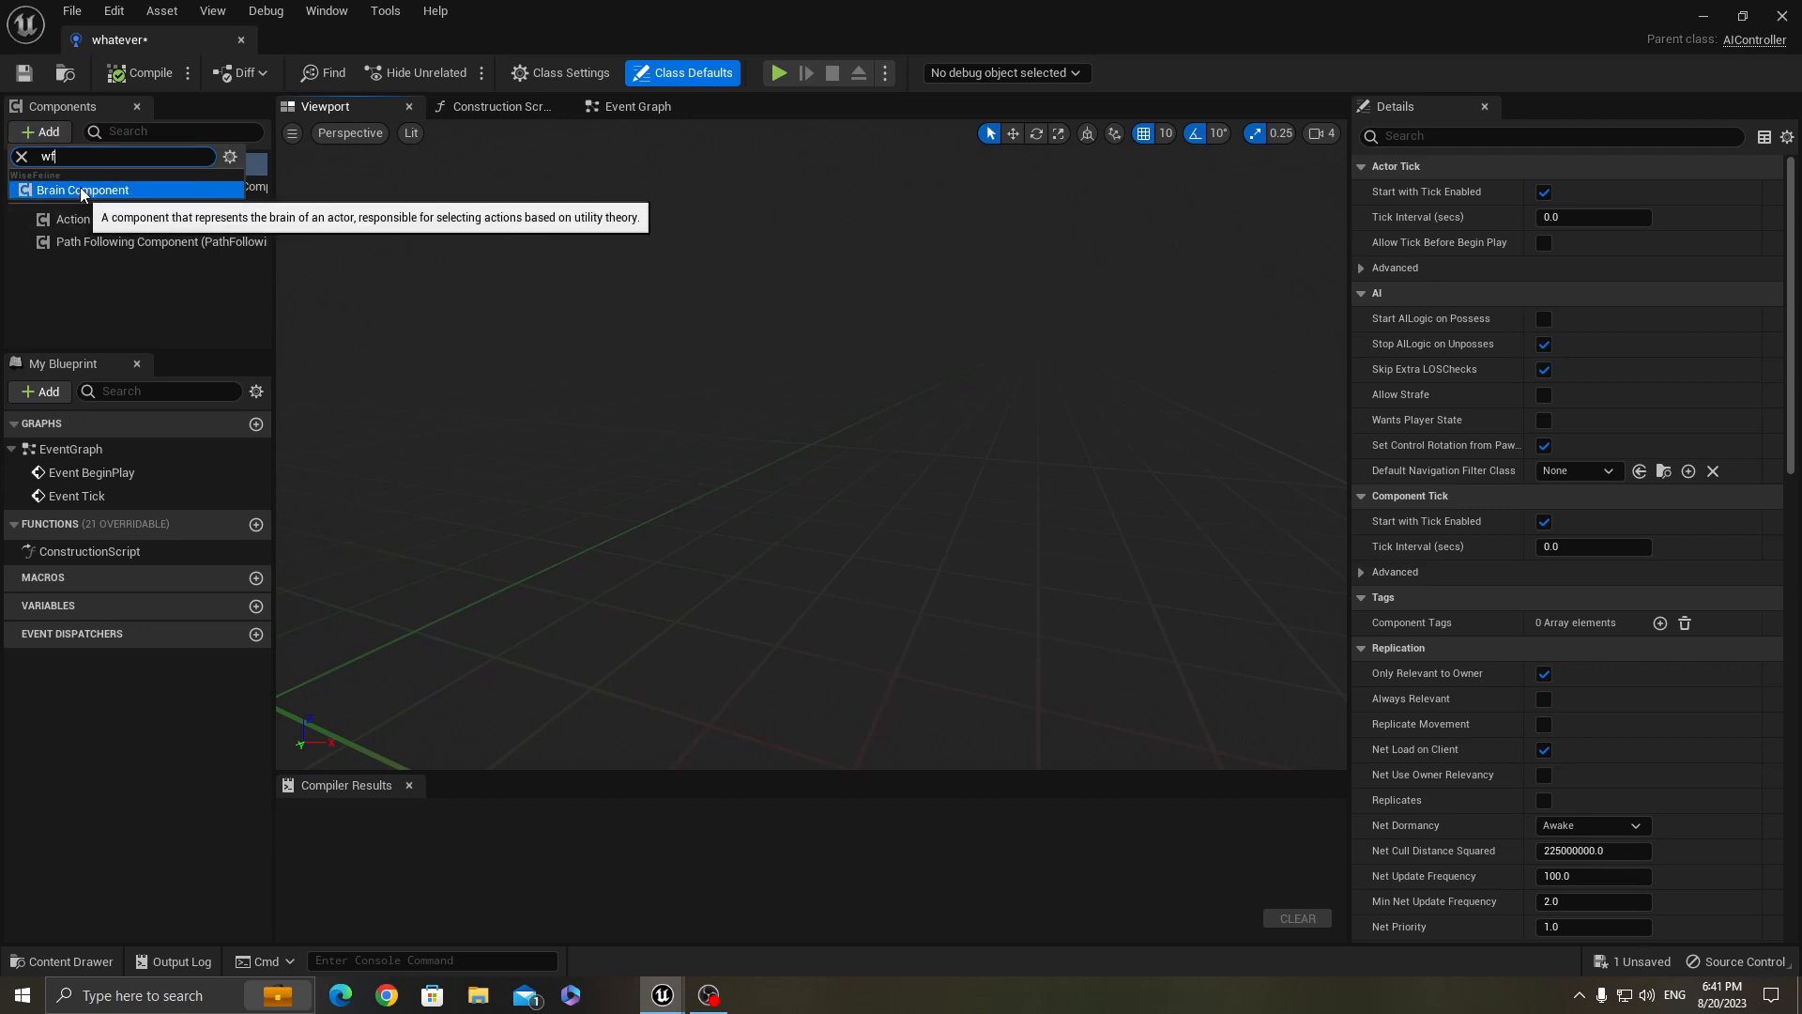
pyautogui.click(81, 190)
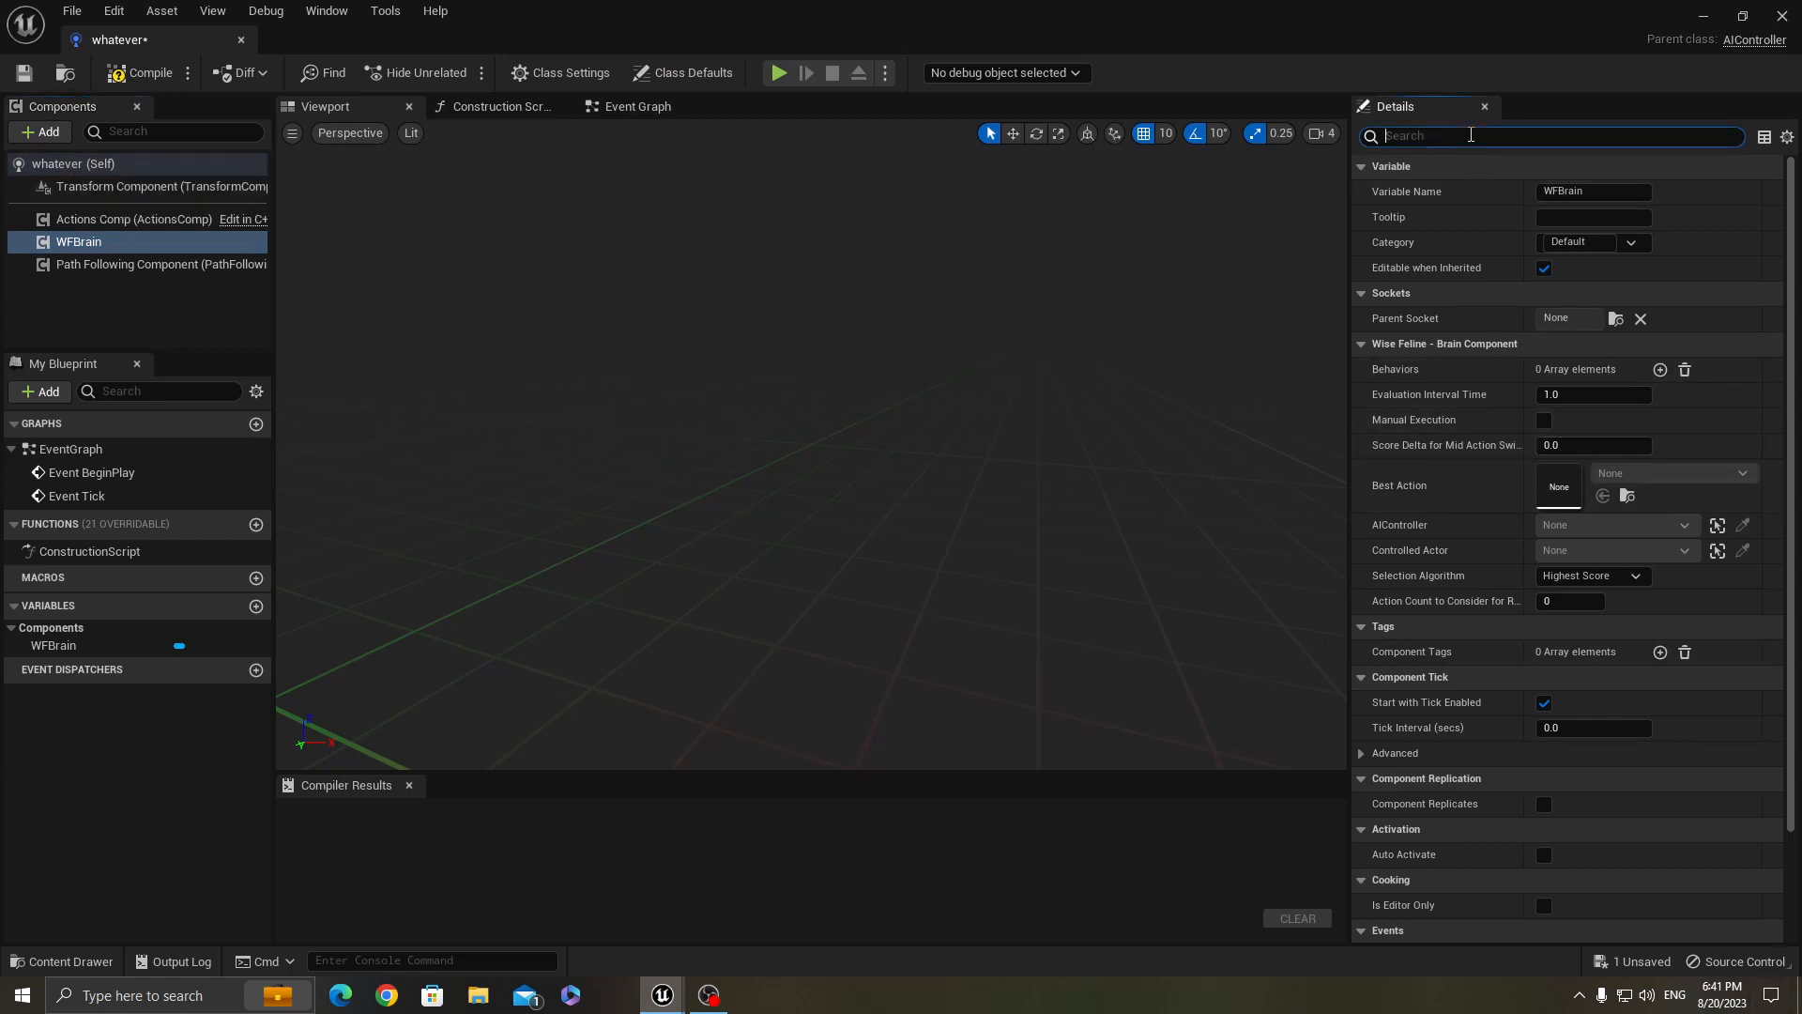
# Give the brain's Behaviors list a single entry set to TestBehavior
pyautogui.write('beh')
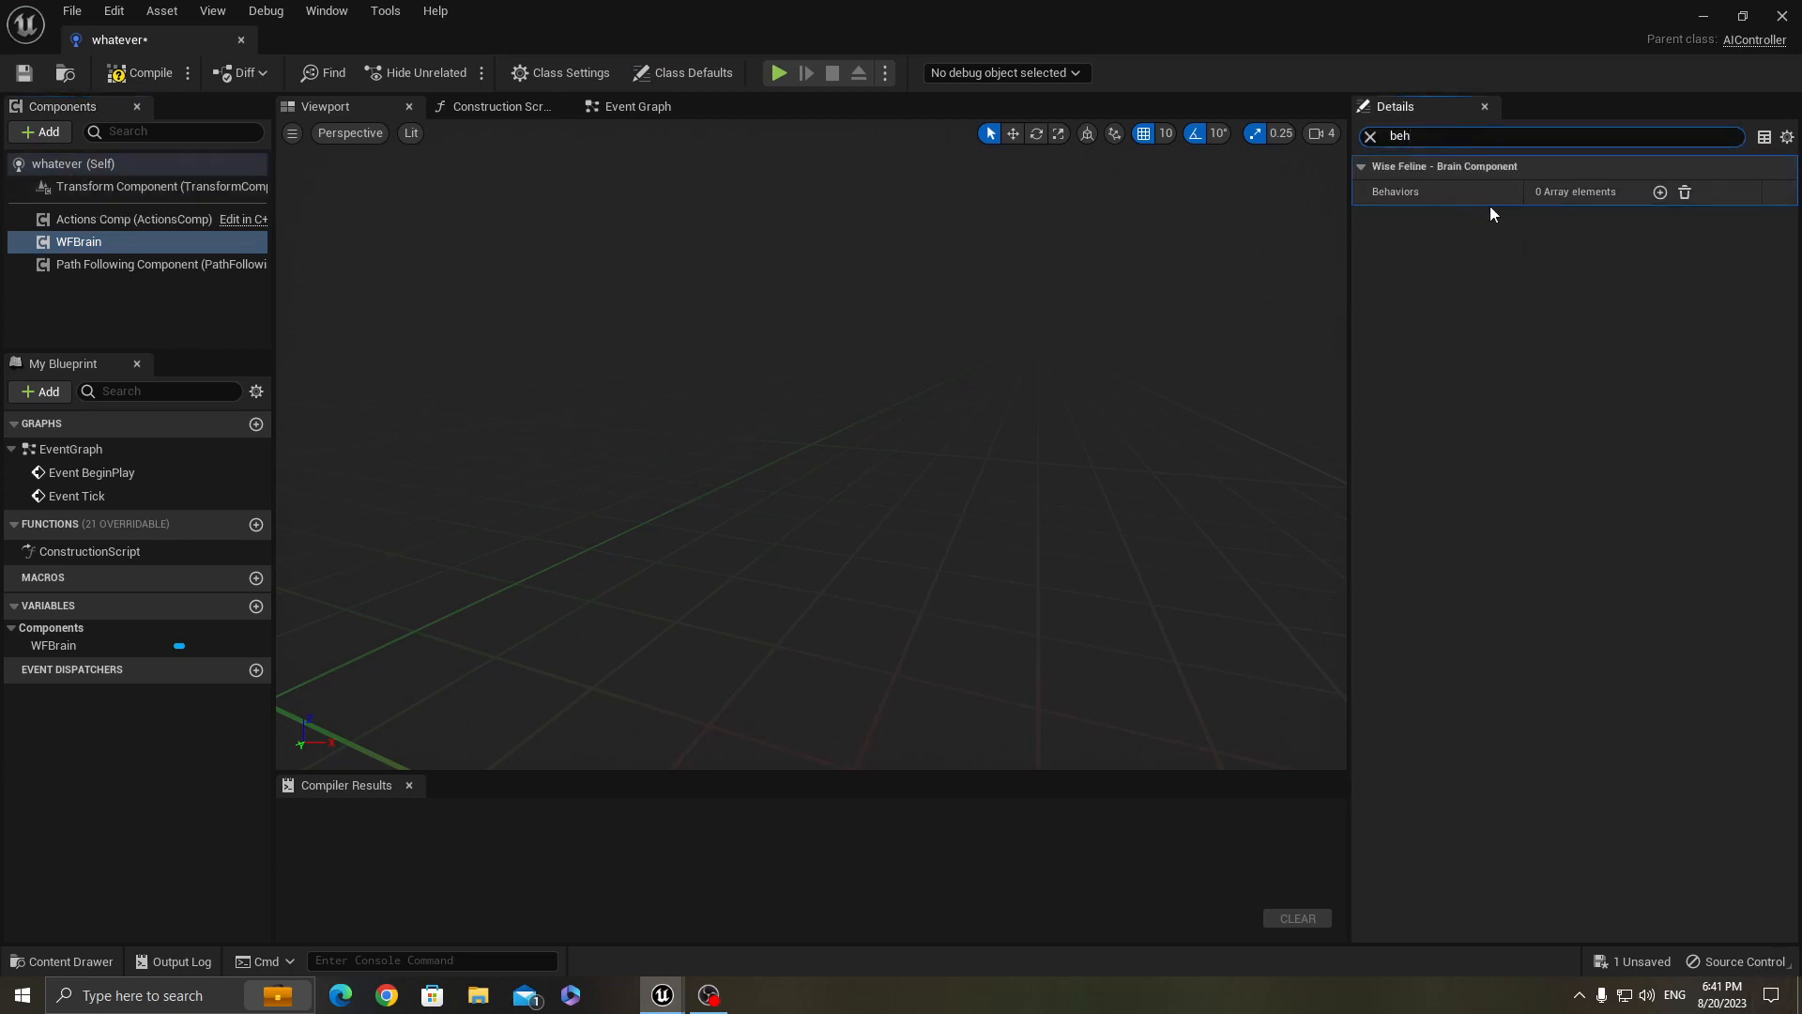
pyautogui.click(1660, 192)
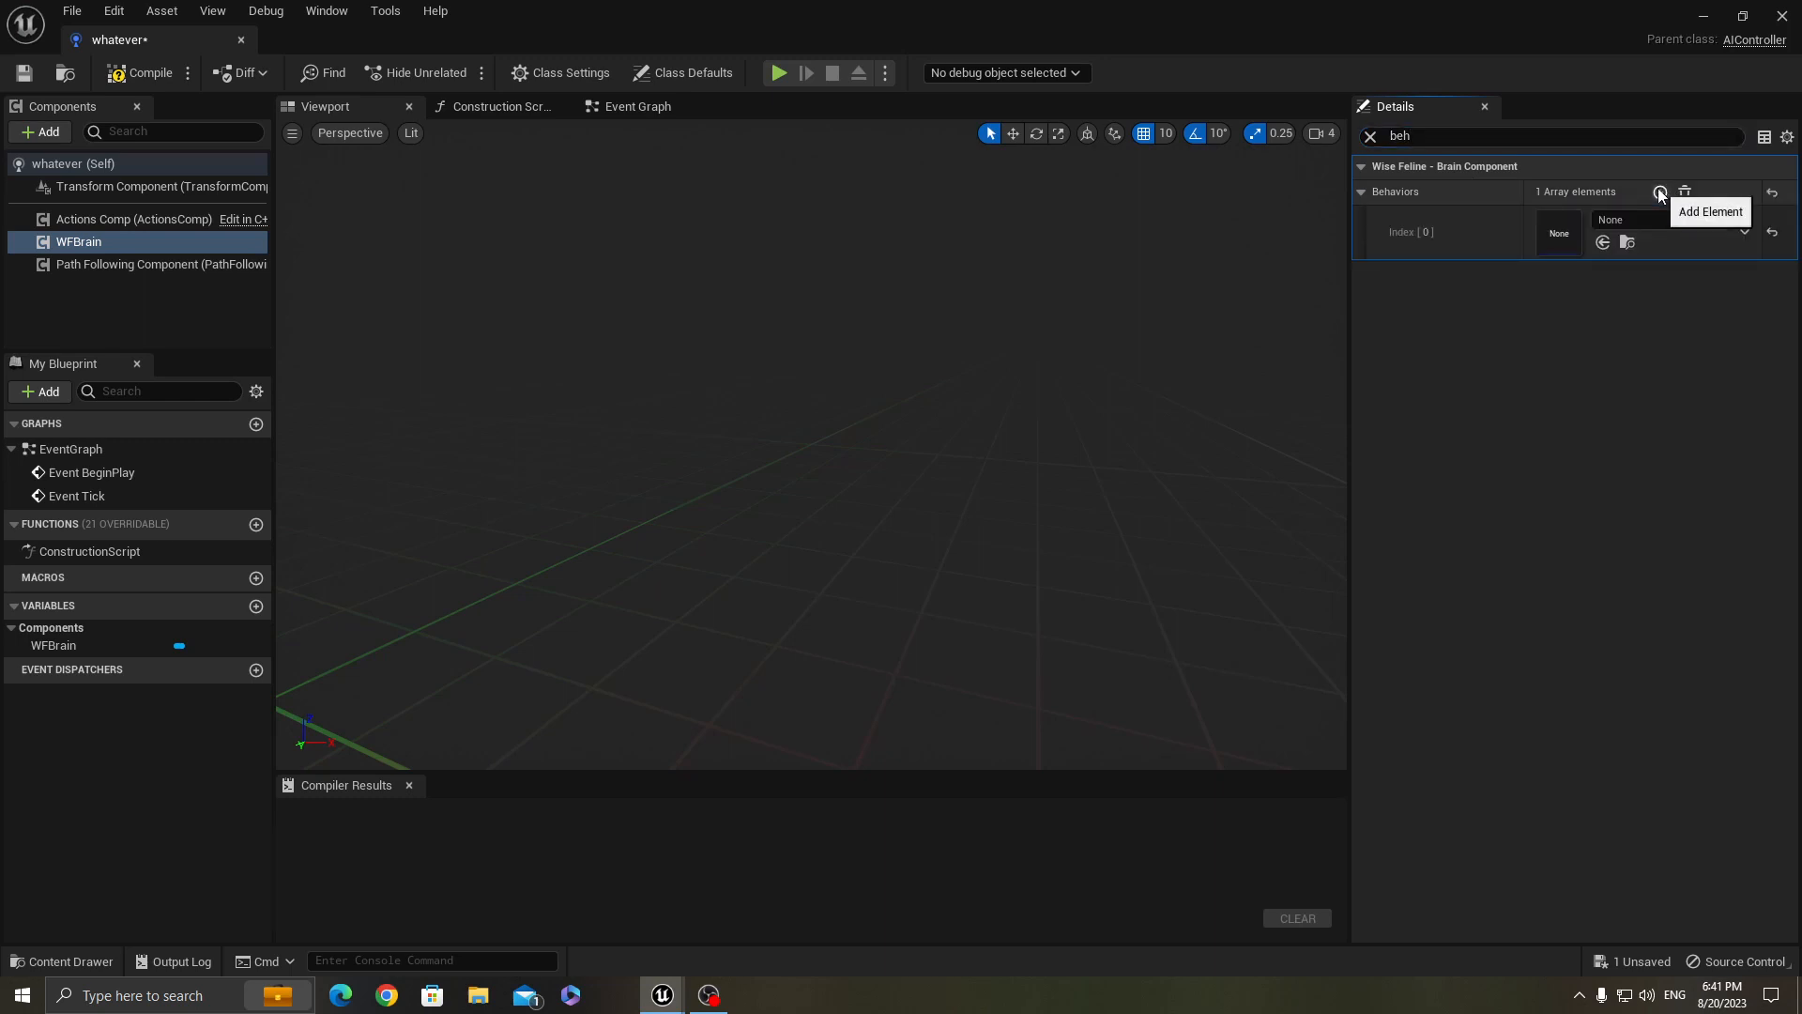
pyautogui.click(1710, 220)
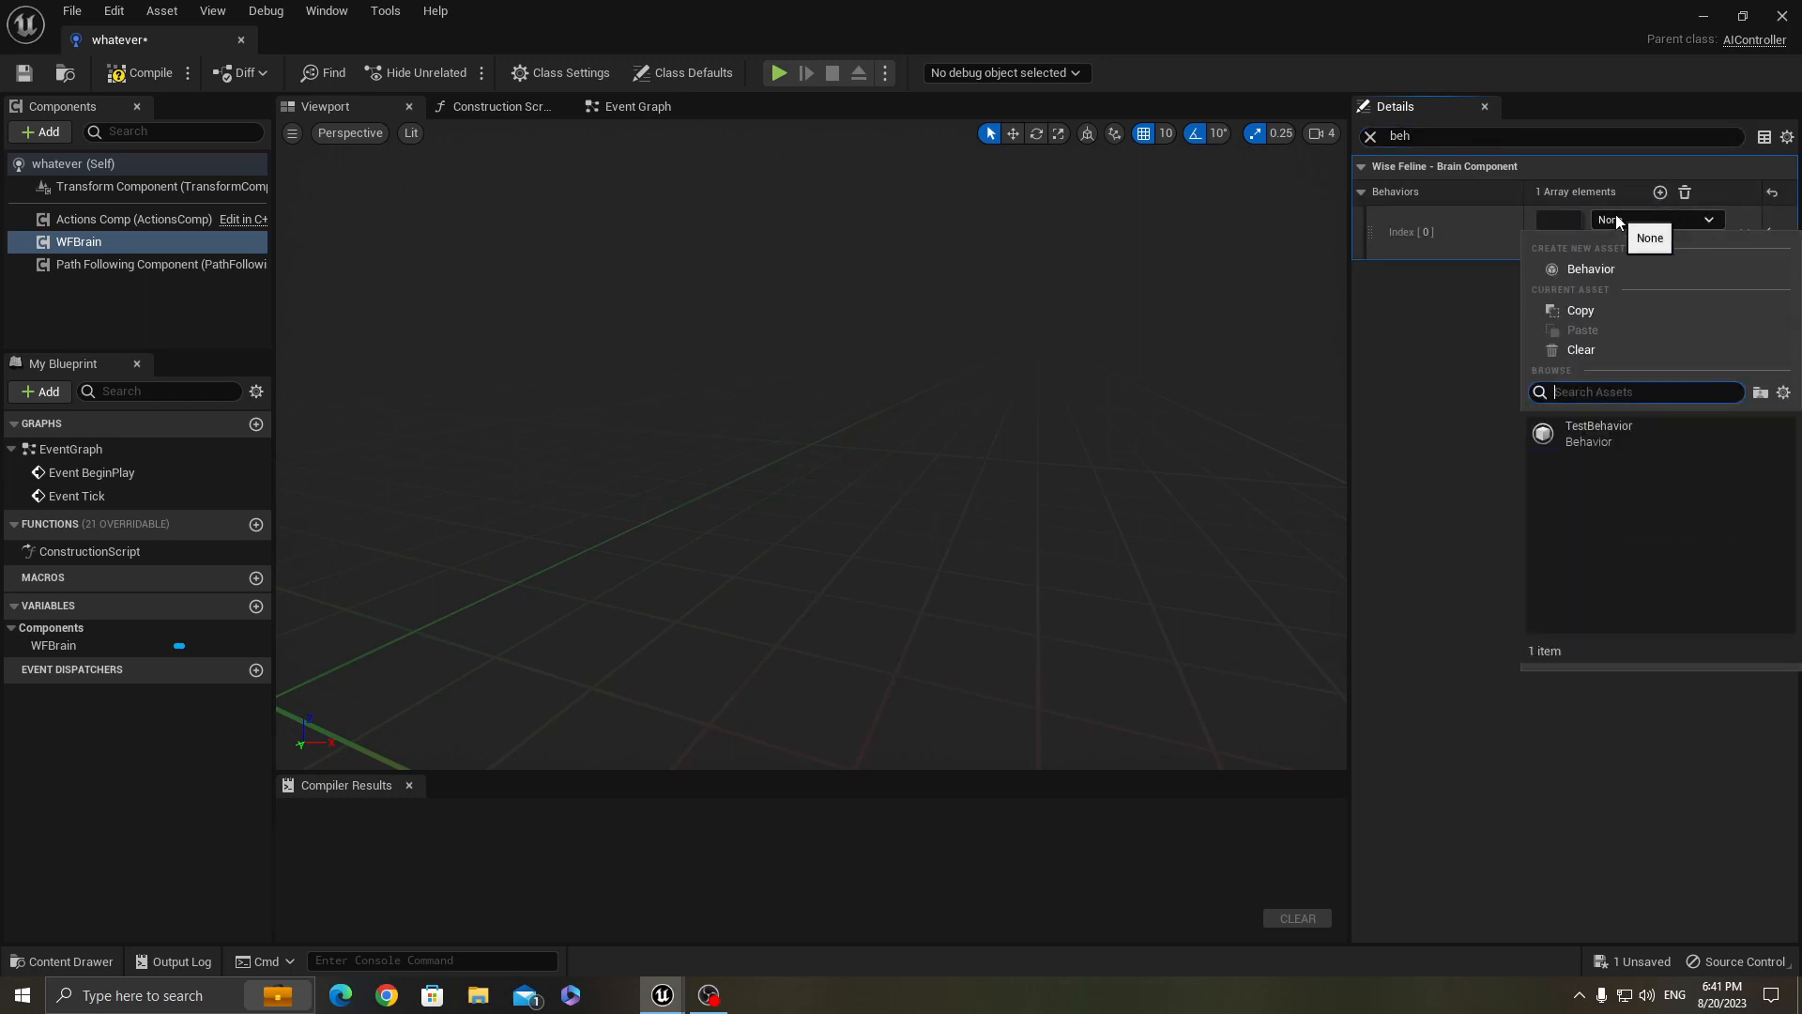
pyautogui.moveTo(1598, 434)
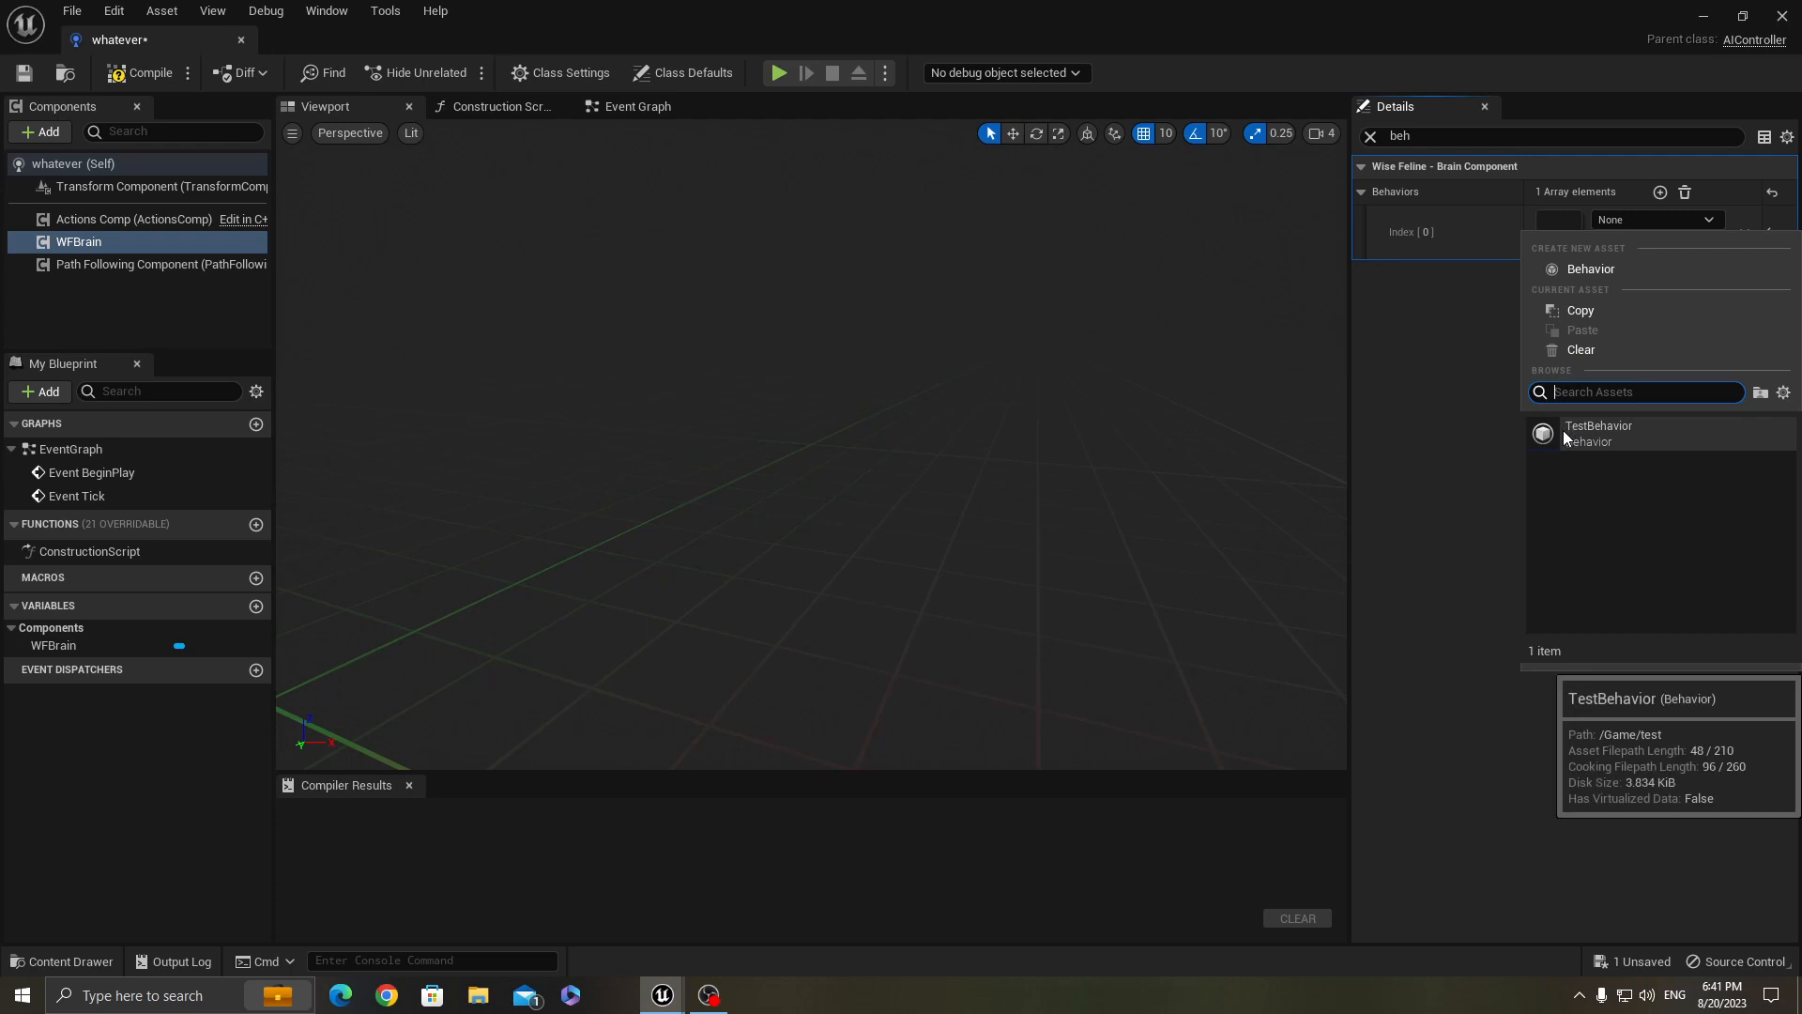
pyautogui.click(1598, 434)
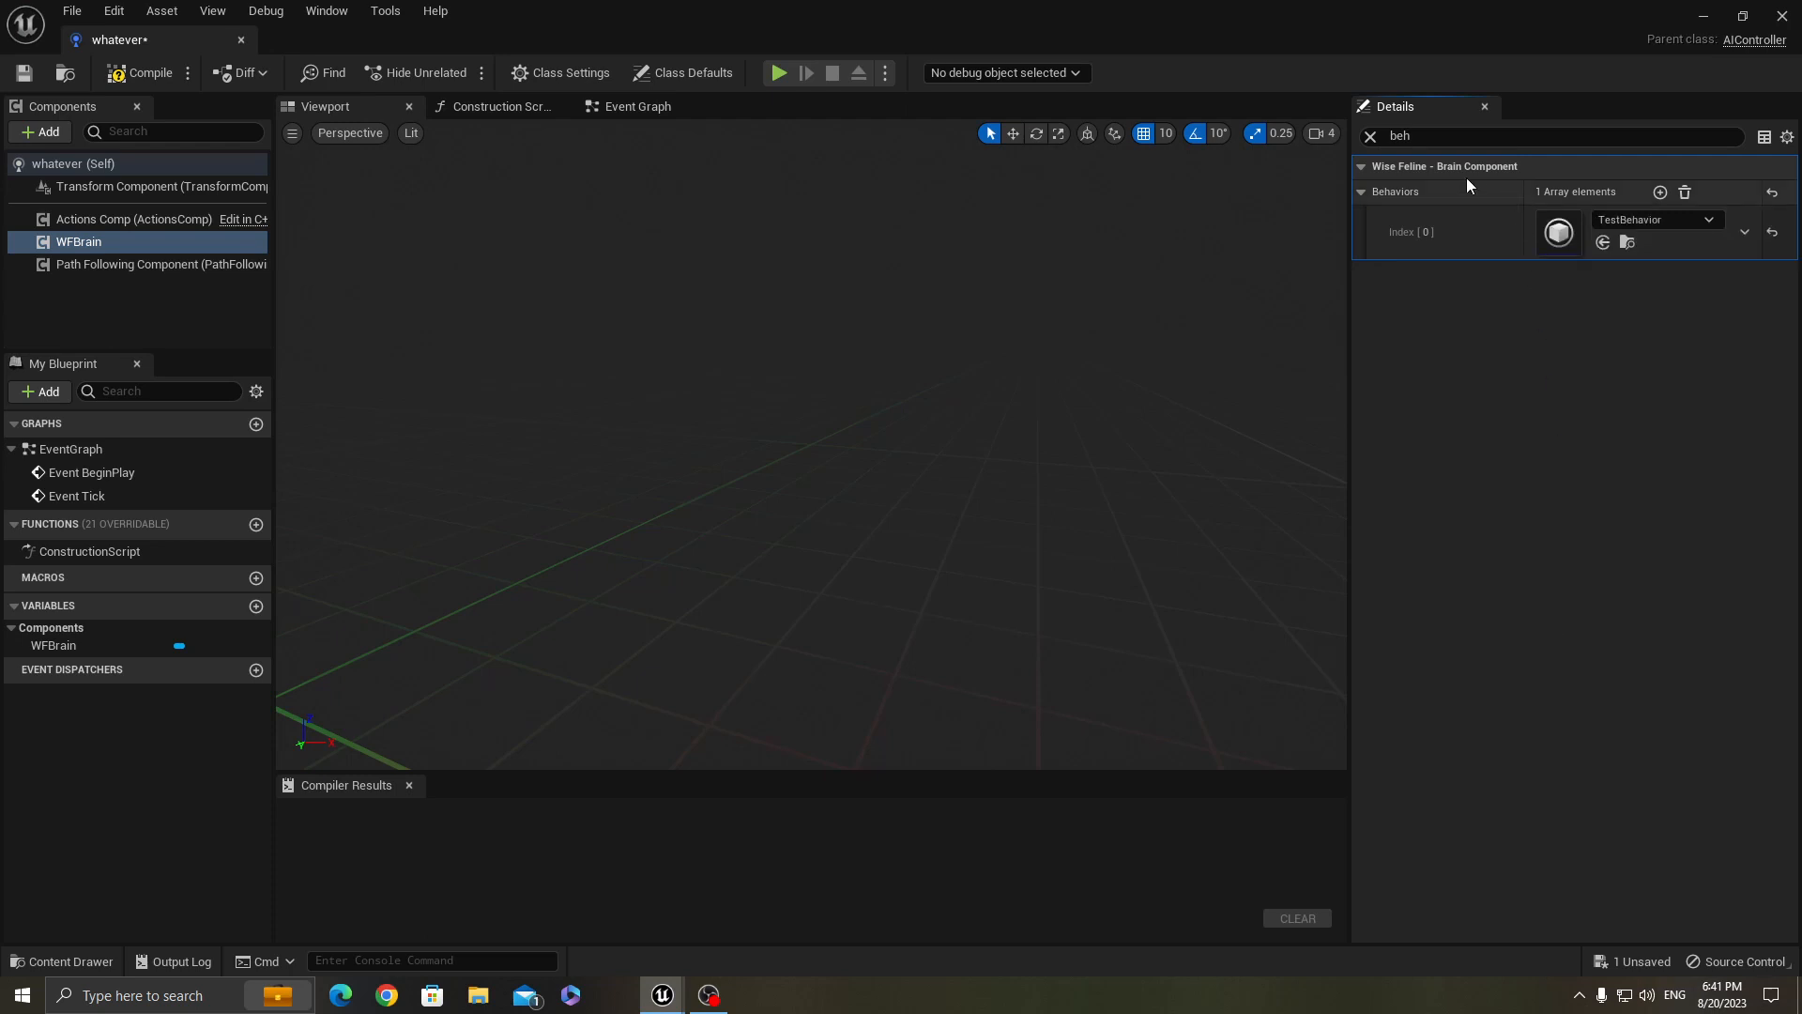
pyautogui.click(1553, 135)
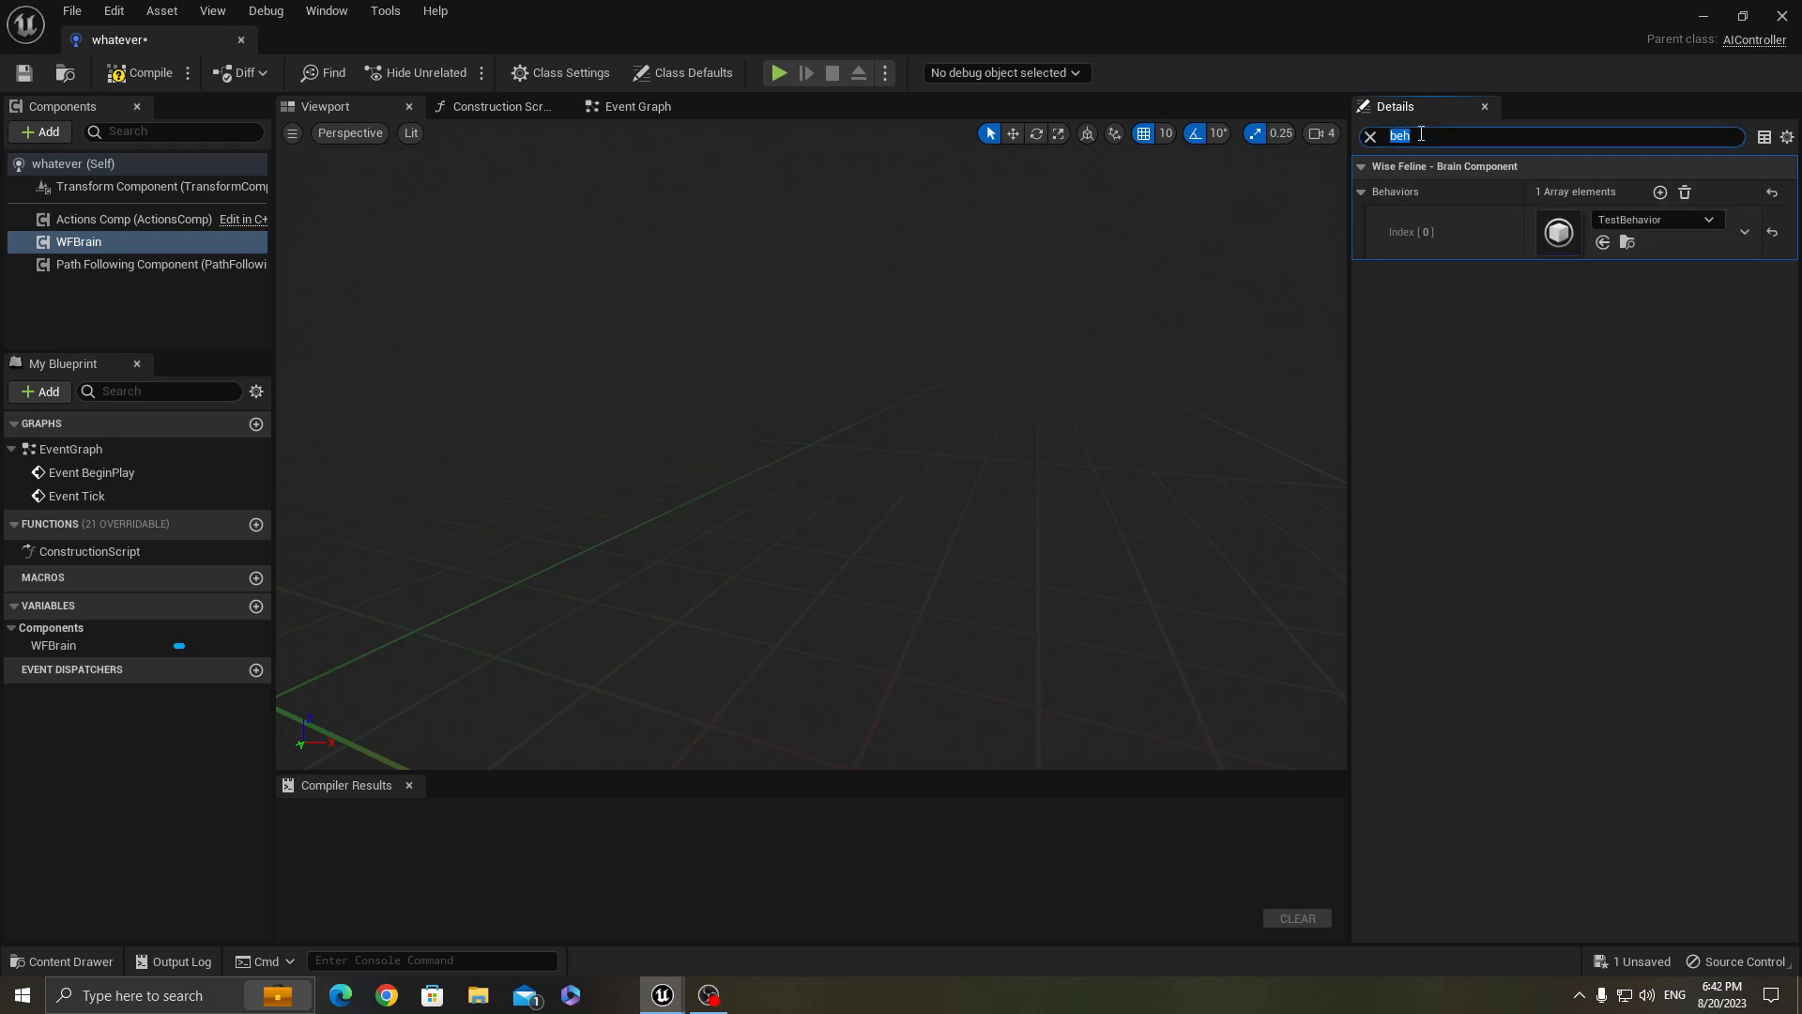
pyautogui.click(1370, 135)
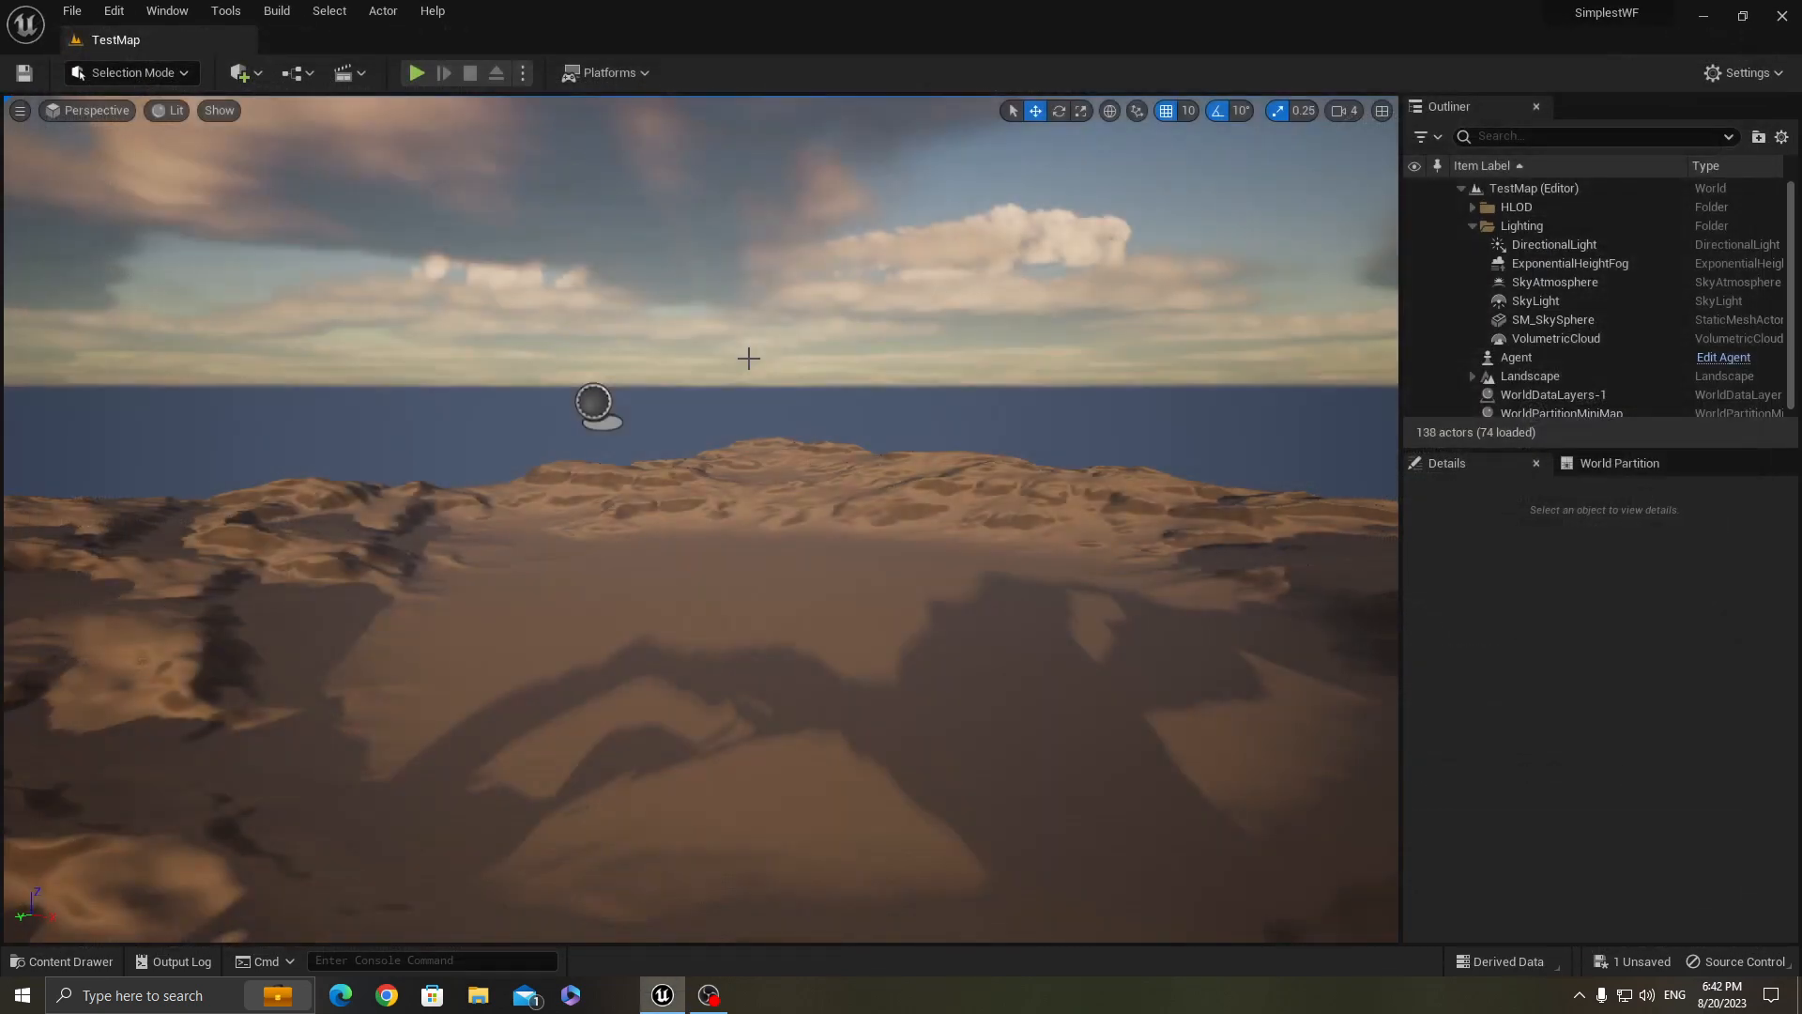
pyautogui.moveTo(68, 962)
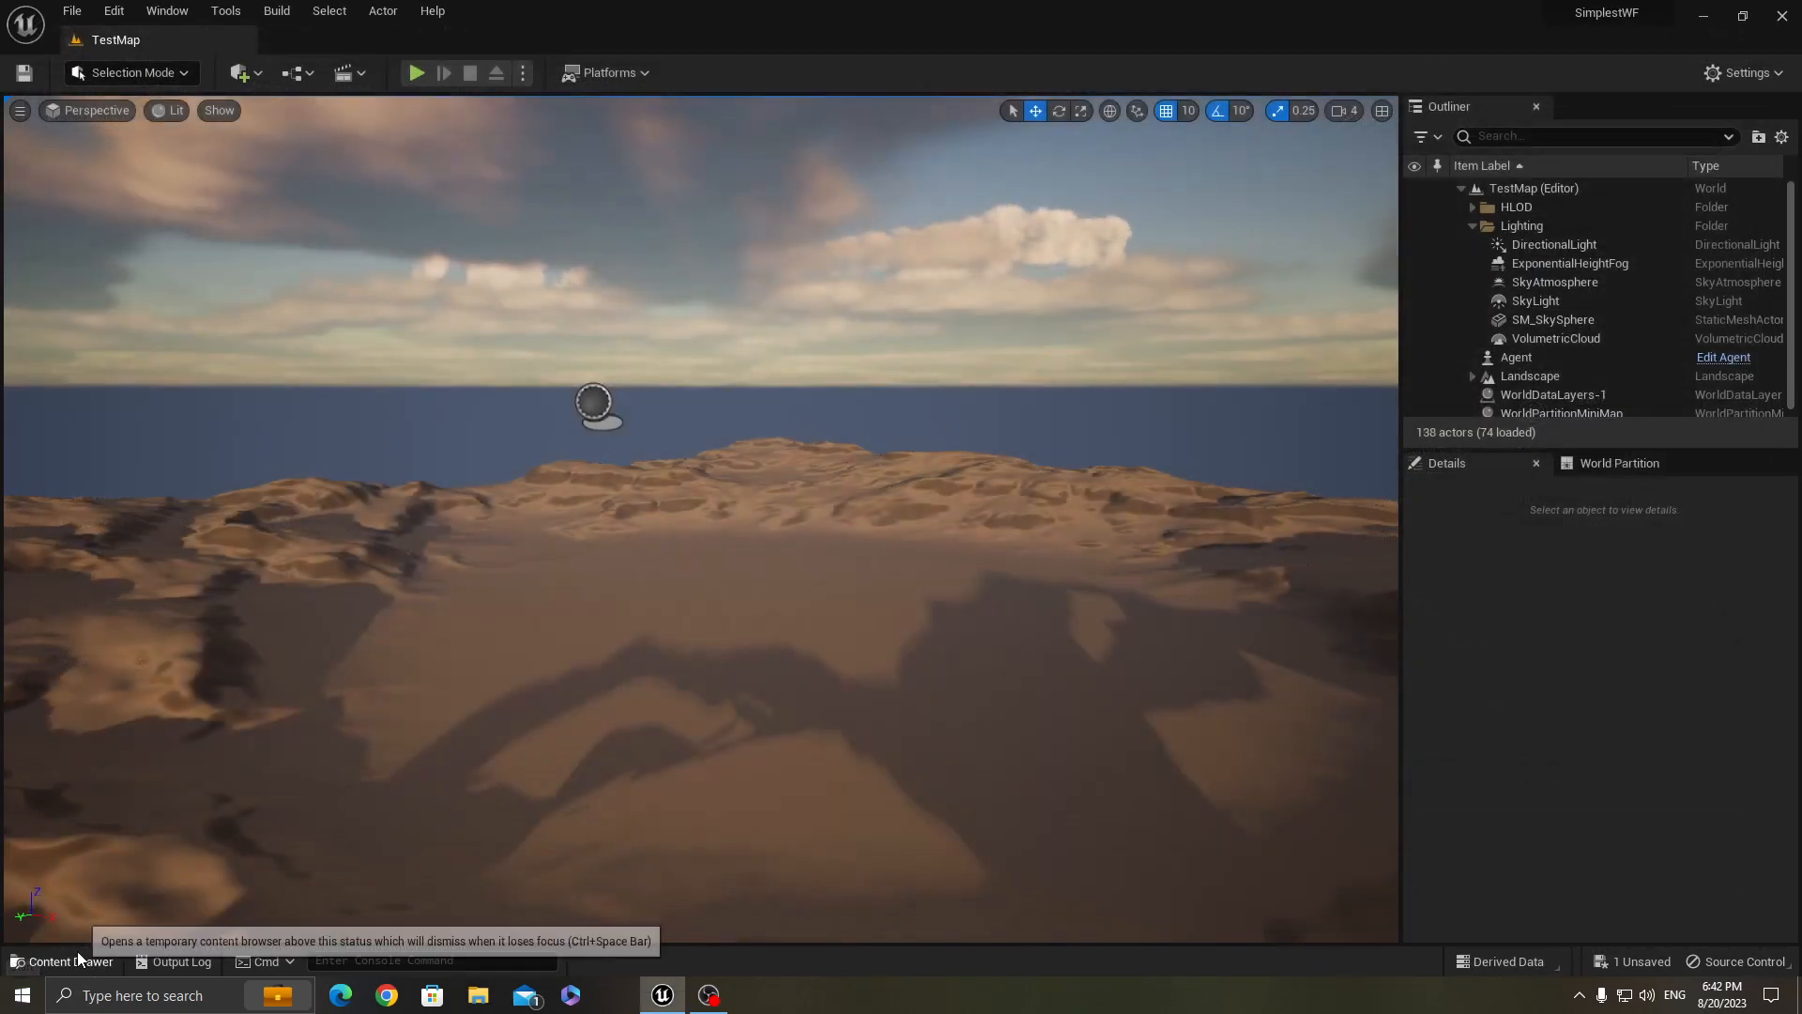
# Force-delete the 'whatever' blueprint from the test folder
pyautogui.click(64, 961)
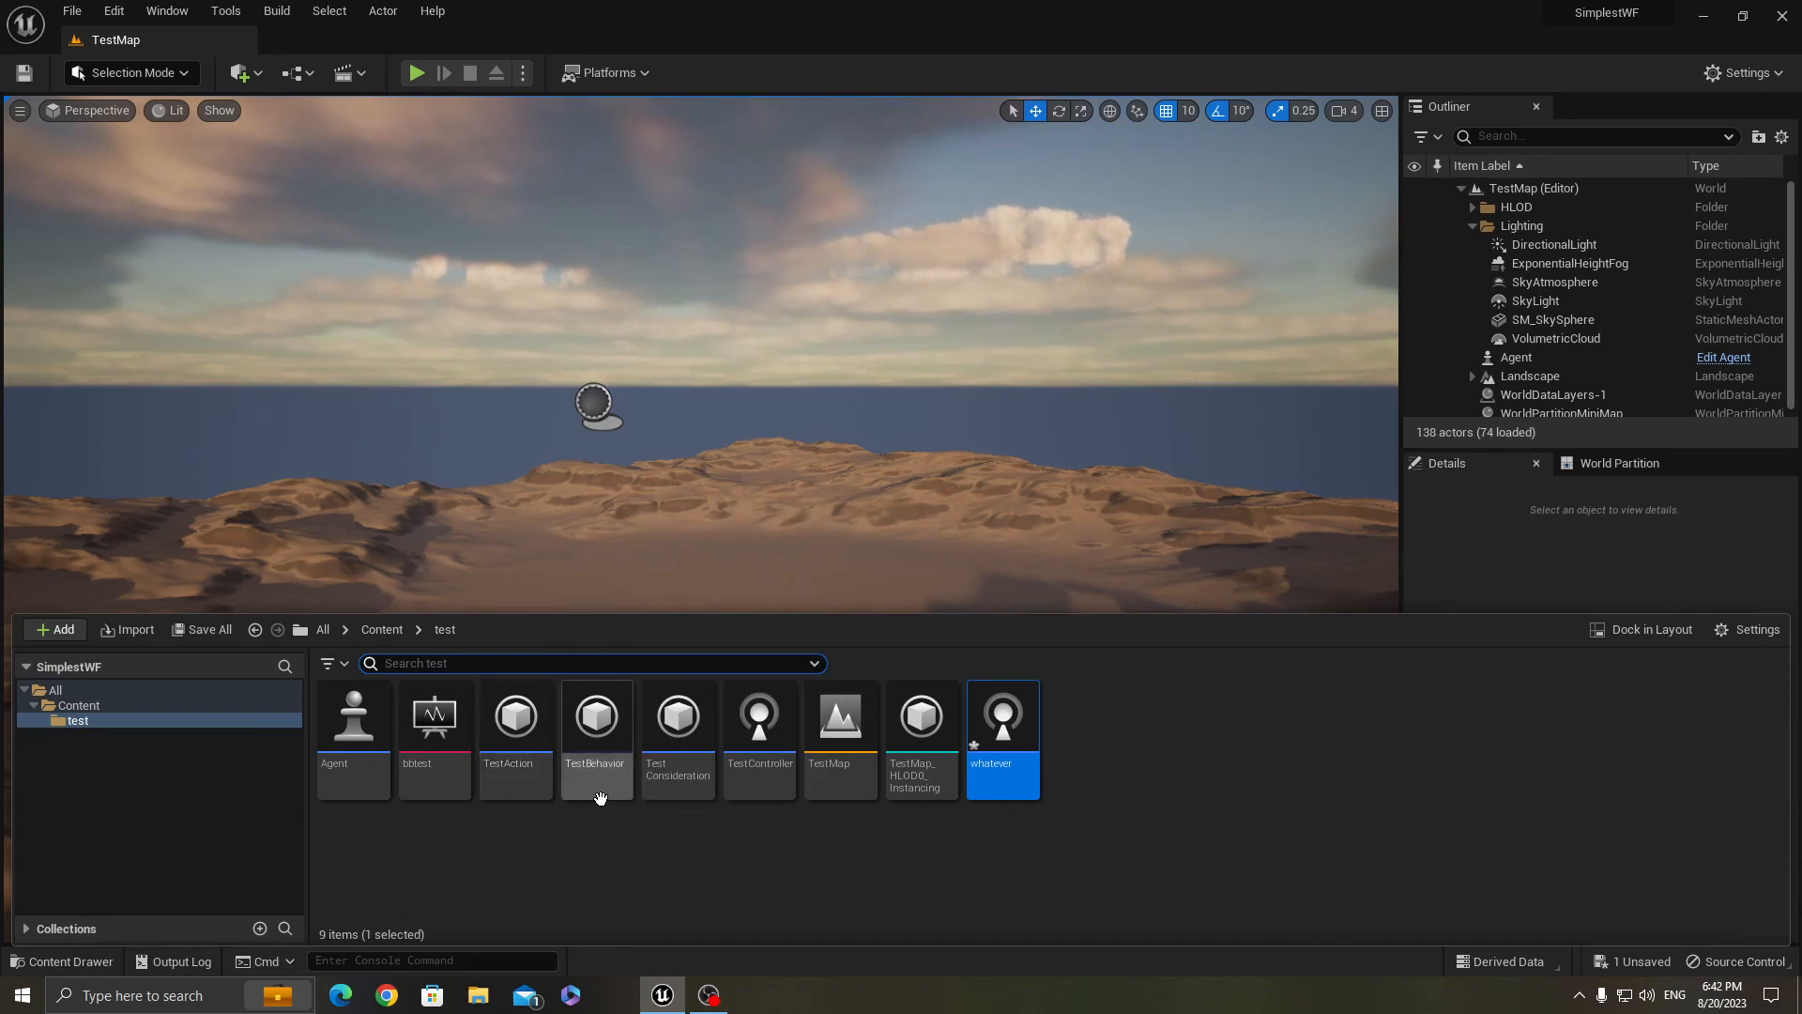
pyautogui.moveTo(447, 849)
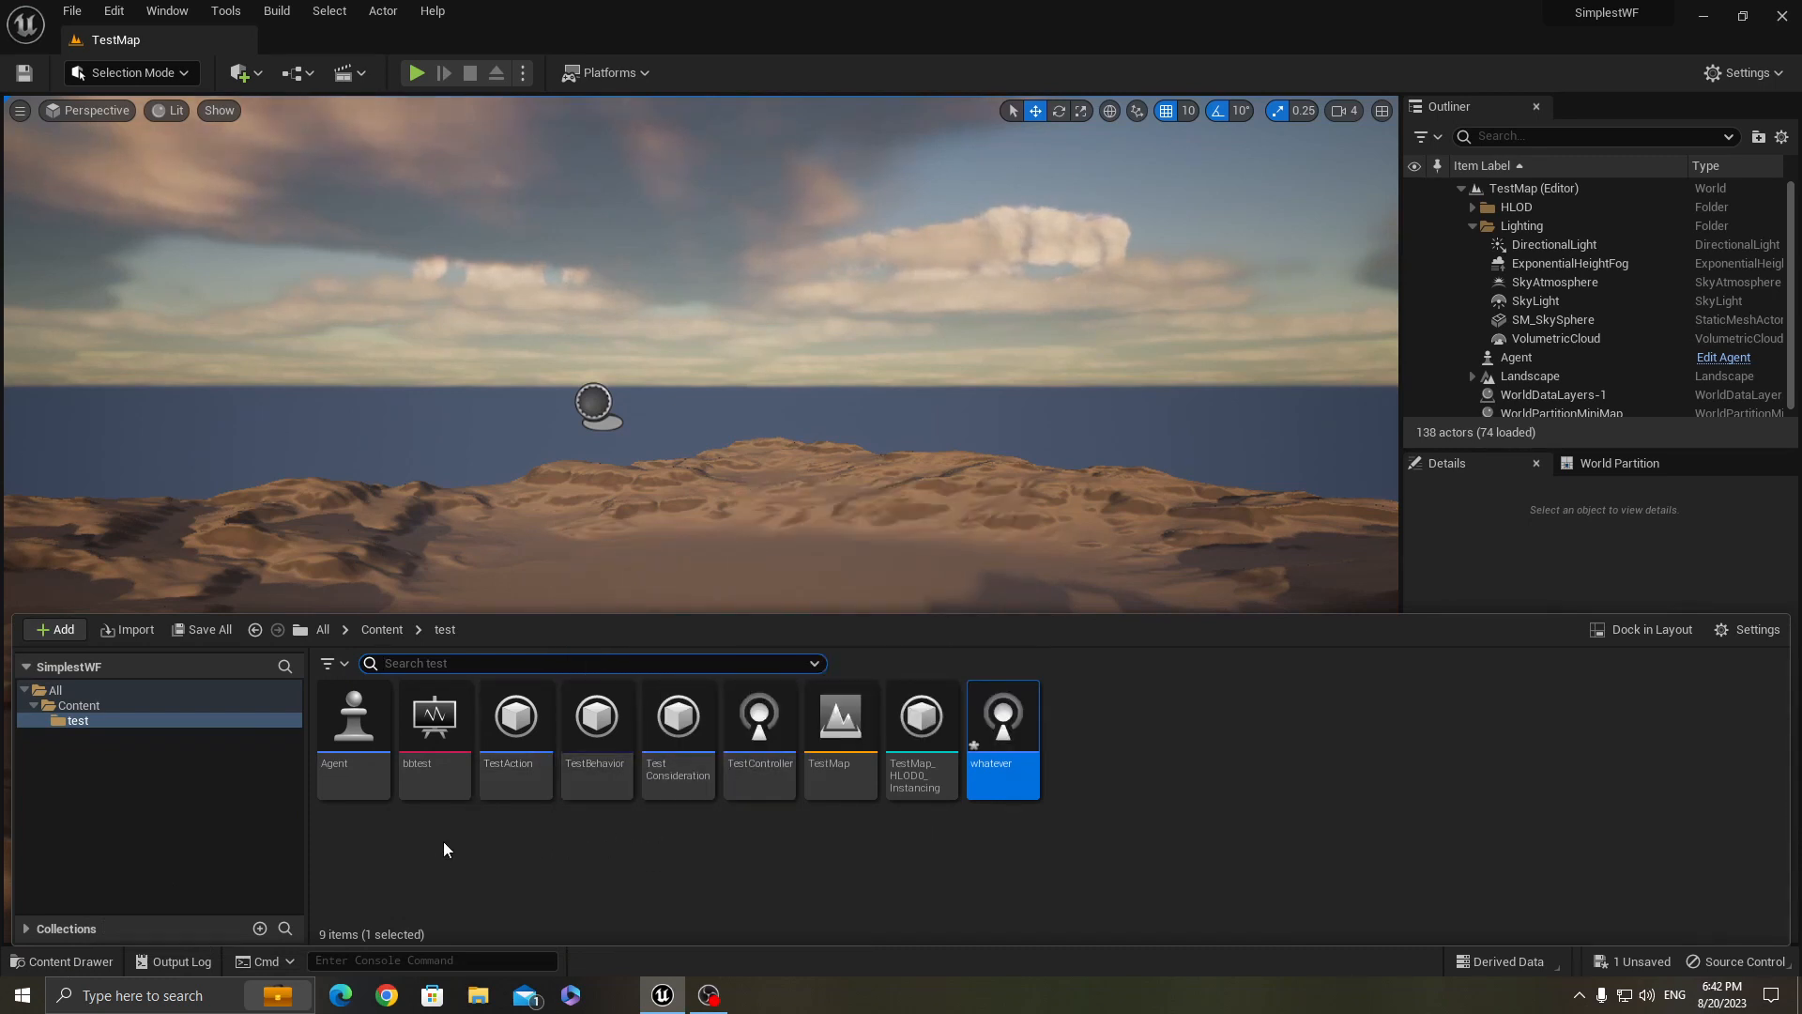
pyautogui.moveTo(411, 828)
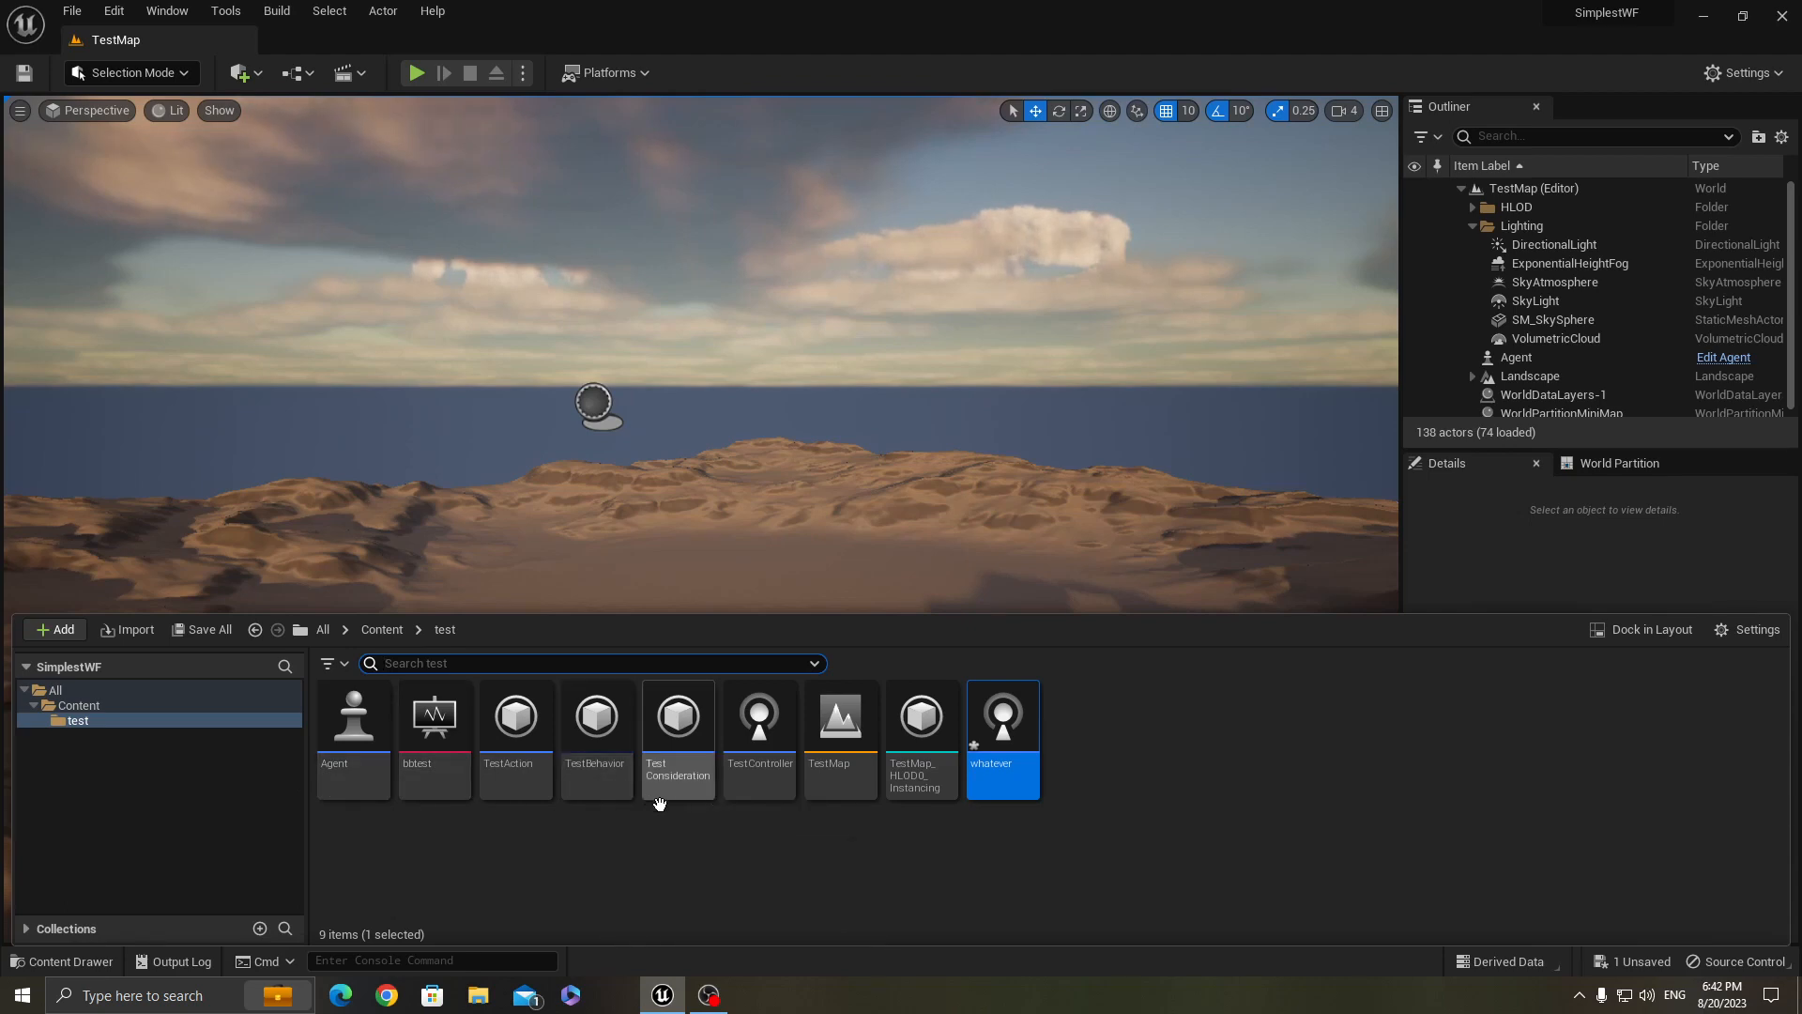
pyautogui.moveTo(839, 736)
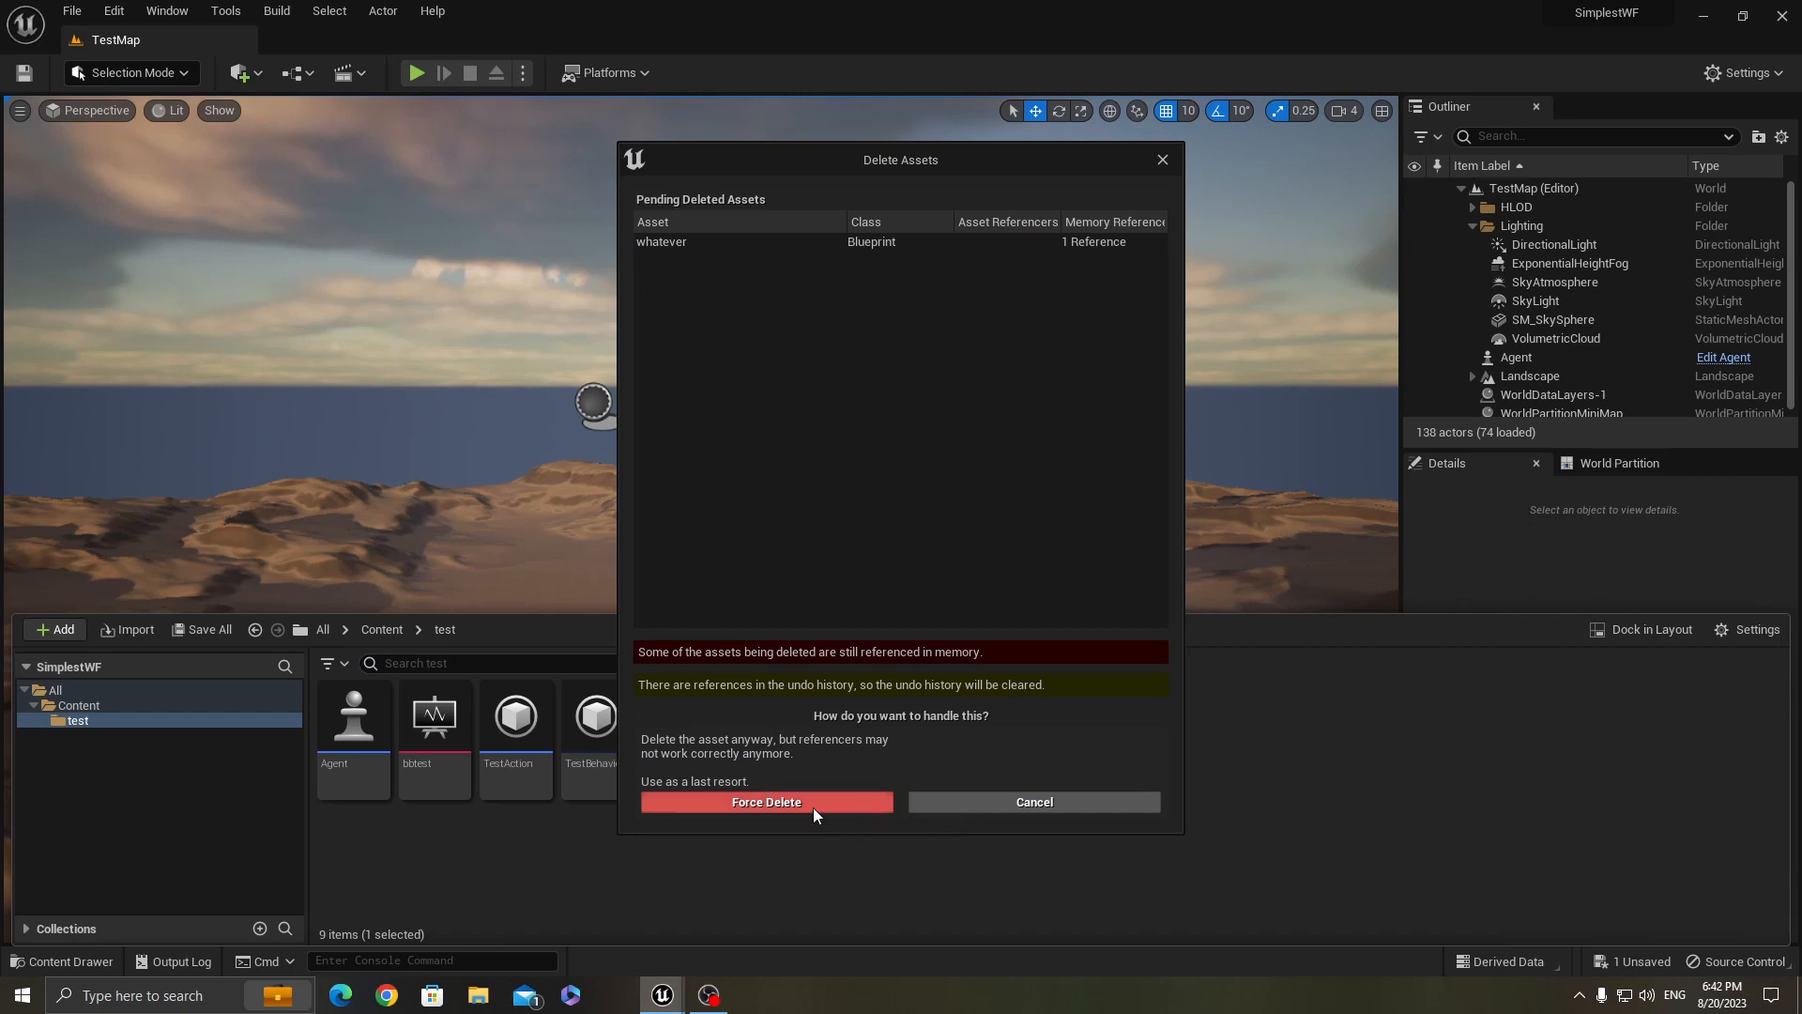
pyautogui.moveTo(986, 832)
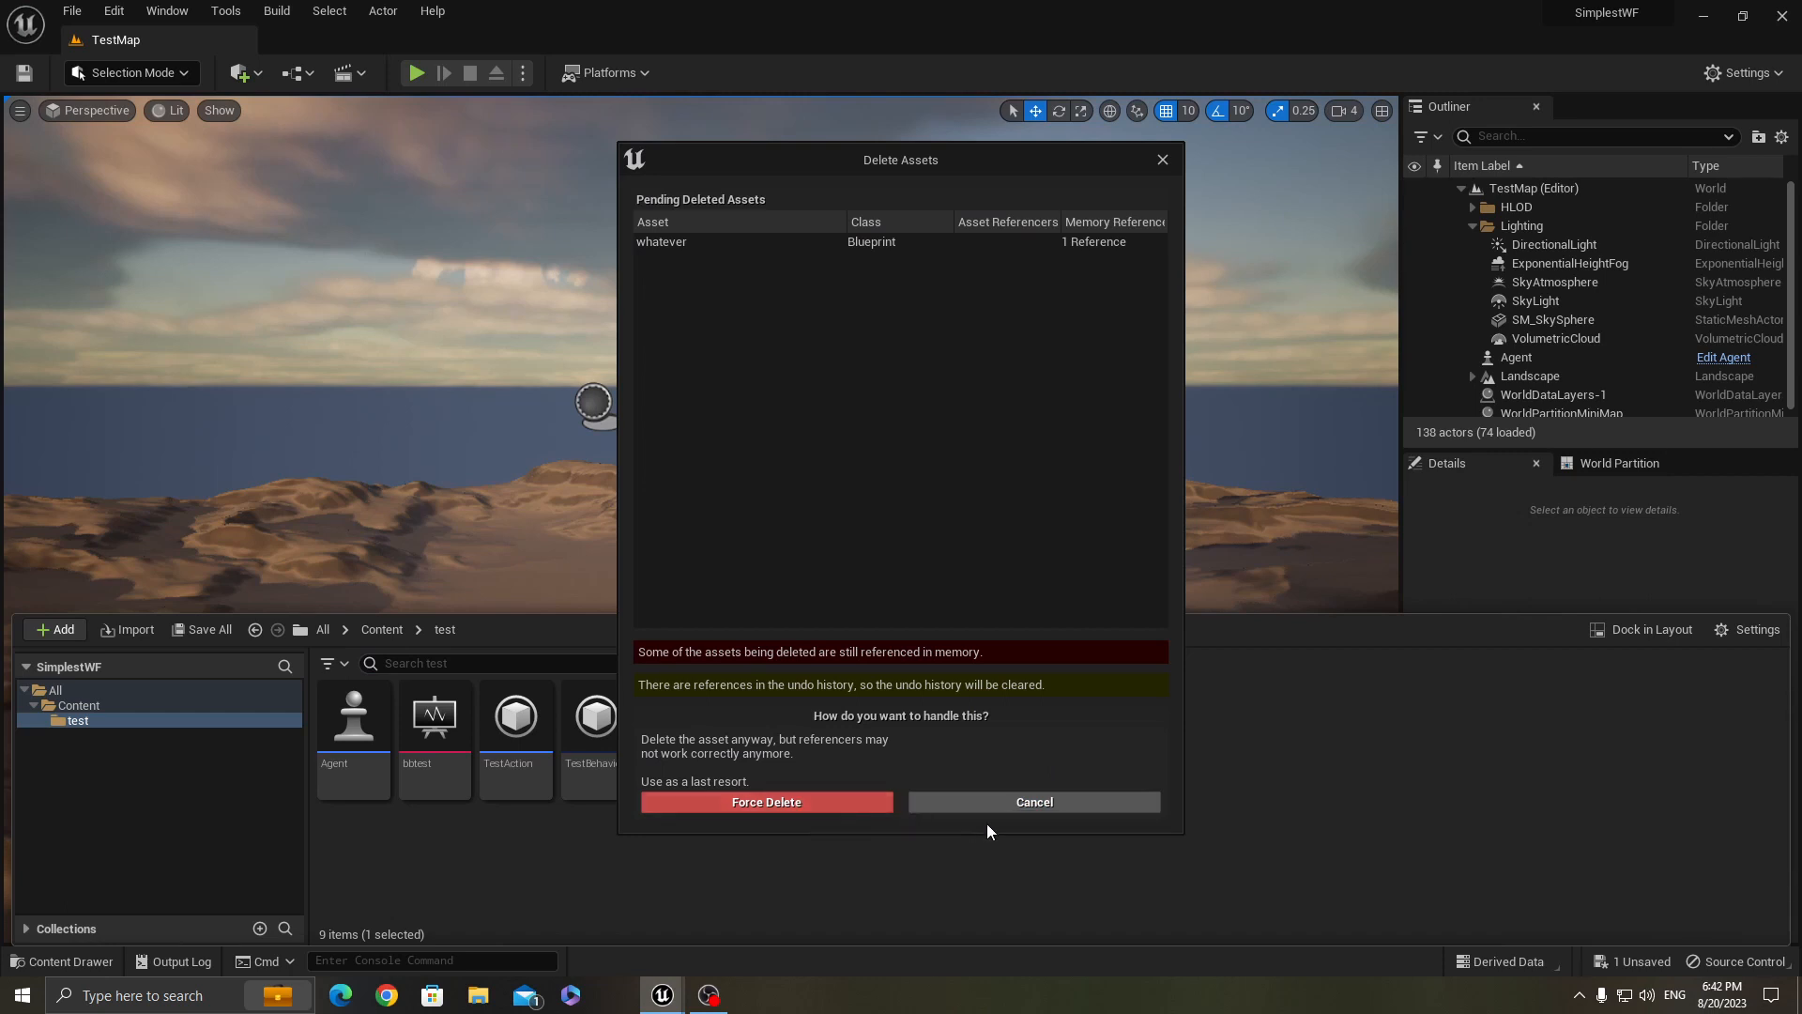
pyautogui.moveTo(717, 762)
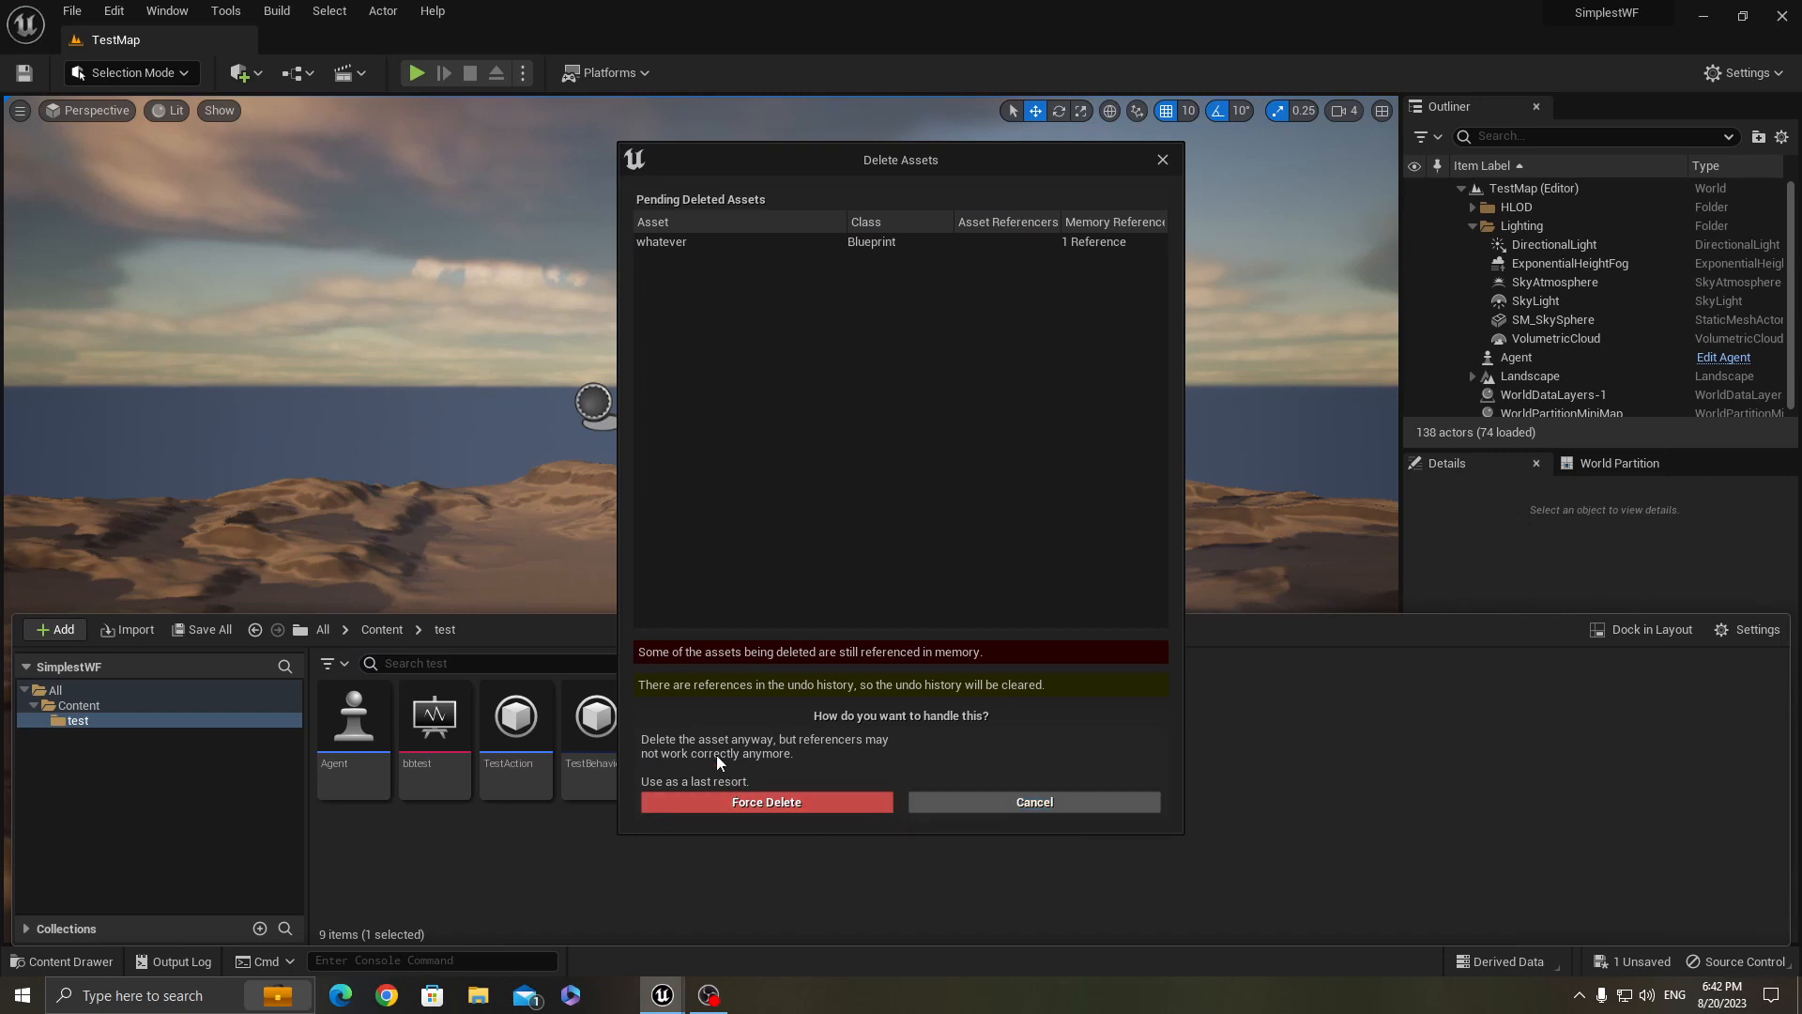
pyautogui.click(766, 802)
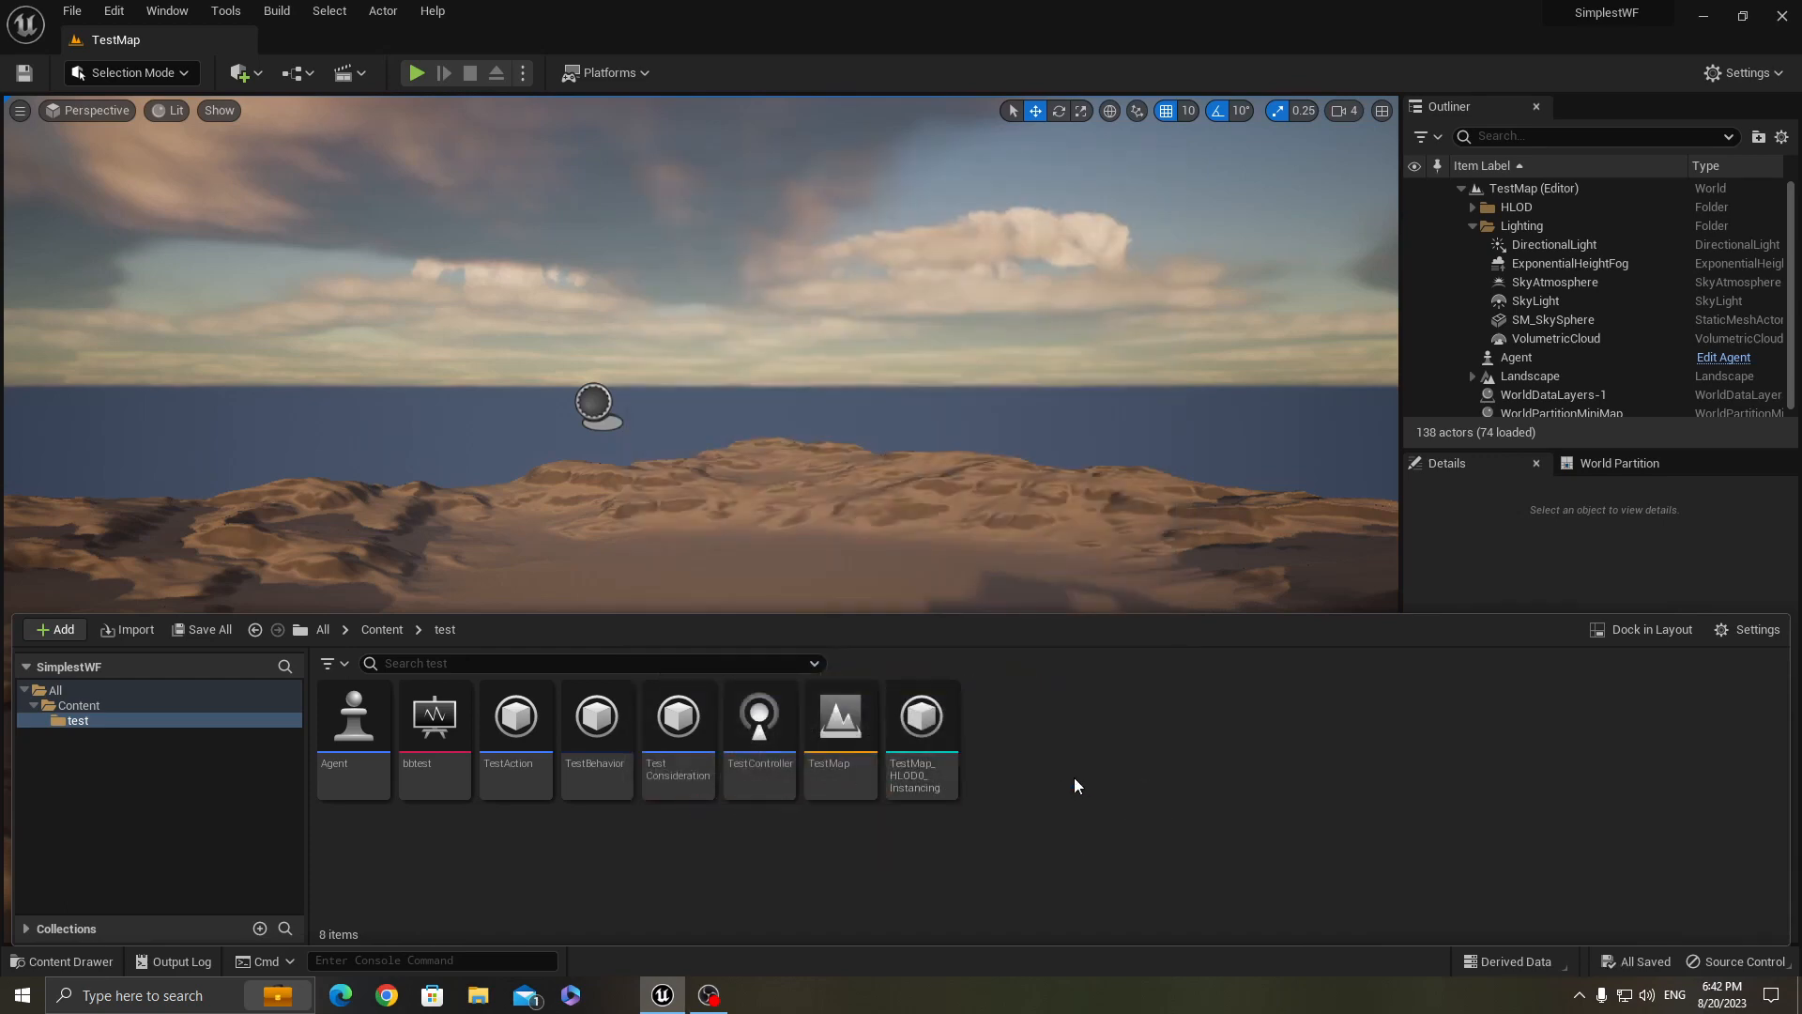
pyautogui.moveTo(758, 719)
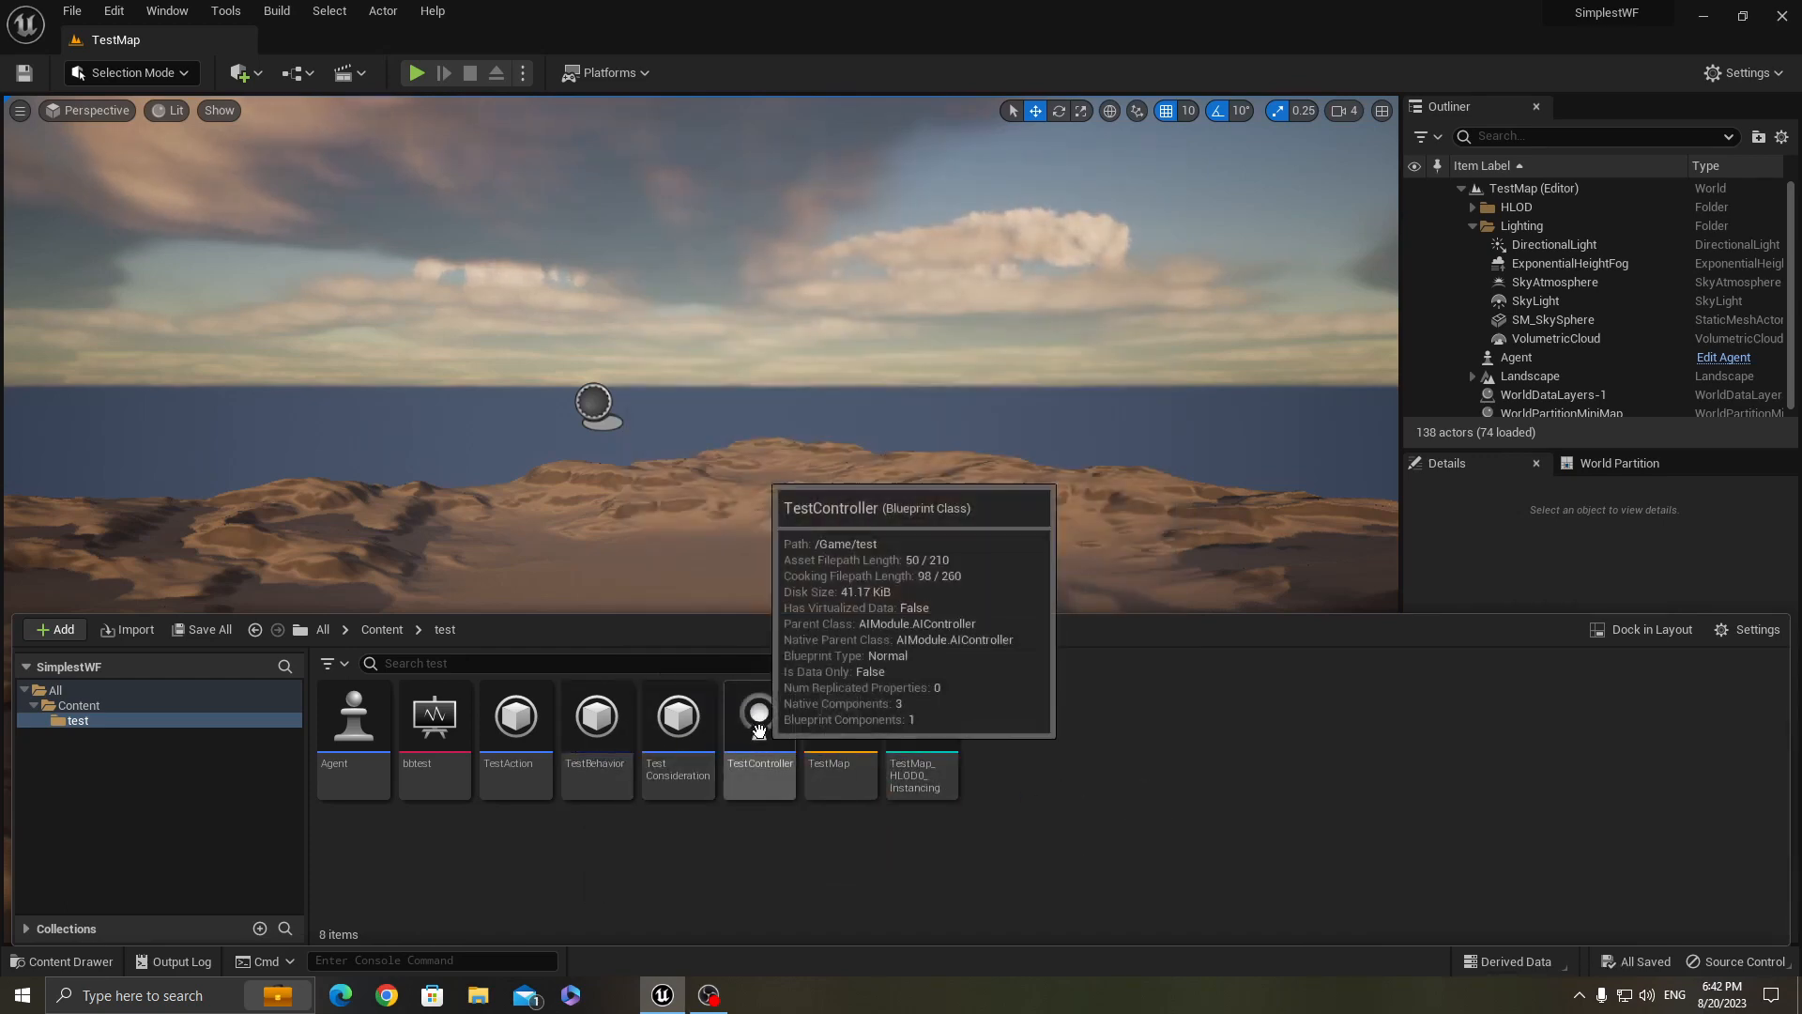
pyautogui.doubleClick(759, 715)
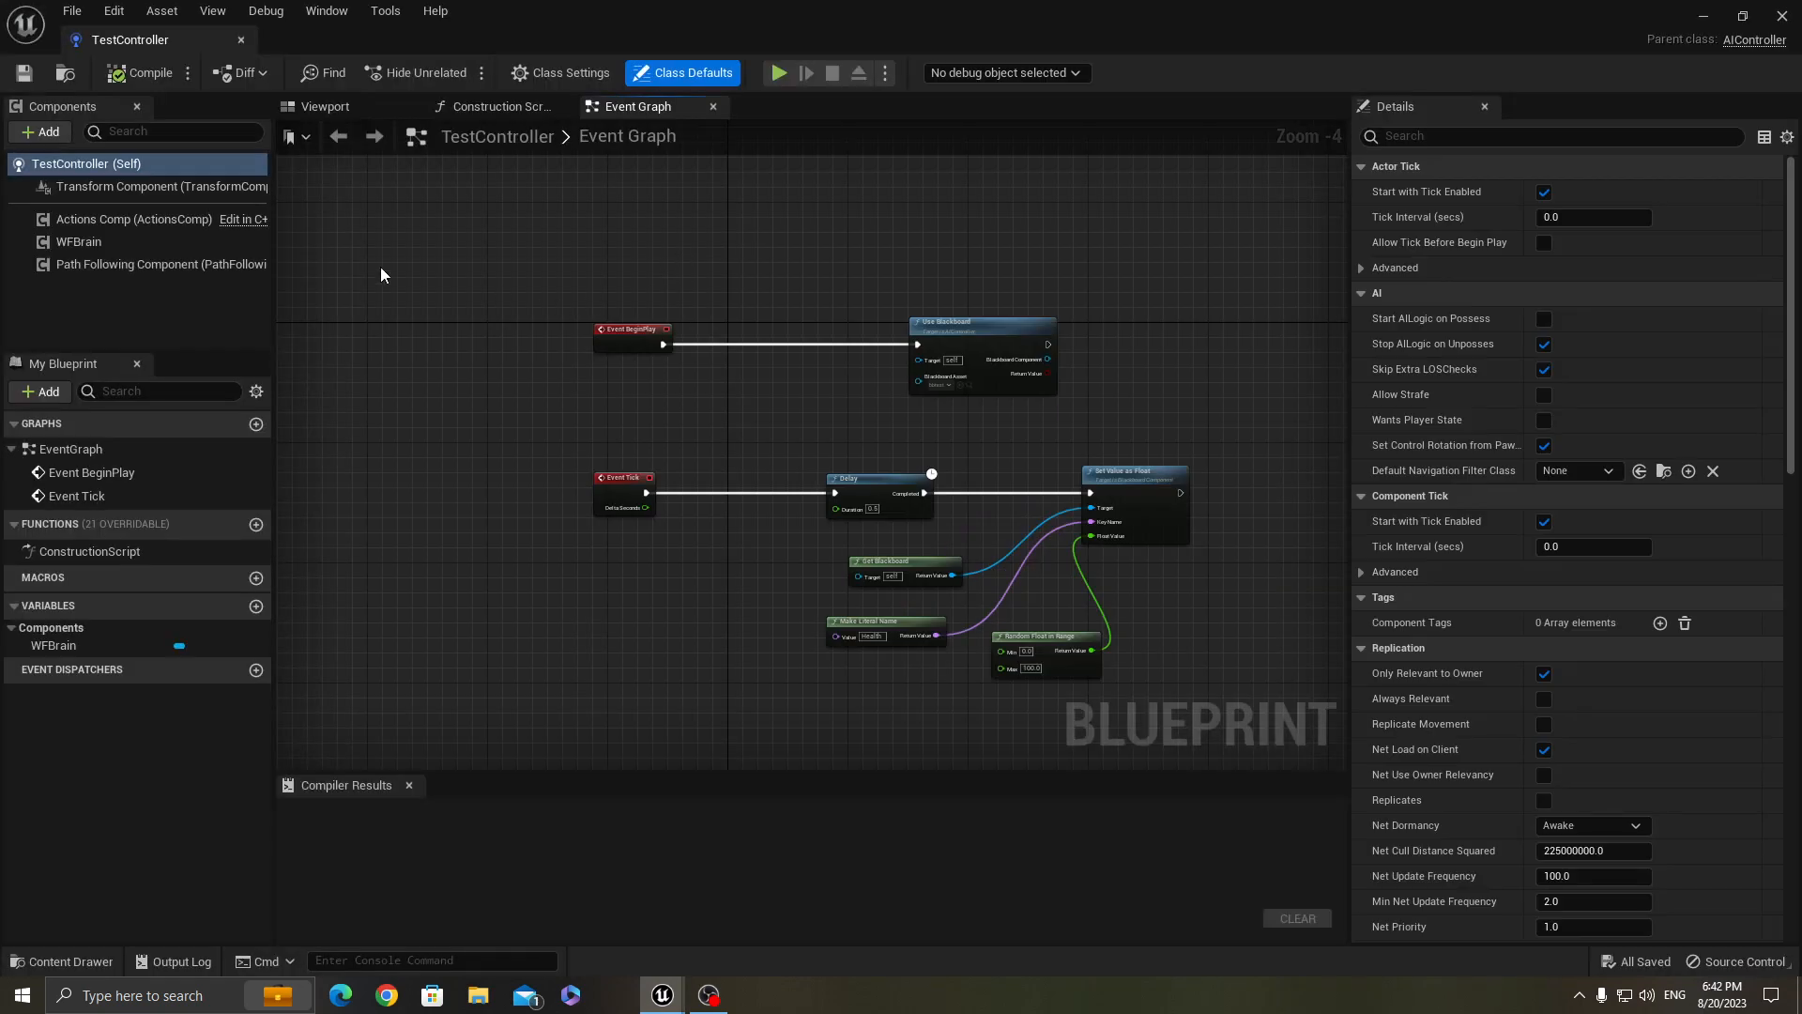
pyautogui.moveTo(77, 242)
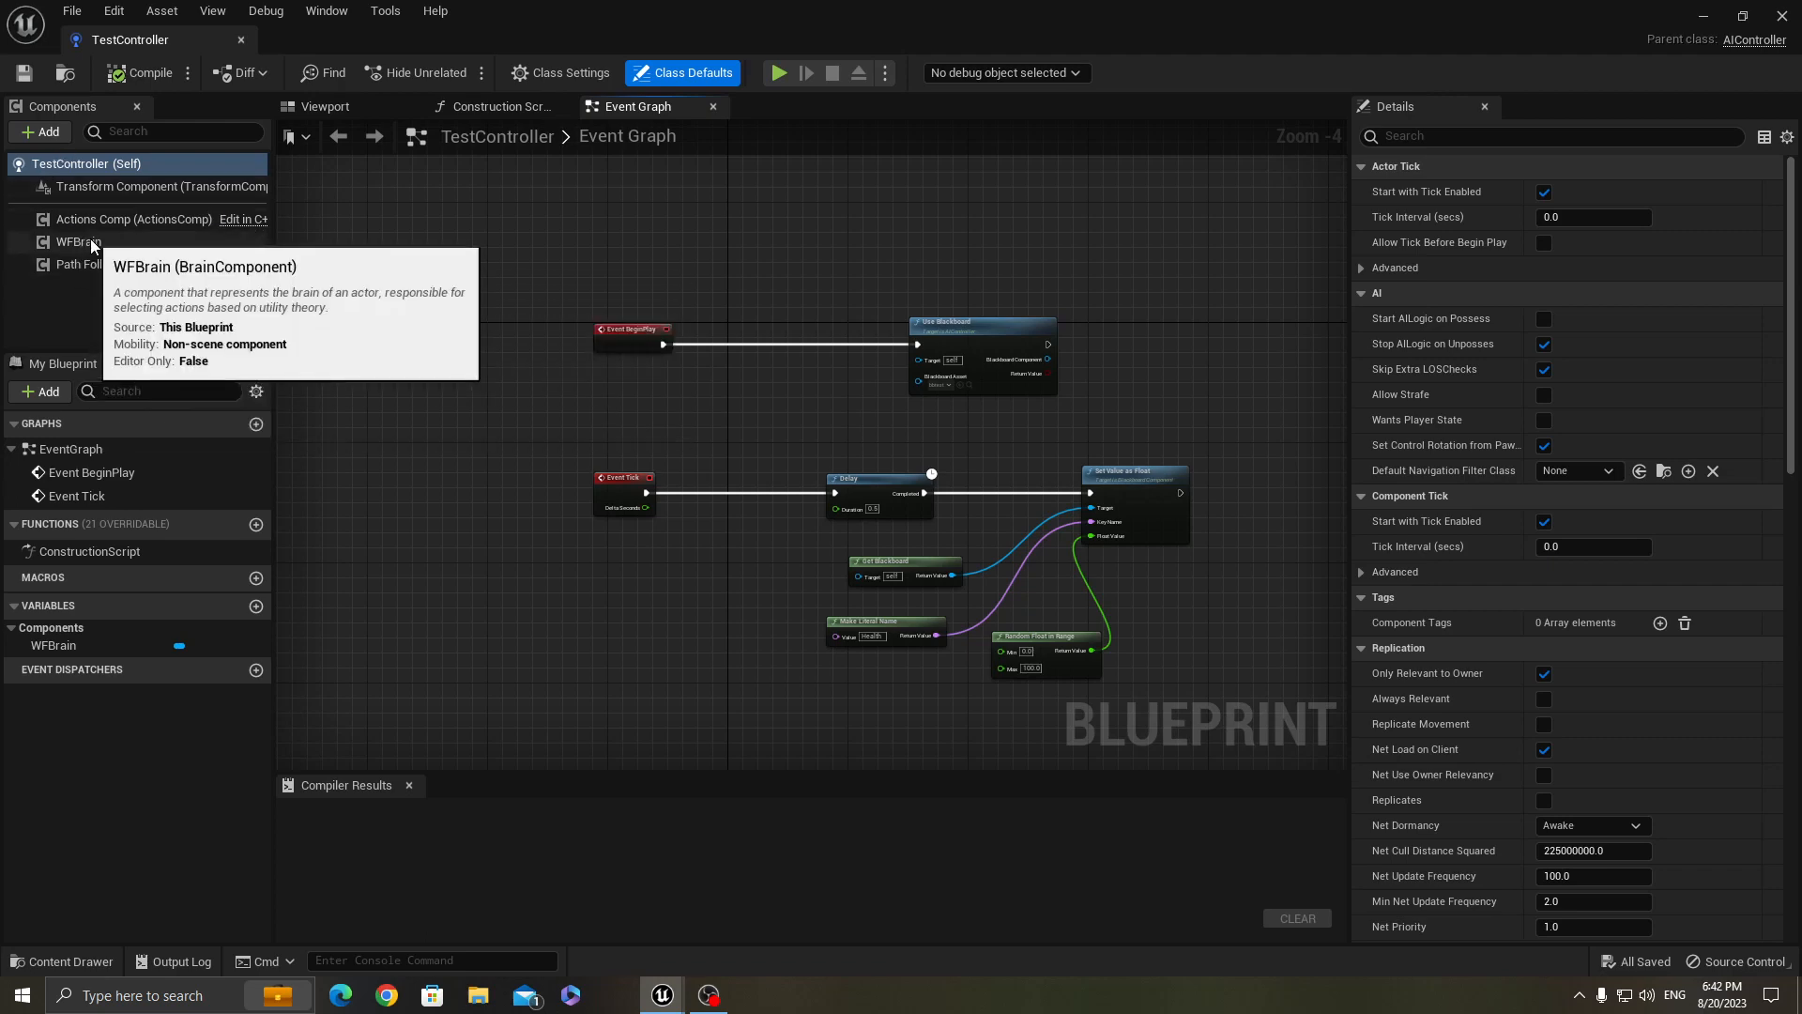
pyautogui.click(79, 242)
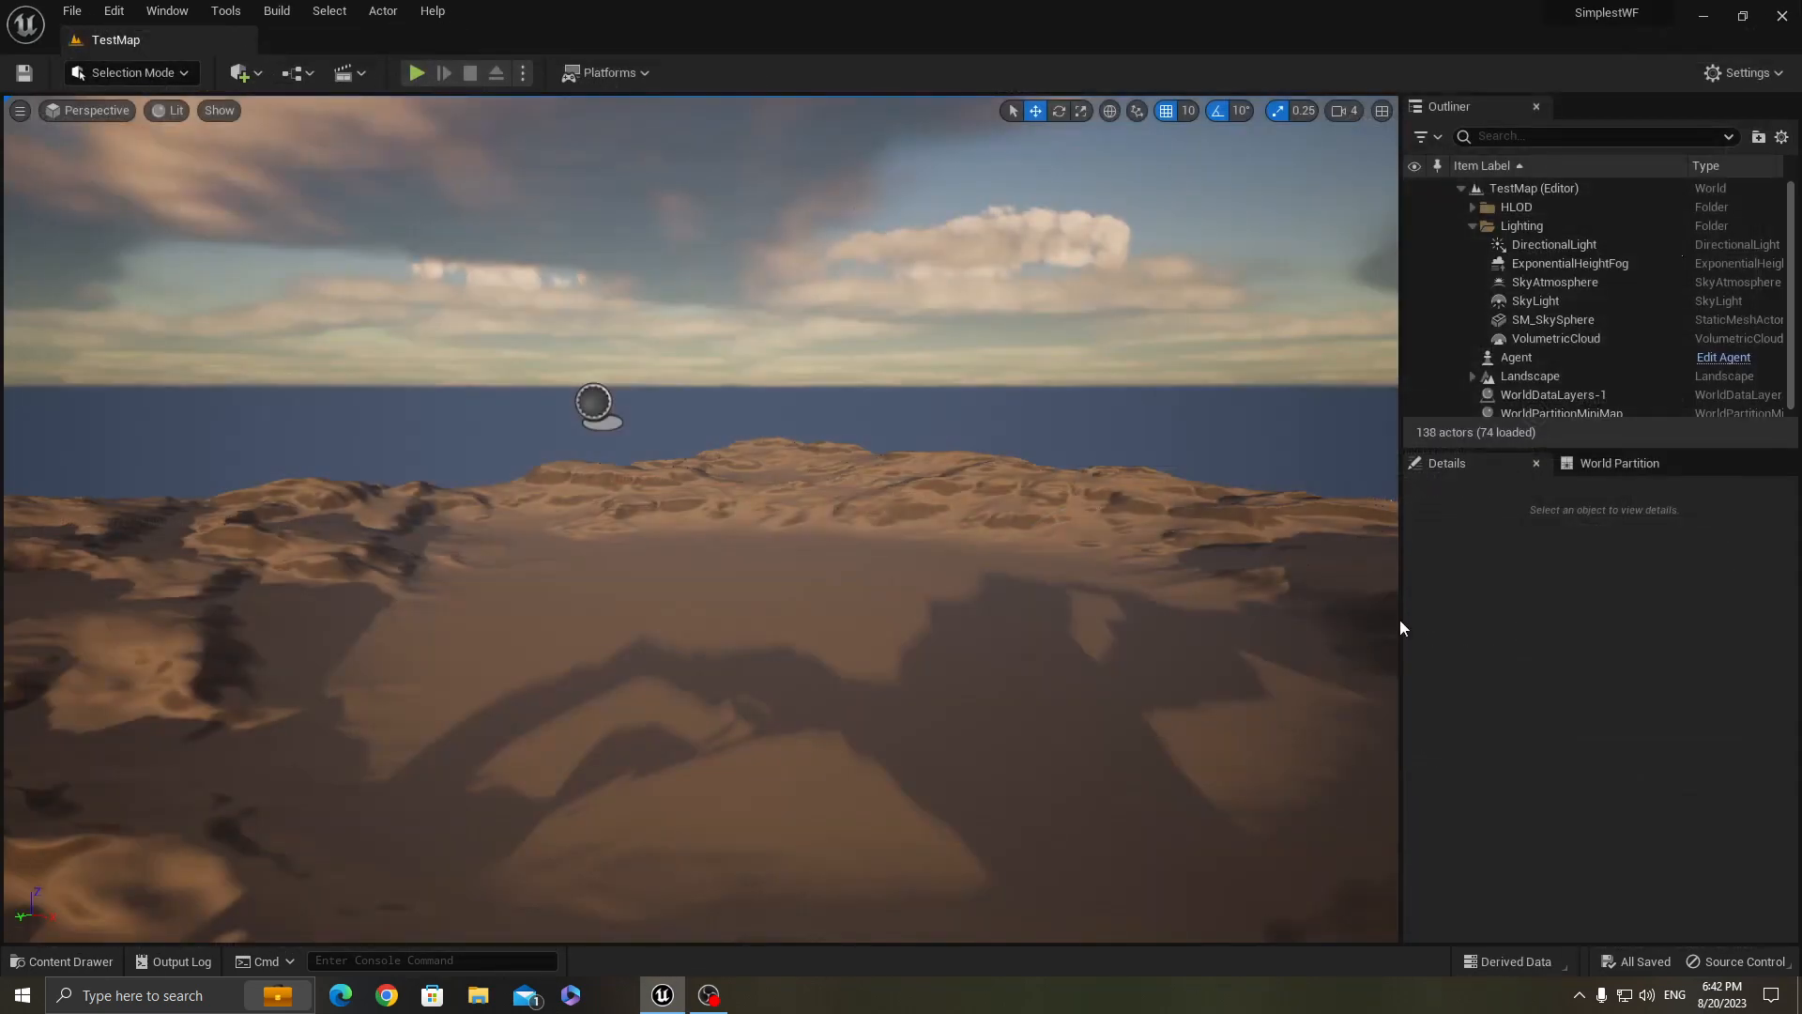
pyautogui.click(64, 961)
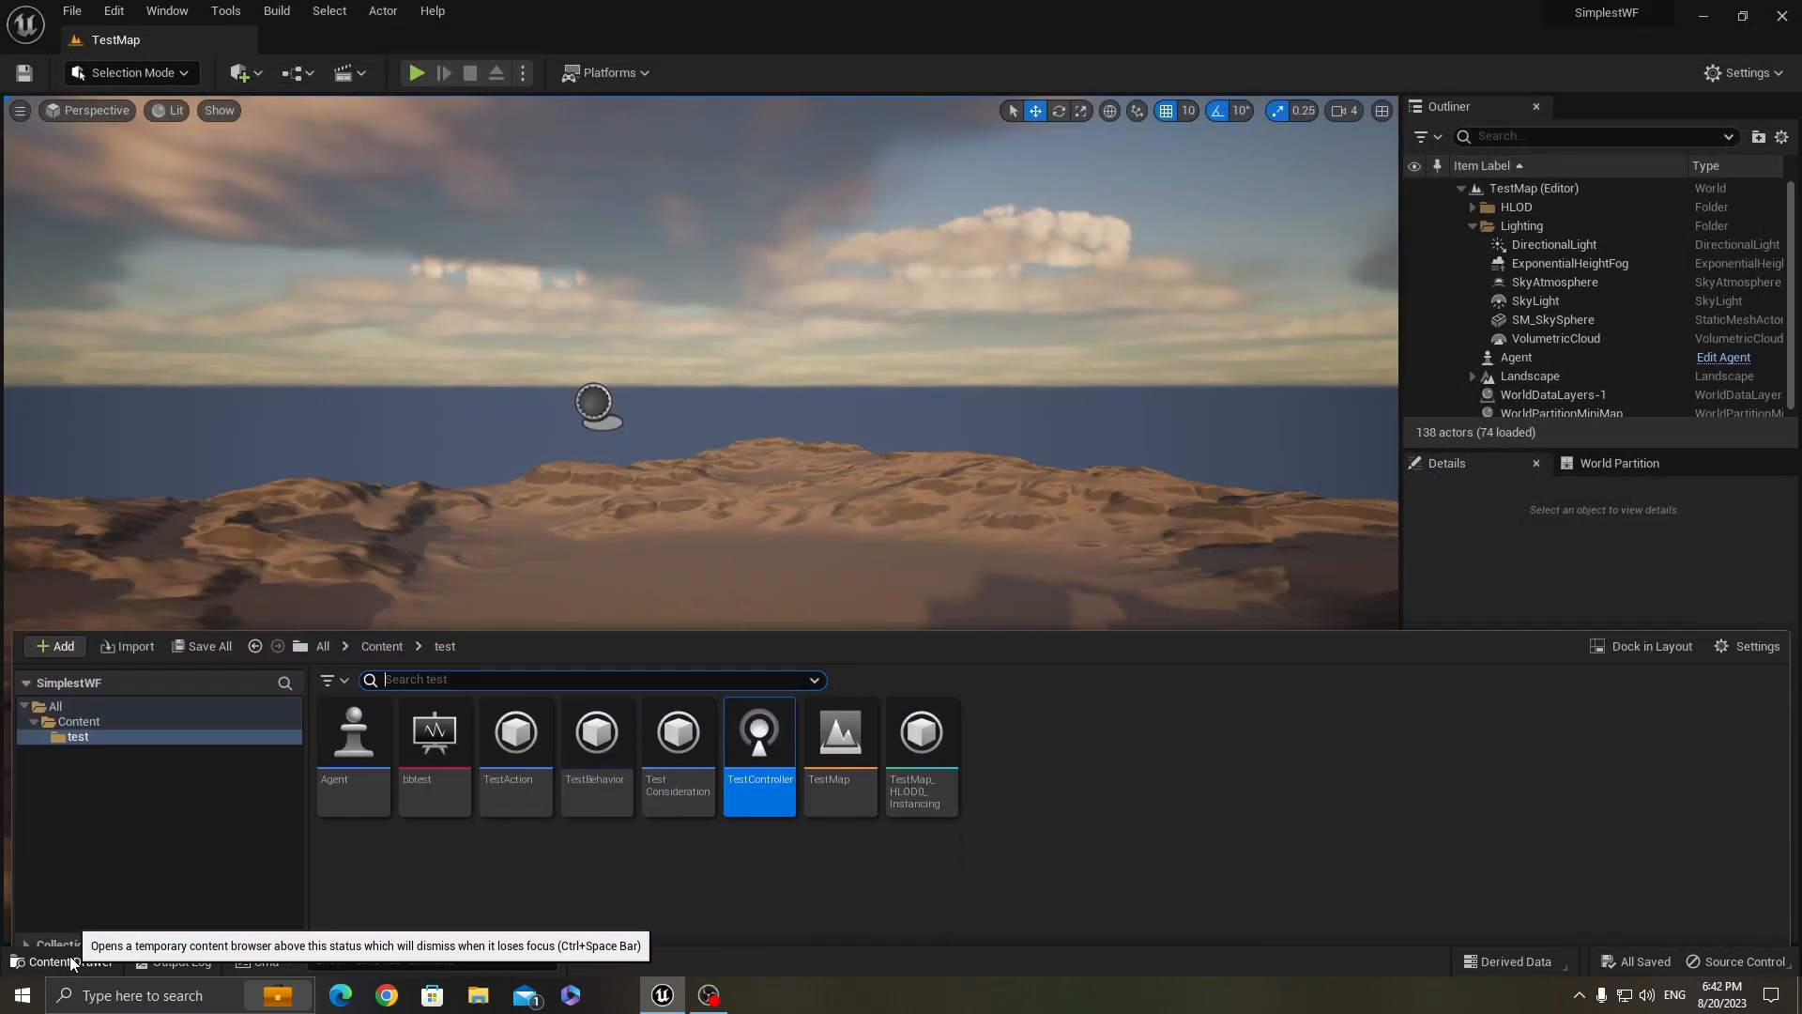
pyautogui.moveTo(433, 715)
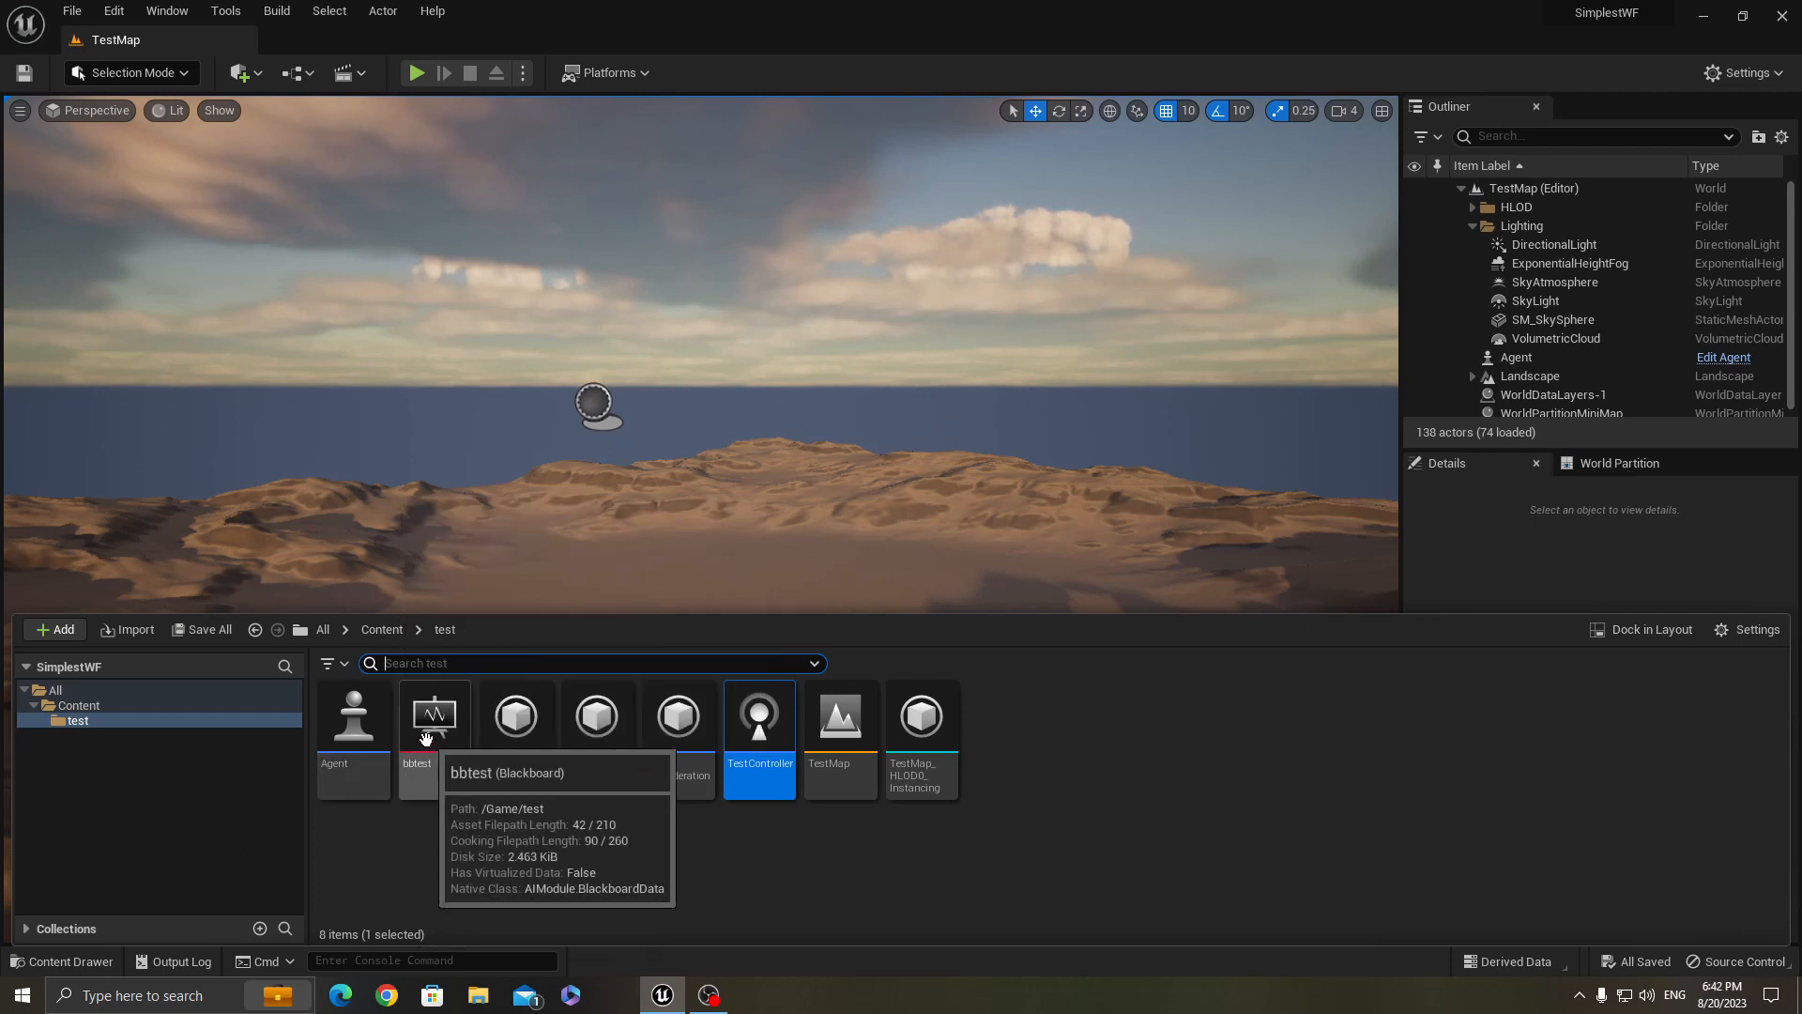
pyautogui.doubleClick(433, 716)
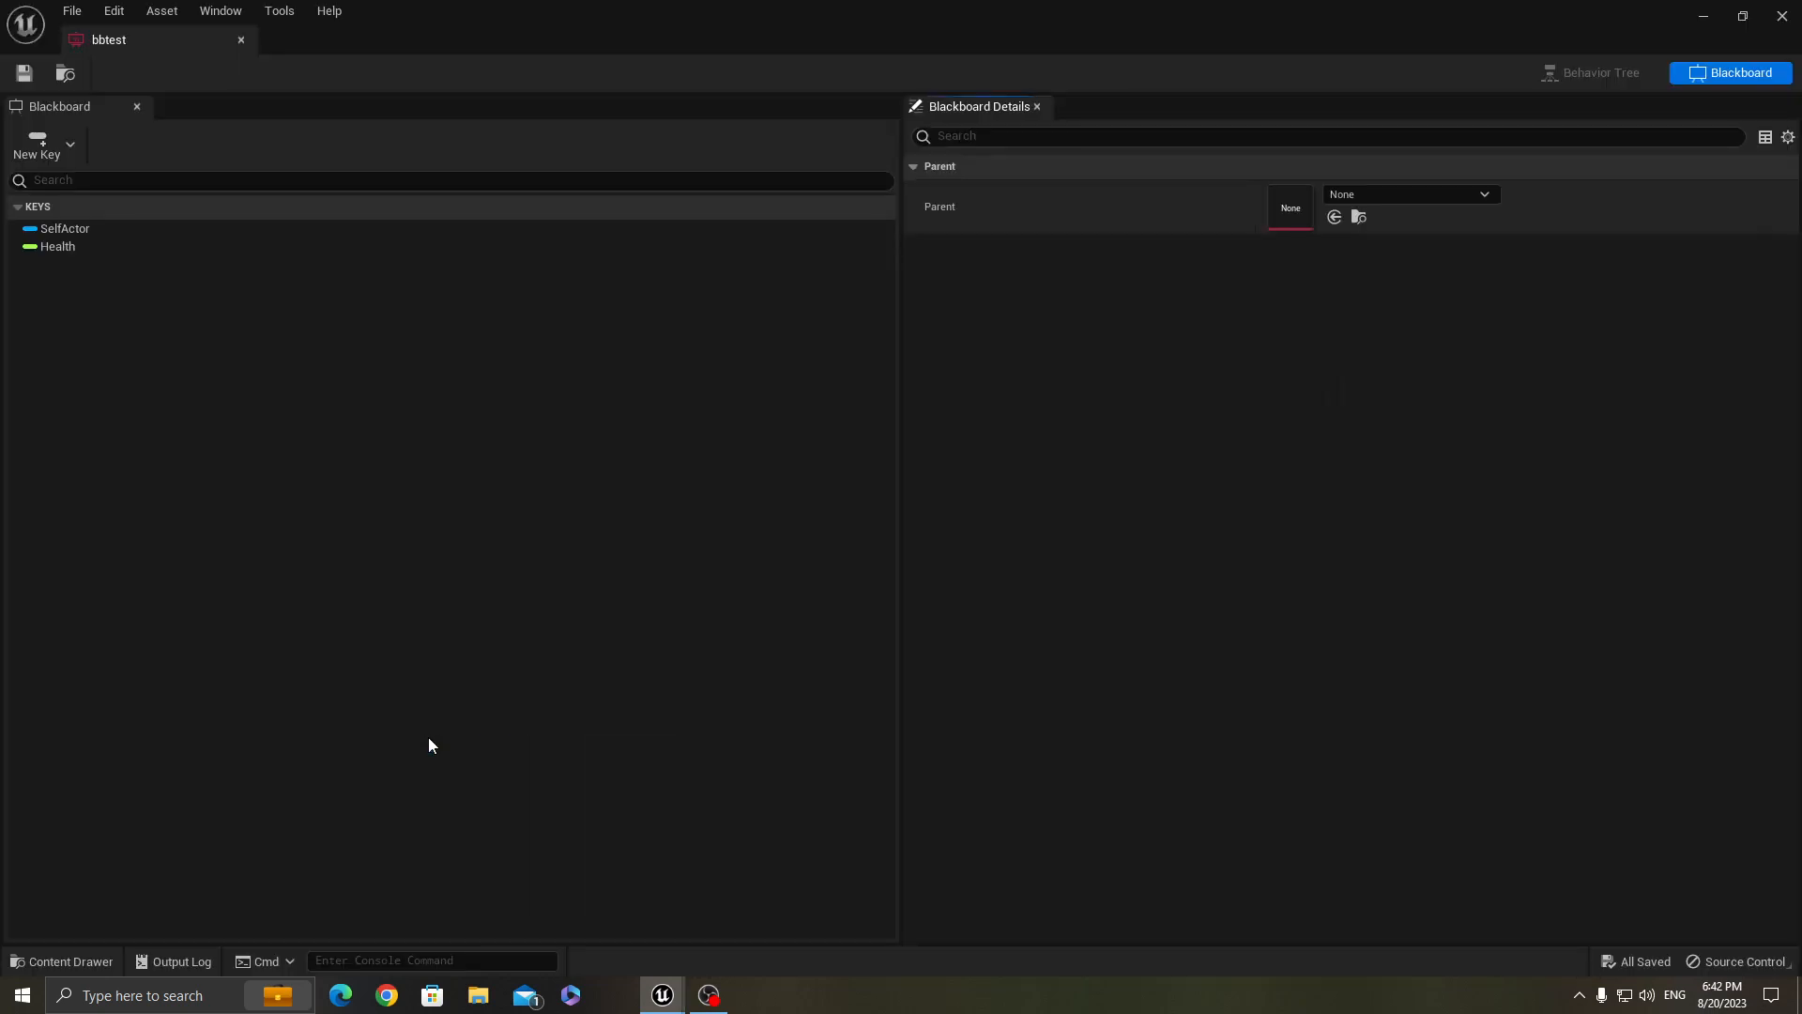
pyautogui.moveTo(39, 146)
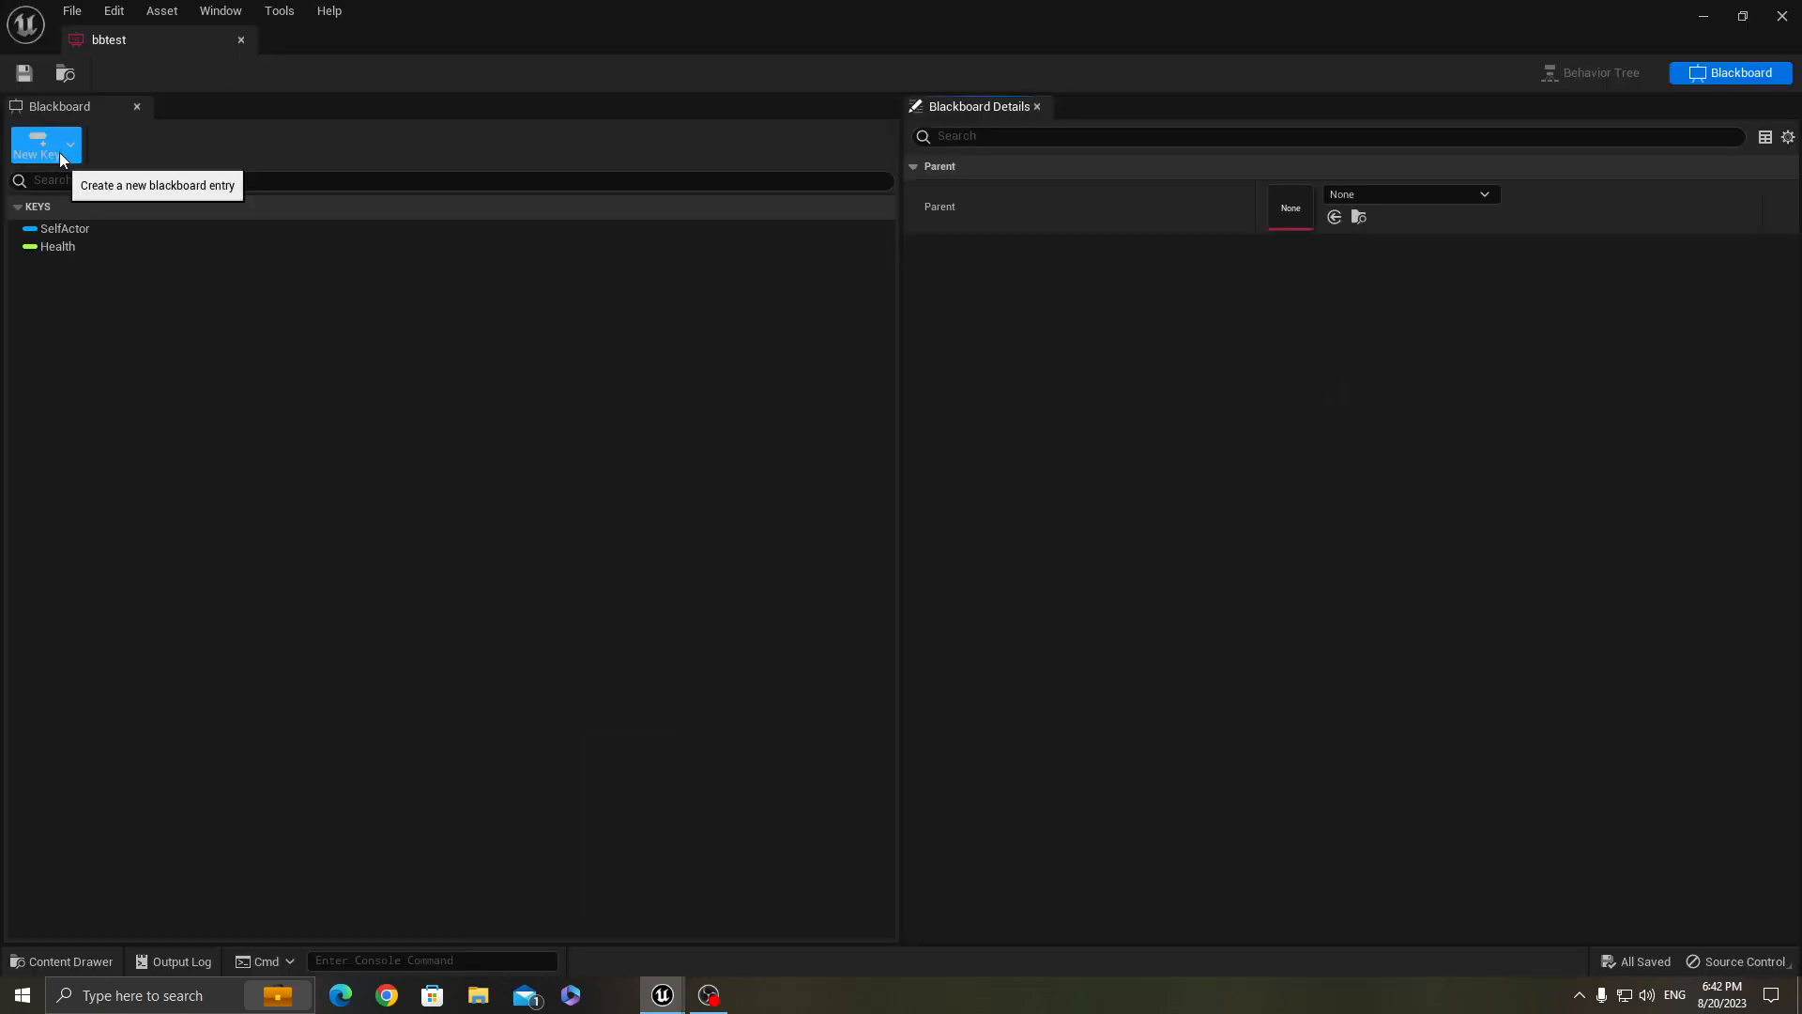
pyautogui.click(56, 246)
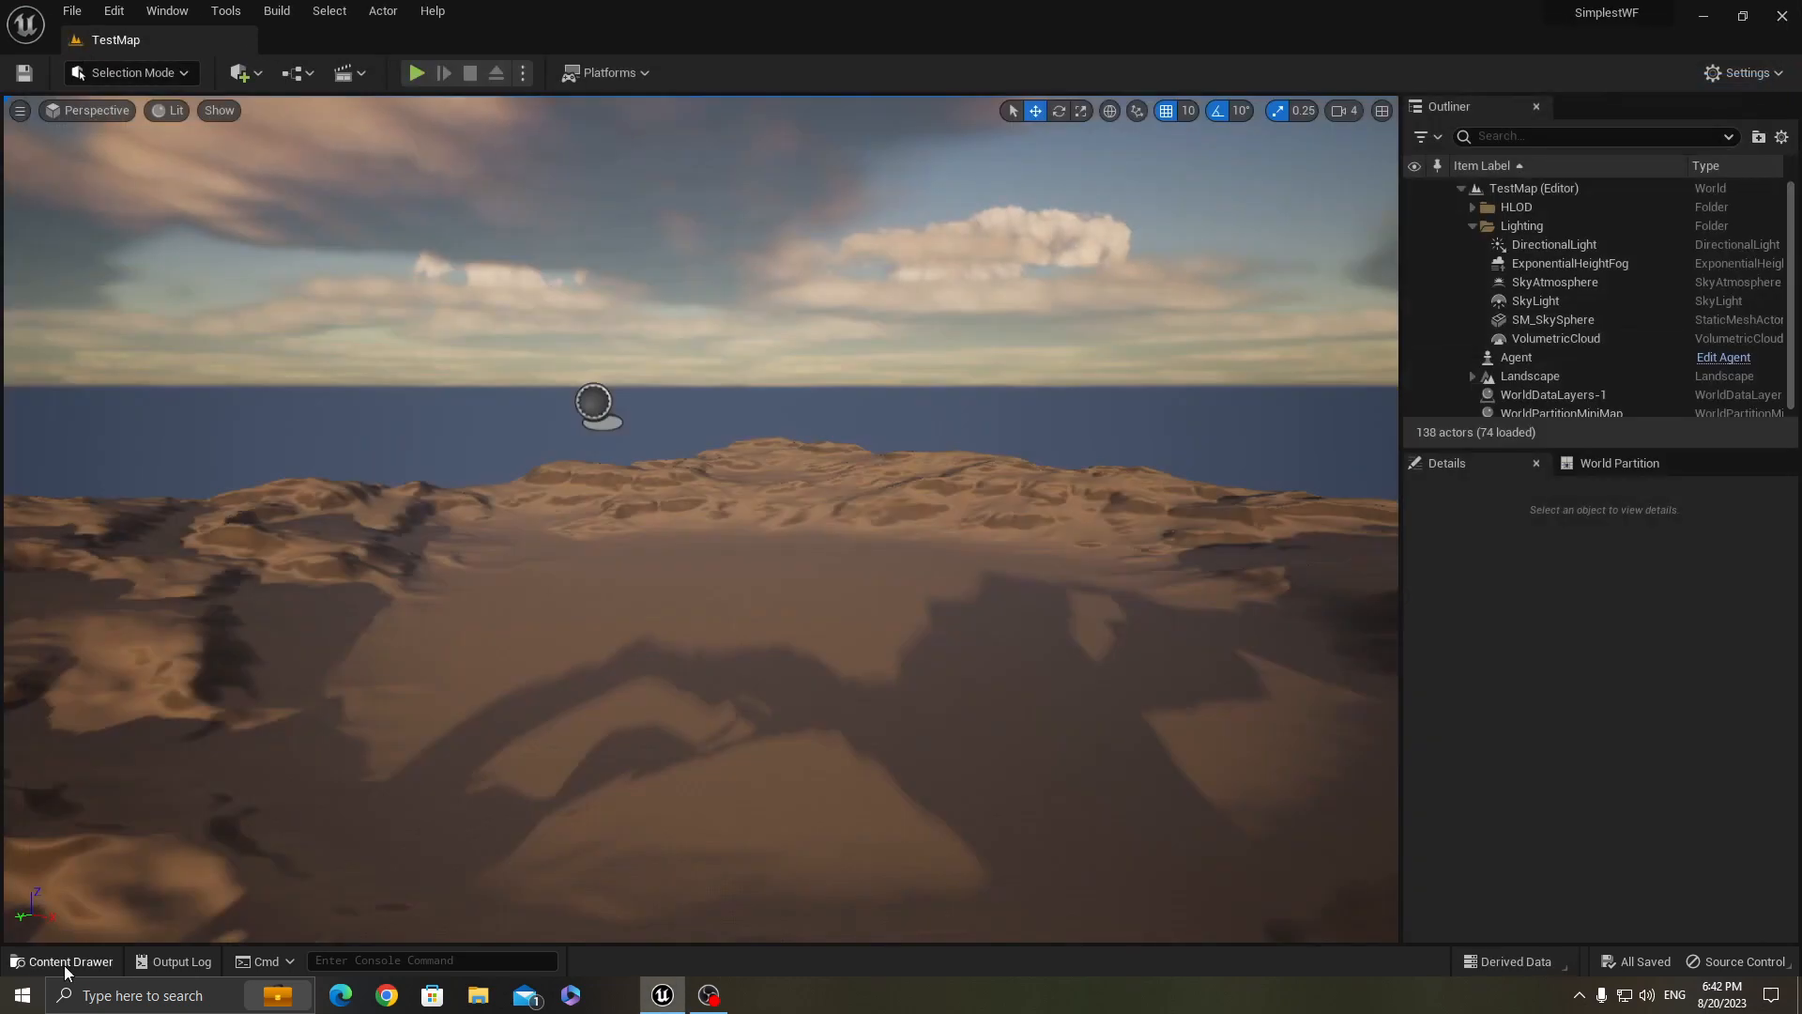
# Create a new Wise Feline Behavior asset in the test folder and open it
pyautogui.click(62, 961)
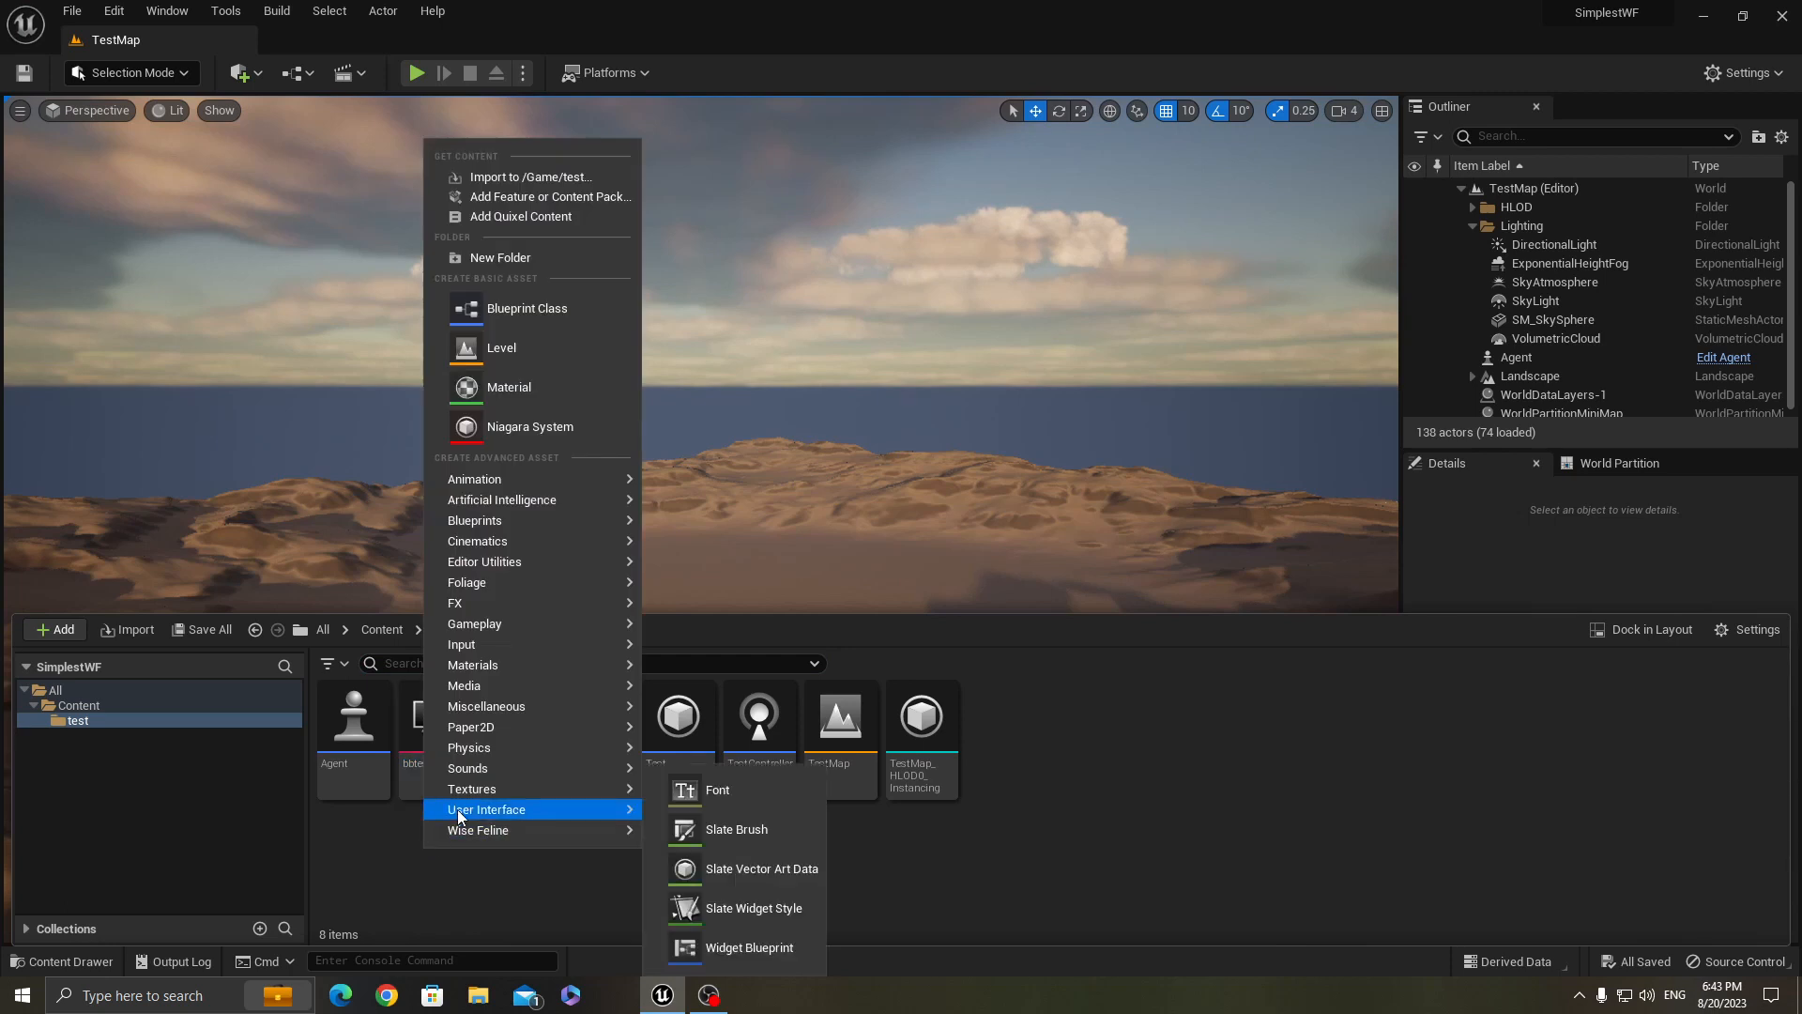
pyautogui.moveTo(476, 829)
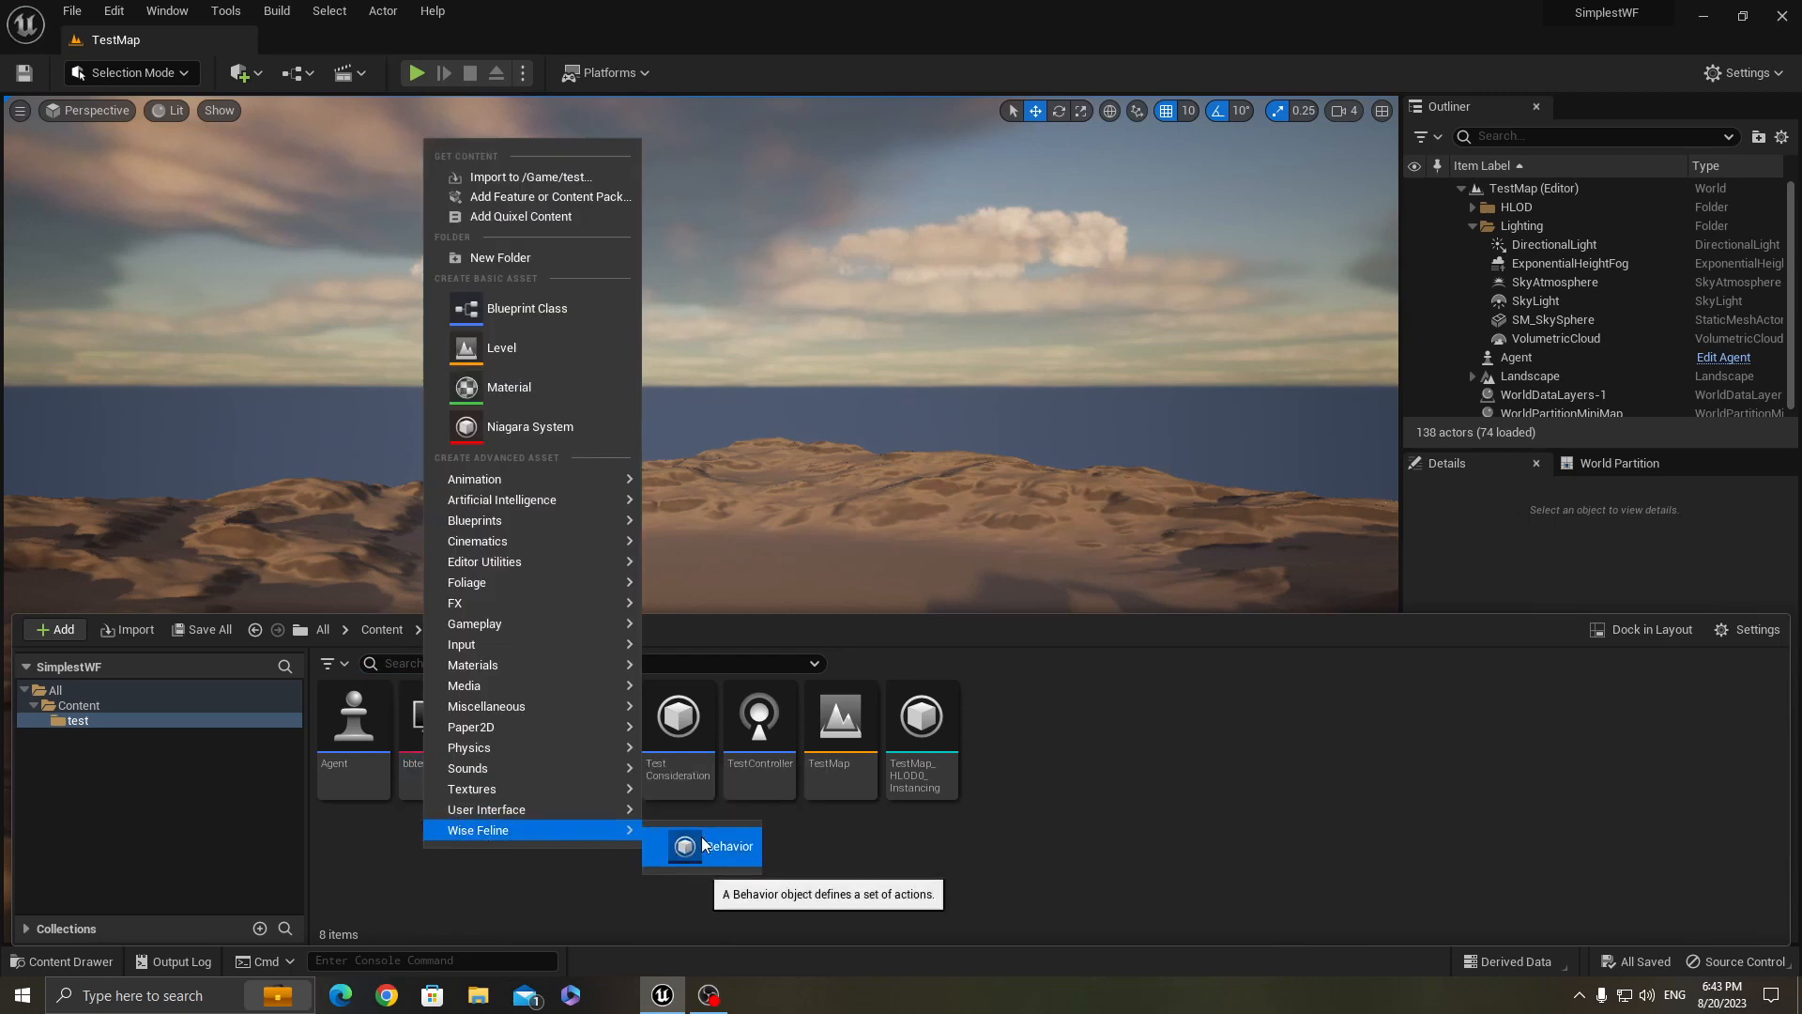
pyautogui.click(729, 847)
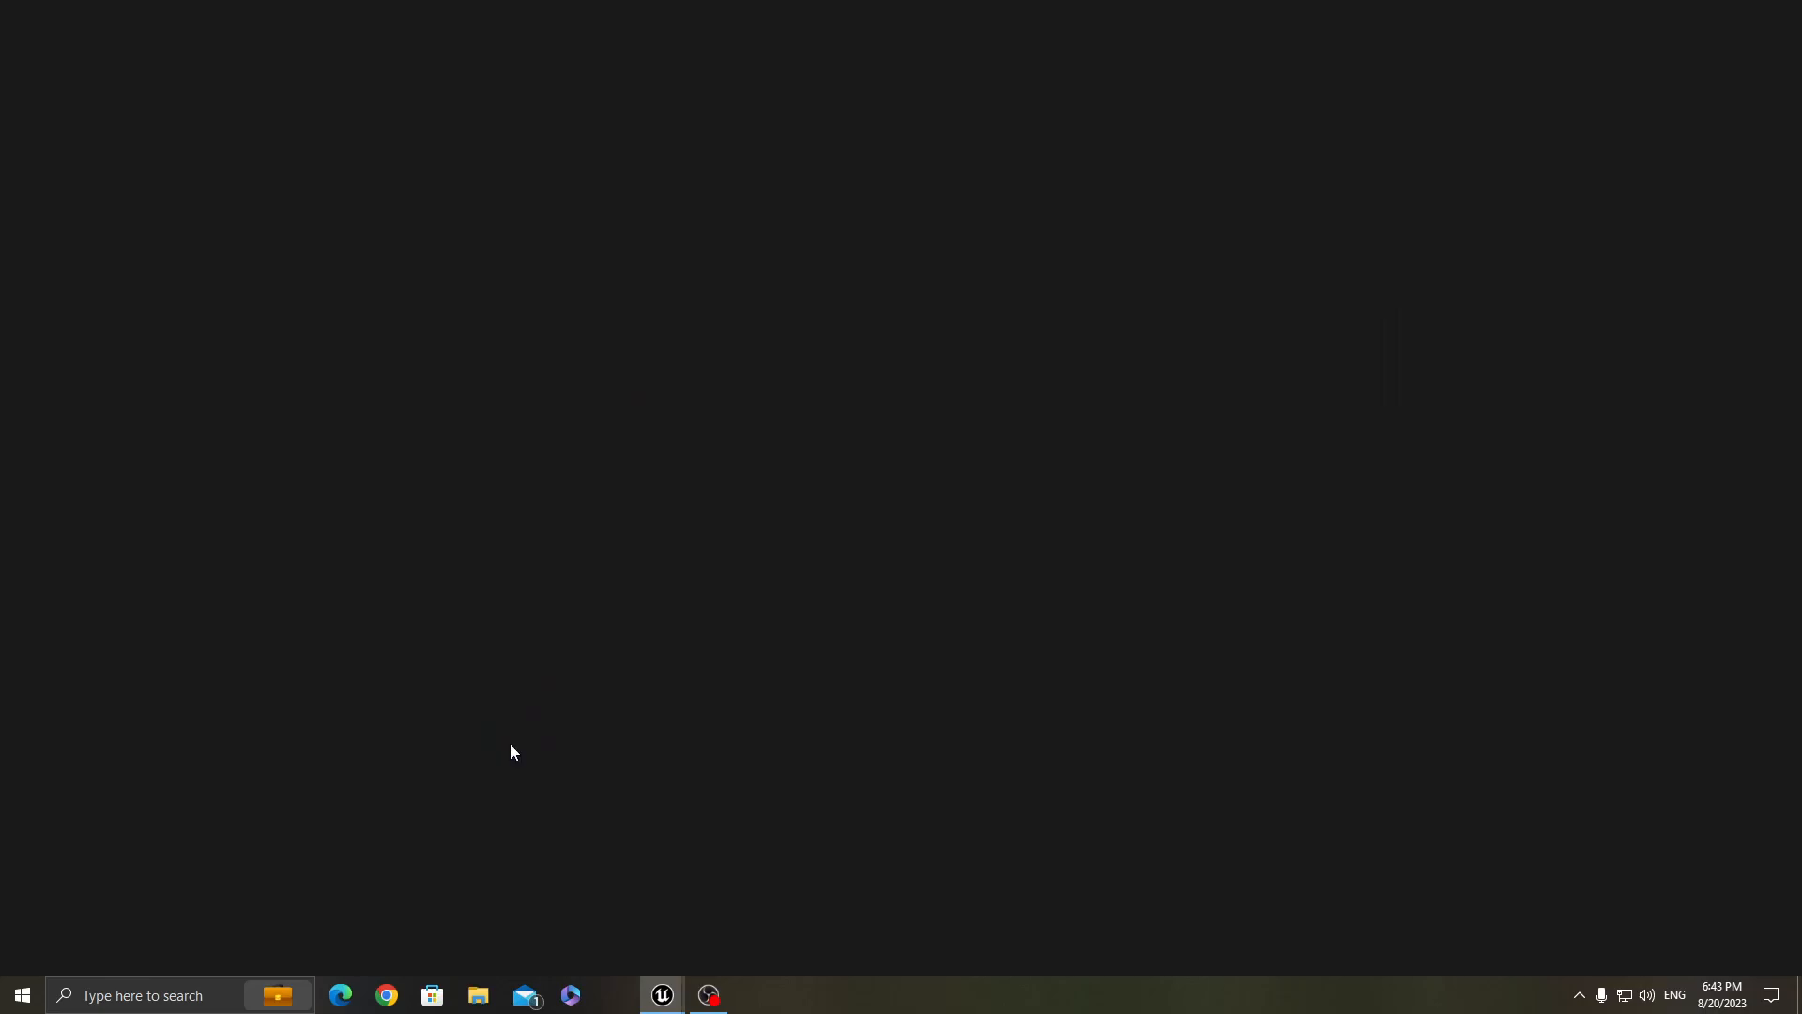
pyautogui.click(661, 1003)
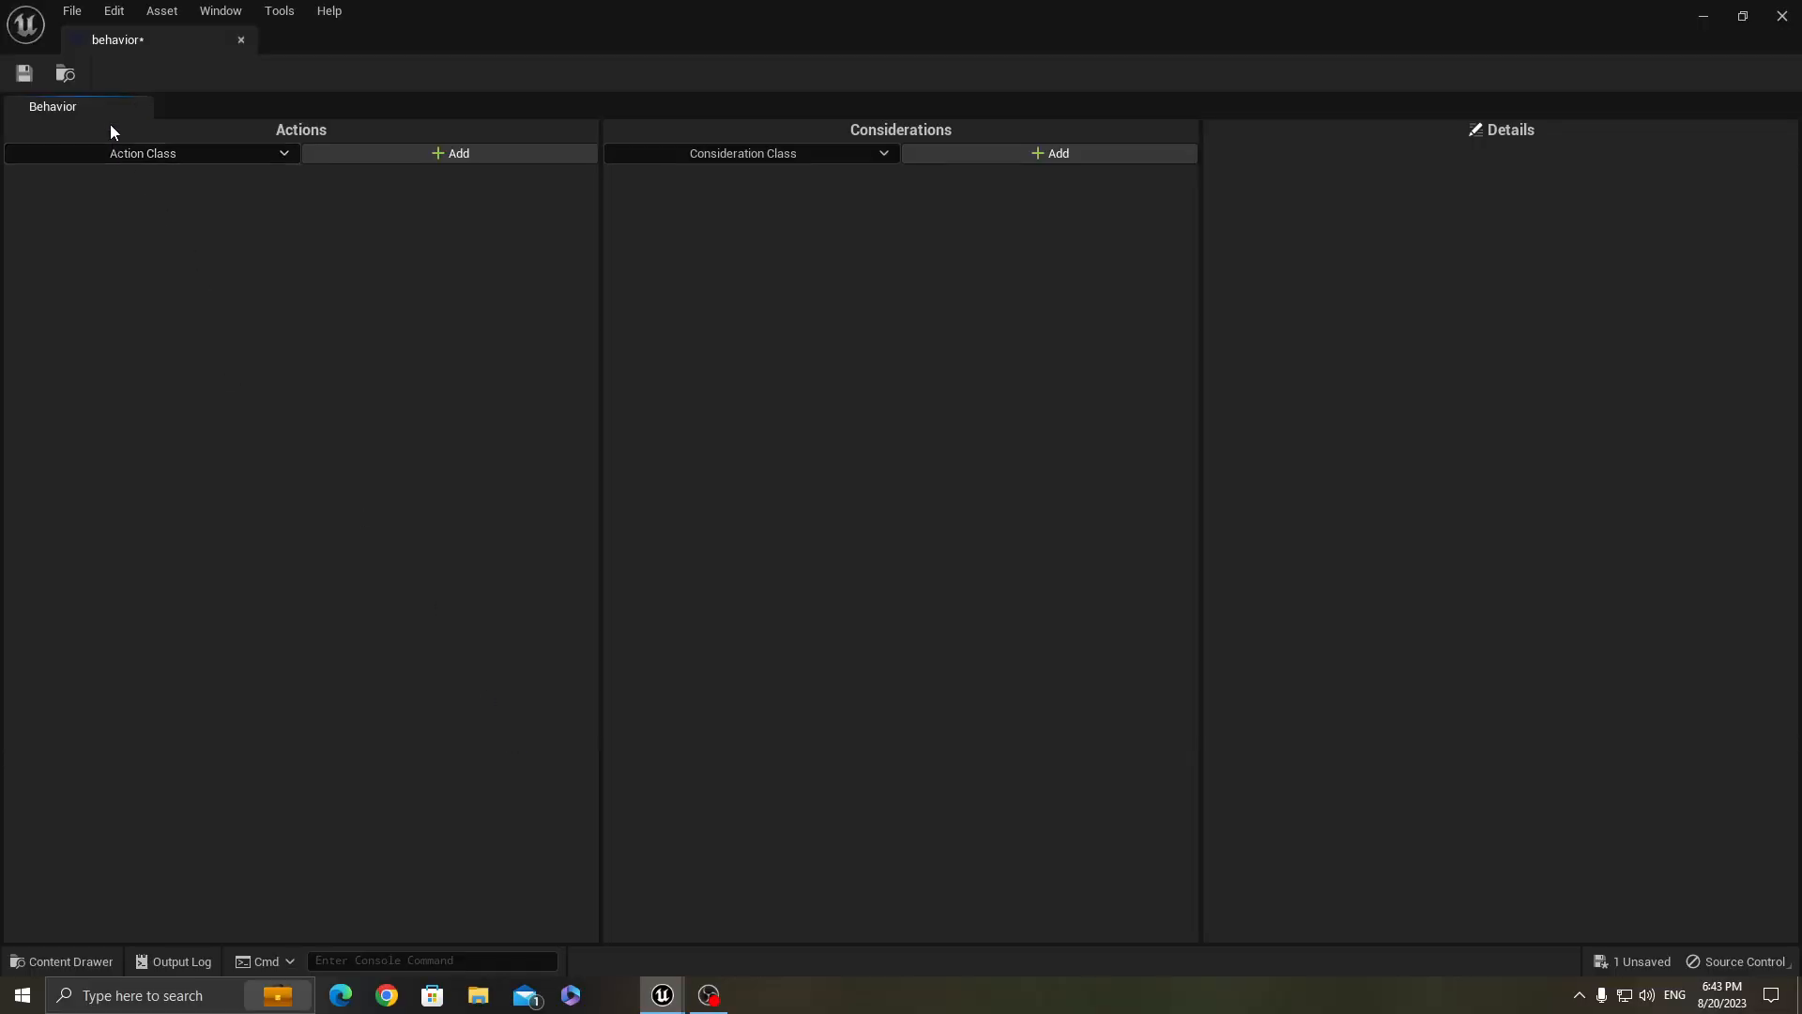
pyautogui.moveTo(103, 227)
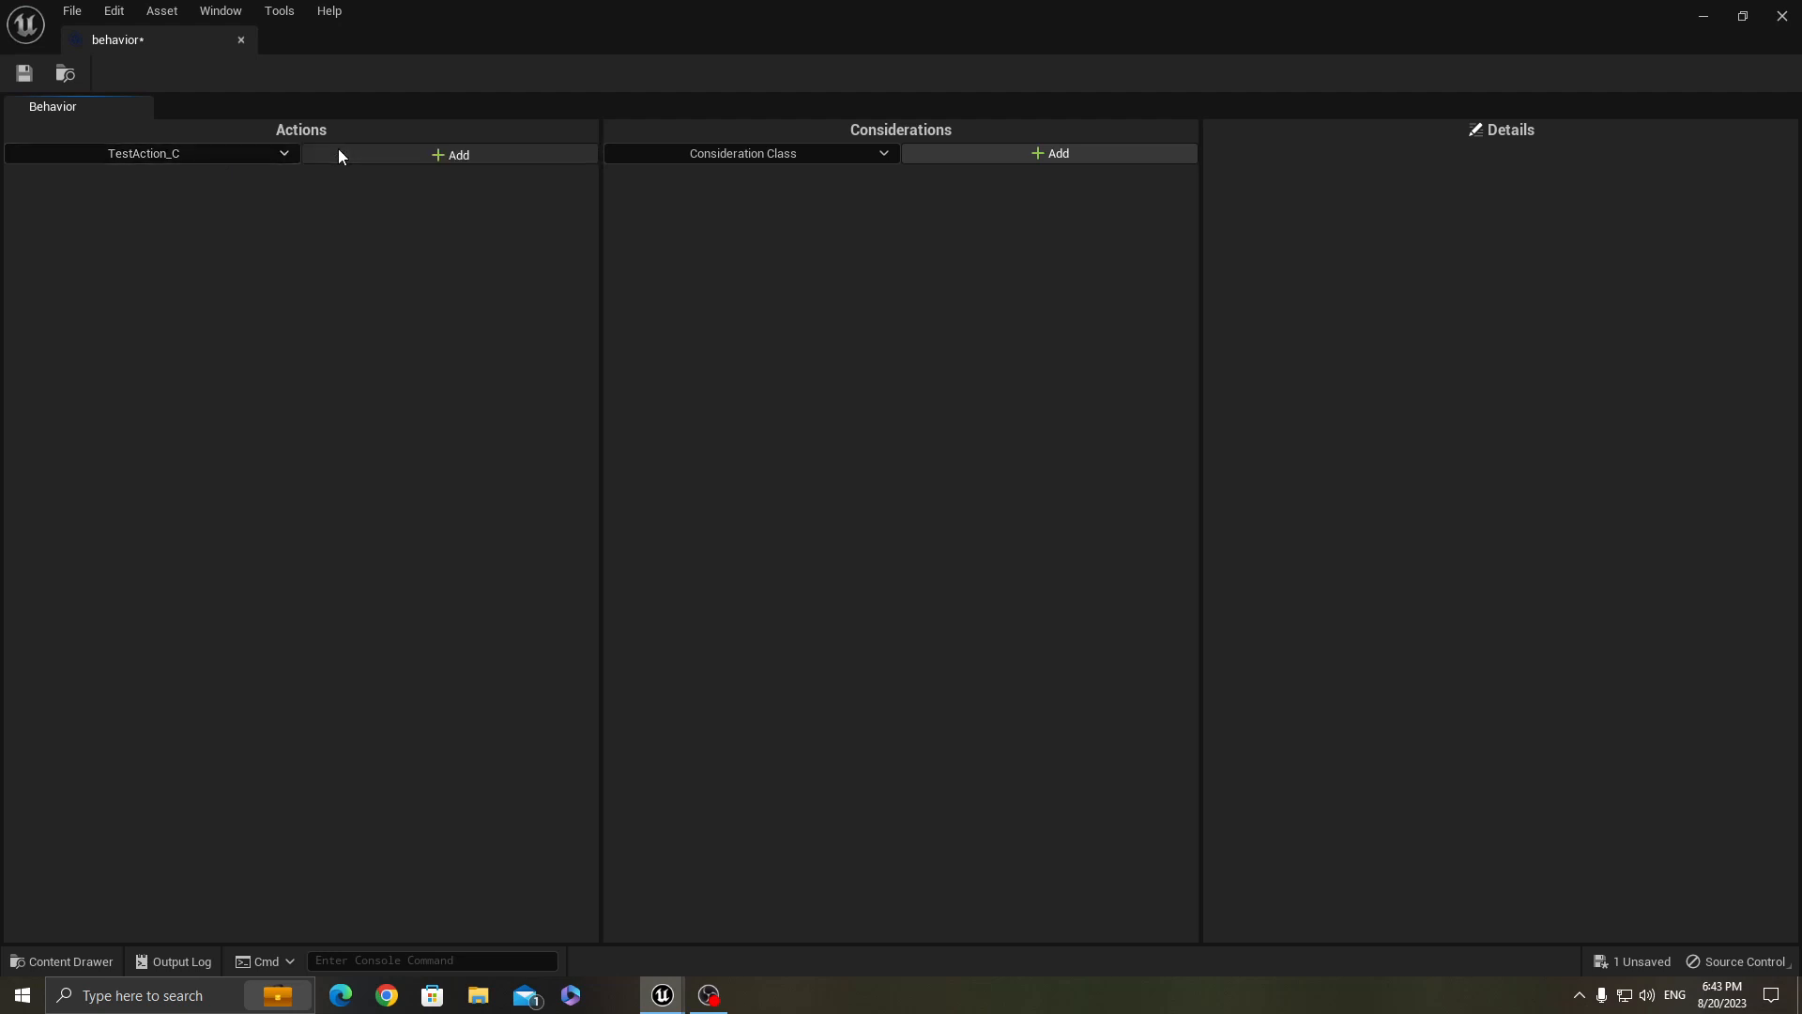
# Set the action's Consideration Class to TestConsideration_C and close the behavior editor
pyautogui.click(451, 152)
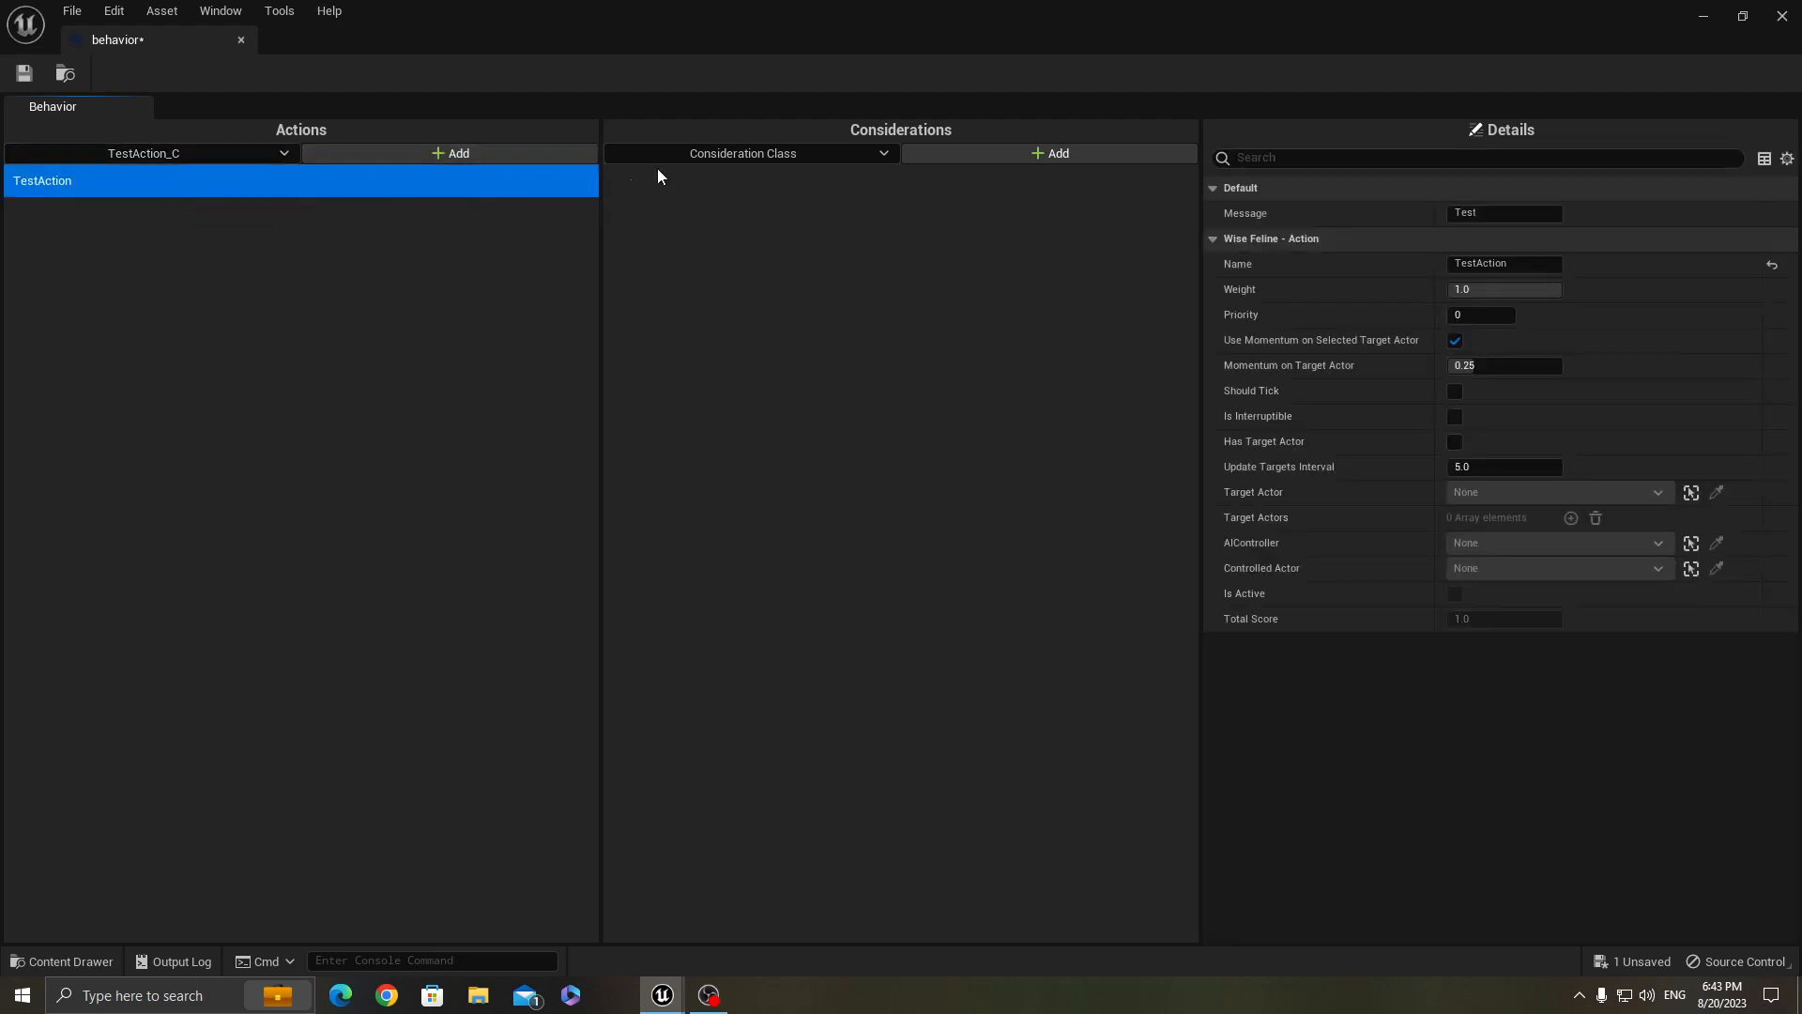
pyautogui.click(751, 152)
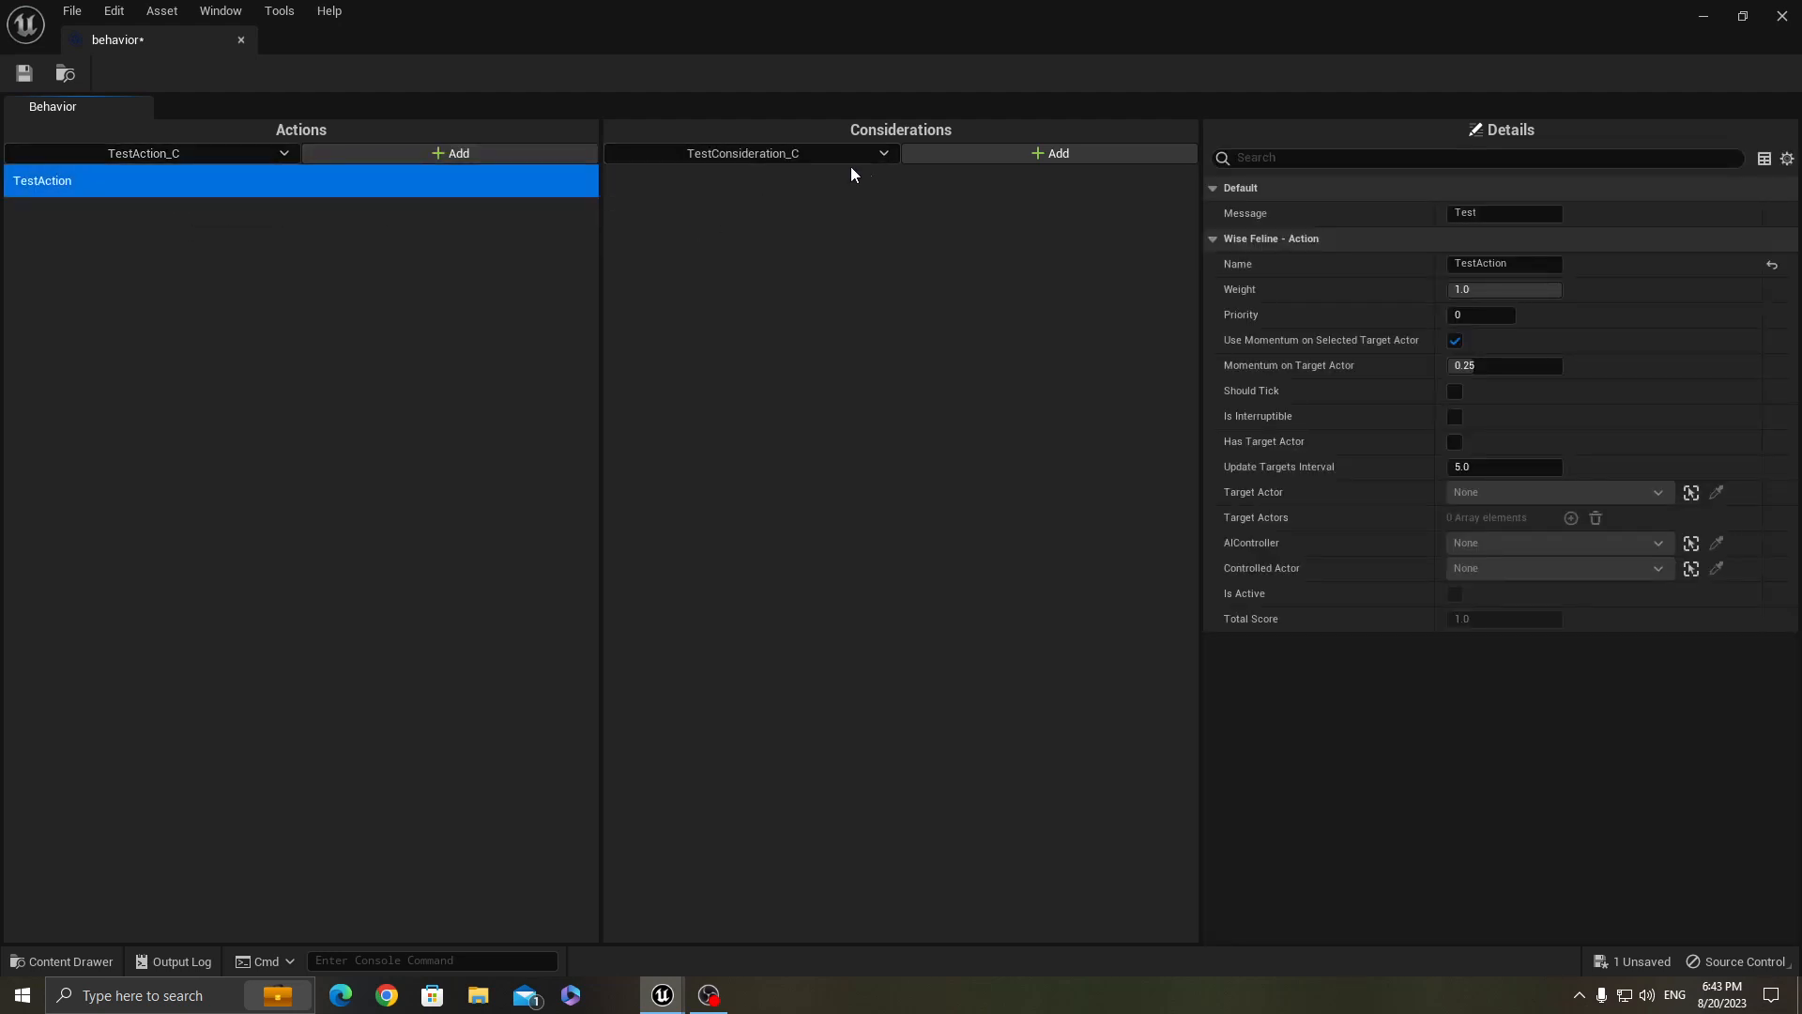
pyautogui.click(1051, 152)
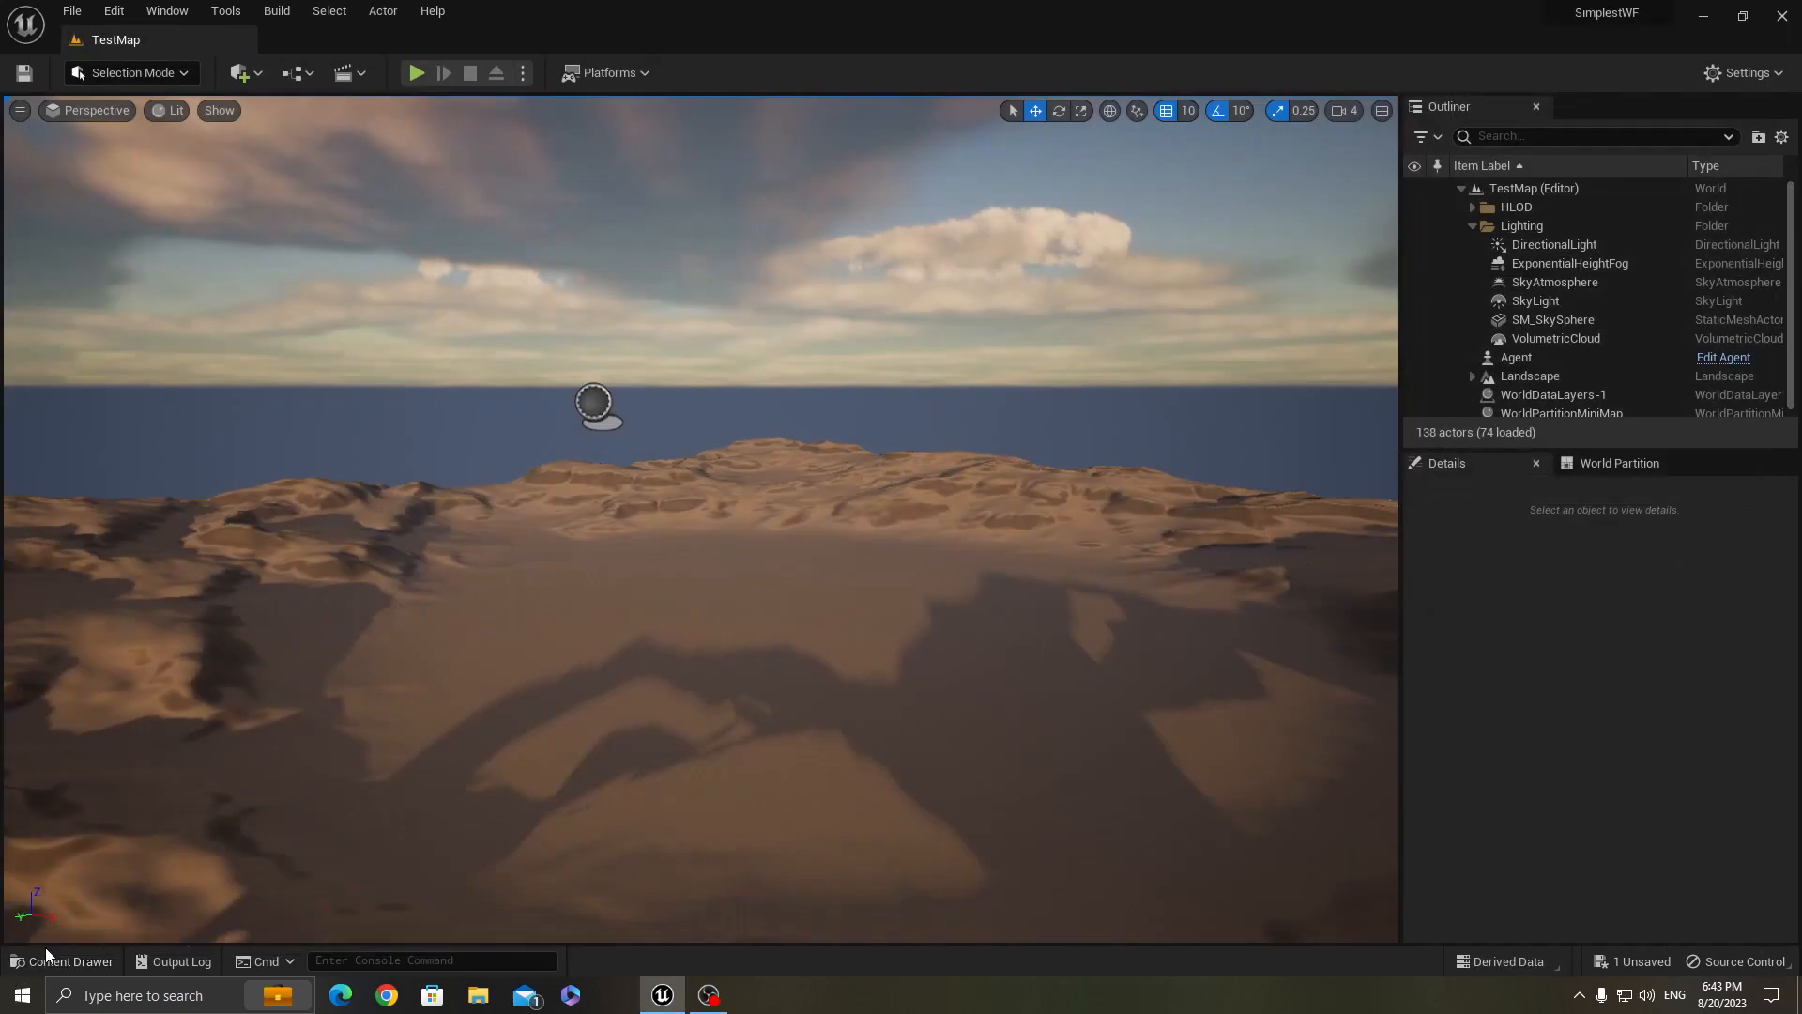
pyautogui.click(62, 962)
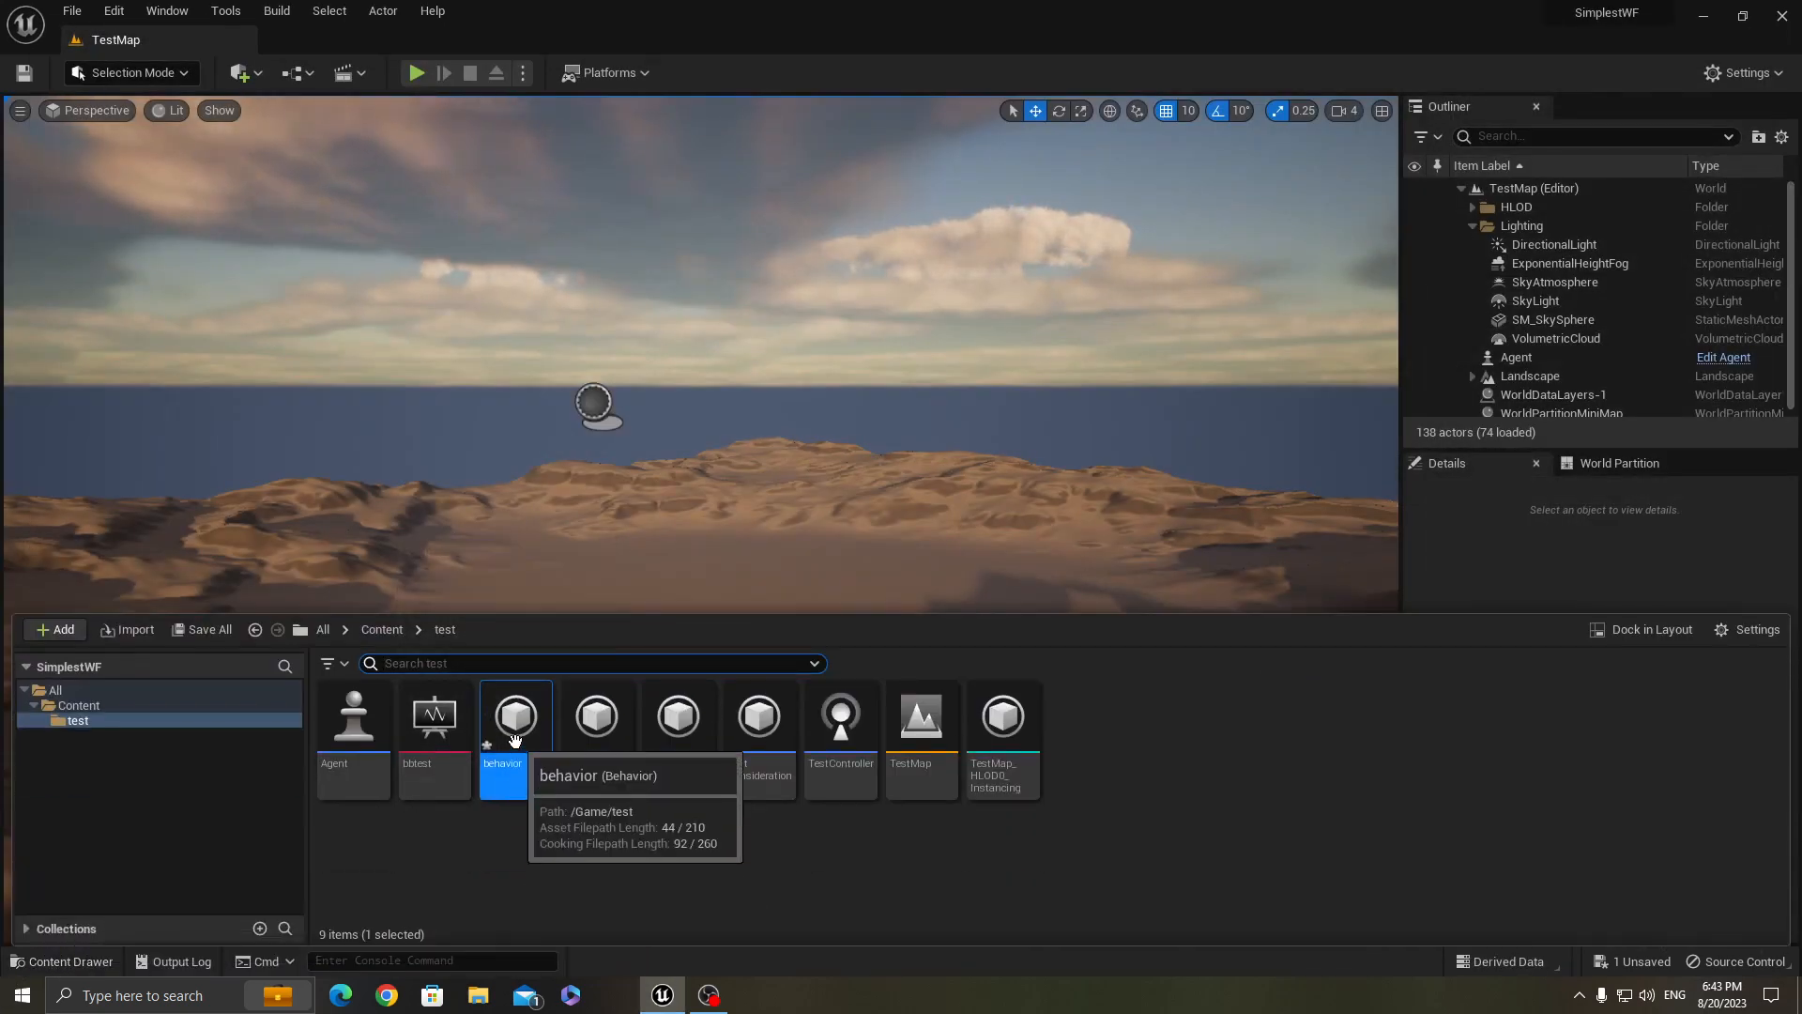
pyautogui.moveTo(466, 802)
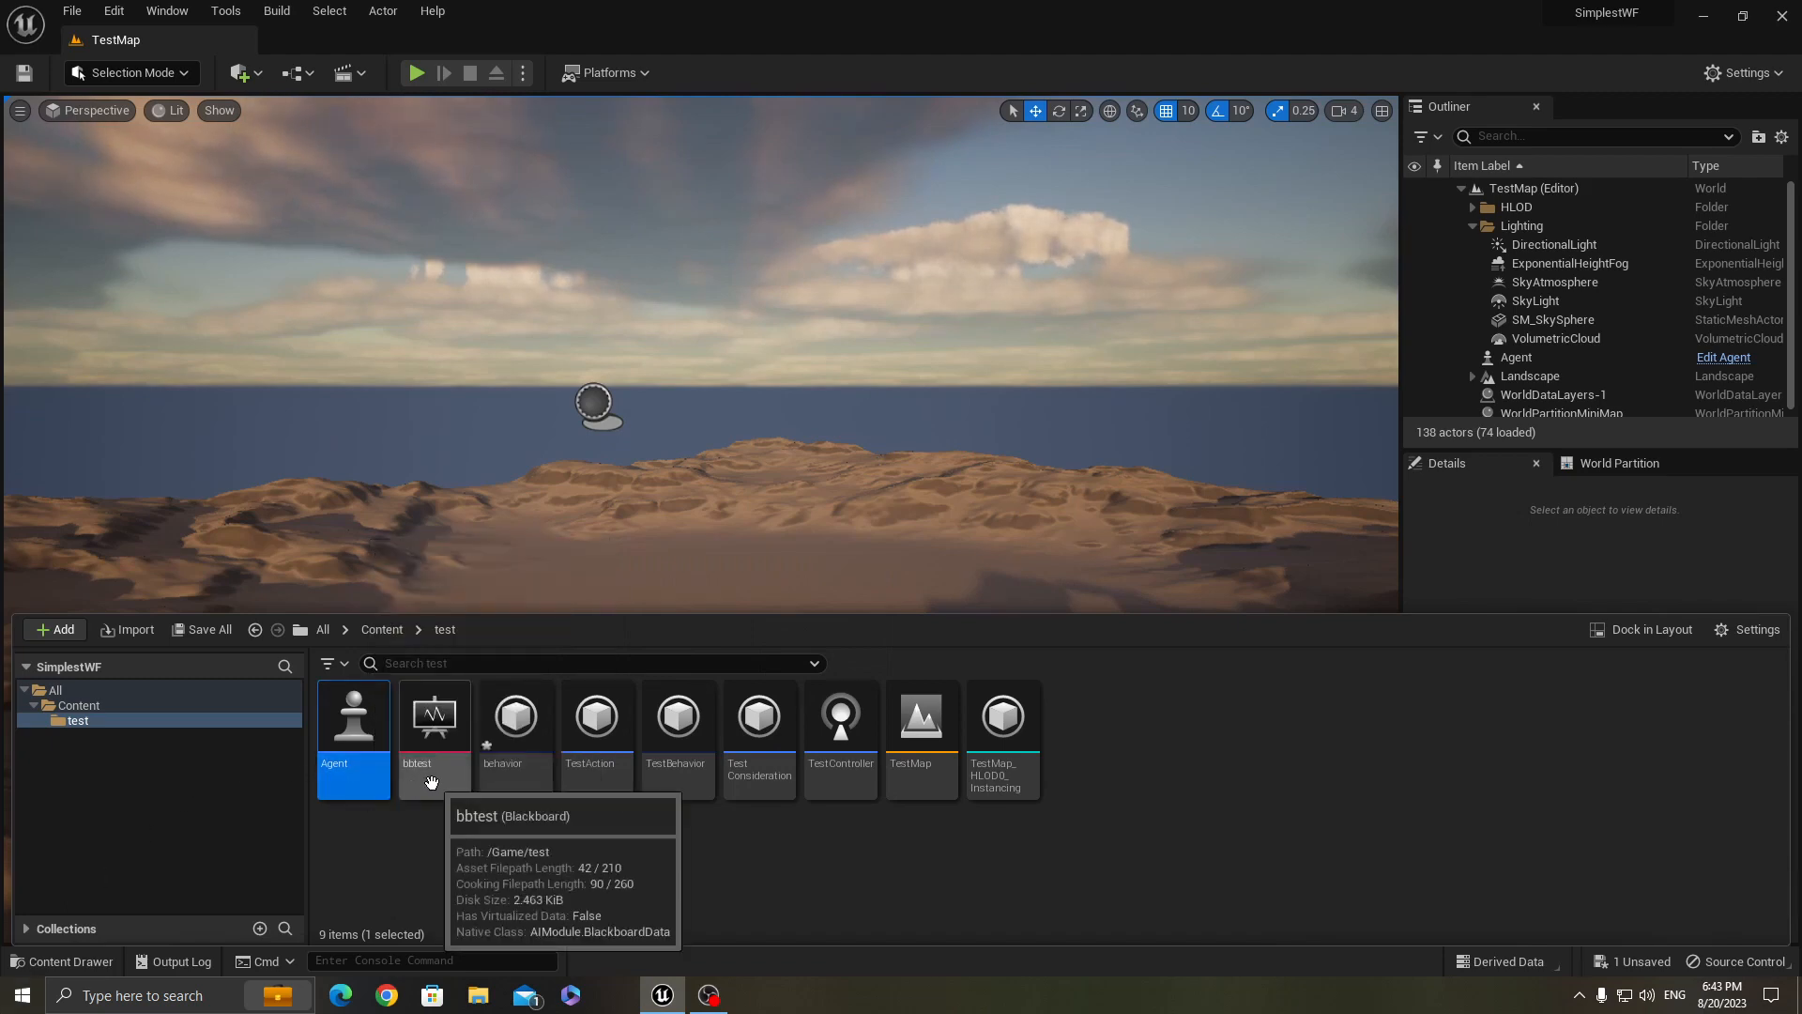
pyautogui.moveTo(548, 770)
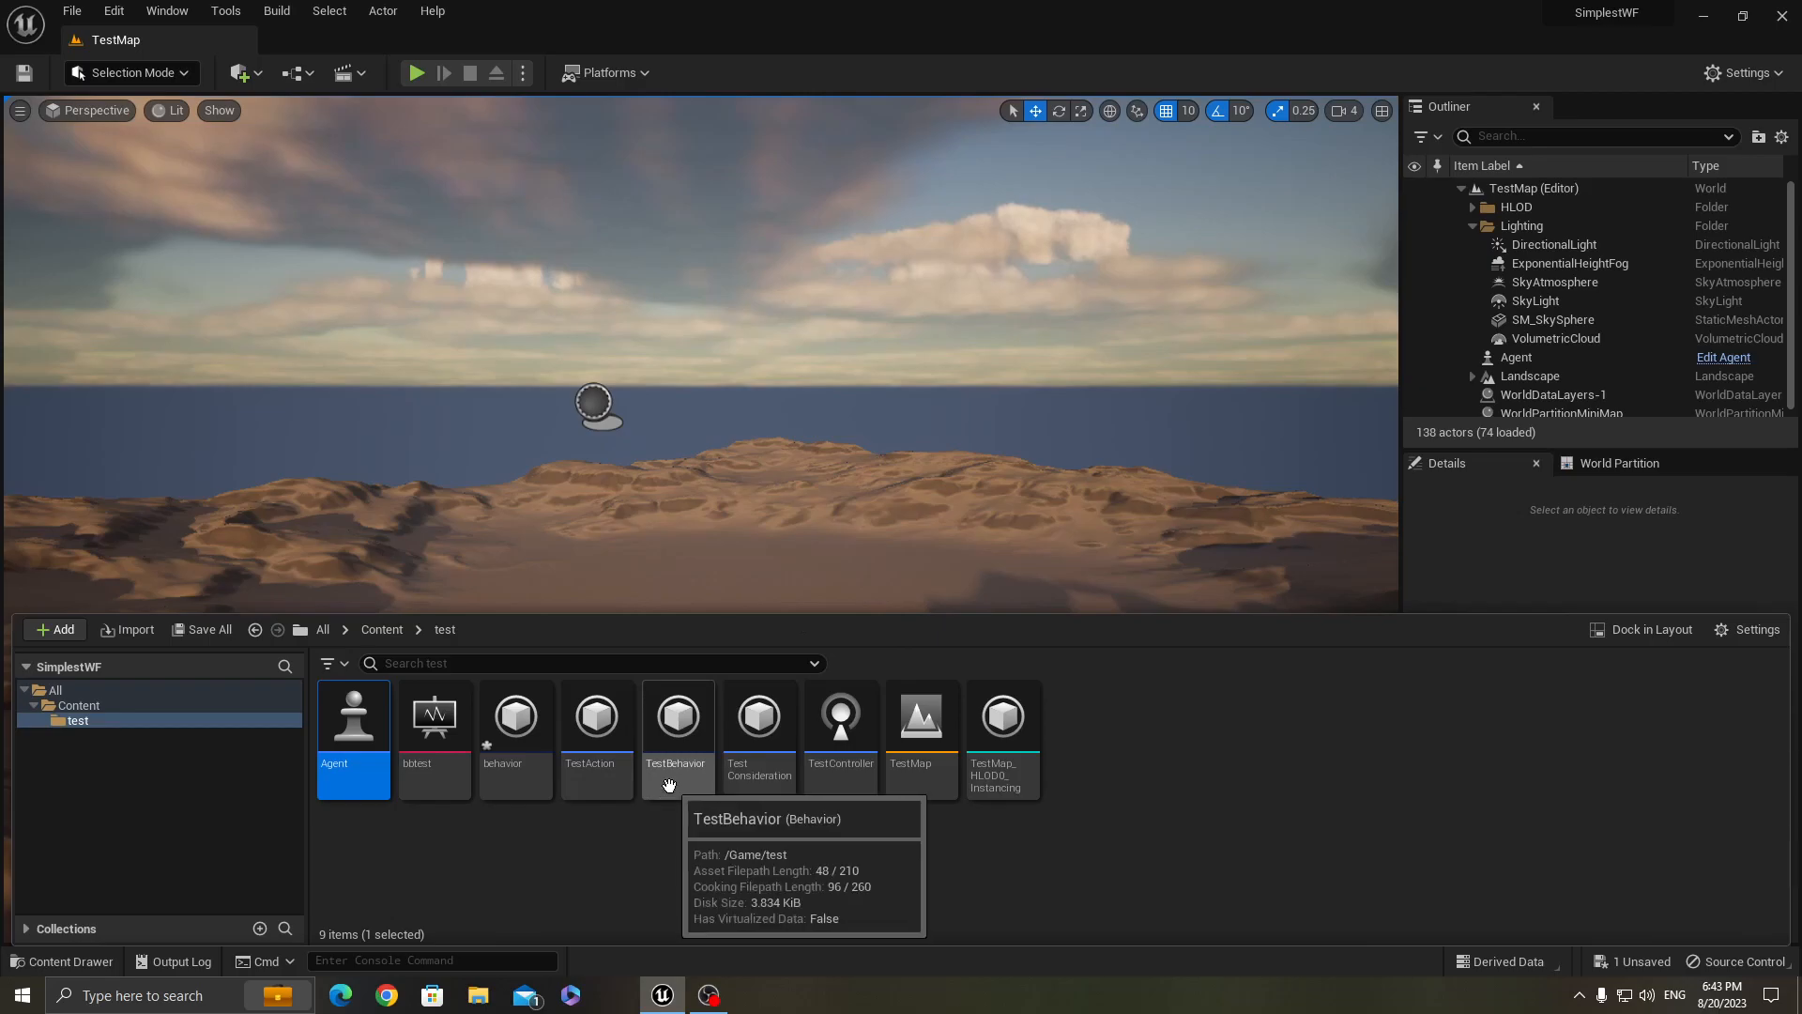
pyautogui.doubleClick(677, 716)
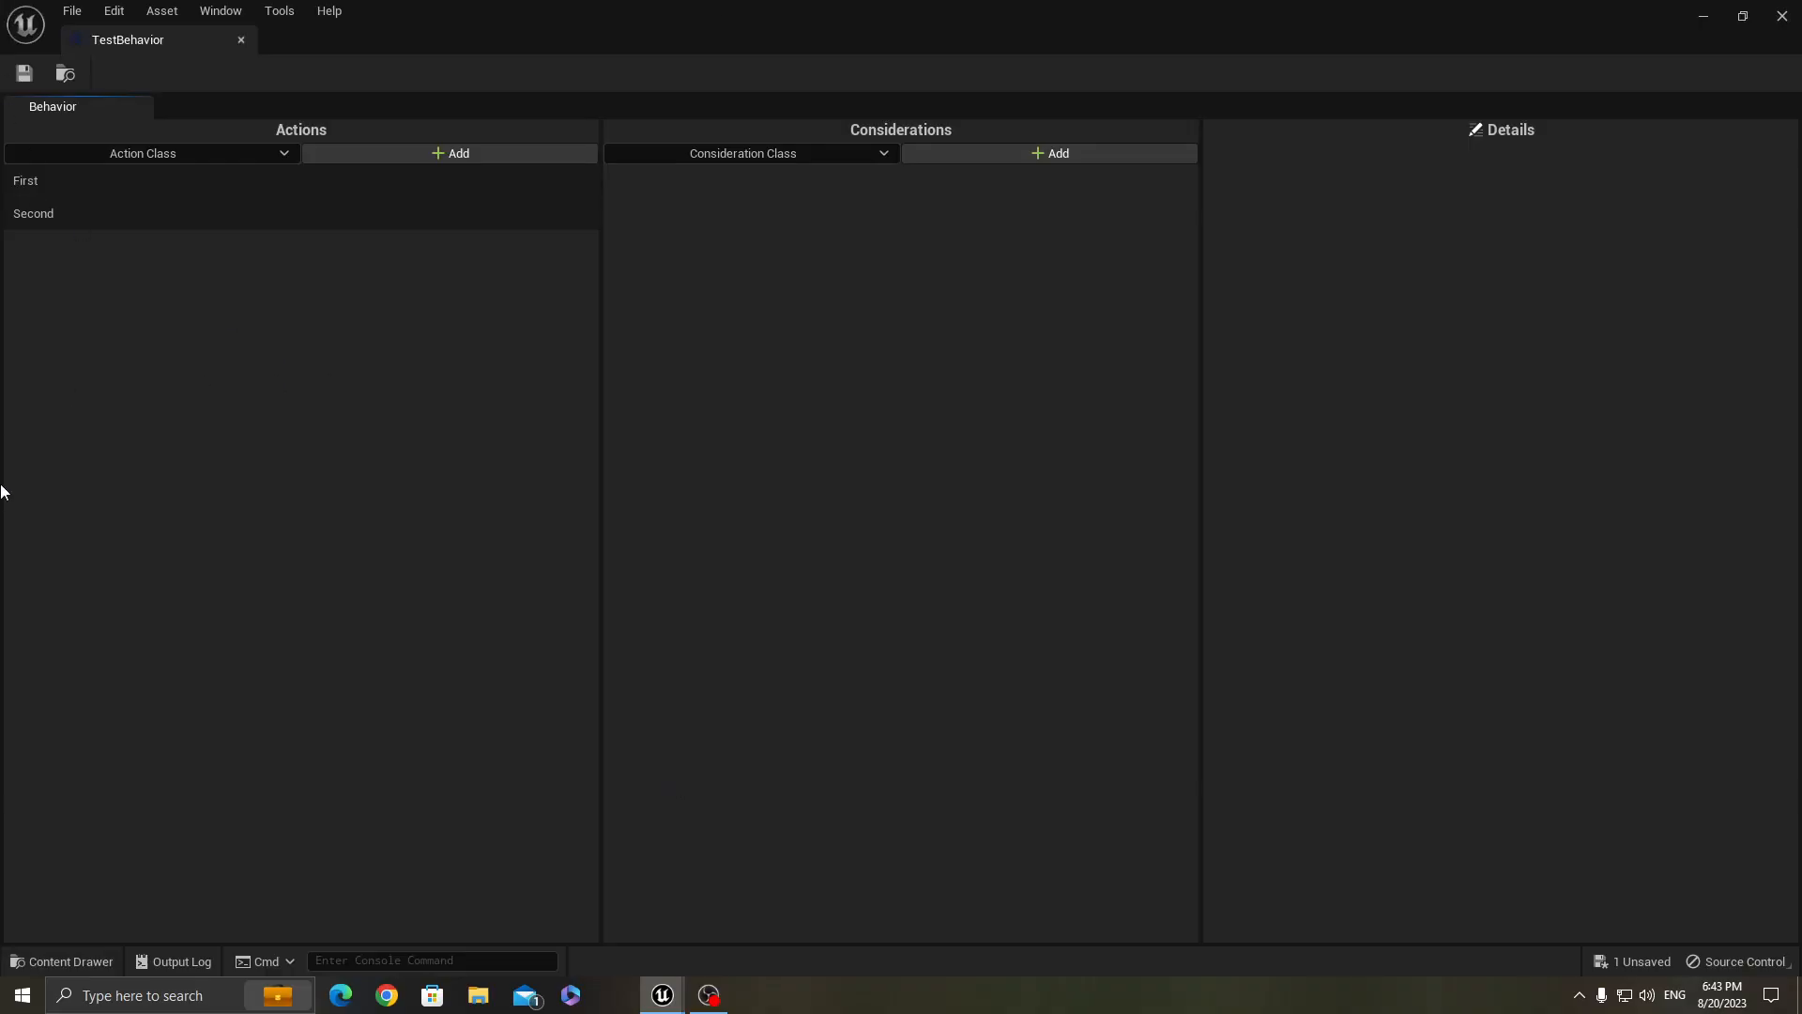
pyautogui.click(33, 214)
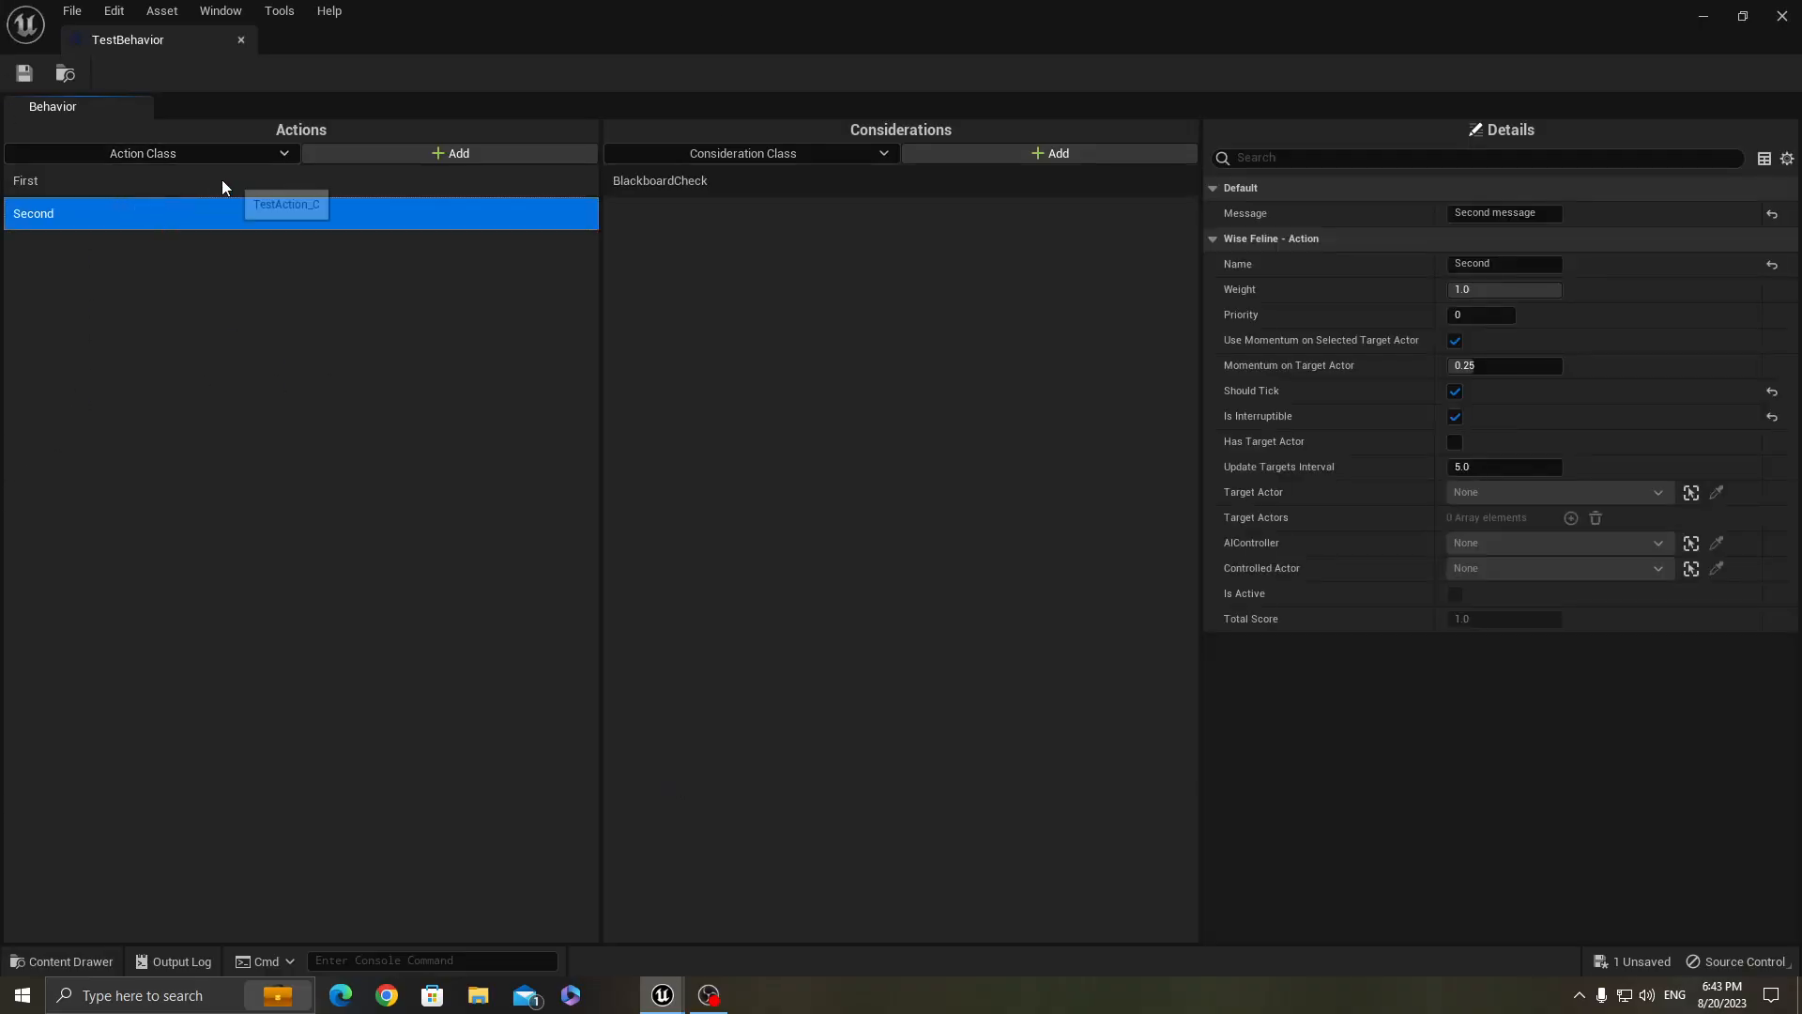
pyautogui.click(25, 180)
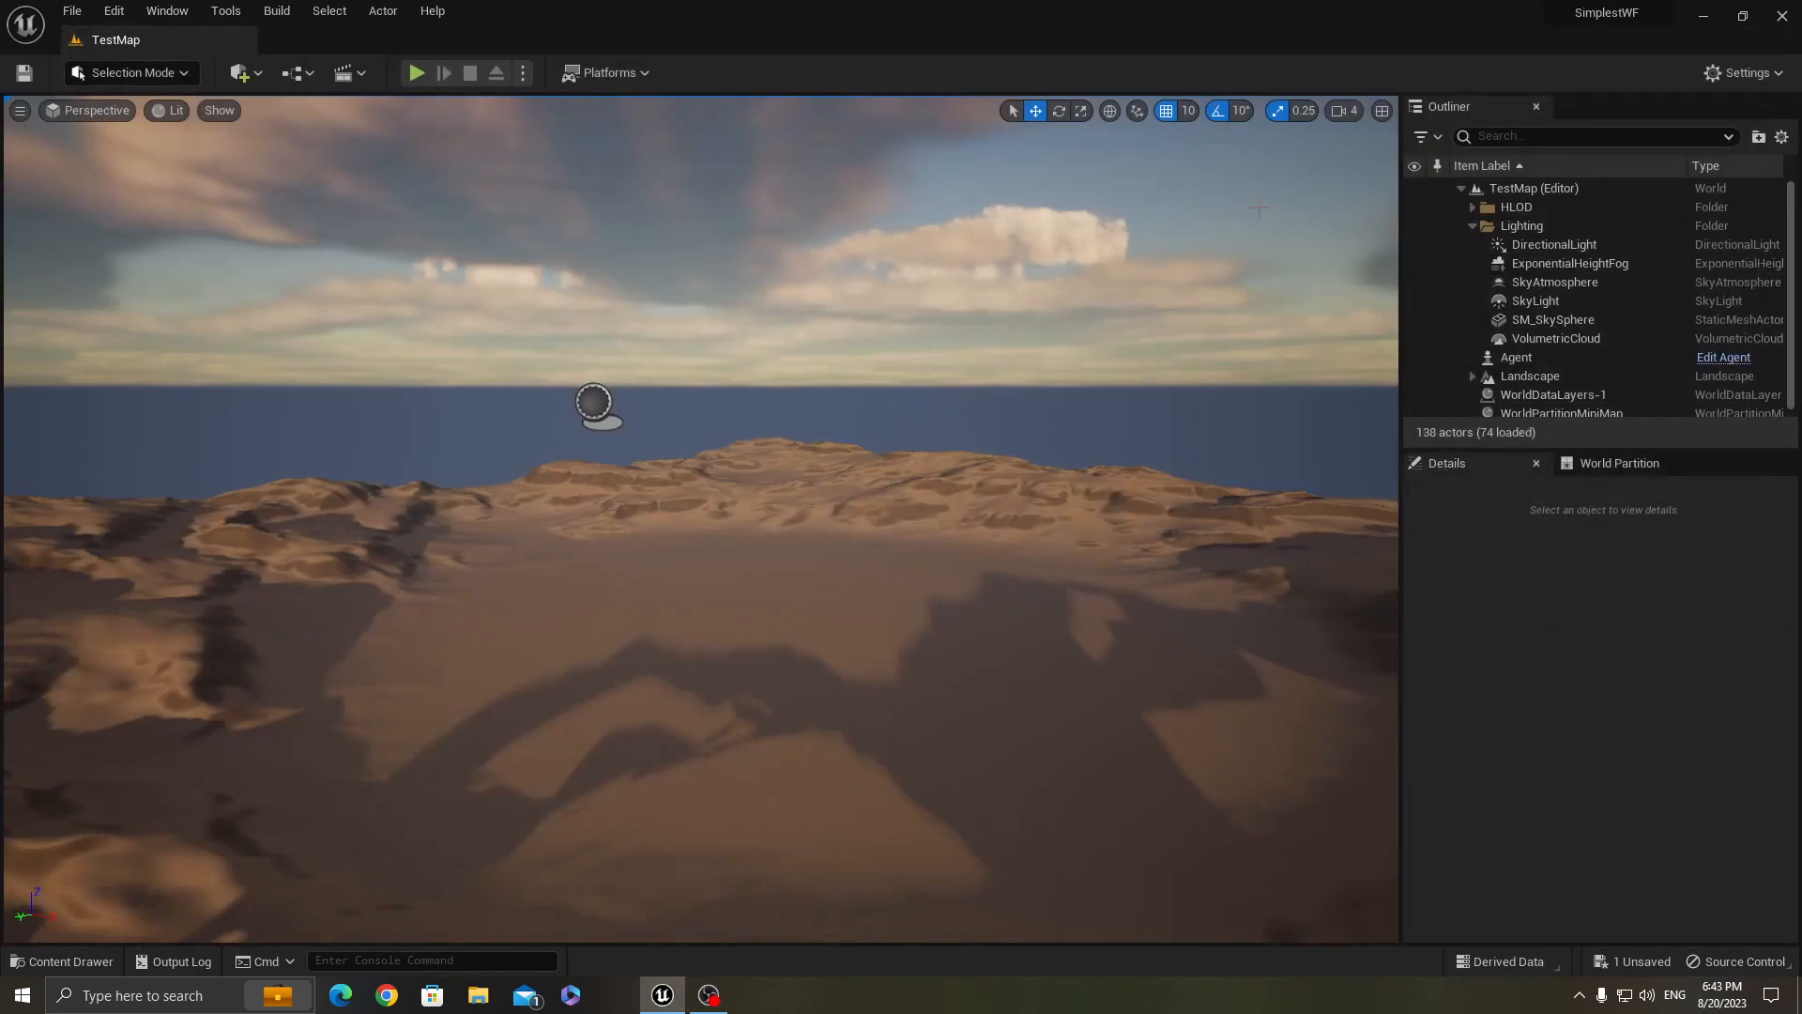
# Delete the 'behavior' asset from the test folder, leaving eight assets
pyautogui.click(62, 962)
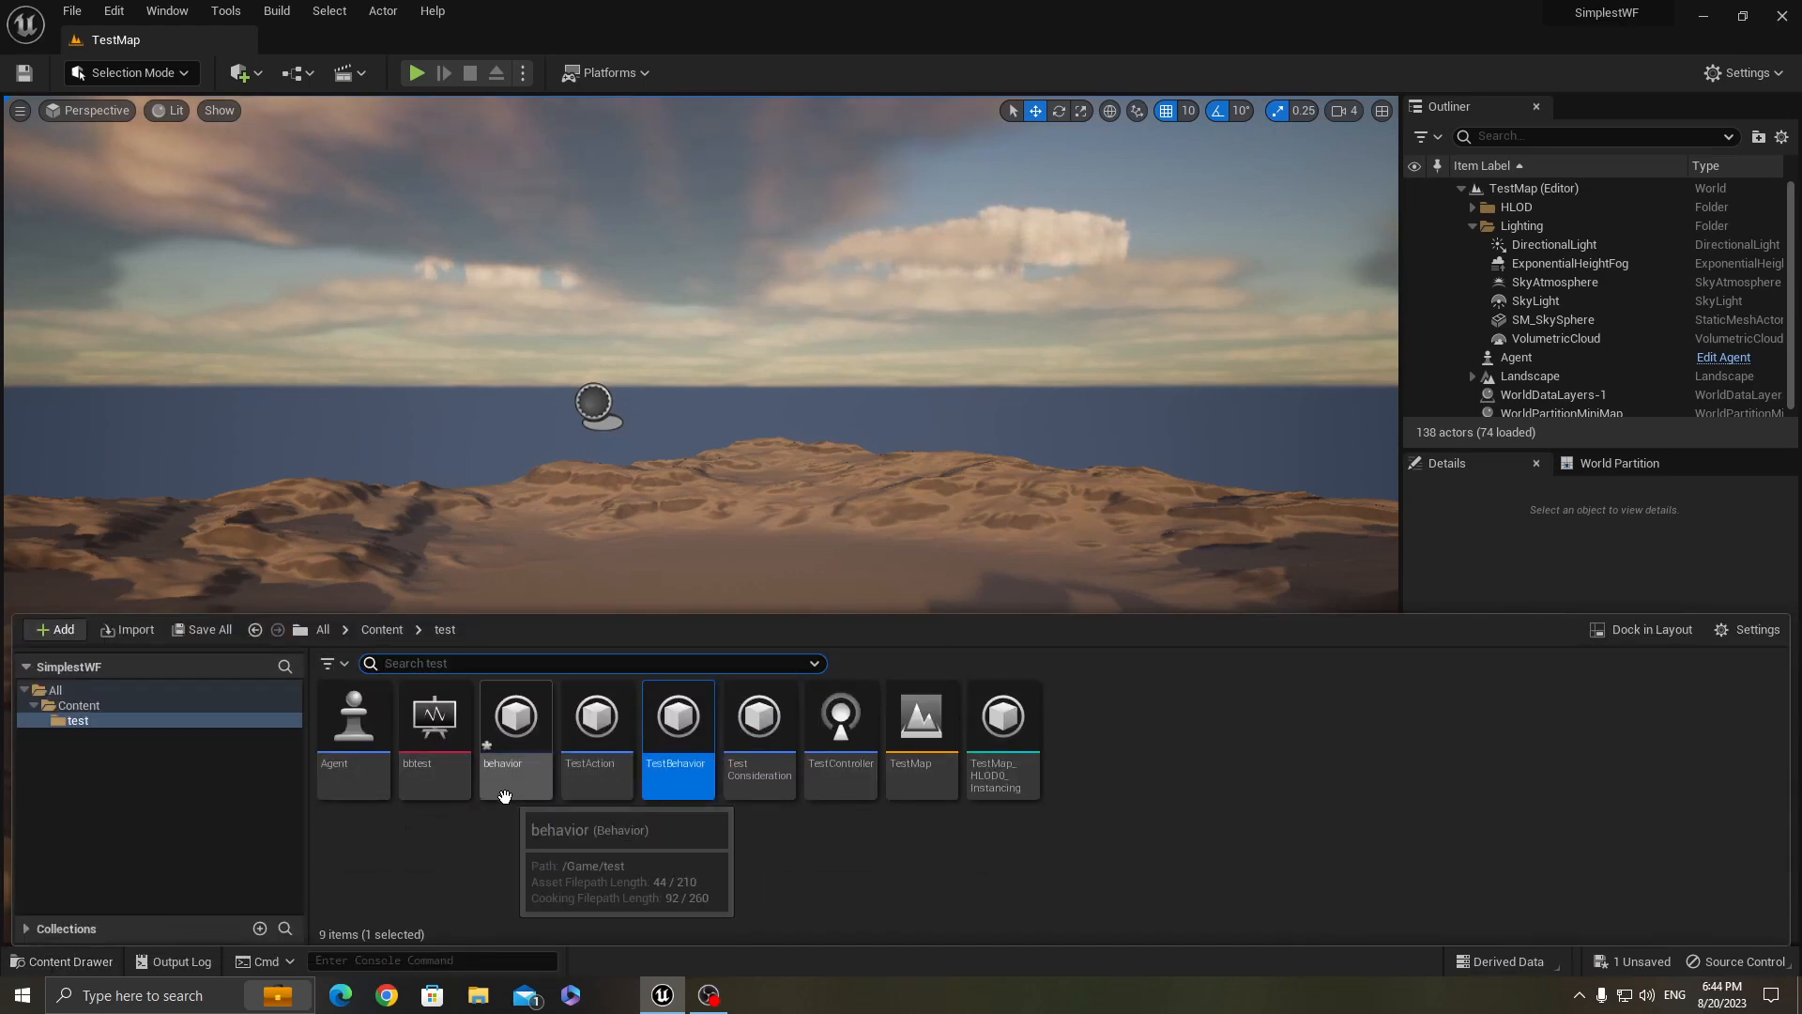
pyautogui.click(514, 715)
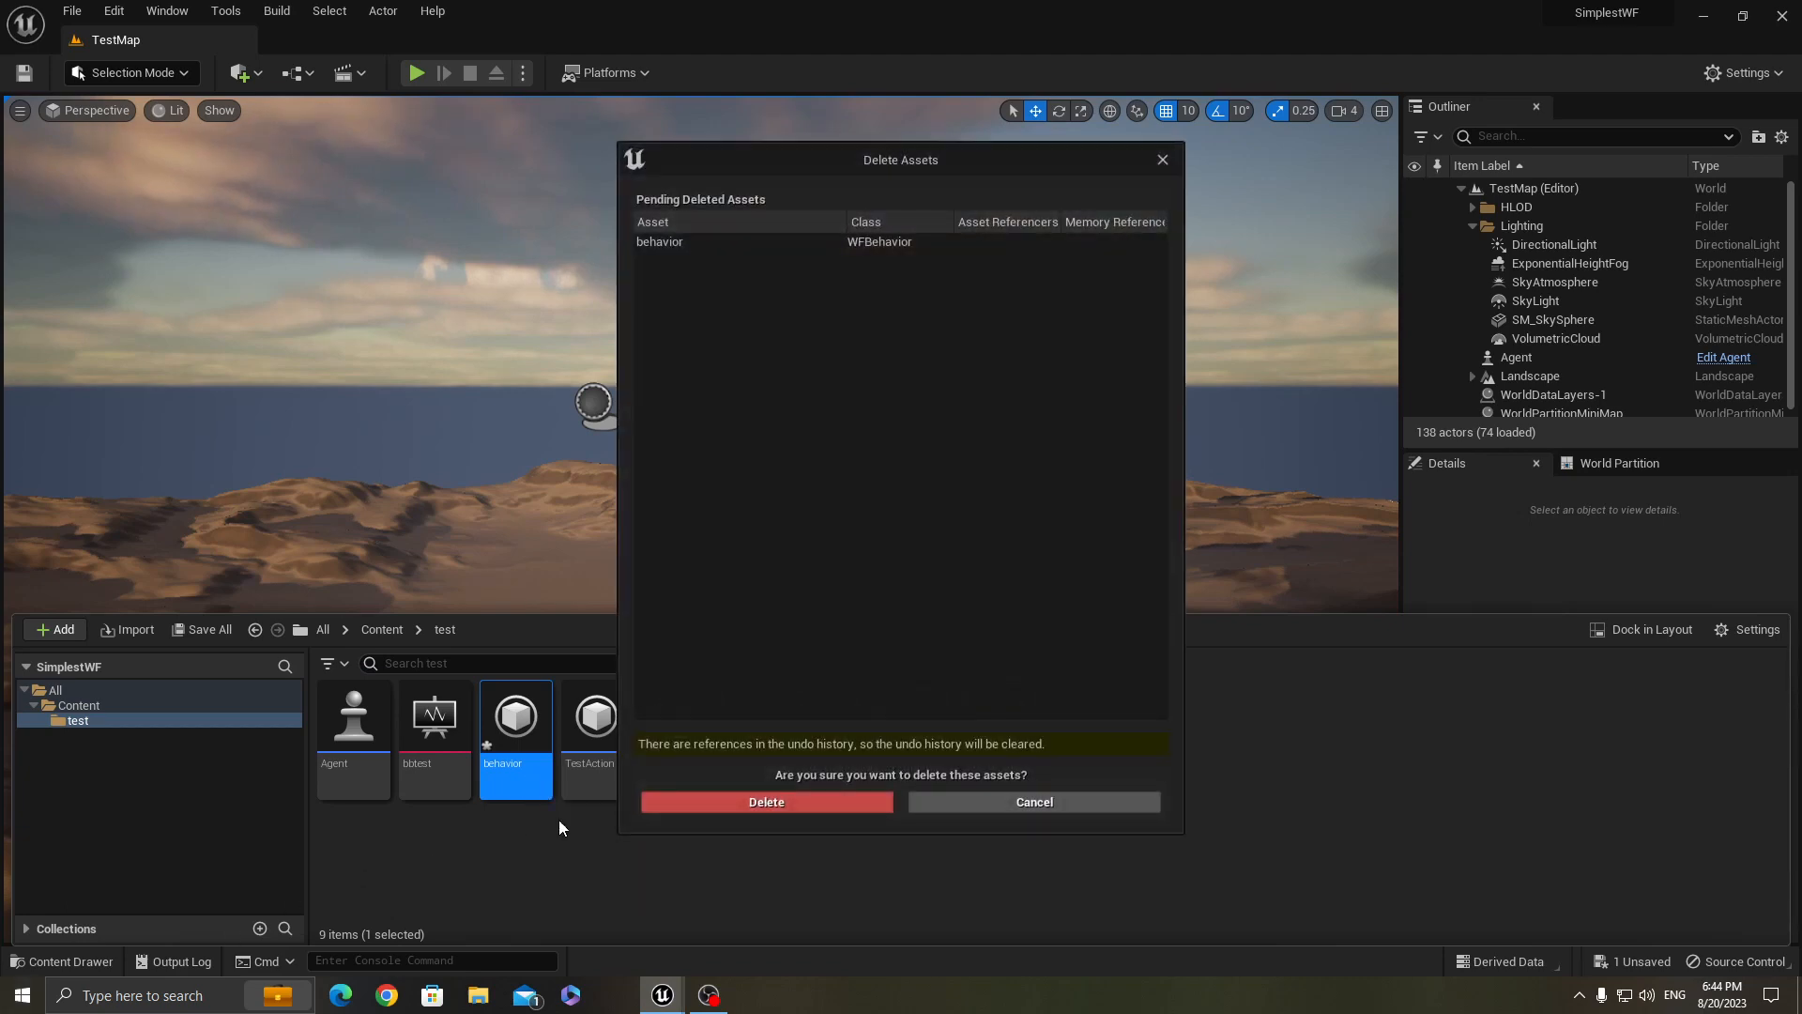
pyautogui.click(766, 802)
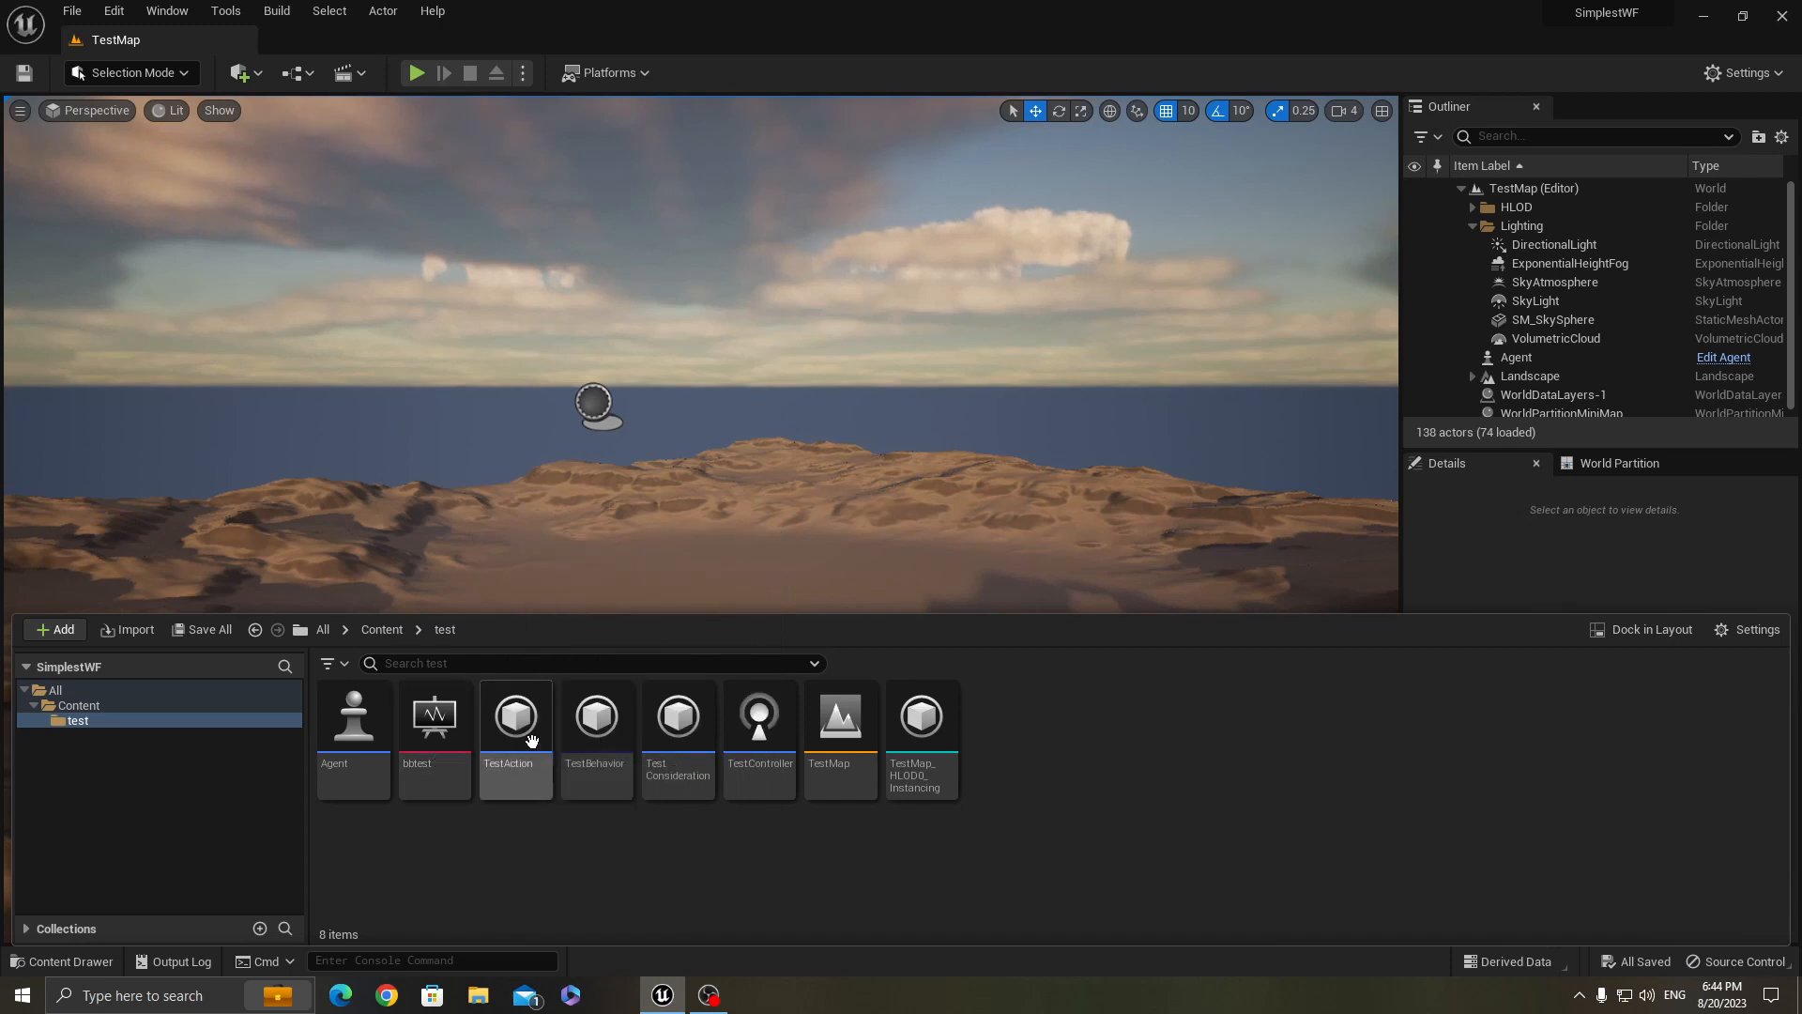
pyautogui.moveTo(976, 811)
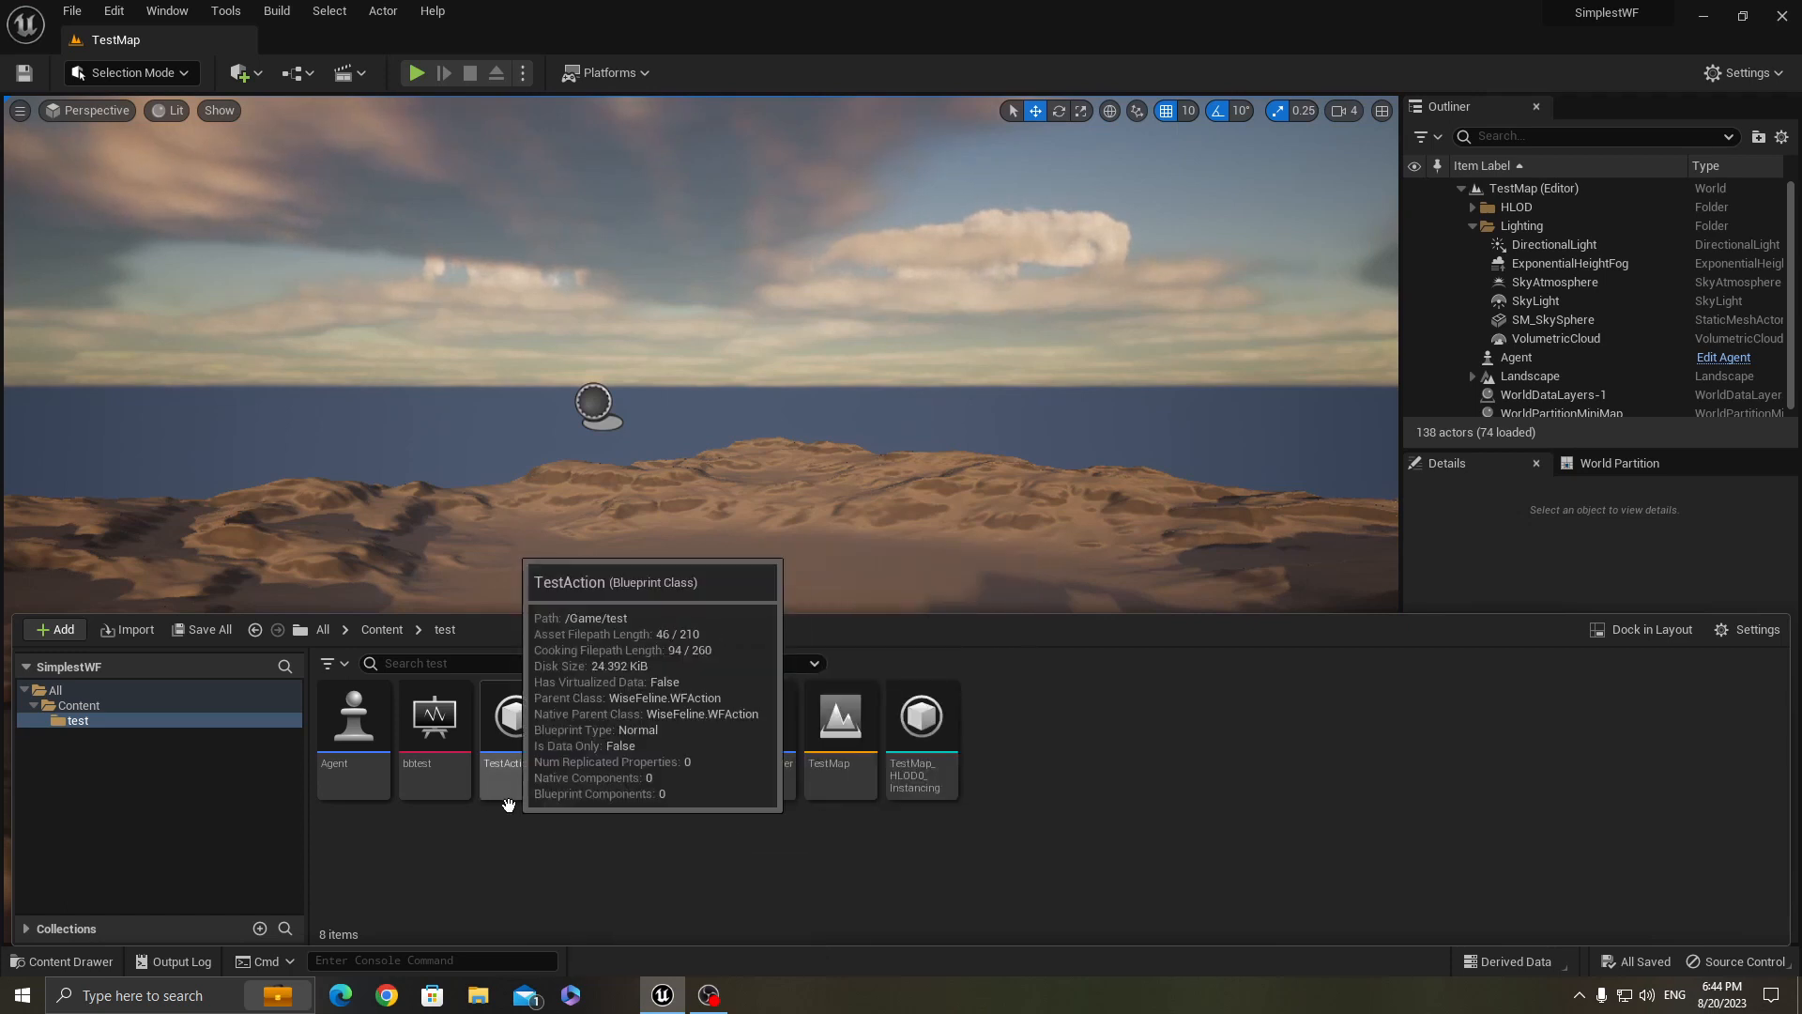
pyautogui.moveTo(515, 785)
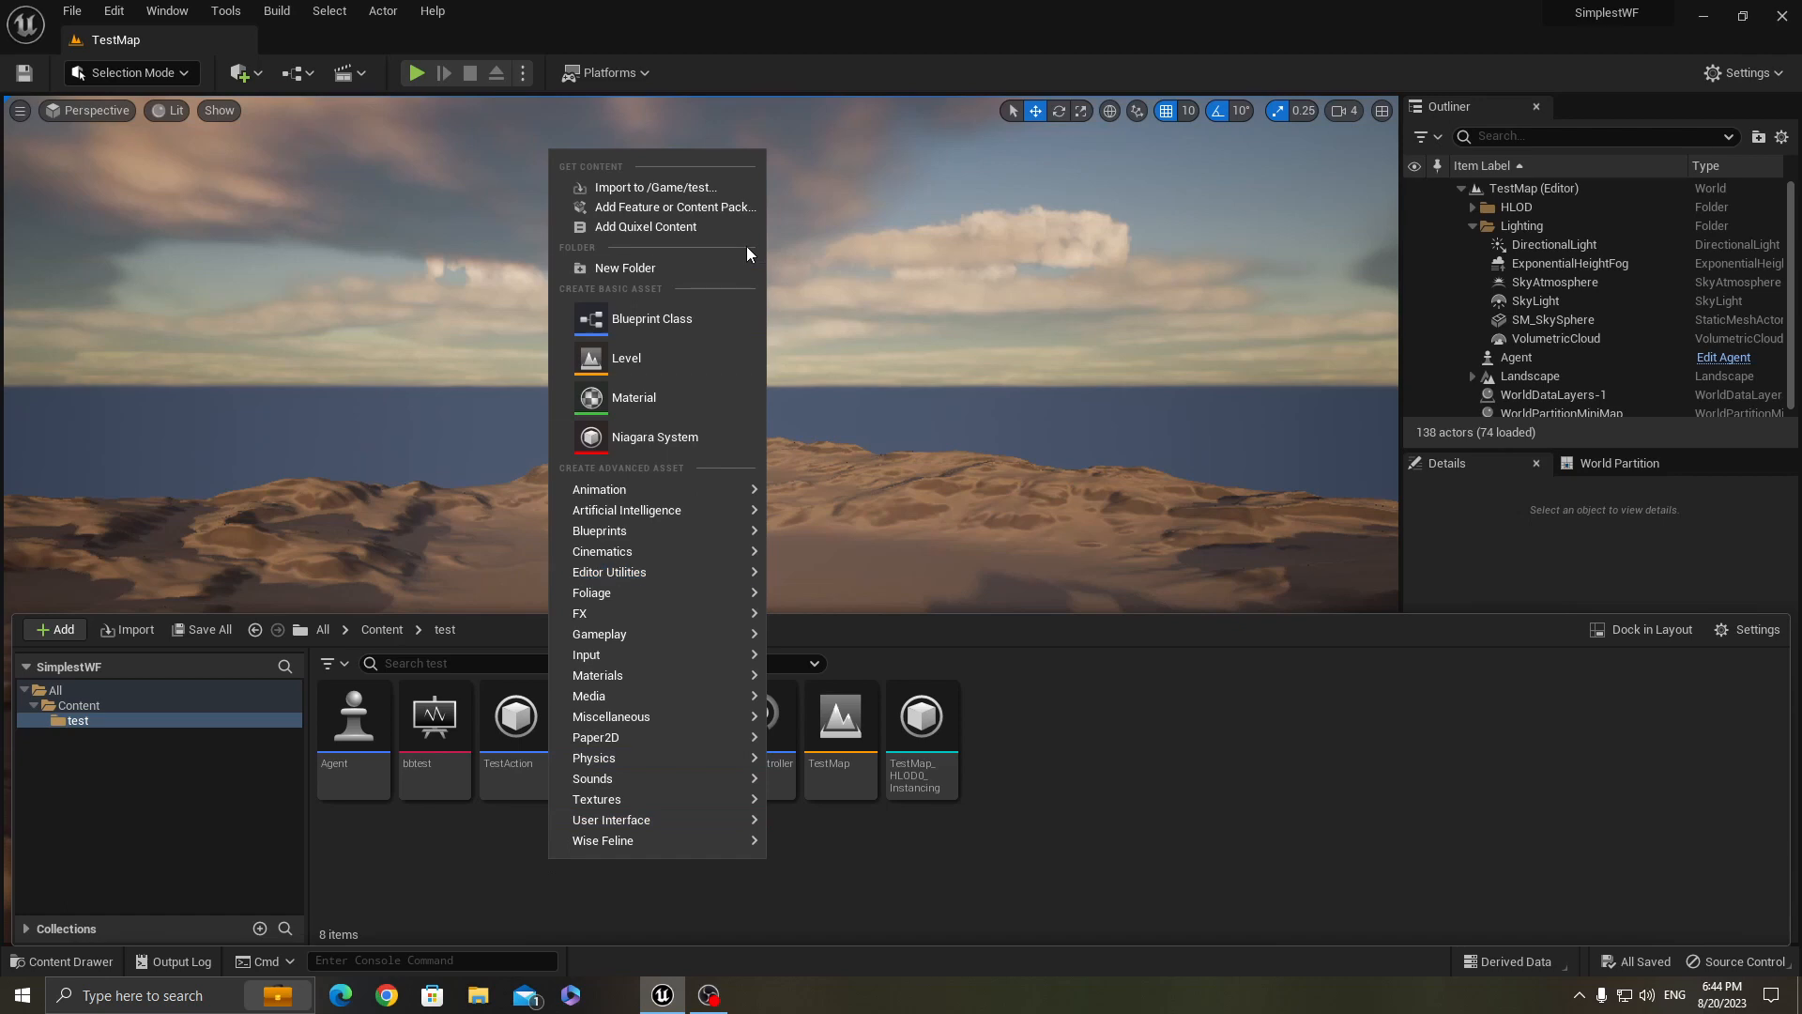
pyautogui.moveTo(652, 319)
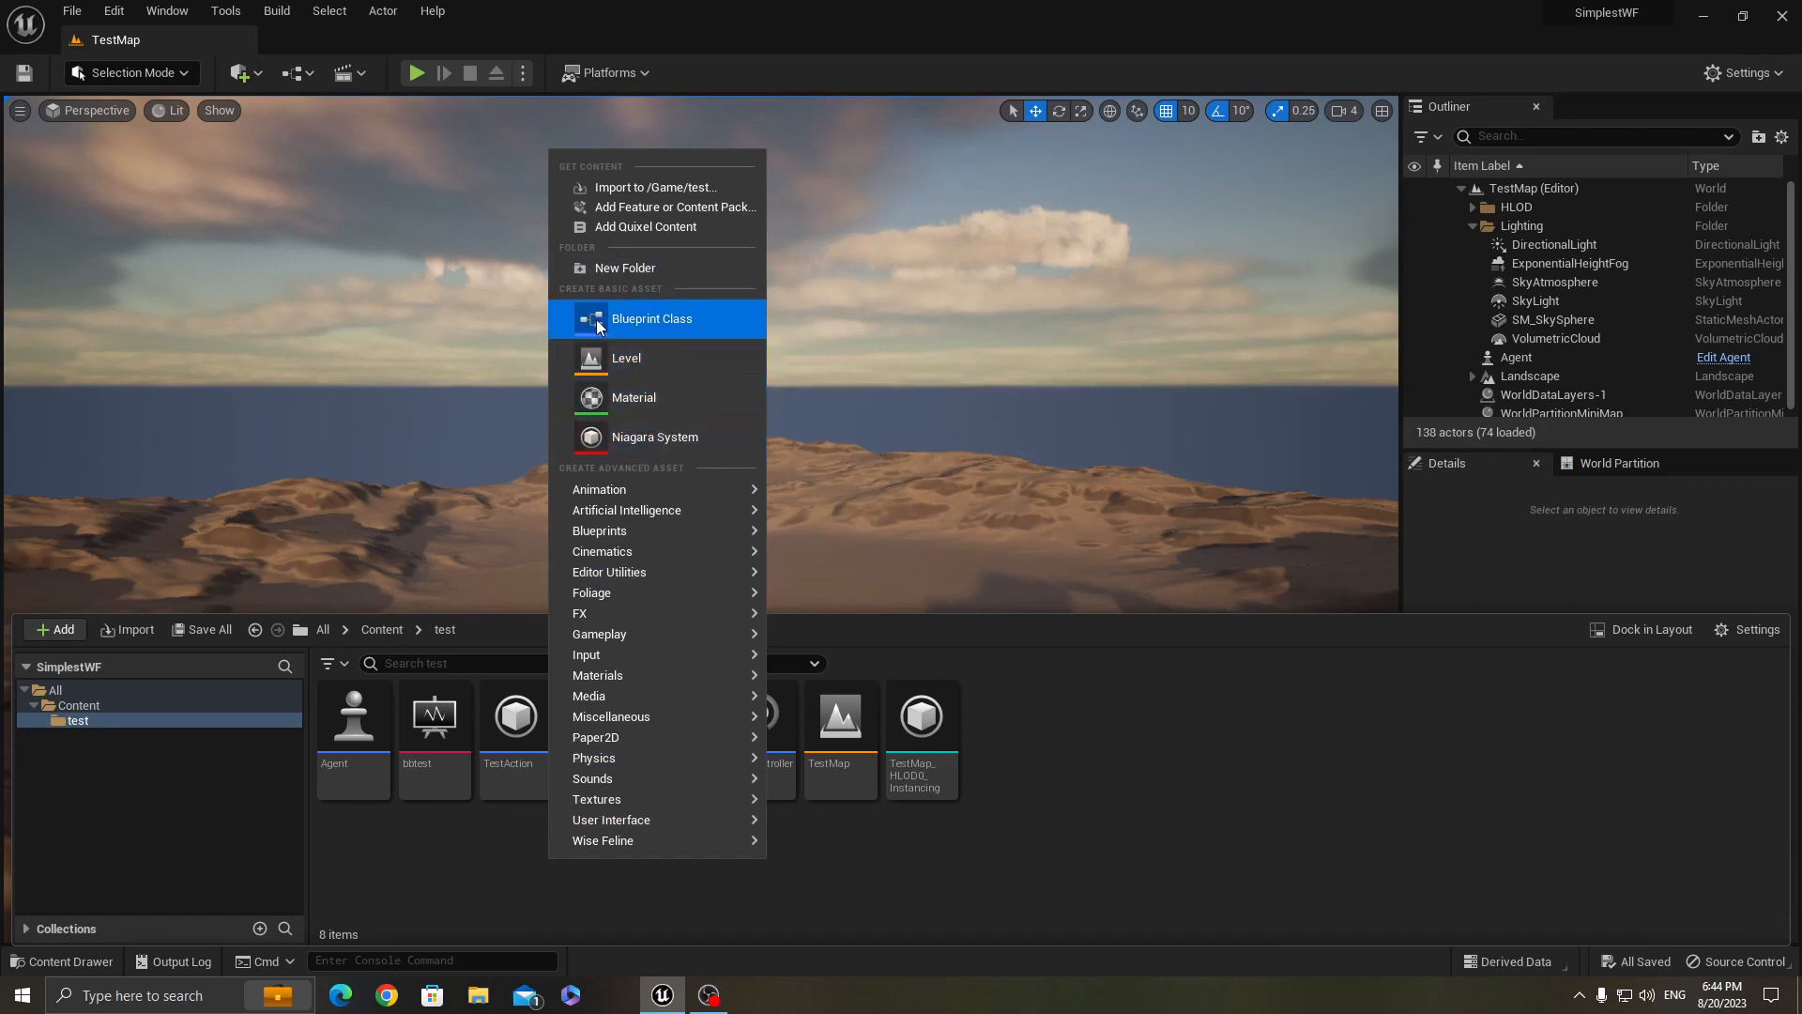
pyautogui.click(652, 319)
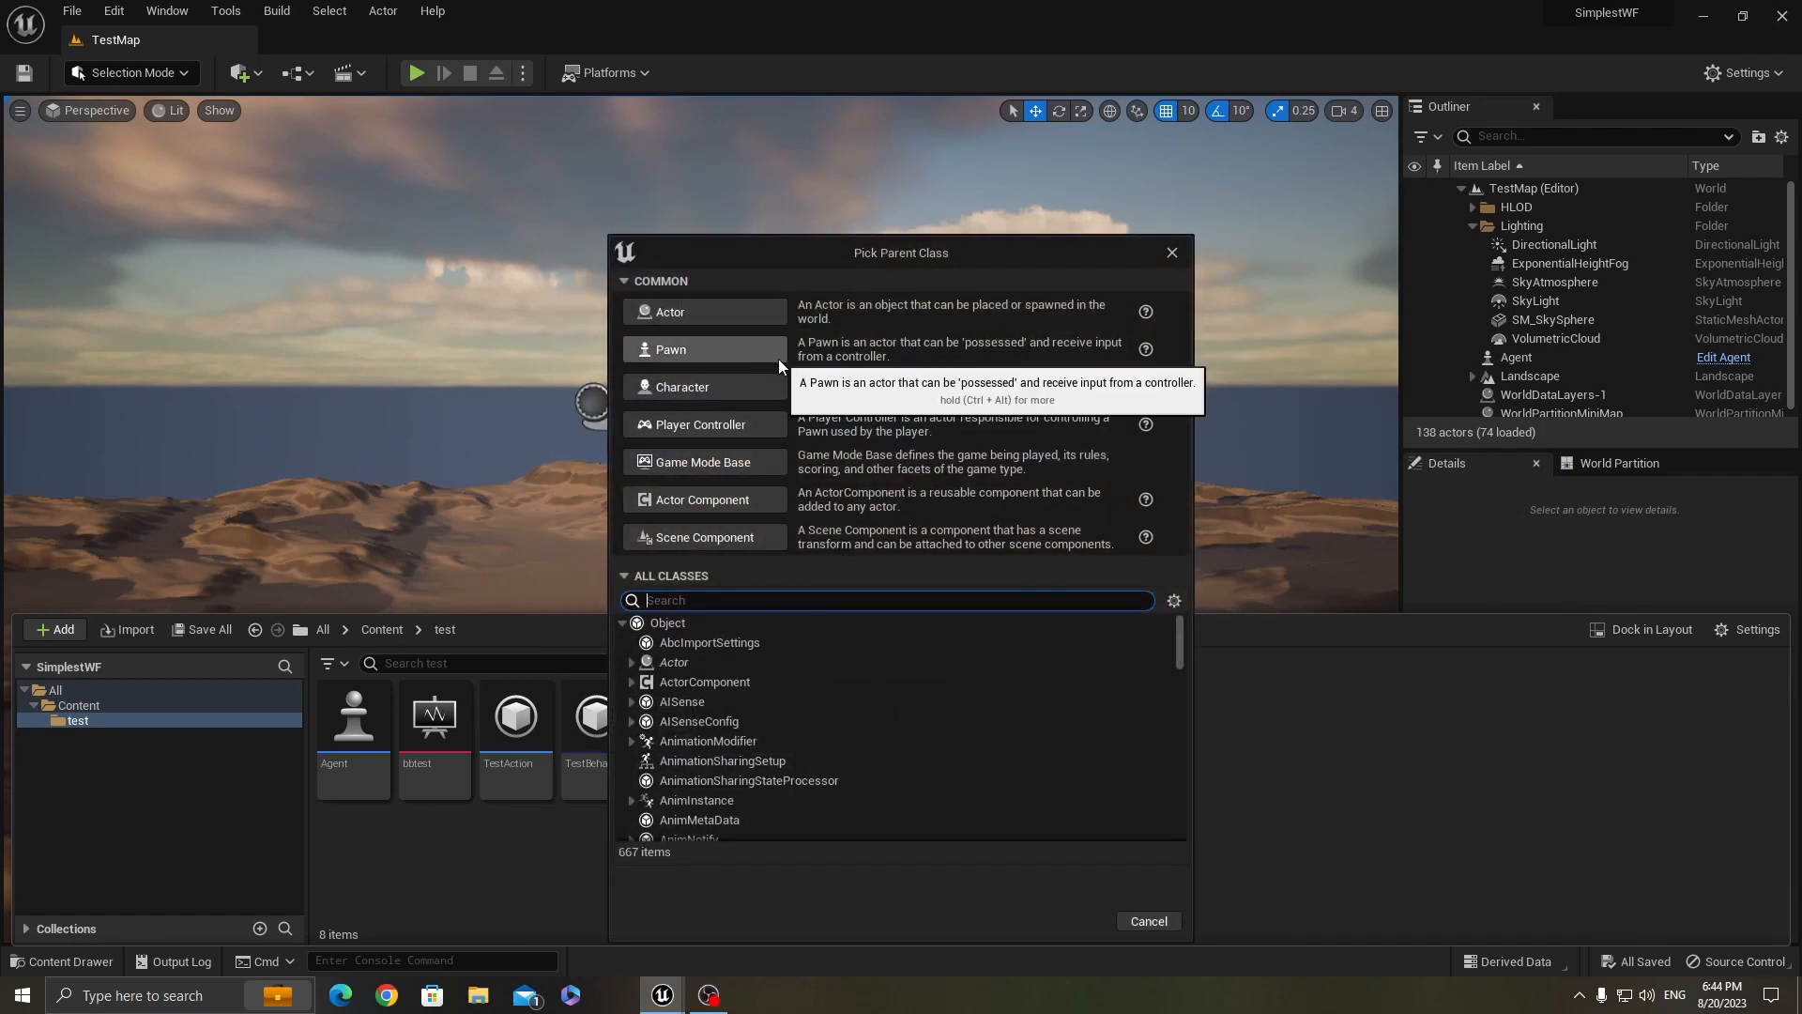
pyautogui.write('wfaction')
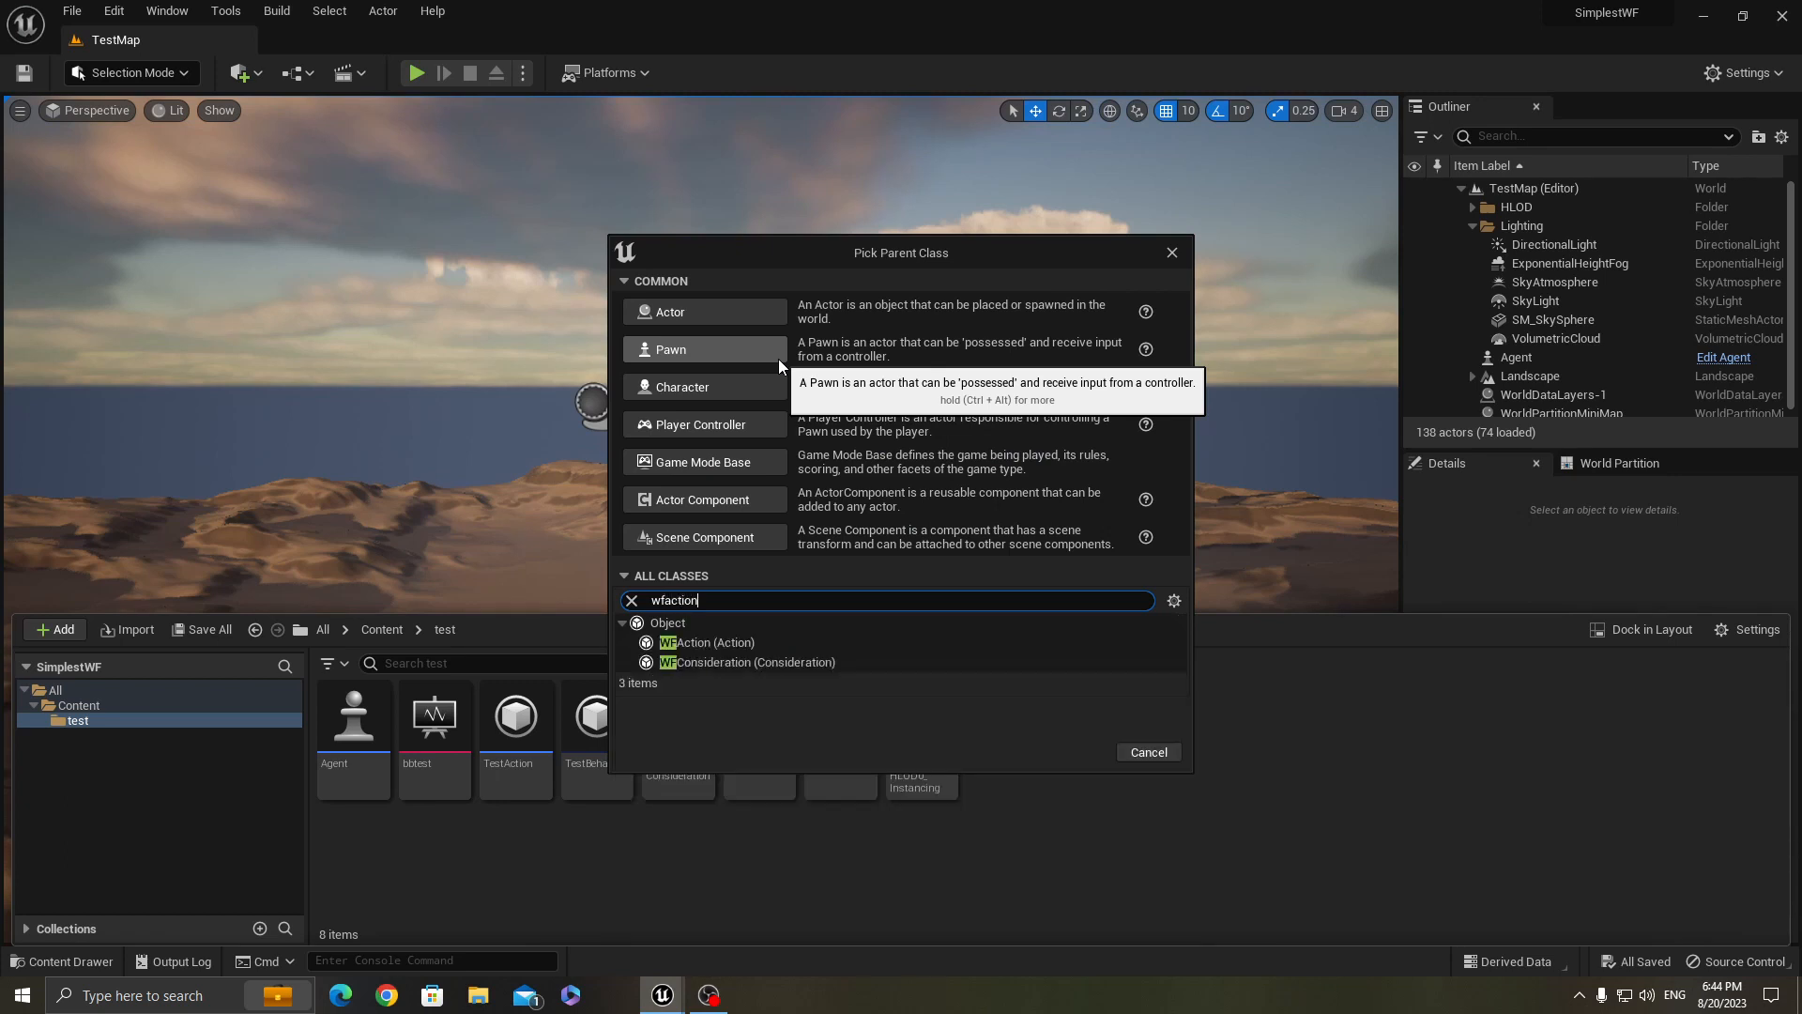
pyautogui.click(685, 642)
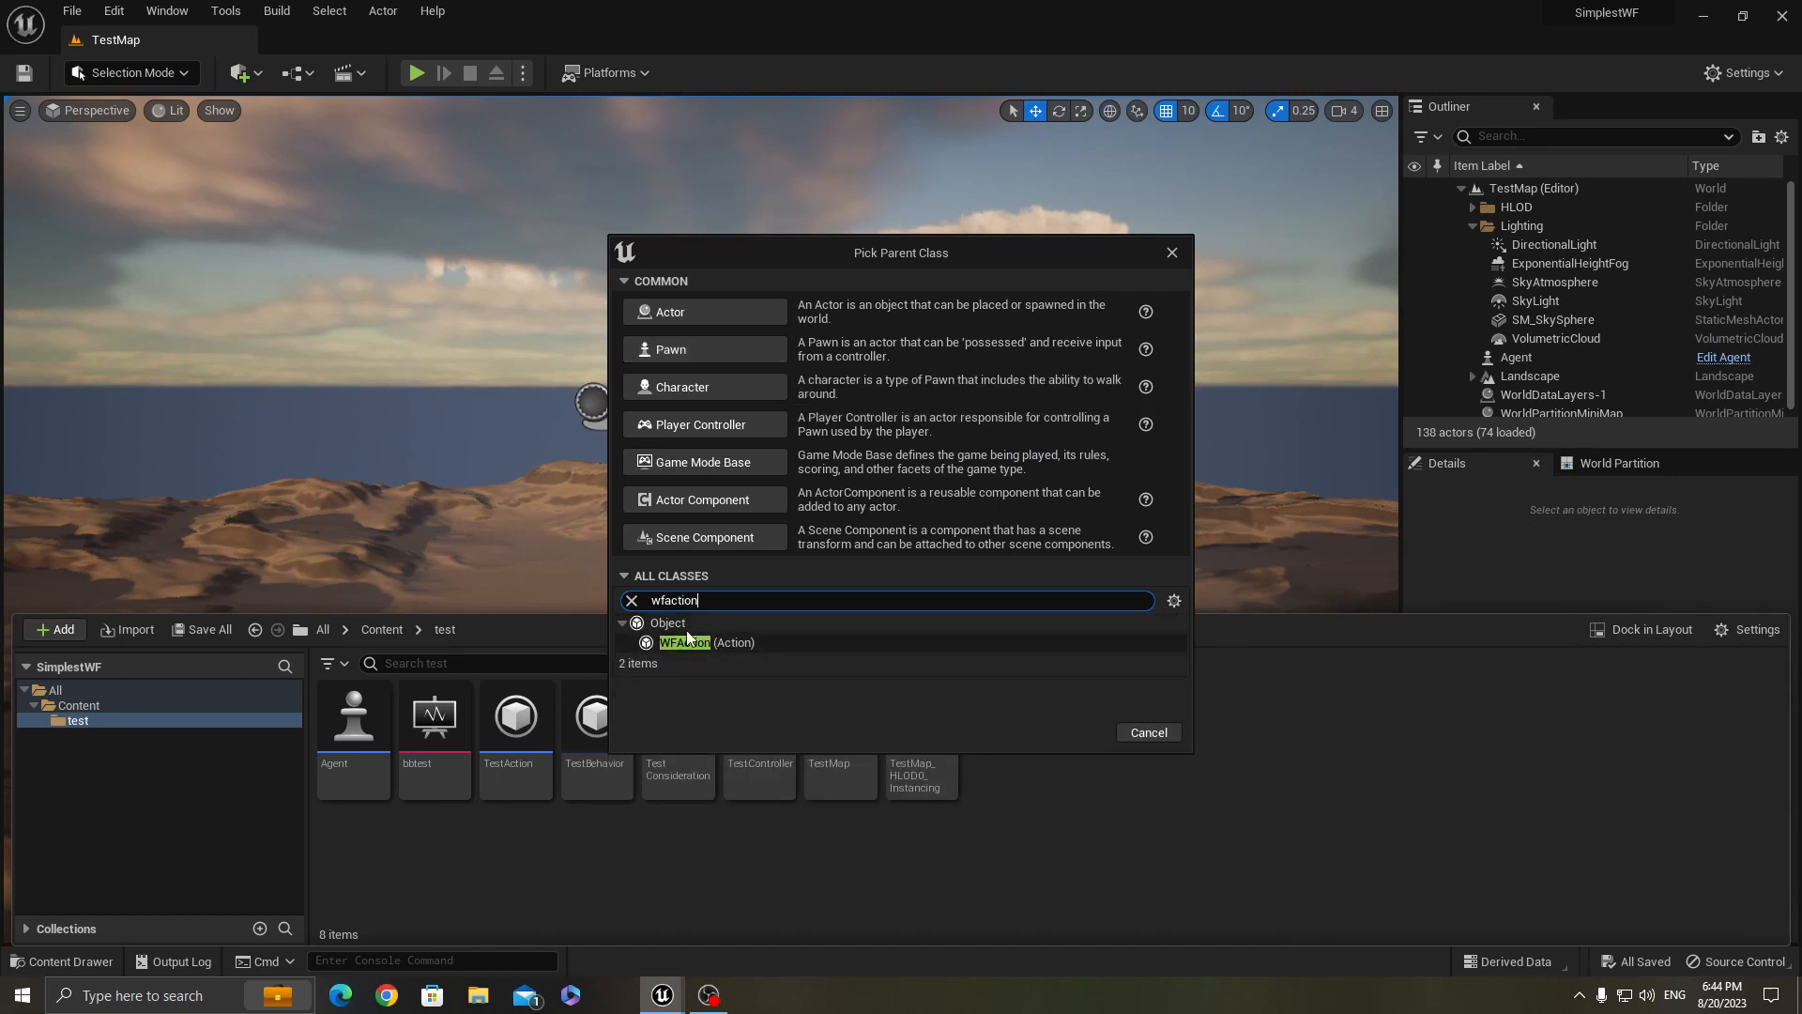
pyautogui.click(706, 642)
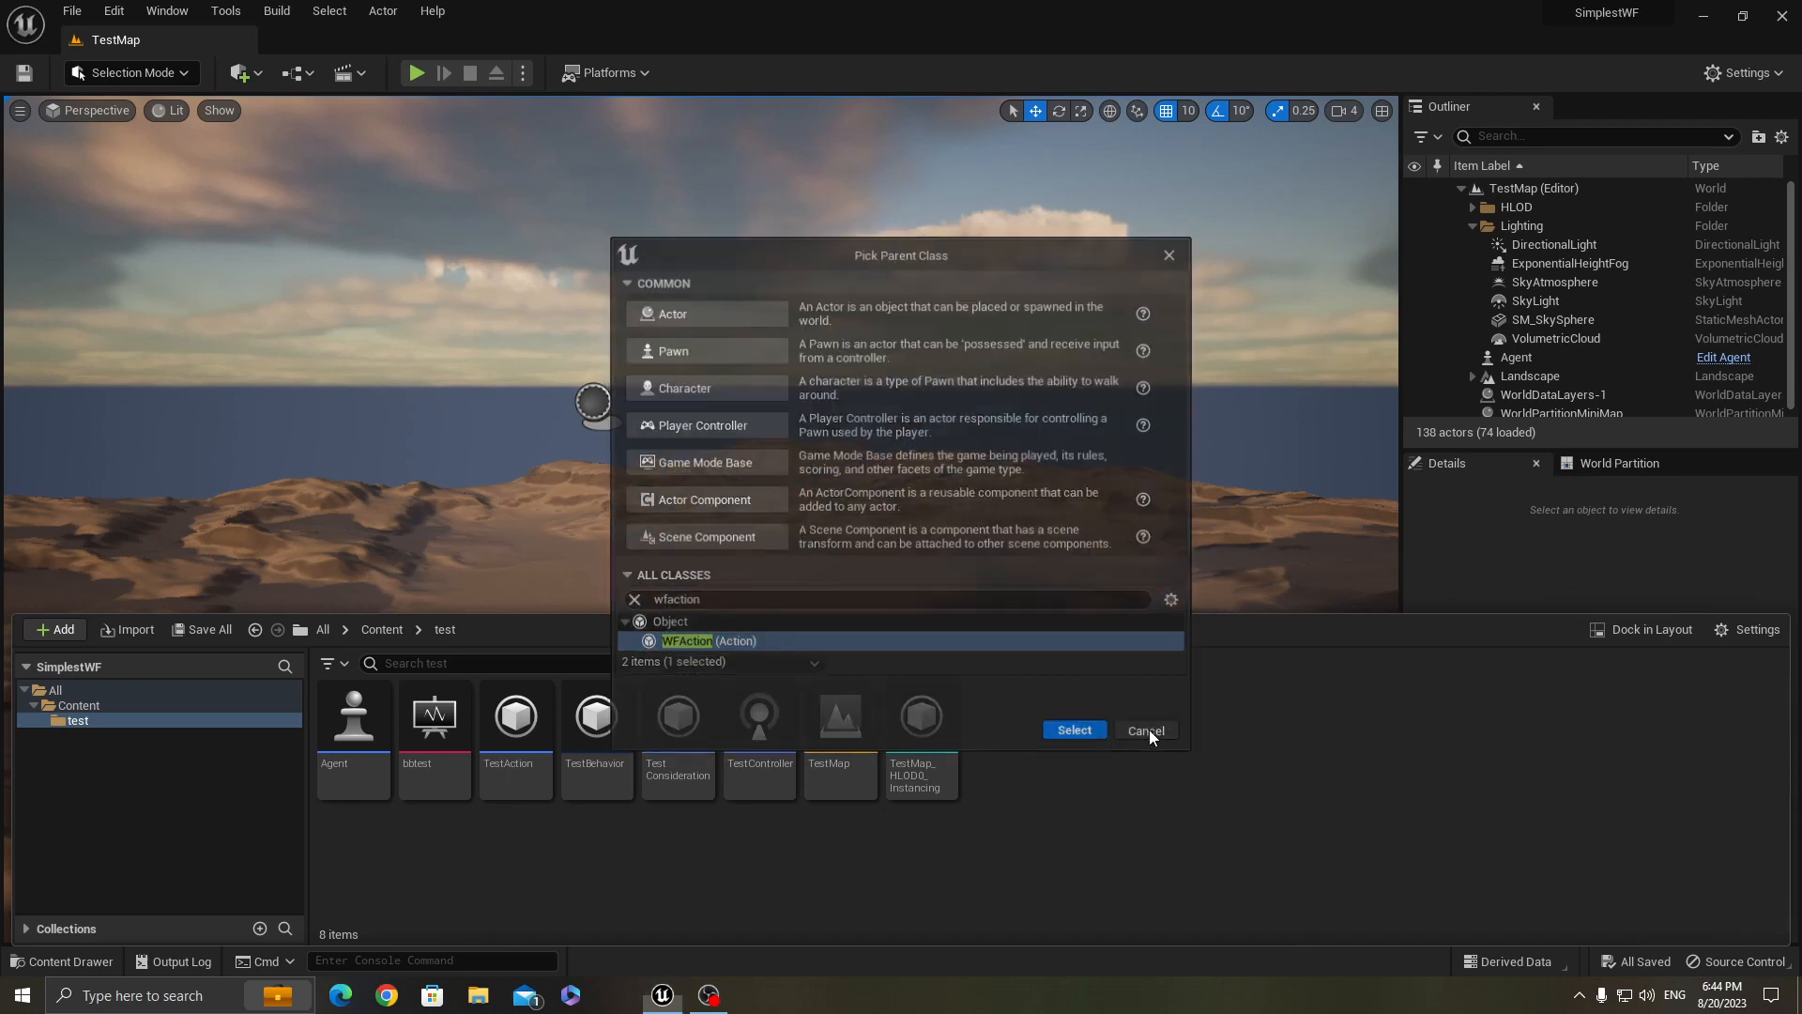
pyautogui.click(1146, 730)
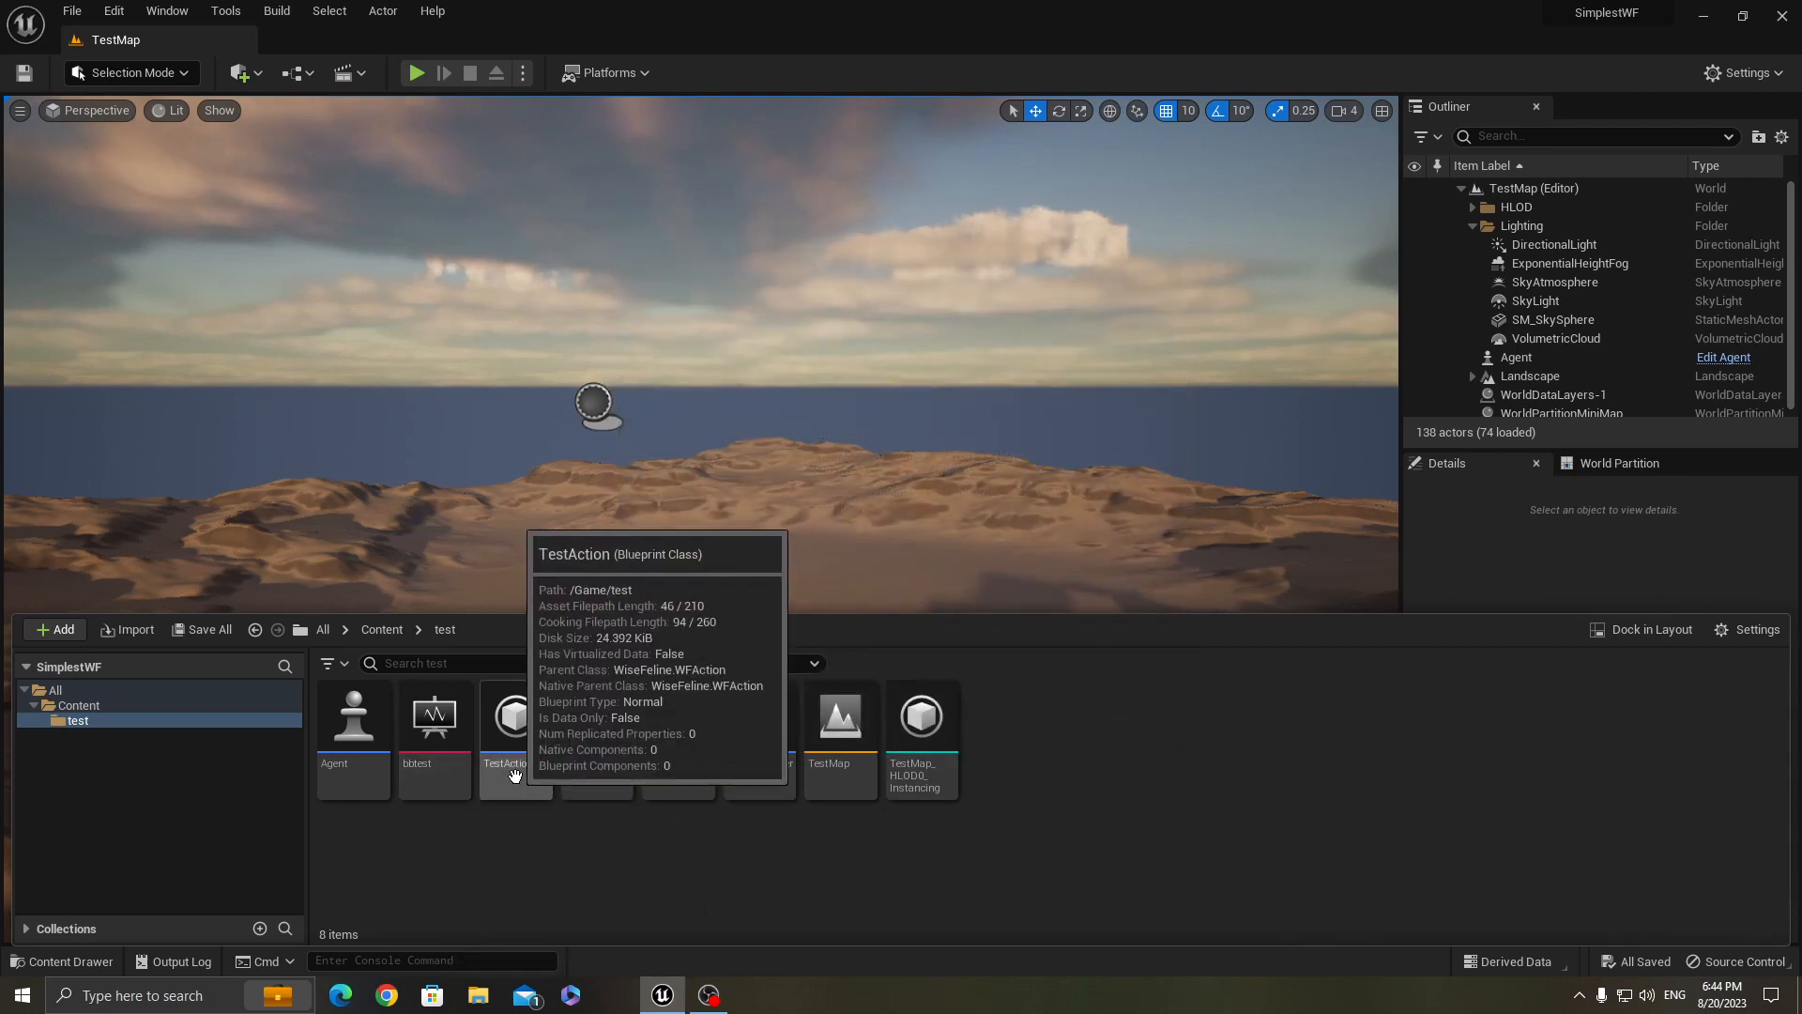
pyautogui.doubleClick(515, 715)
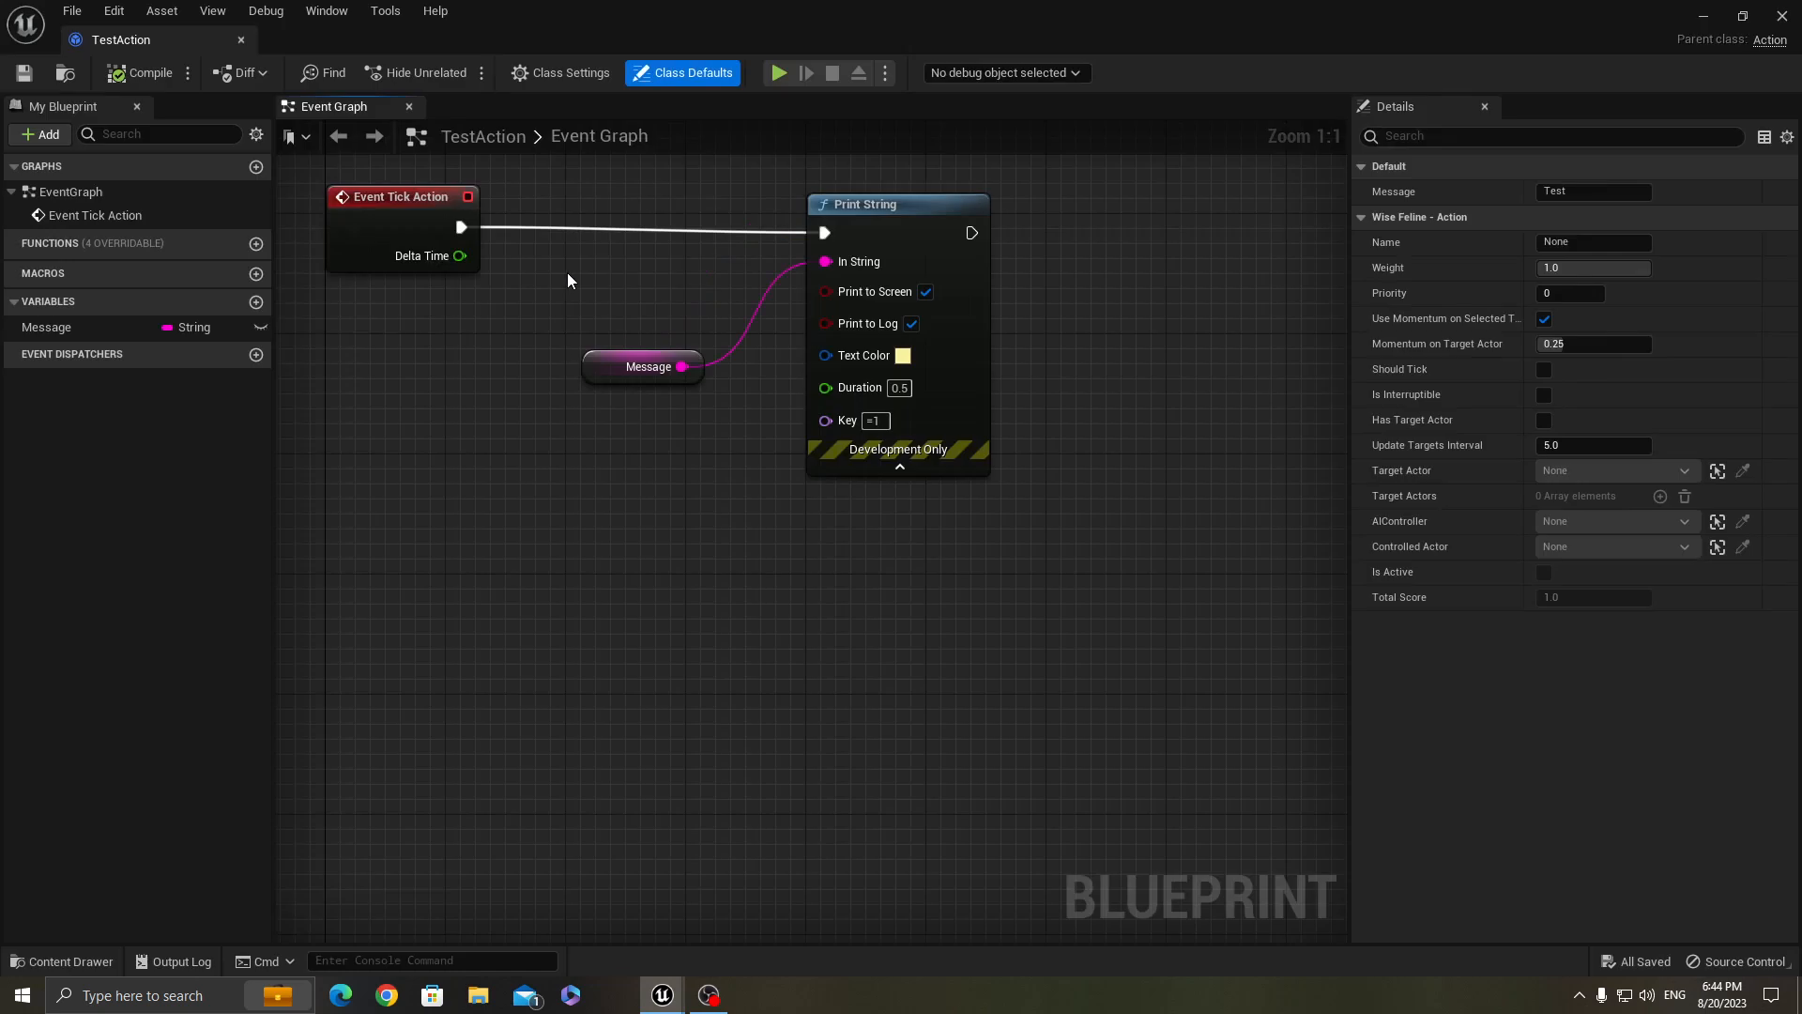
pyautogui.moveTo(353, 248)
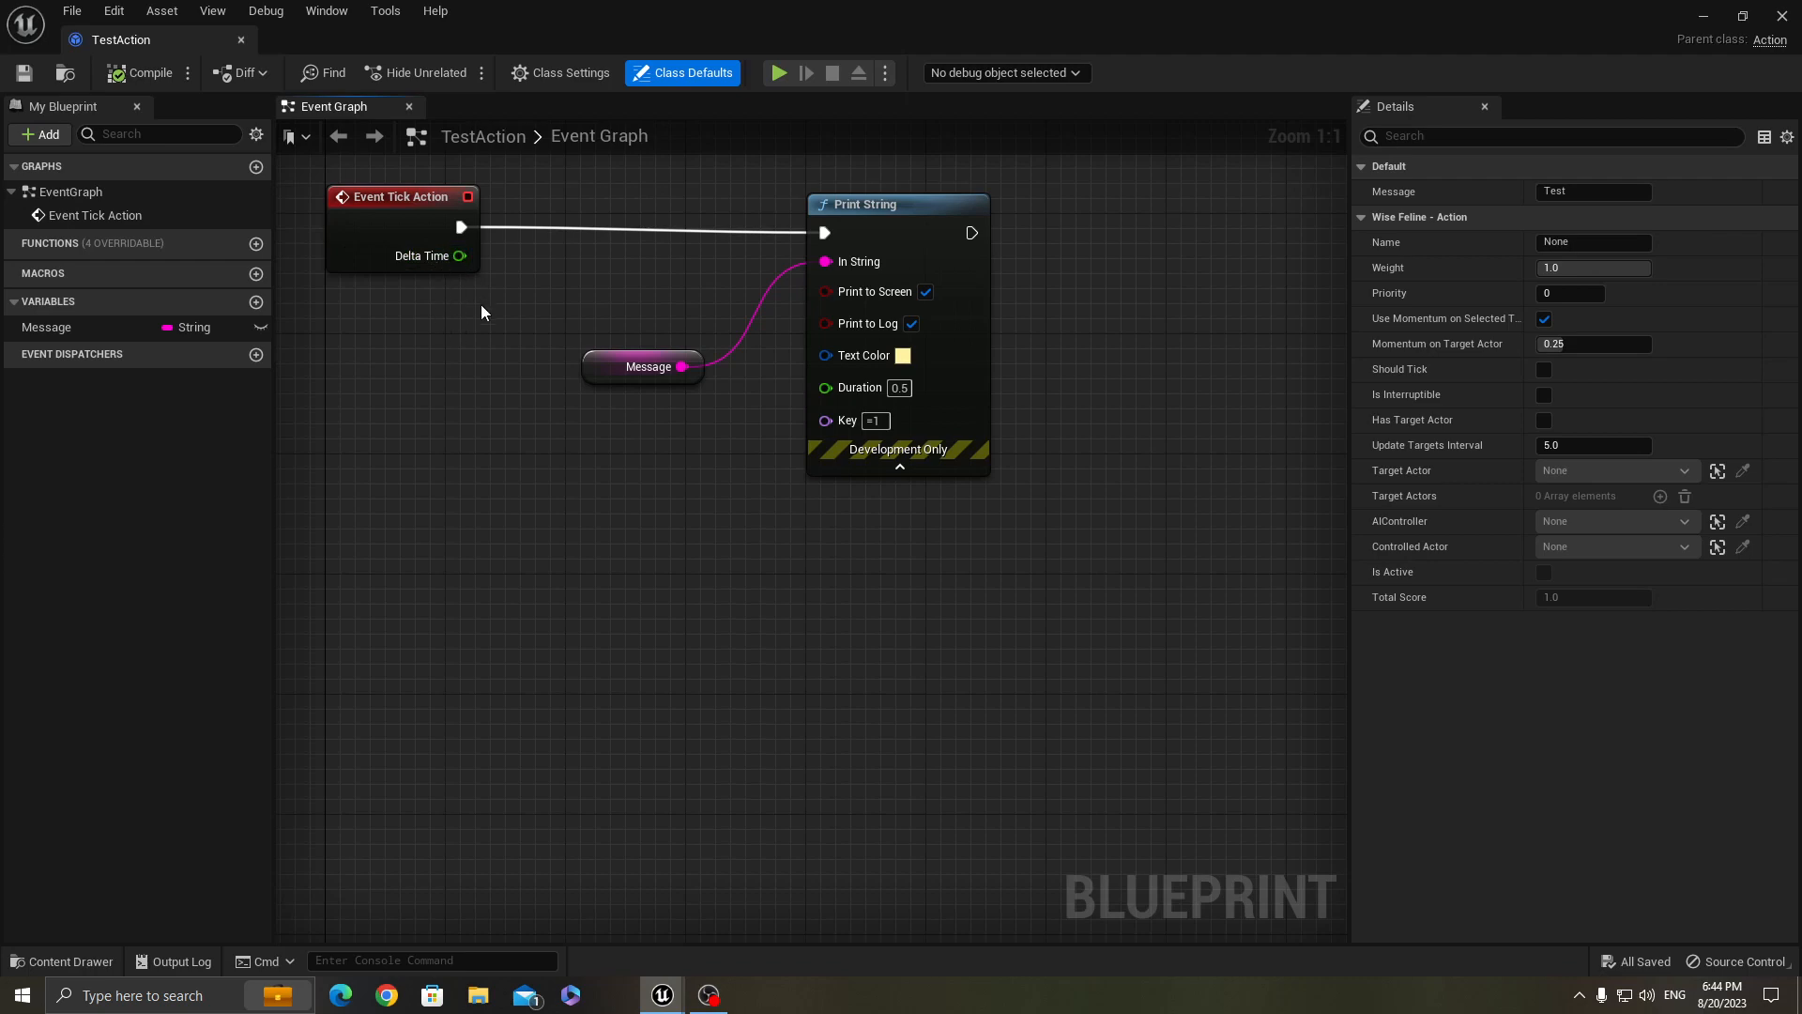
pyautogui.moveTo(699, 285)
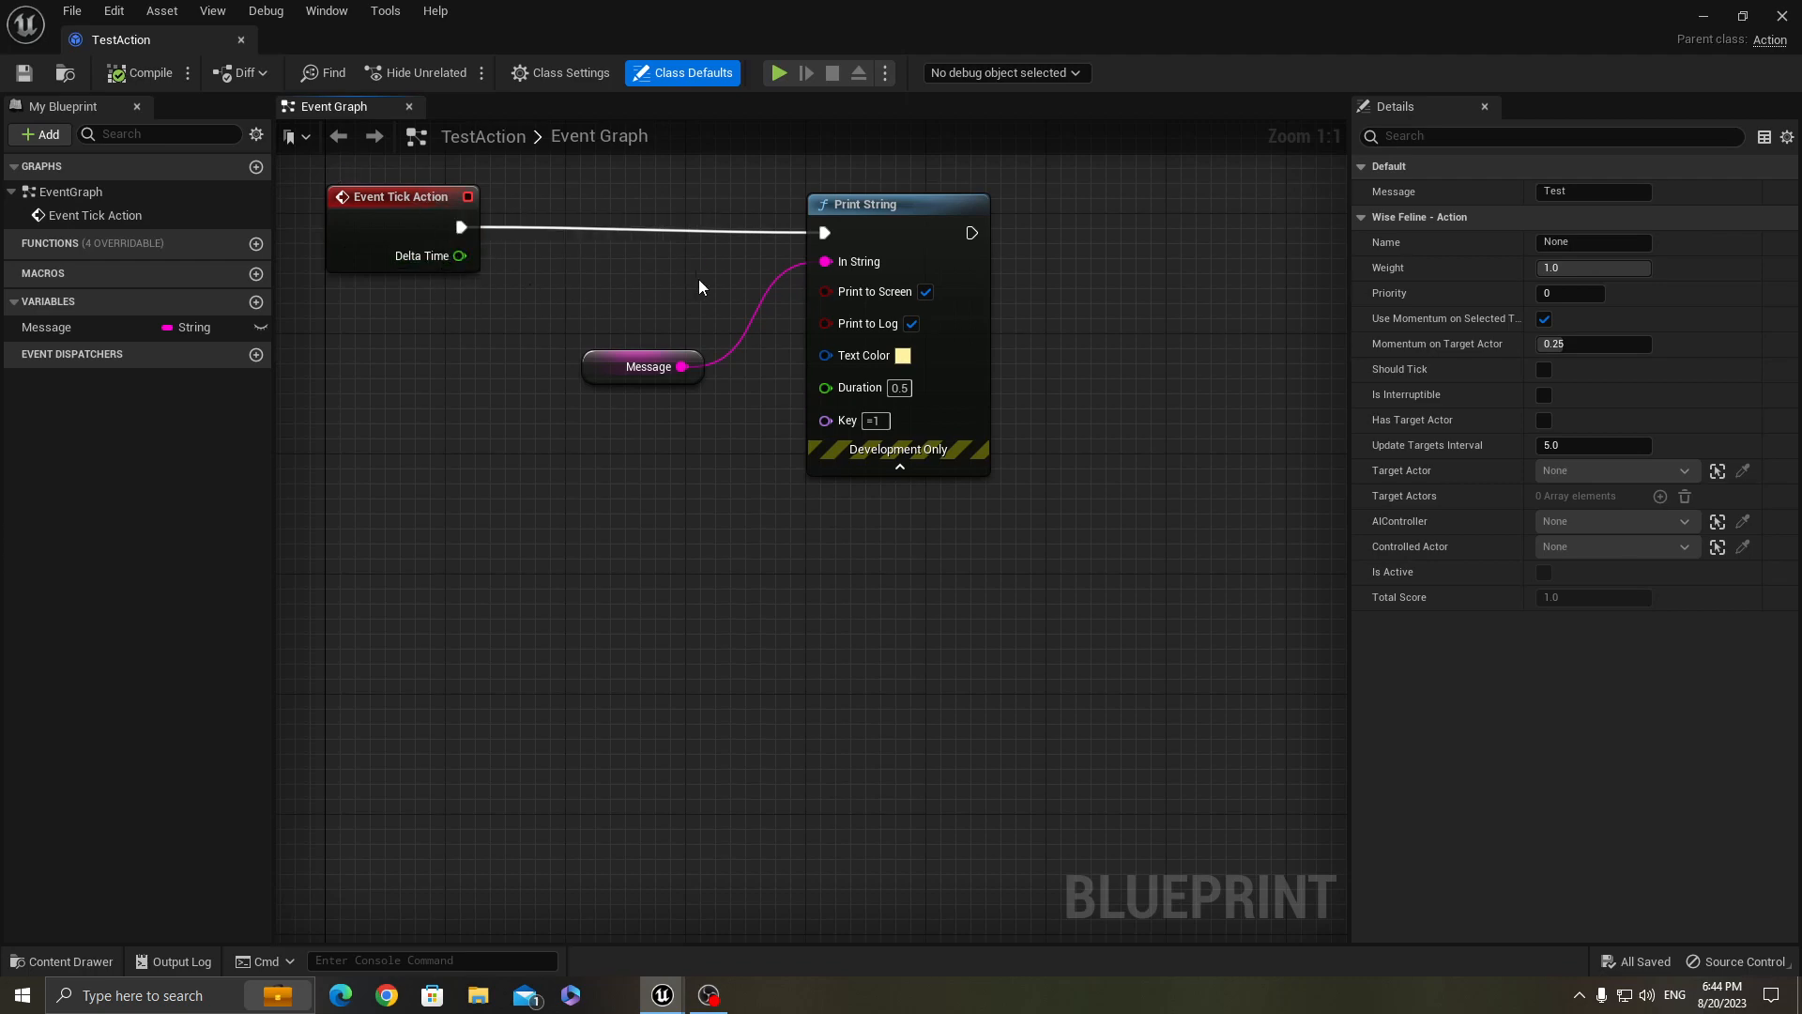
pyautogui.moveTo(689, 299)
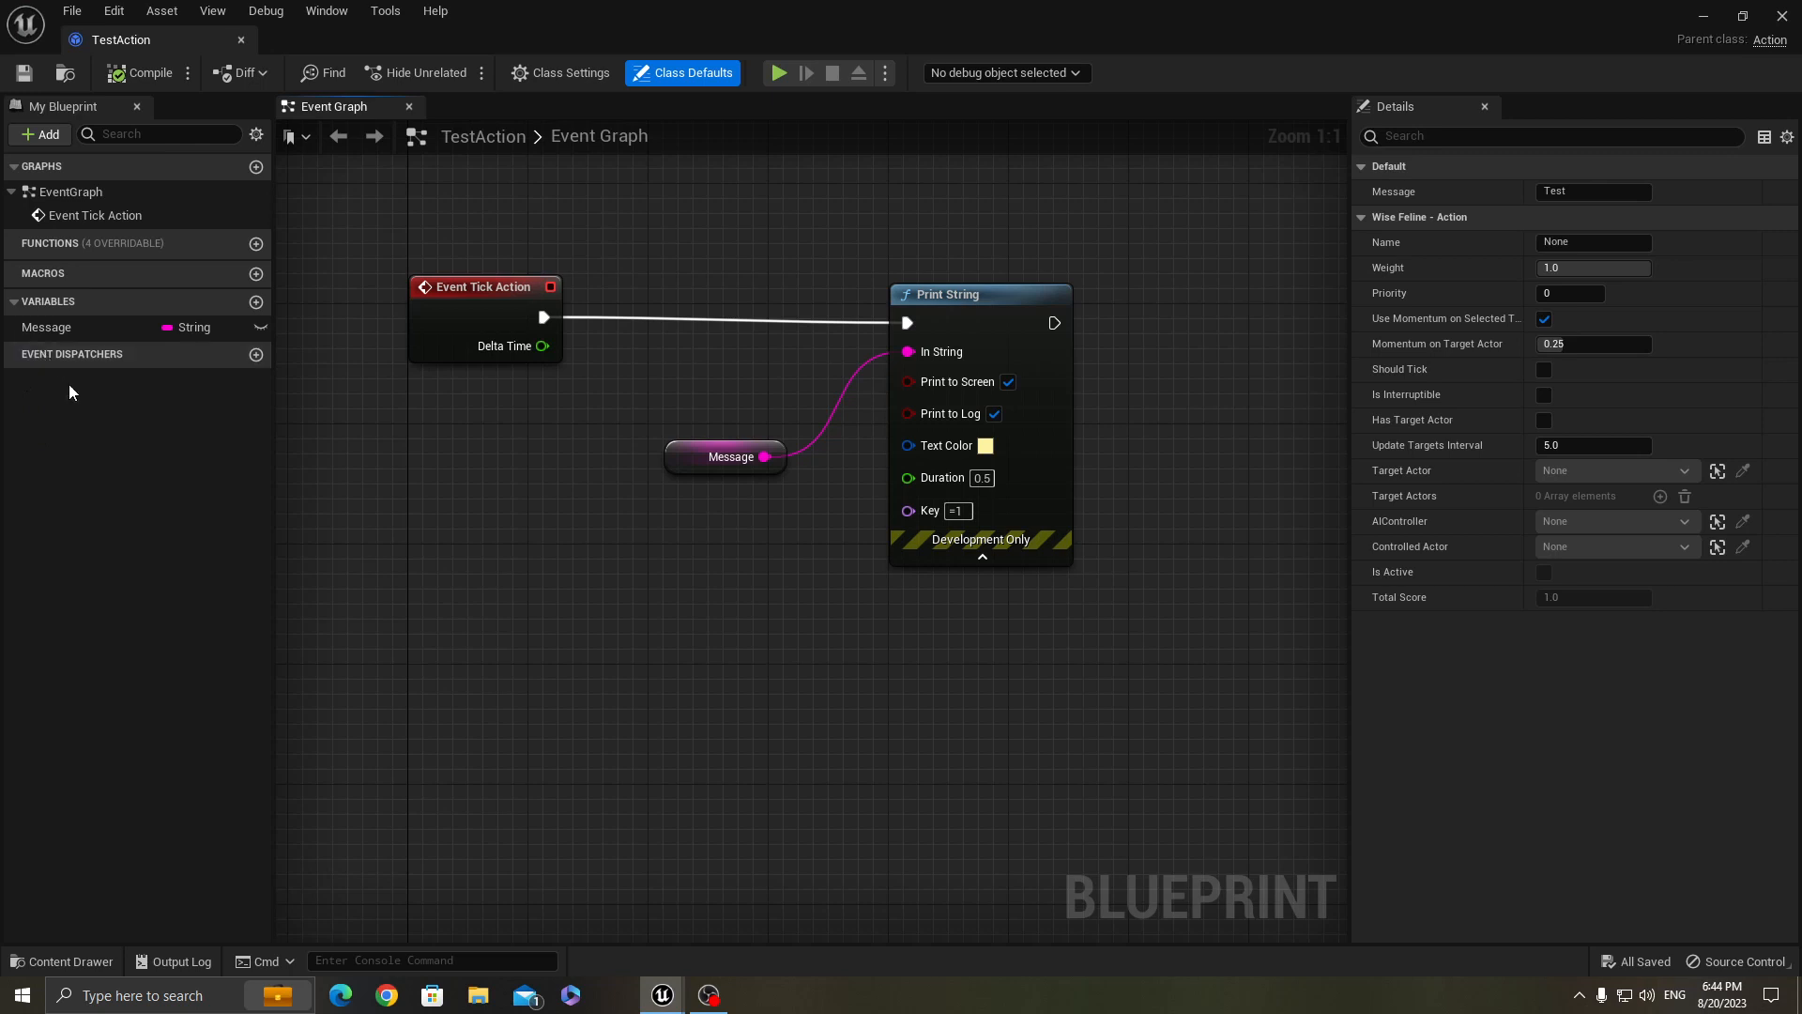
pyautogui.moveTo(1021, 526)
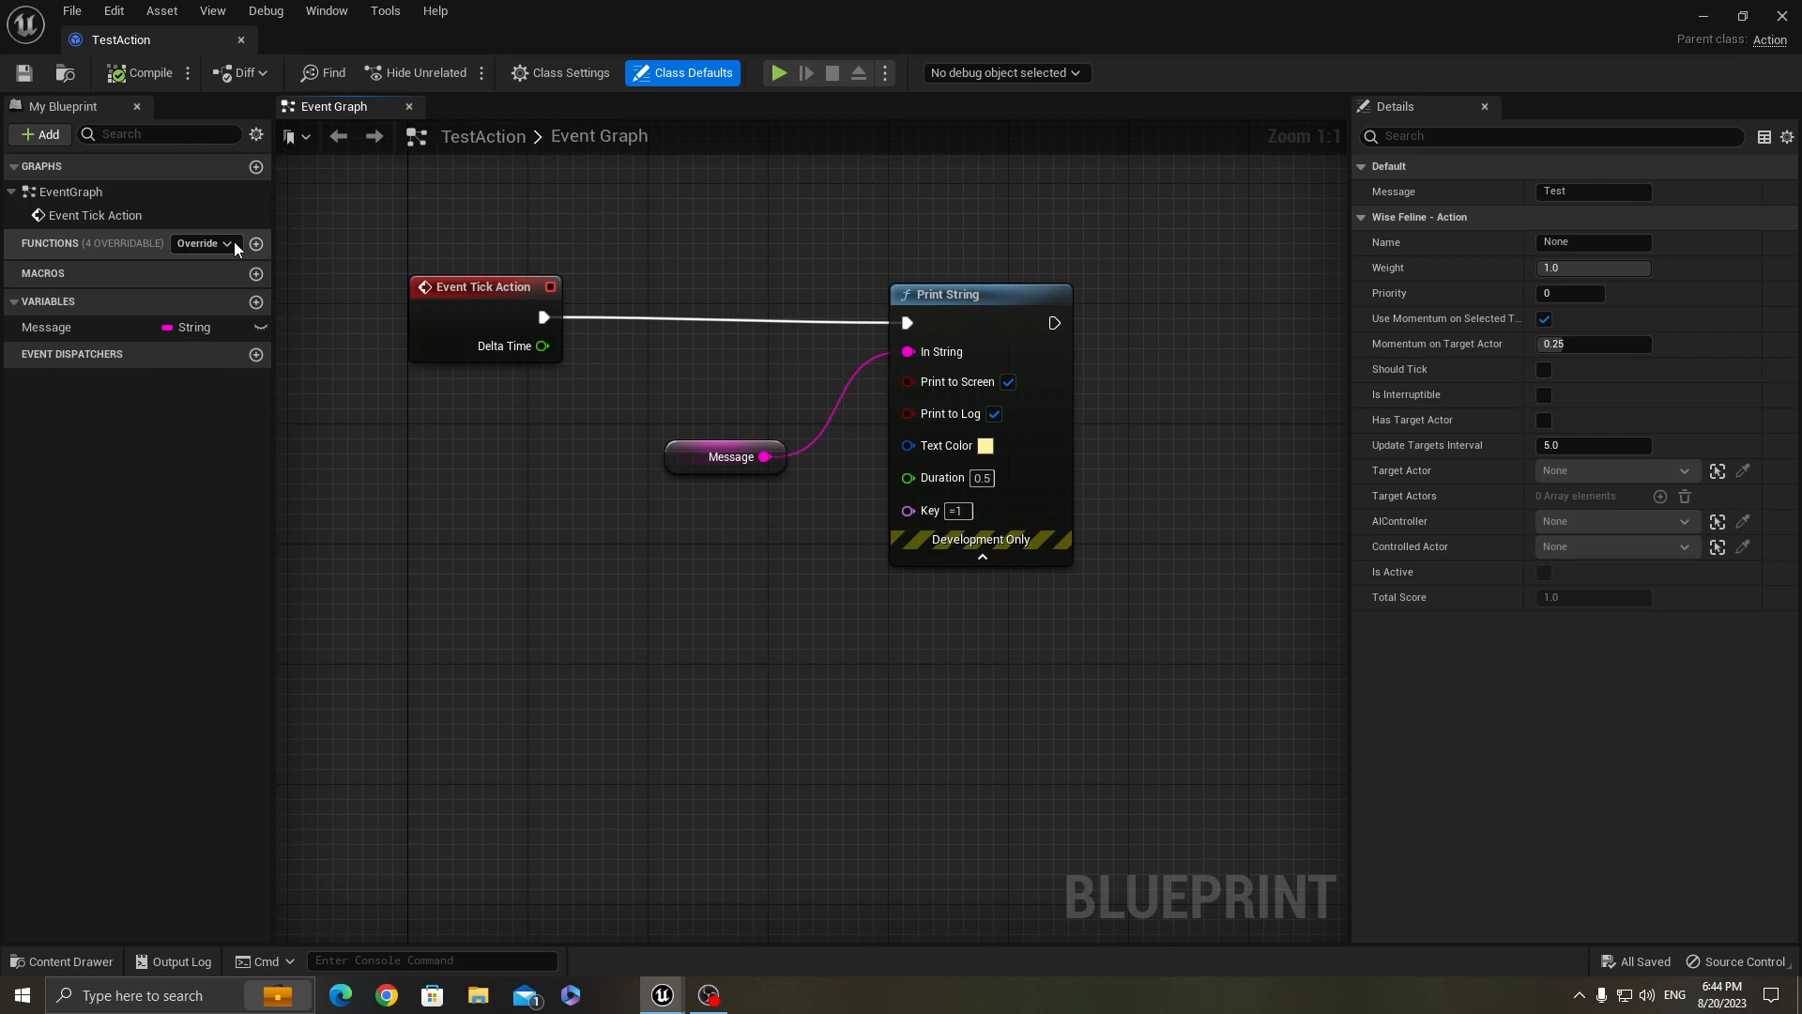
pyautogui.click(205, 242)
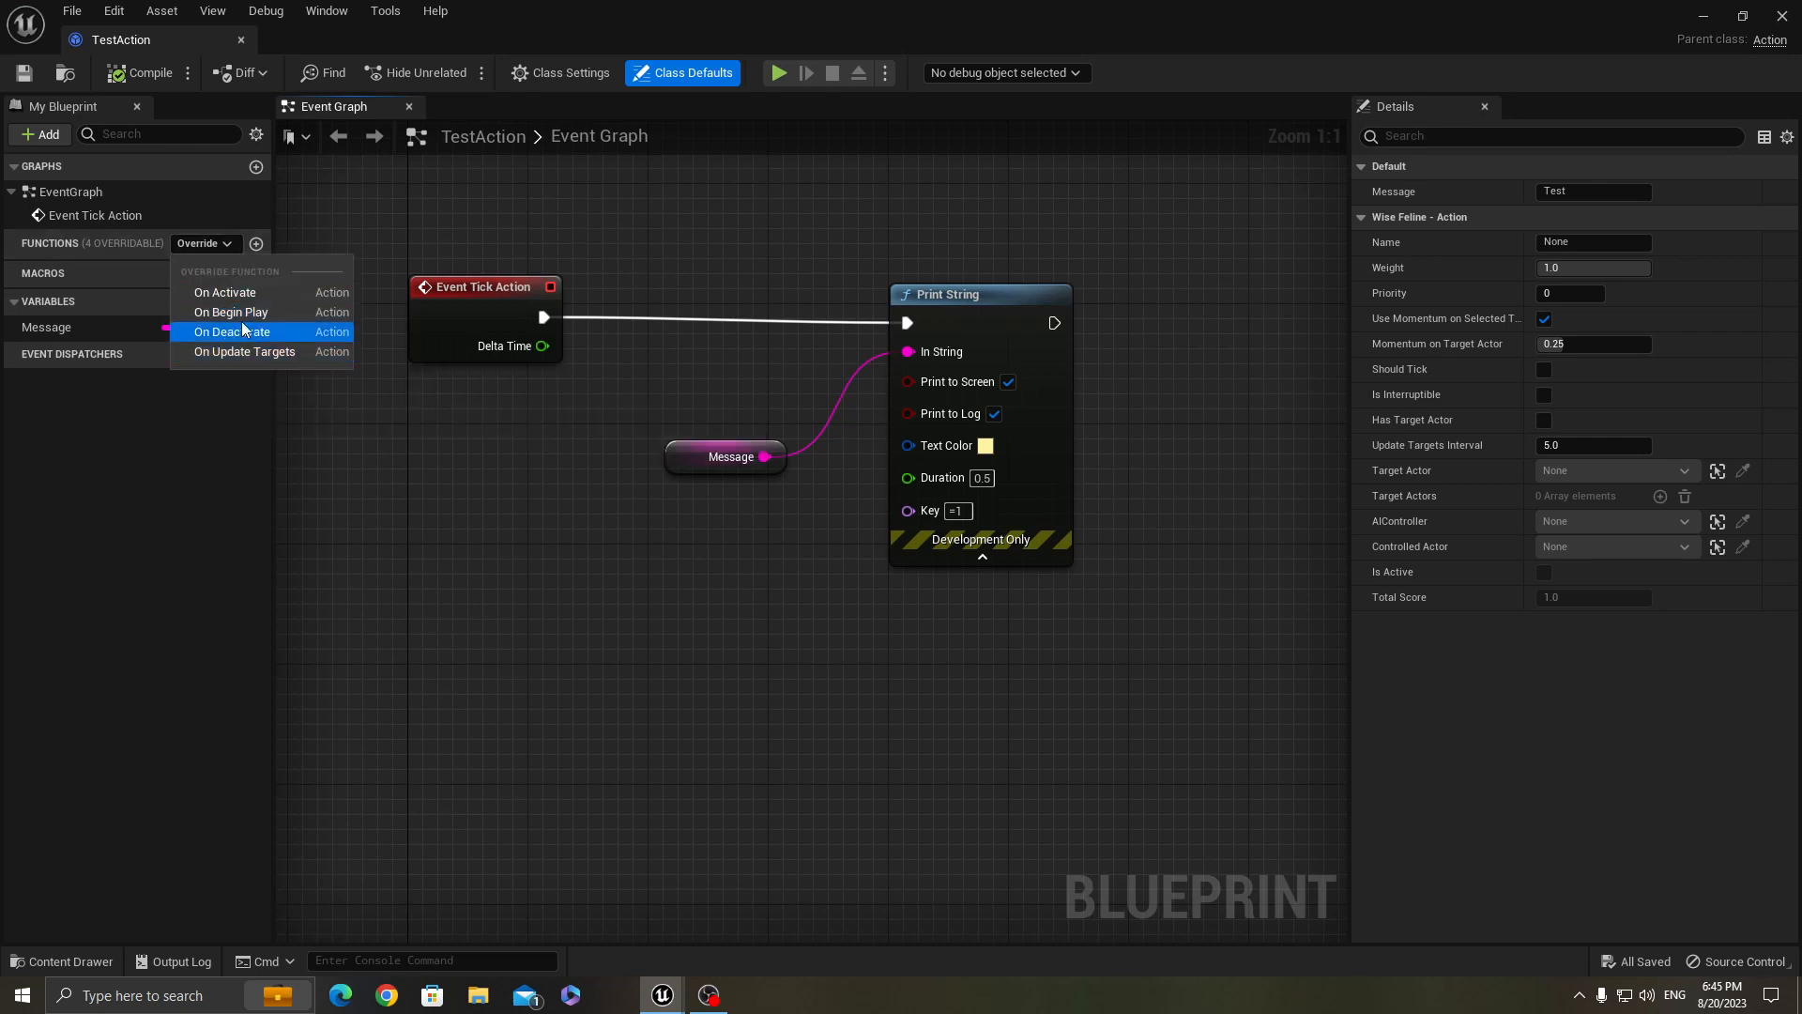
pyautogui.moveTo(230, 312)
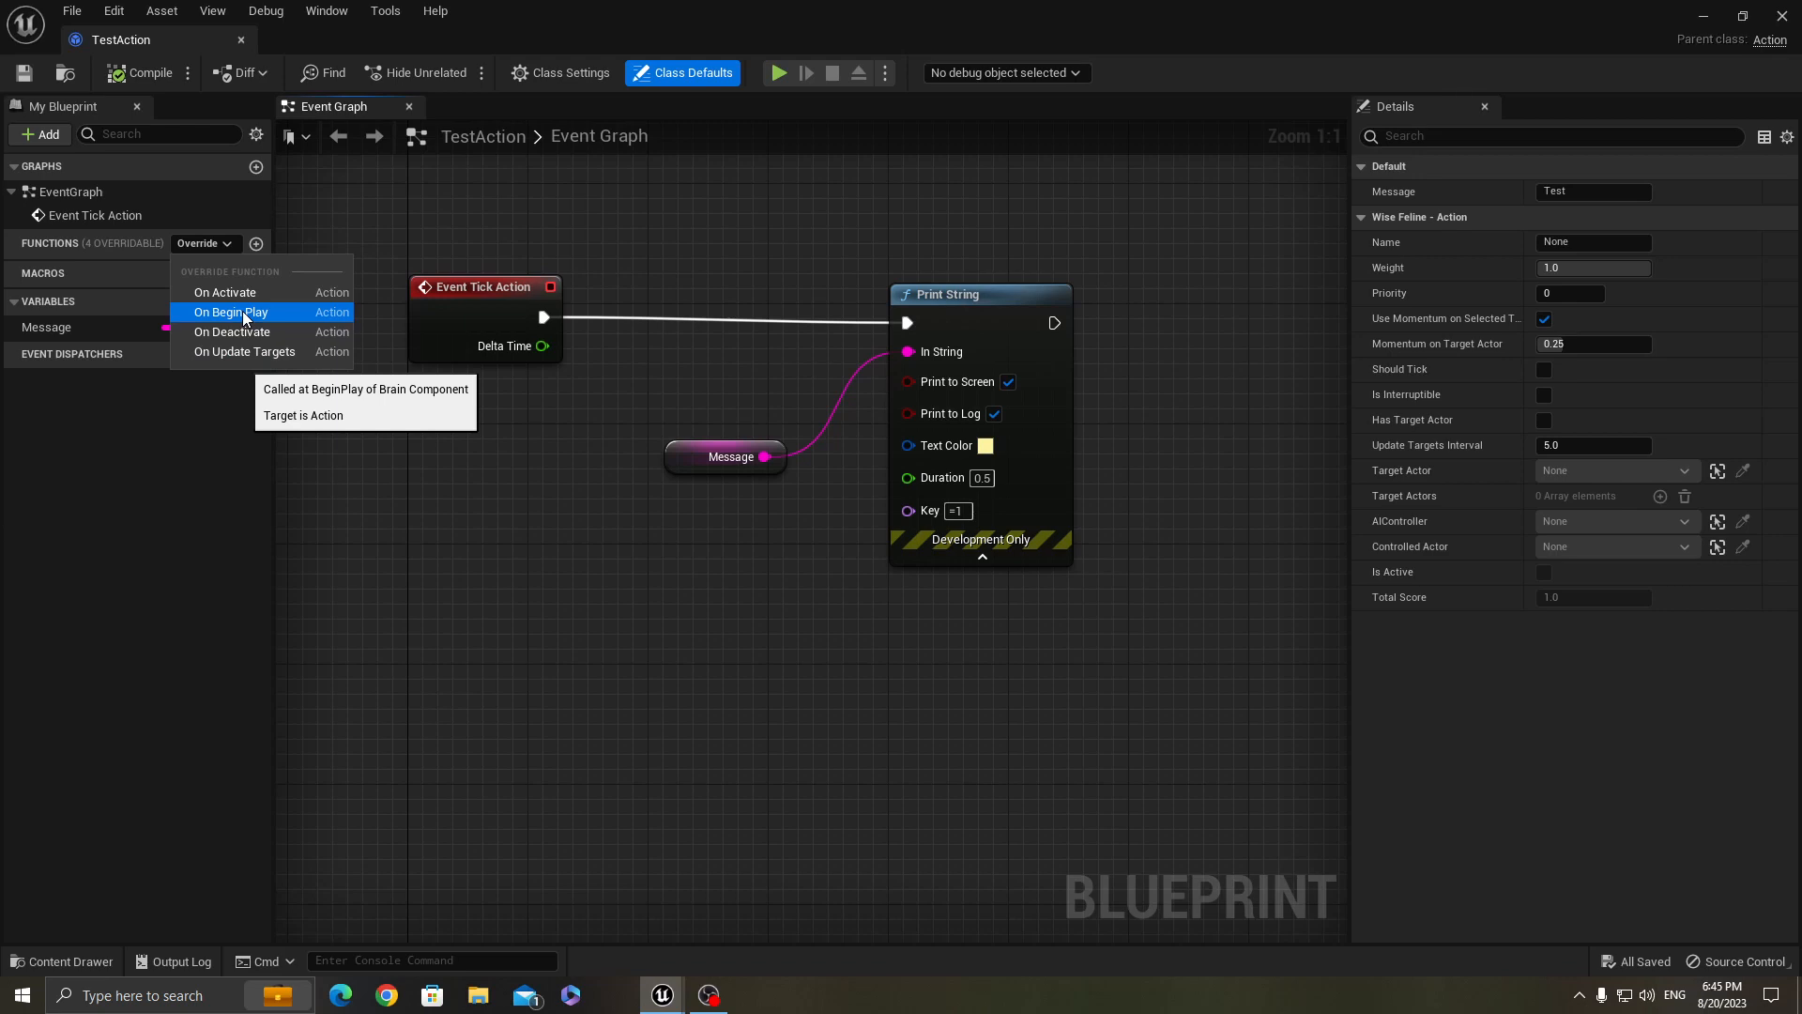
pyautogui.moveTo(223, 293)
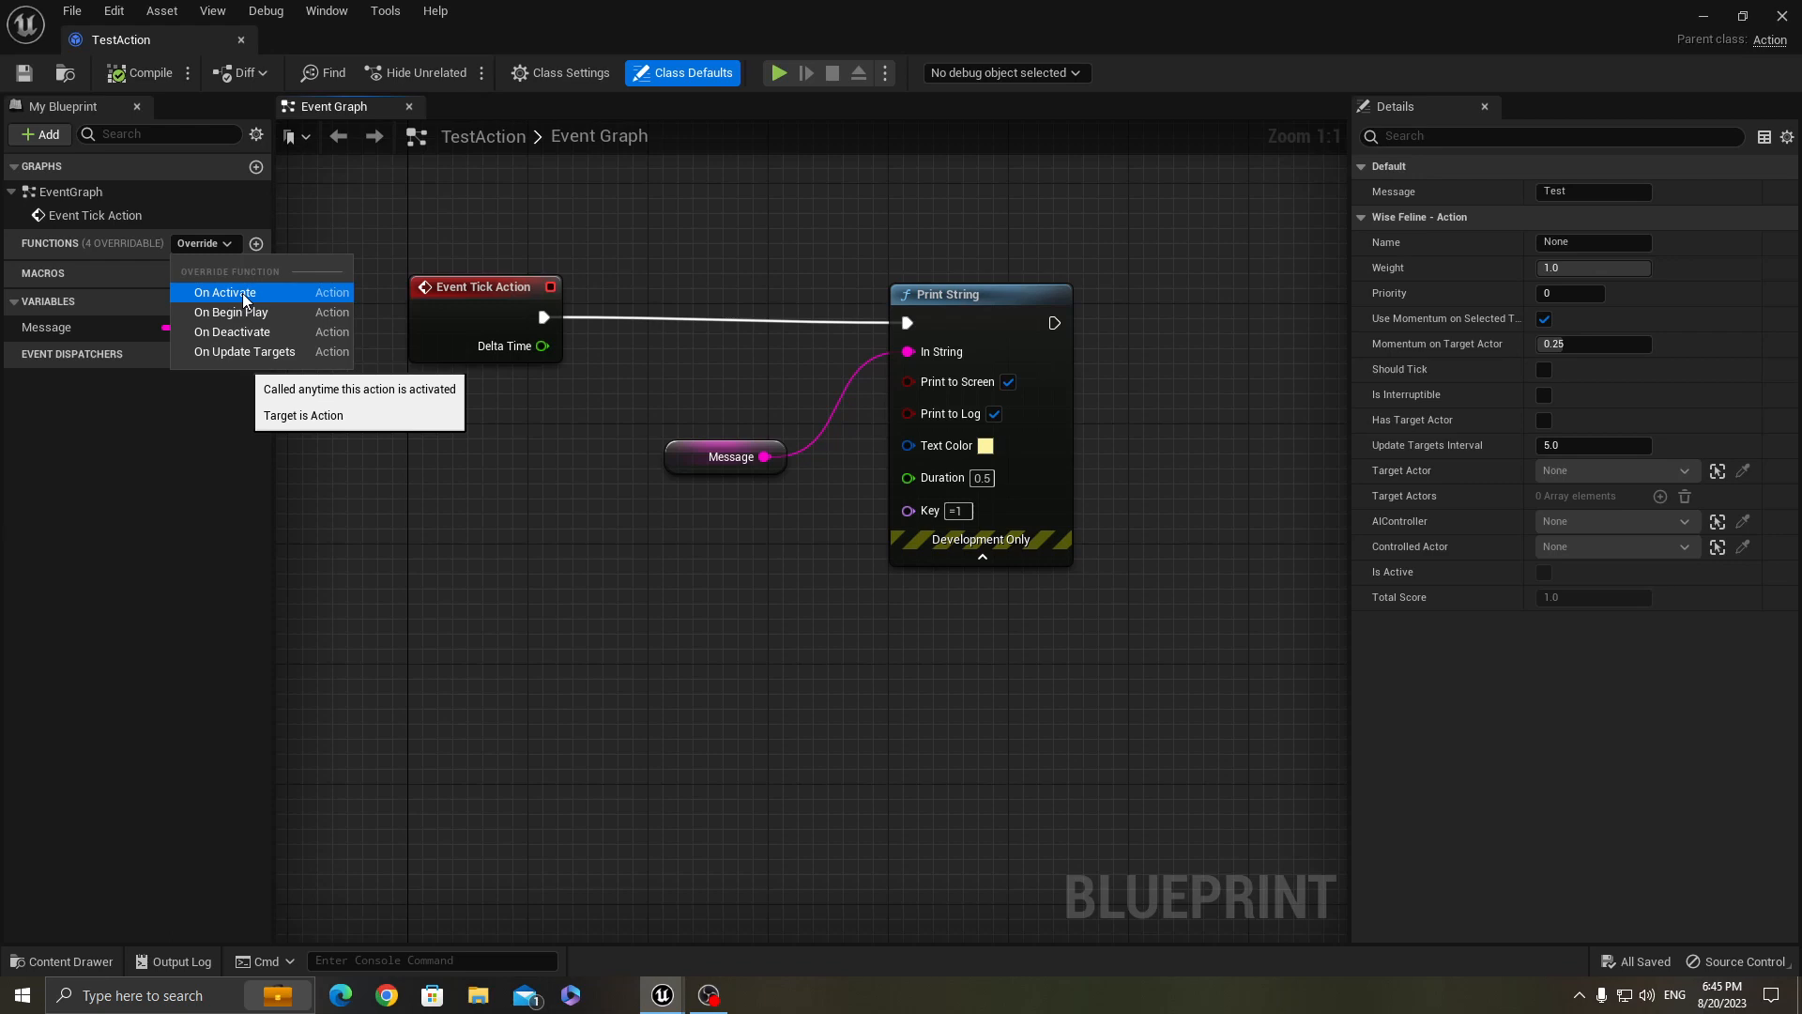
pyautogui.moveTo(233, 330)
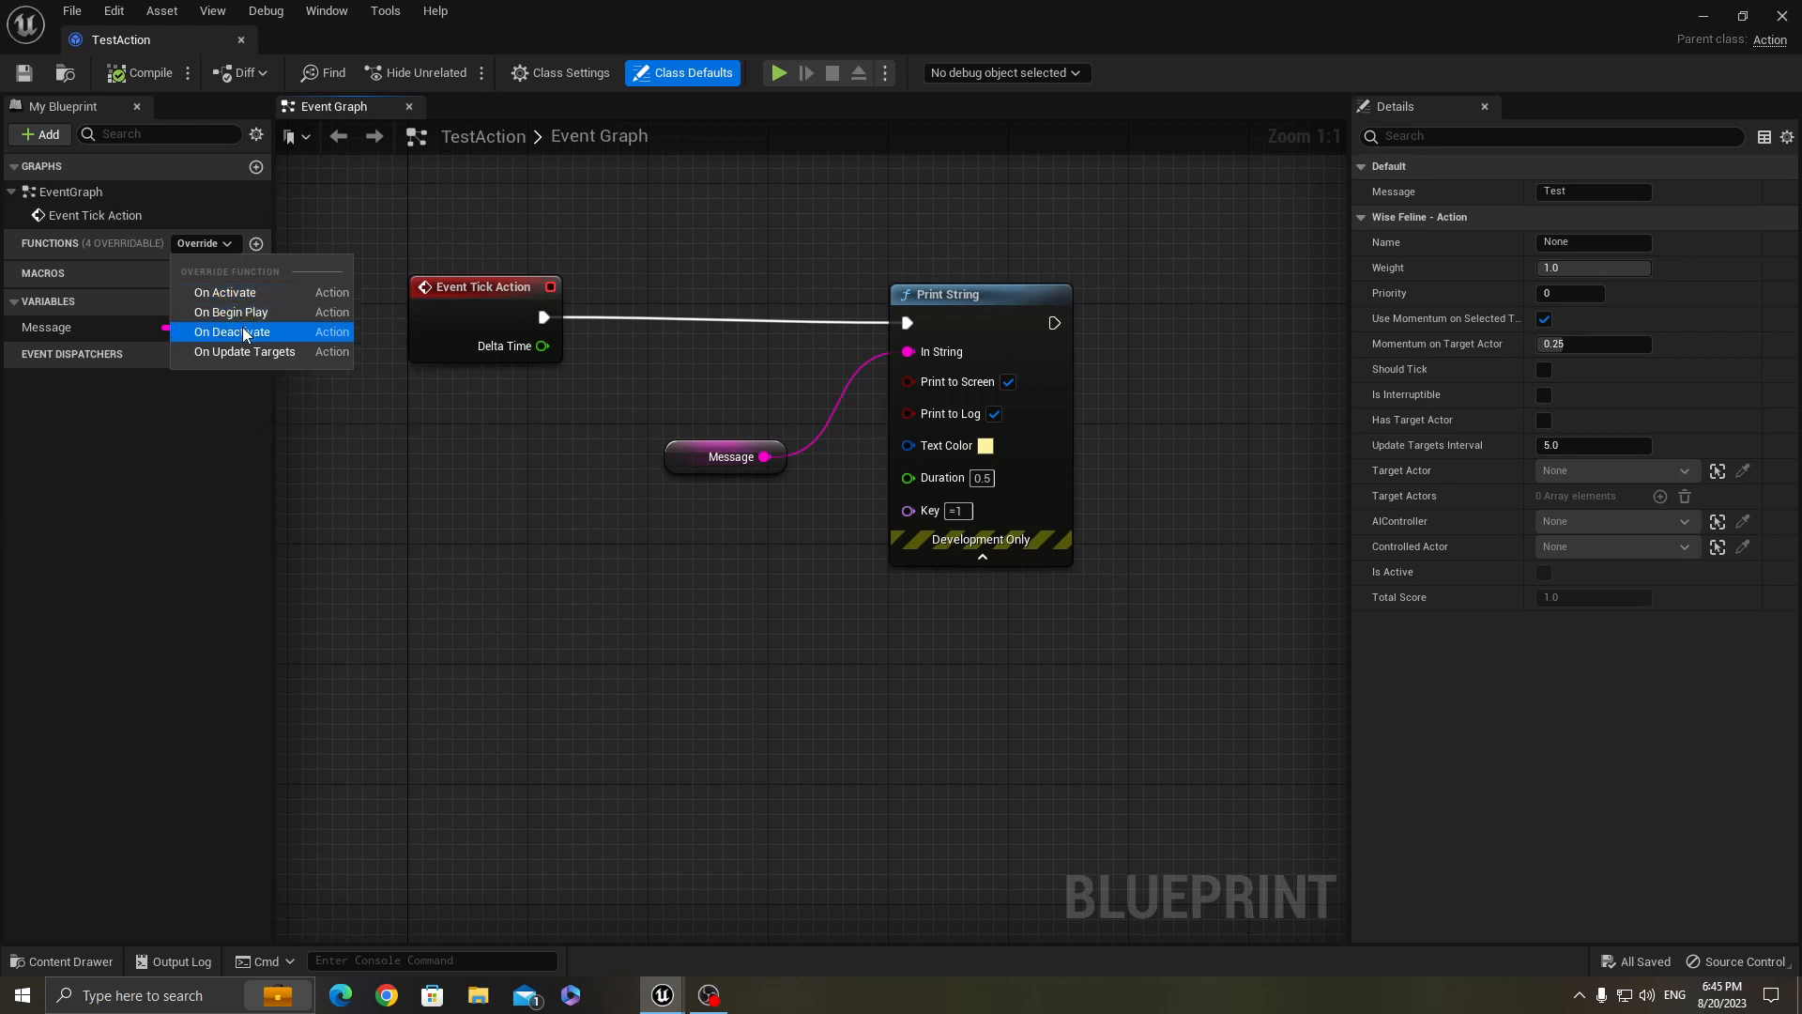
pyautogui.moveTo(233, 332)
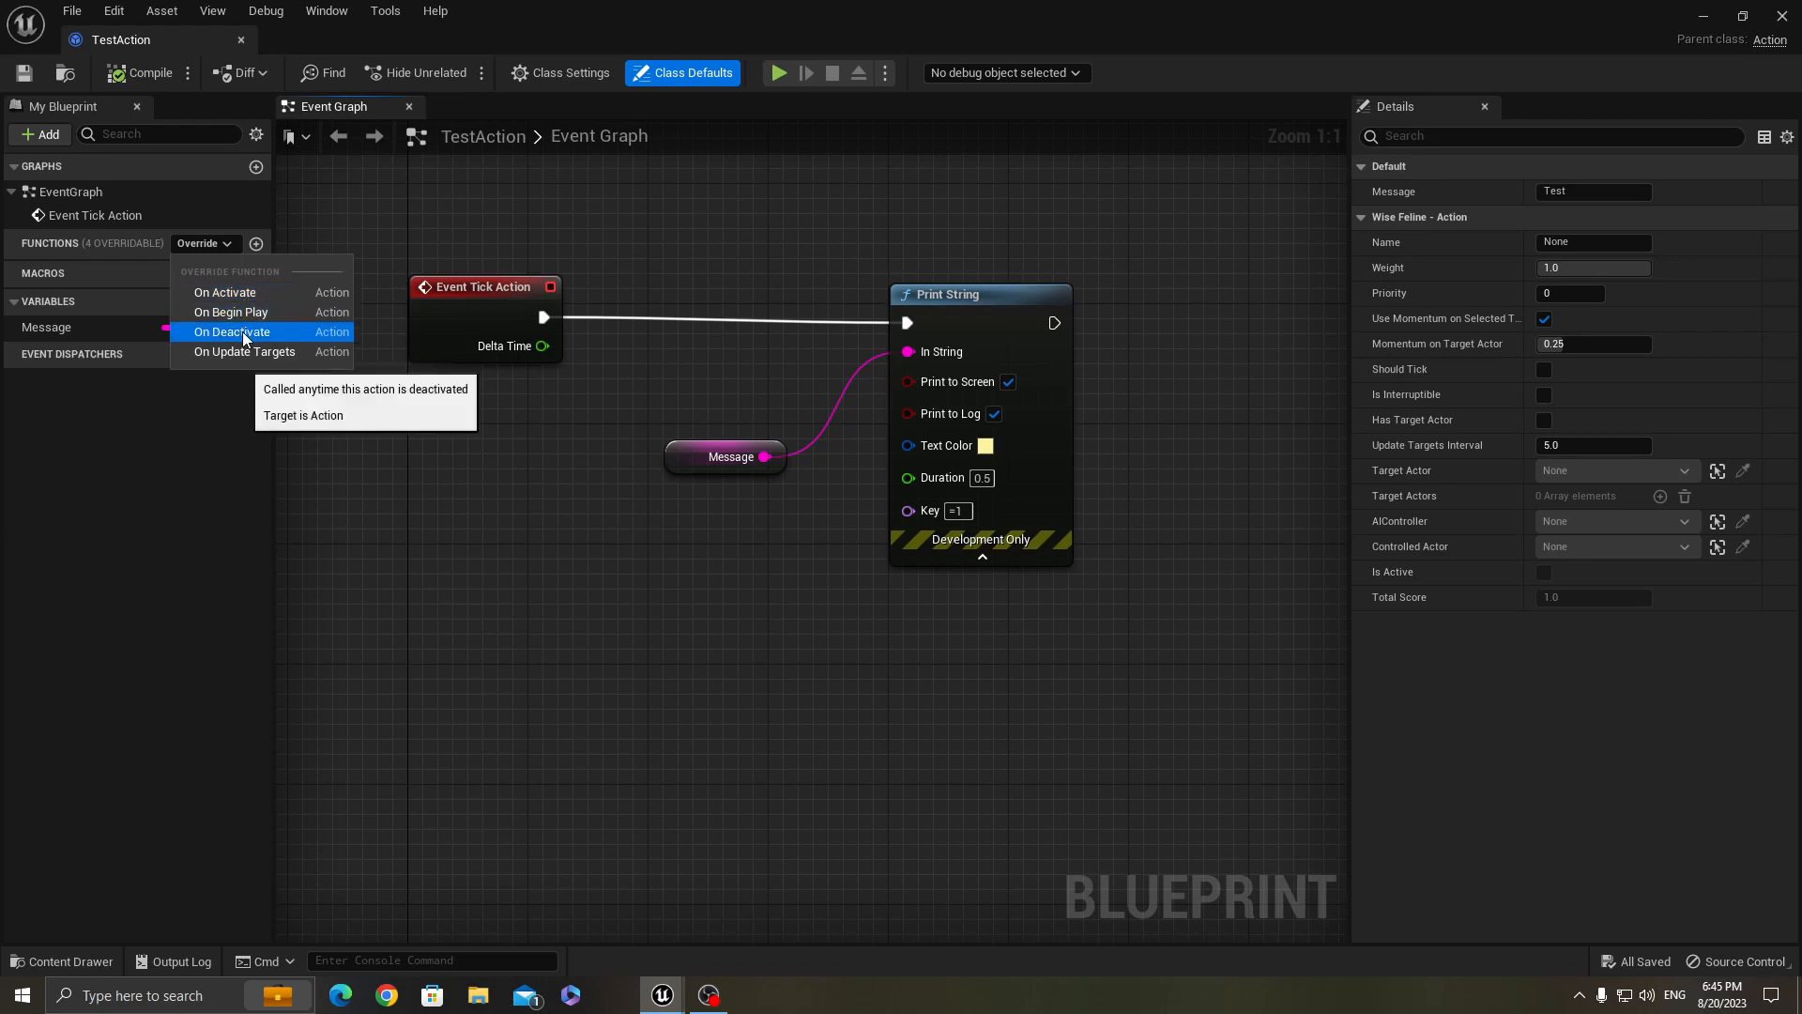
pyautogui.moveTo(244, 351)
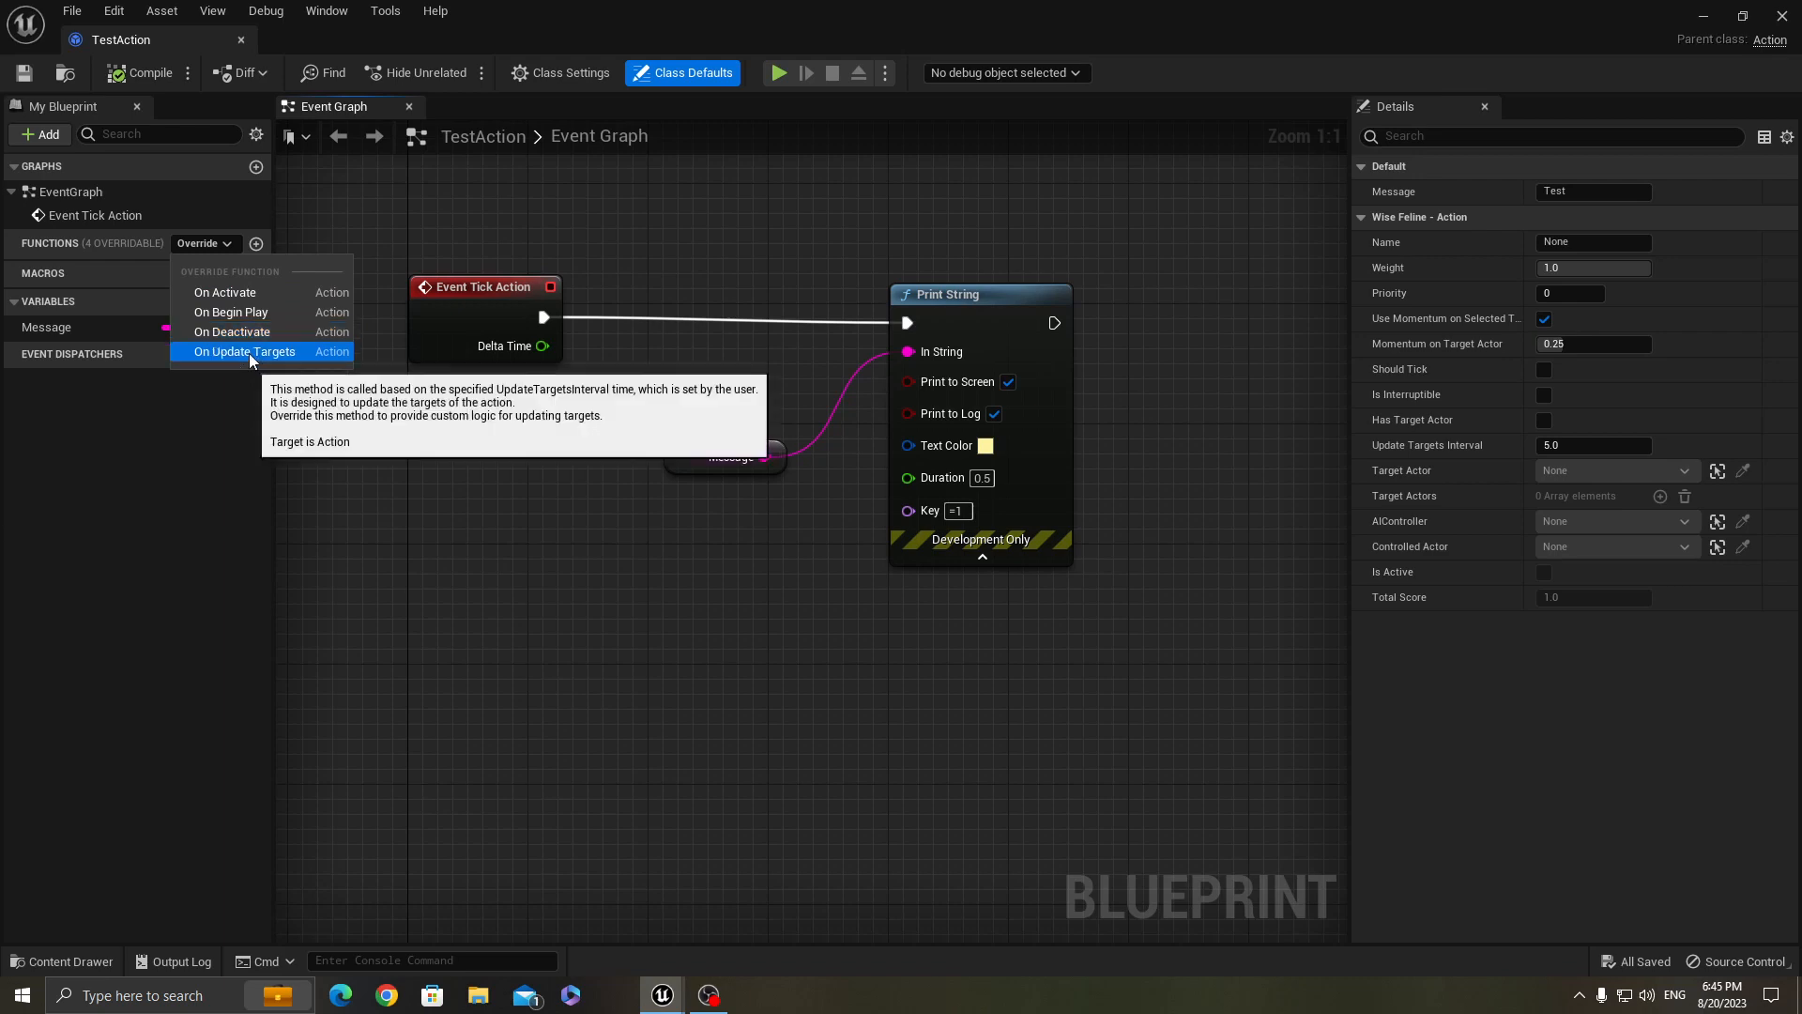
pyautogui.moveTo(229, 312)
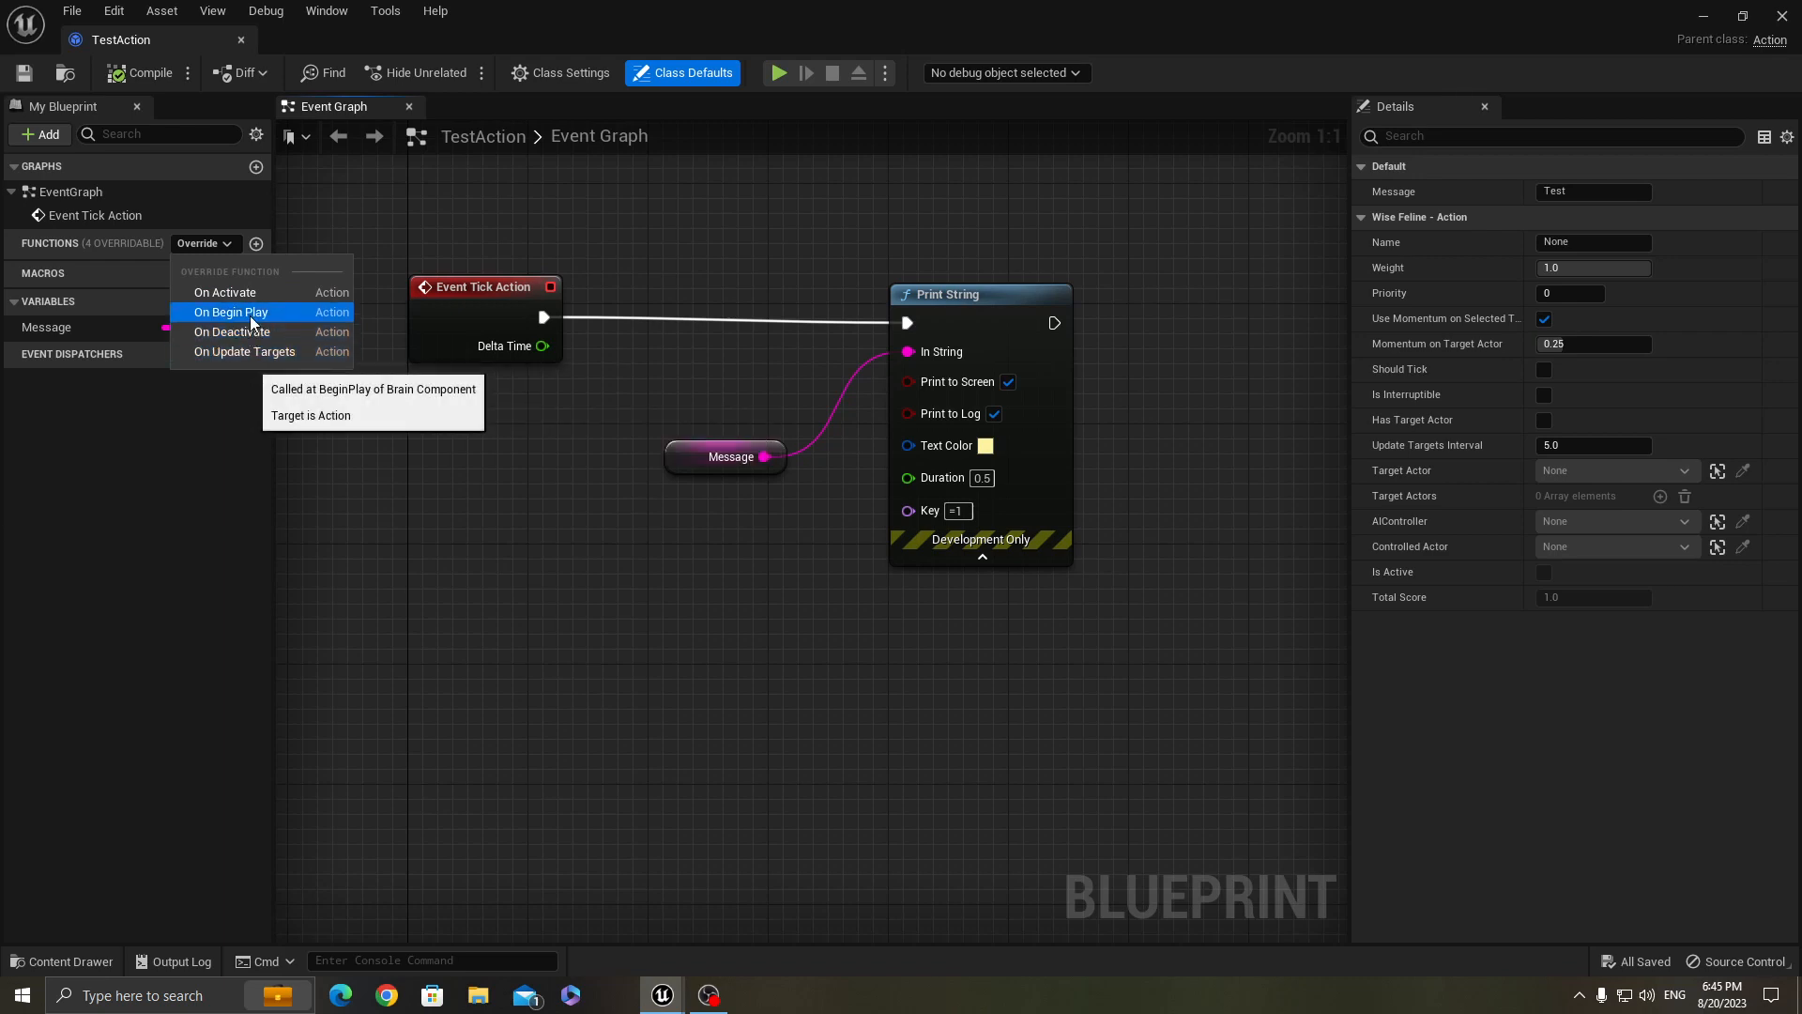
pyautogui.moveTo(233, 331)
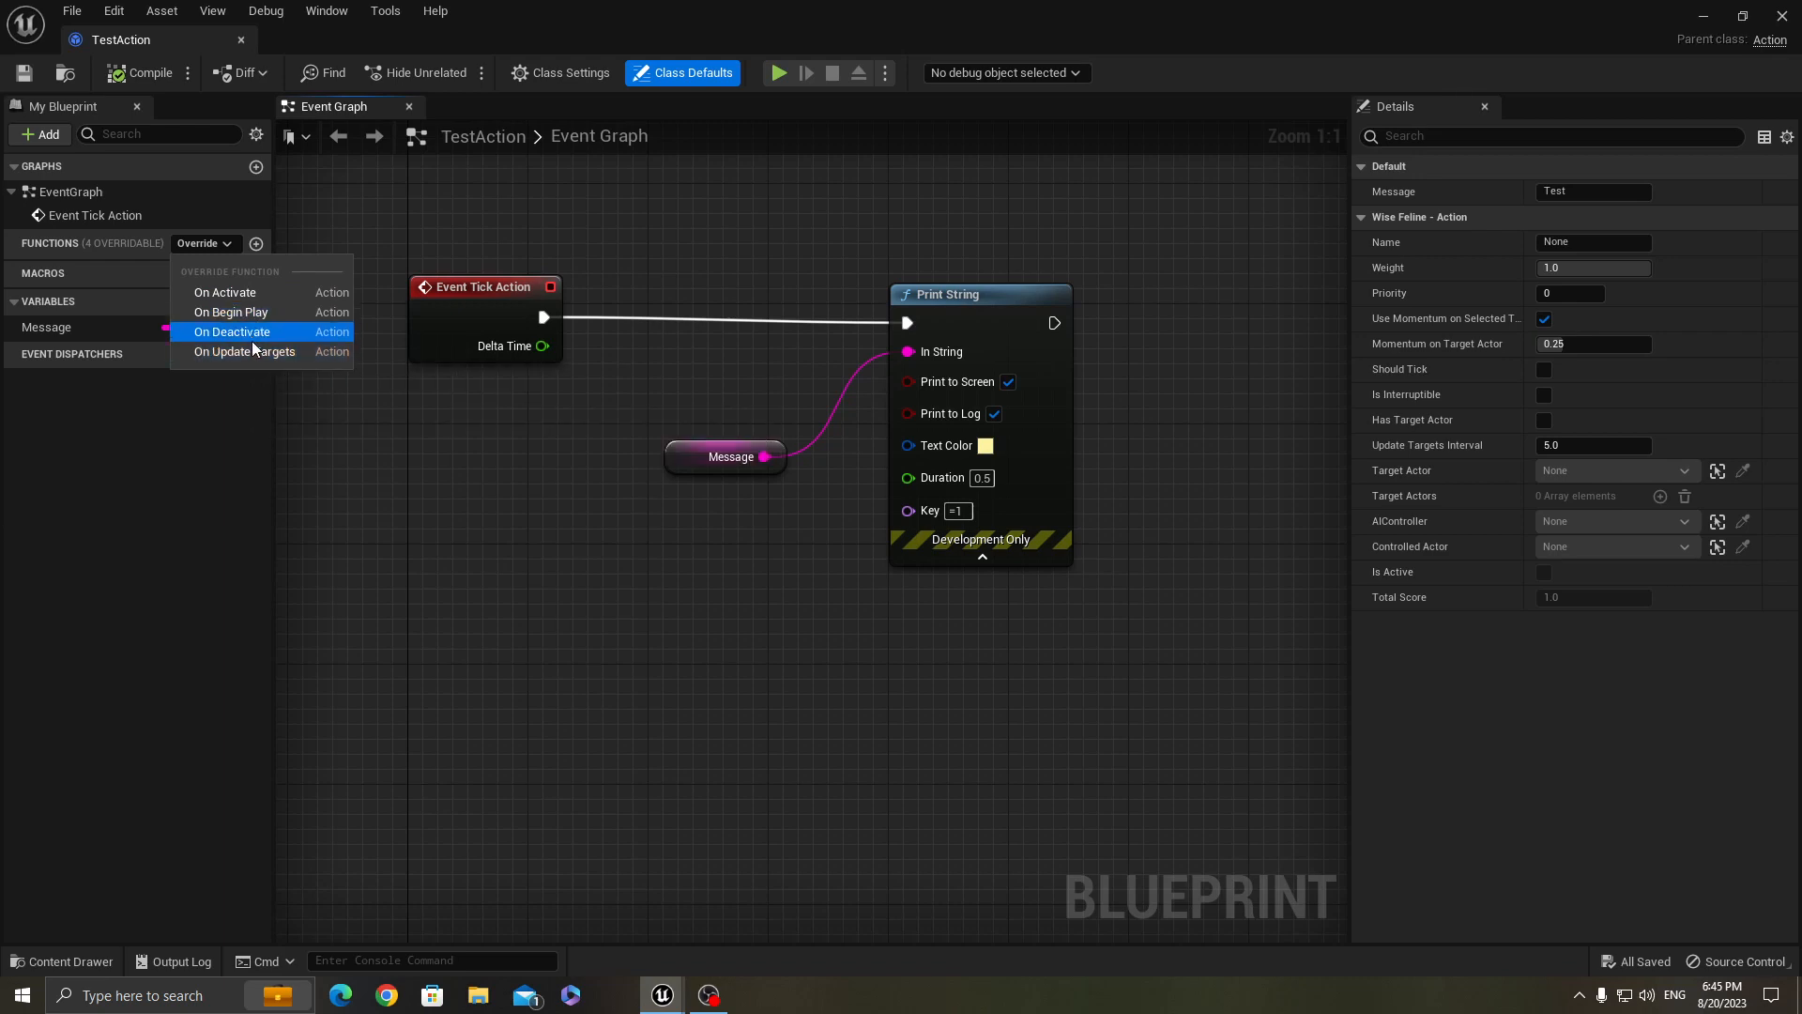
pyautogui.moveTo(245, 351)
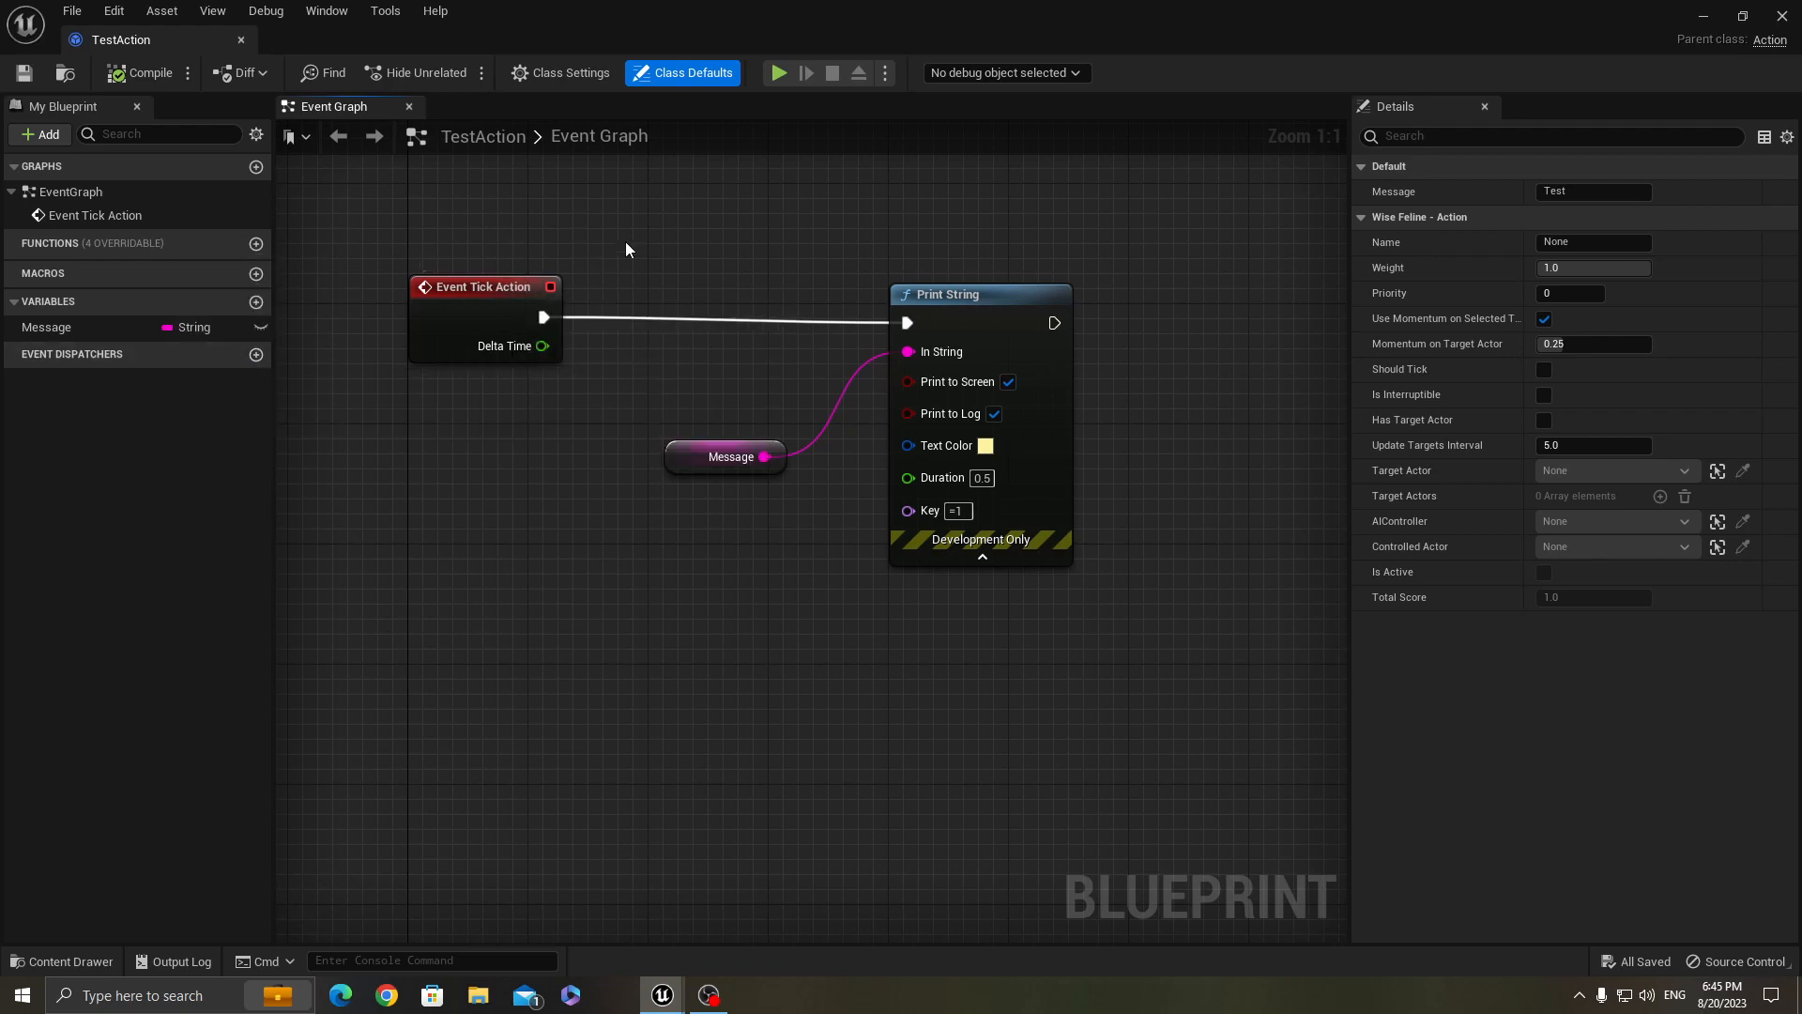
pyautogui.moveTo(541, 238)
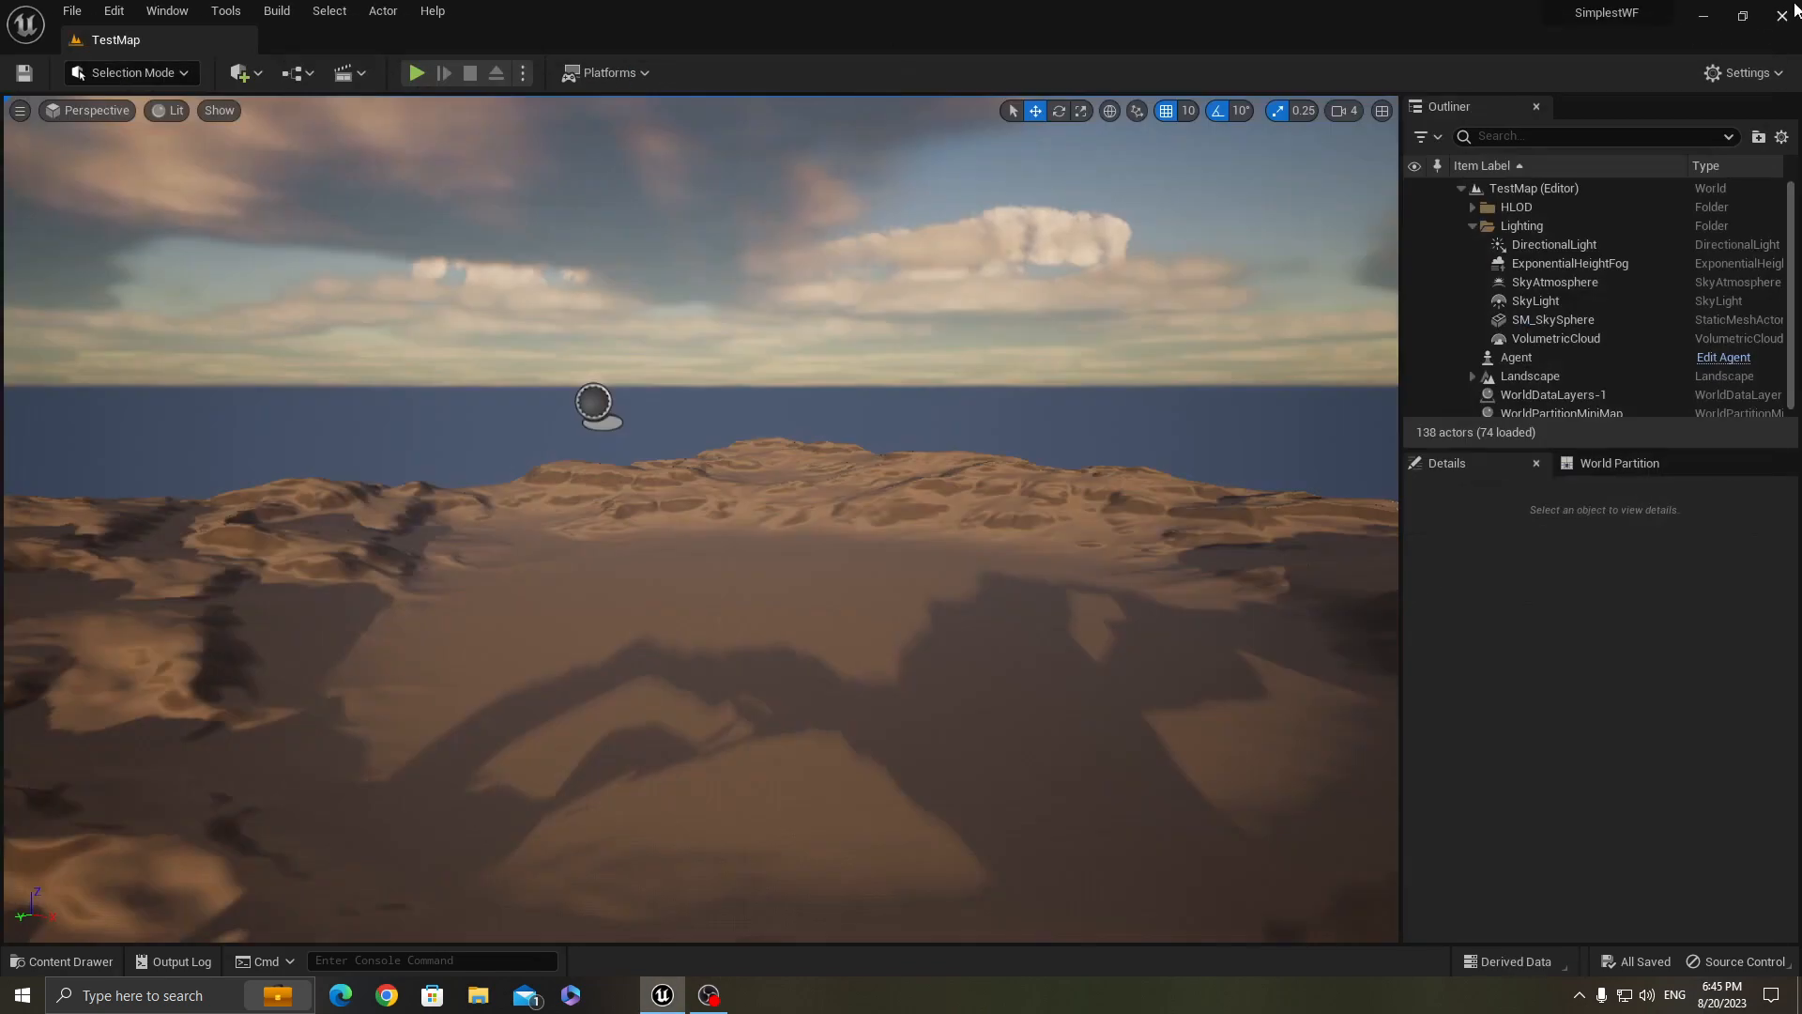
pyautogui.moveTo(64, 962)
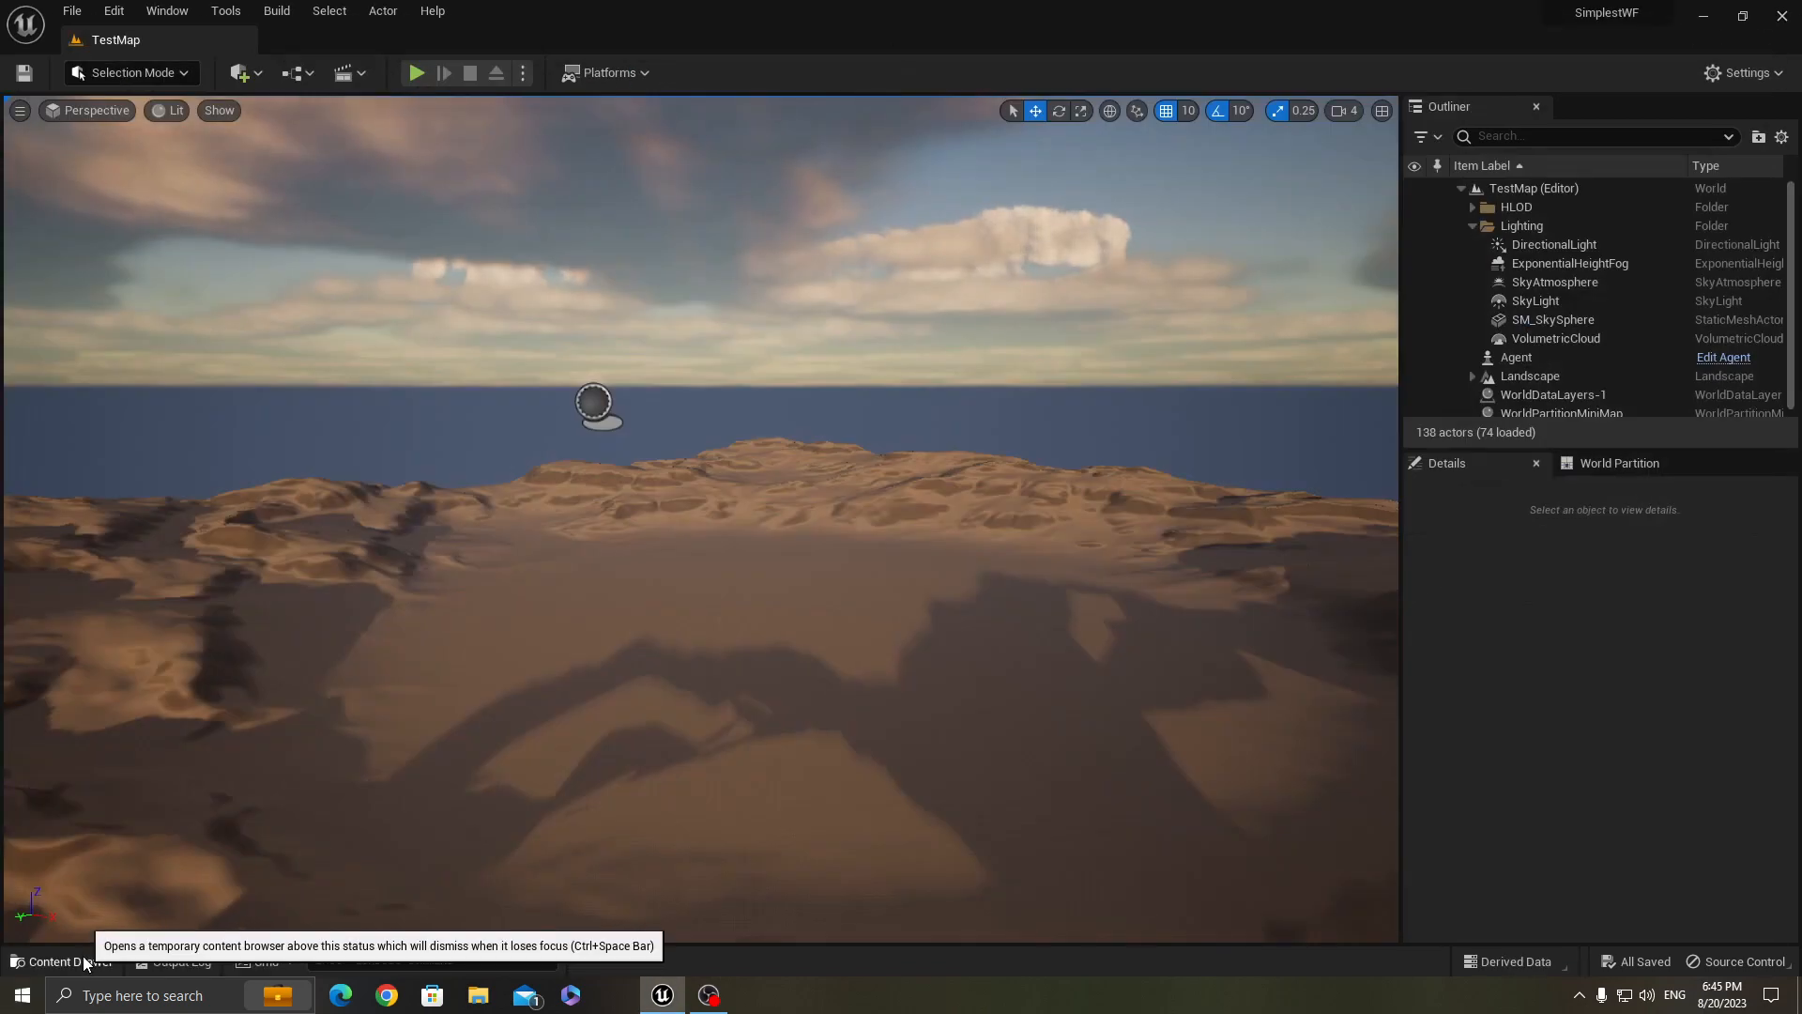
# Start a Blueprint Class, locate the WFConsideration parent class, then cancel creation
pyautogui.click(62, 961)
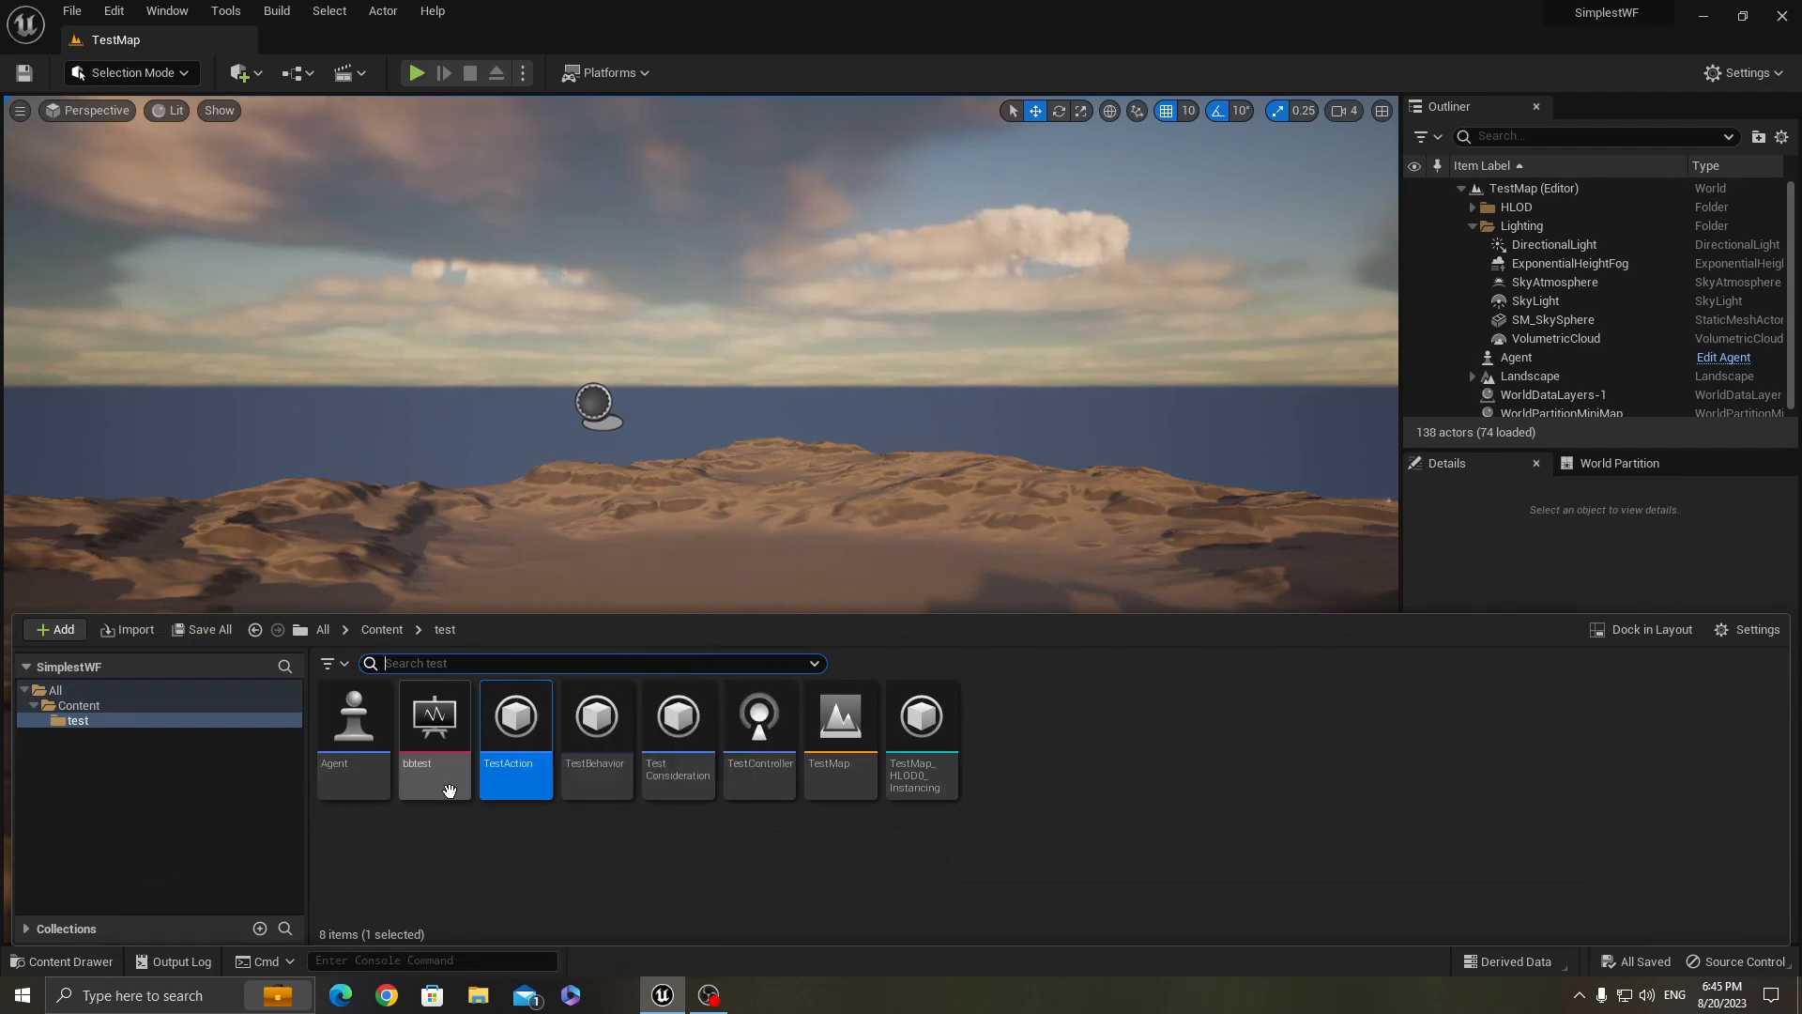
pyautogui.moveTo(595, 736)
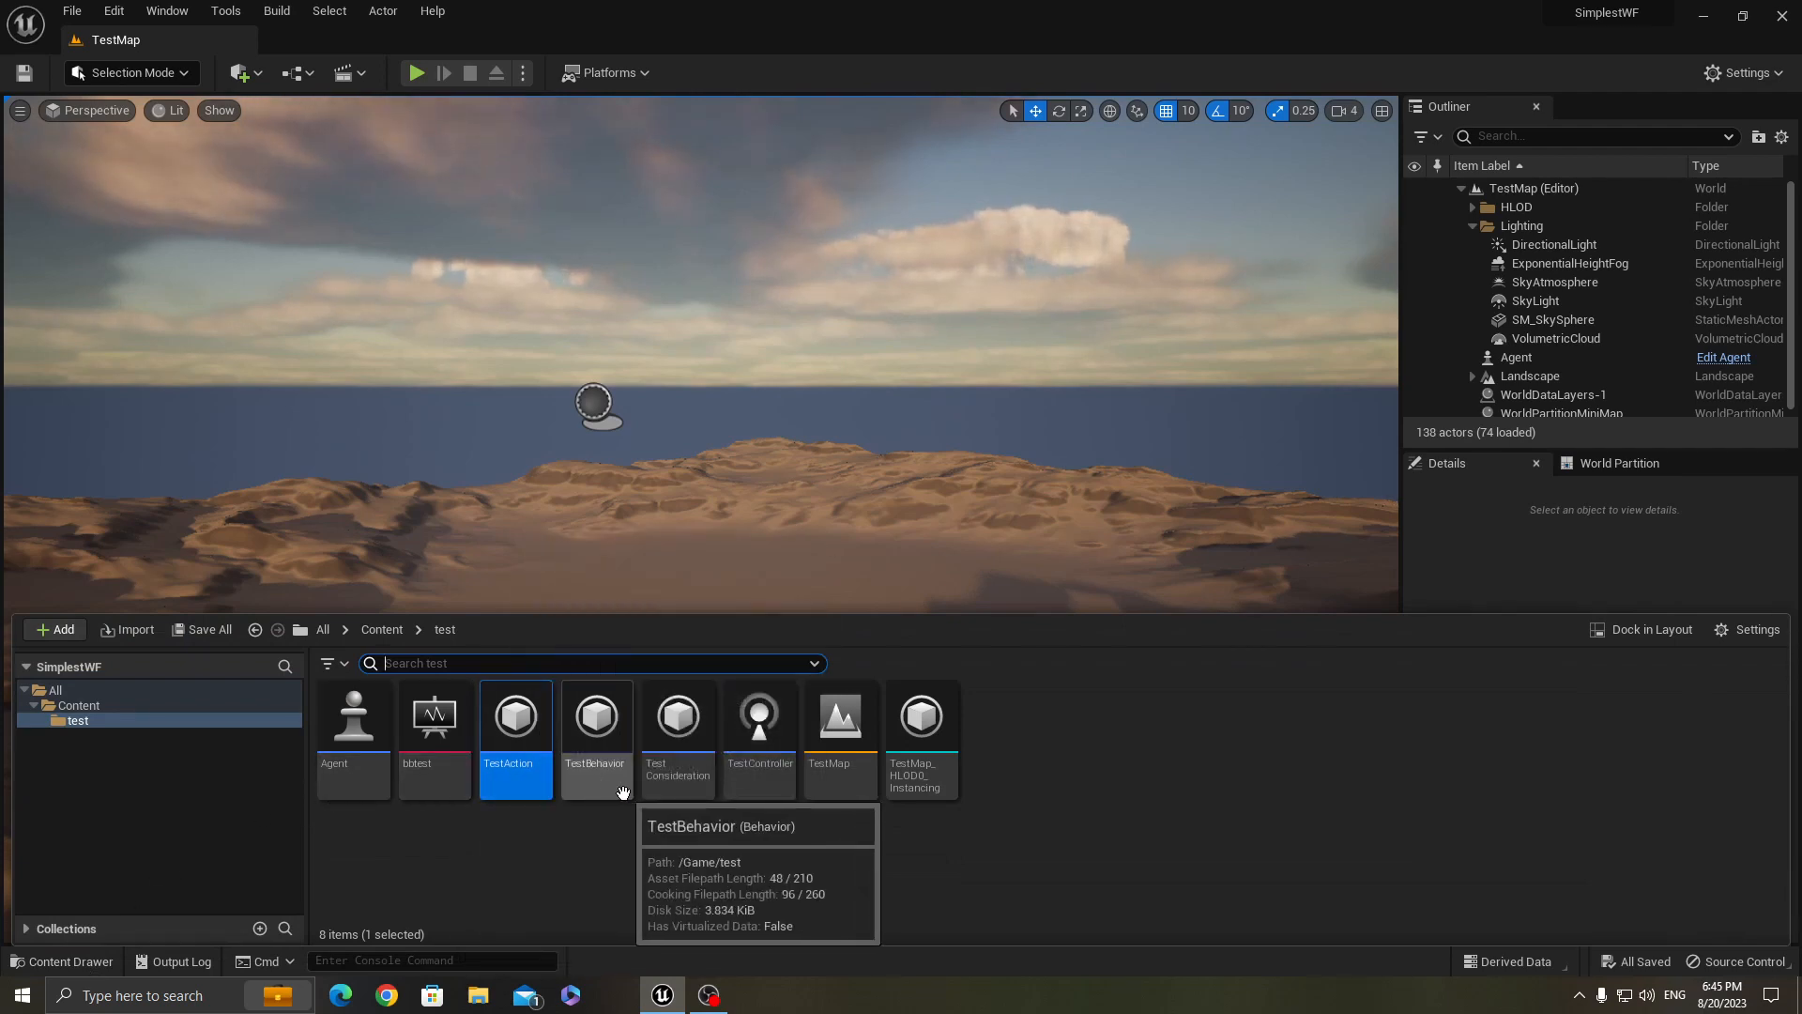
pyautogui.moveTo(678, 736)
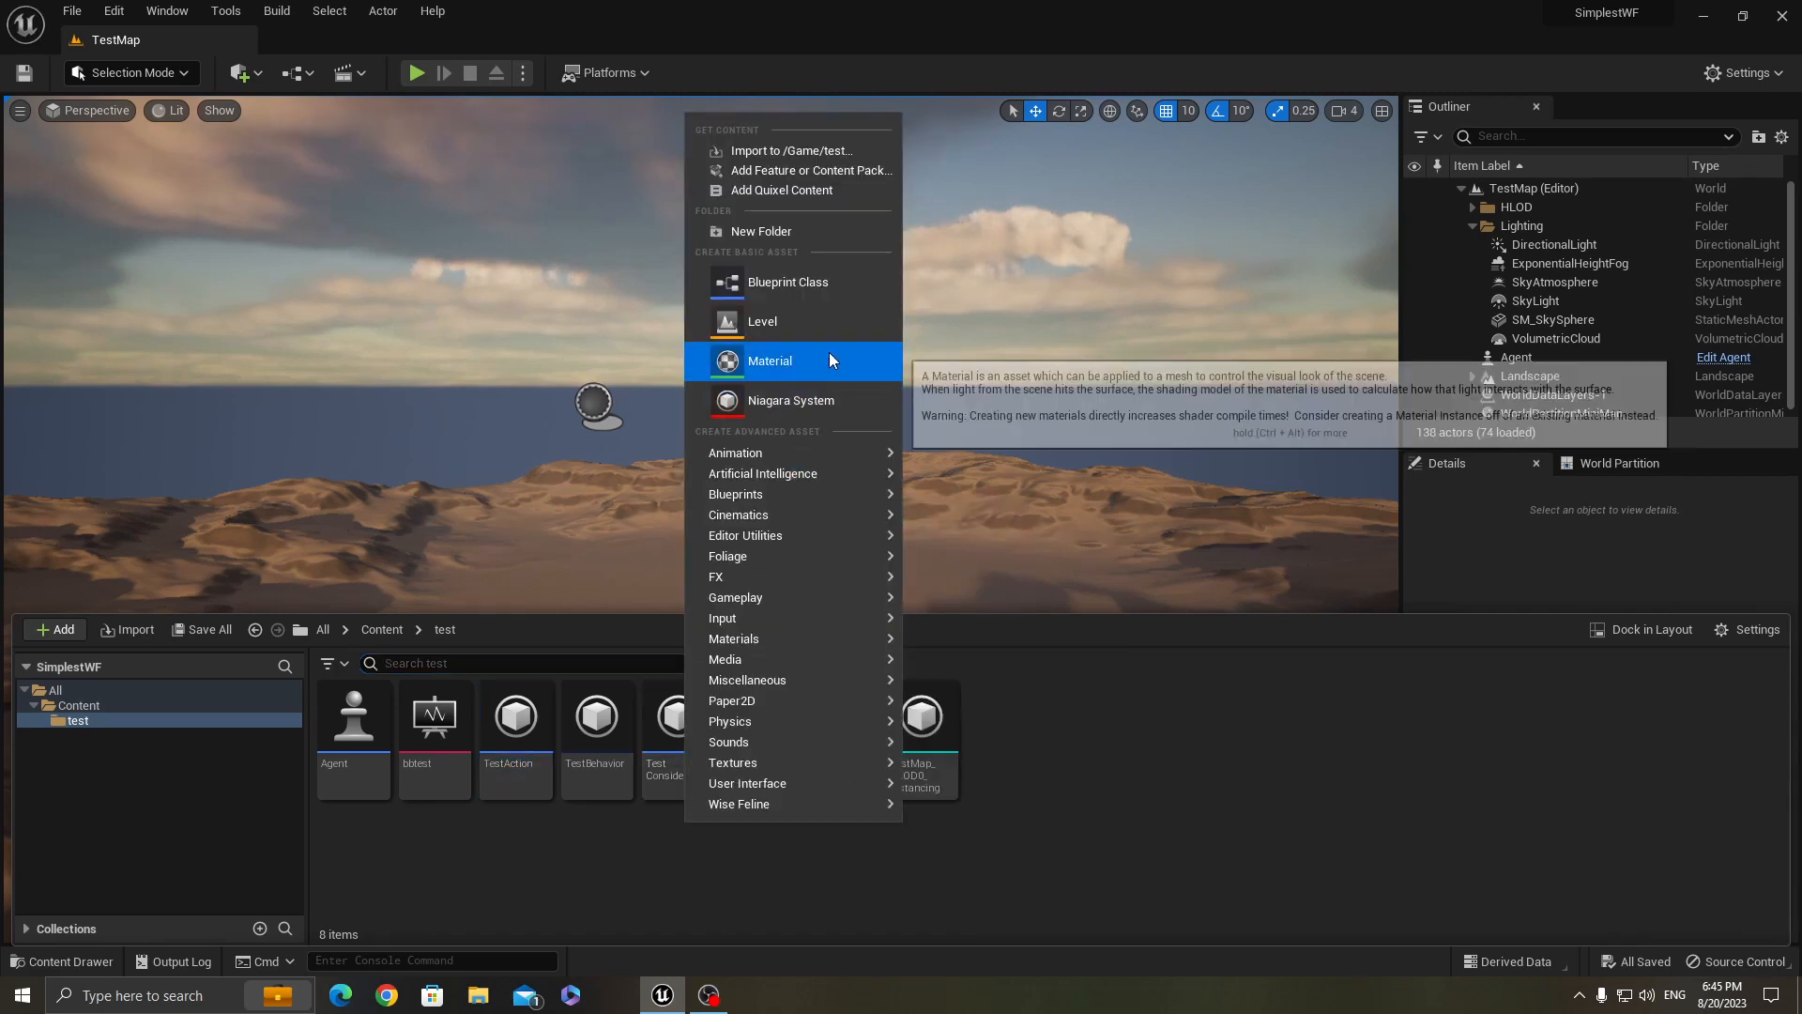
pyautogui.click(787, 282)
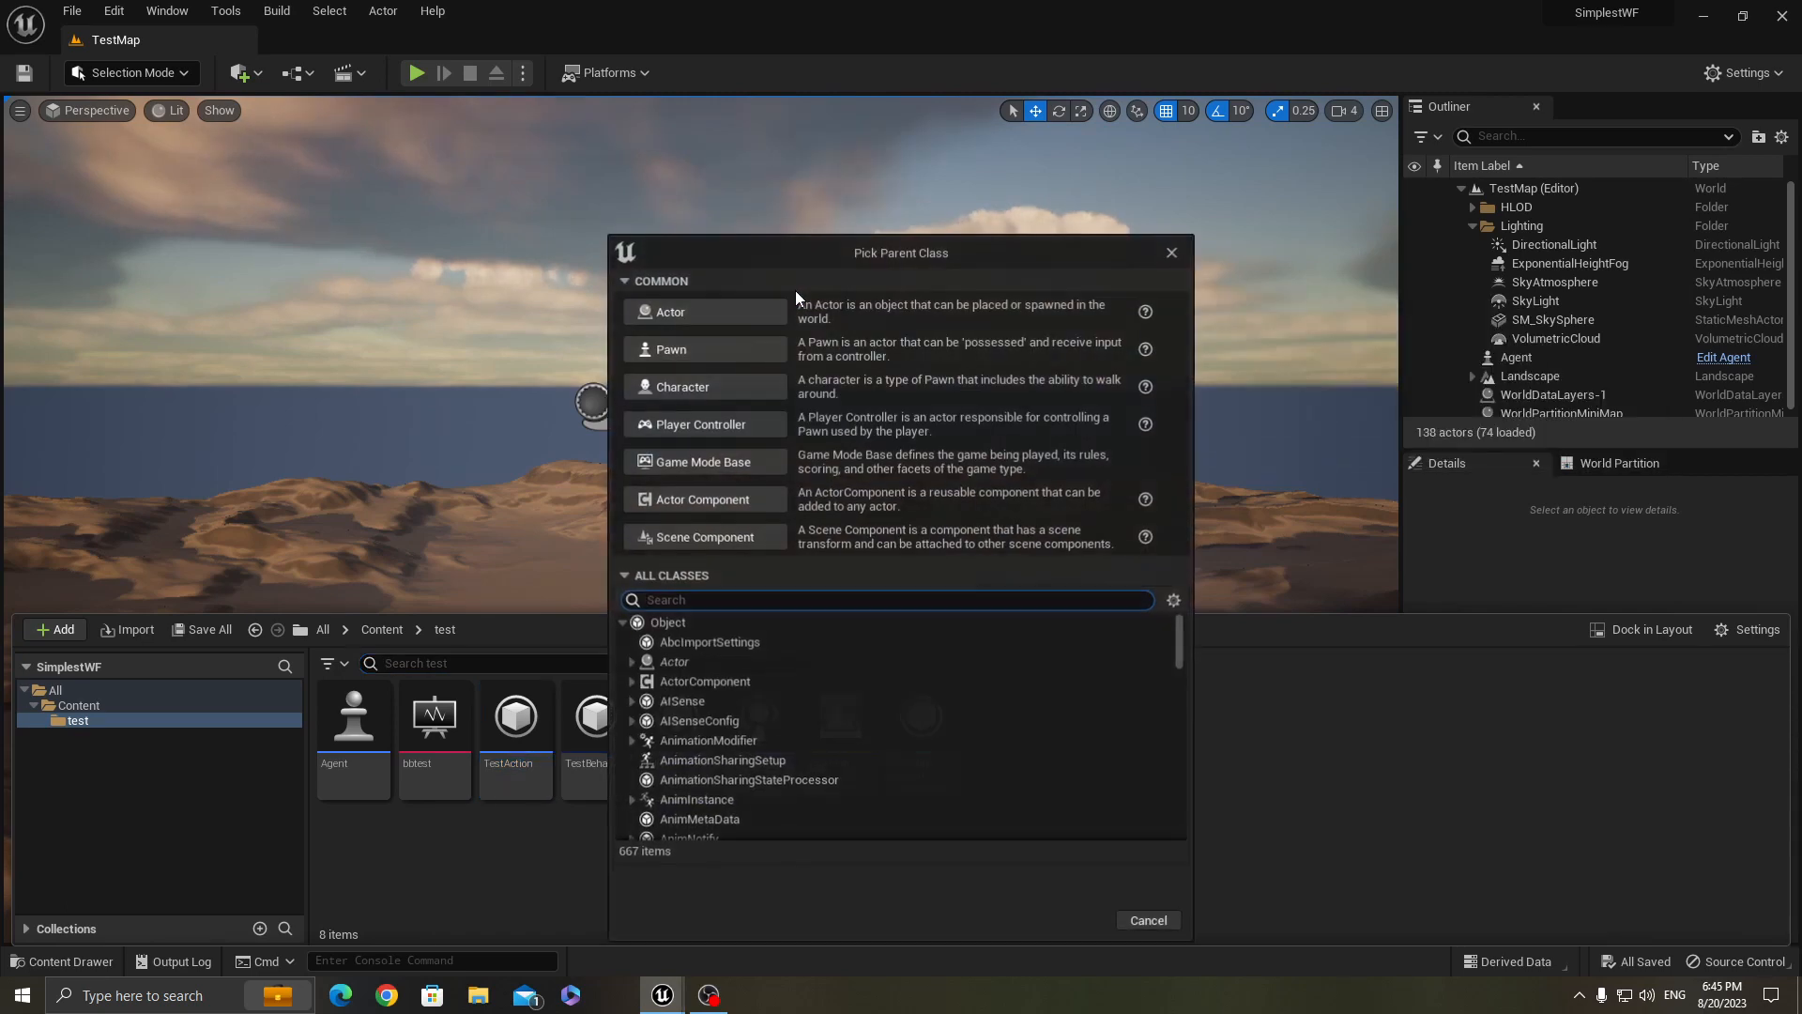
pyautogui.write('wfconside')
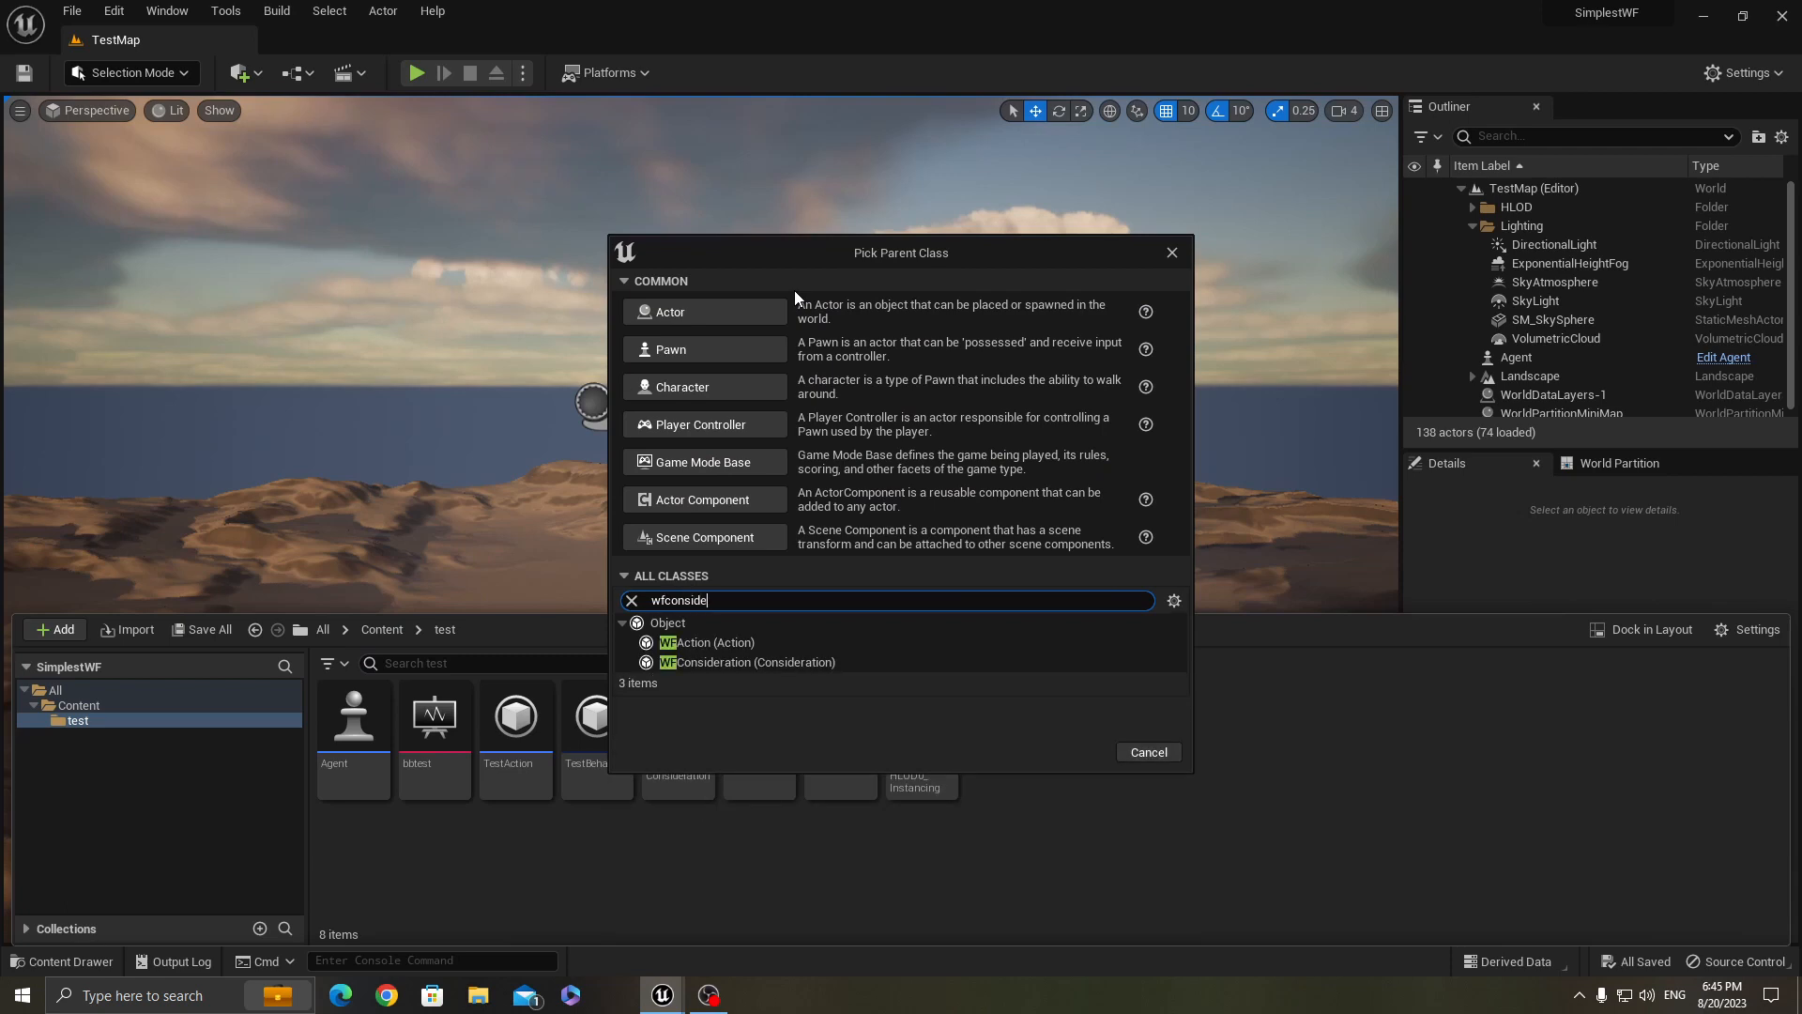
pyautogui.write('r')
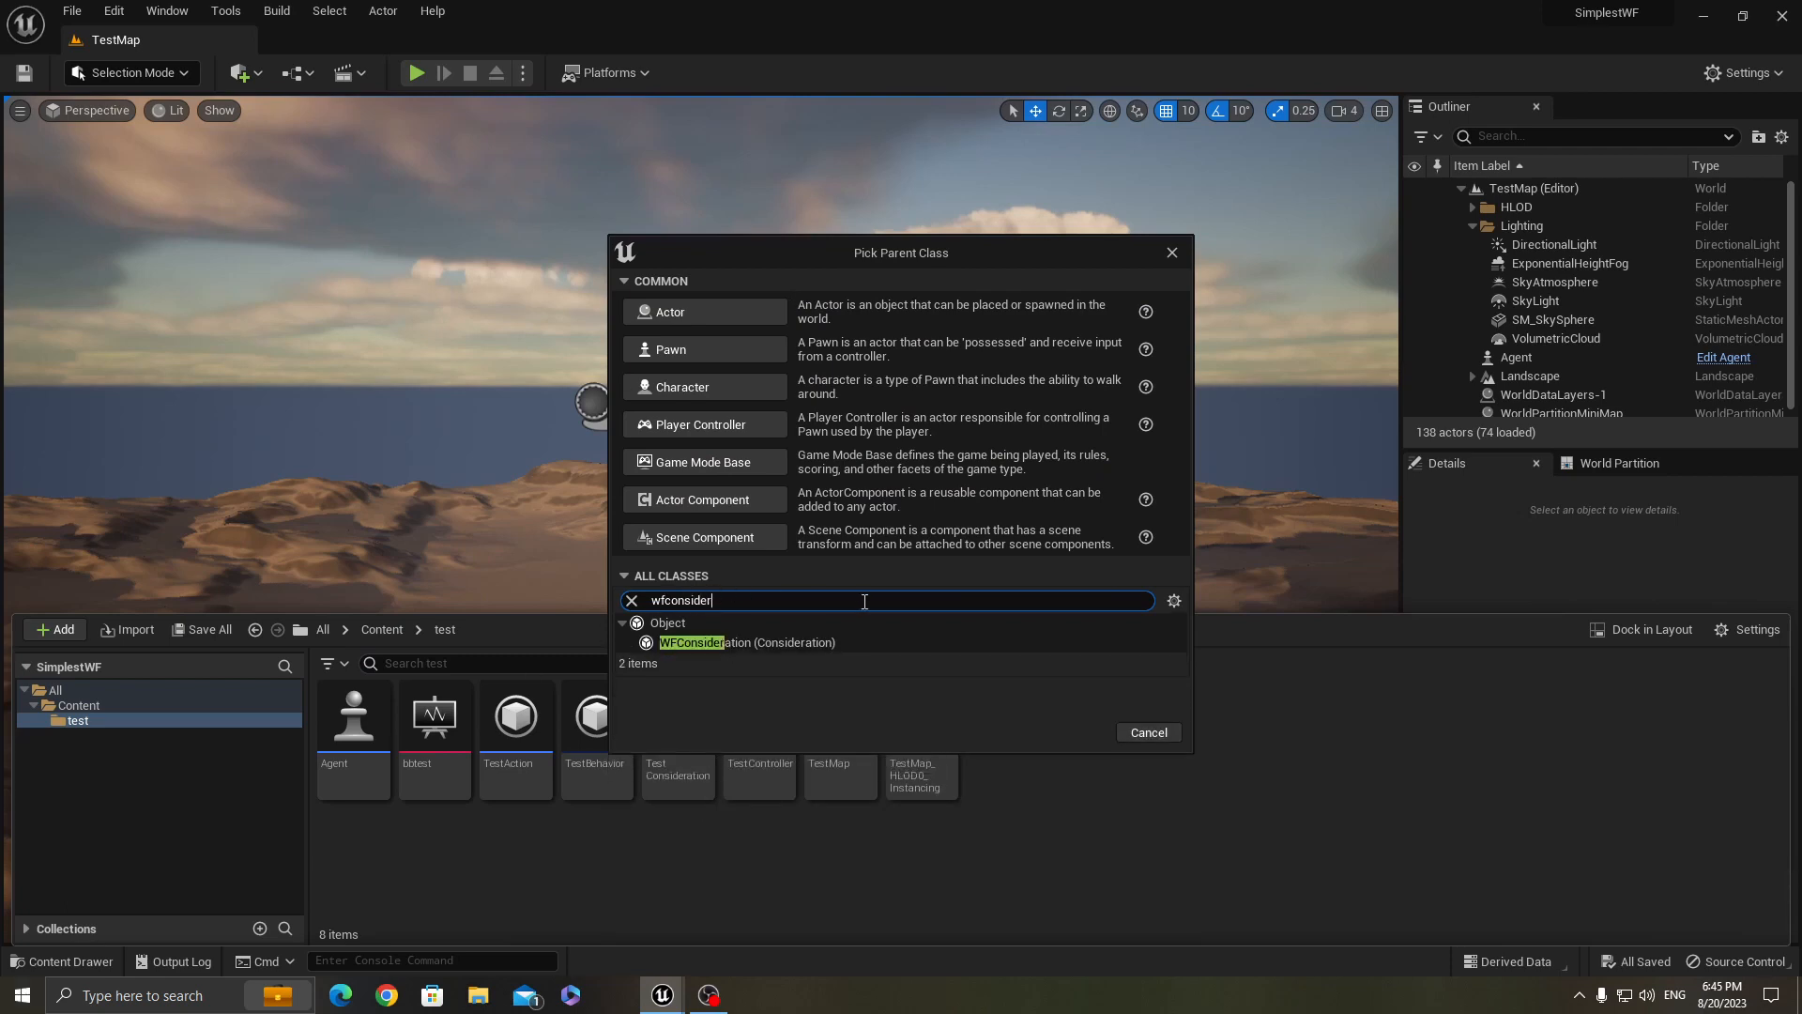
pyautogui.click(1145, 733)
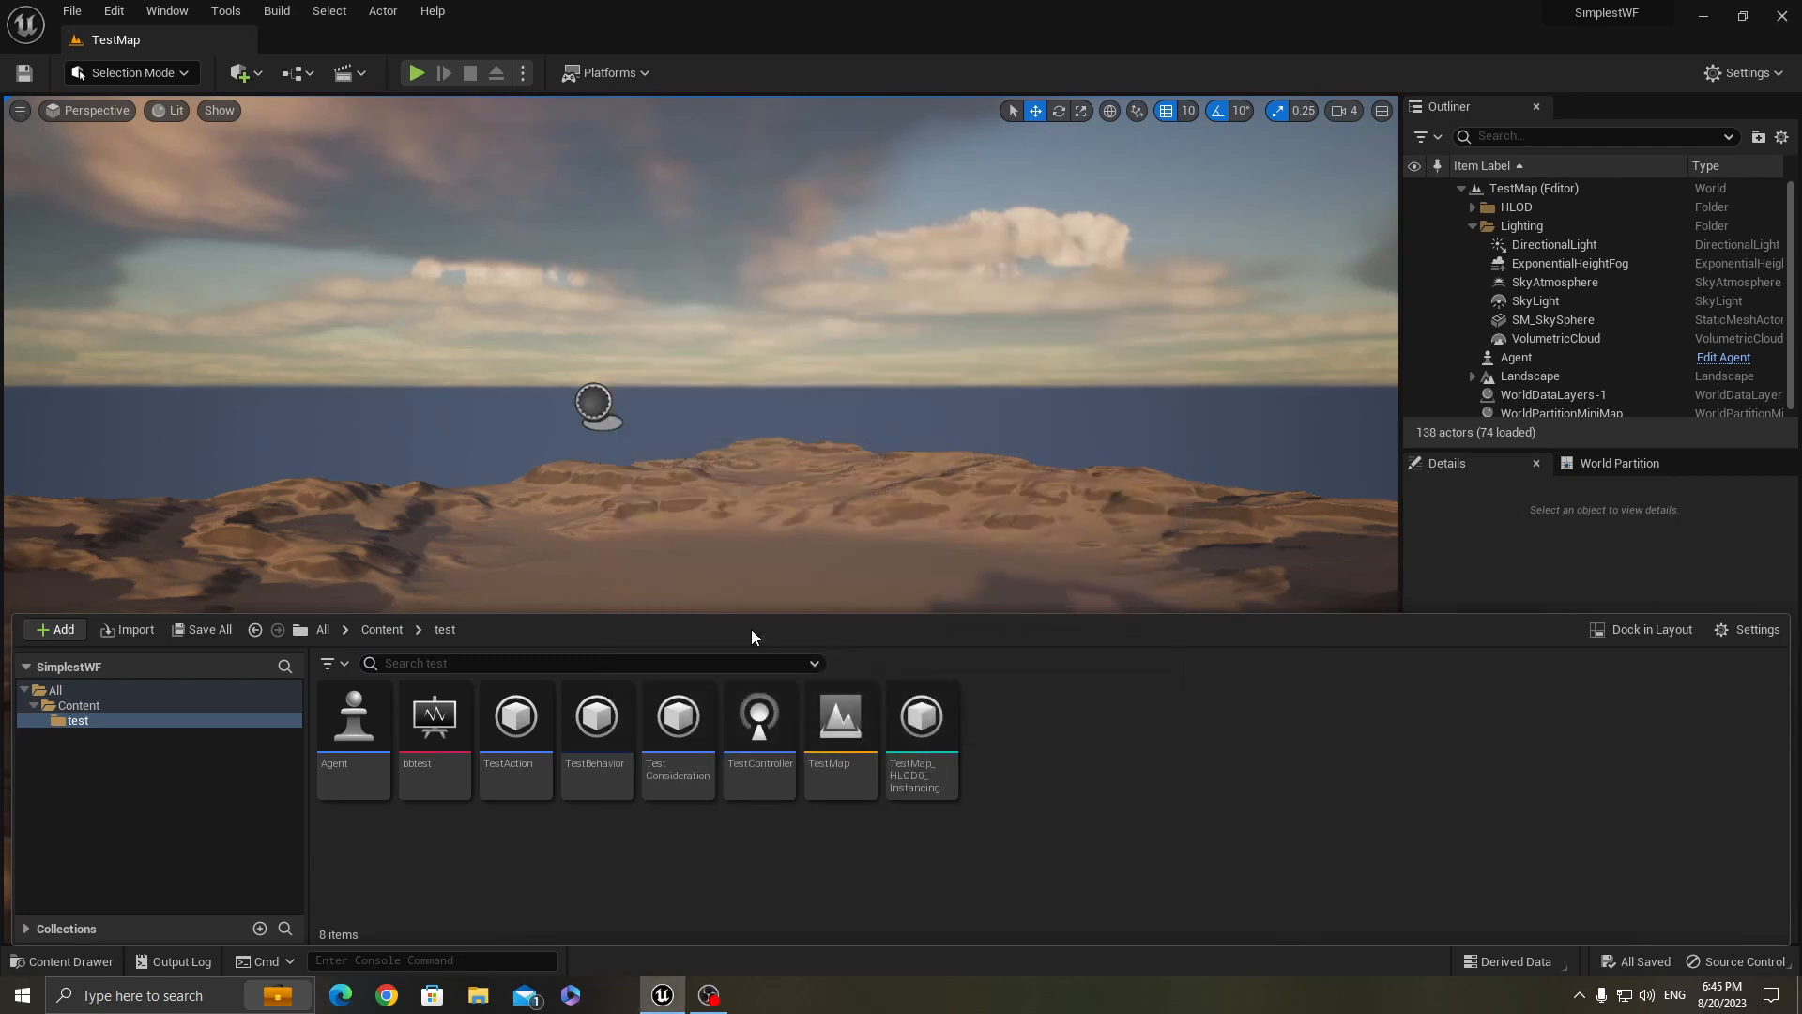
pyautogui.moveTo(678, 736)
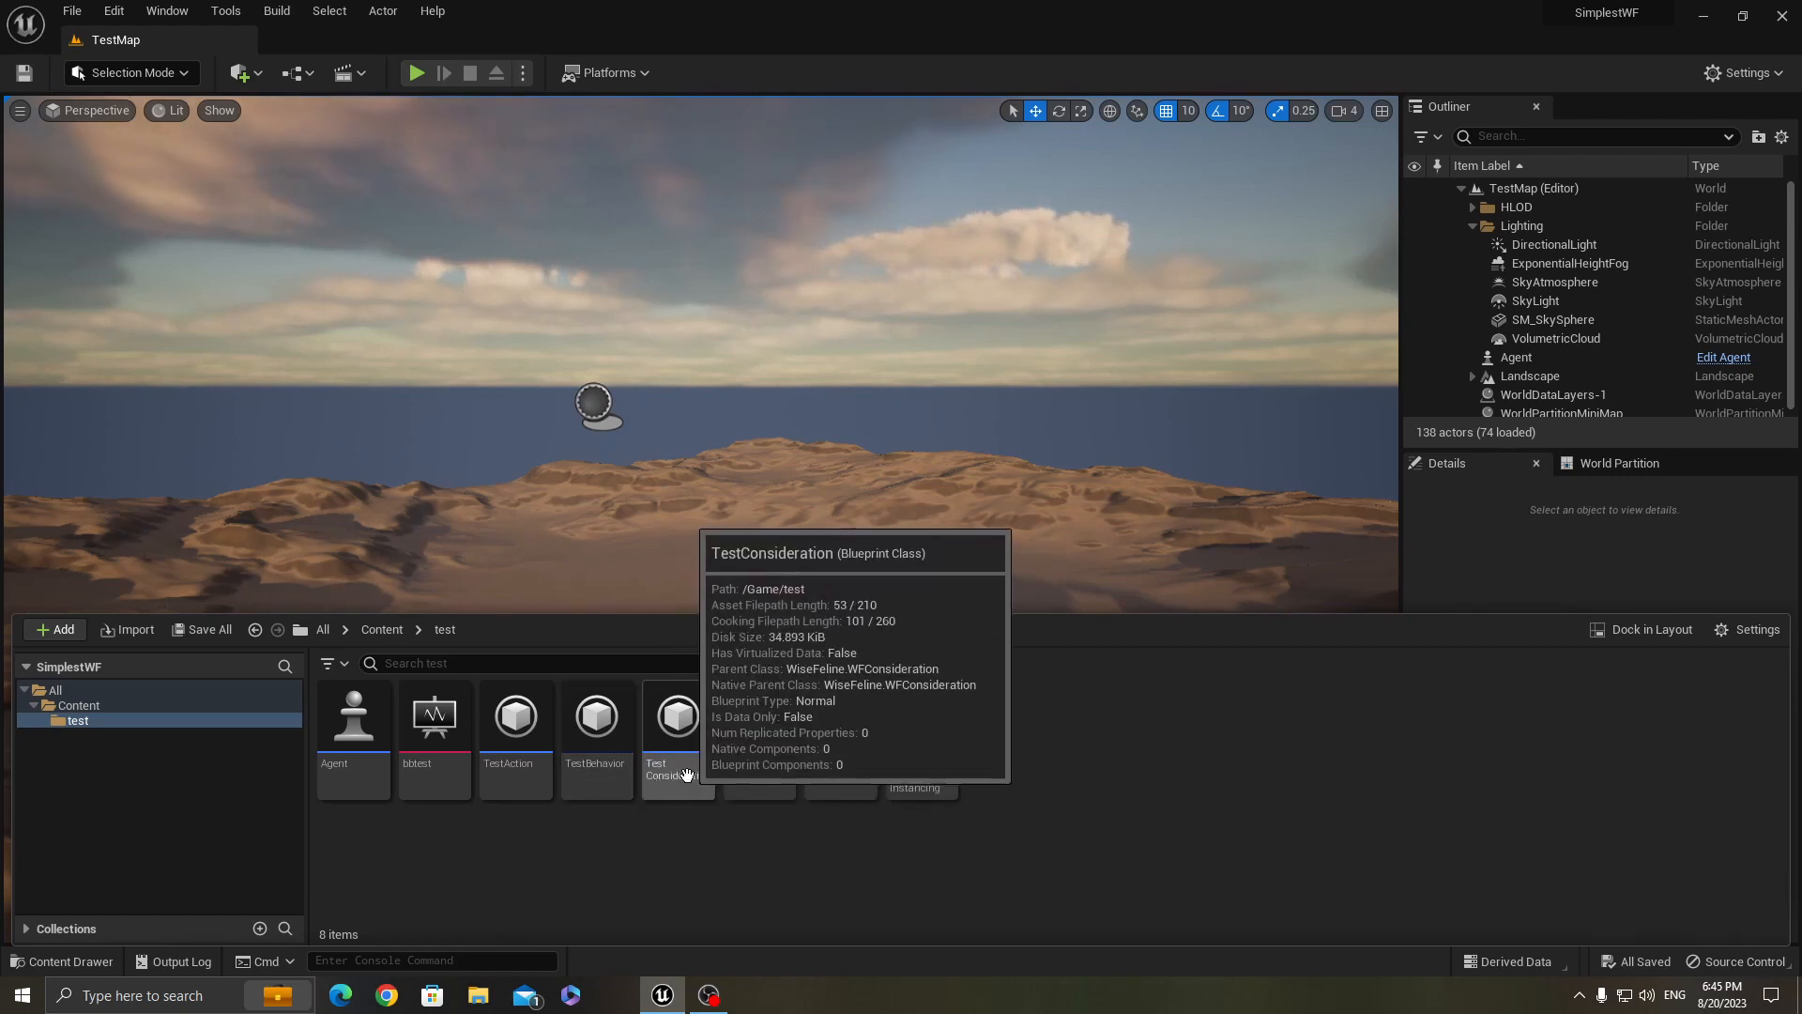
# Open TestConsideration and inspect its Get Value graph normalizing blackboard Health from 0–100
pyautogui.doubleClick(678, 715)
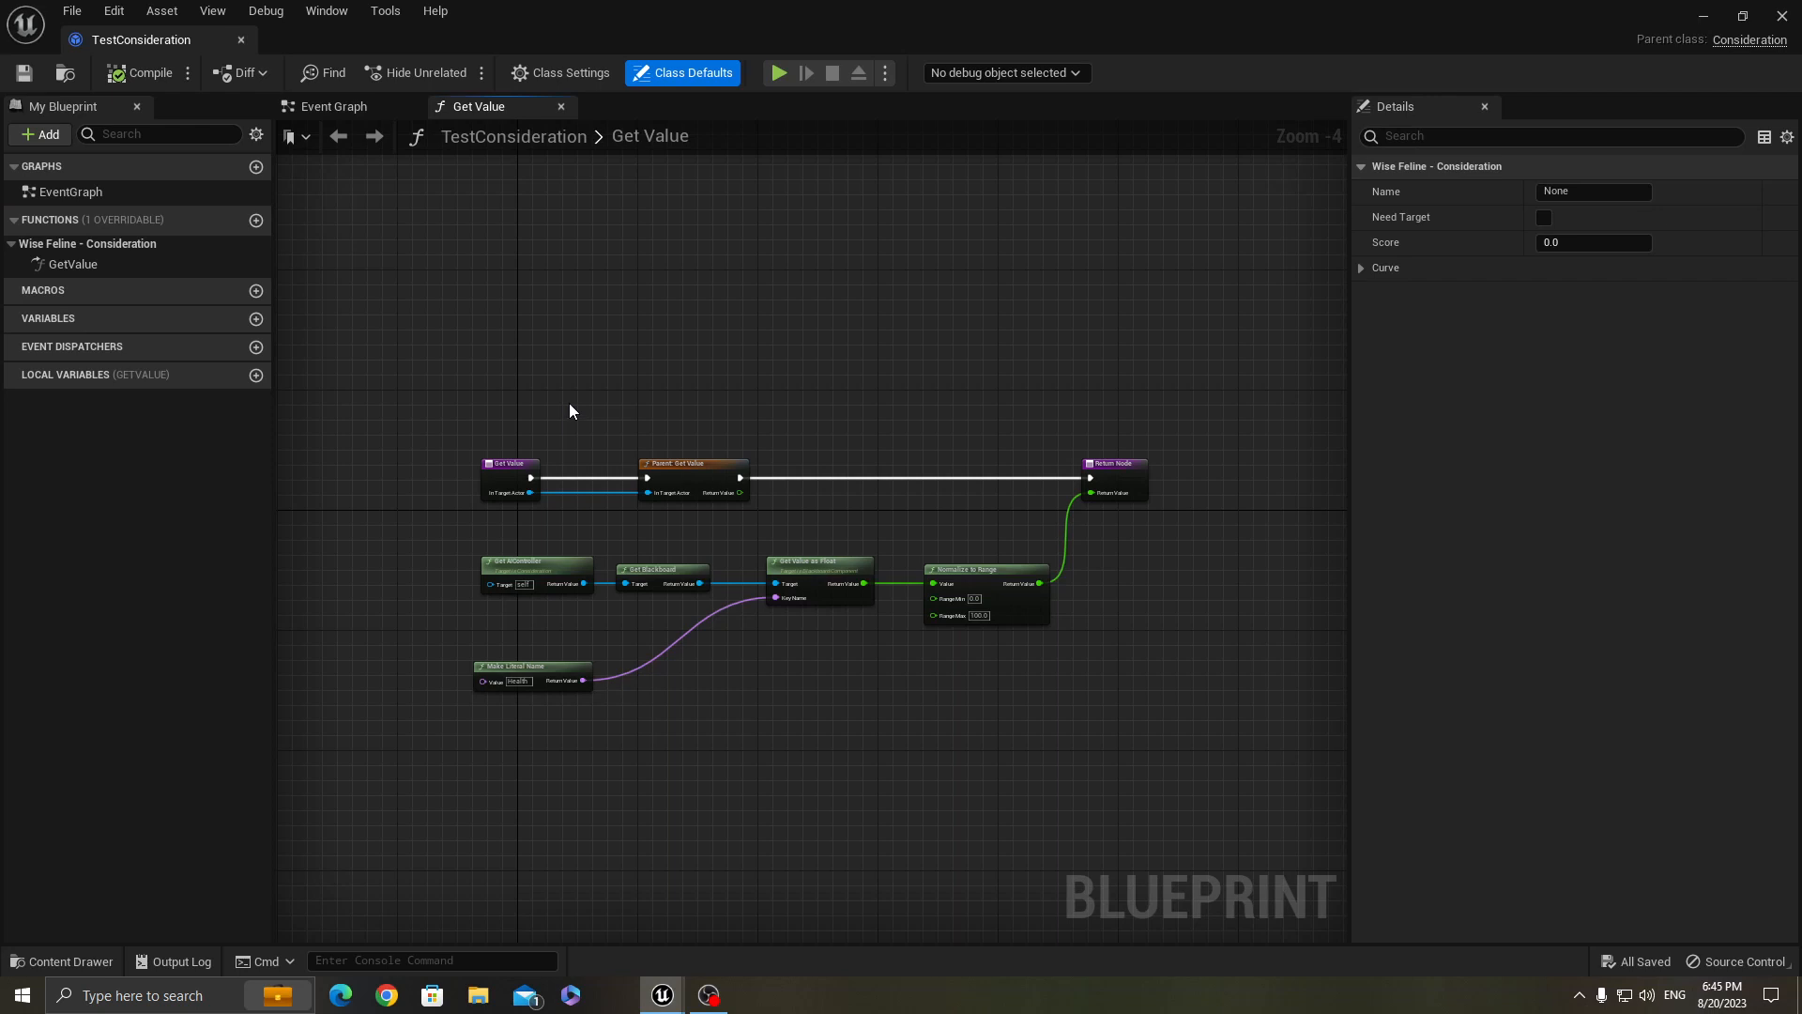
pyautogui.moveTo(370, 638)
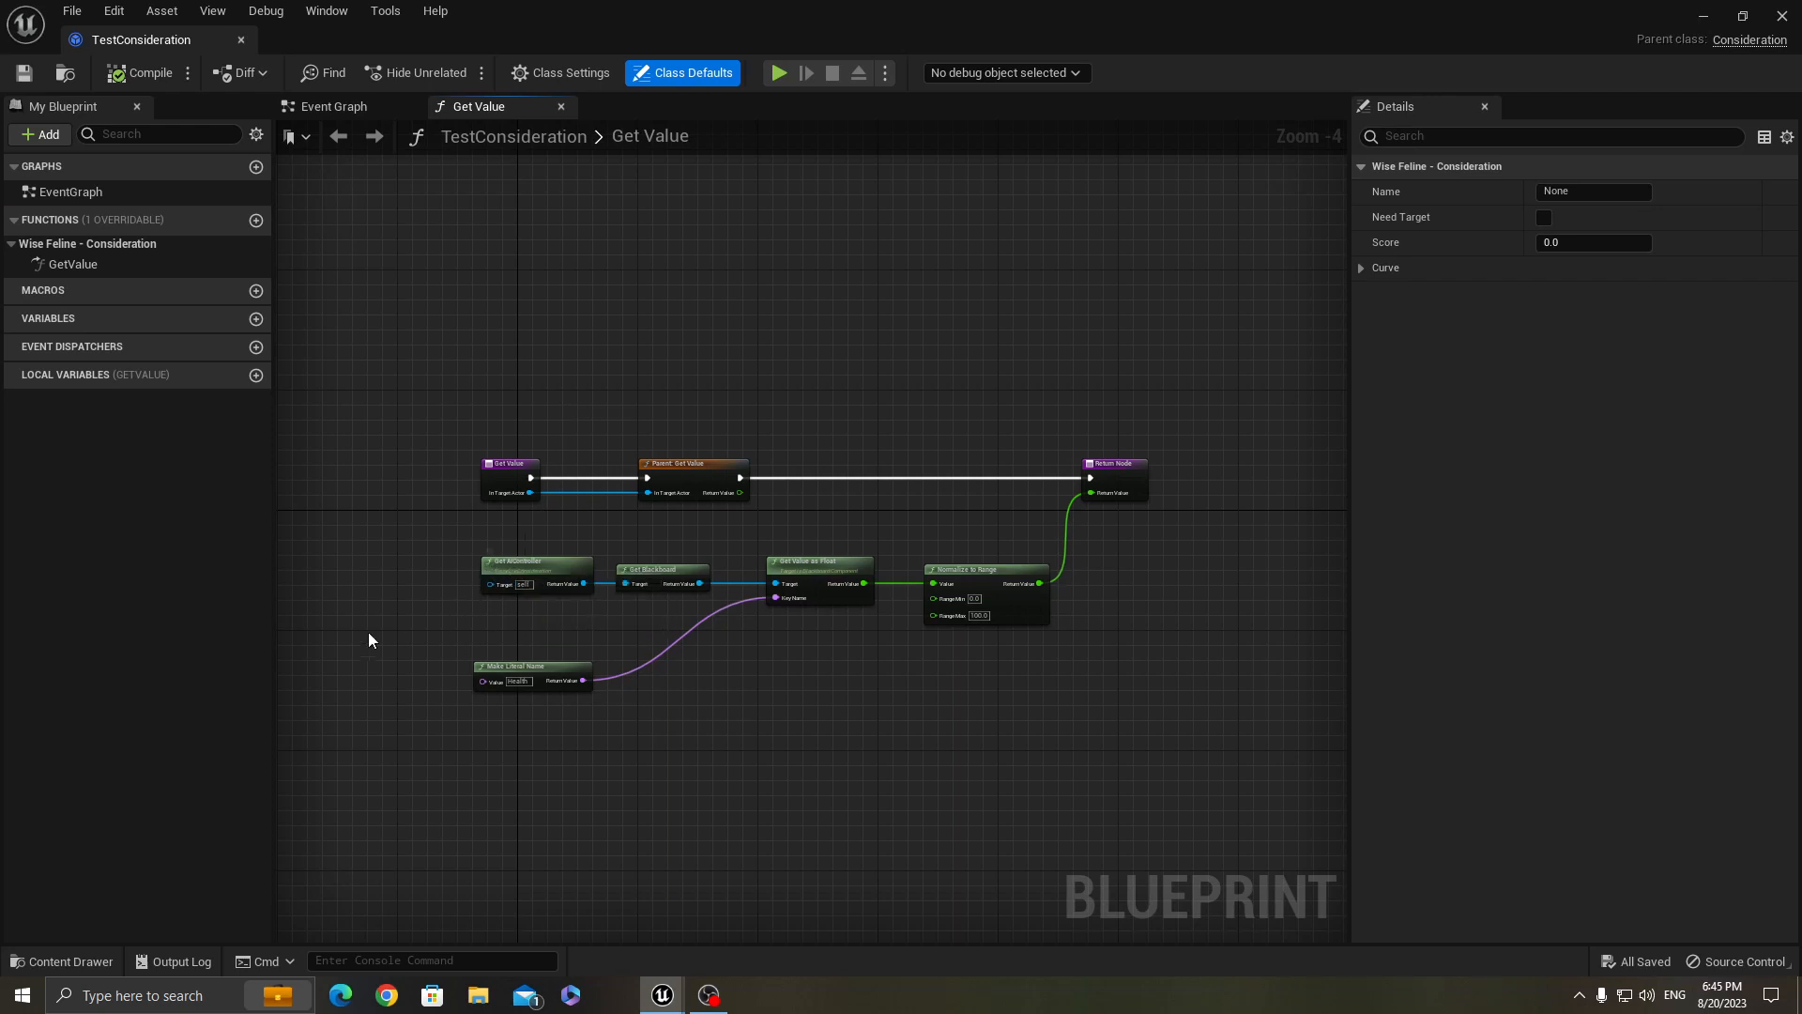
pyautogui.moveTo(482, 518)
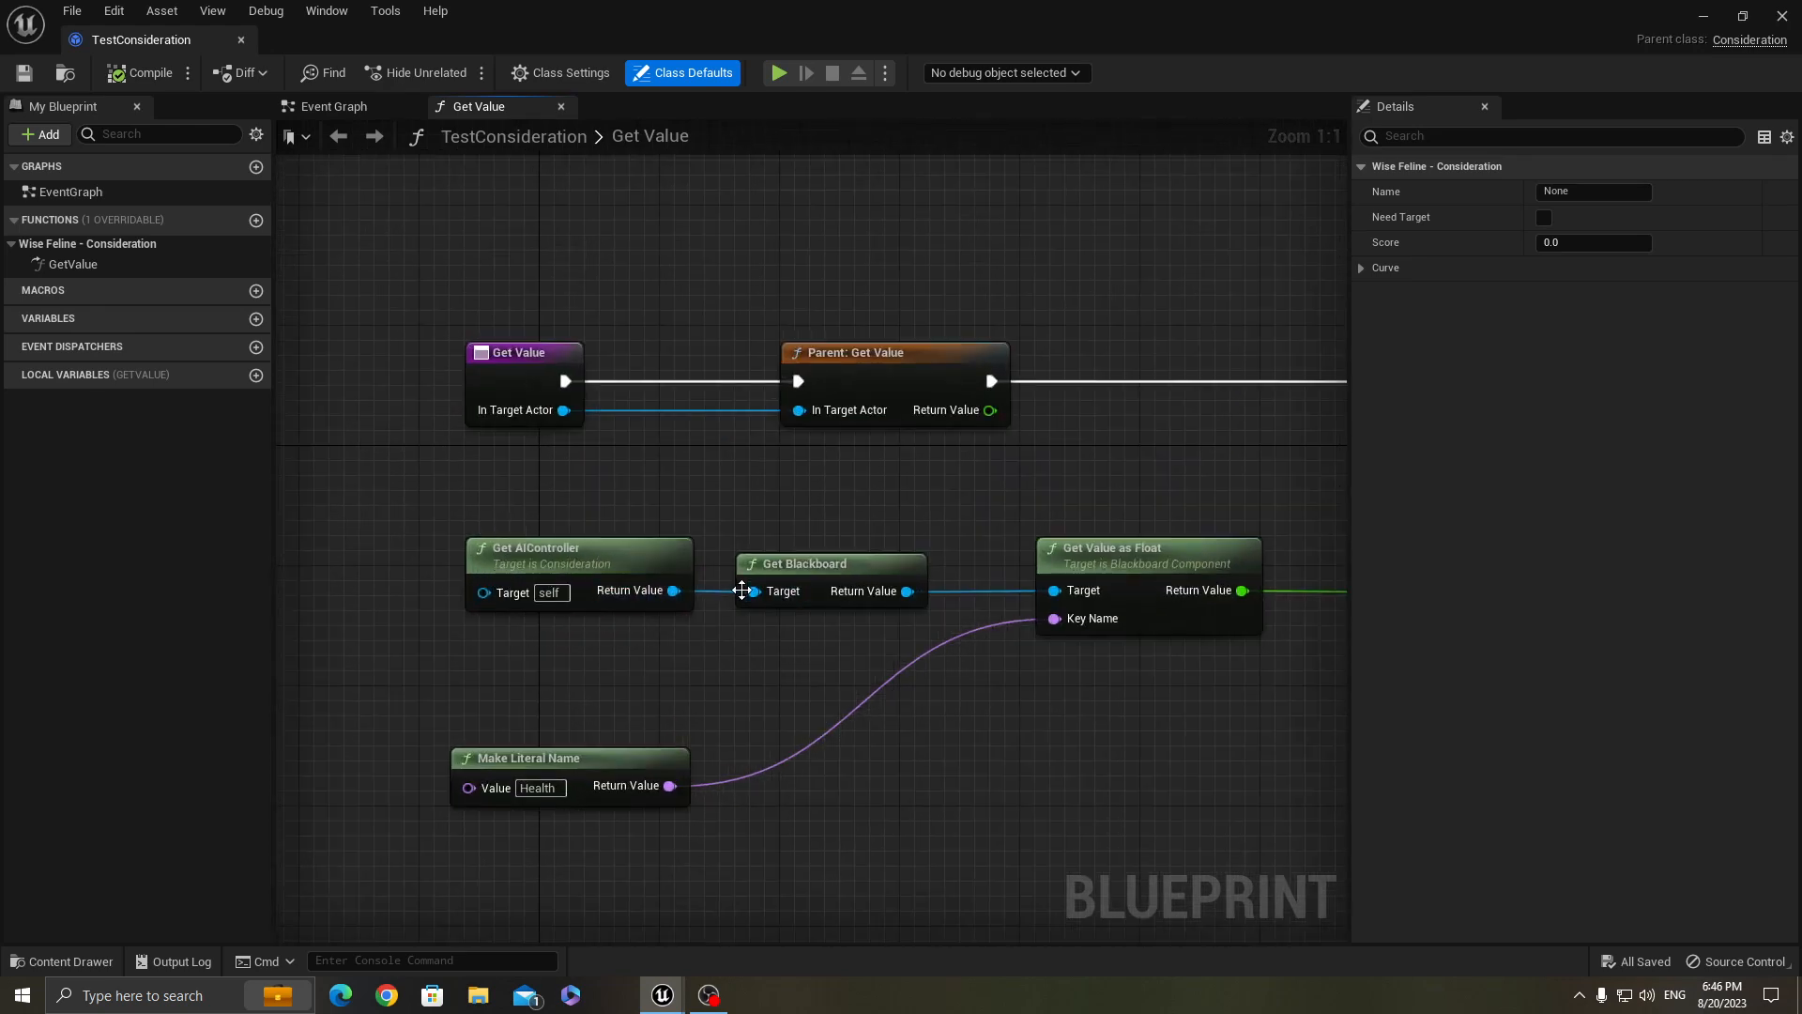
pyautogui.moveTo(552, 563)
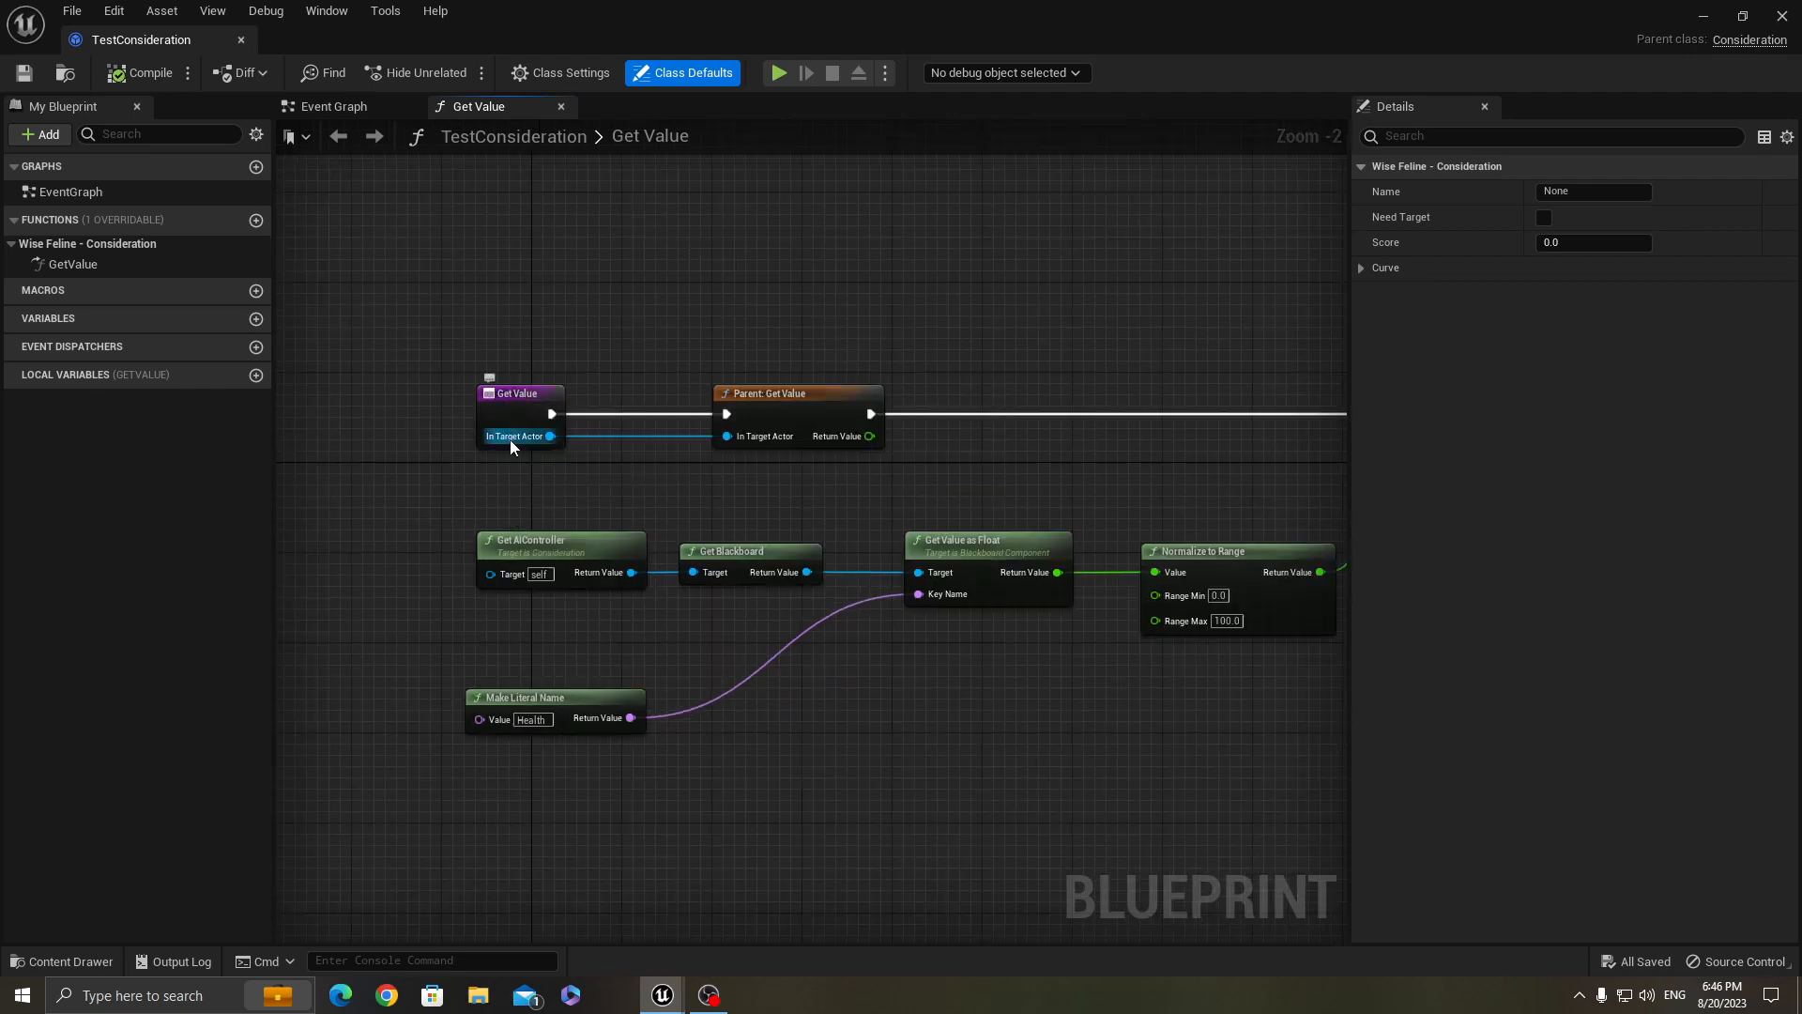
pyautogui.moveTo(1082, 411)
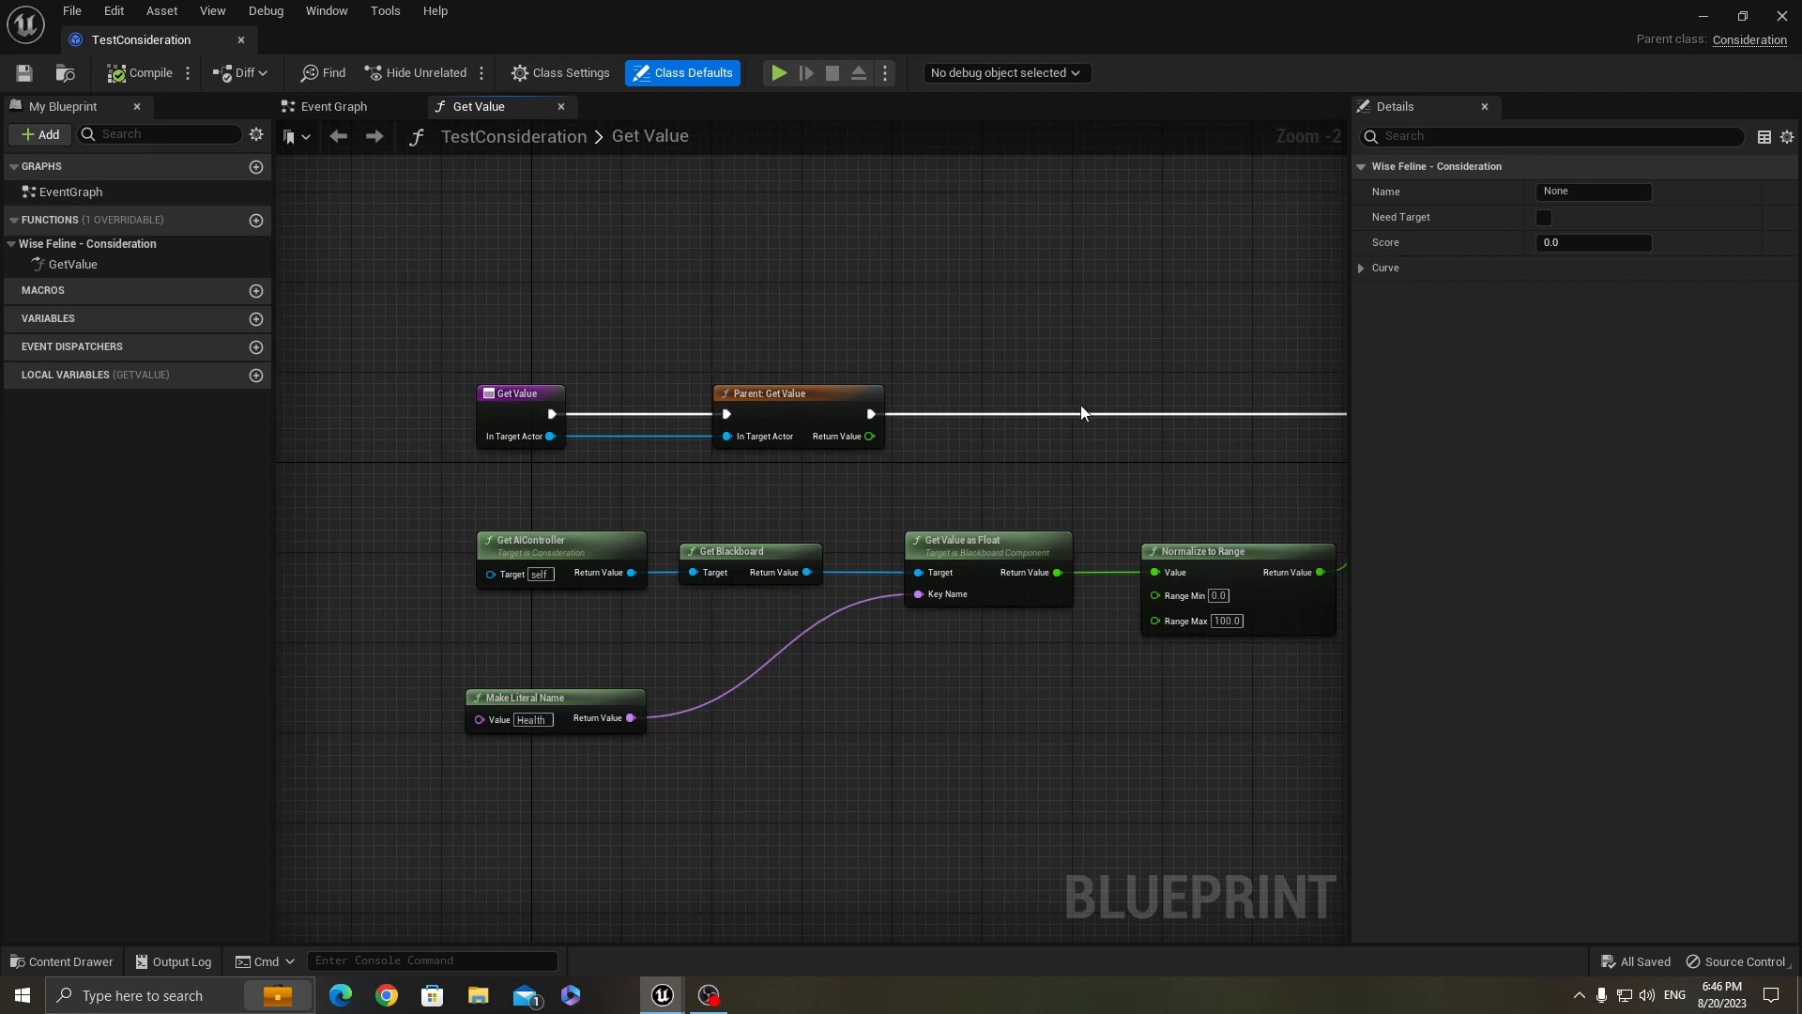
pyautogui.moveTo(798, 412)
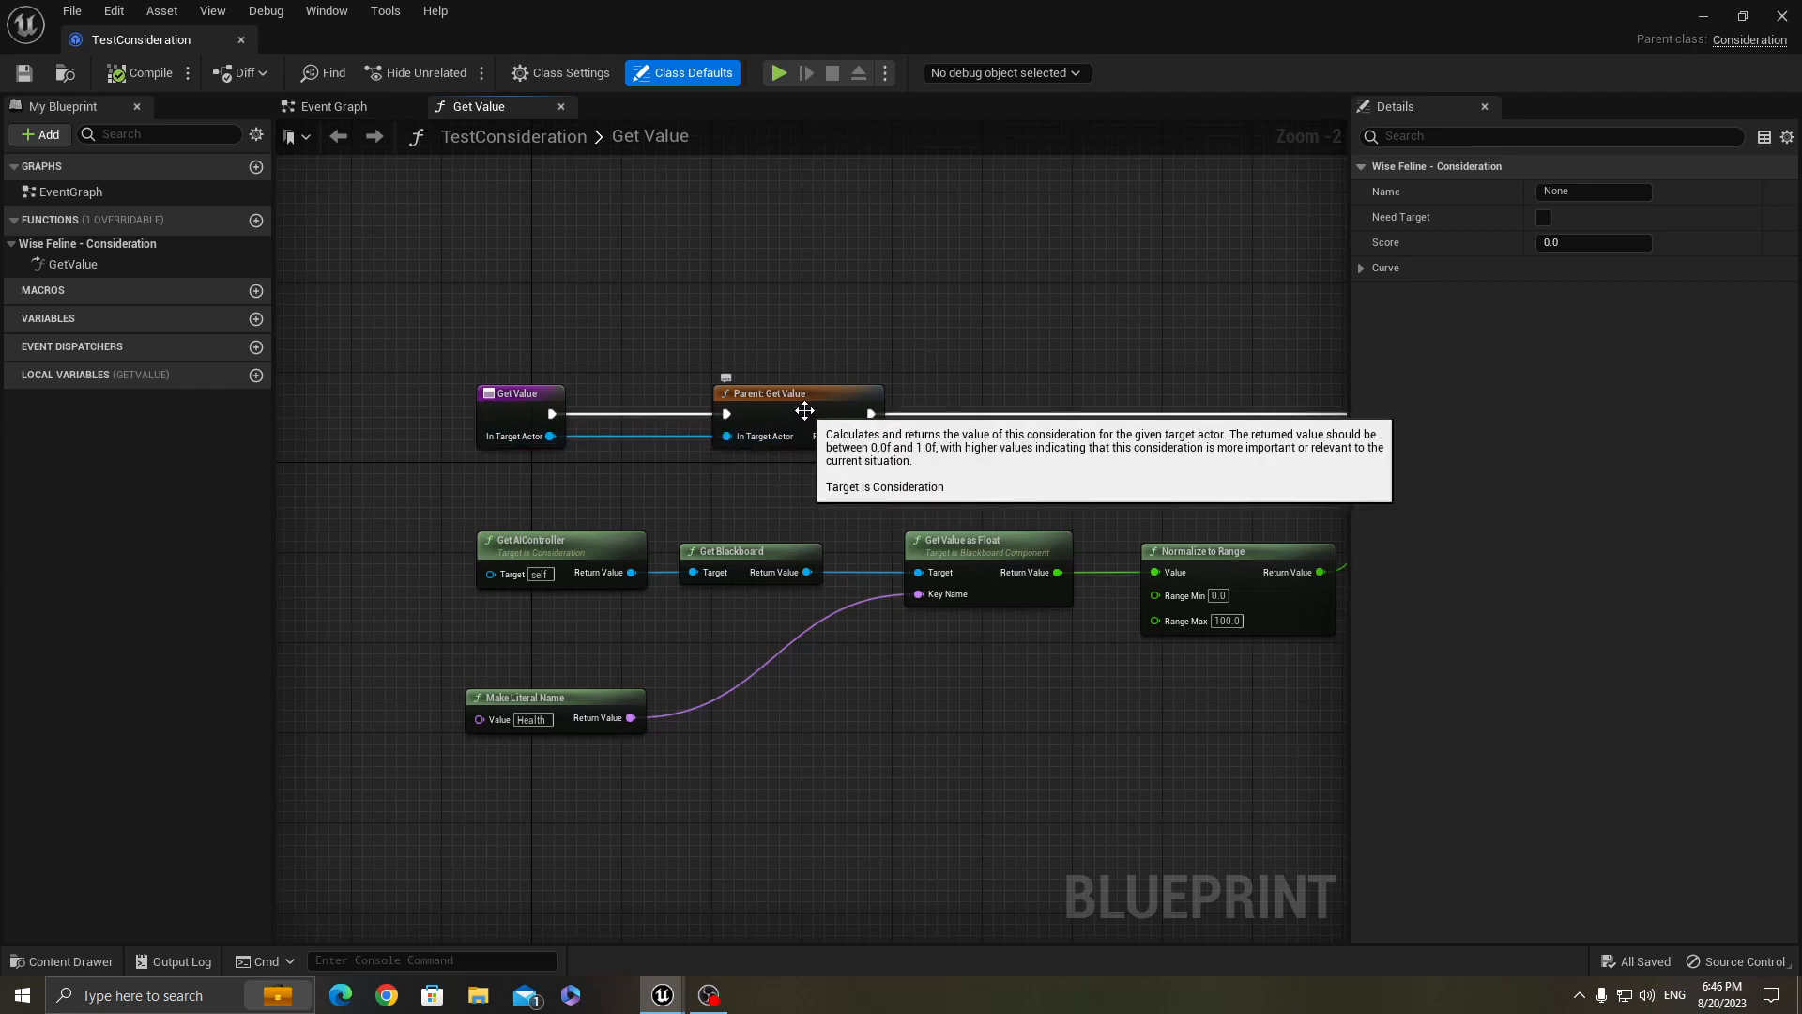
pyautogui.scroll(-3)
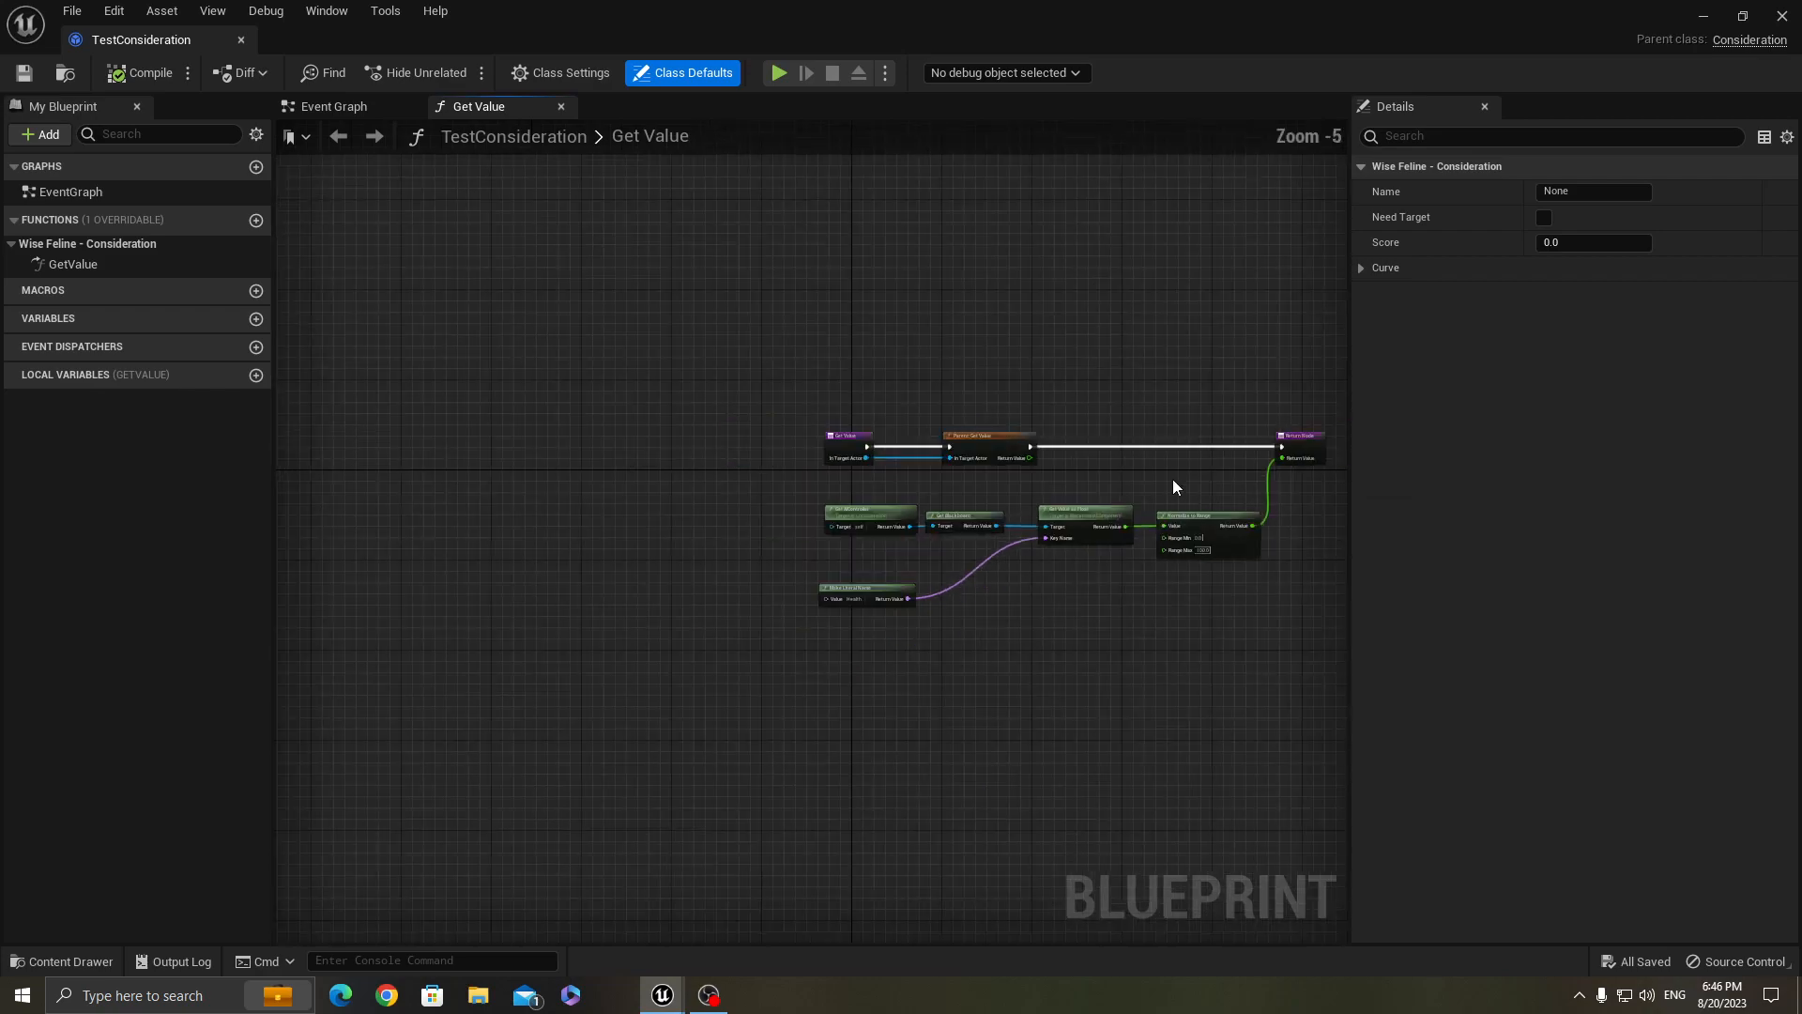
pyautogui.scroll(-3)
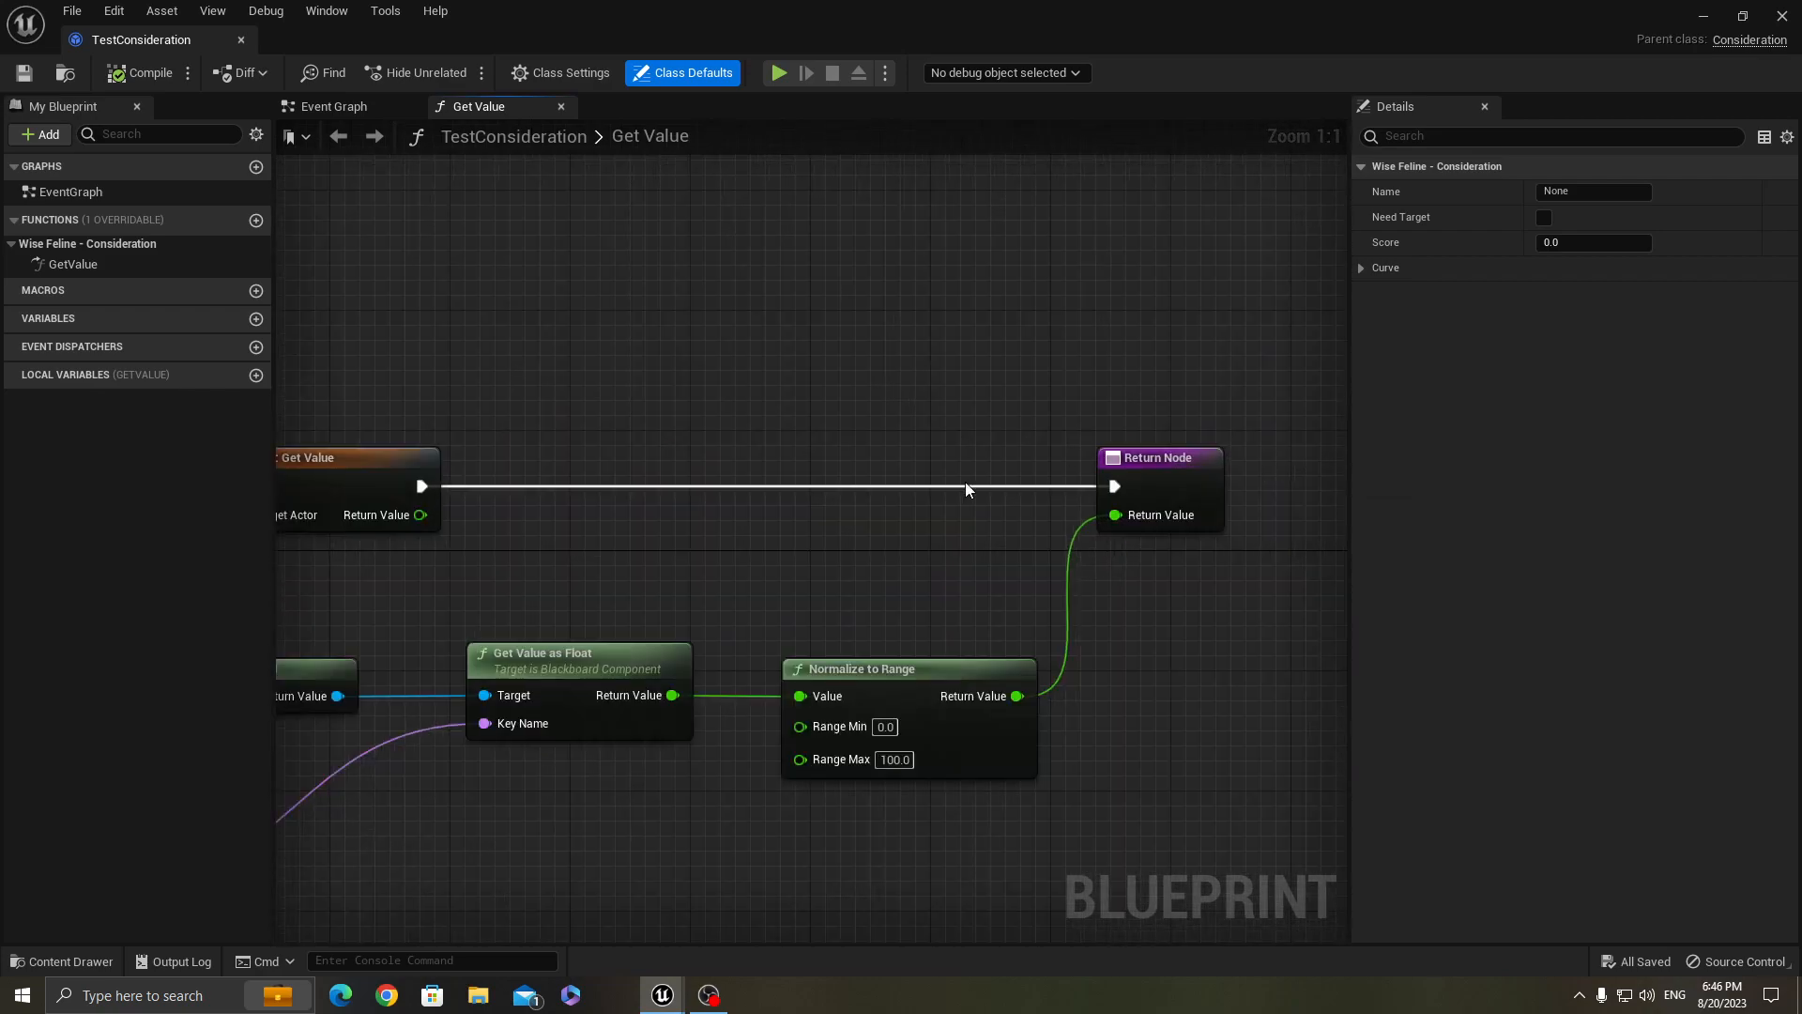
pyautogui.scroll(-3)
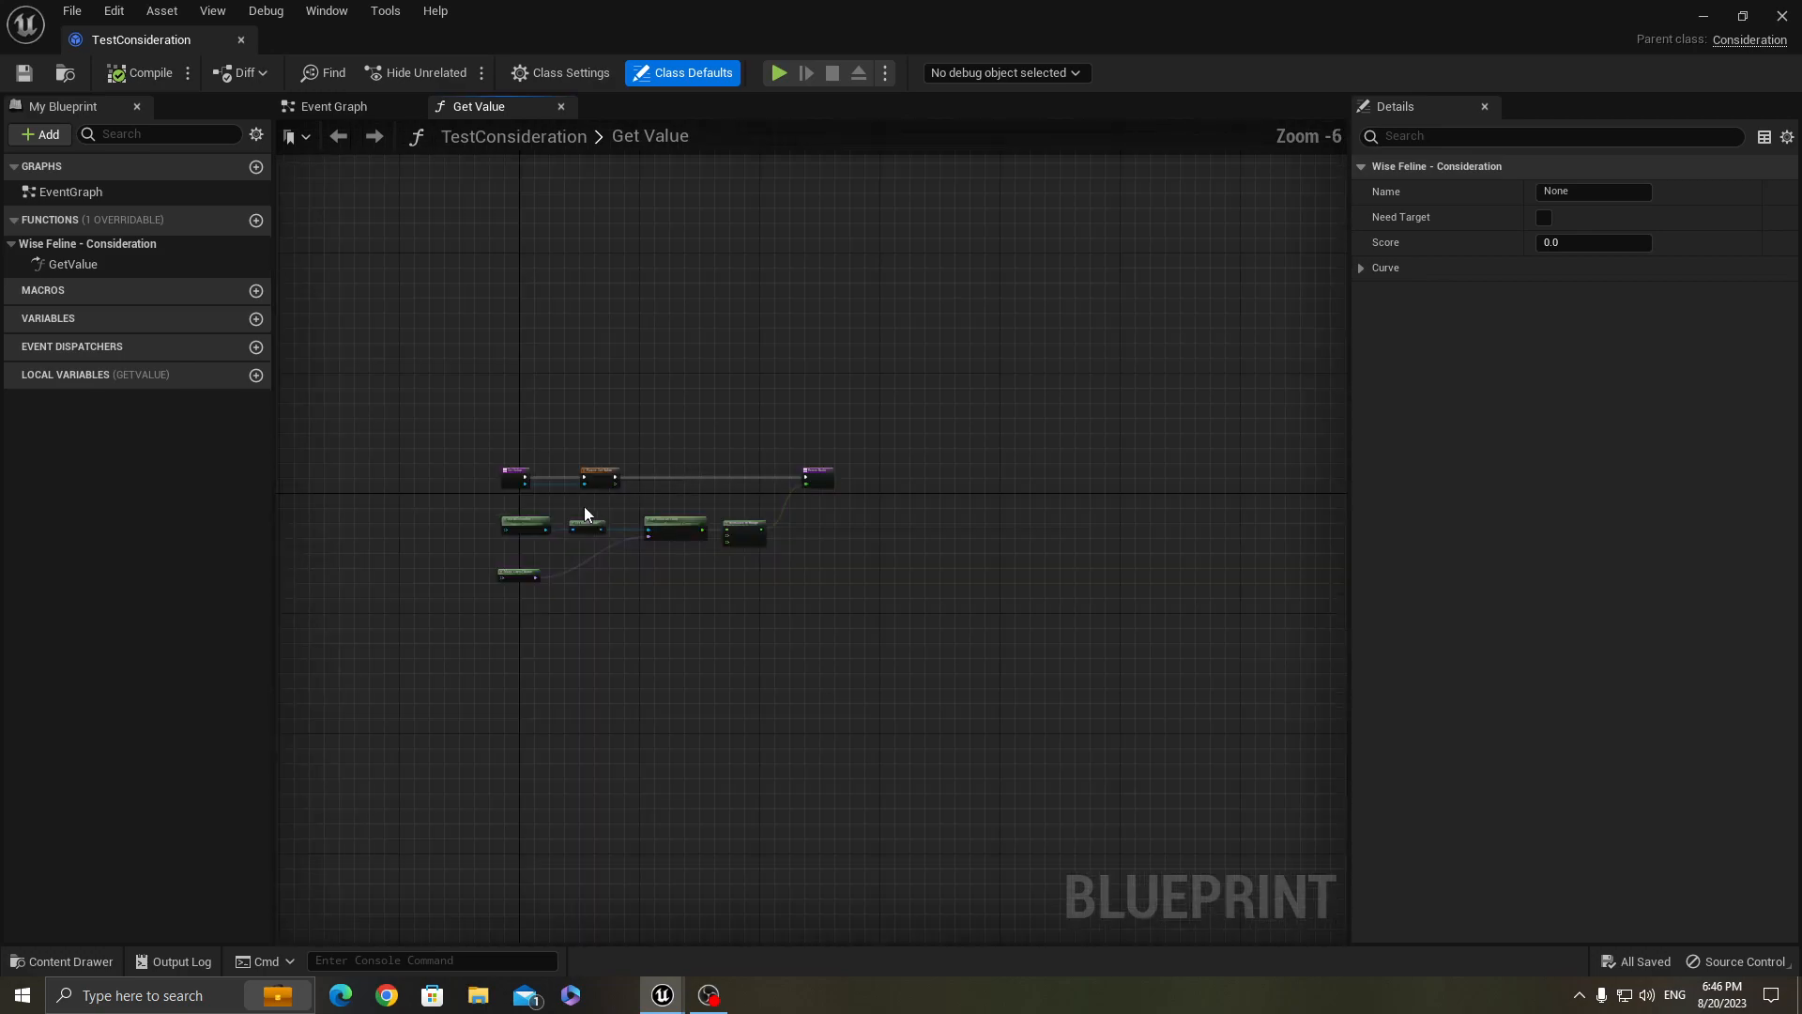
pyautogui.scroll(3)
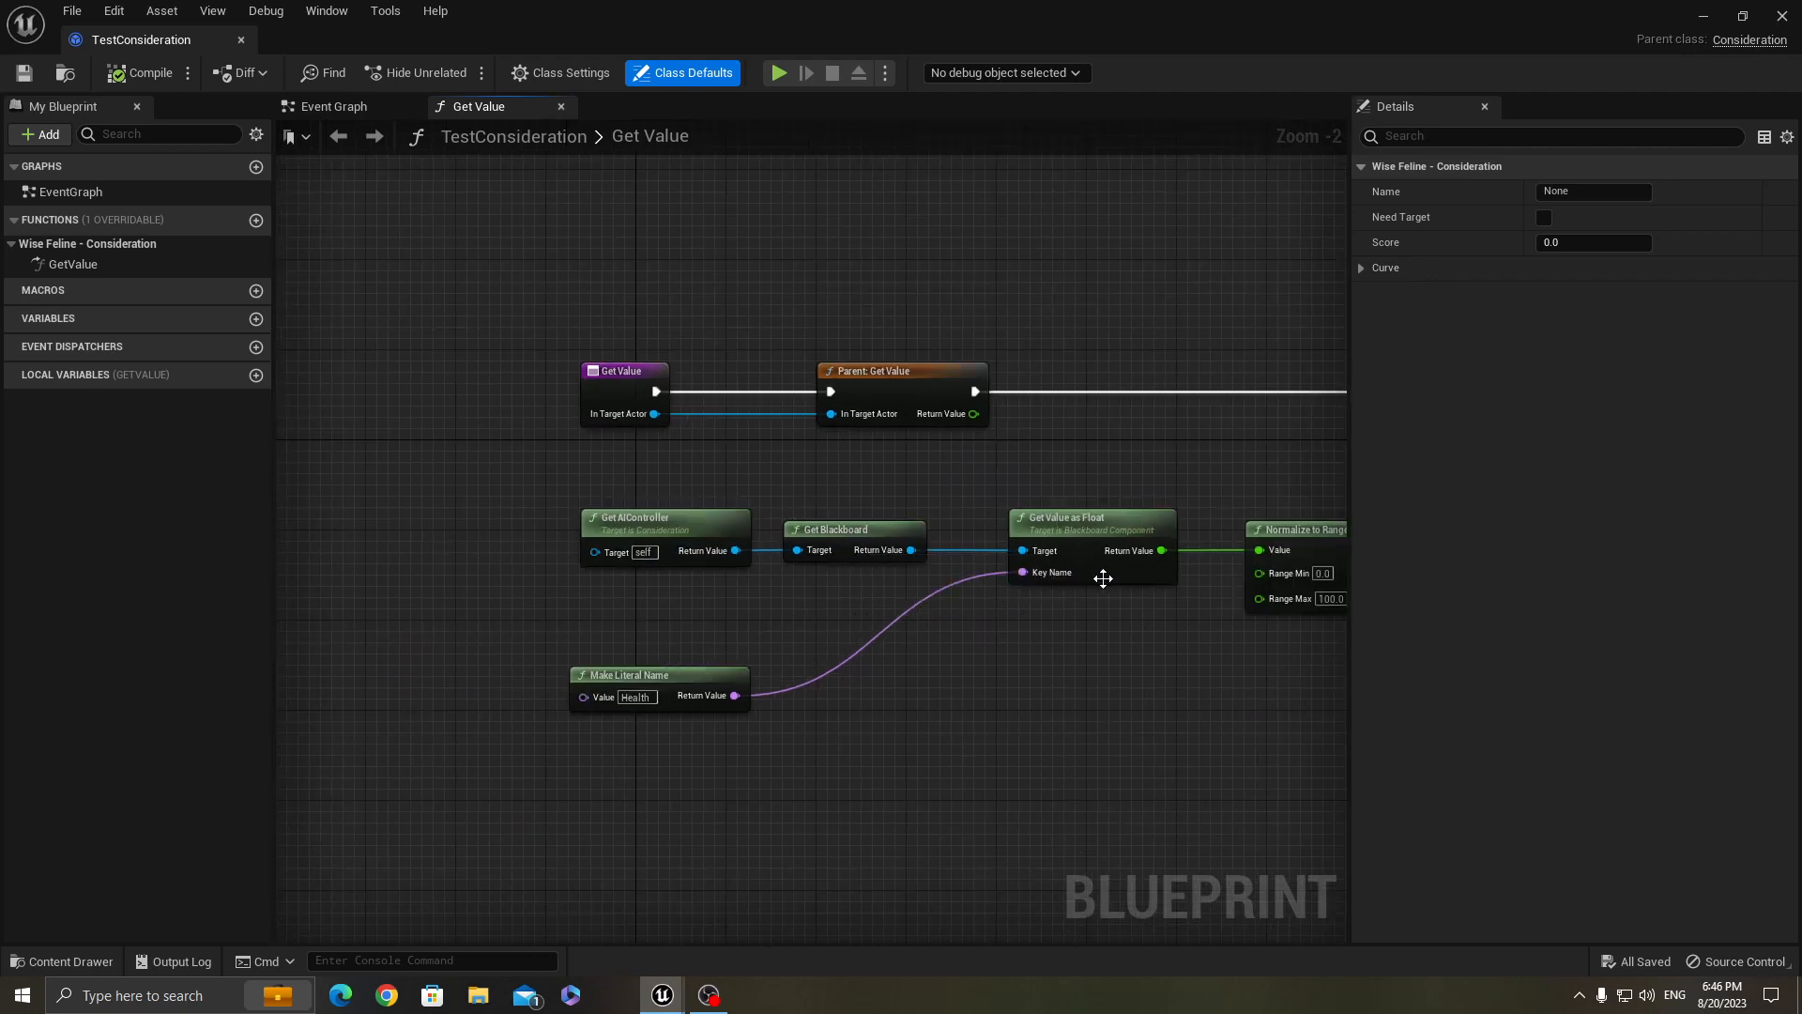
pyautogui.moveTo(1160, 550)
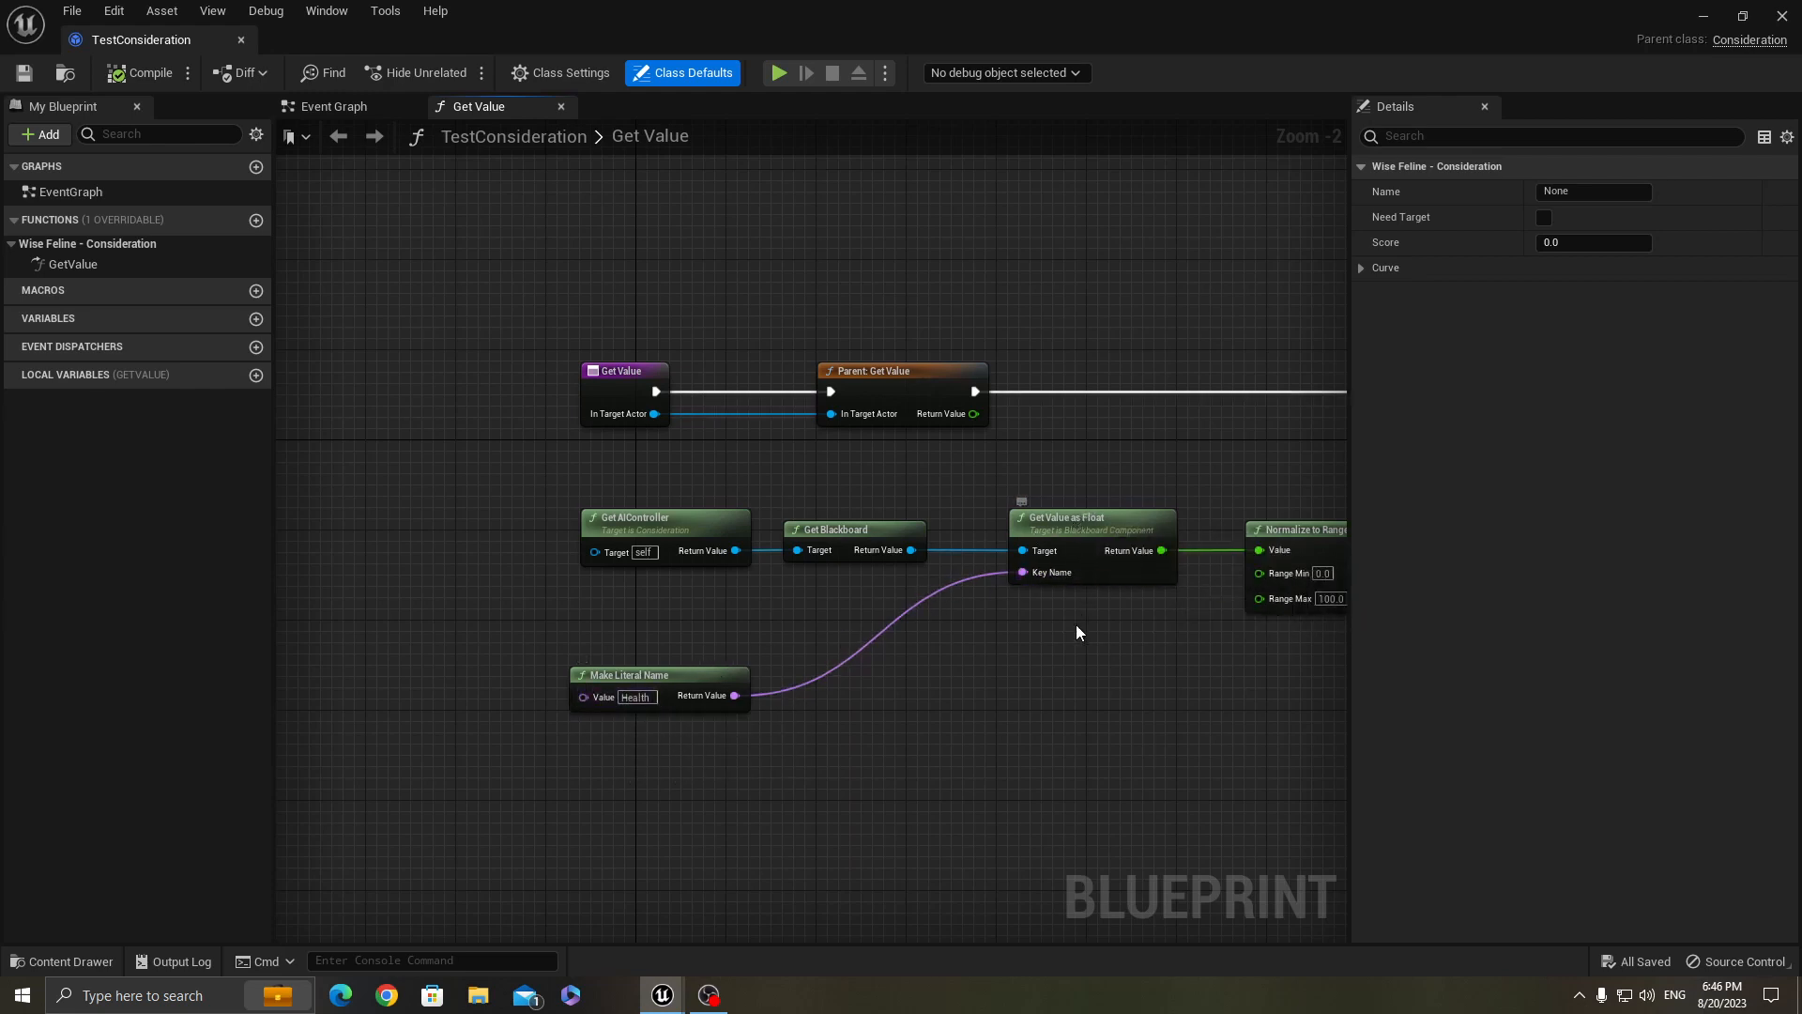
pyautogui.scroll(-3)
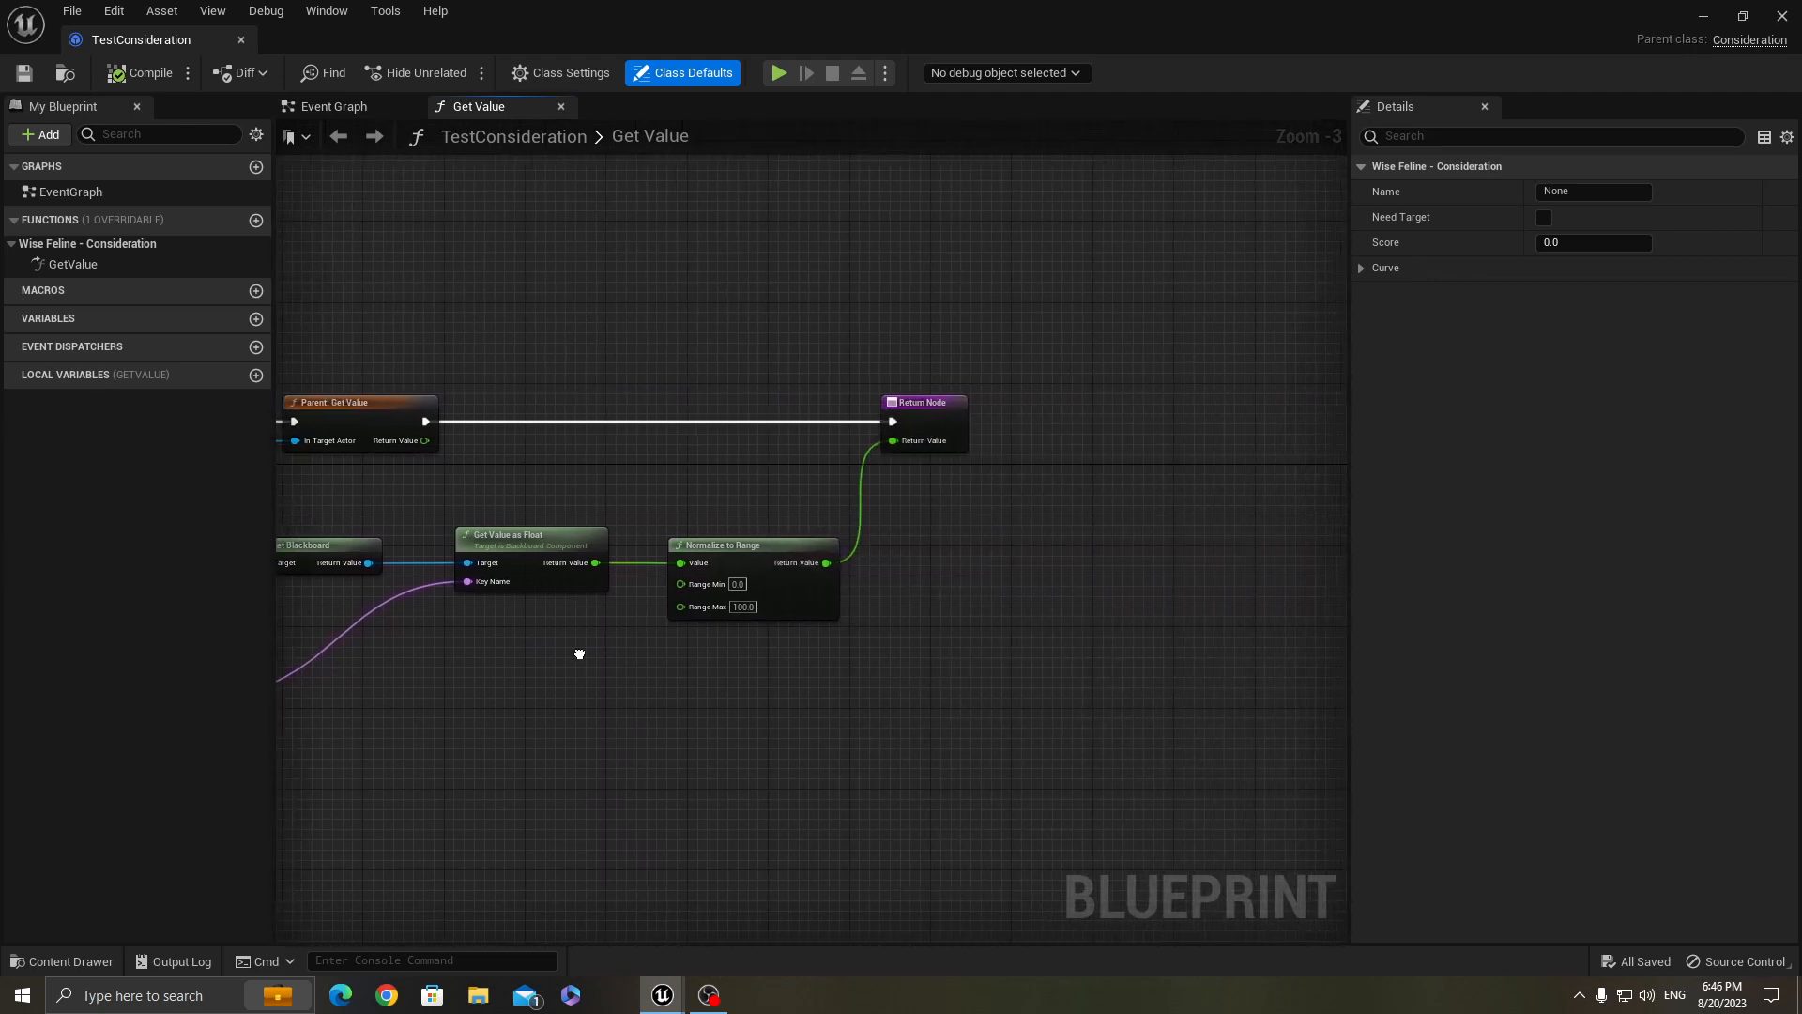
pyautogui.moveTo(787, 537)
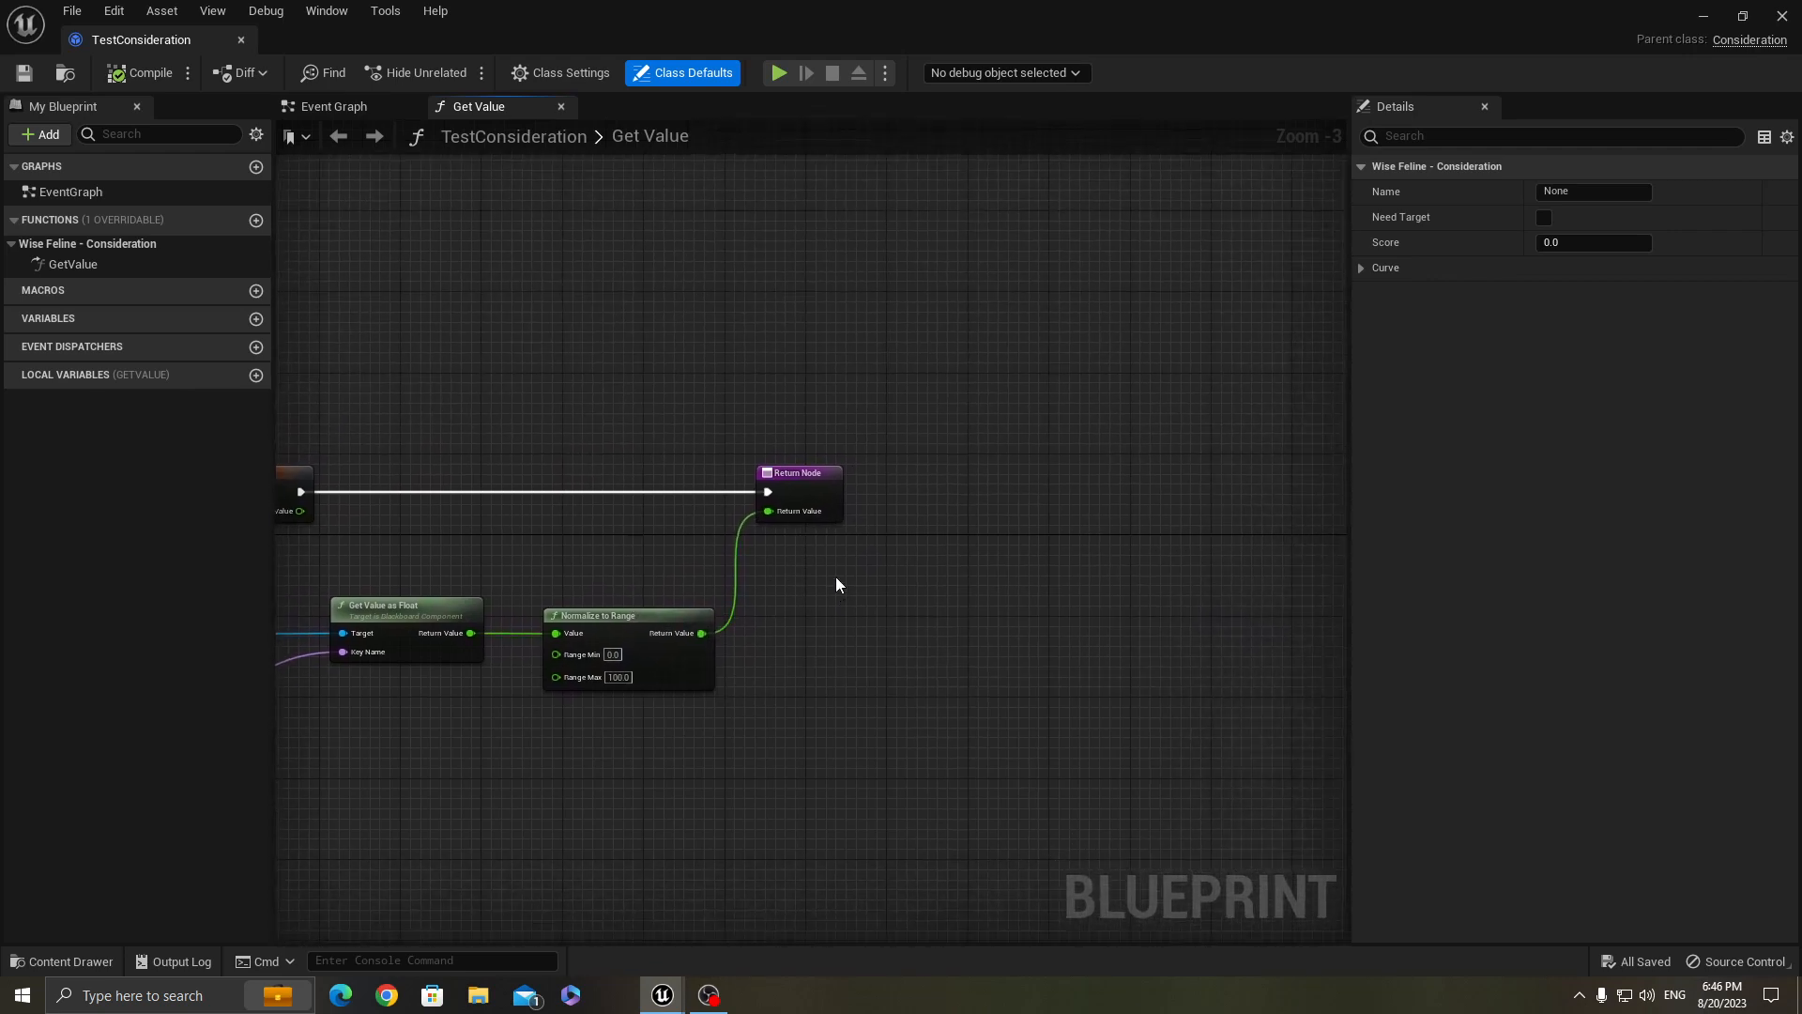
pyautogui.moveTo(806, 488)
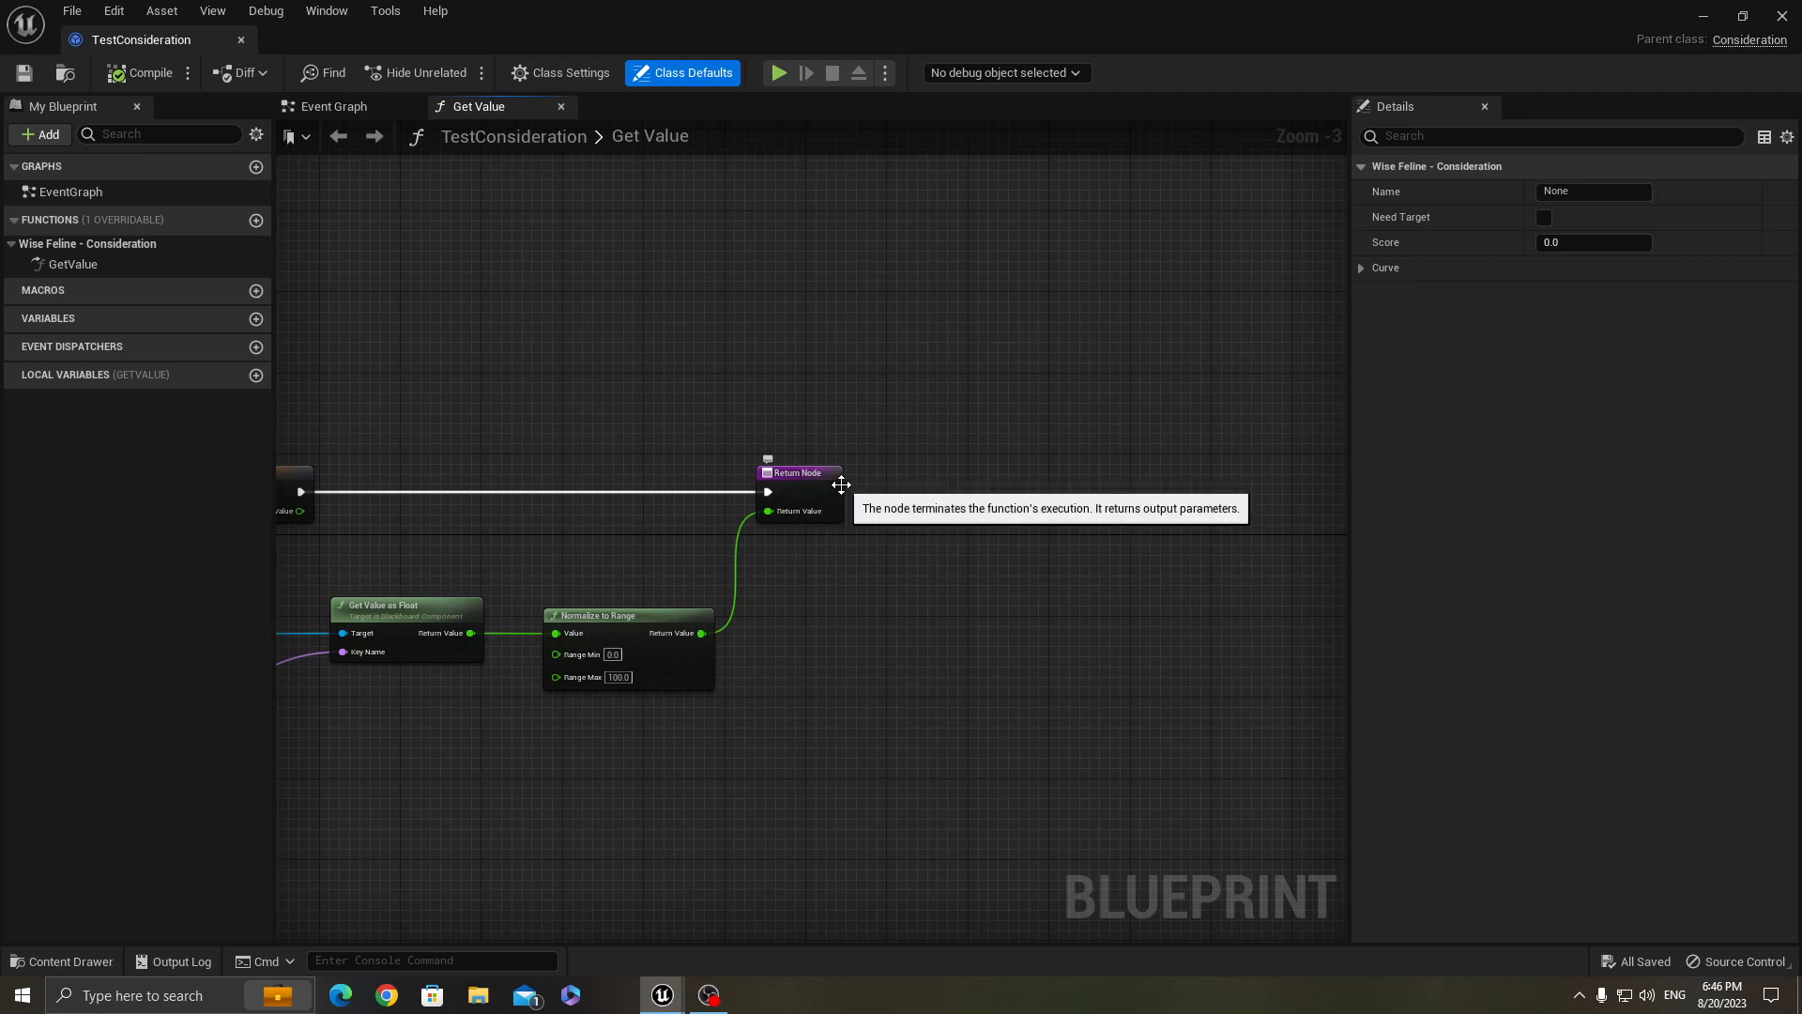
pyautogui.moveTo(831, 616)
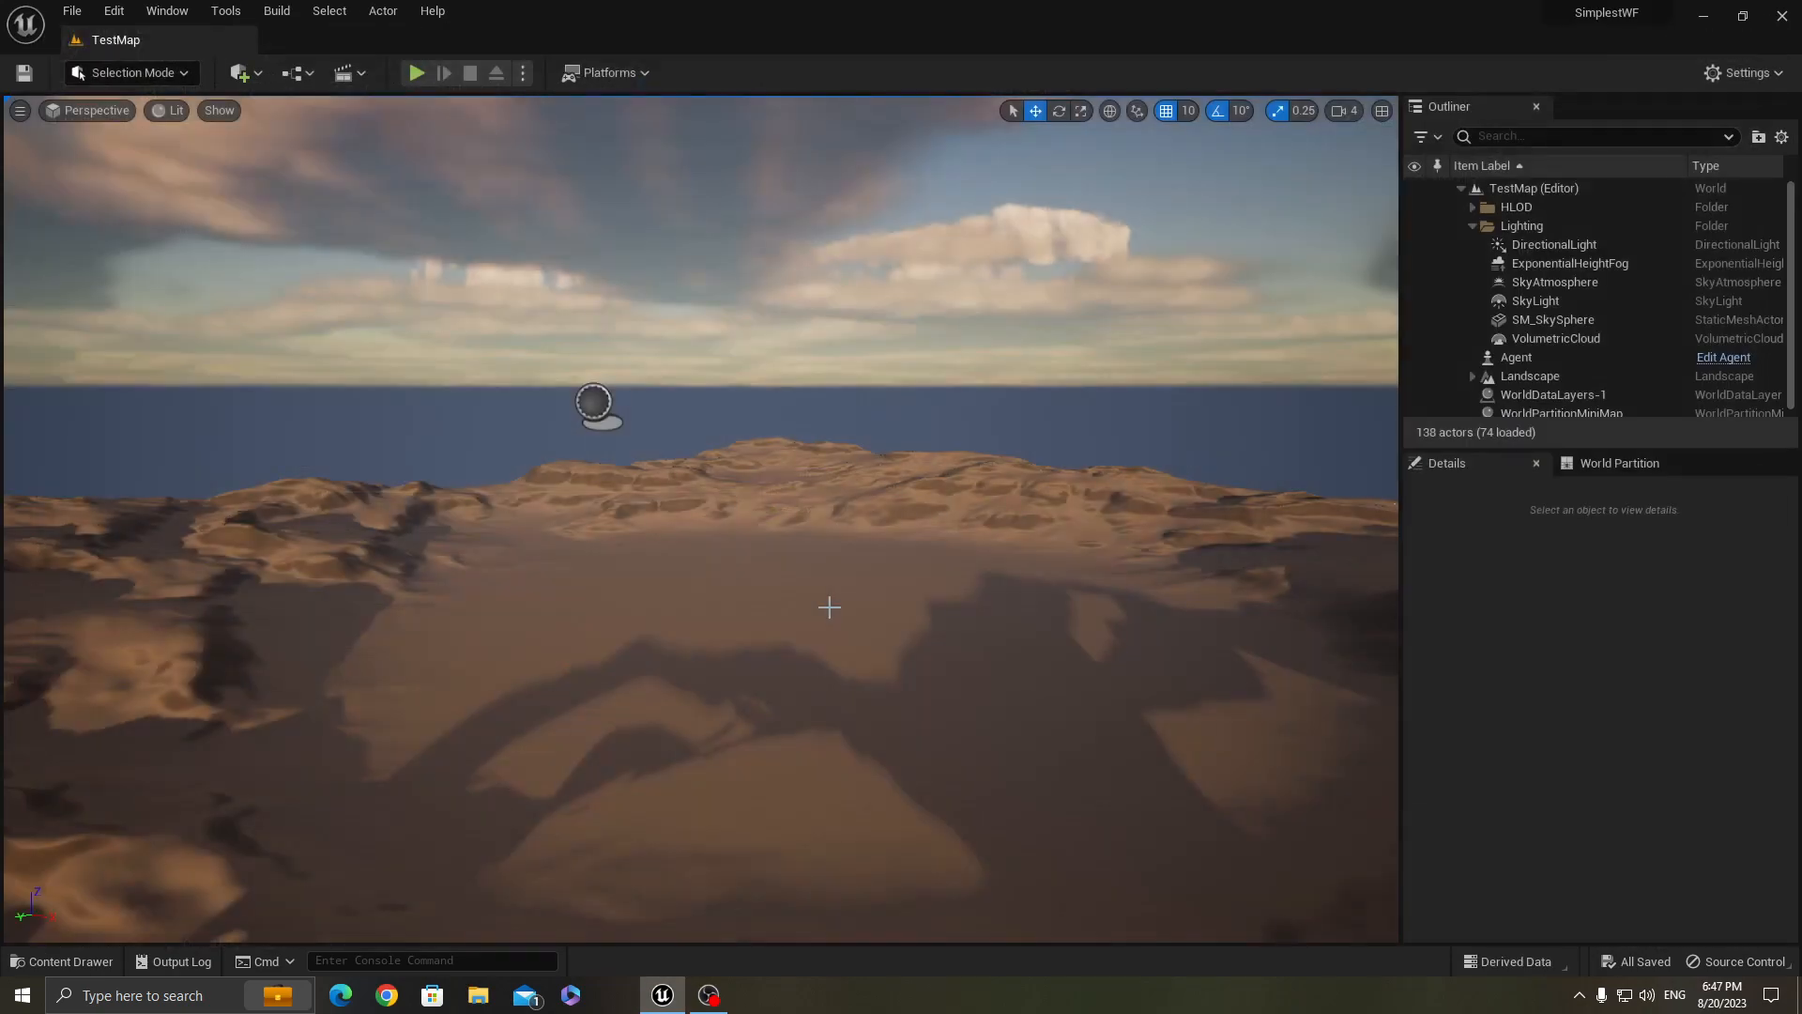
pyautogui.moveTo(64, 967)
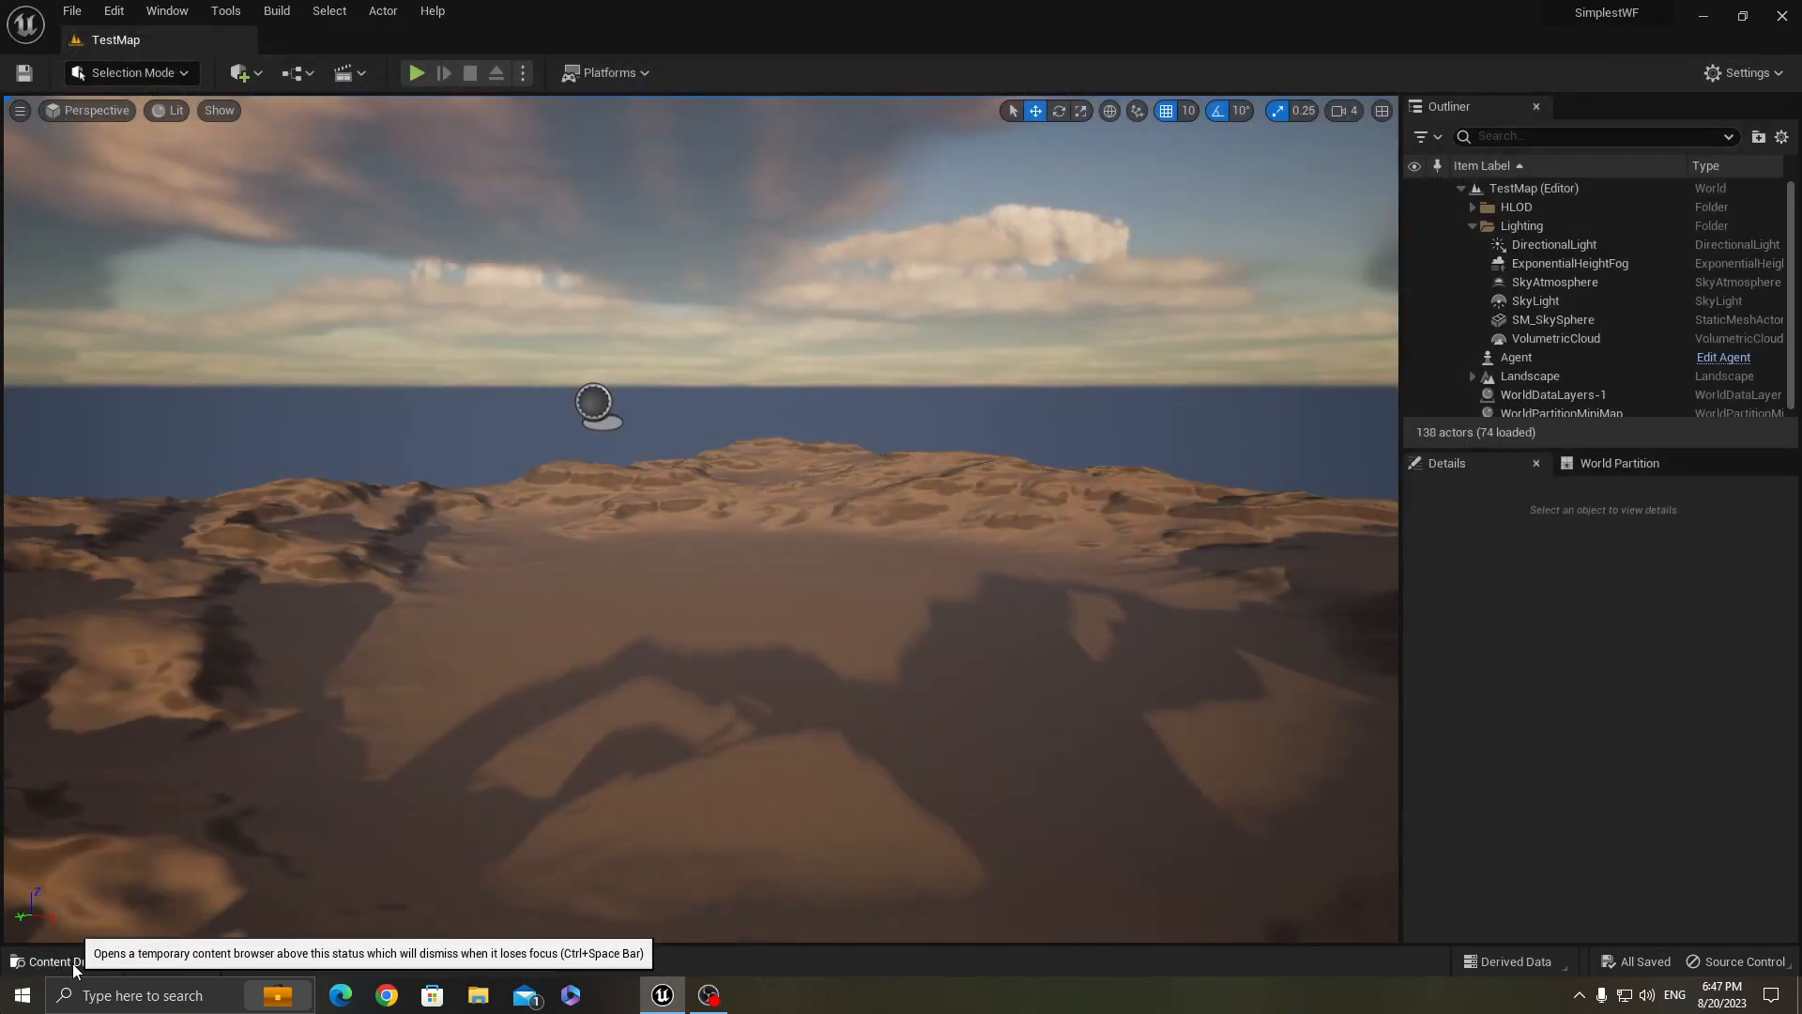
pyautogui.click(54, 961)
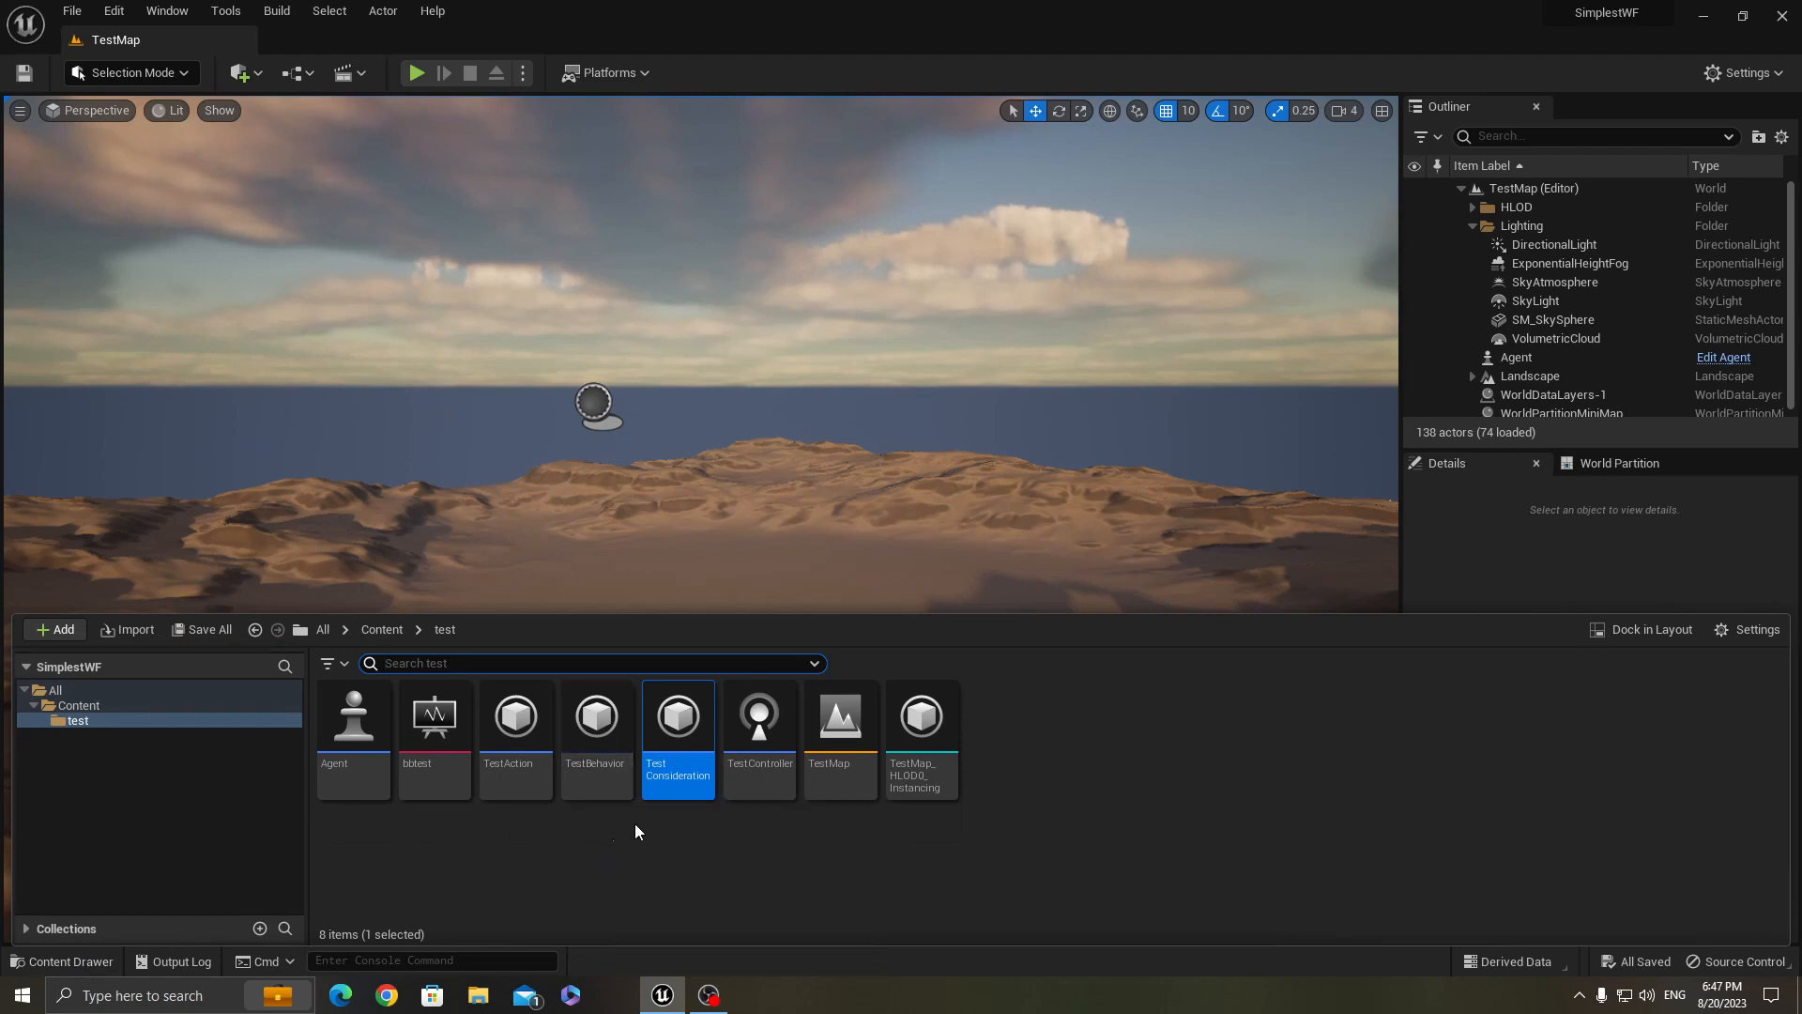
pyautogui.doubleClick(678, 716)
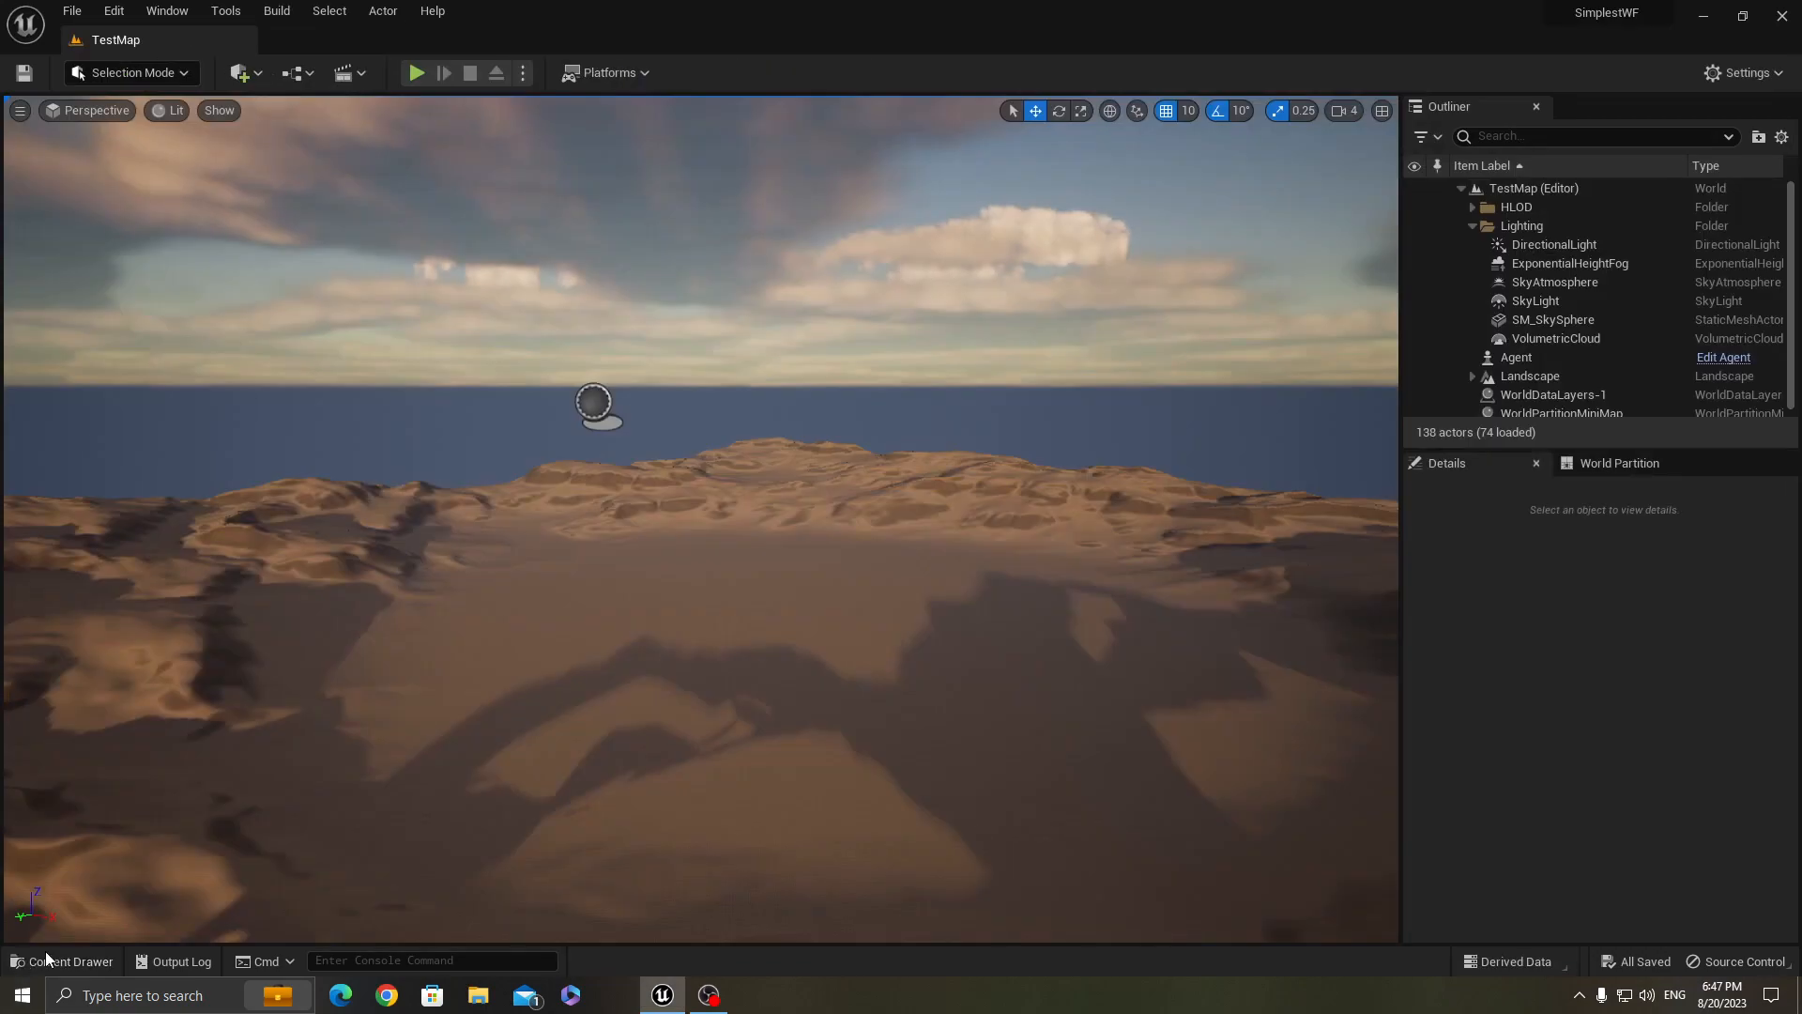
pyautogui.click(62, 960)
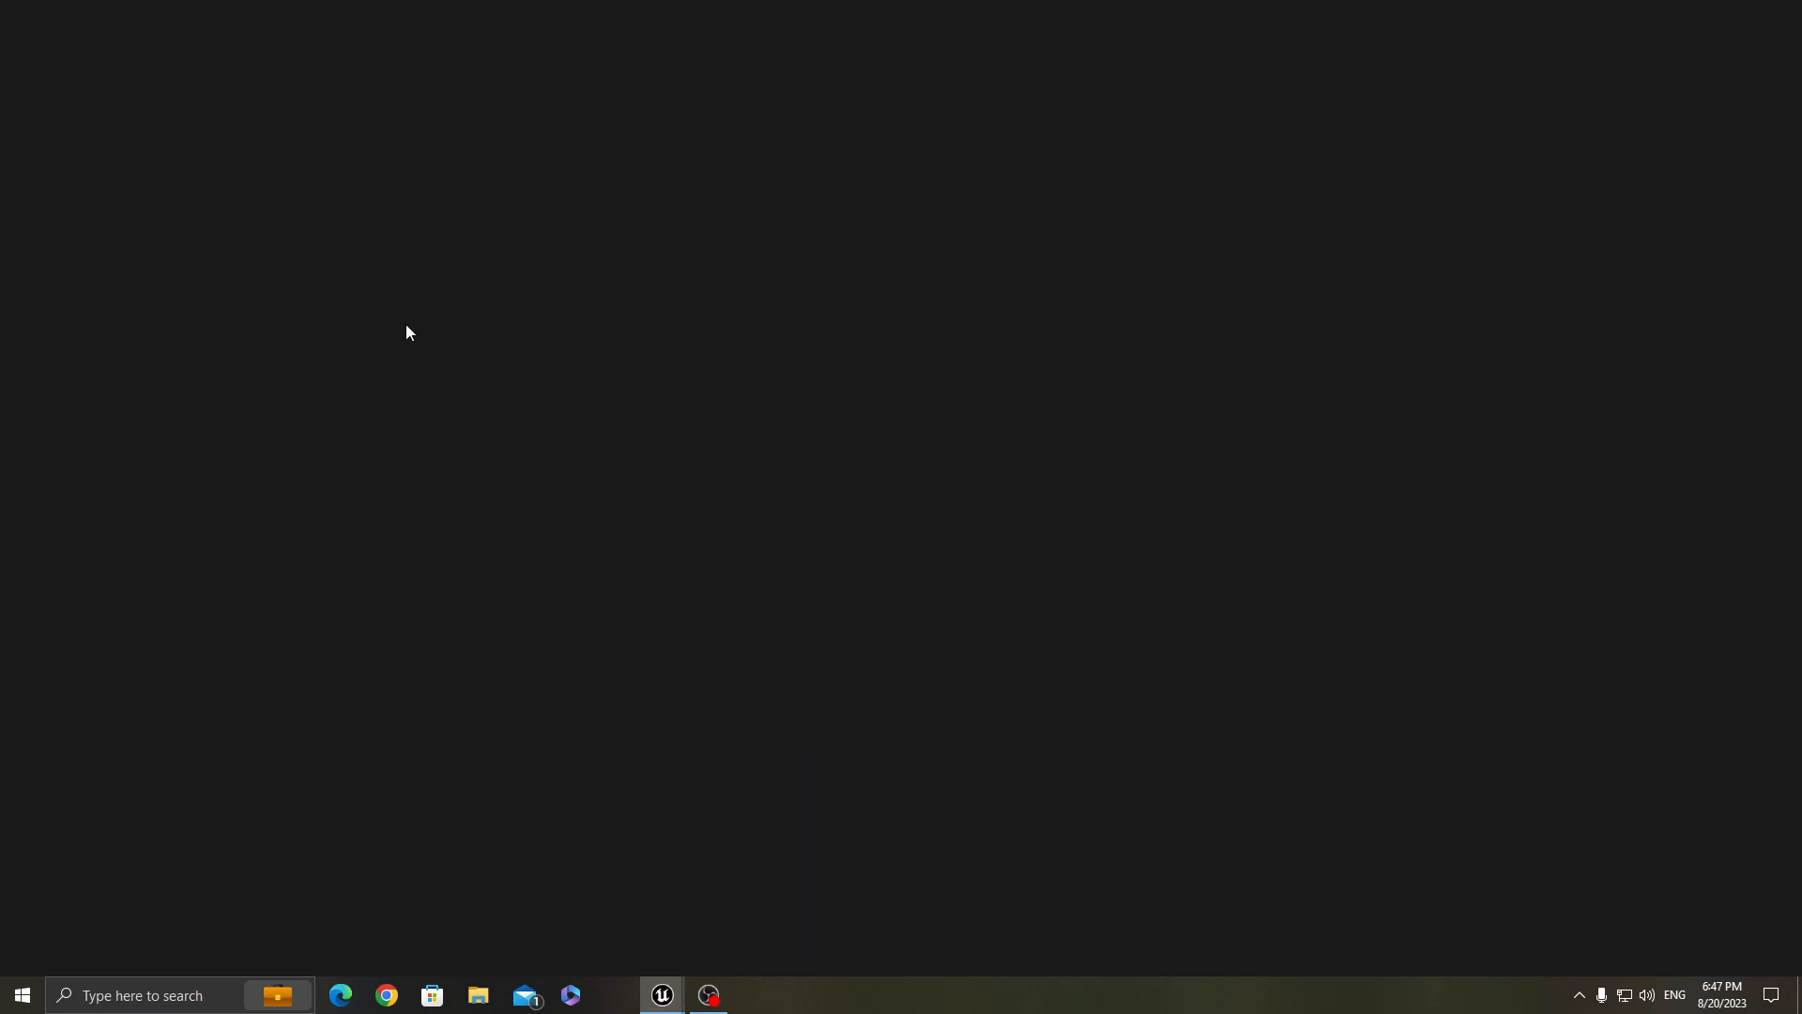
pyautogui.click(661, 1001)
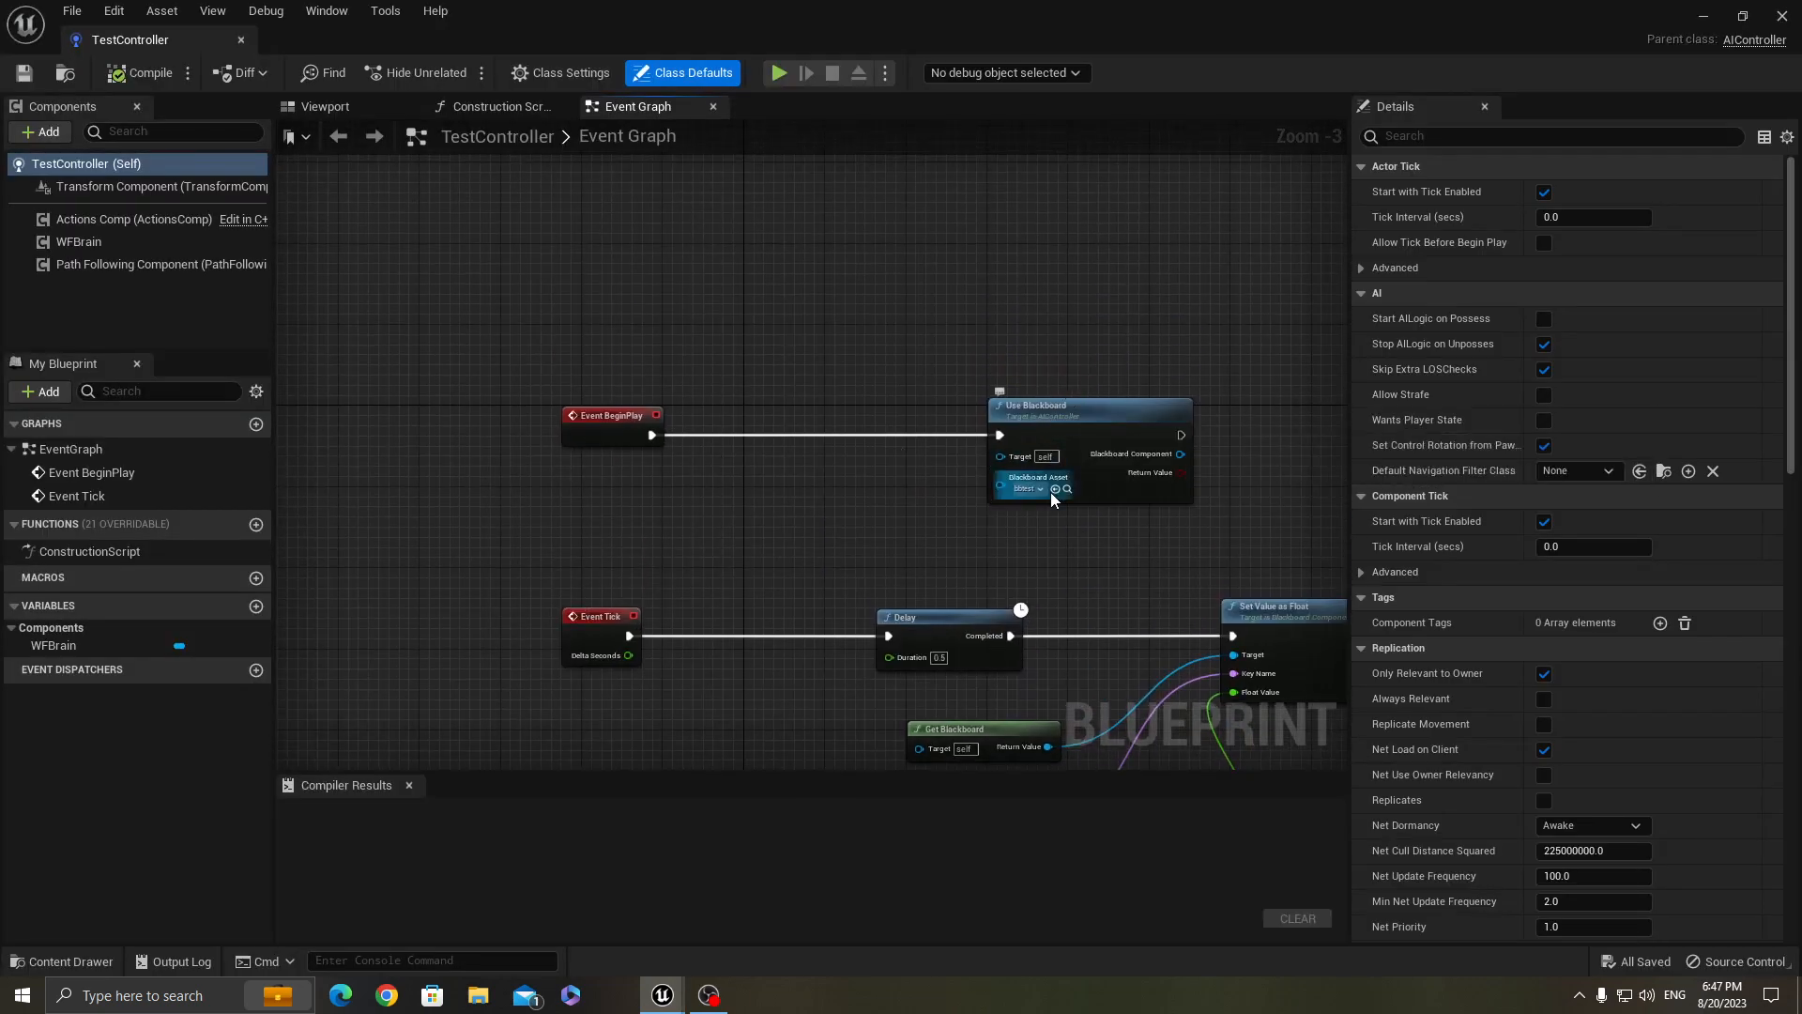
pyautogui.moveTo(1021, 488)
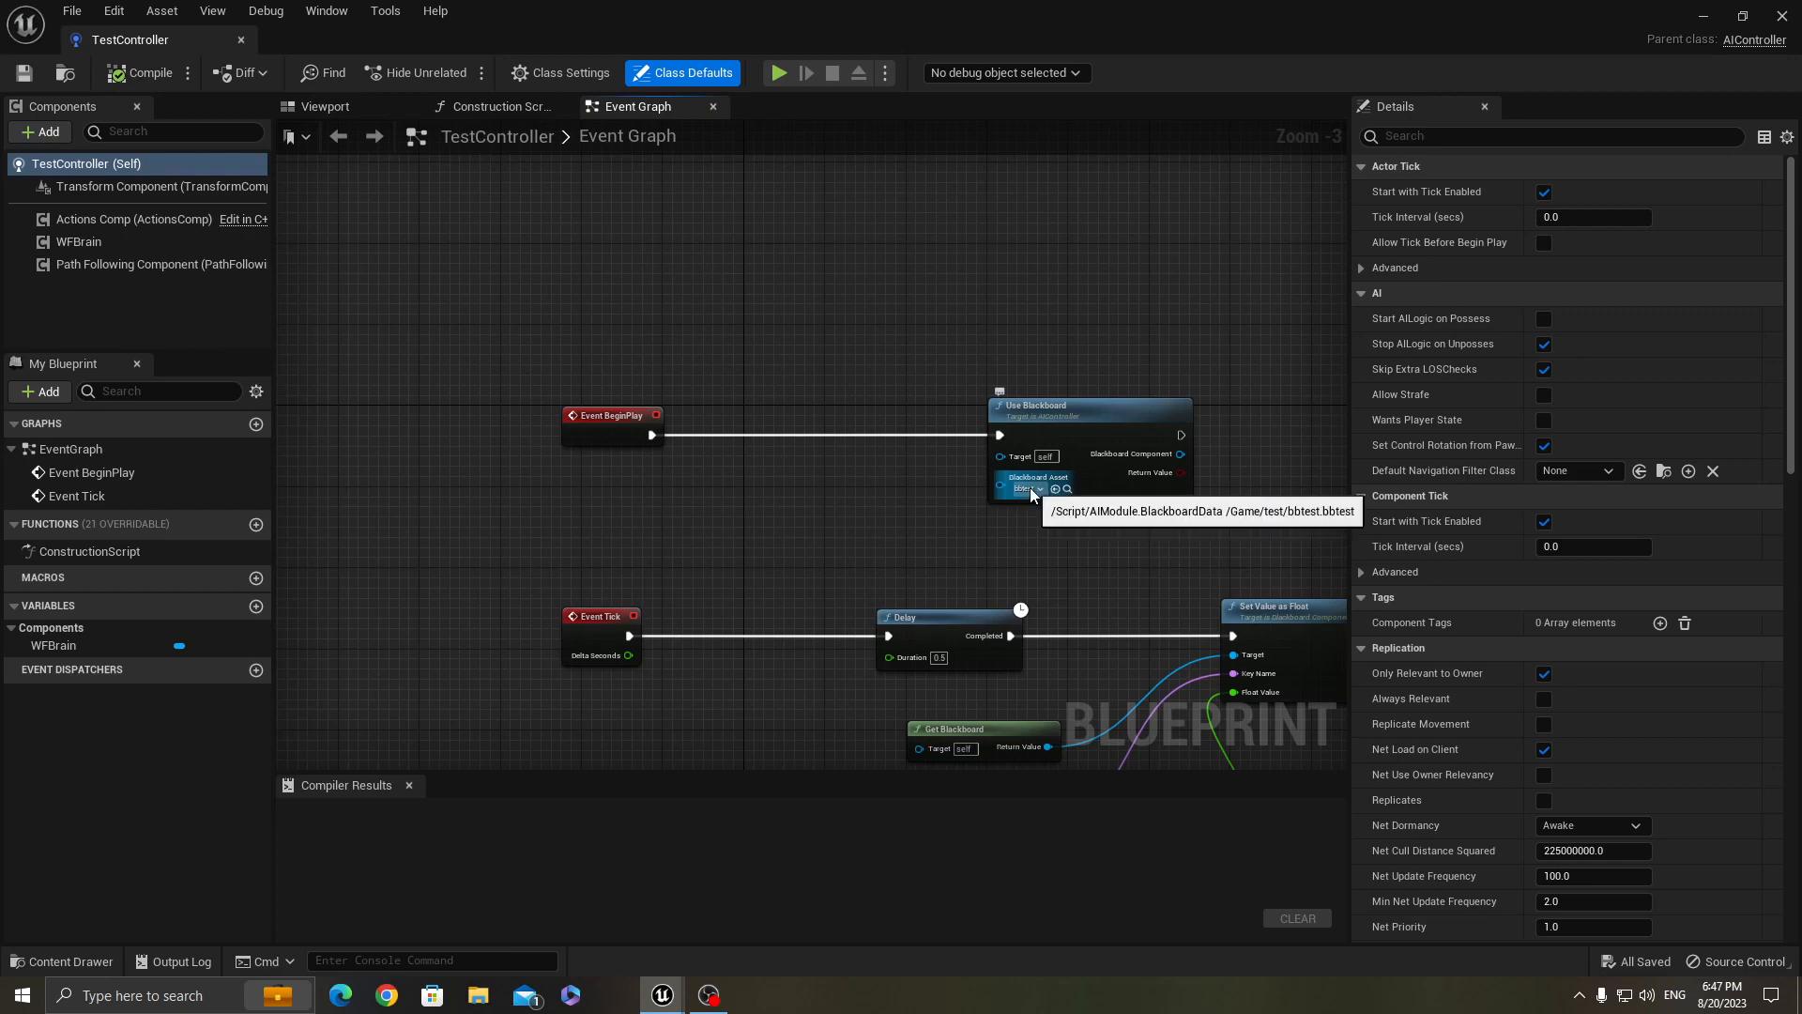
pyautogui.click(62, 960)
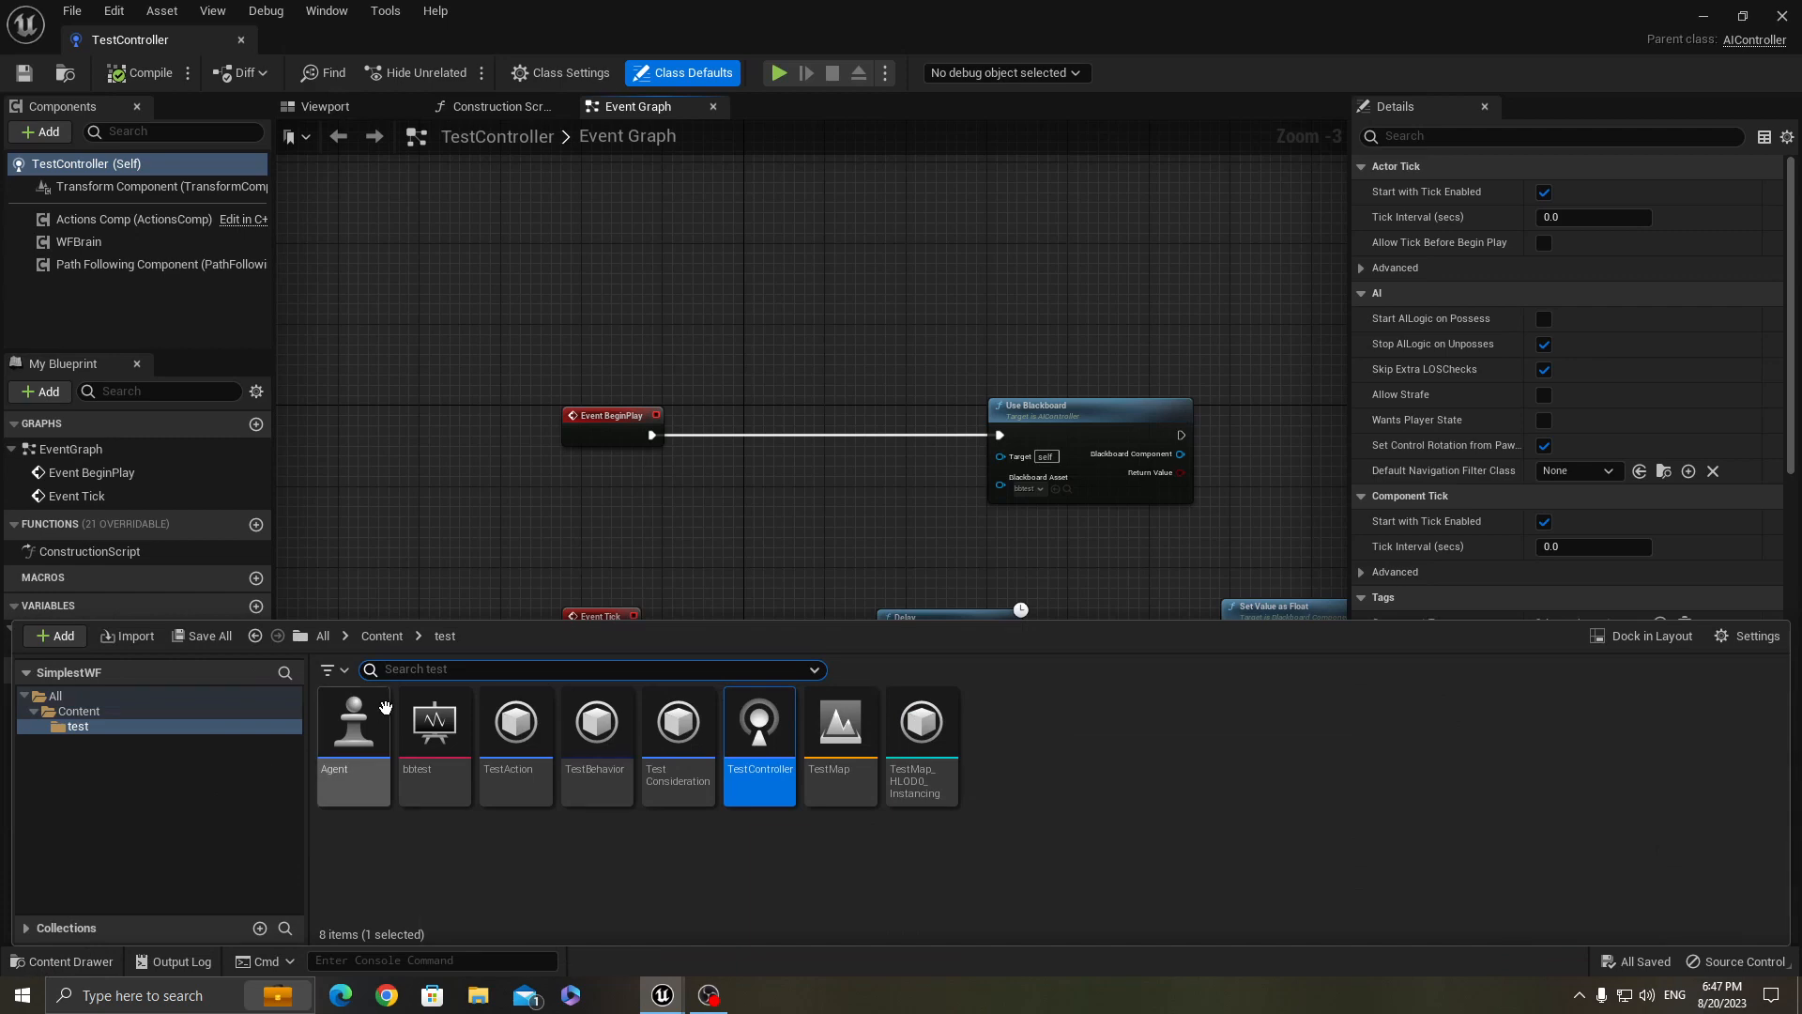
pyautogui.moveTo(434, 721)
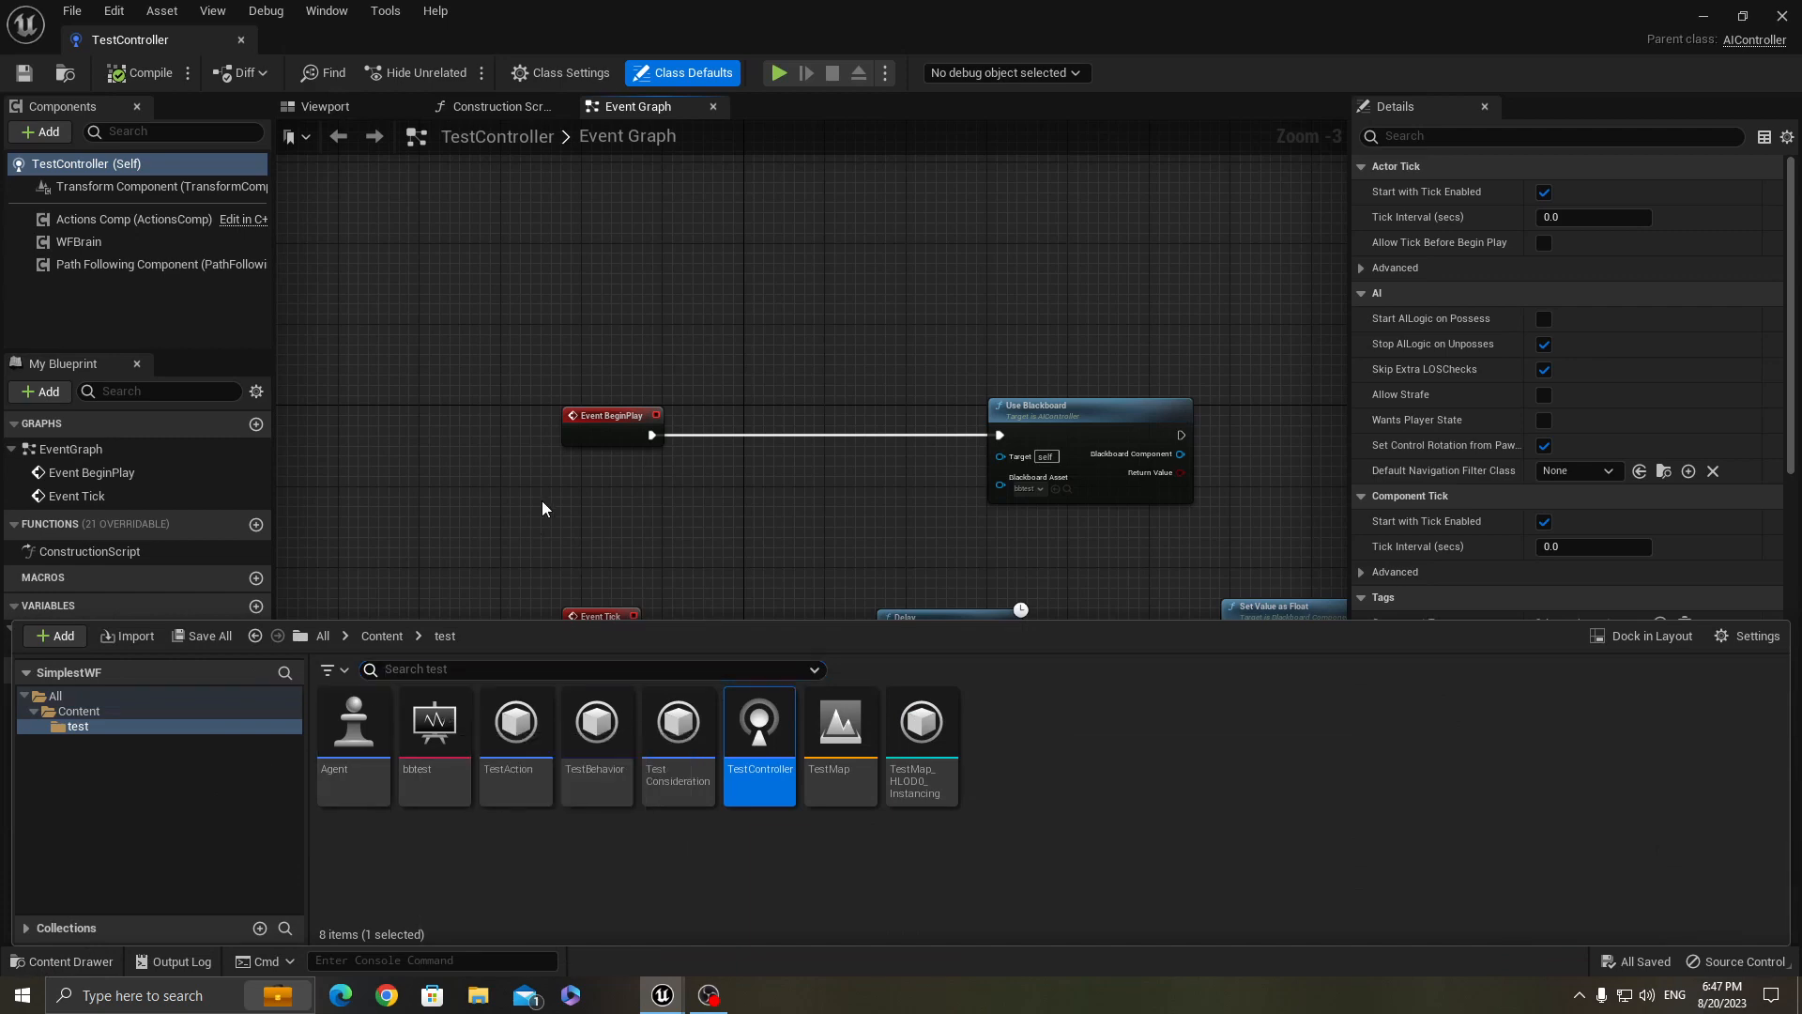
pyautogui.click(141, 73)
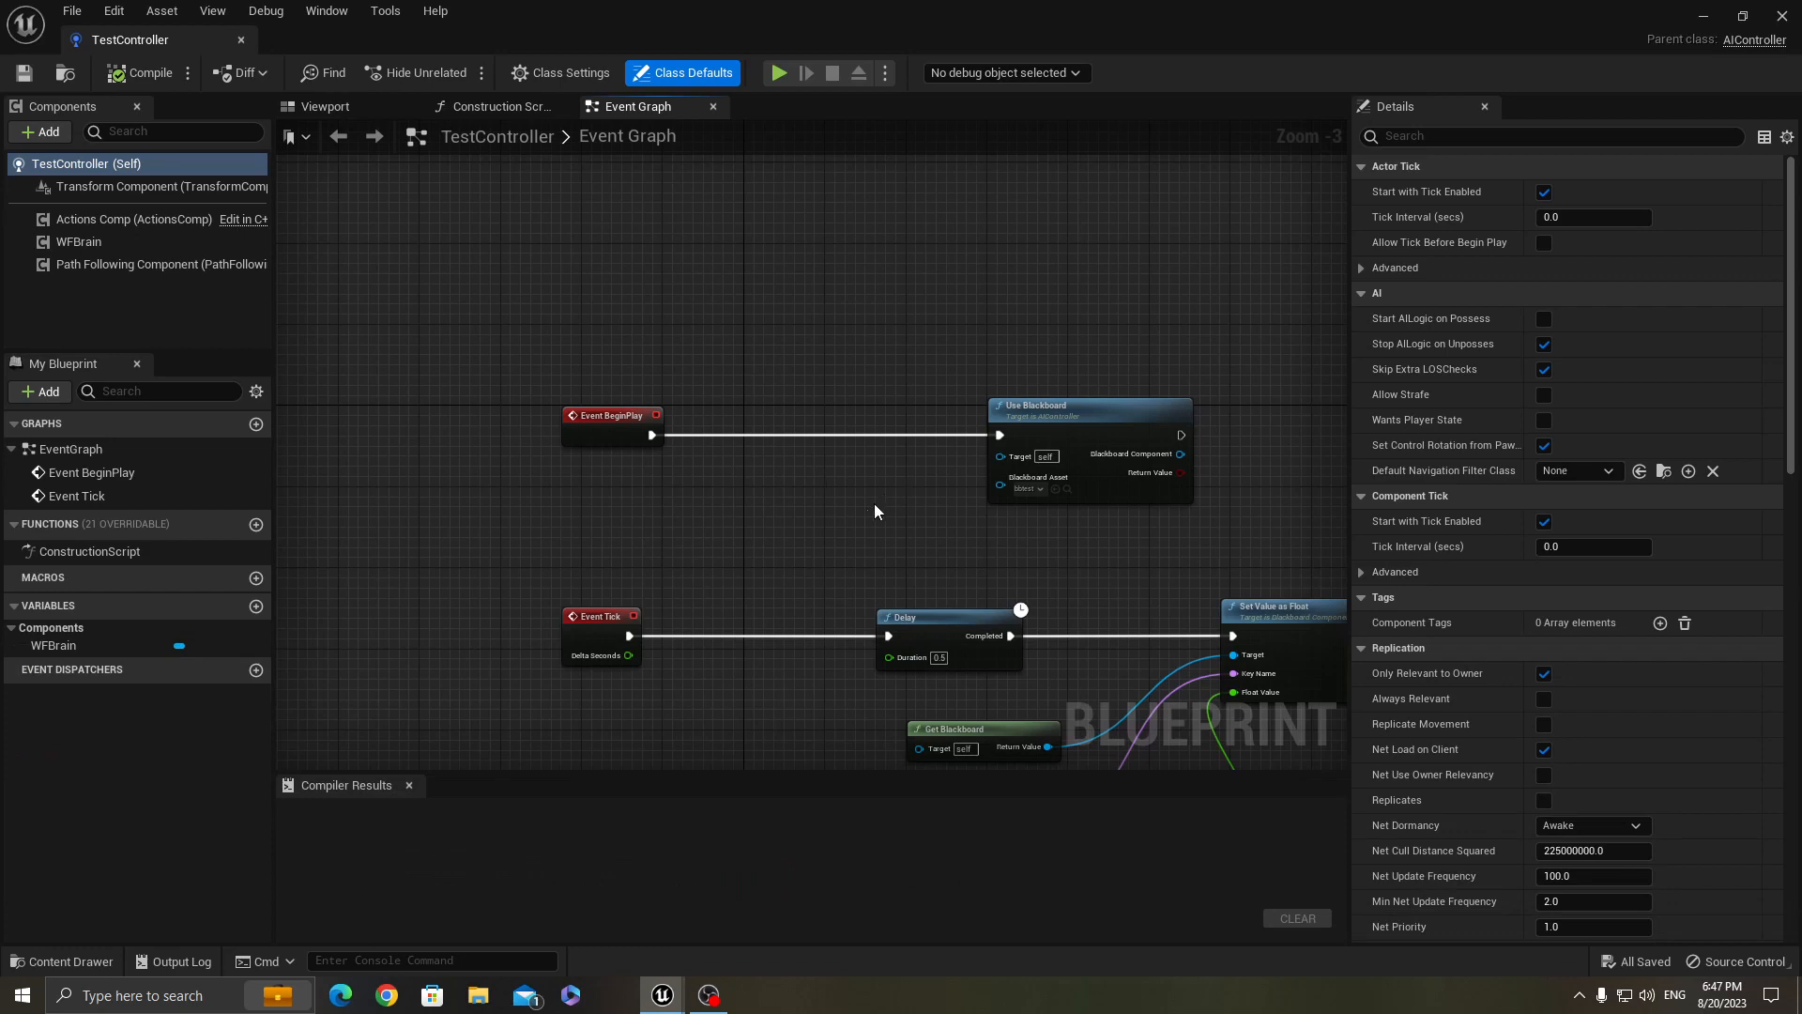
pyautogui.moveTo(858, 520)
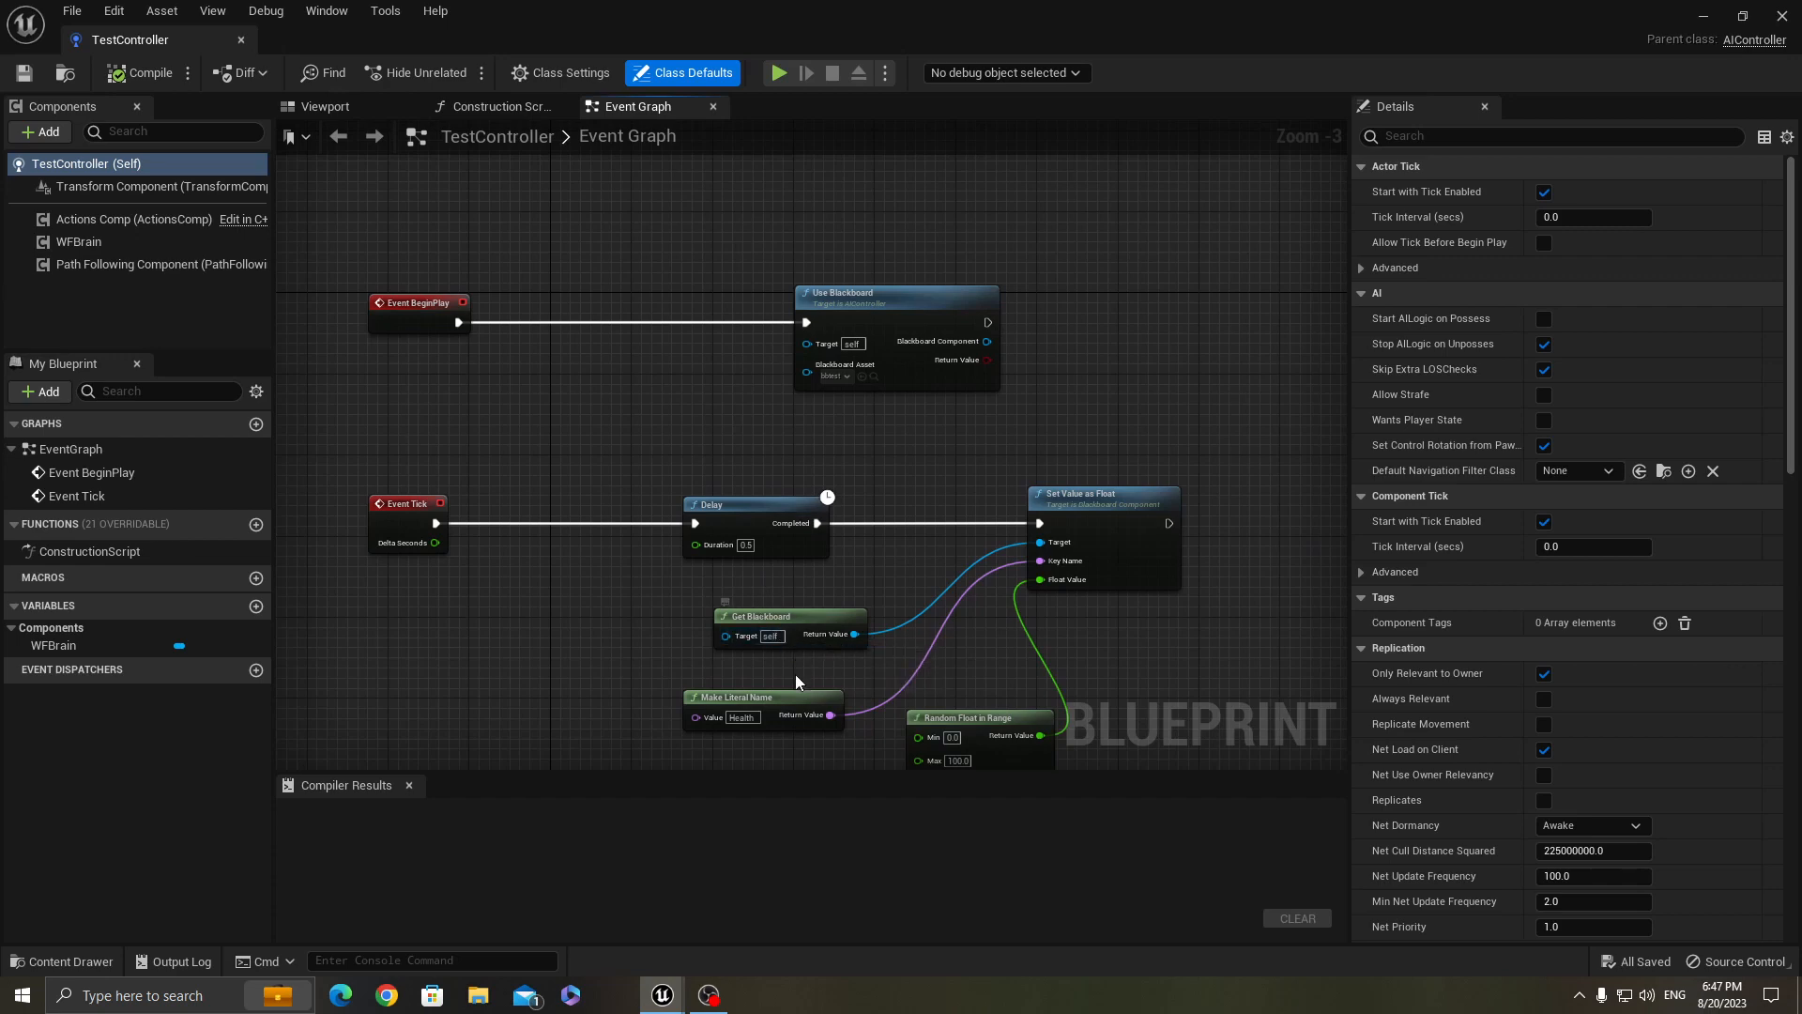
pyautogui.moveTo(759, 674)
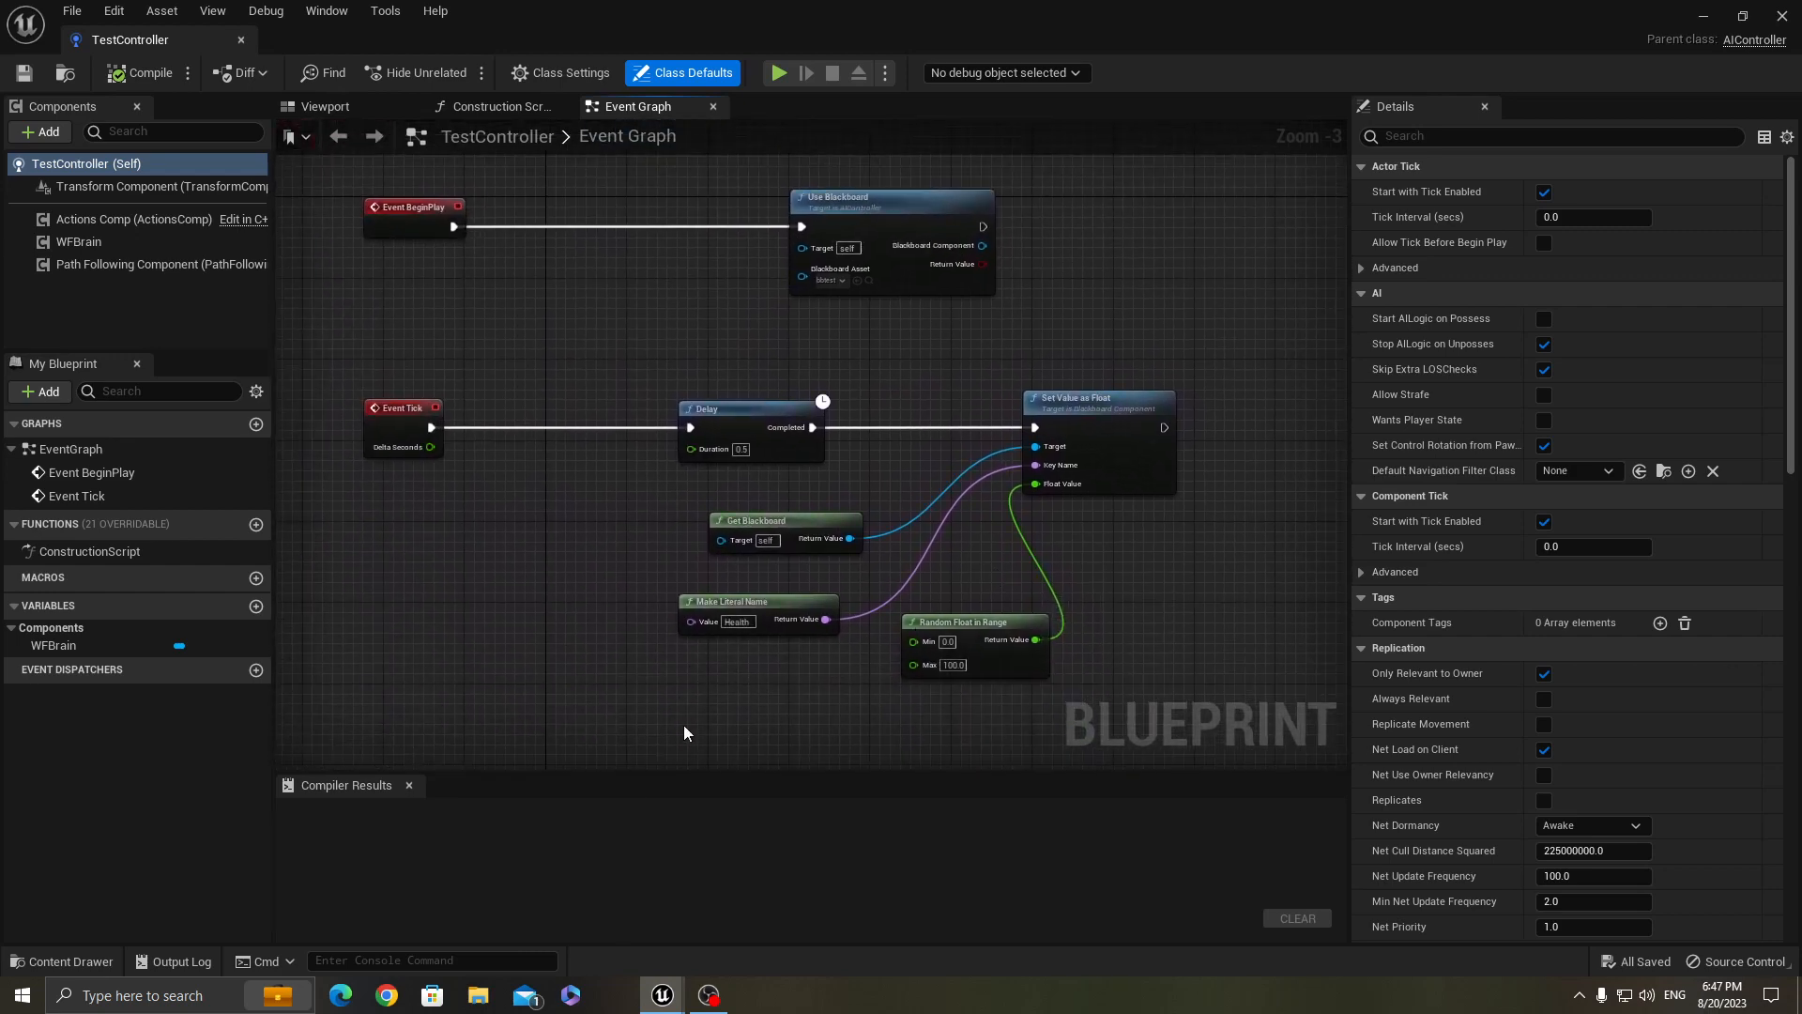
pyautogui.moveTo(757, 674)
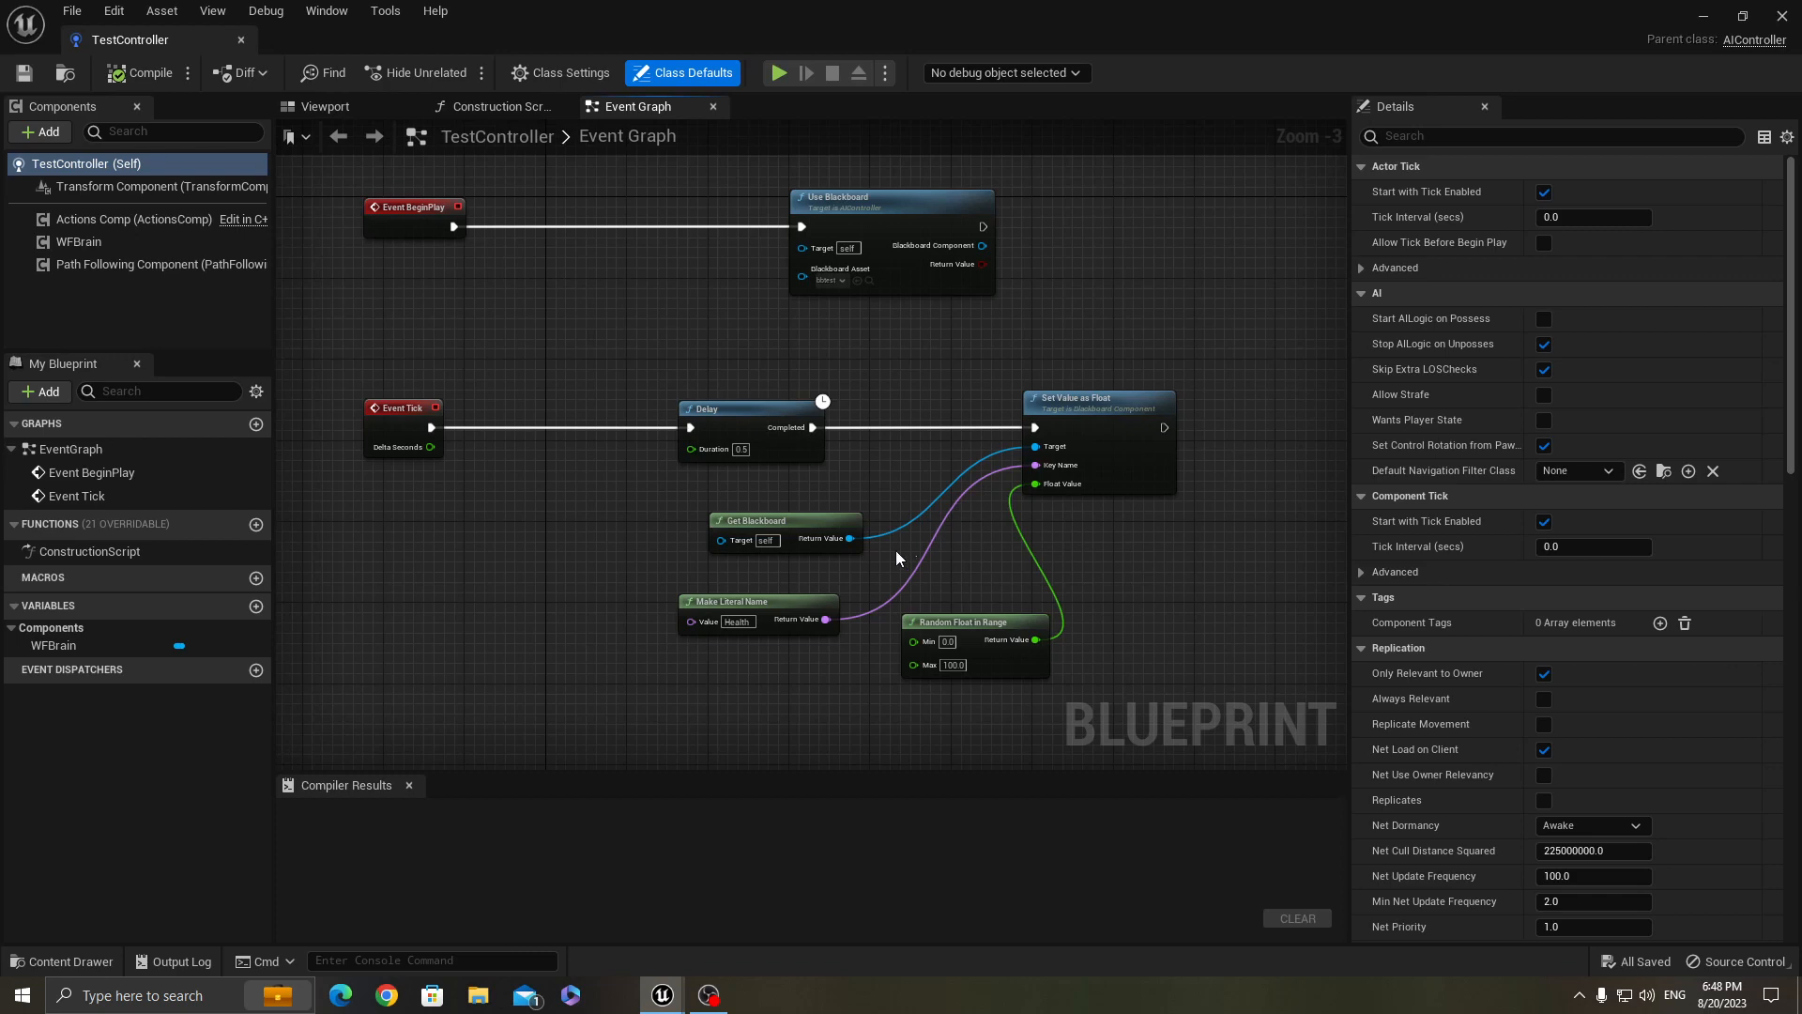
pyautogui.moveTo(890, 515)
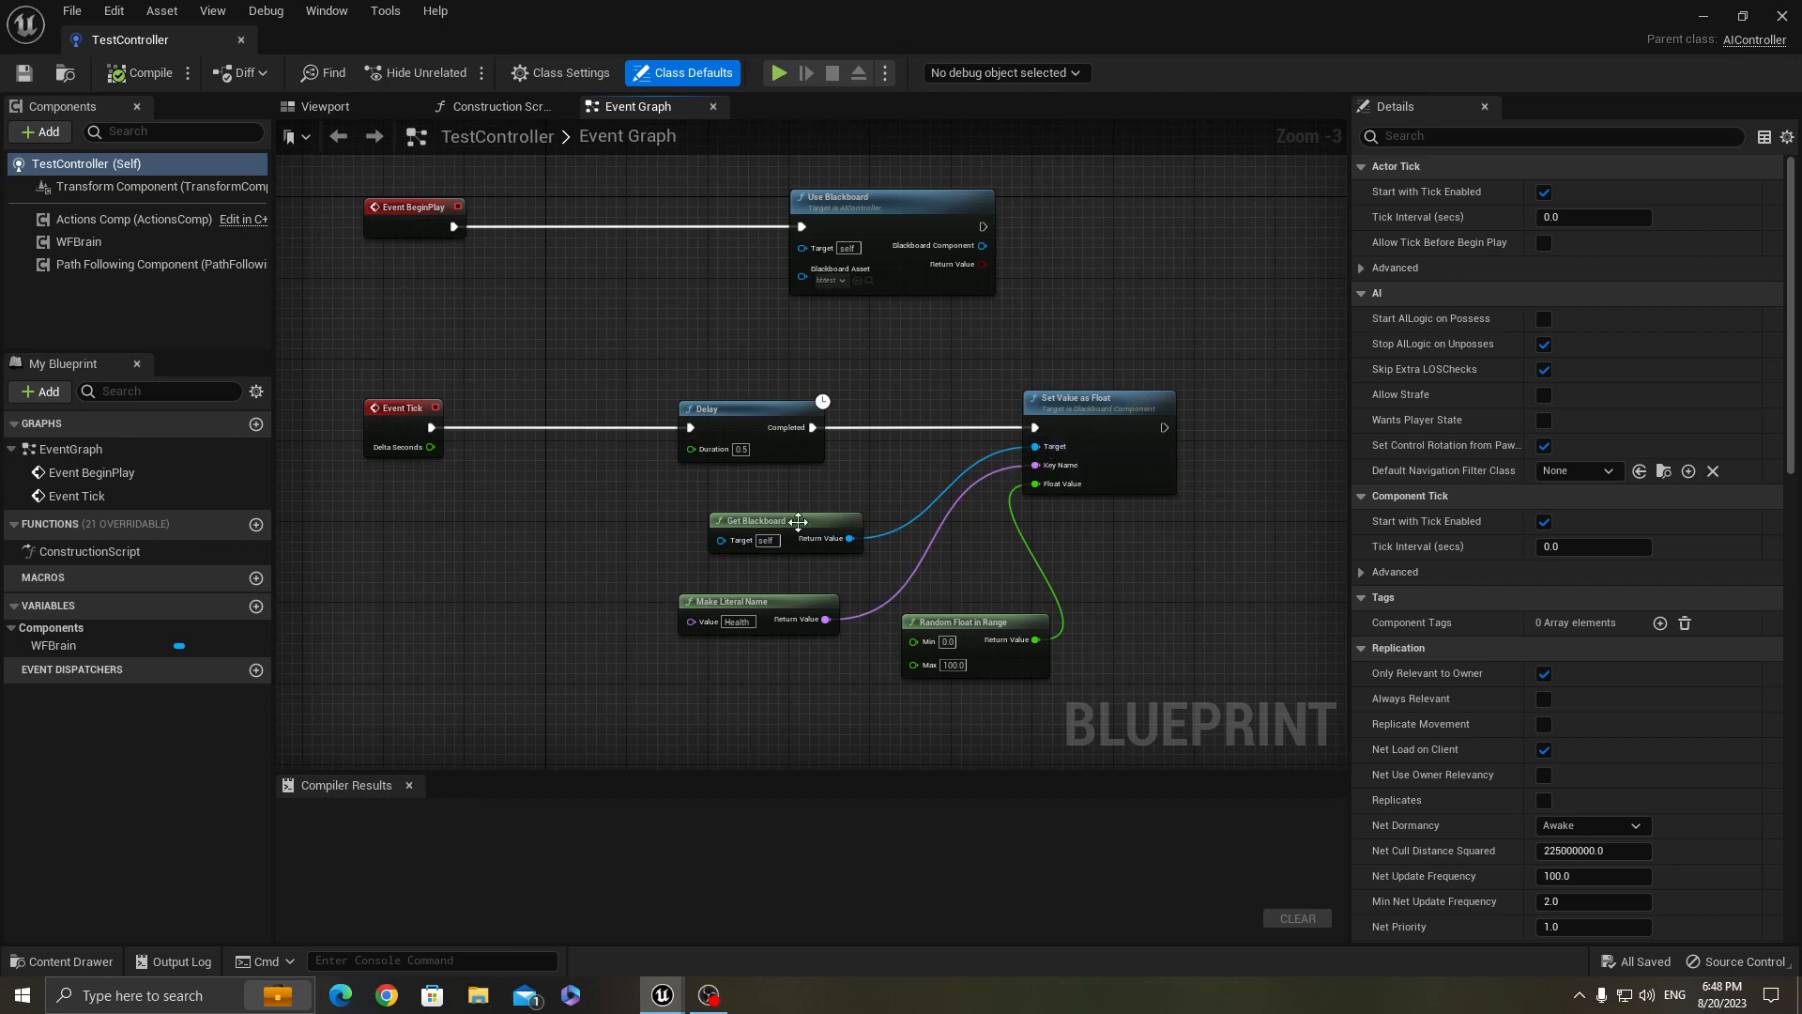
pyautogui.moveTo(623, 462)
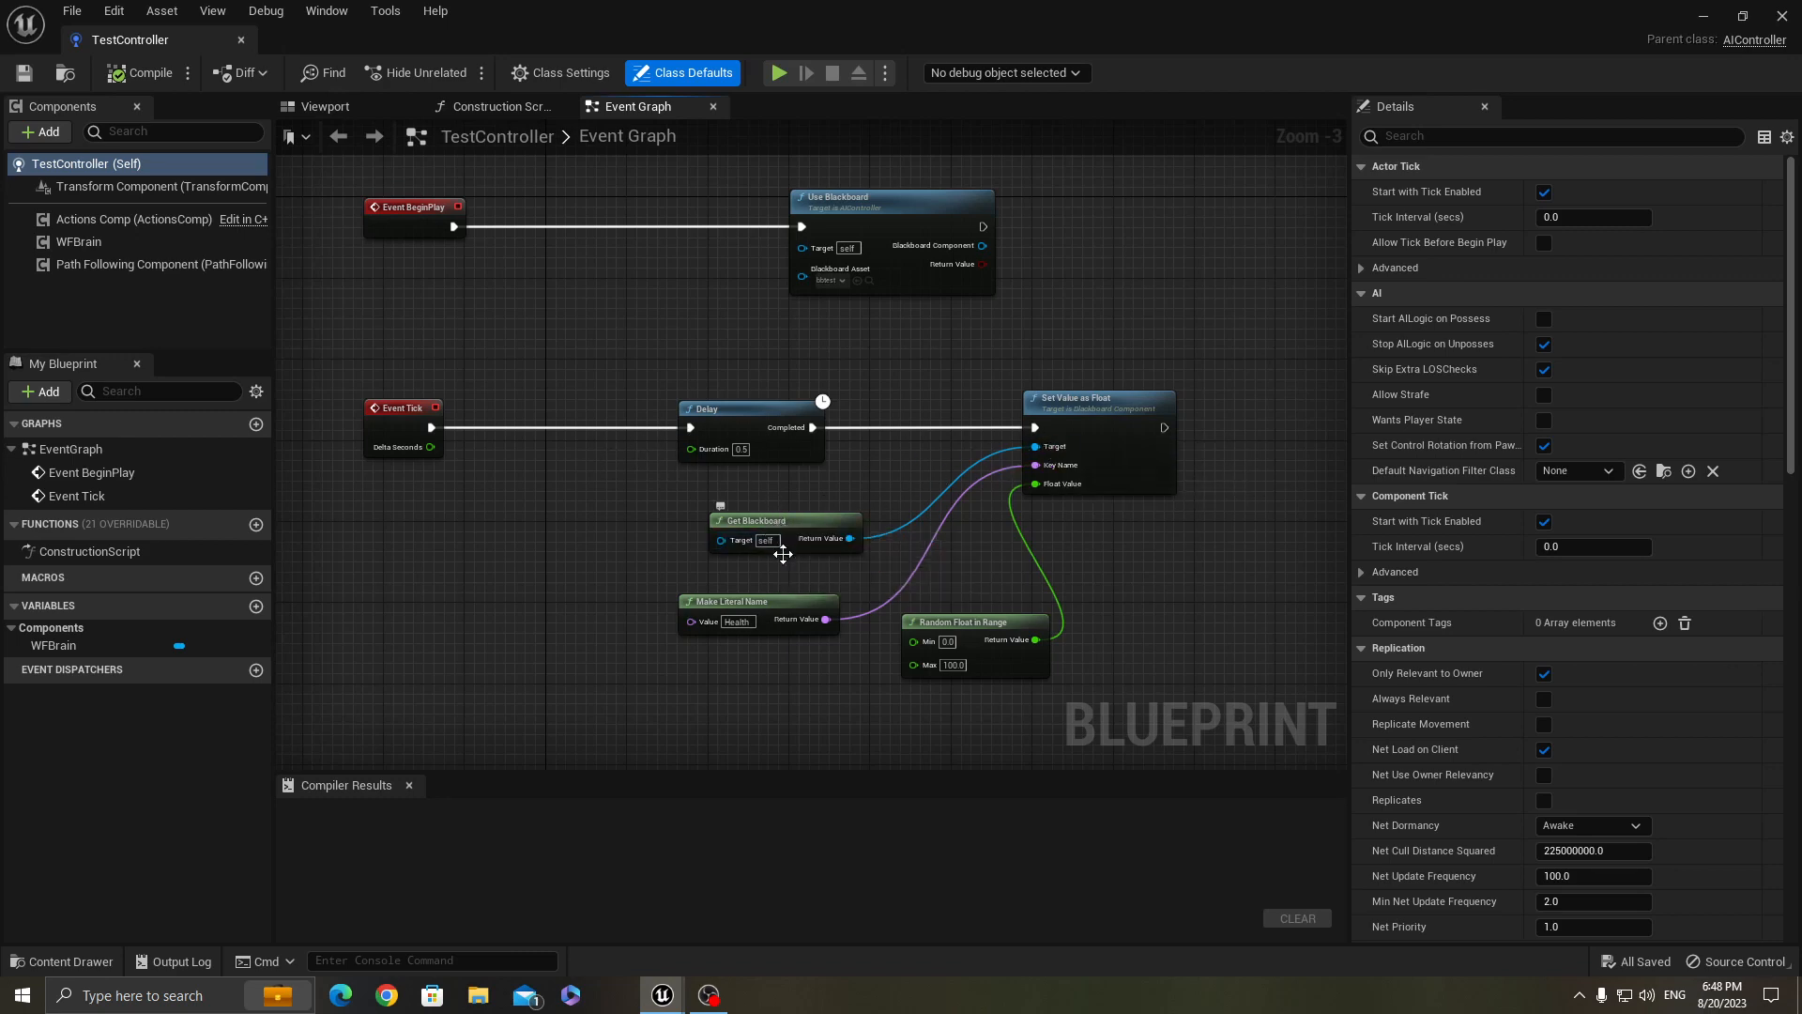
pyautogui.moveTo(1108, 405)
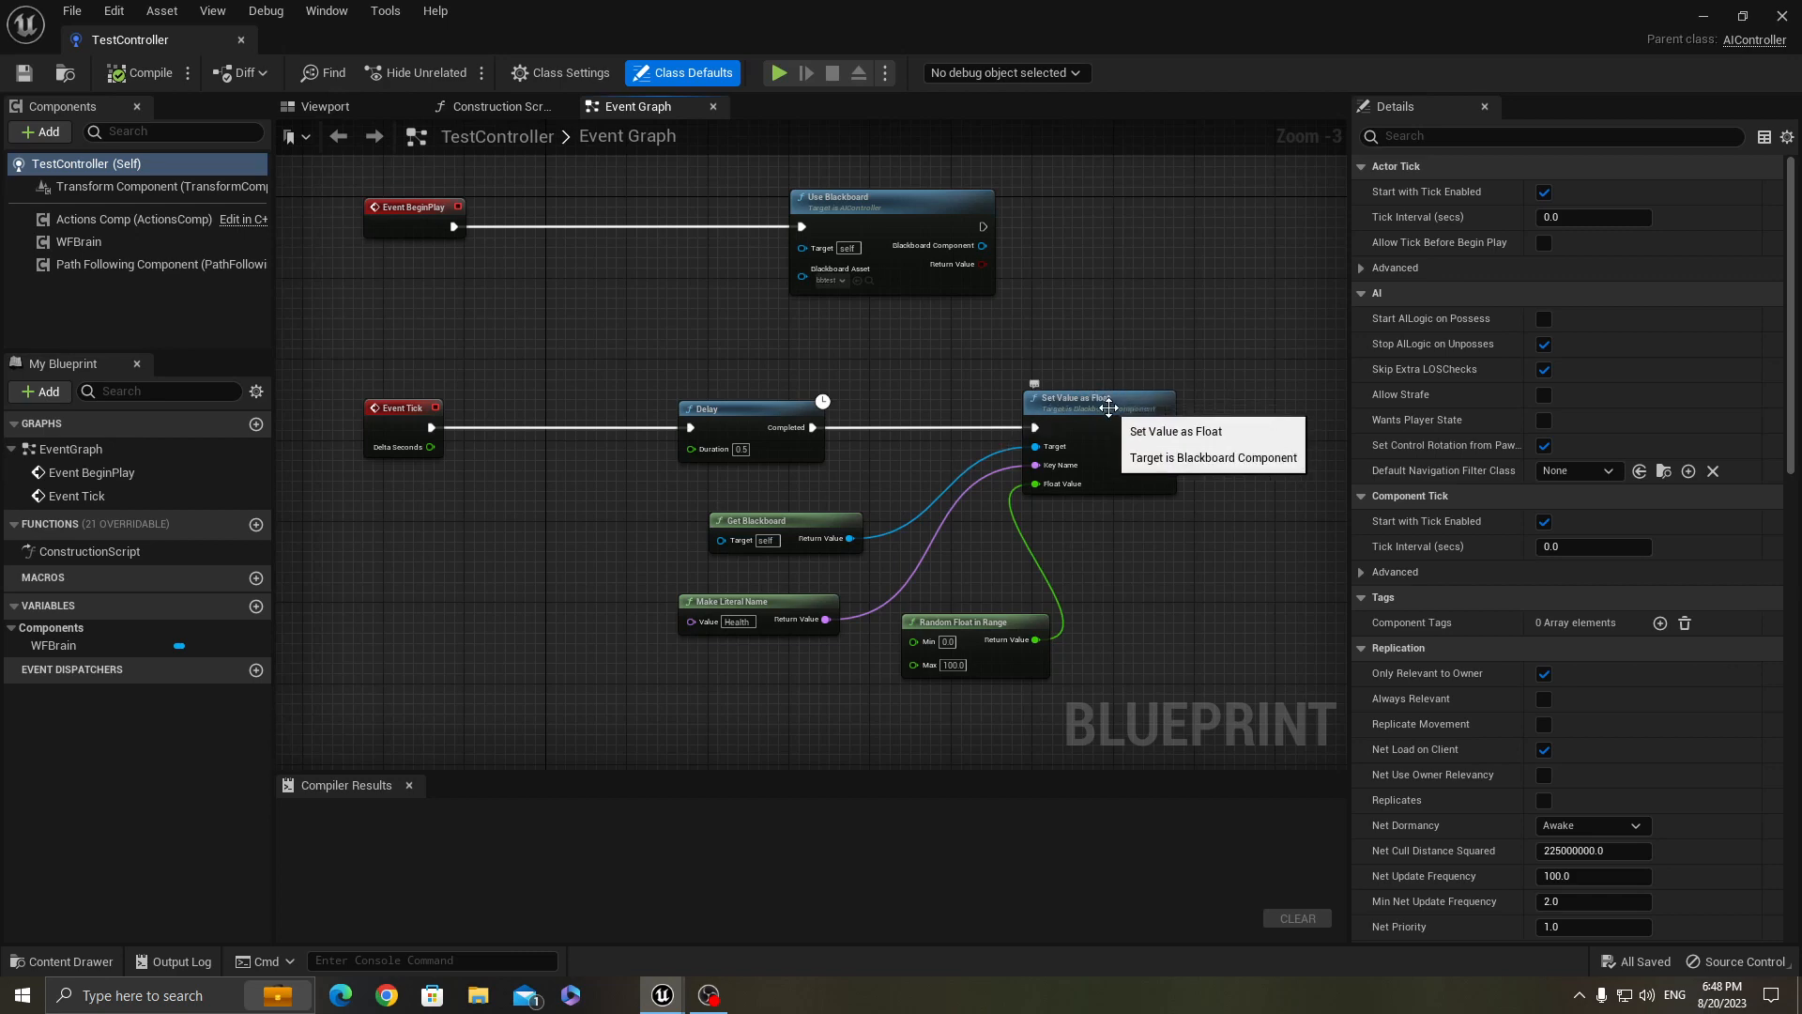
pyautogui.moveTo(1069, 472)
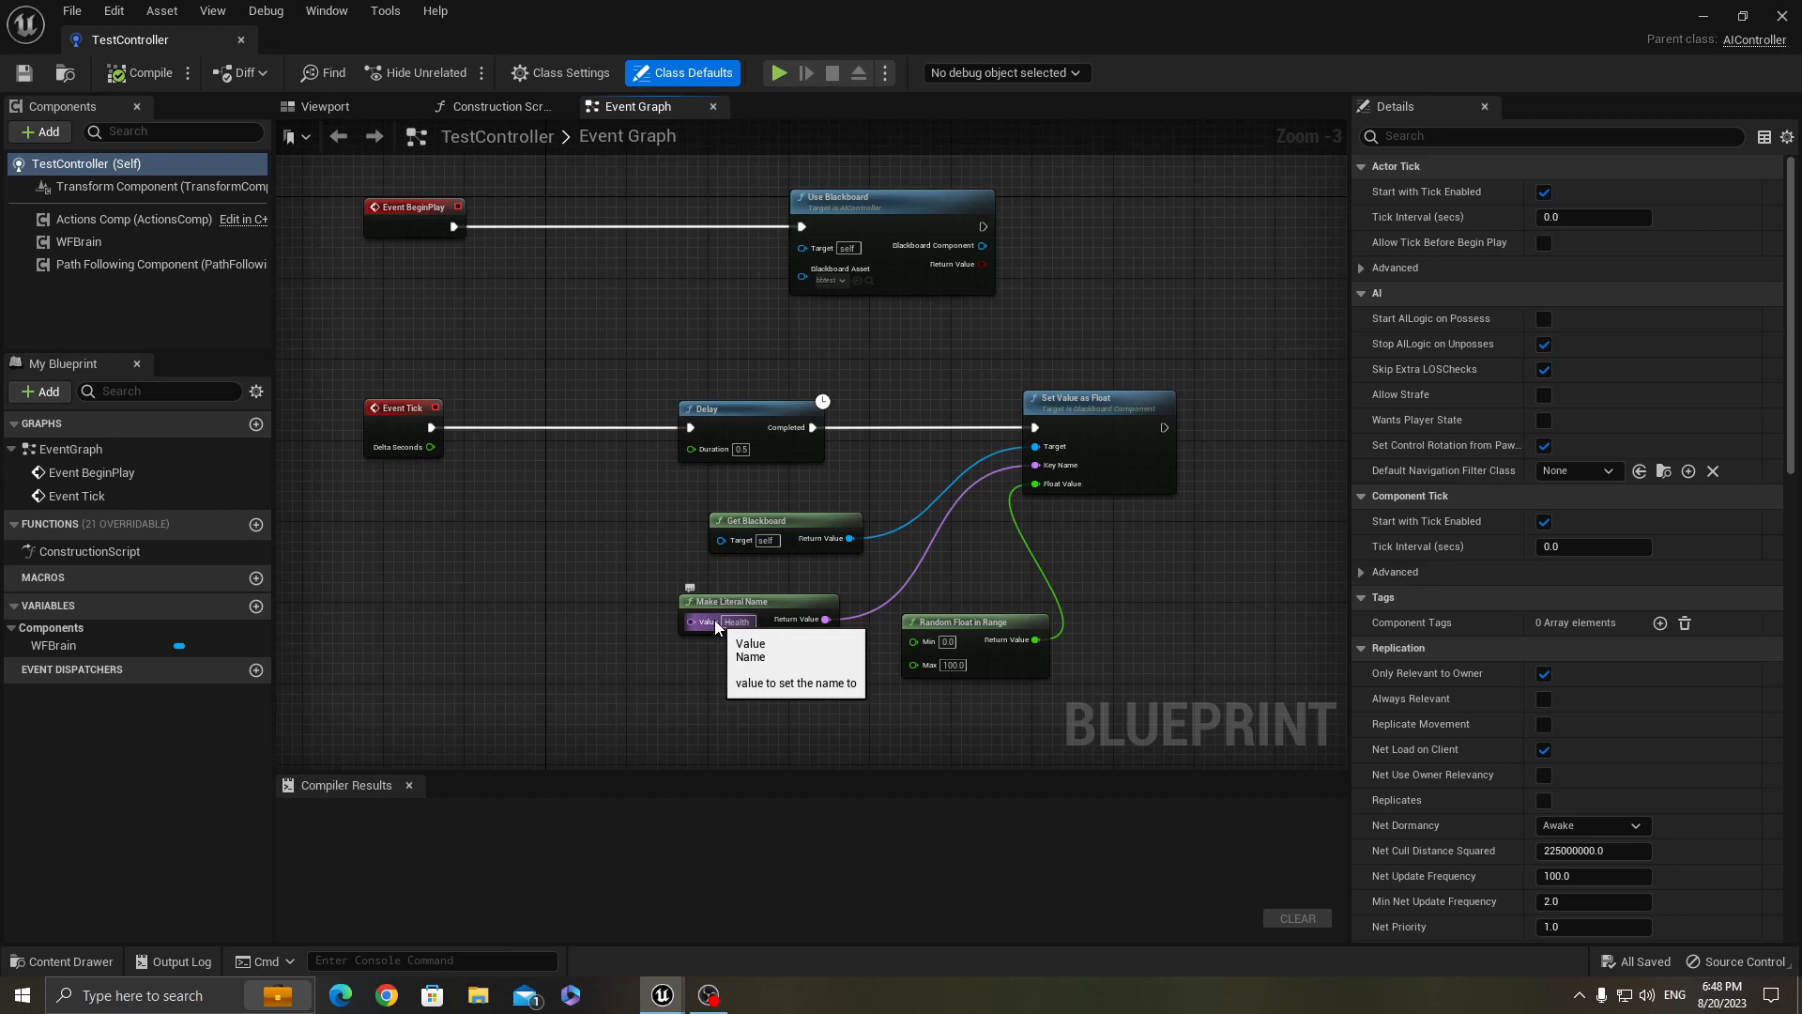
pyautogui.moveTo(856, 582)
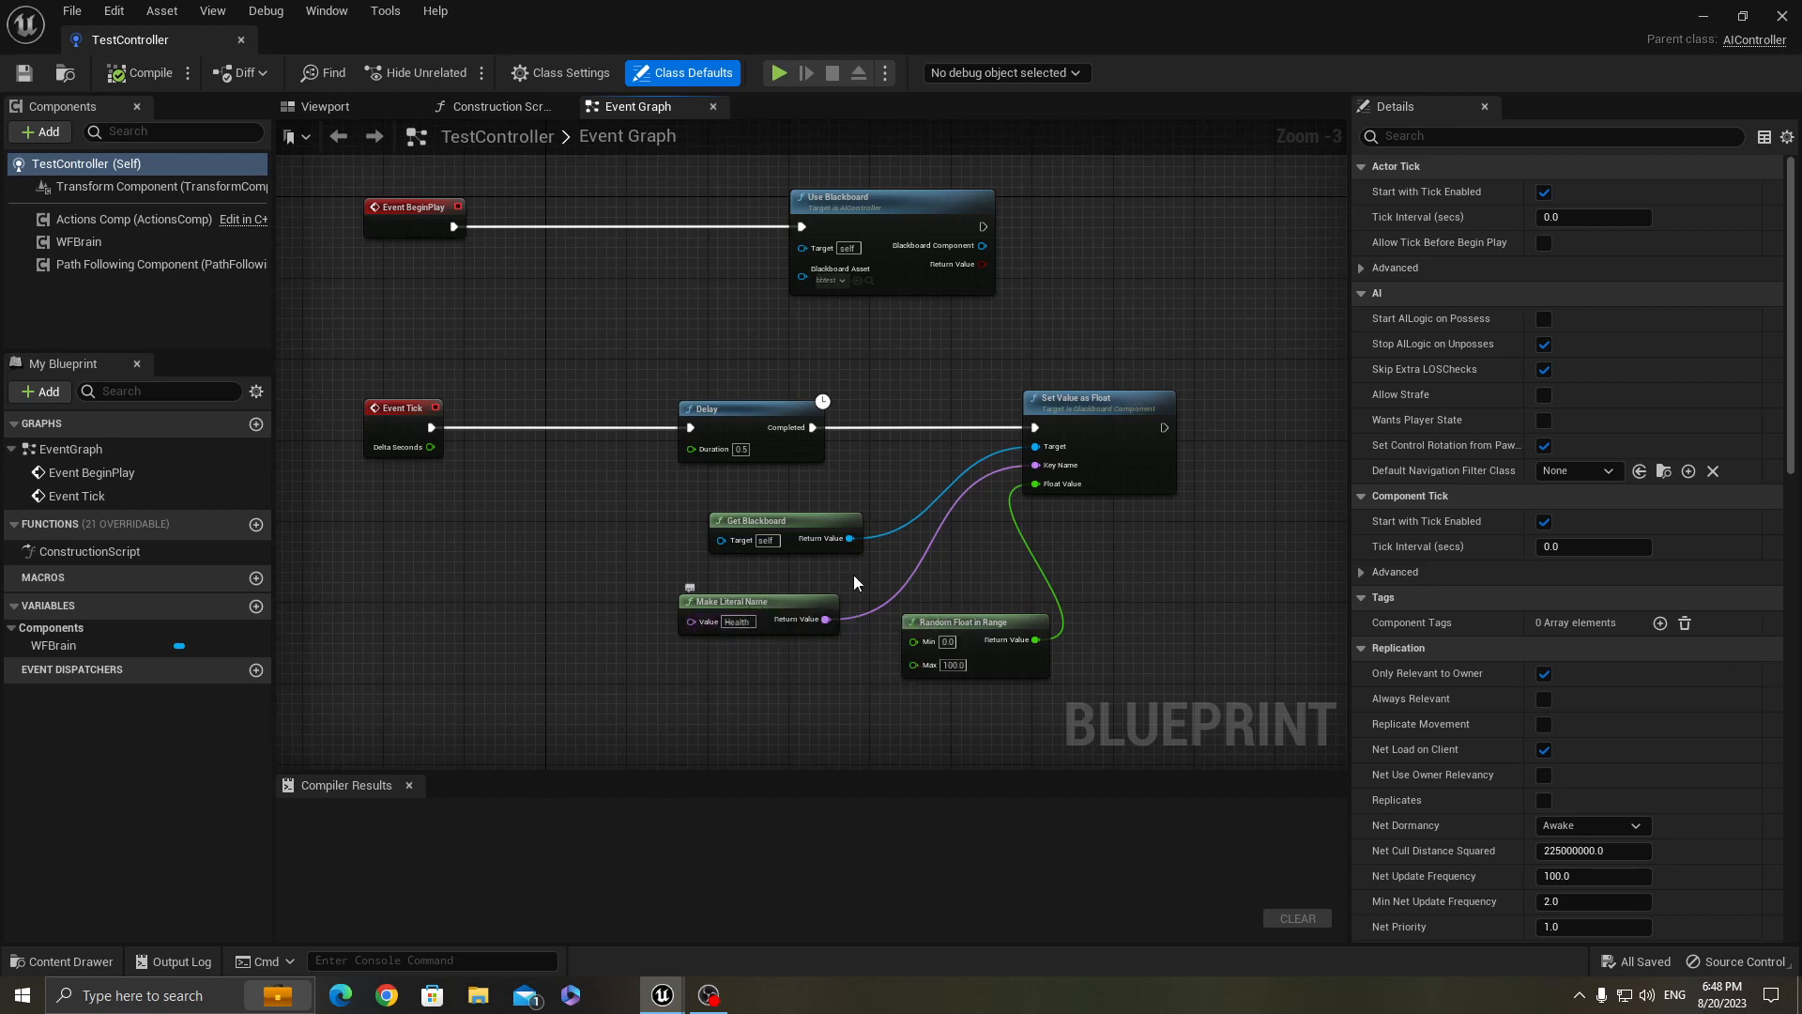
pyautogui.moveTo(929, 665)
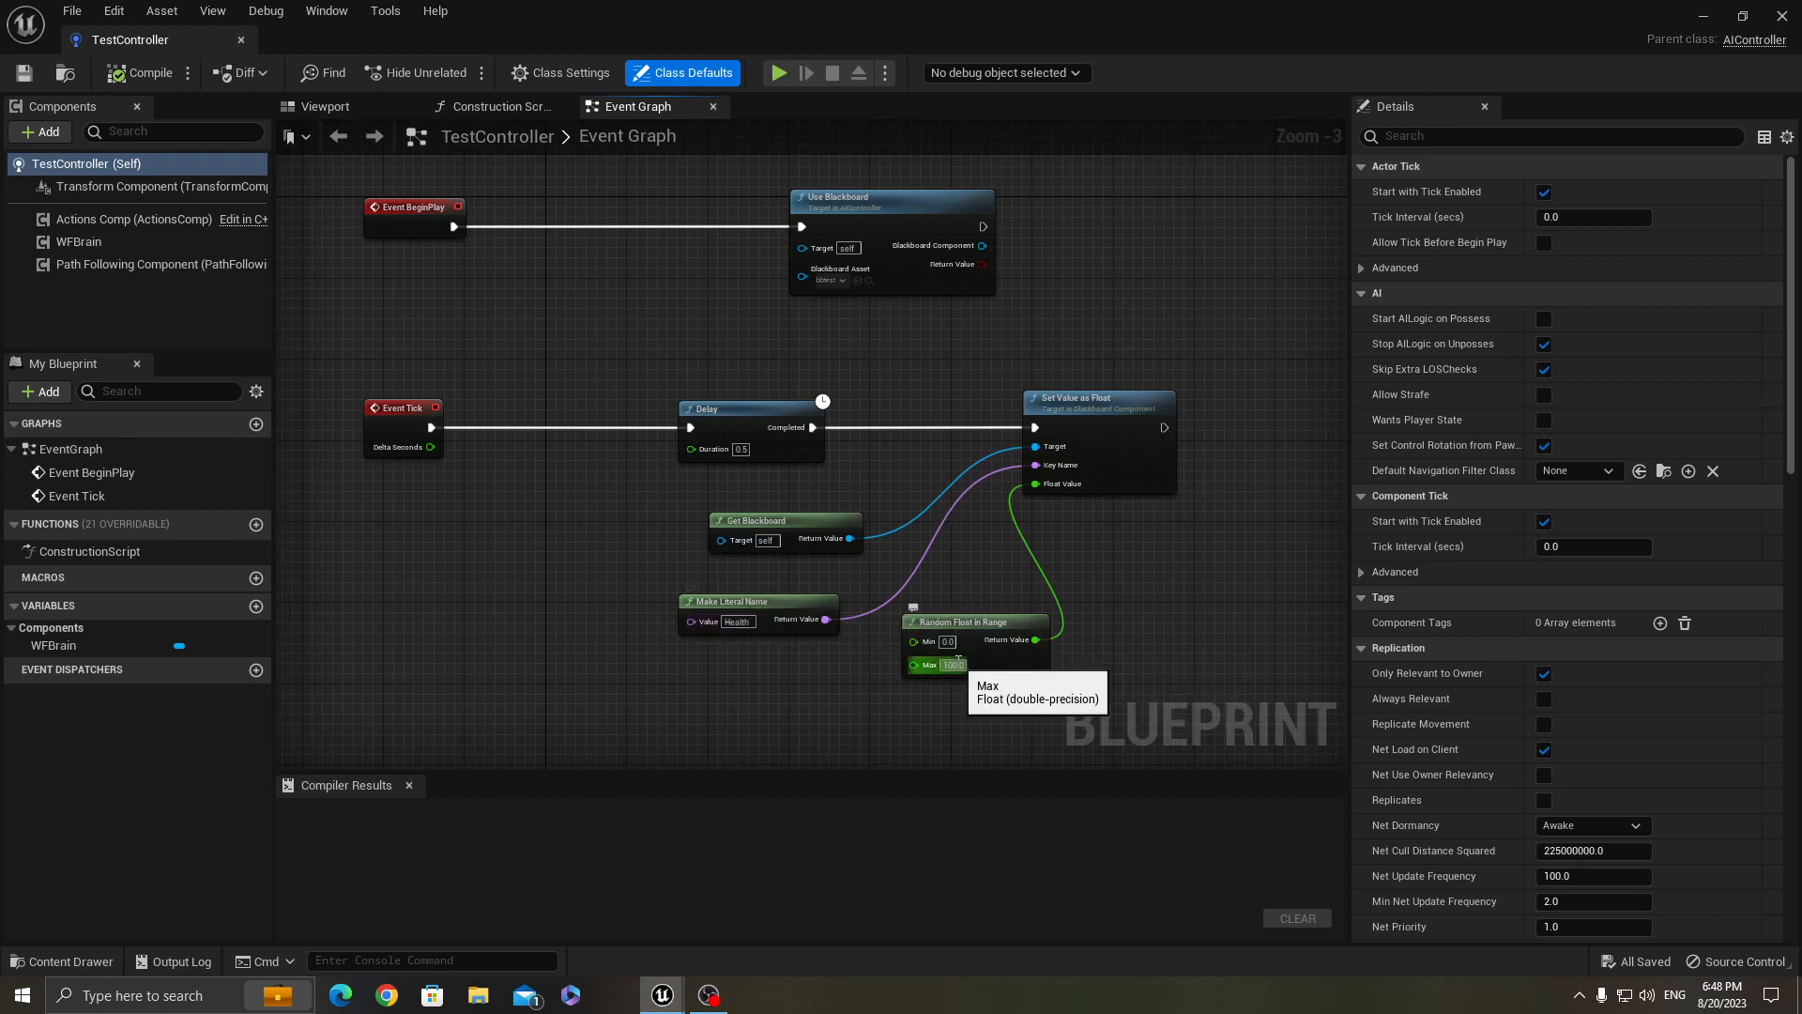
pyautogui.moveTo(975, 693)
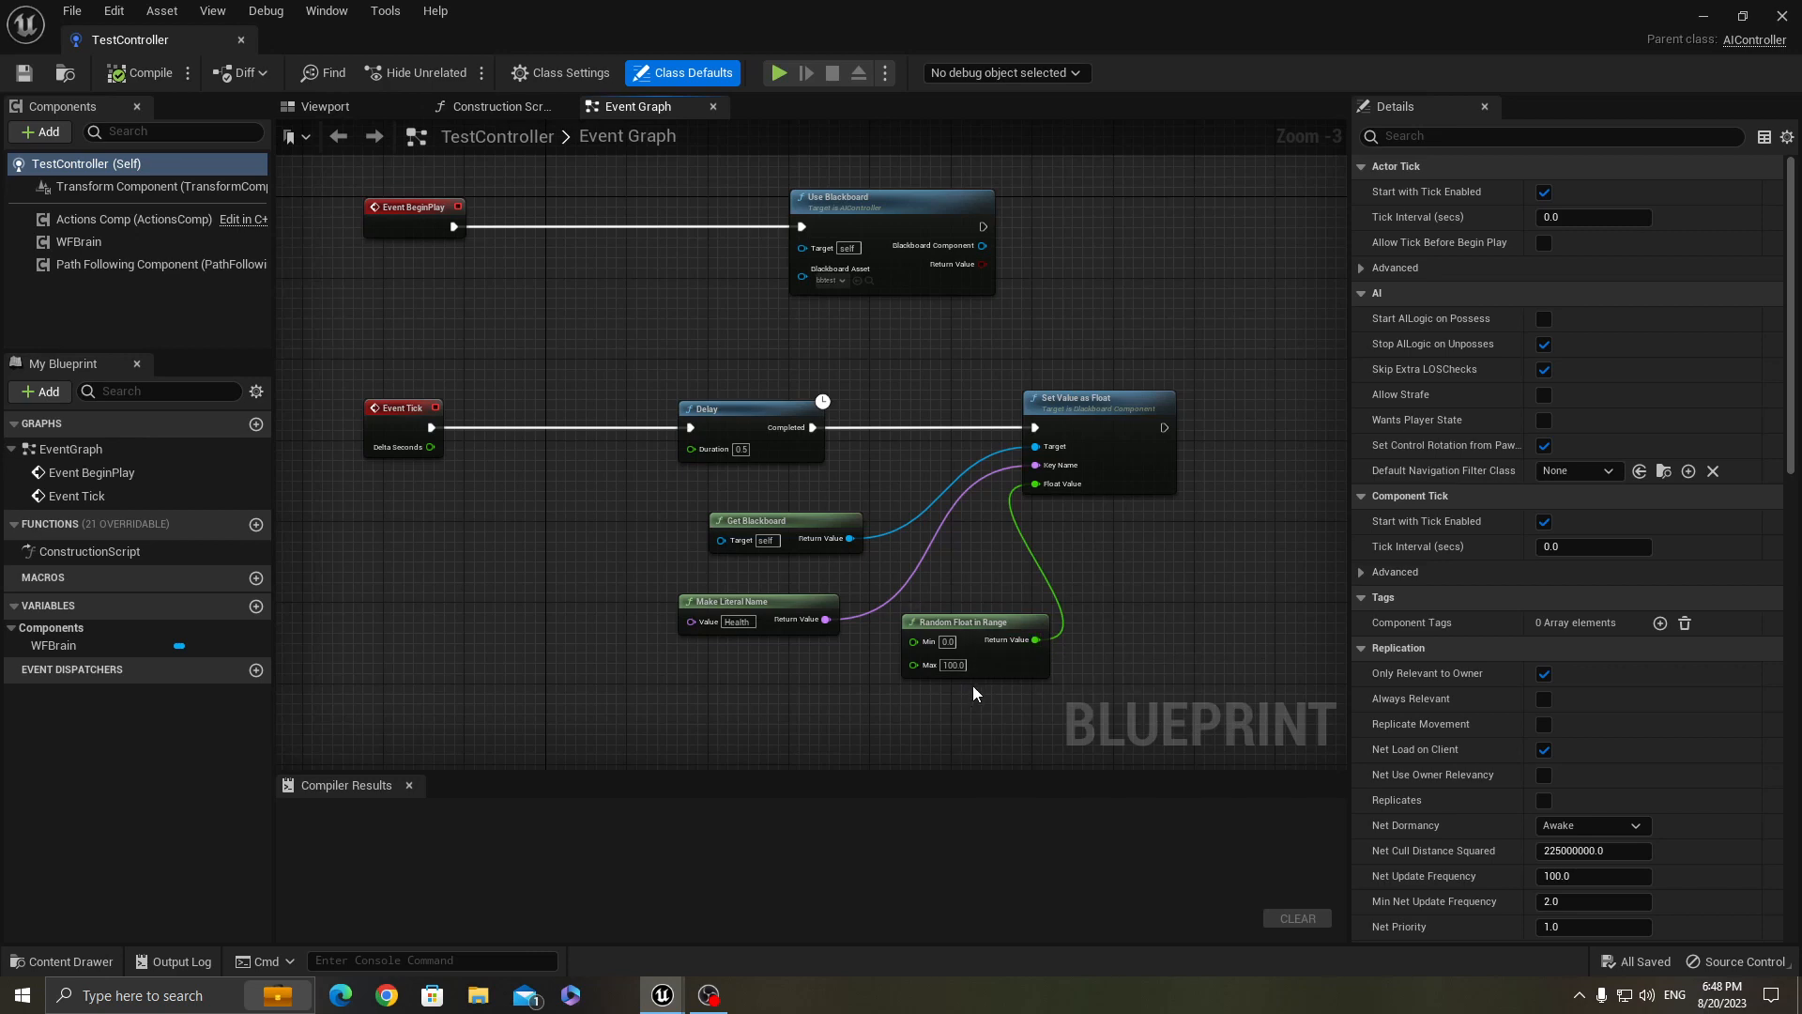
pyautogui.moveTo(980, 657)
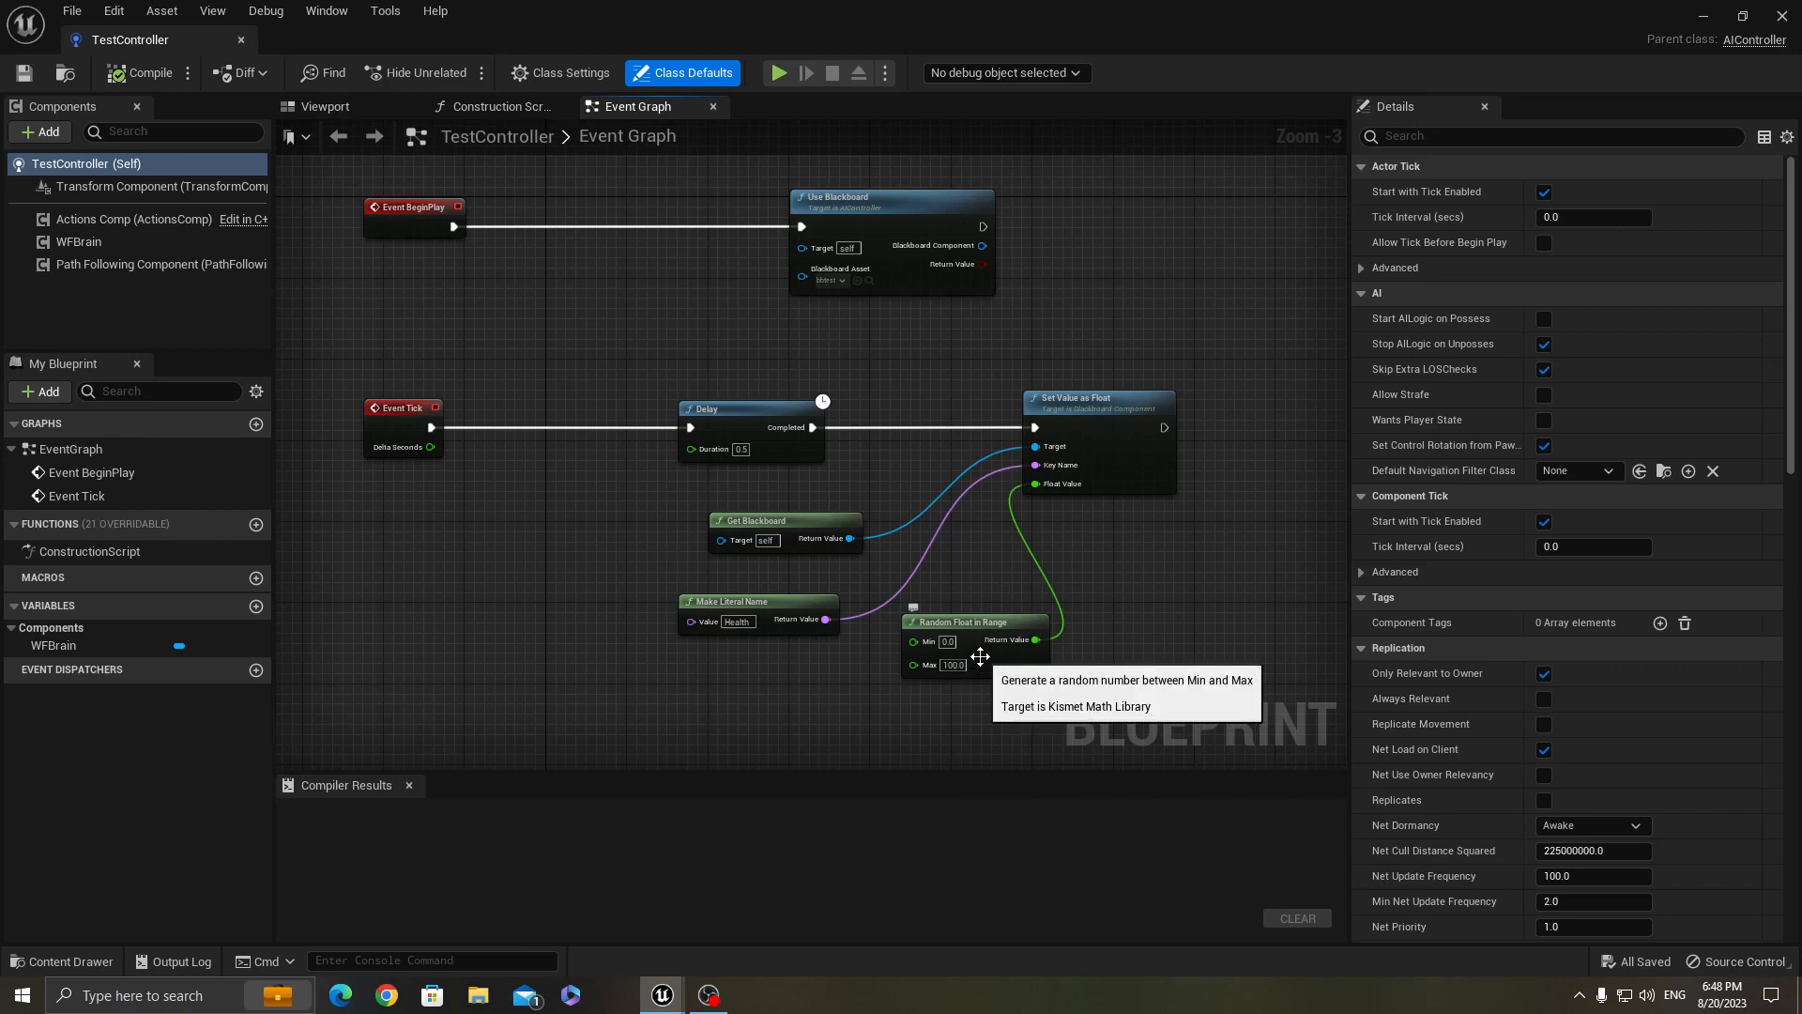
pyautogui.moveTo(274, 606)
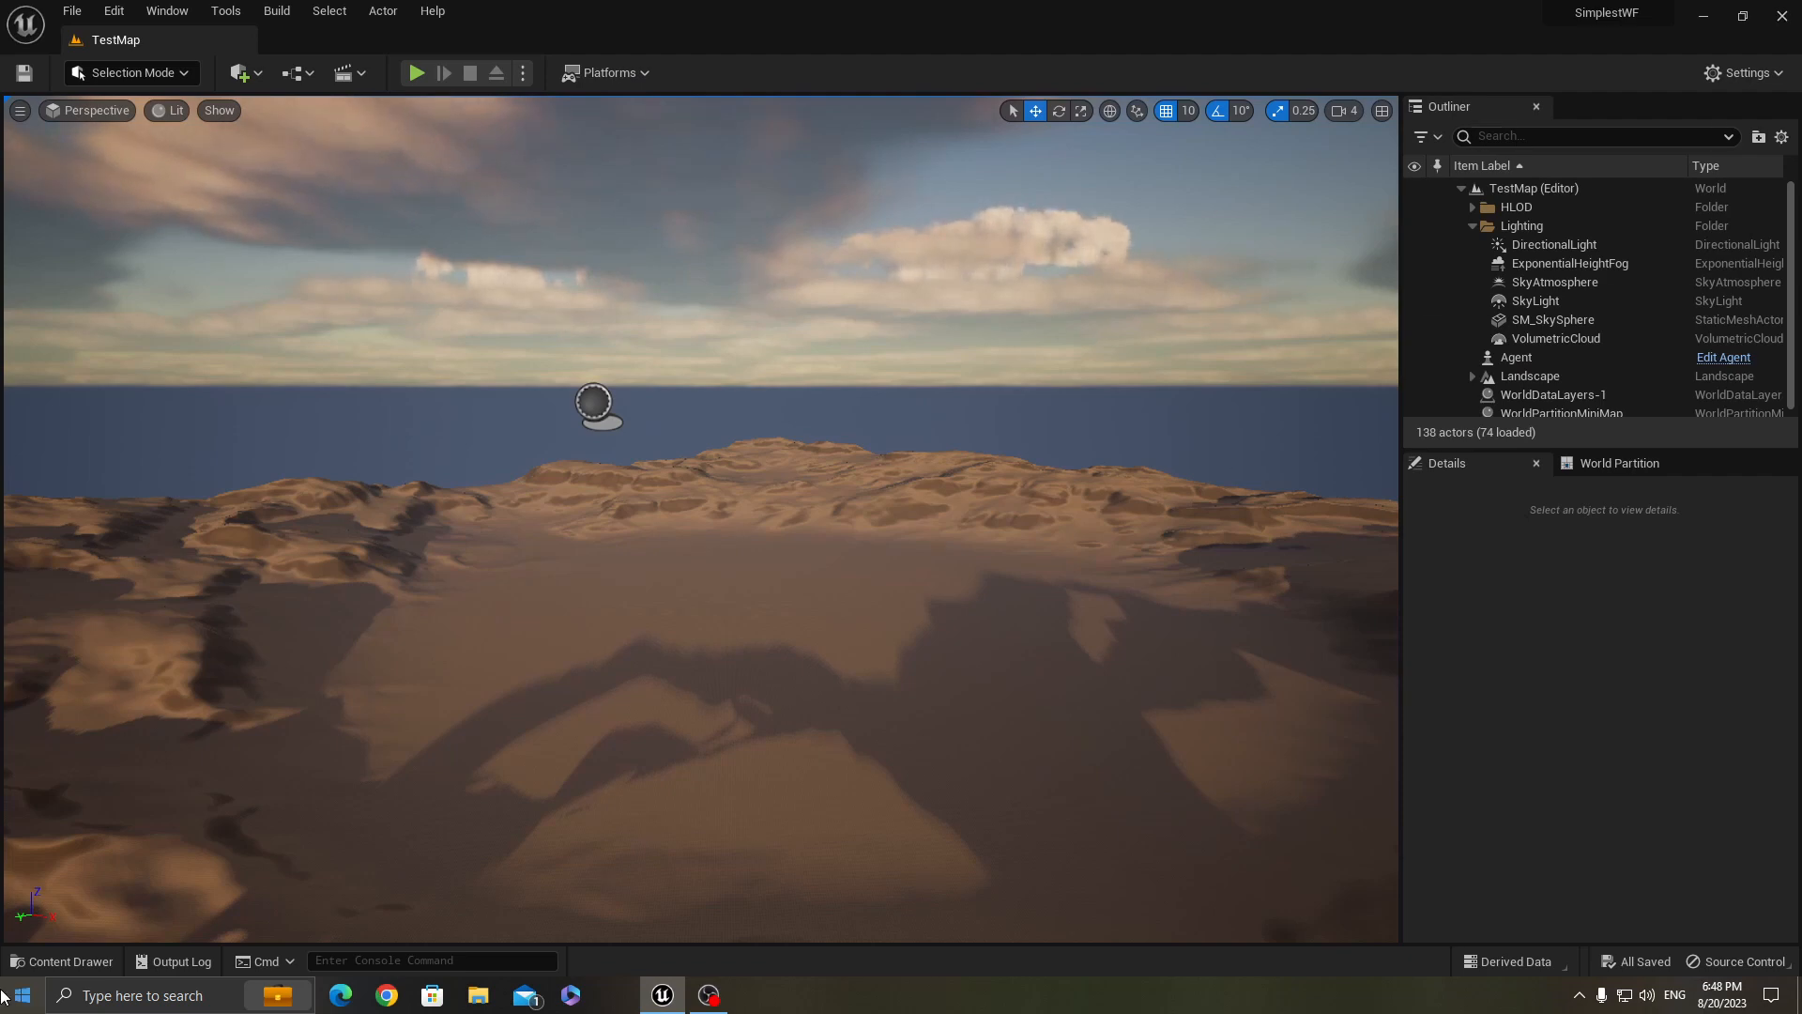
# Open TestBehavior and select the First action's BlackboardCheck consideration
pyautogui.click(62, 962)
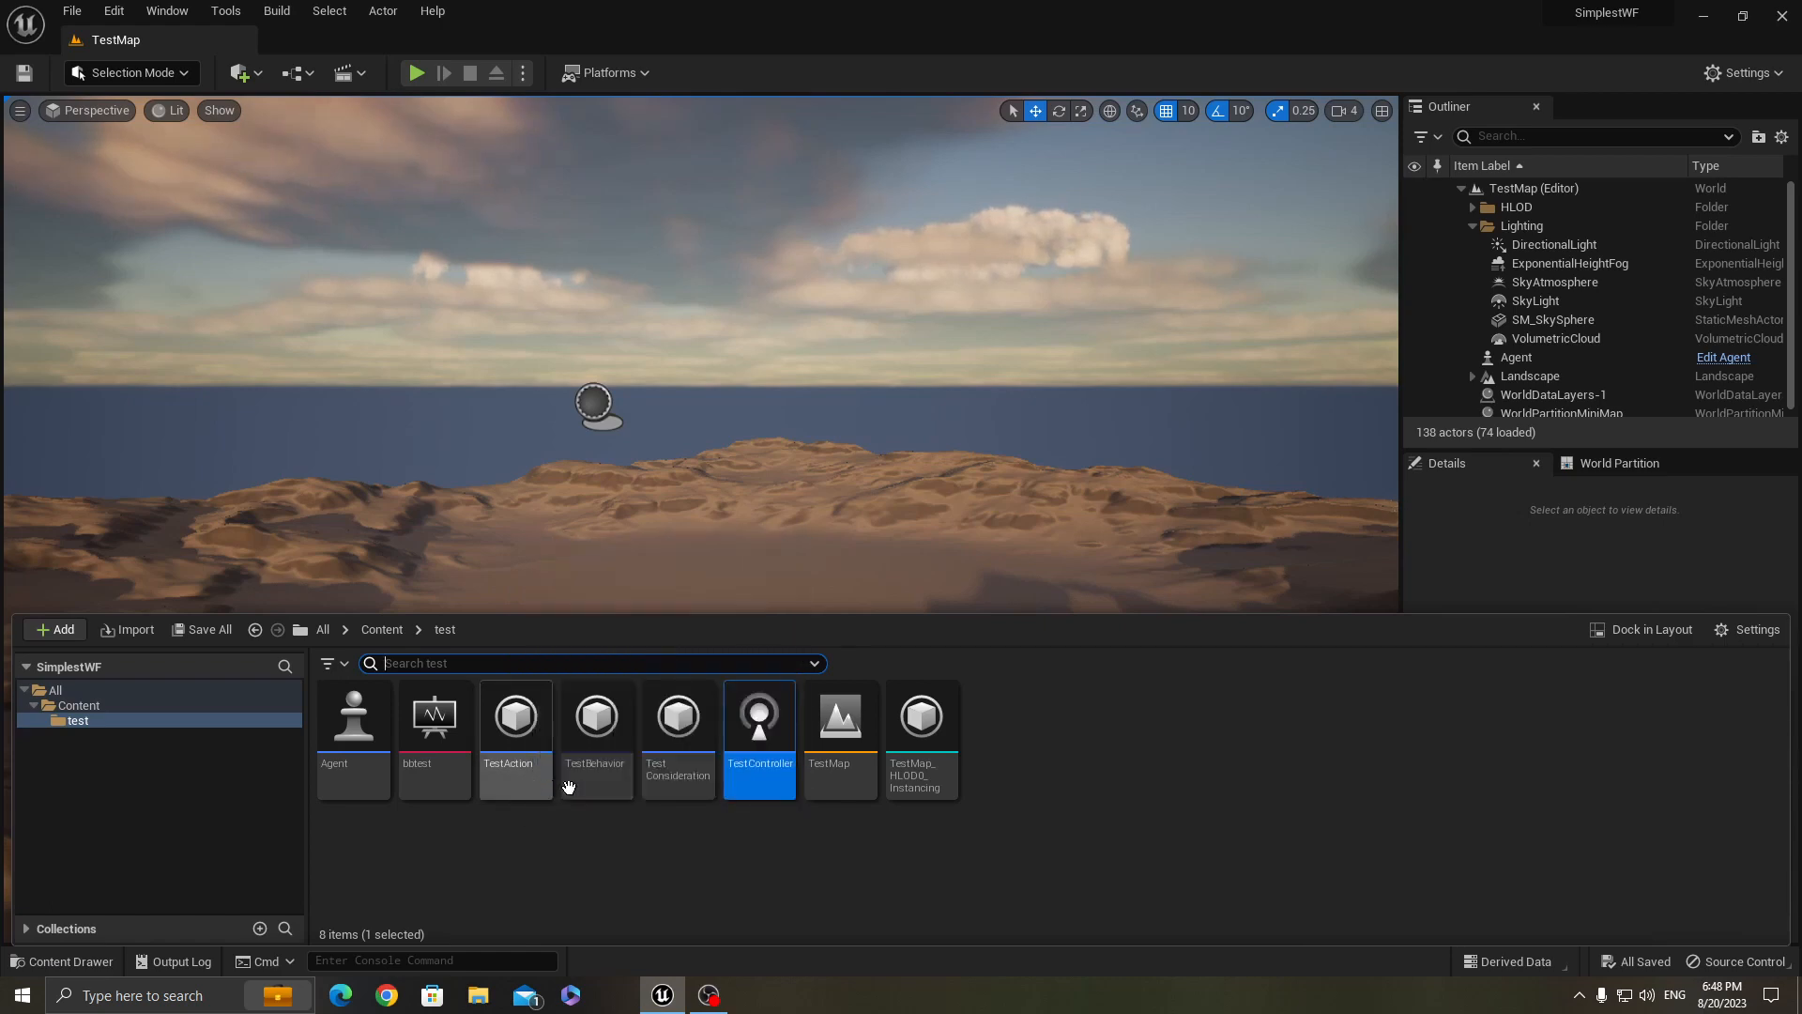
pyautogui.doubleClick(595, 716)
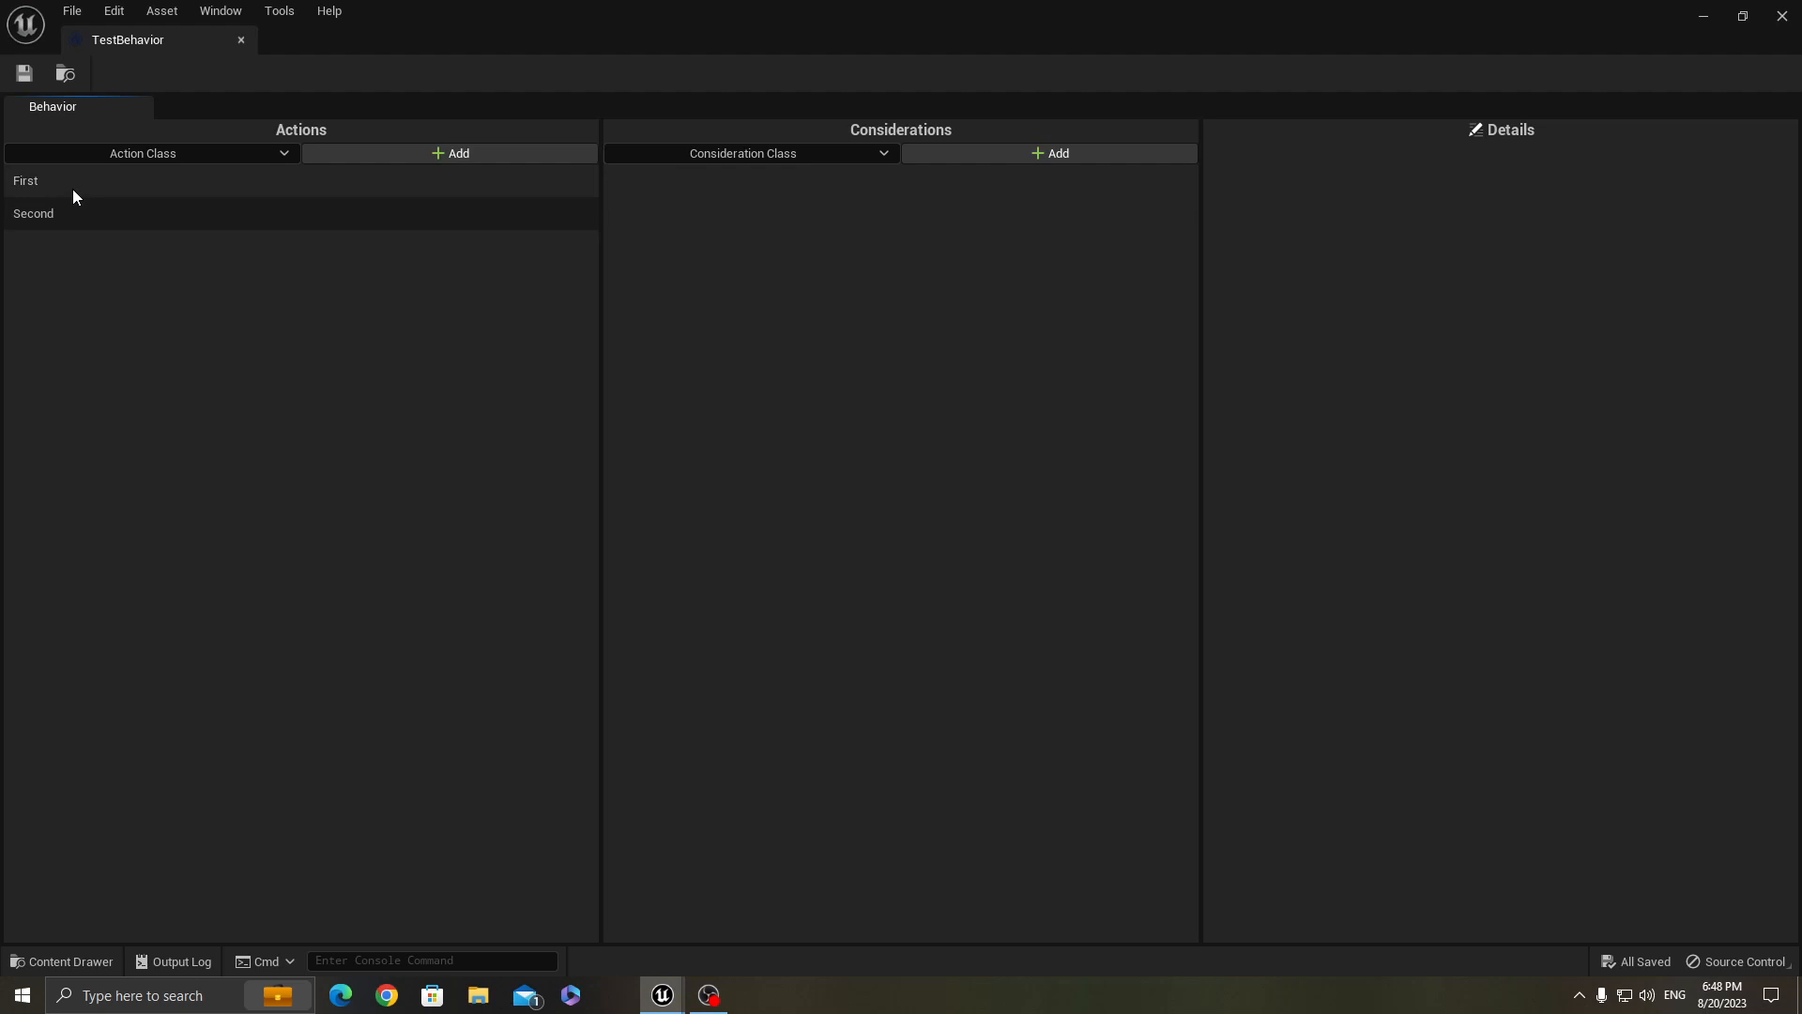
pyautogui.click(25, 181)
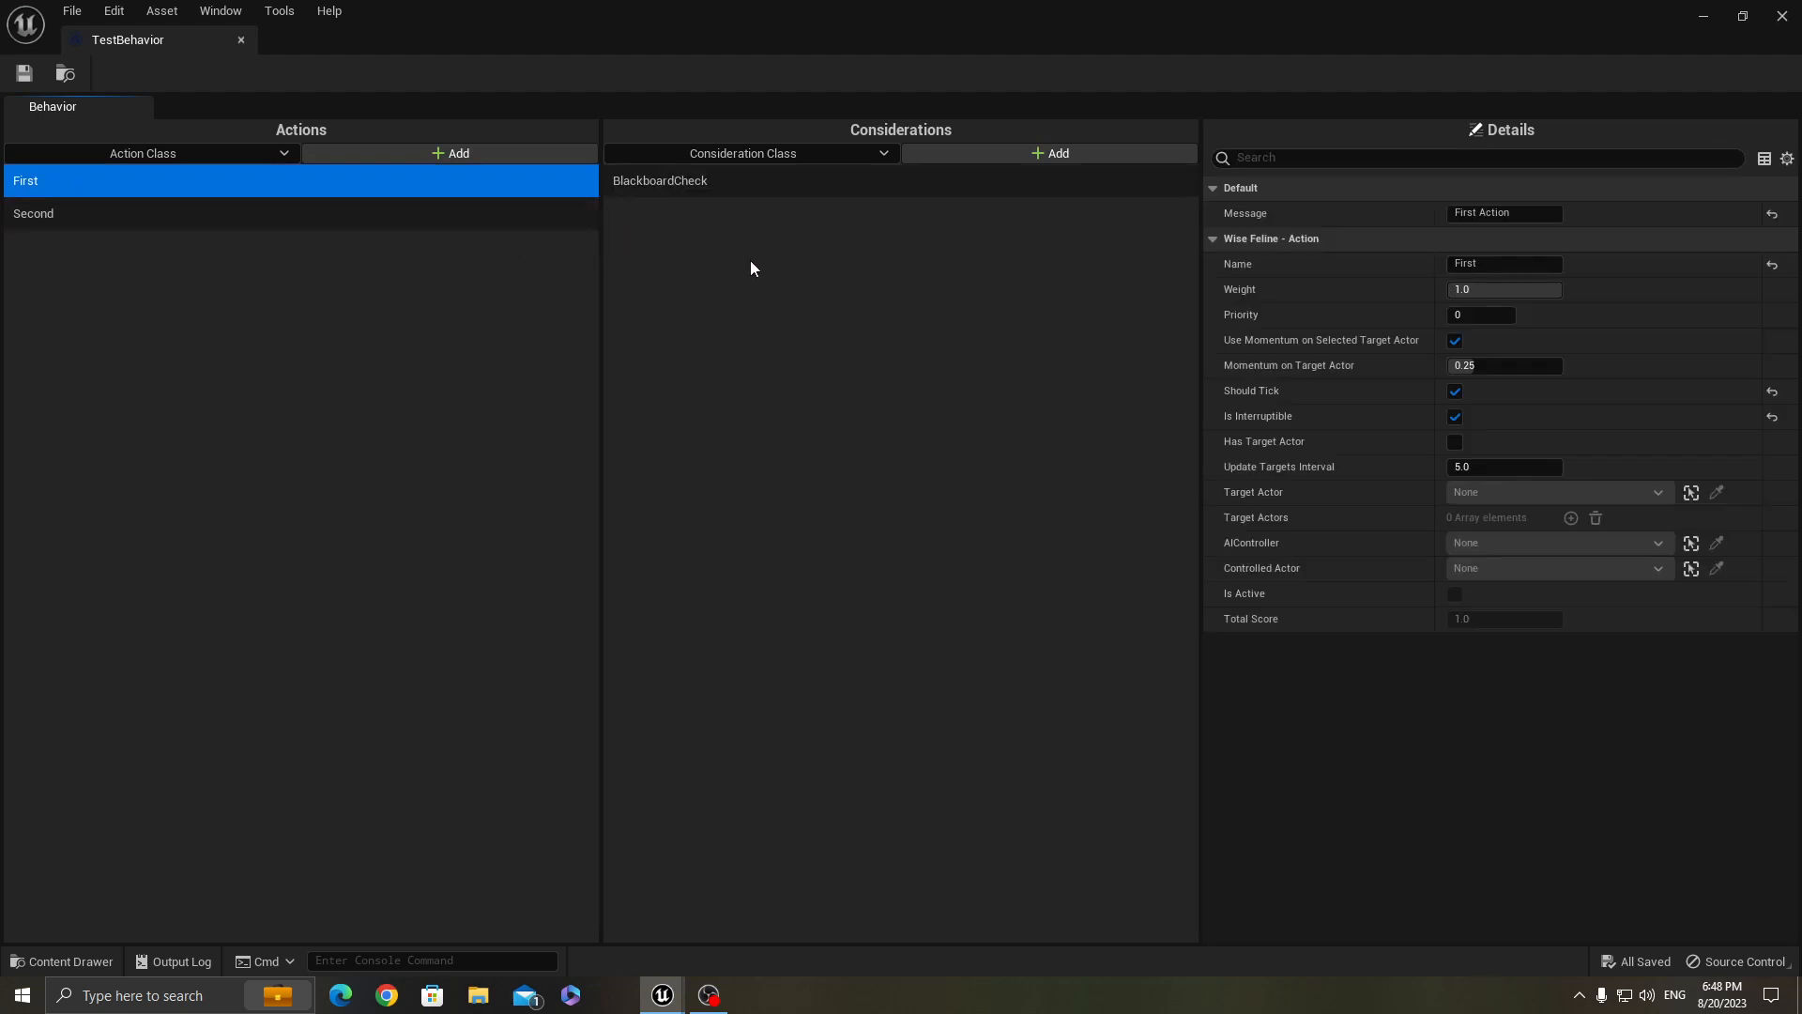
pyautogui.click(659, 180)
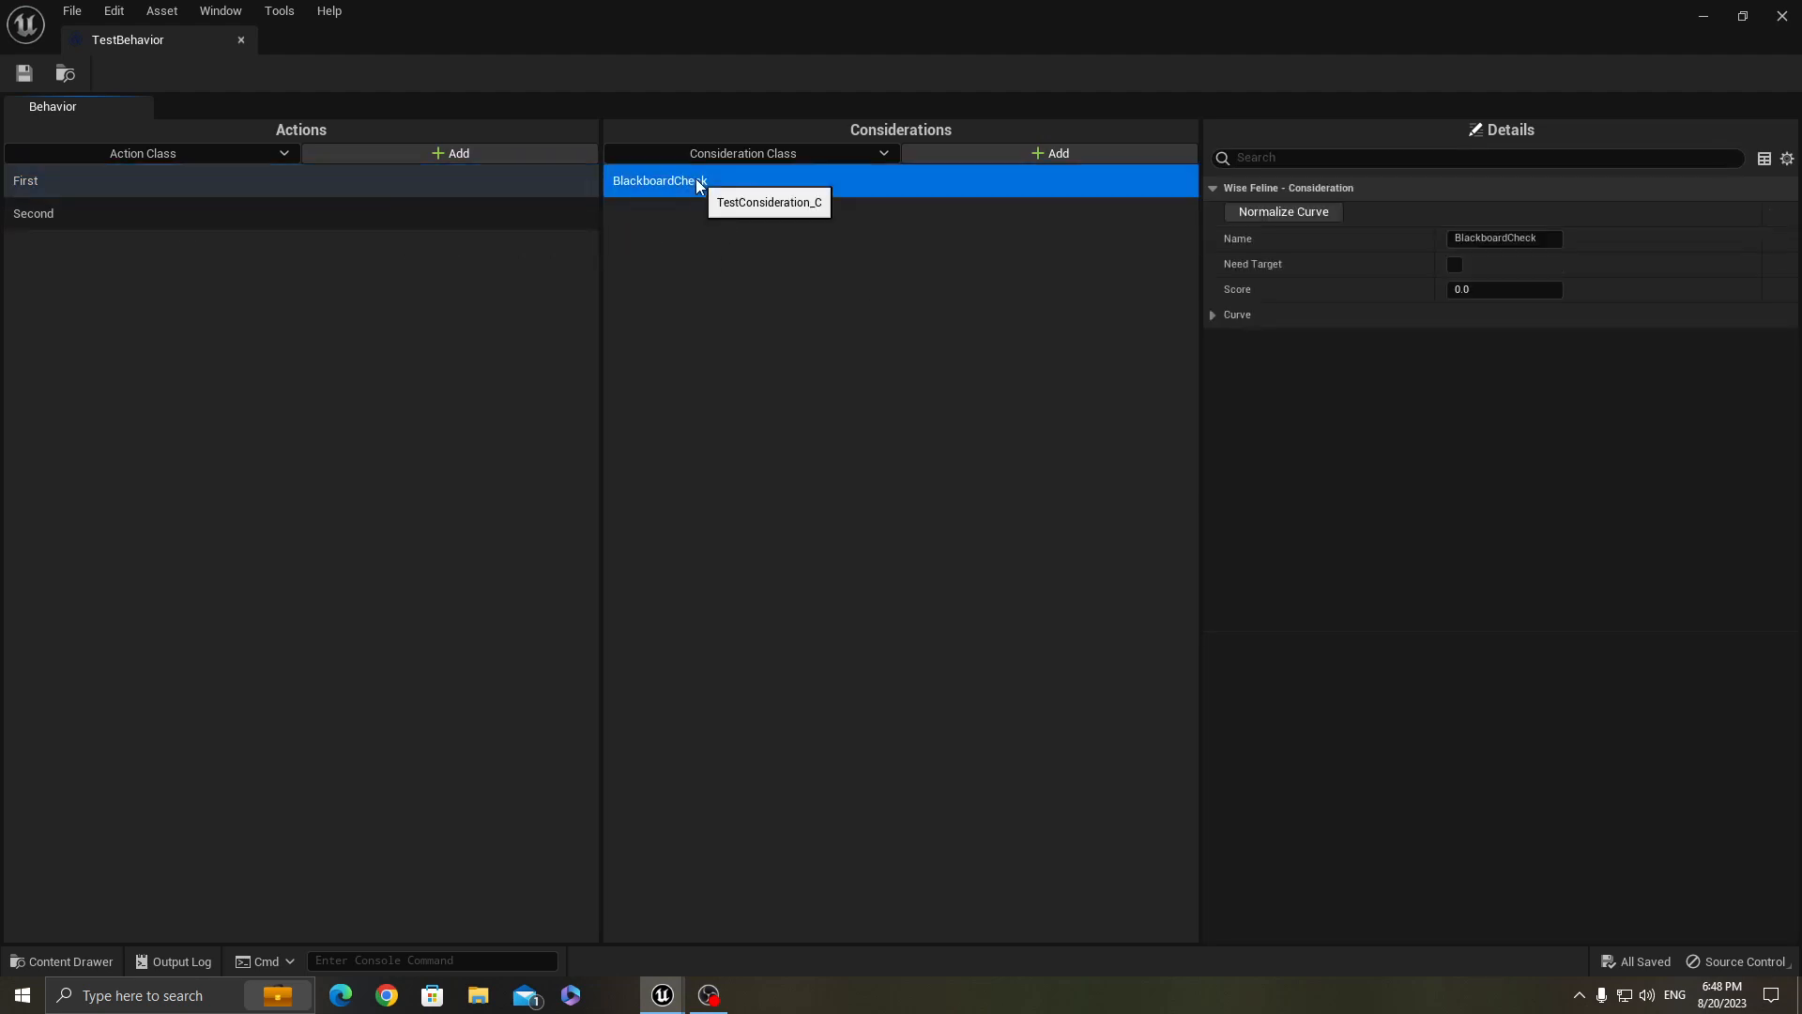
pyautogui.moveTo(702, 191)
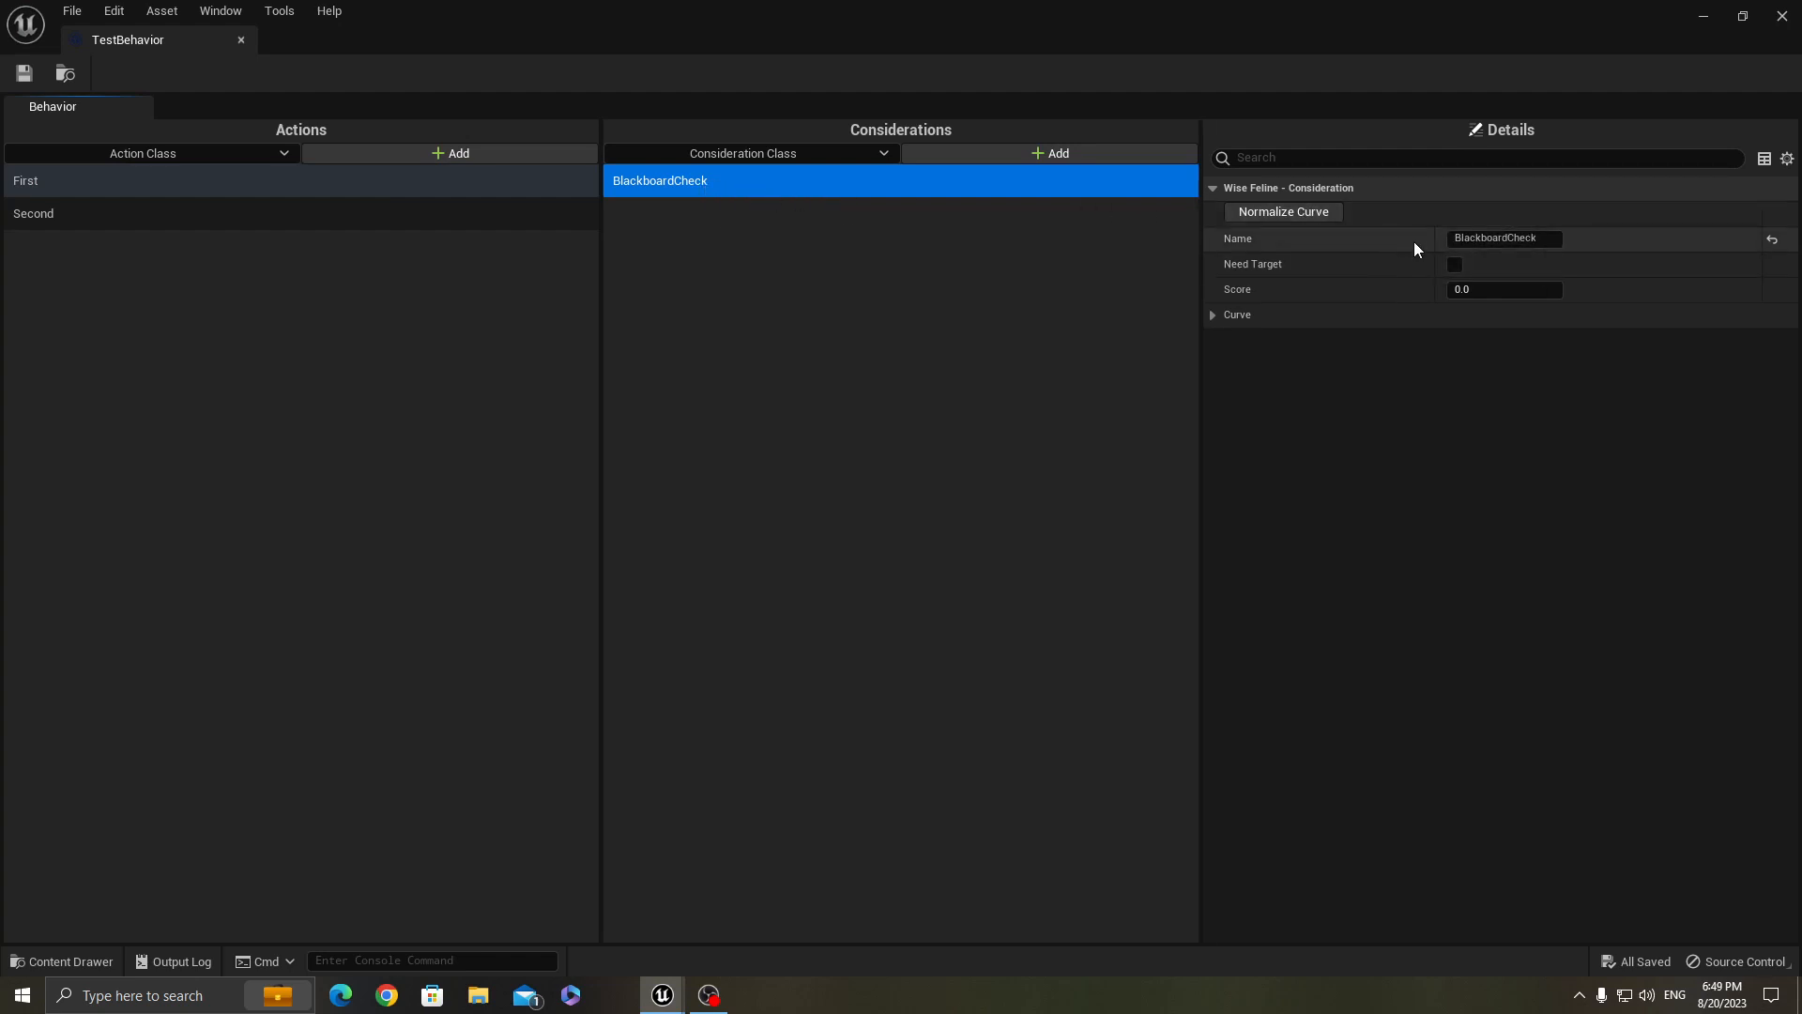
# Rename the BlackboardCheck consideration to CheckHealth
pyautogui.doubleClick(1502, 238)
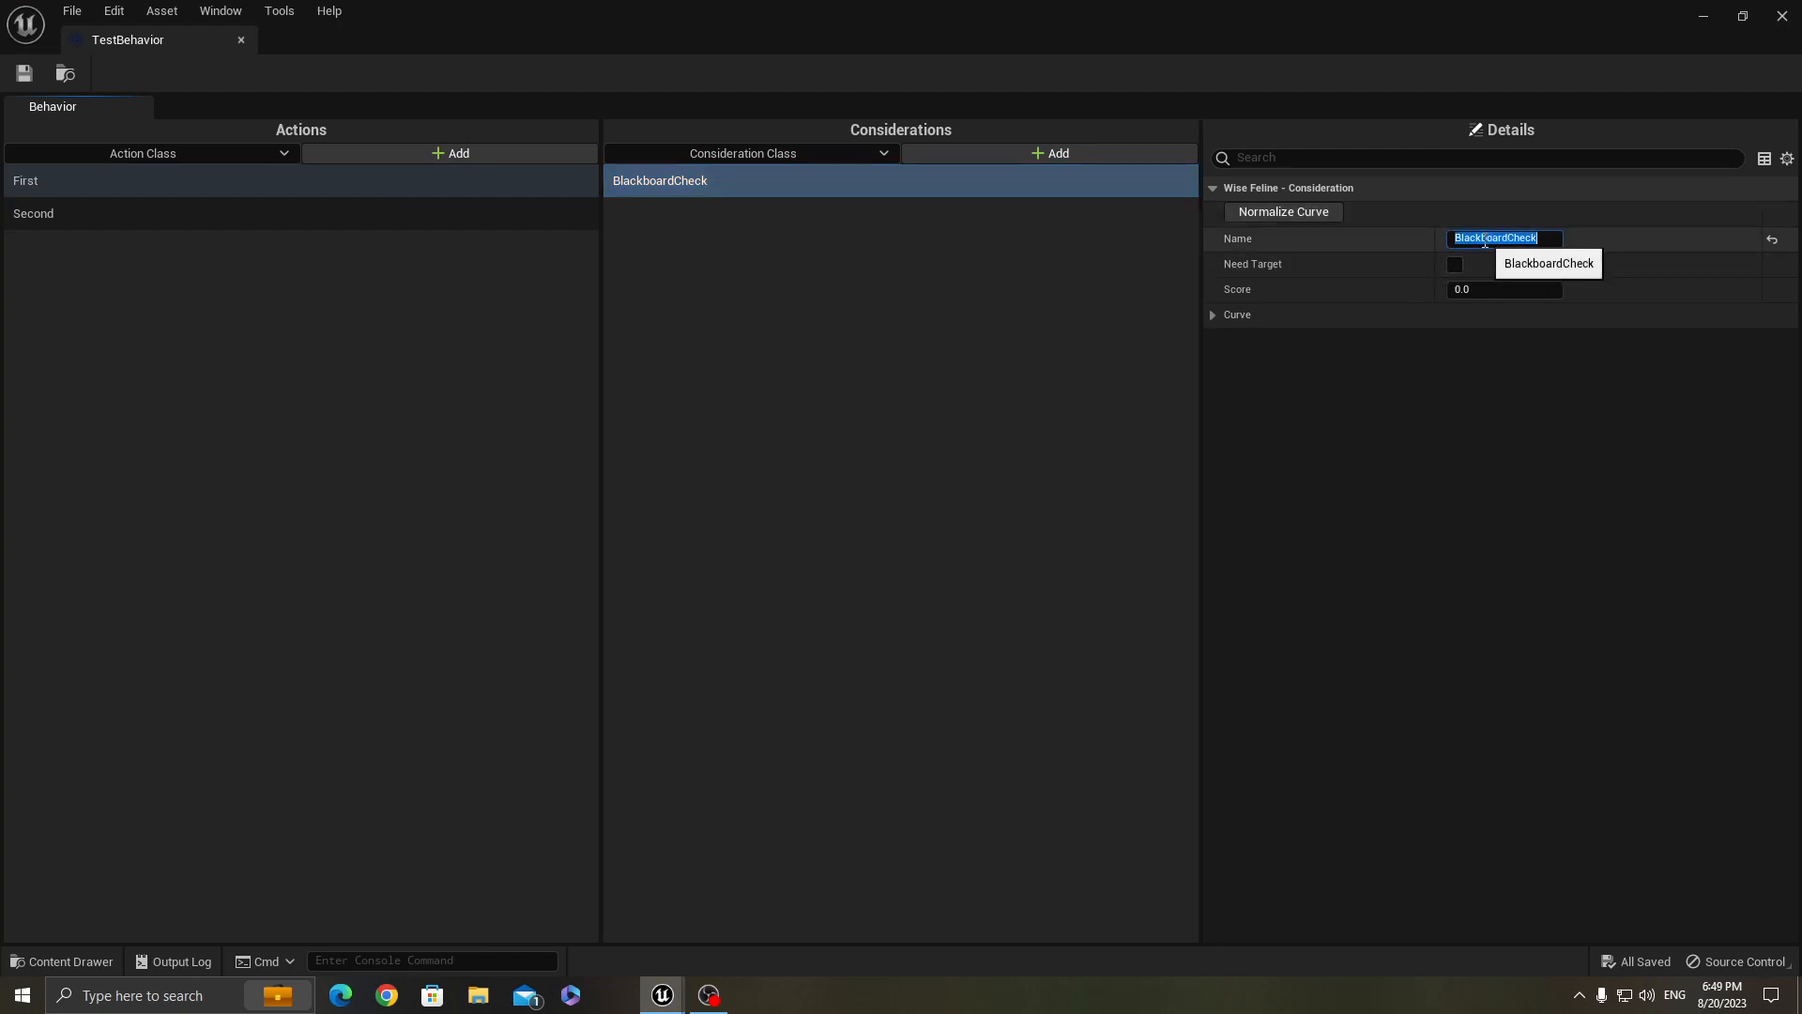
pyautogui.write('CheckHealth')
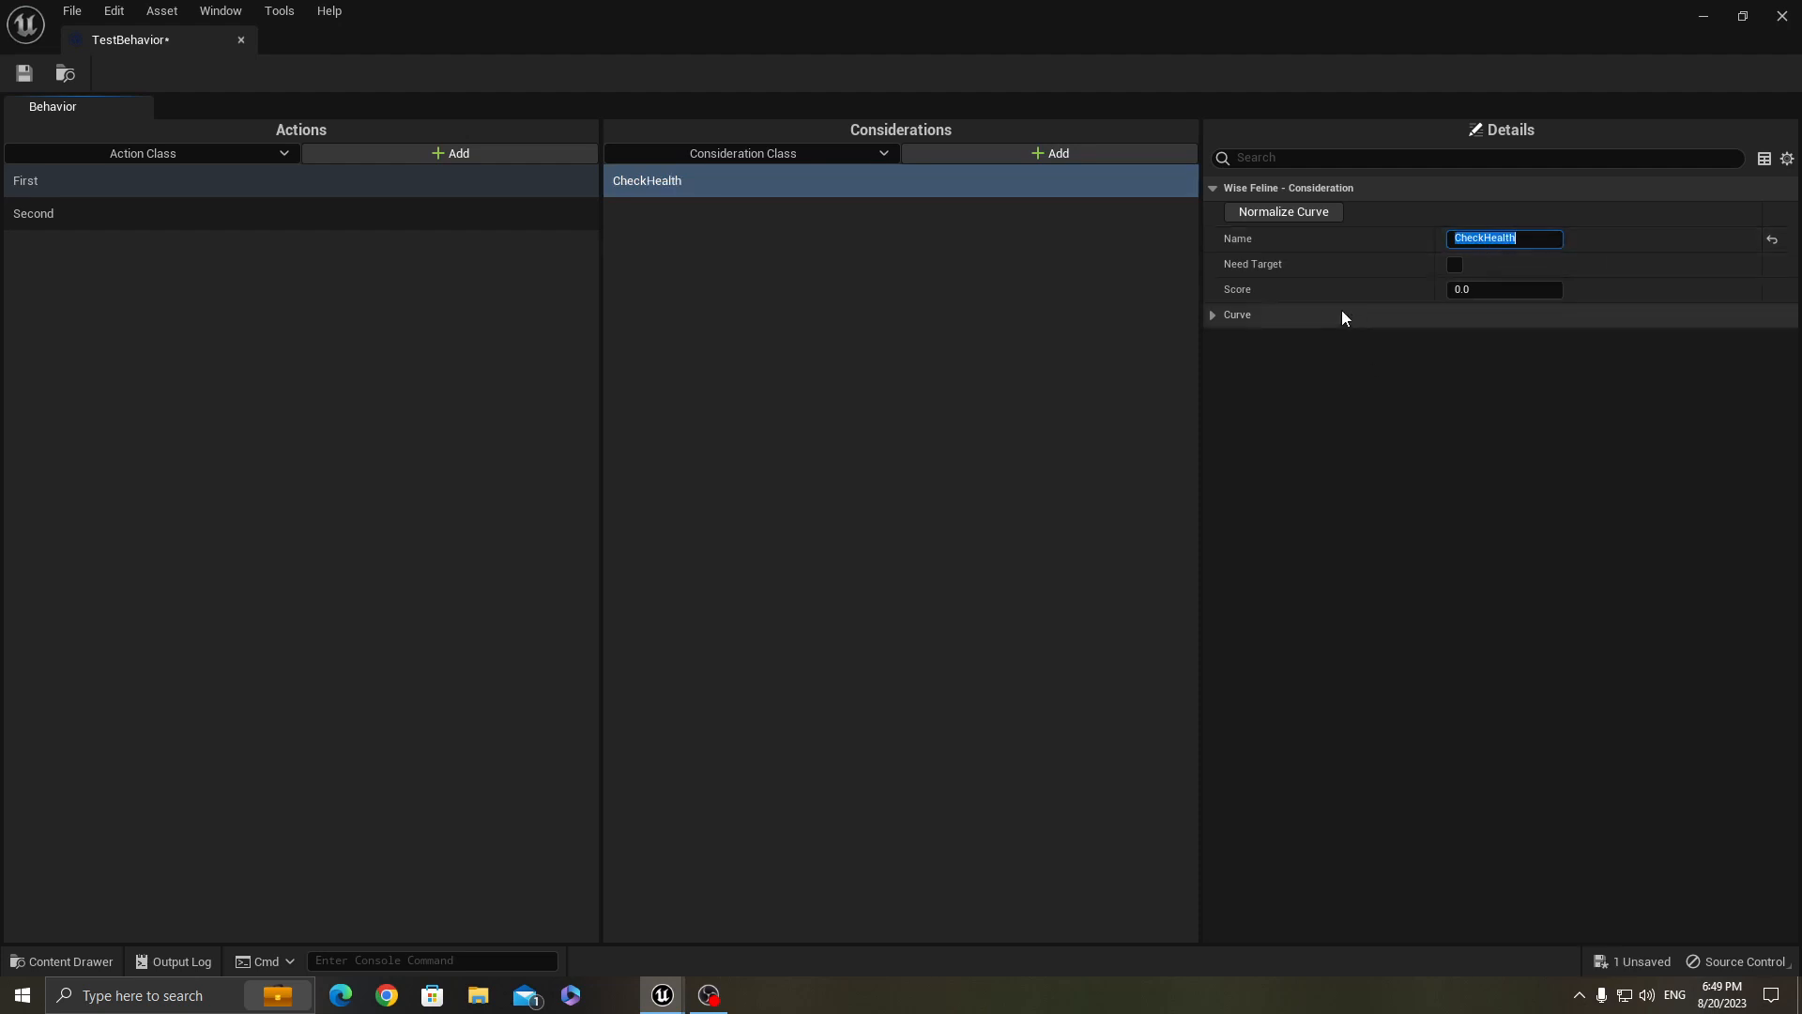
# Choose TestConsideration as the consideration class for the First action
pyautogui.click(1213, 315)
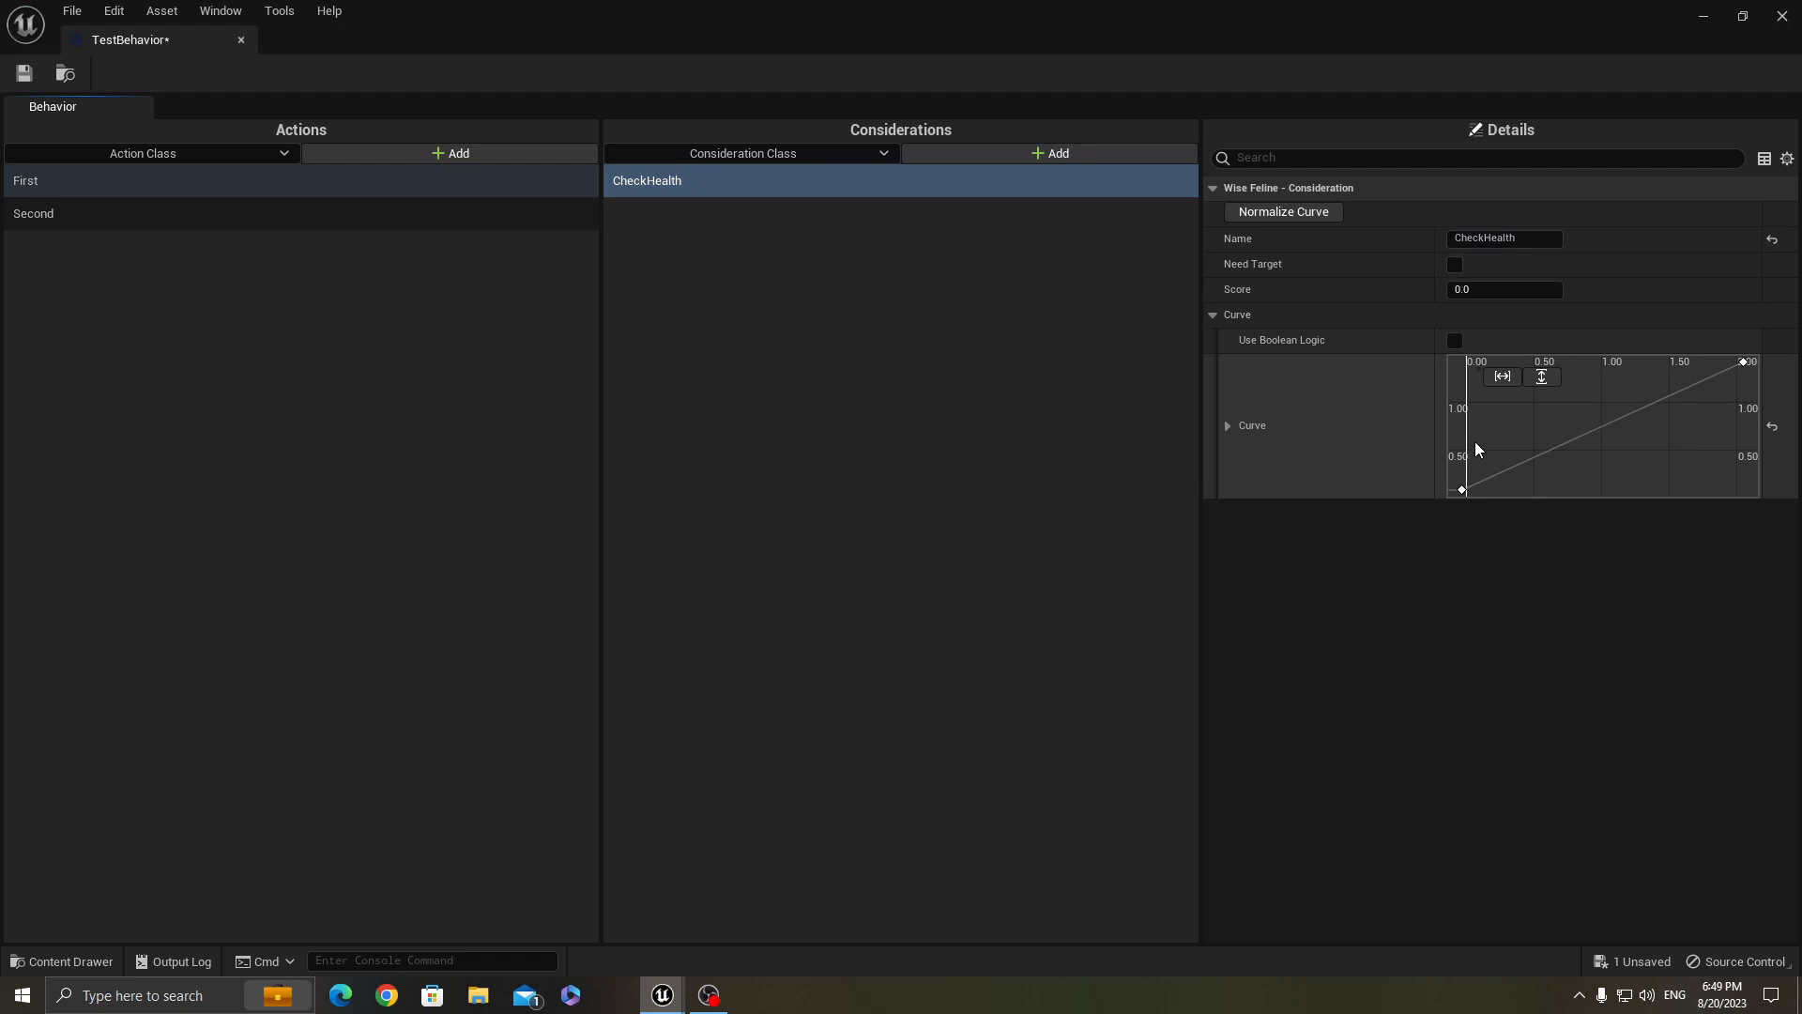
pyautogui.moveTo(1422, 383)
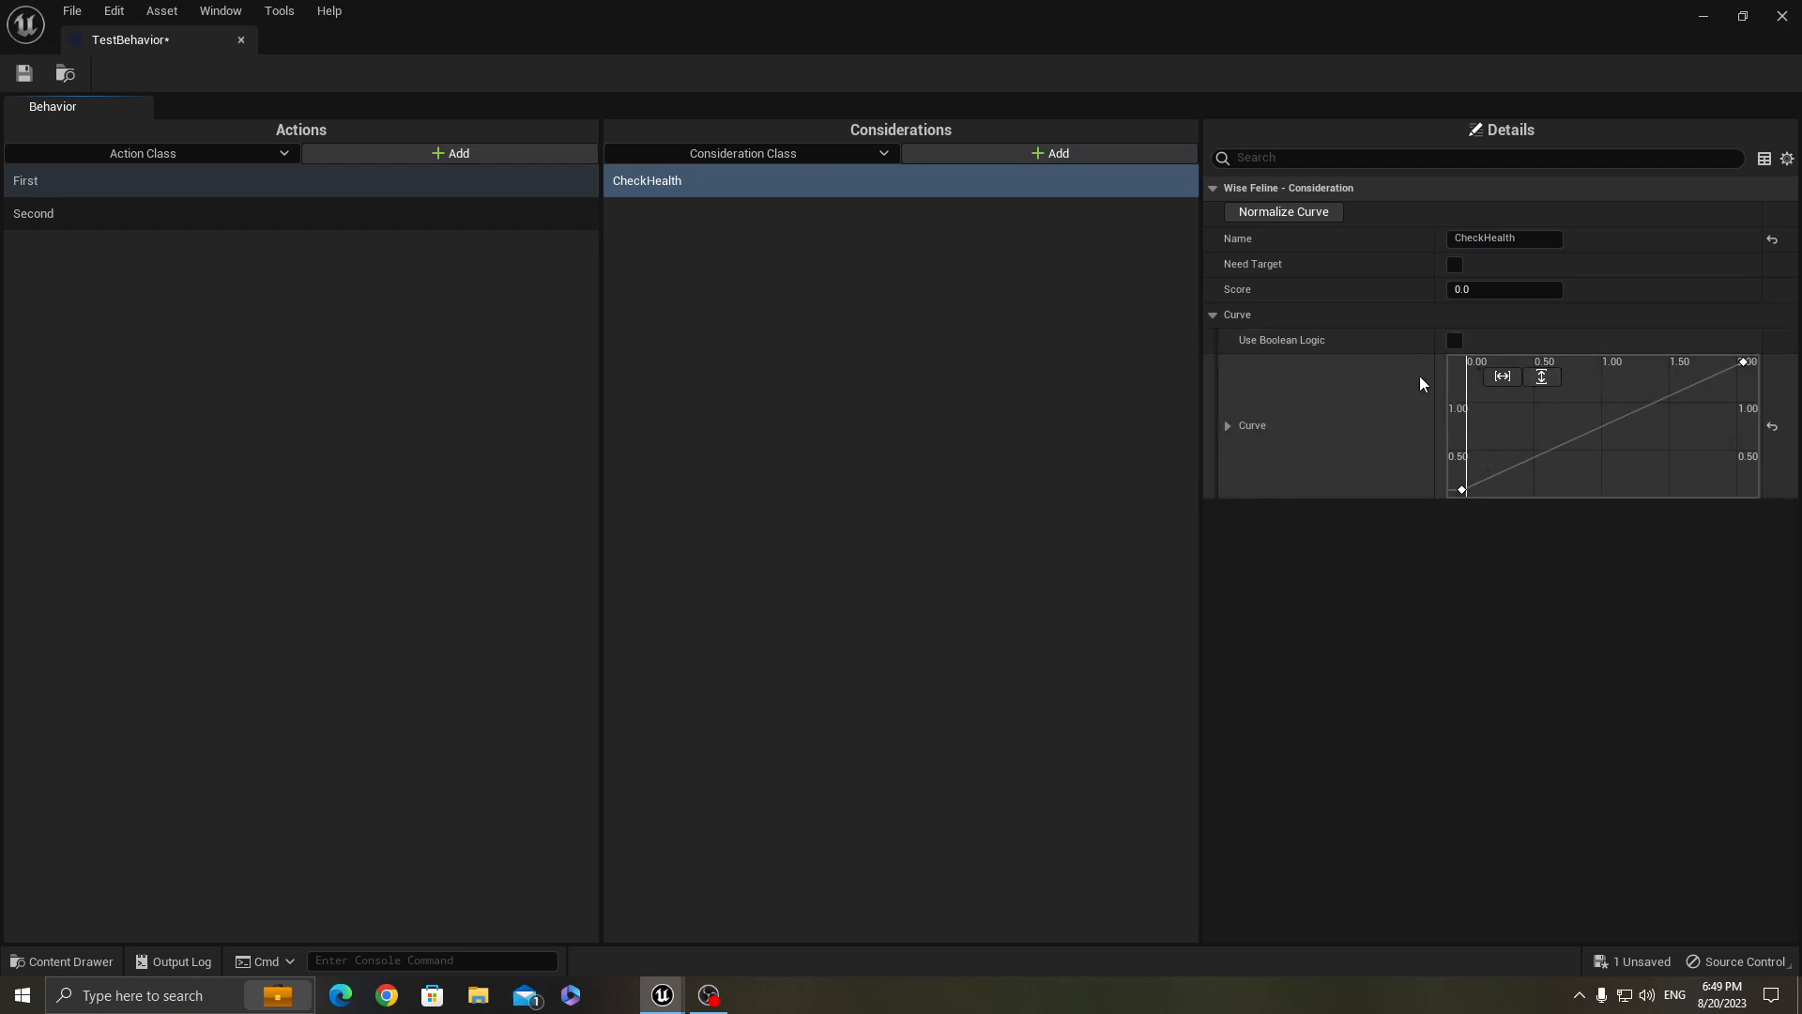
pyautogui.moveTo(1635, 426)
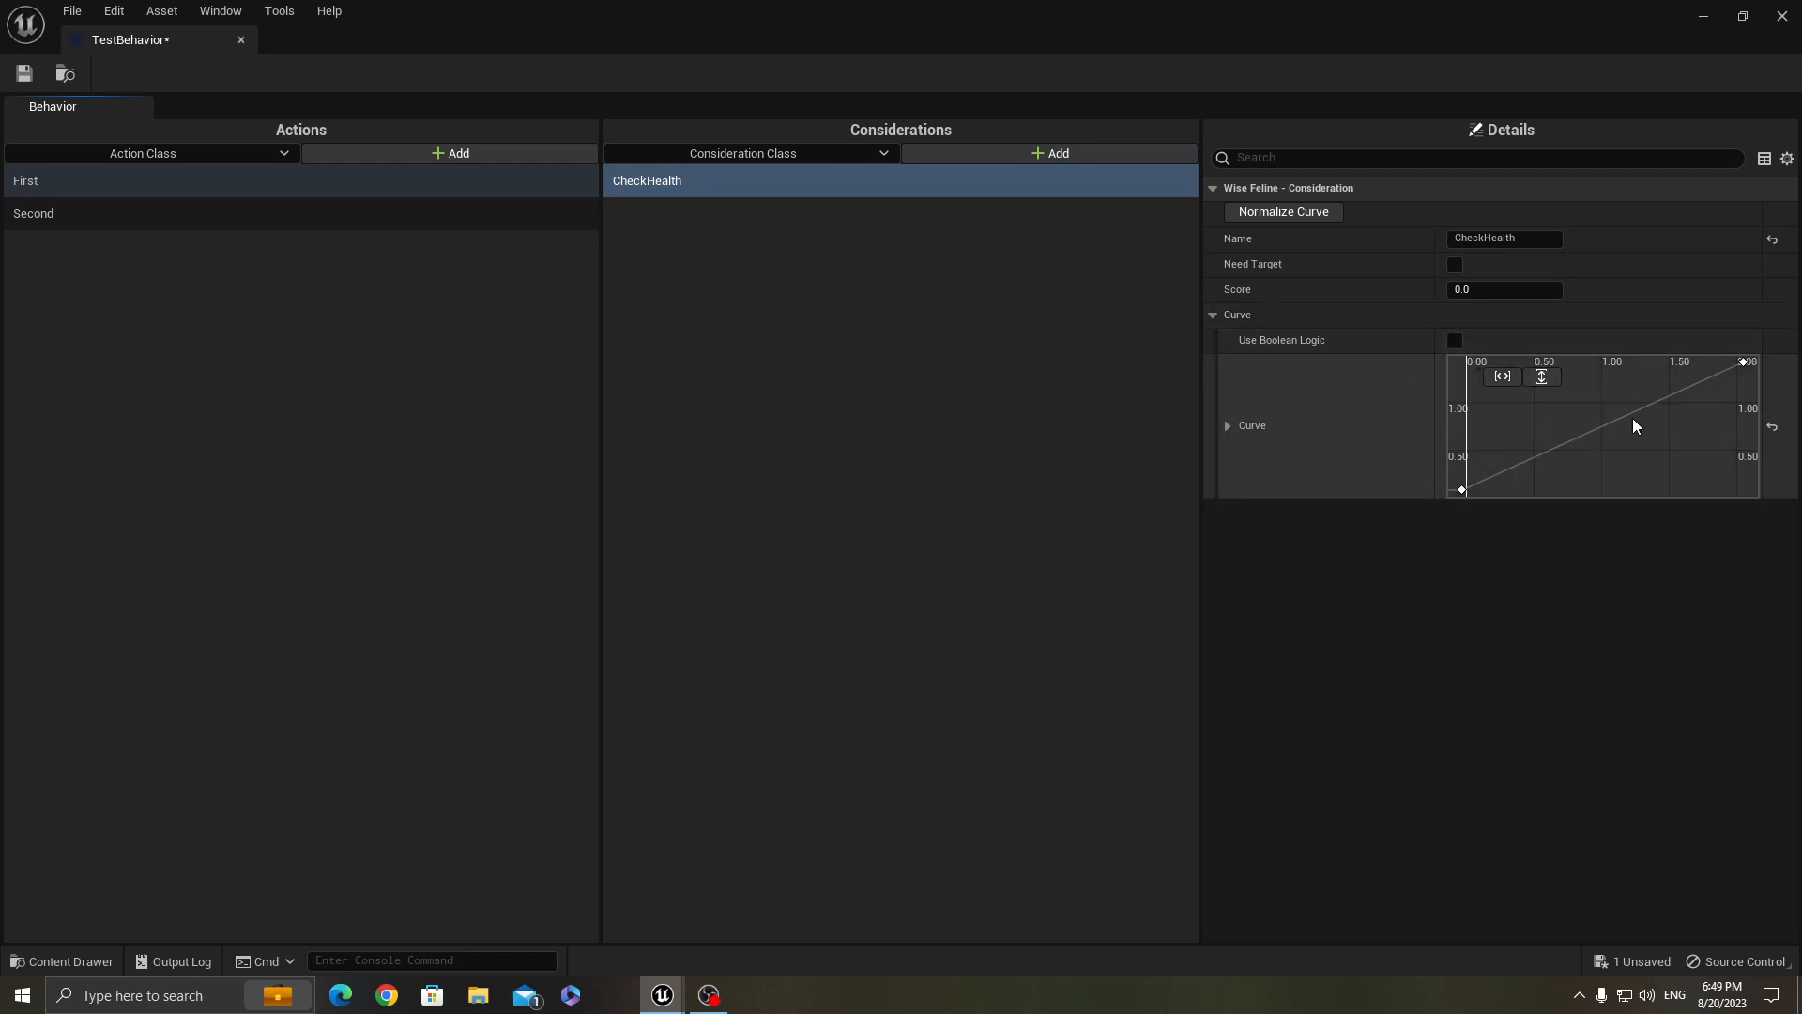
pyautogui.moveTo(997, 203)
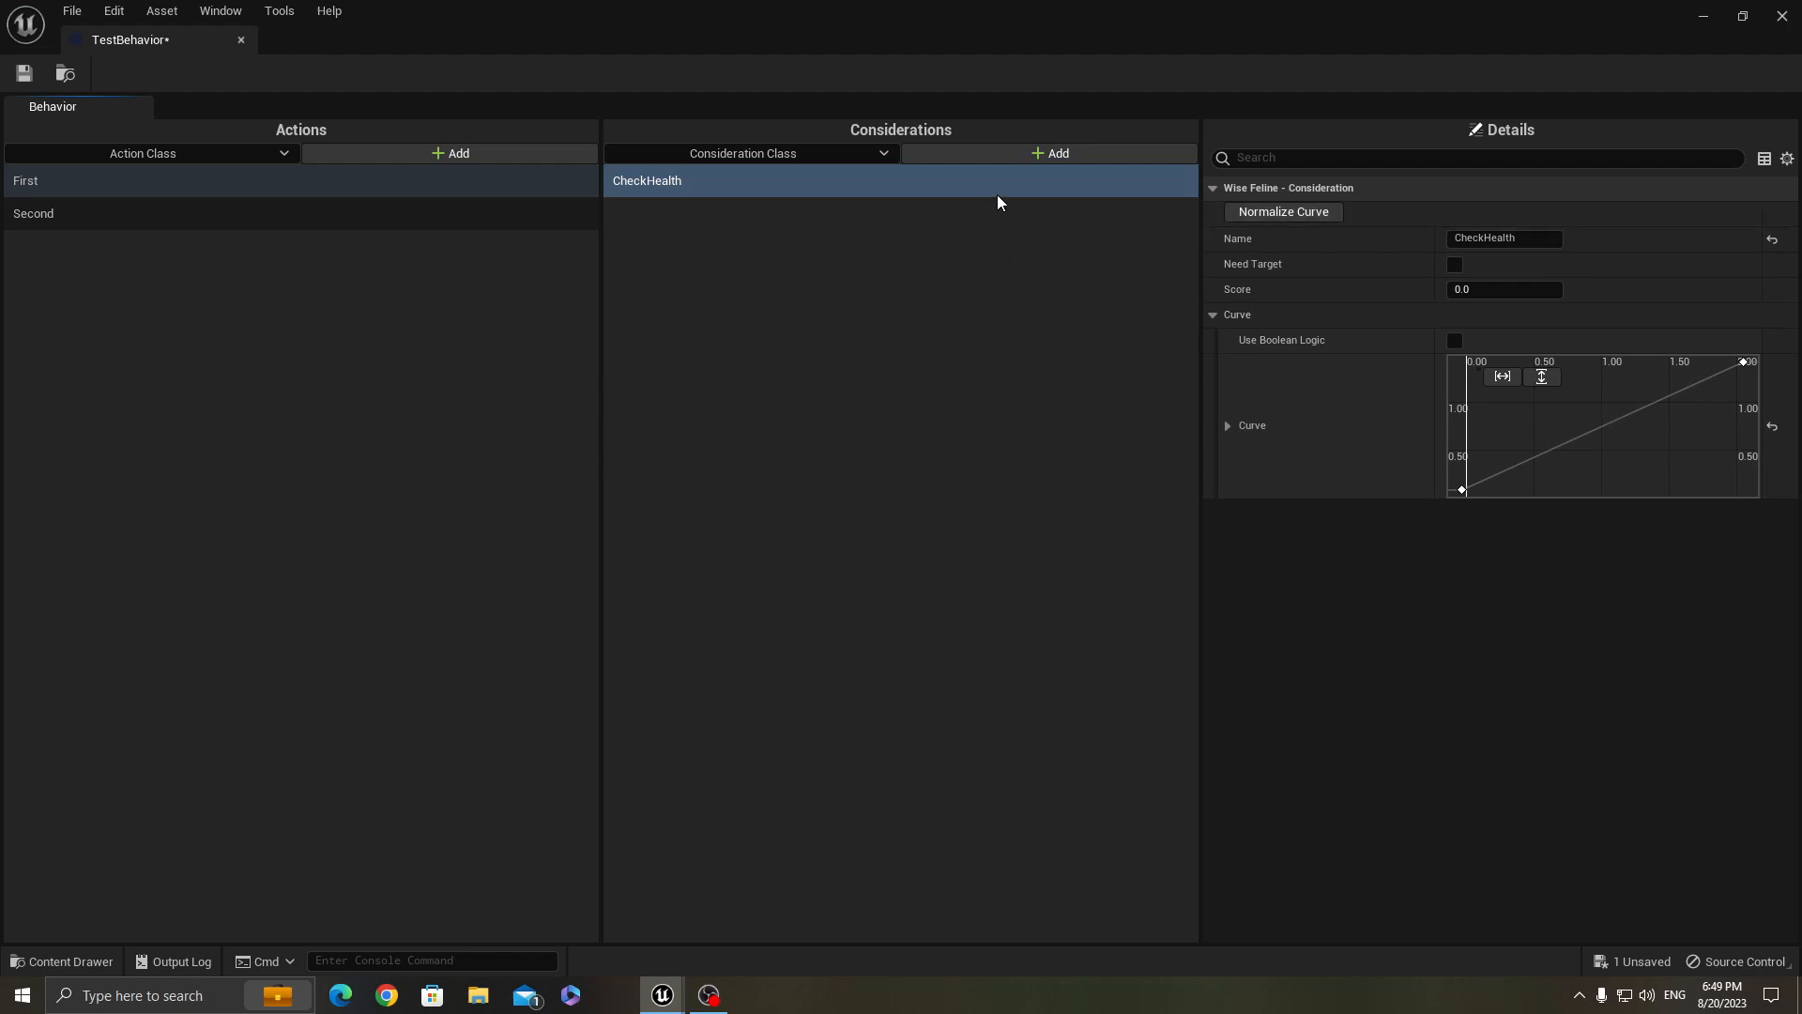
pyautogui.moveTo(905, 171)
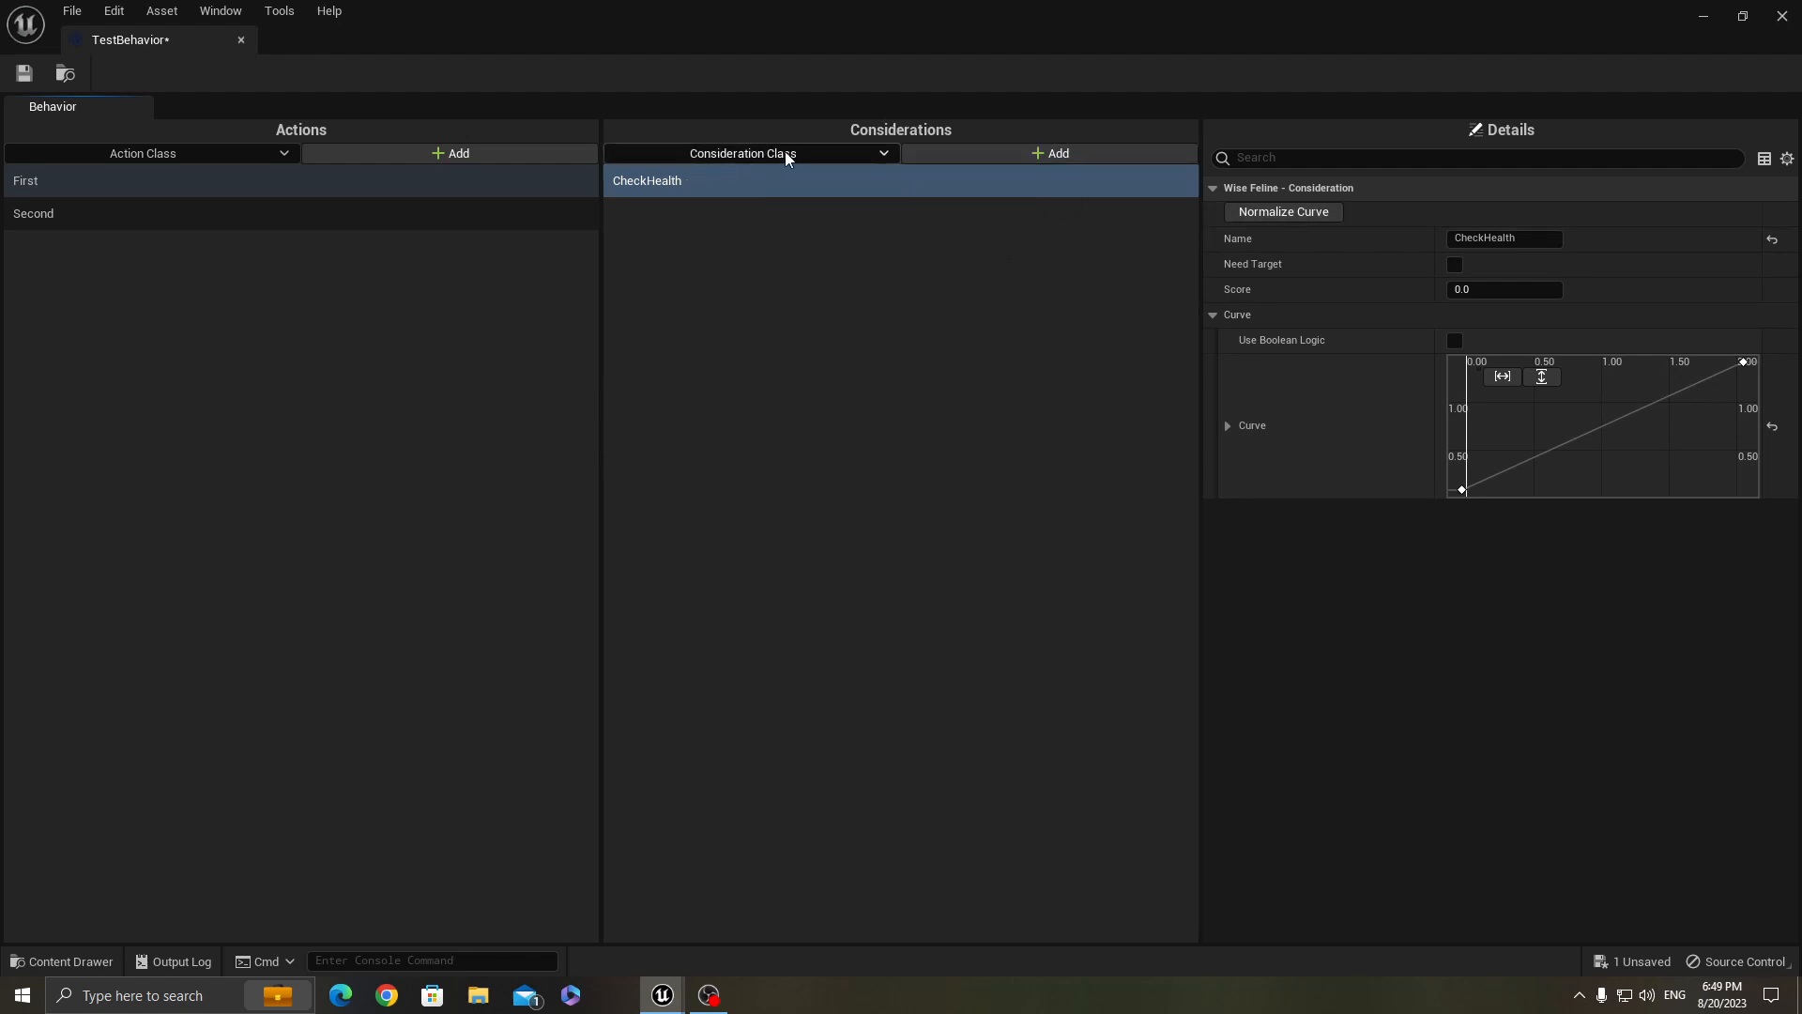
pyautogui.click(753, 152)
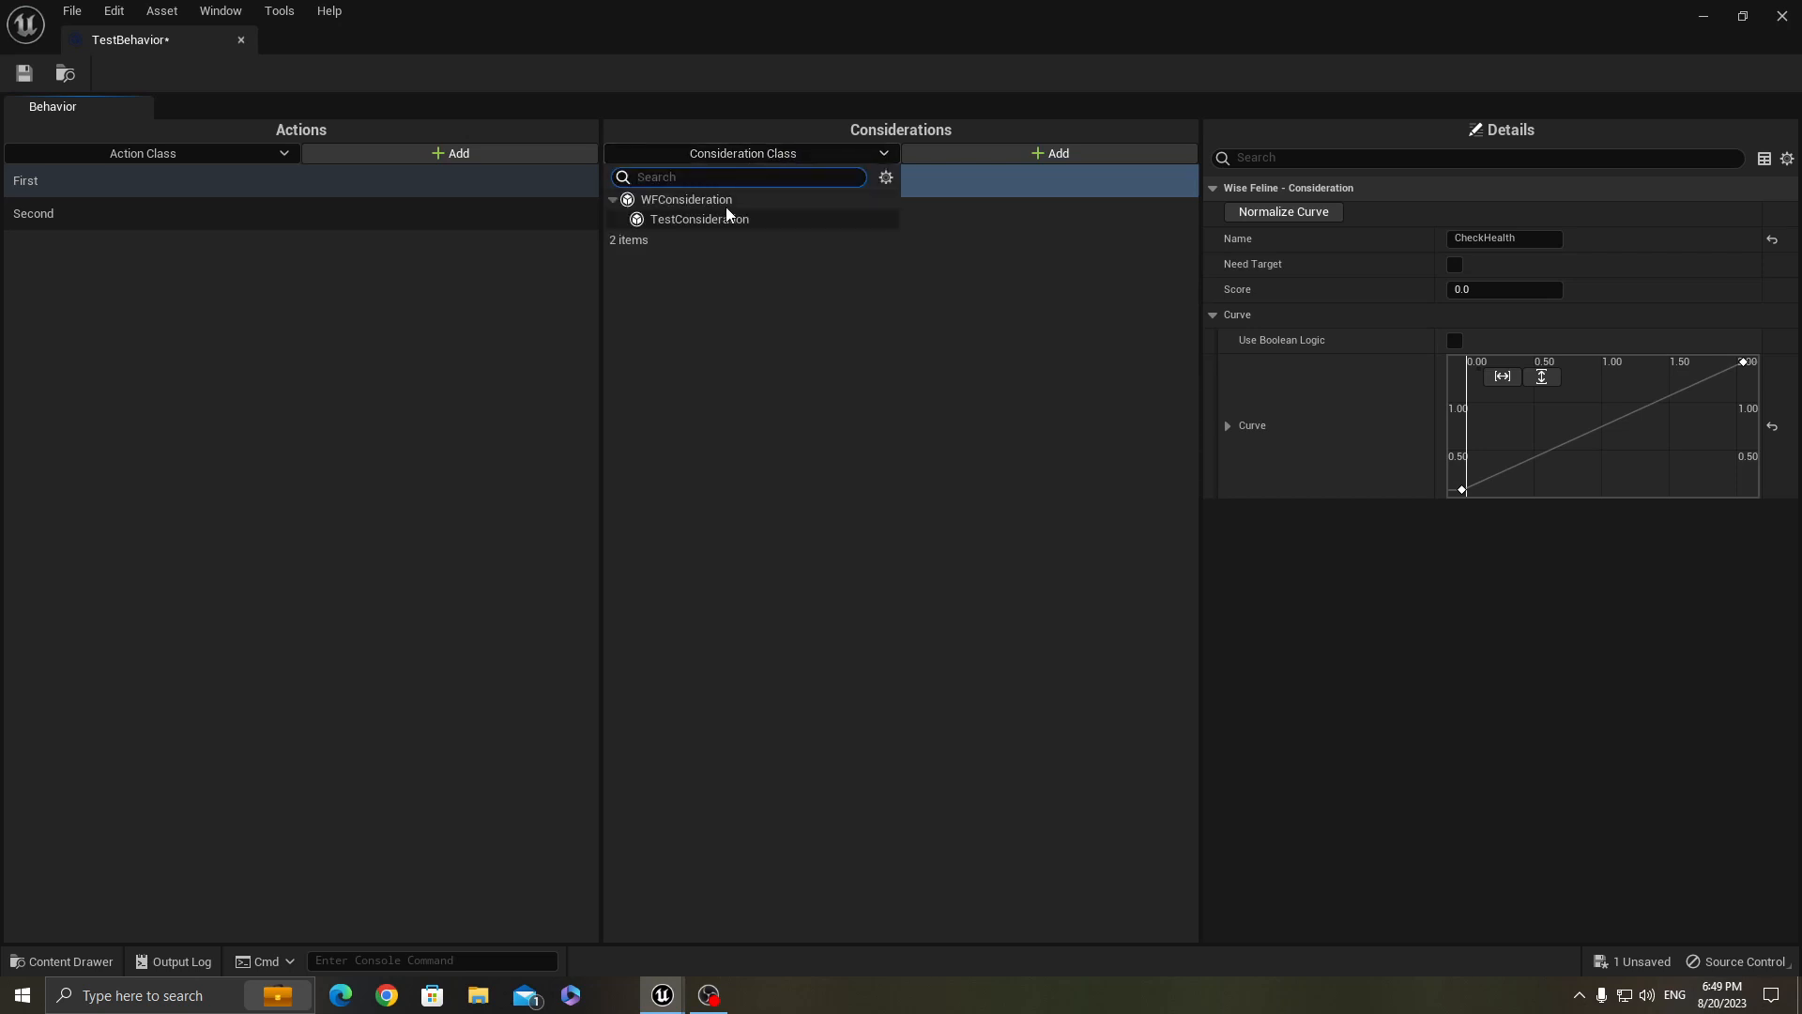
pyautogui.click(699, 218)
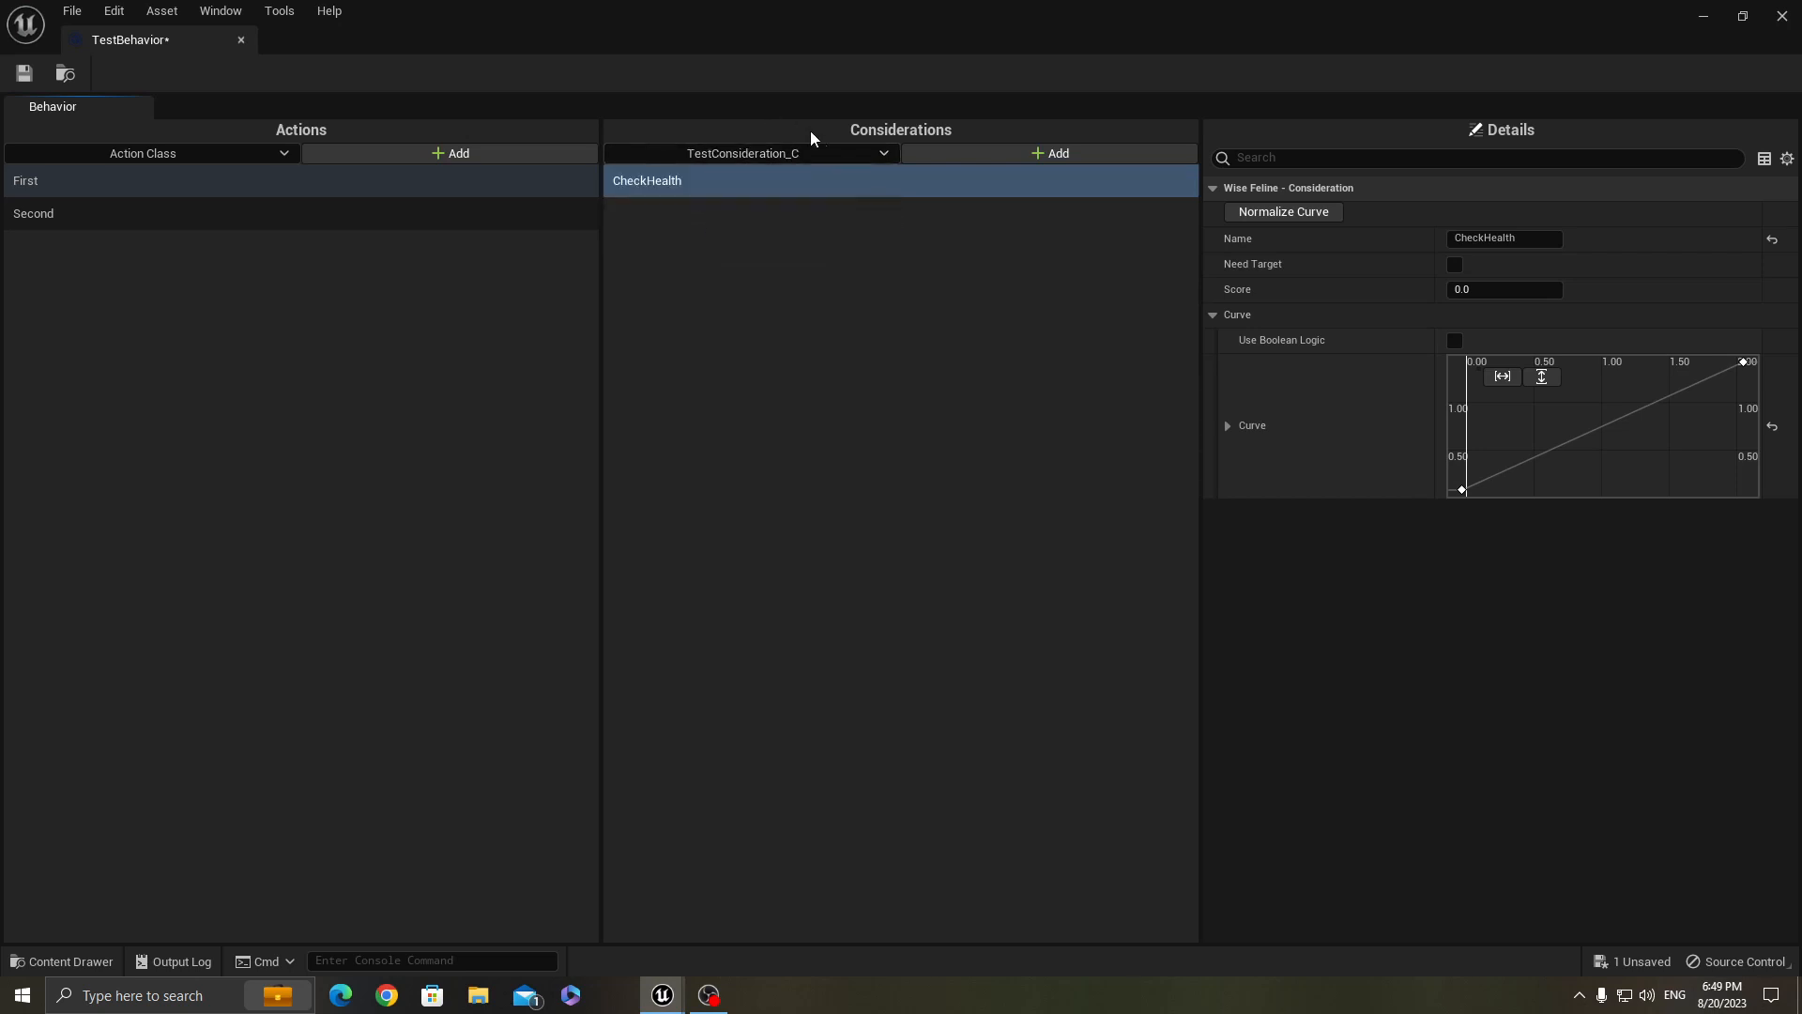
pyautogui.moveTo(948, 161)
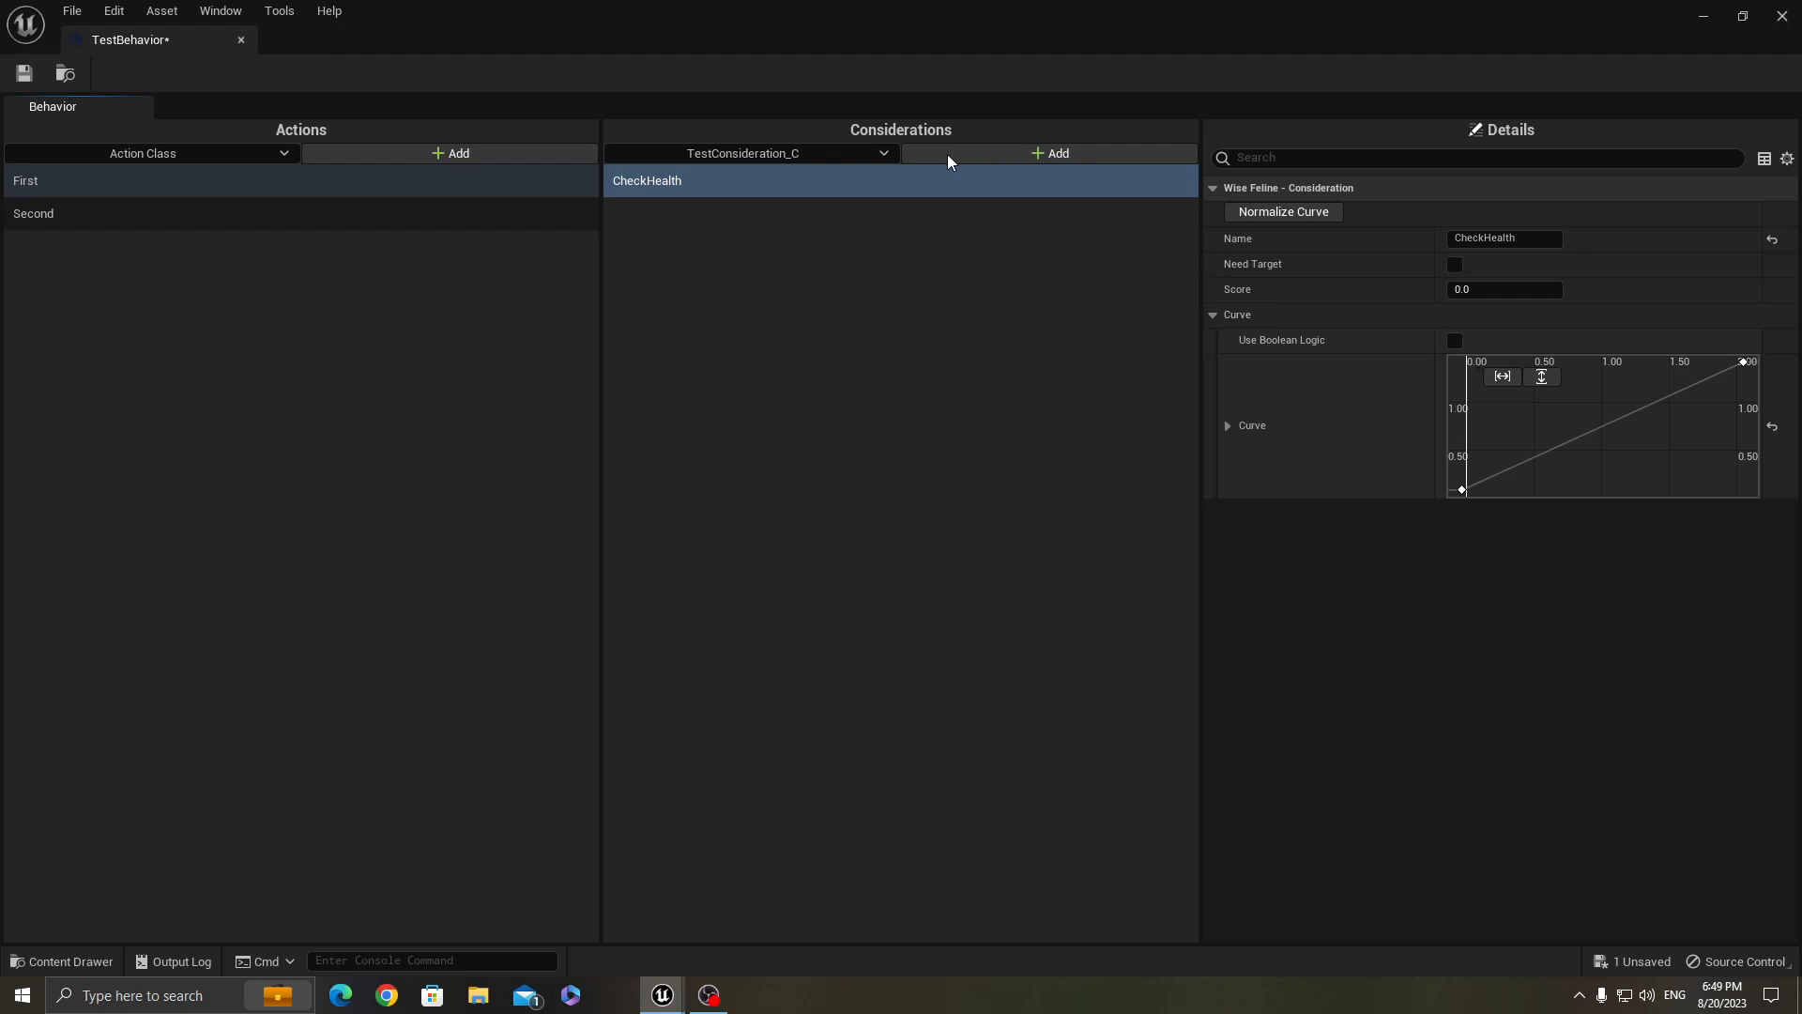
# Add a TestConsideration briefly, then return to the CheckHealth consideration's settings
pyautogui.click(1047, 152)
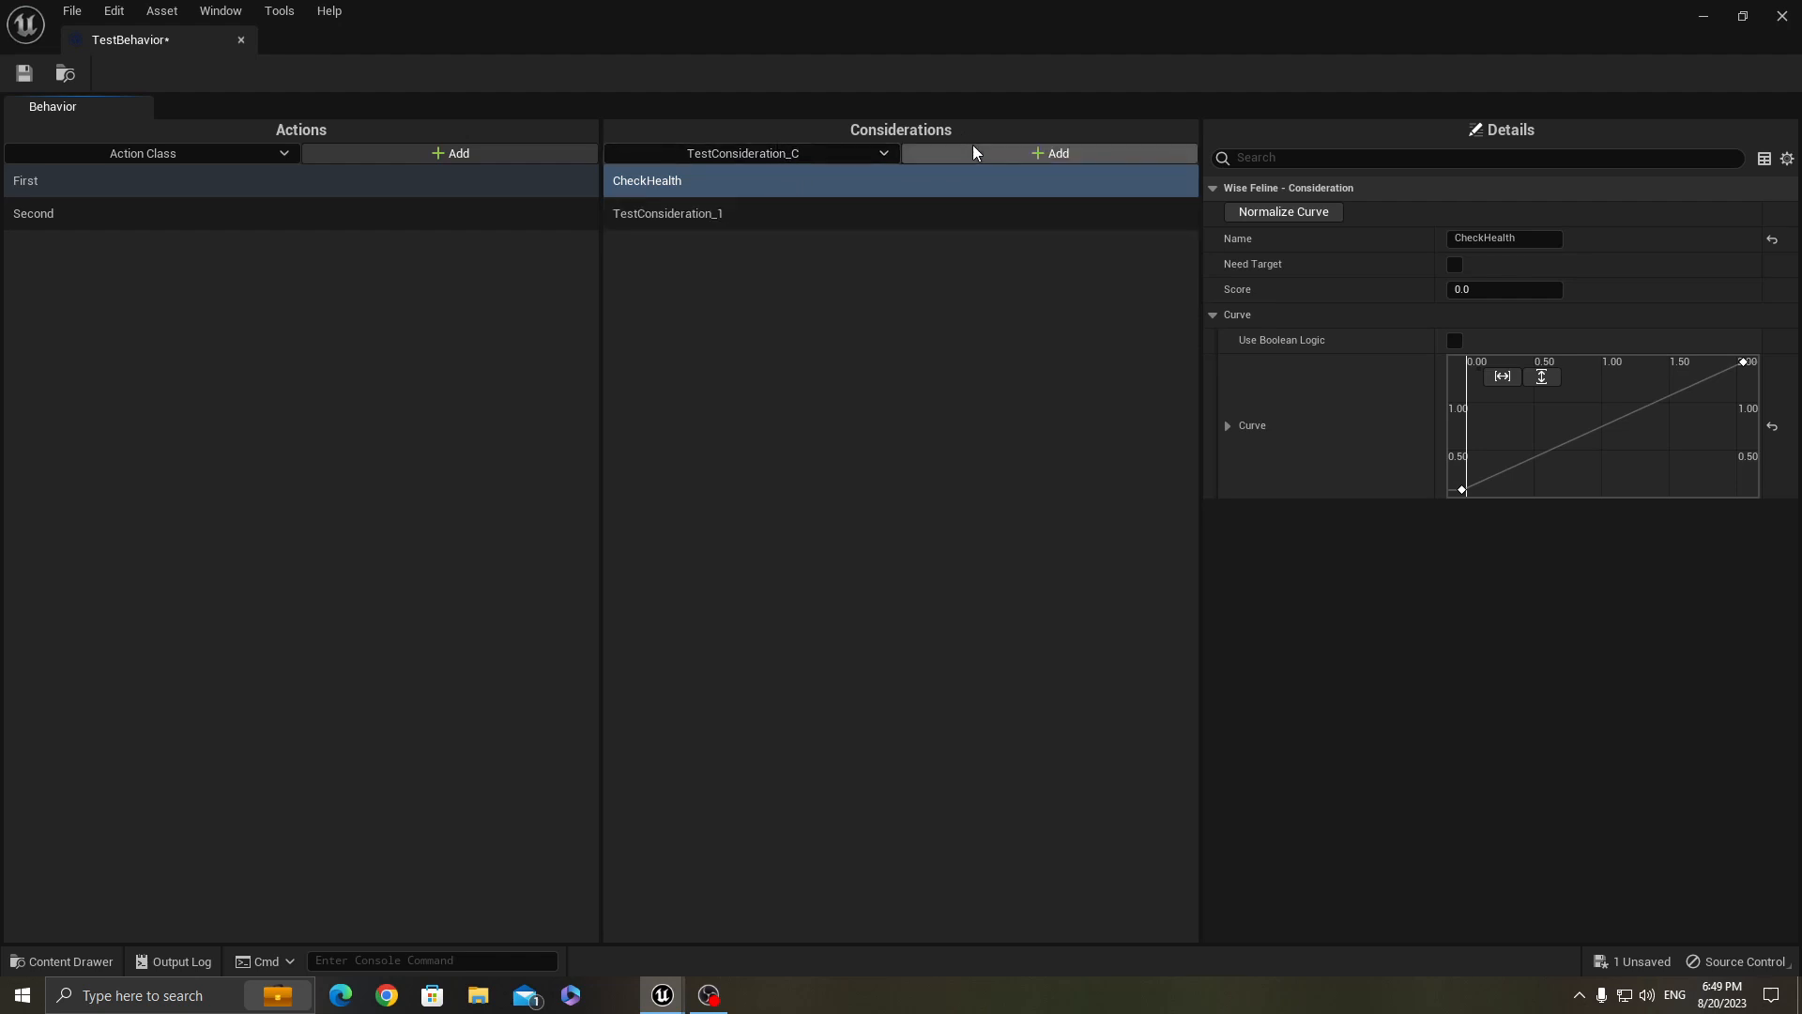
pyautogui.click(666, 212)
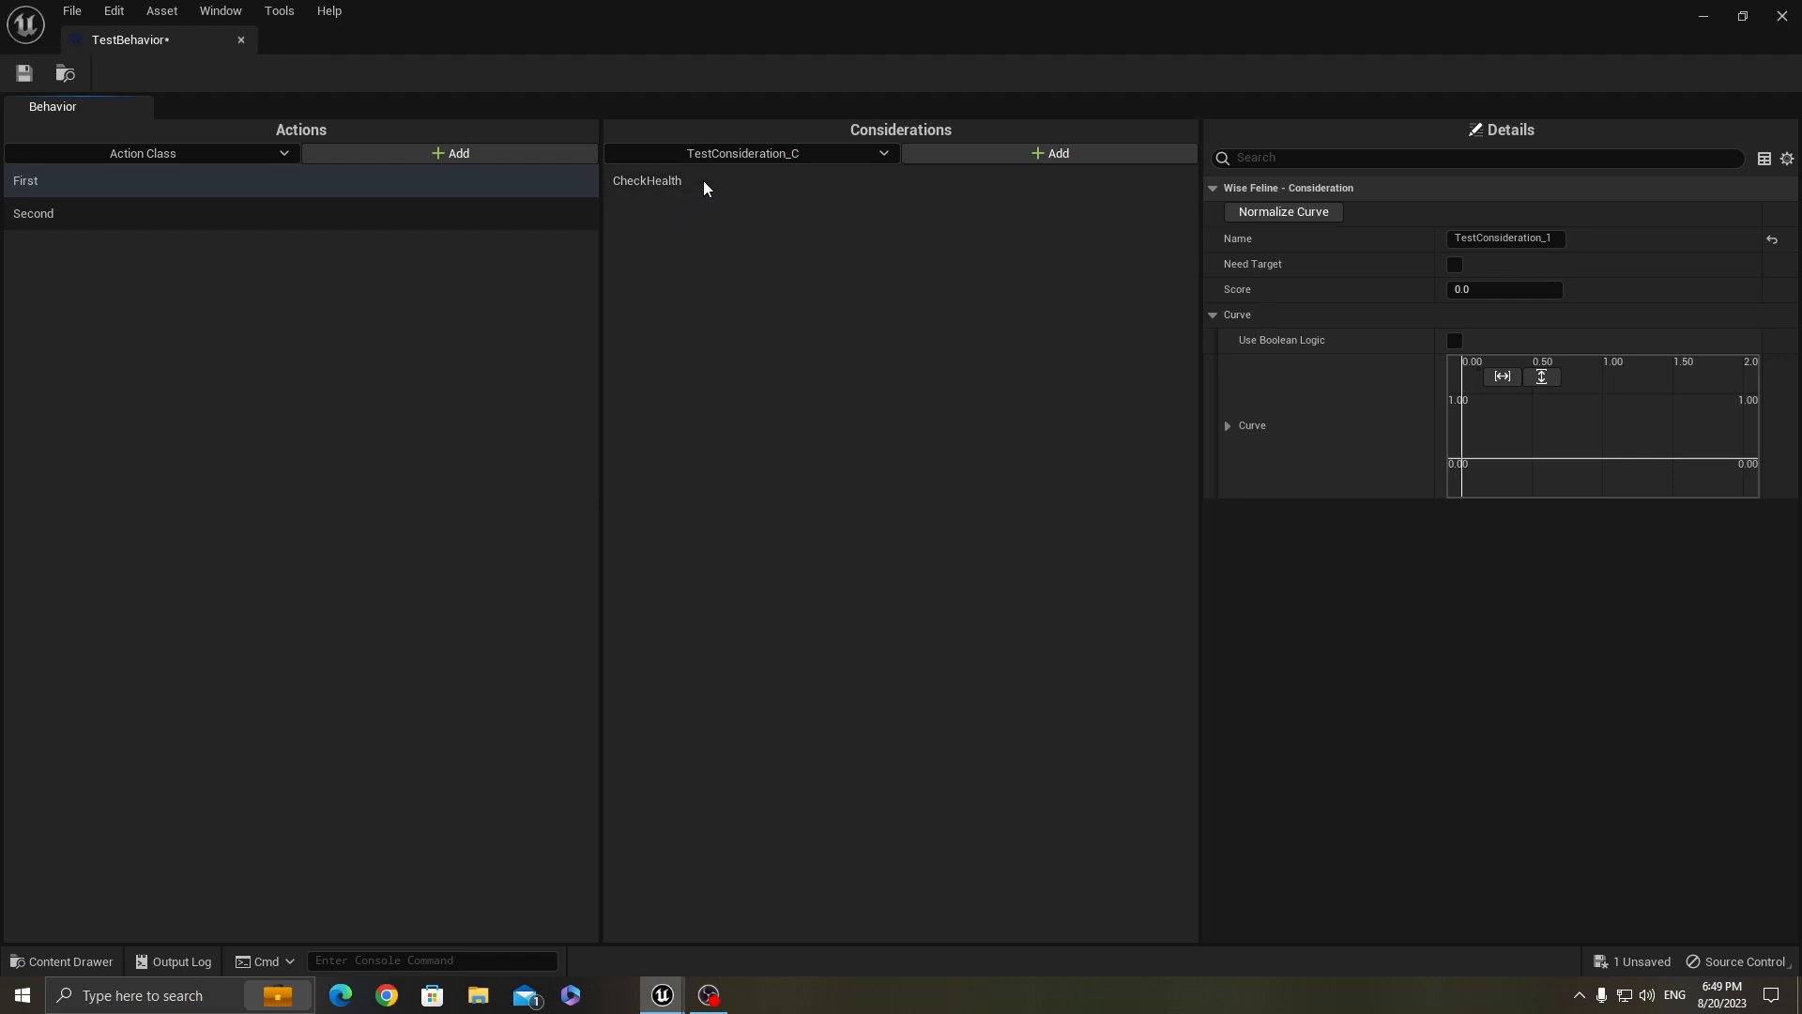
pyautogui.click(646, 181)
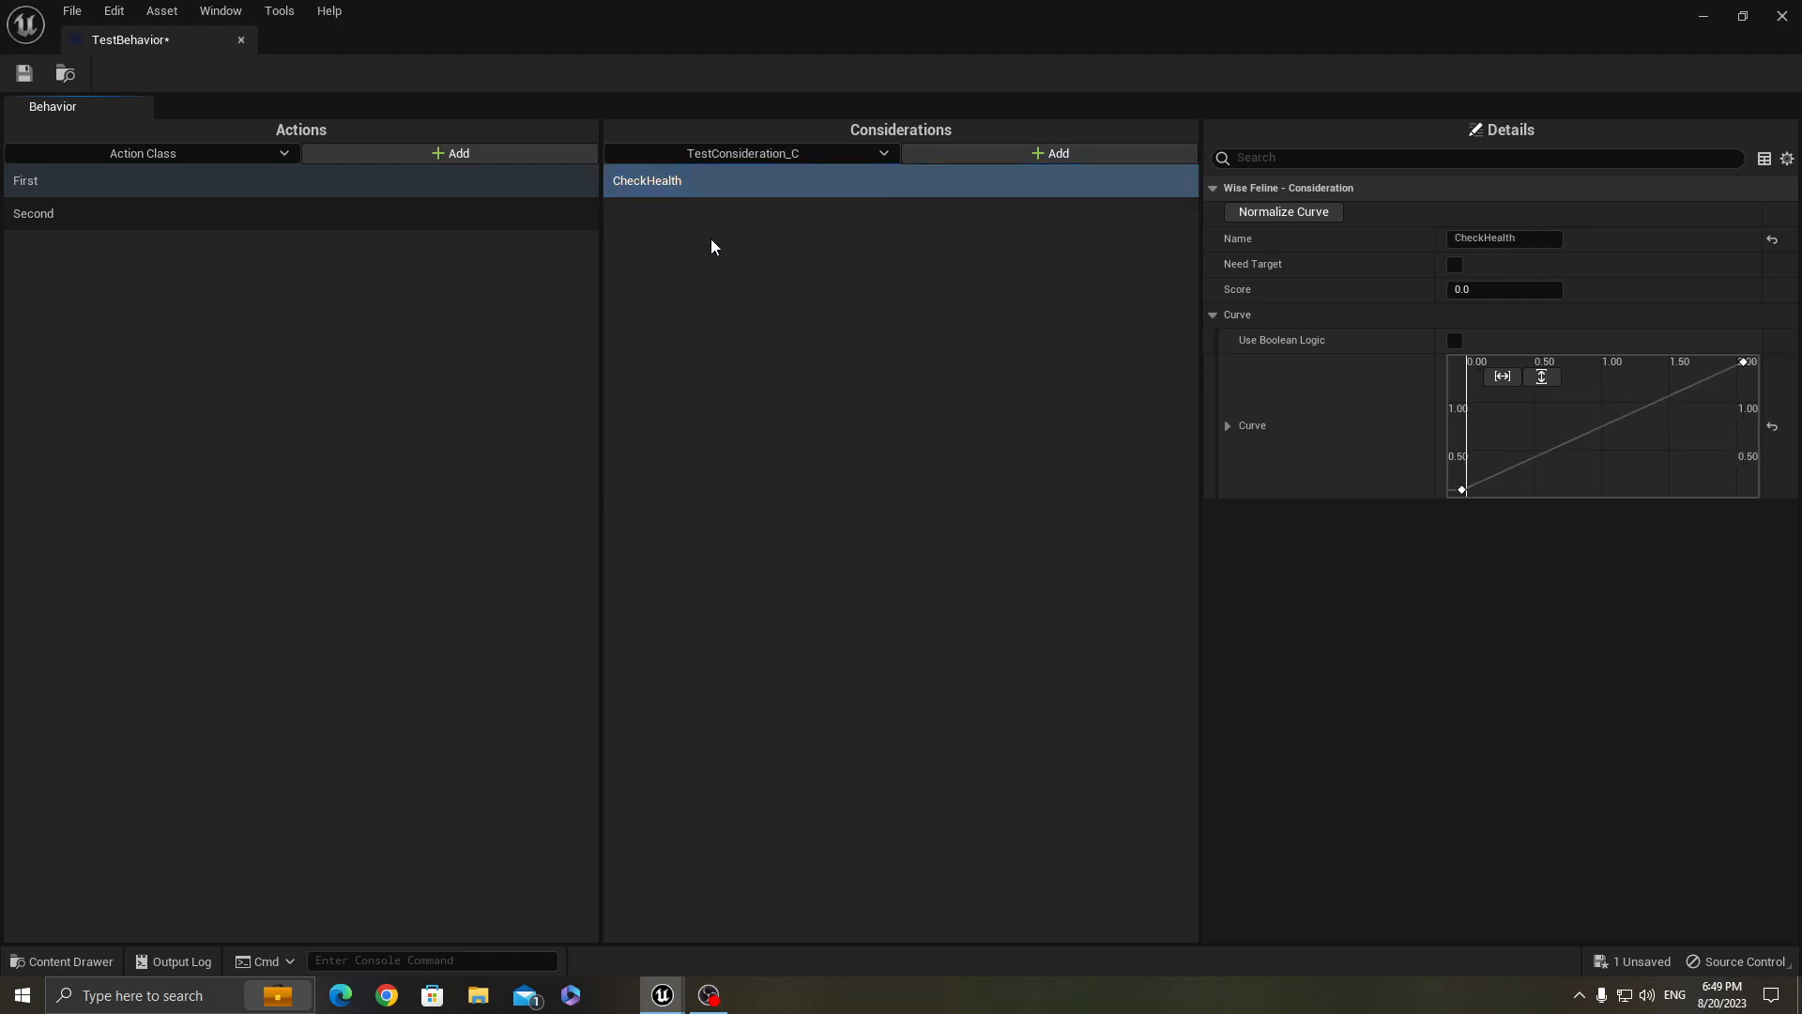
pyautogui.moveTo(804, 203)
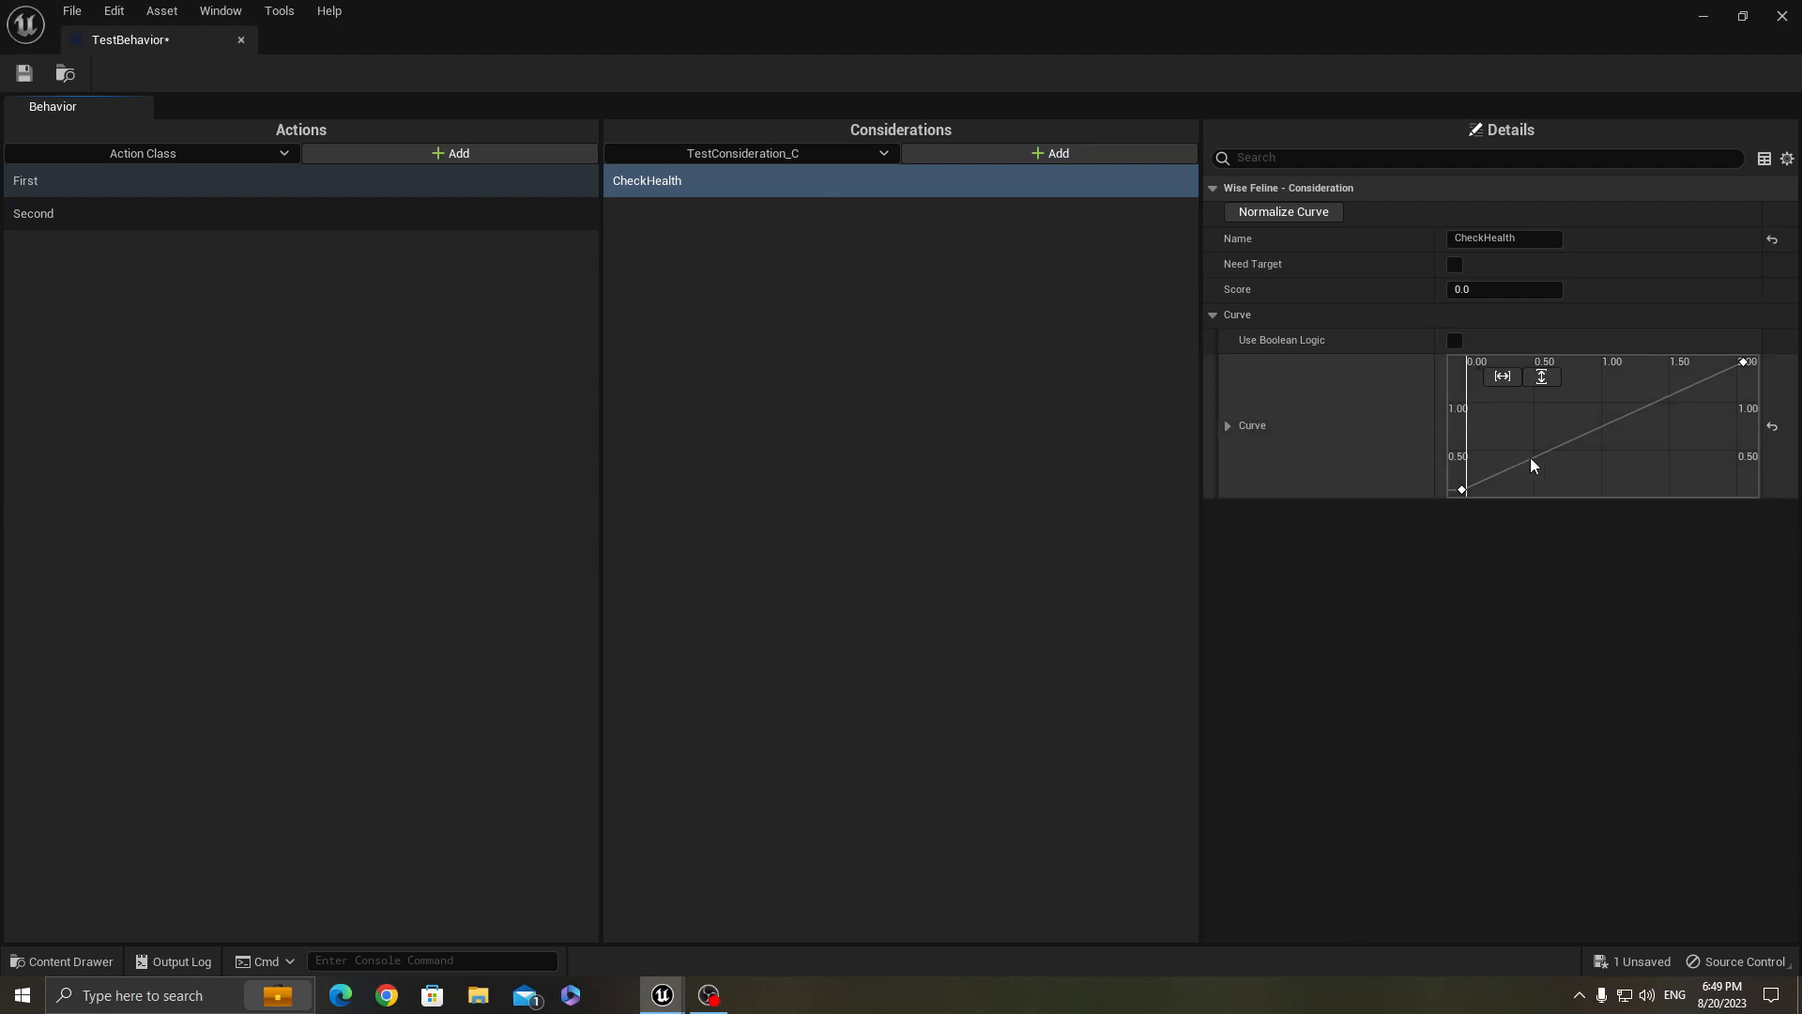
pyautogui.moveTo(1727, 368)
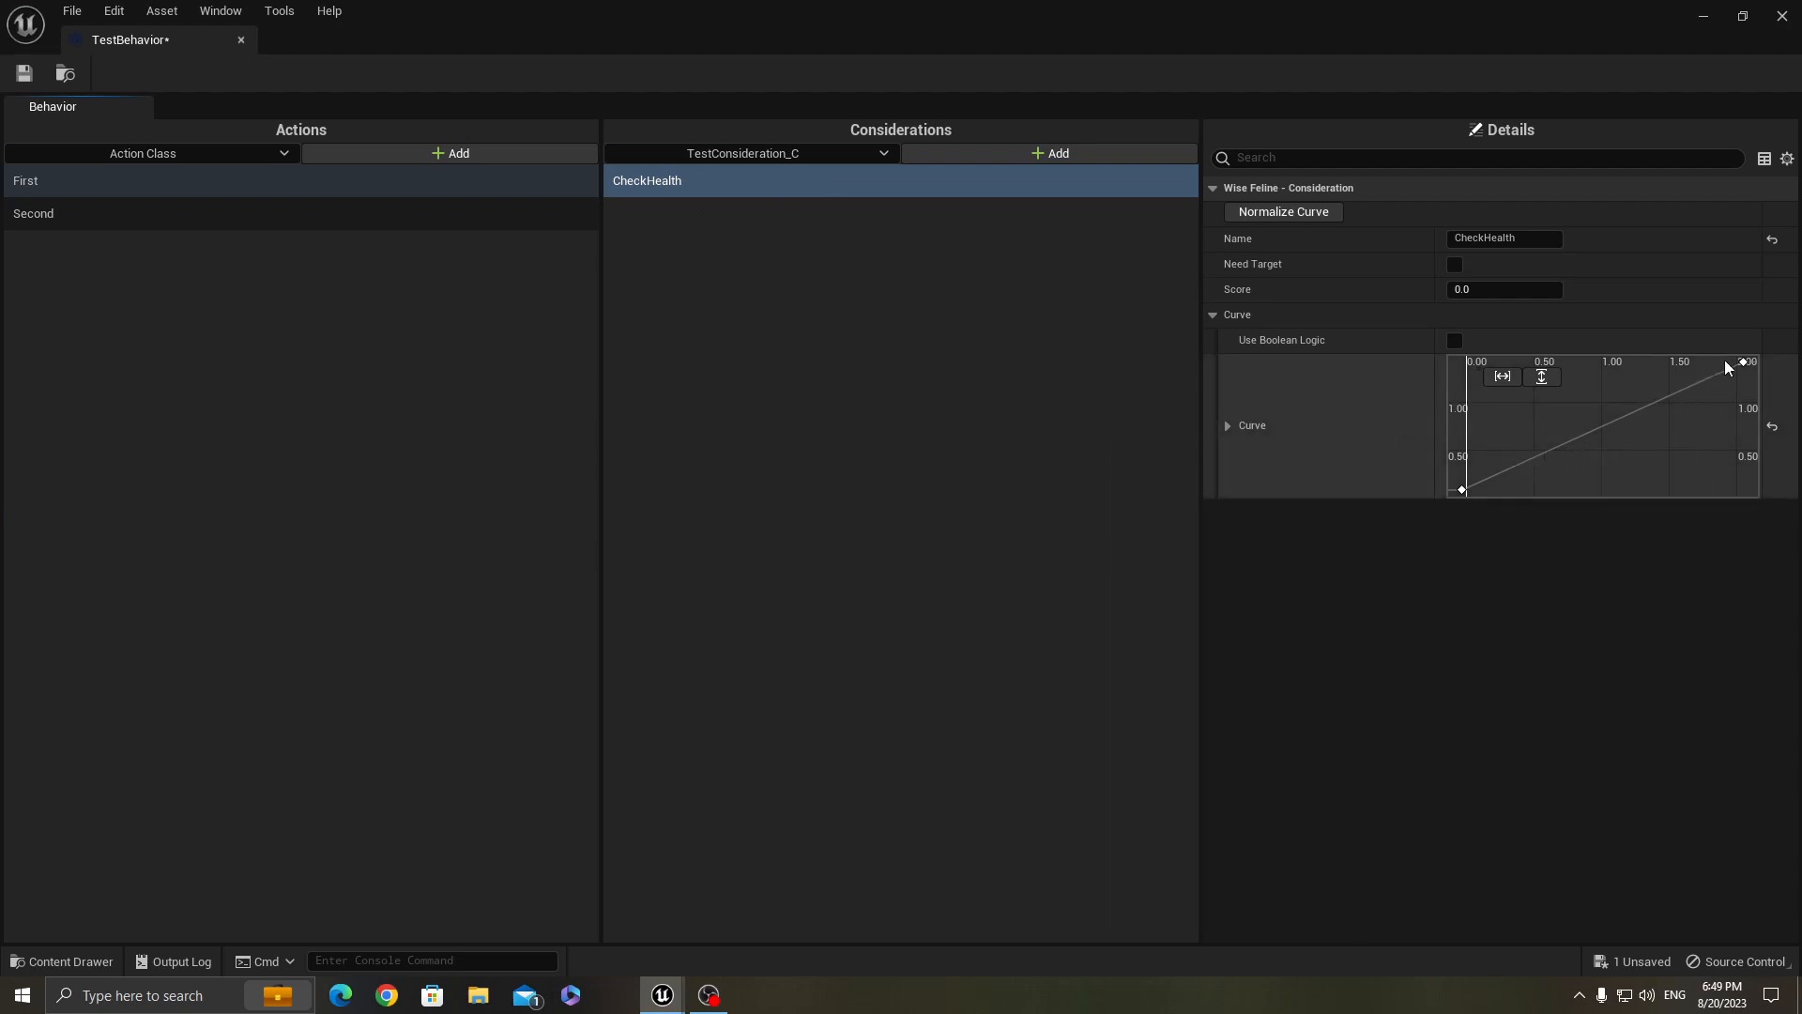
pyautogui.moveTo(1446, 460)
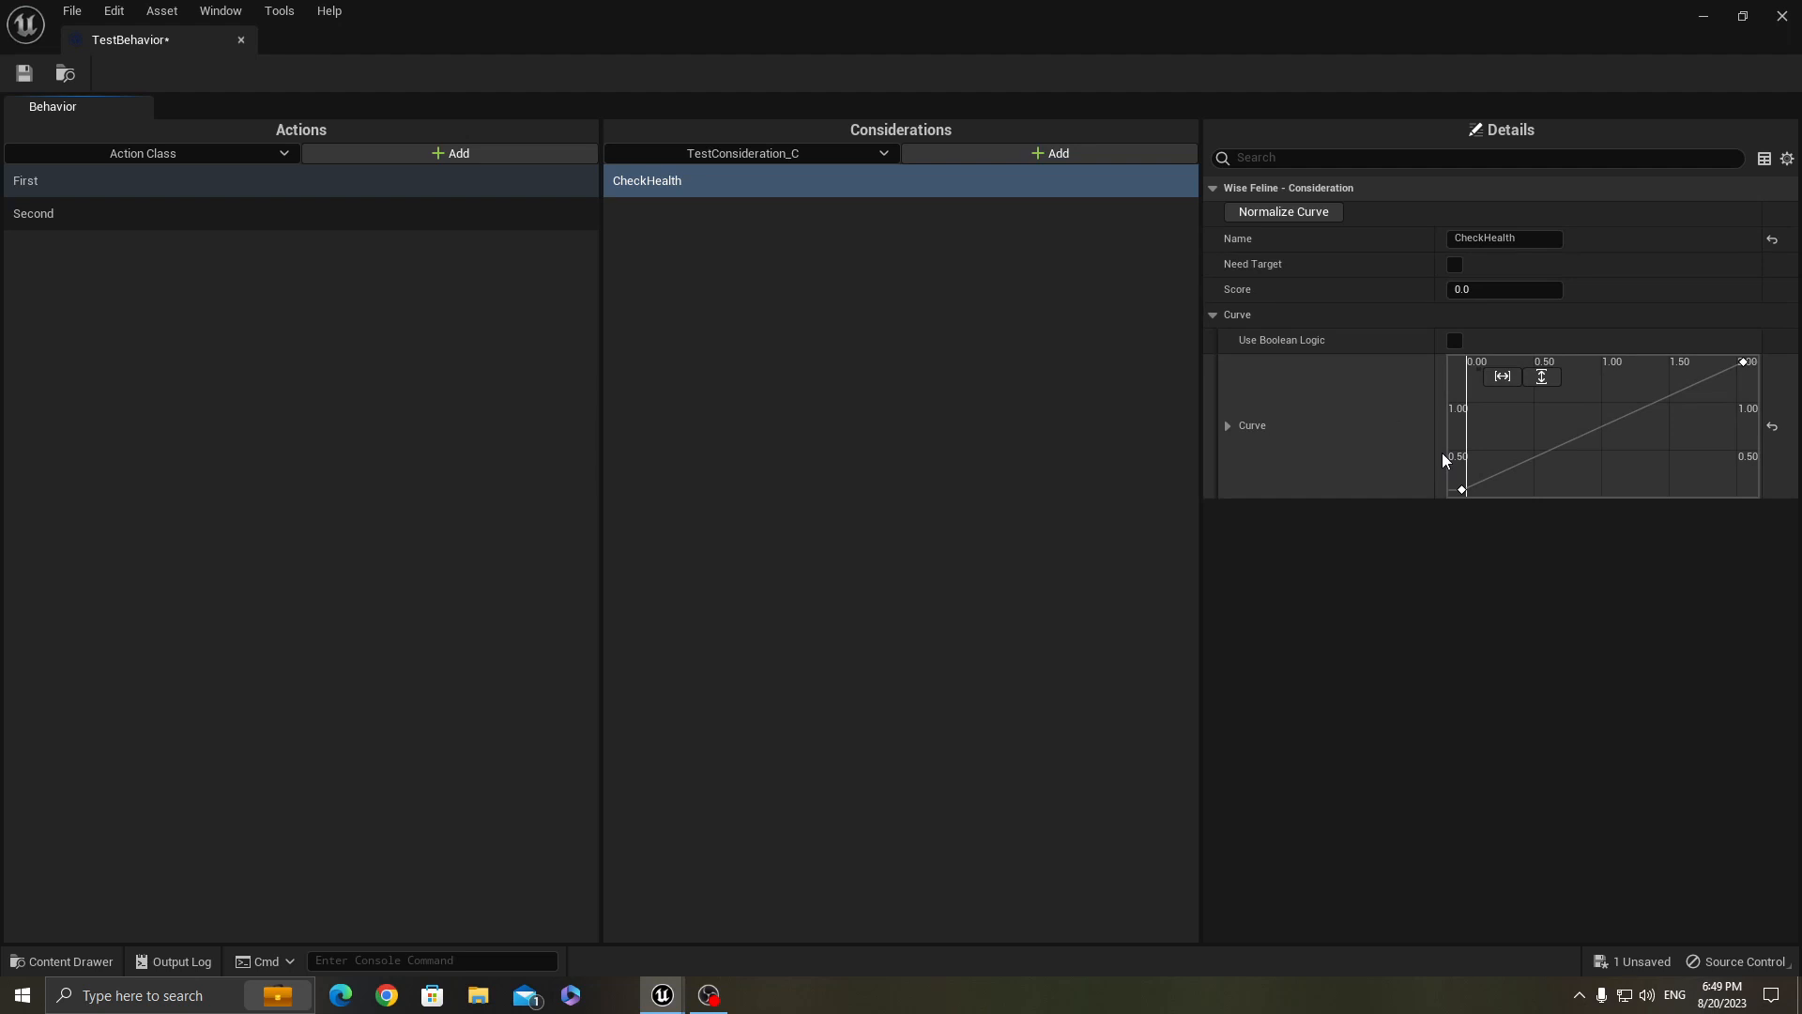
pyautogui.moveTo(1742, 360)
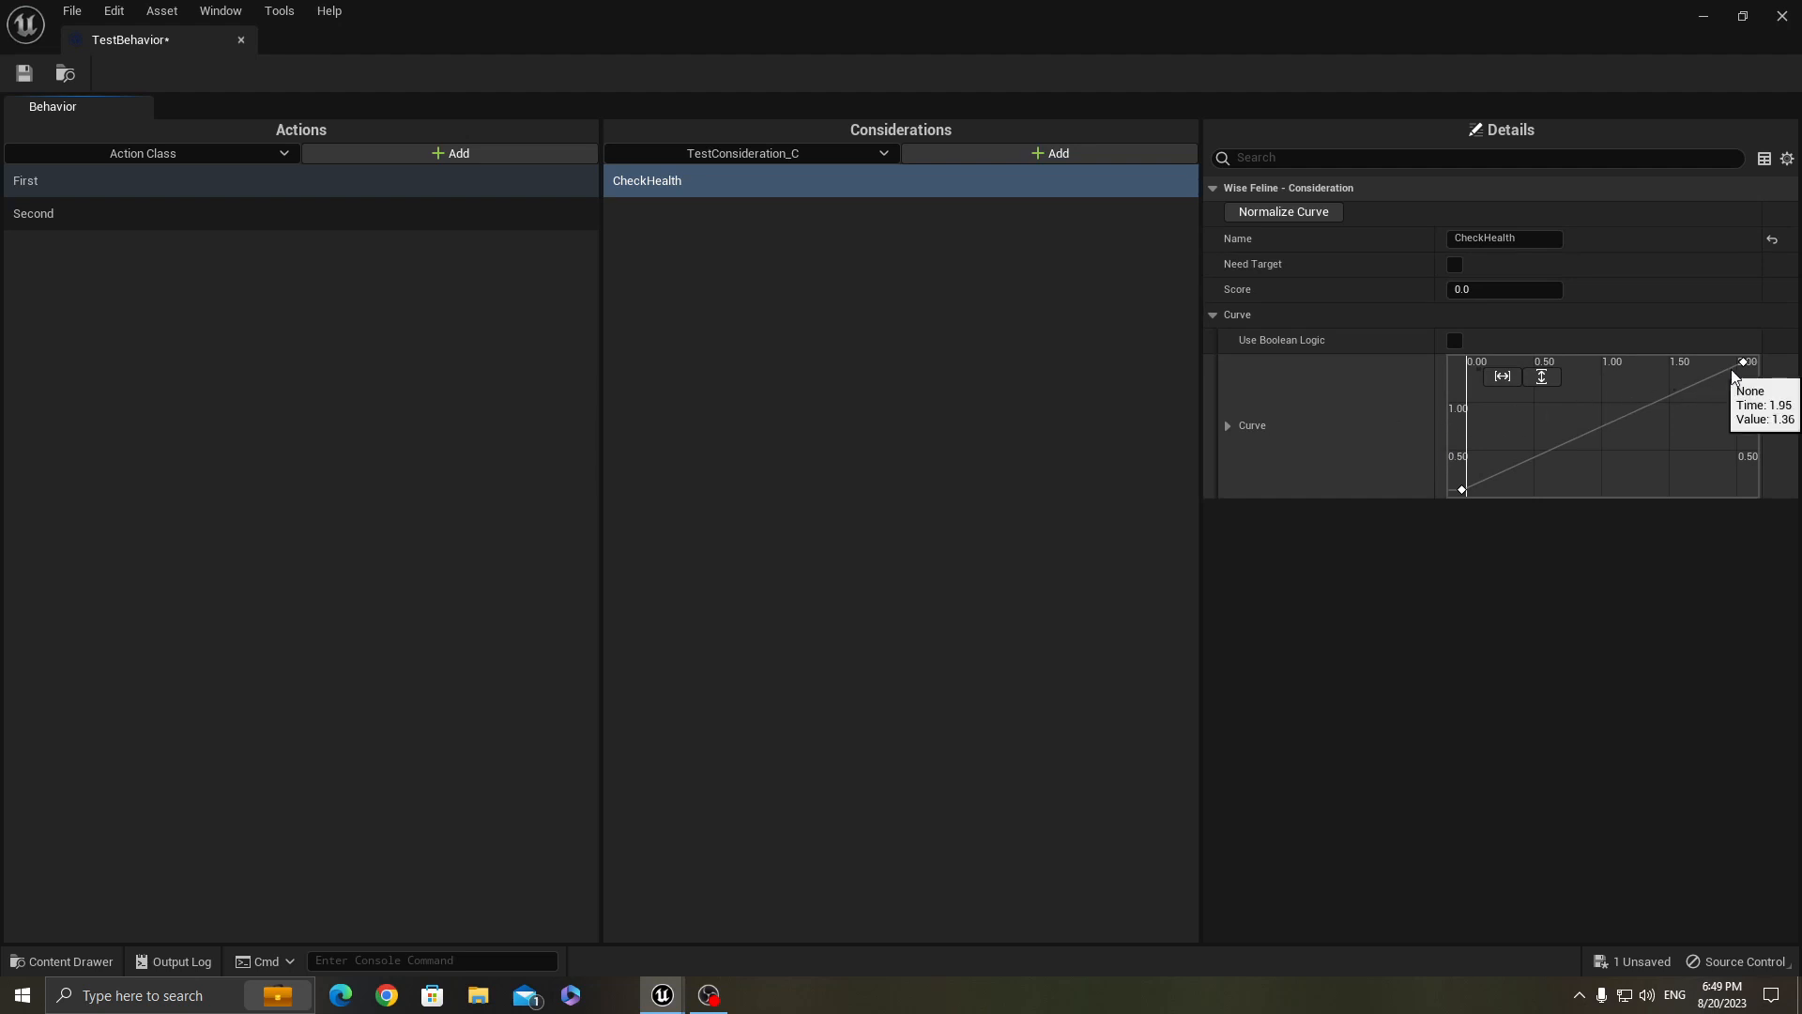
pyautogui.moveTo(1705, 391)
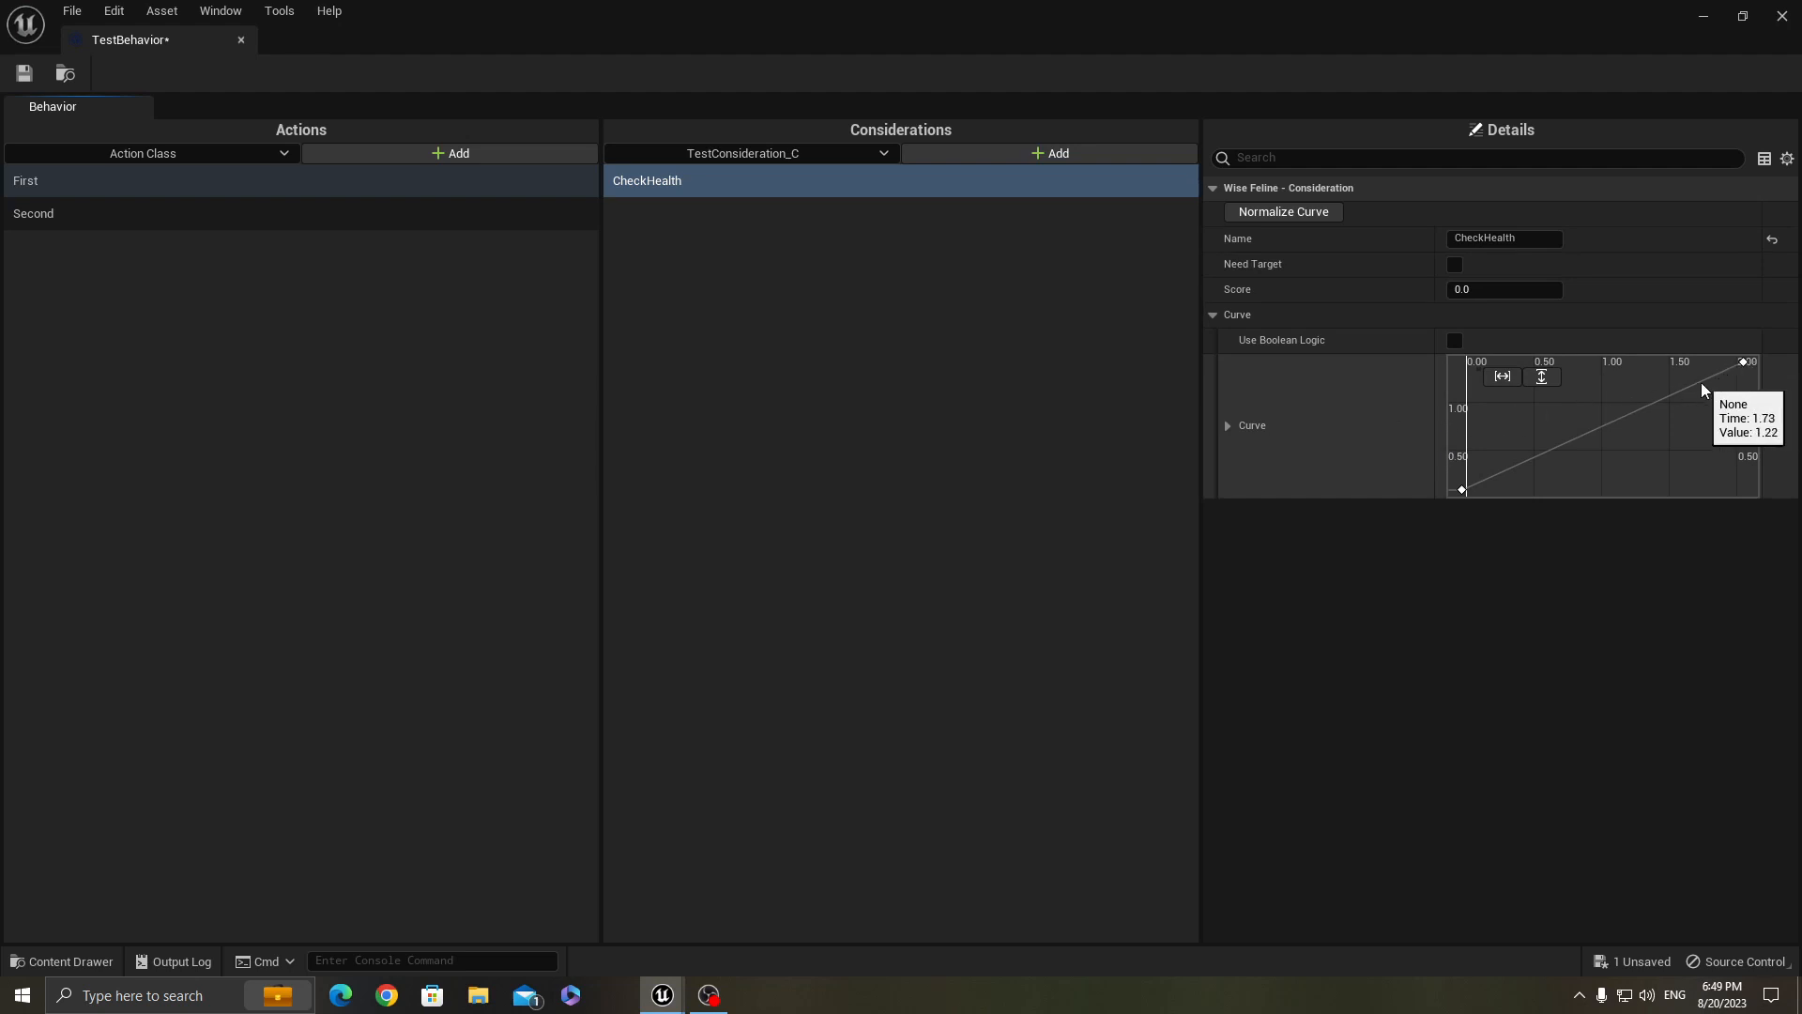
pyautogui.moveTo(1489, 498)
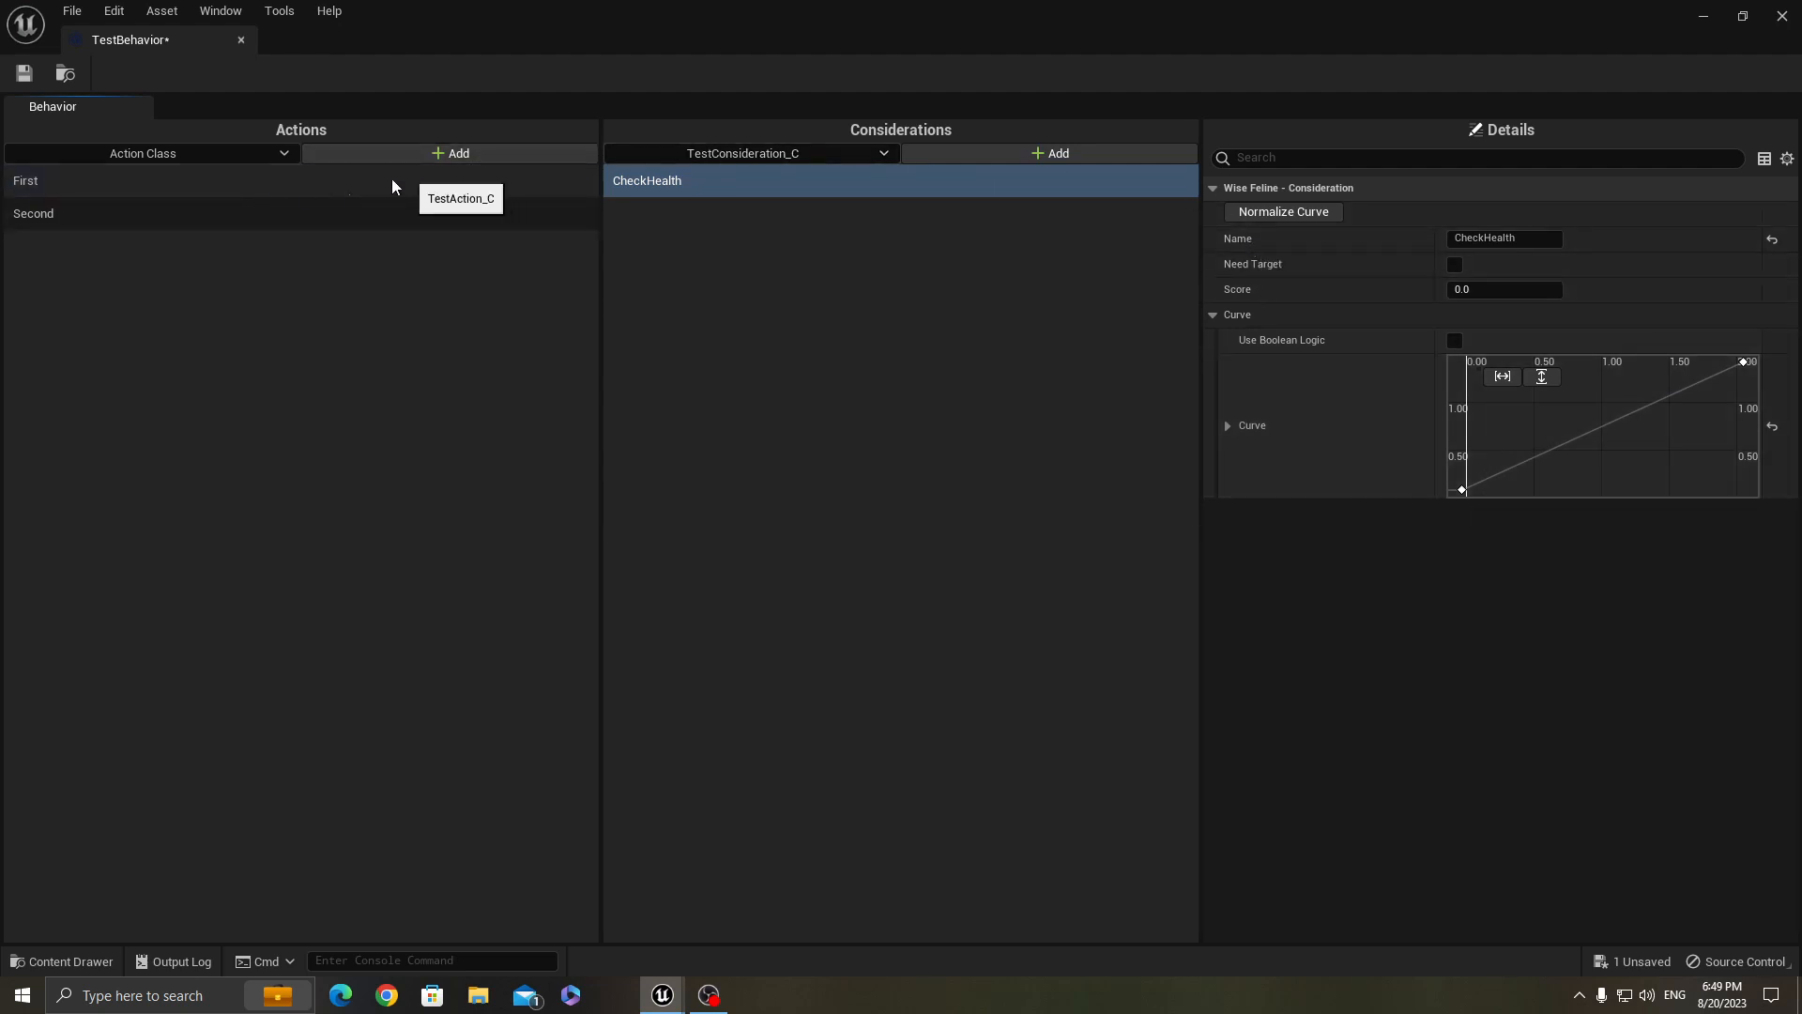
# Toggle Use Boolean Logic off and back on for the Second action's BlackboardCheck consideration
pyautogui.click(151, 212)
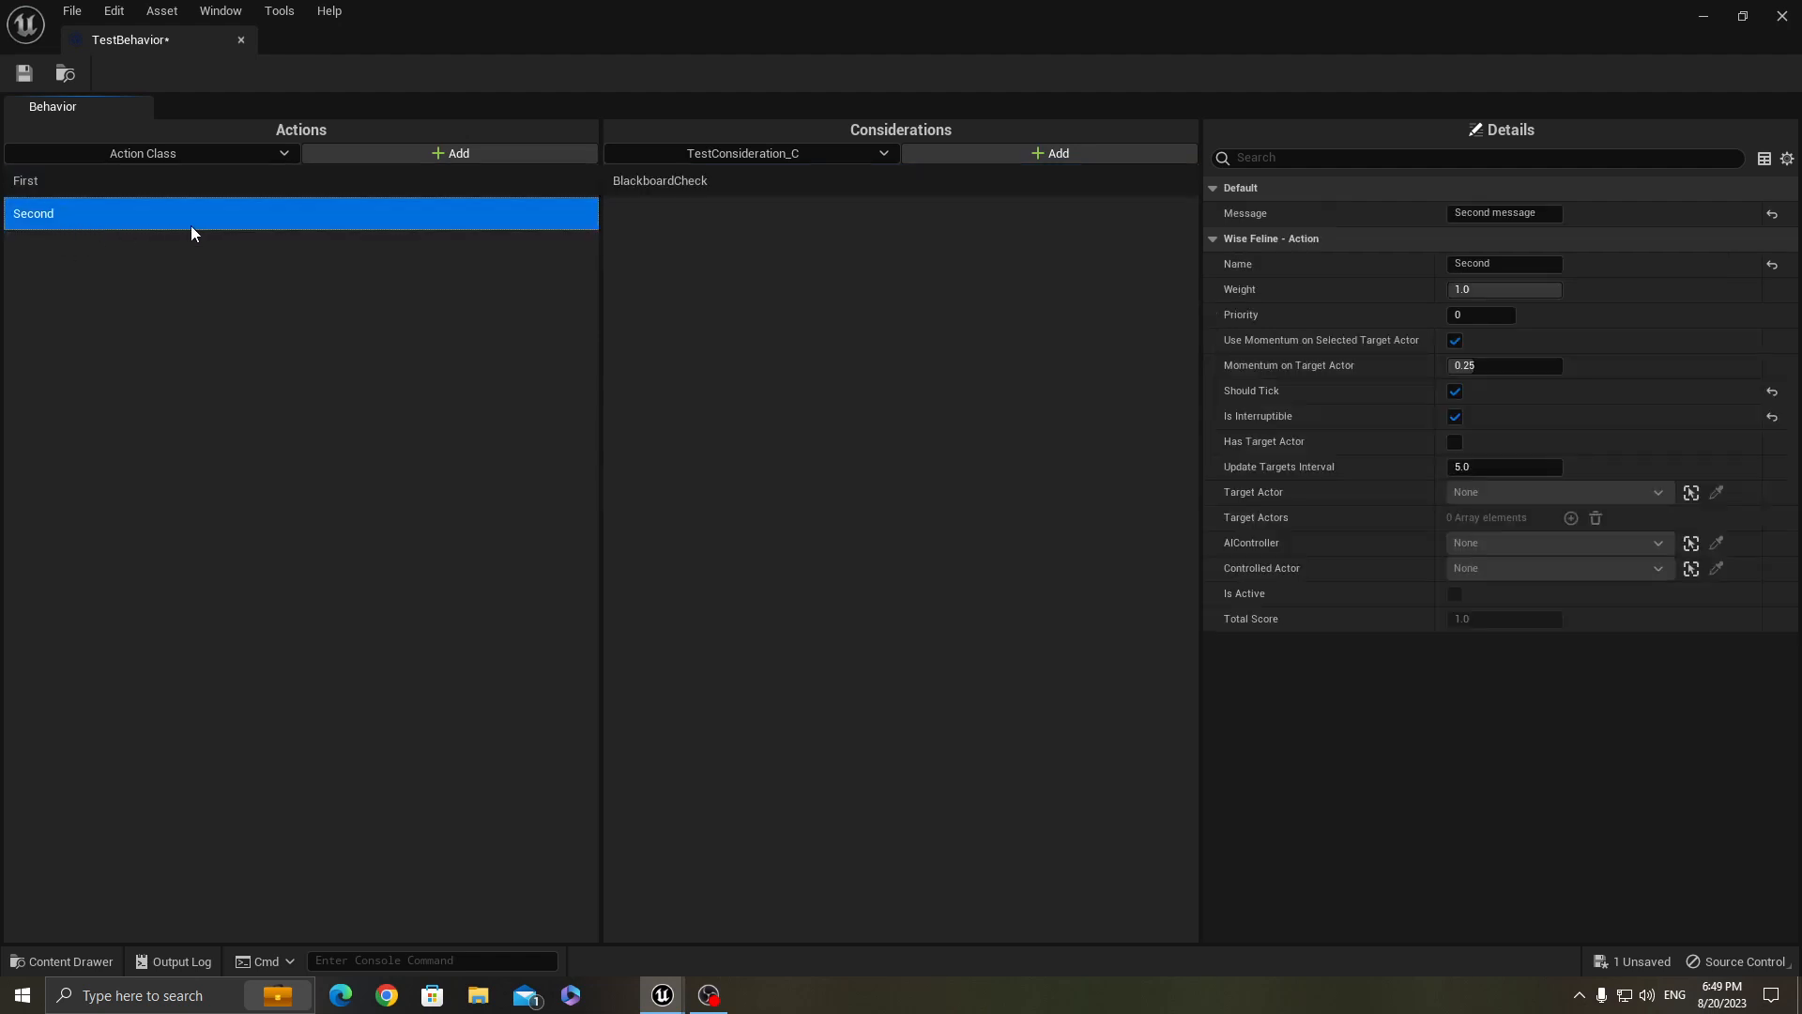
pyautogui.moveTo(683, 244)
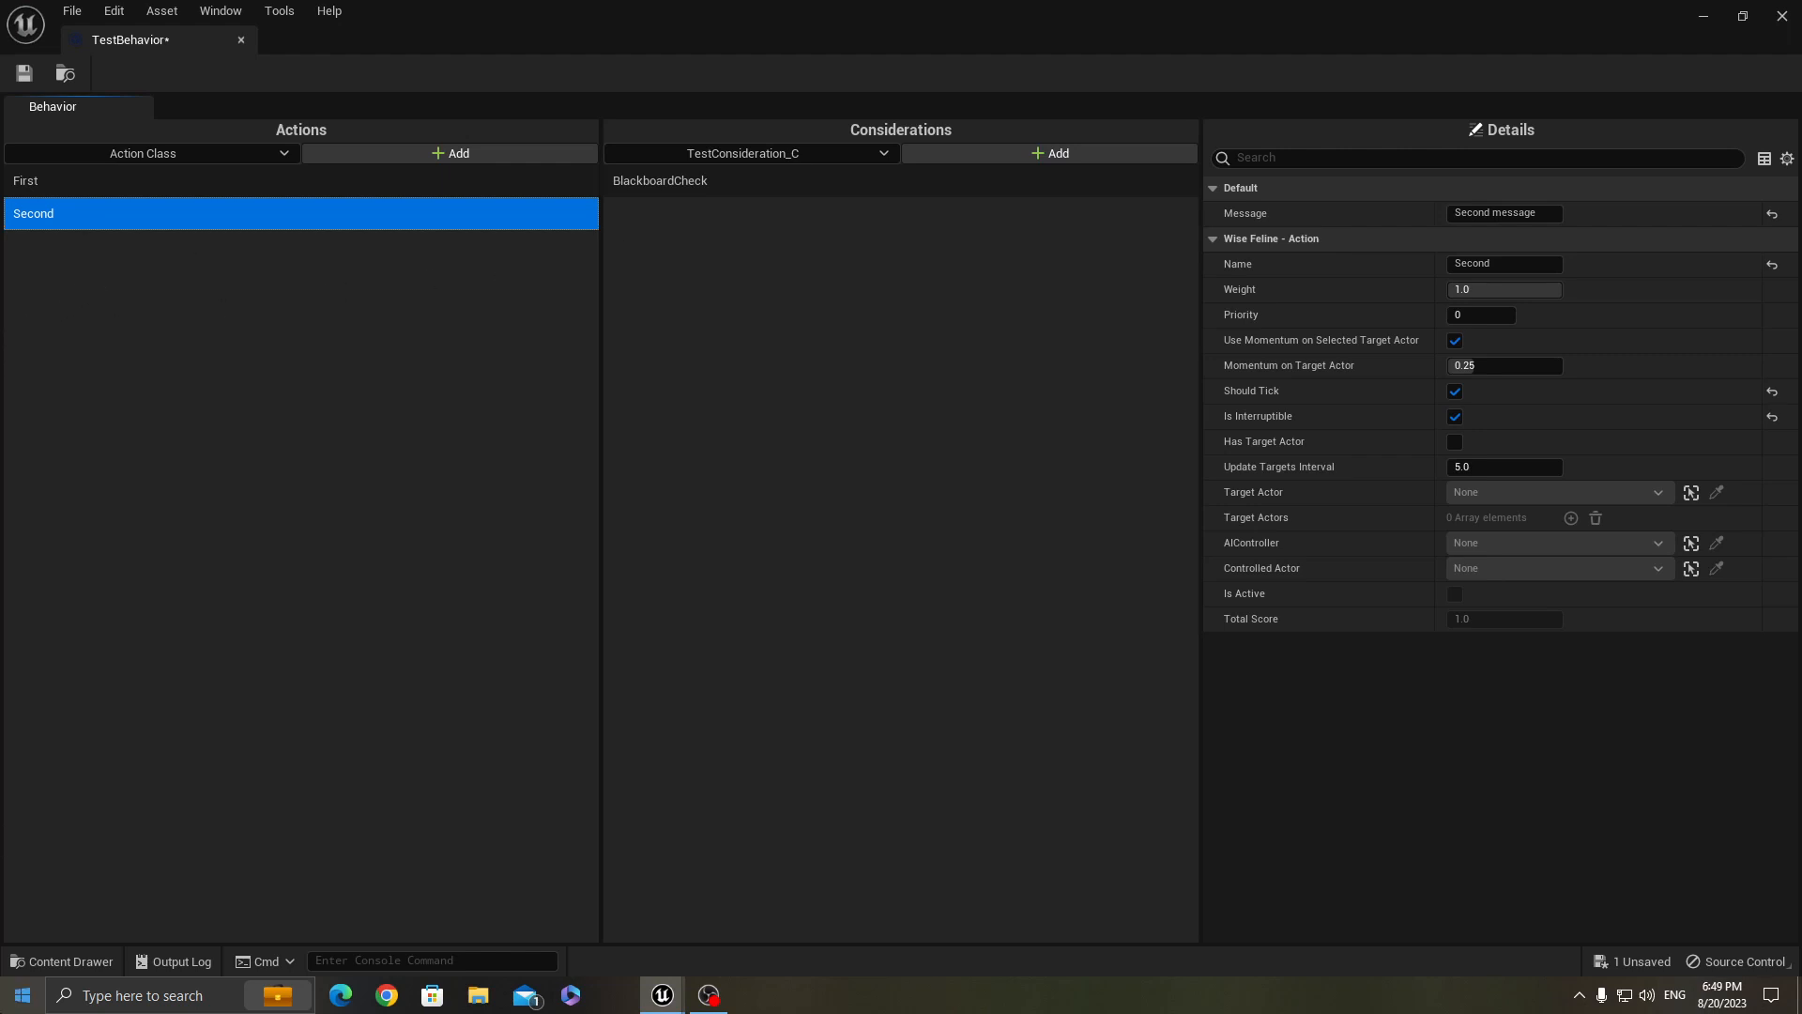
pyautogui.click(659, 180)
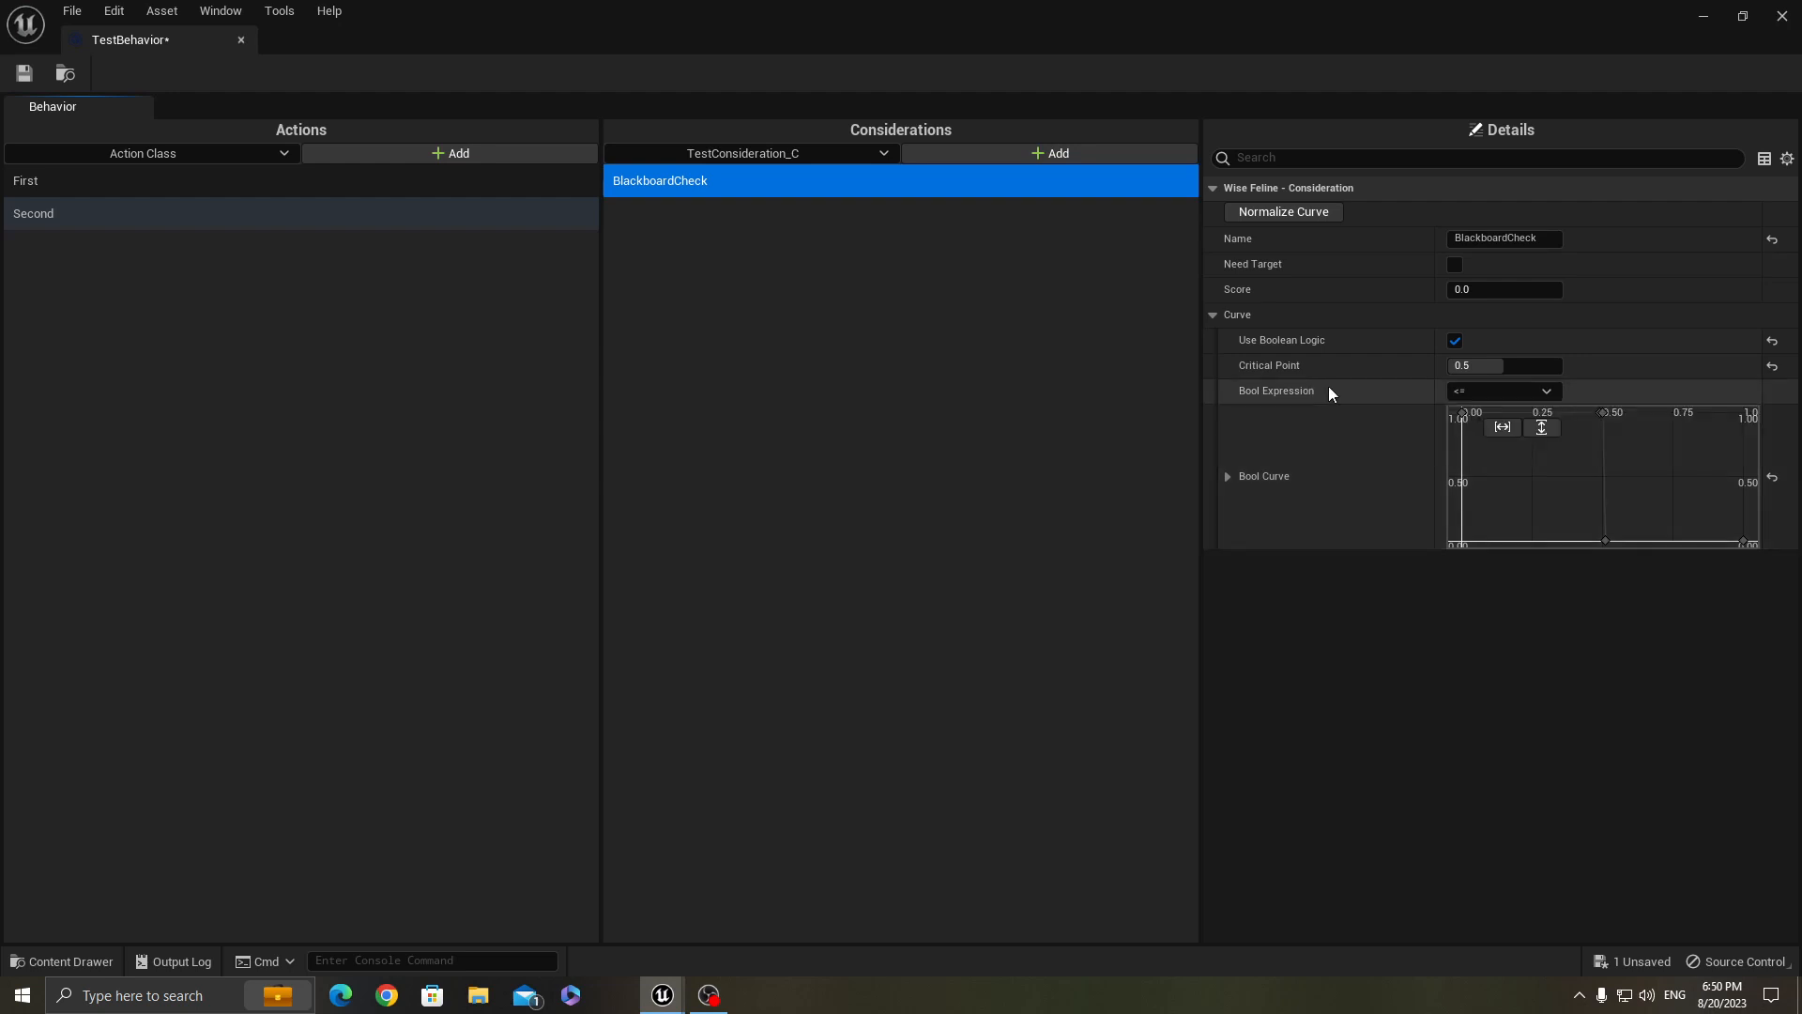
pyautogui.moveTo(1464, 520)
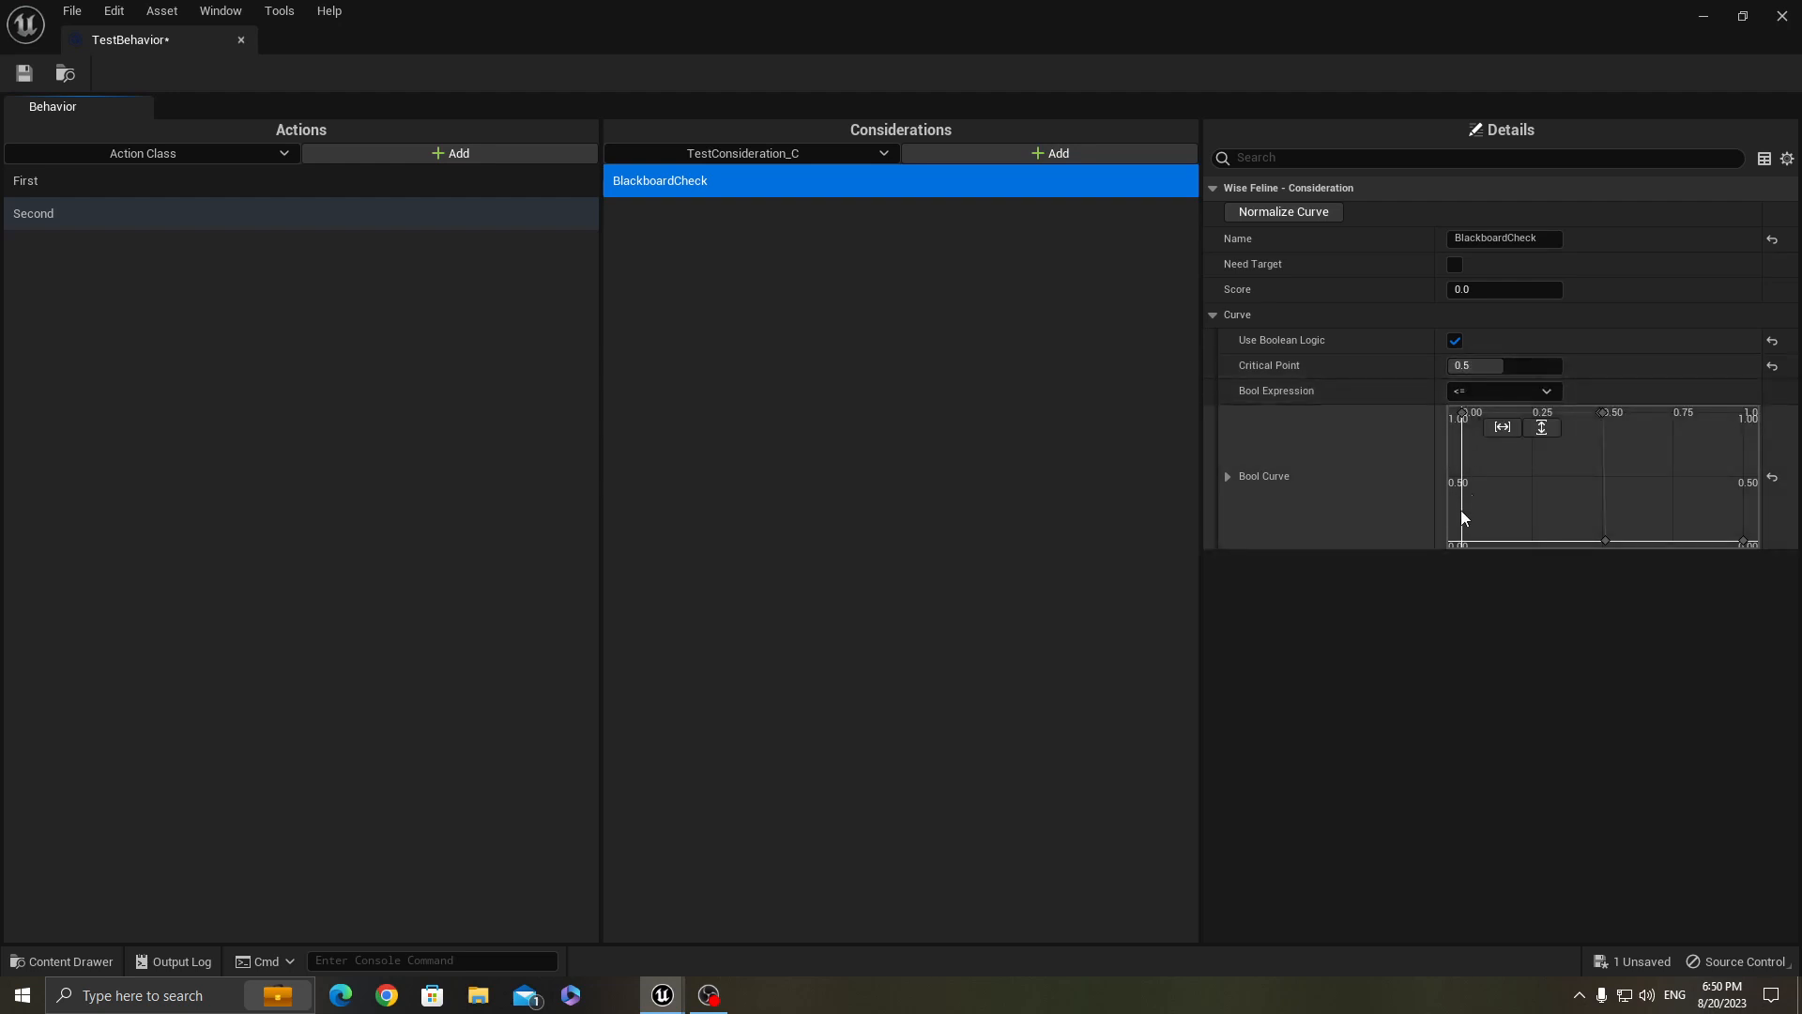
pyautogui.click(1455, 340)
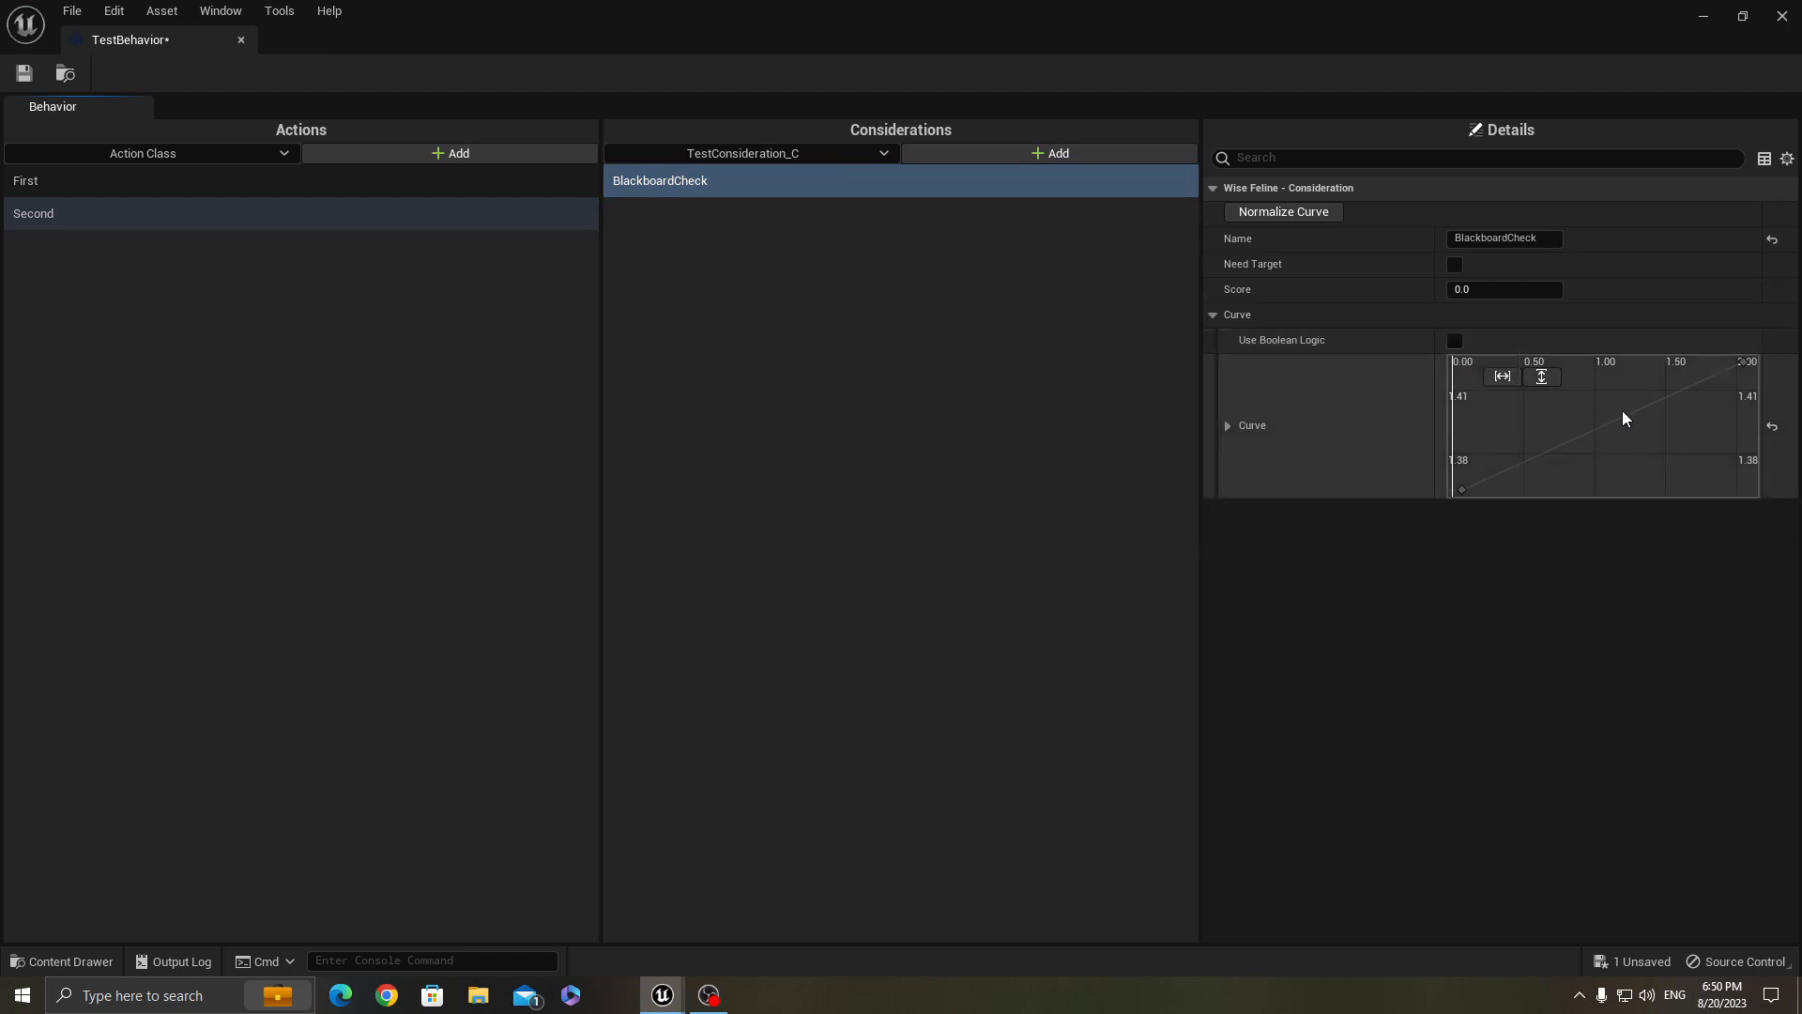
pyautogui.moveTo(1683, 510)
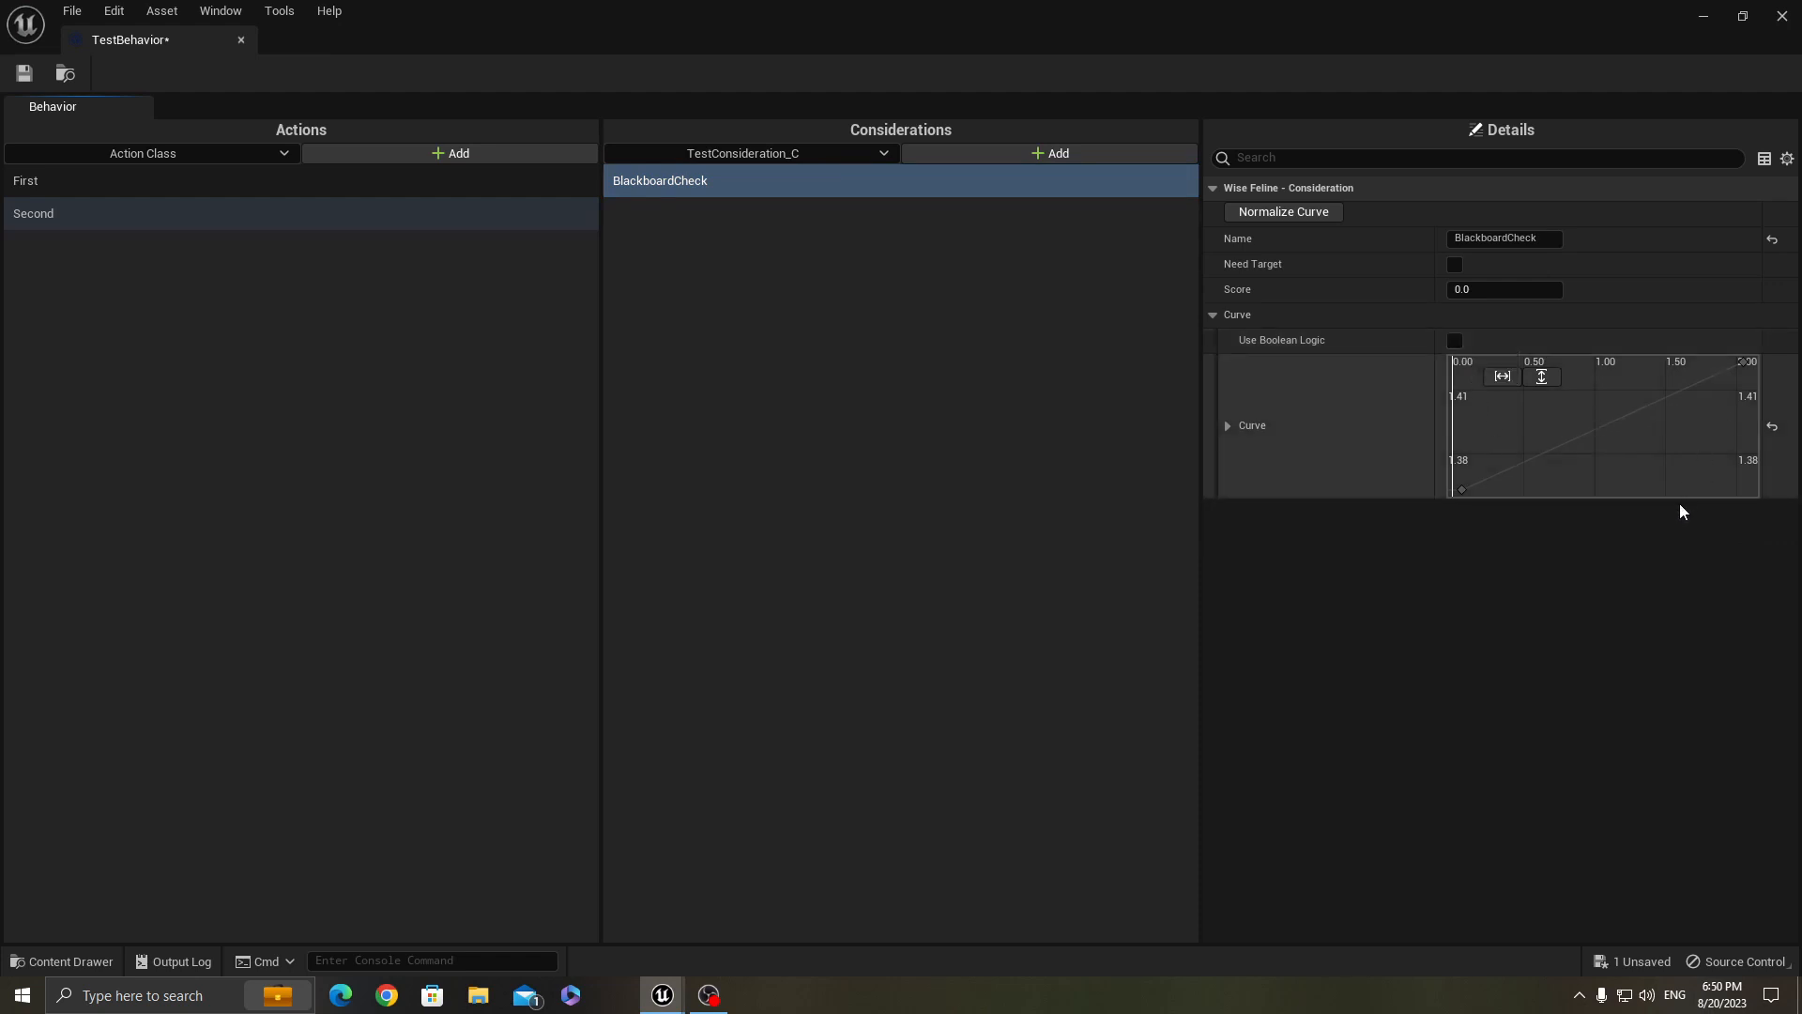
pyautogui.moveTo(1589, 430)
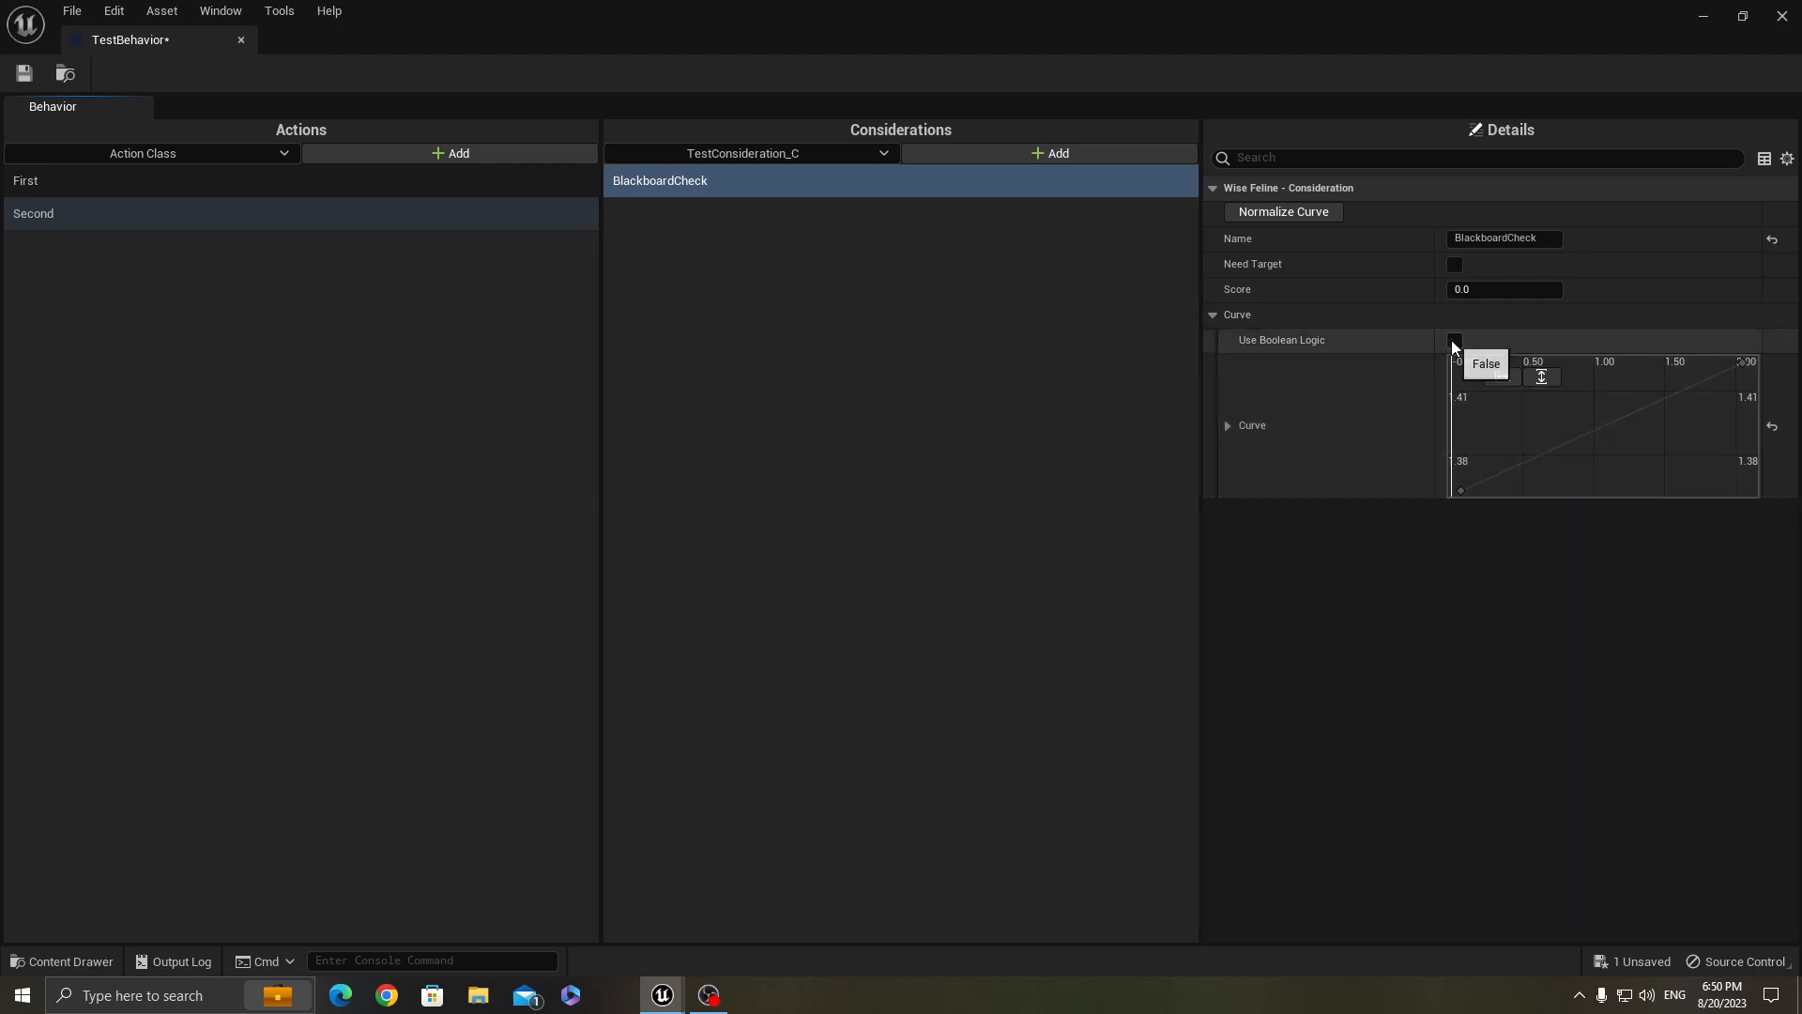
pyautogui.click(1453, 340)
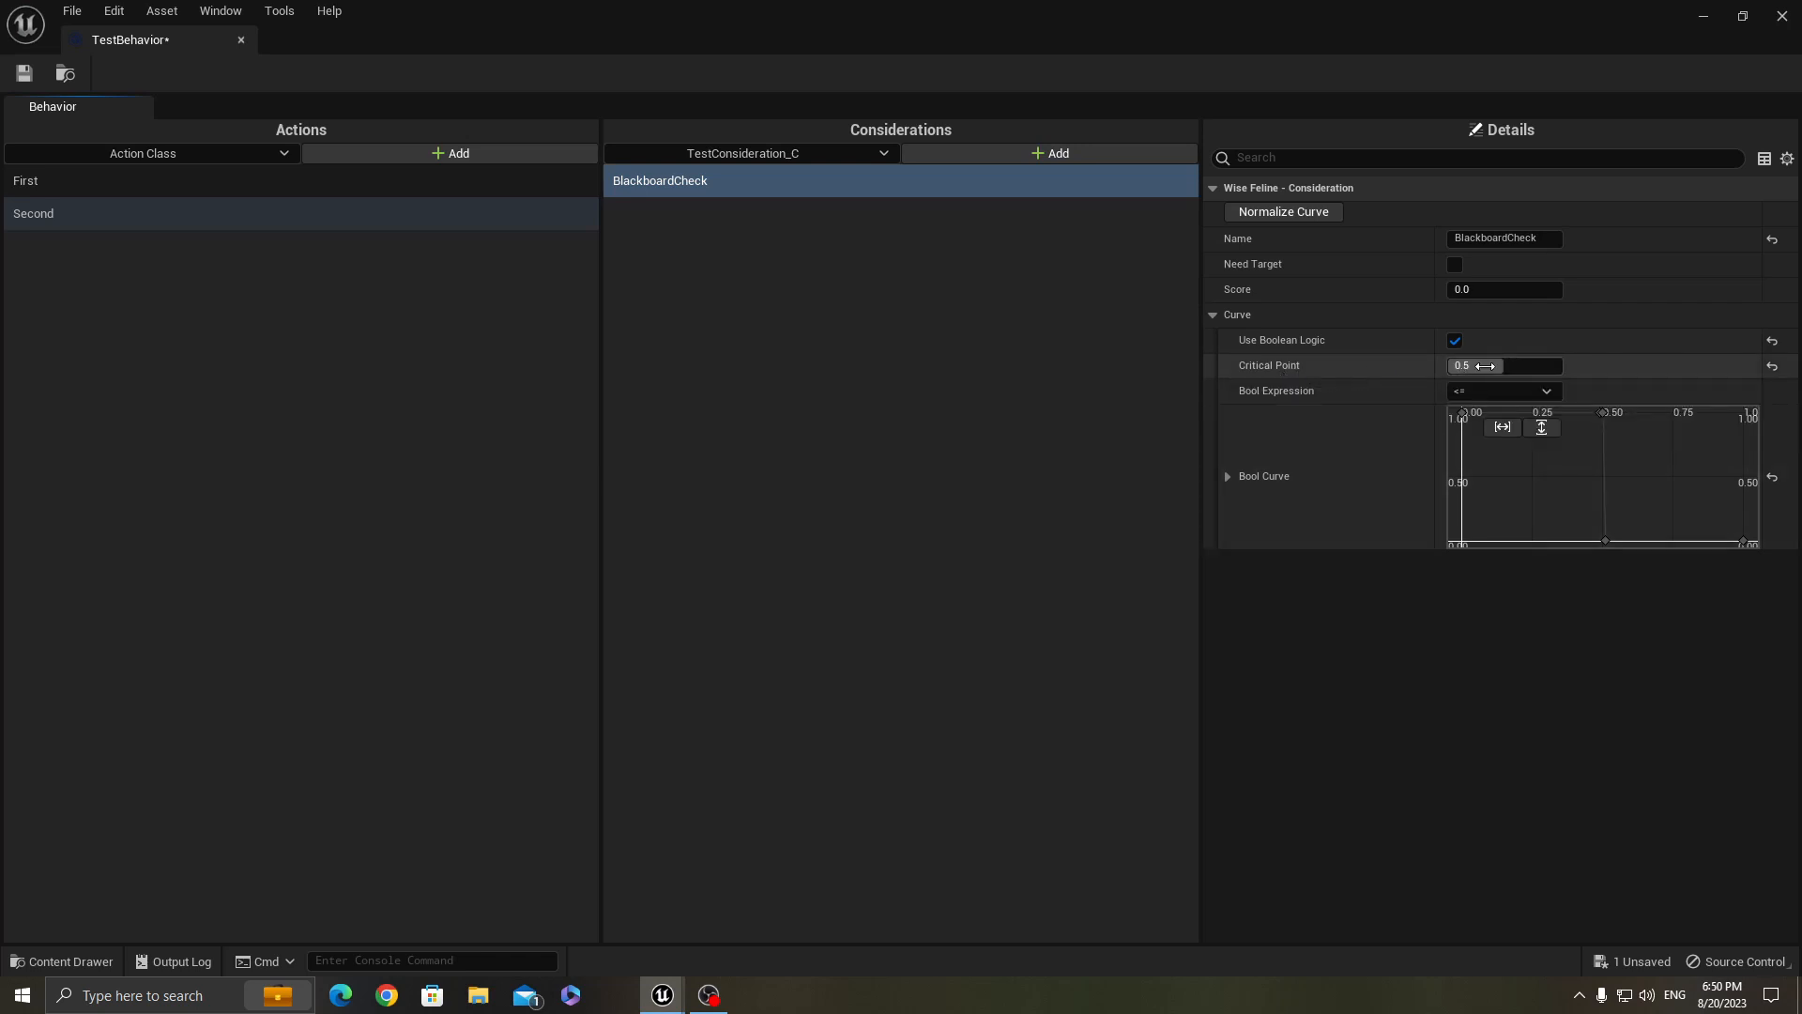
# Edit BlackboardCheck's Critical Point and pick its Bool Expression comparison
pyautogui.click(1500, 366)
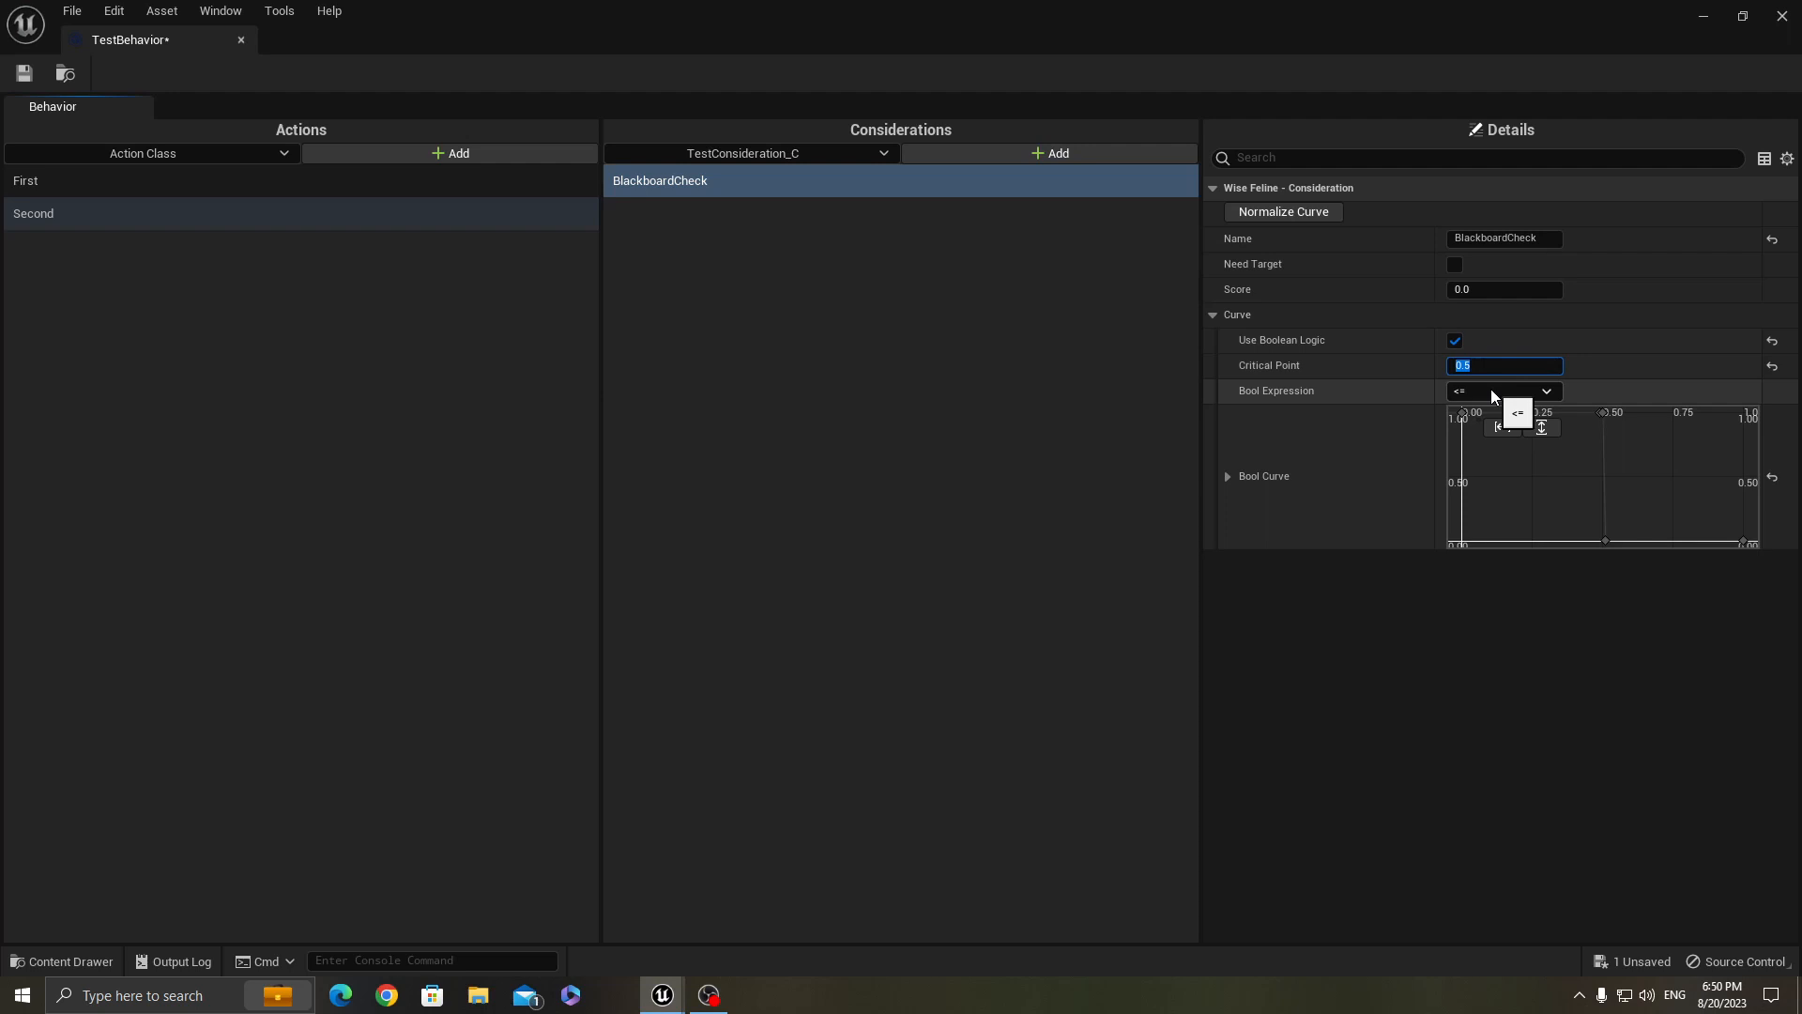
pyautogui.click(1545, 391)
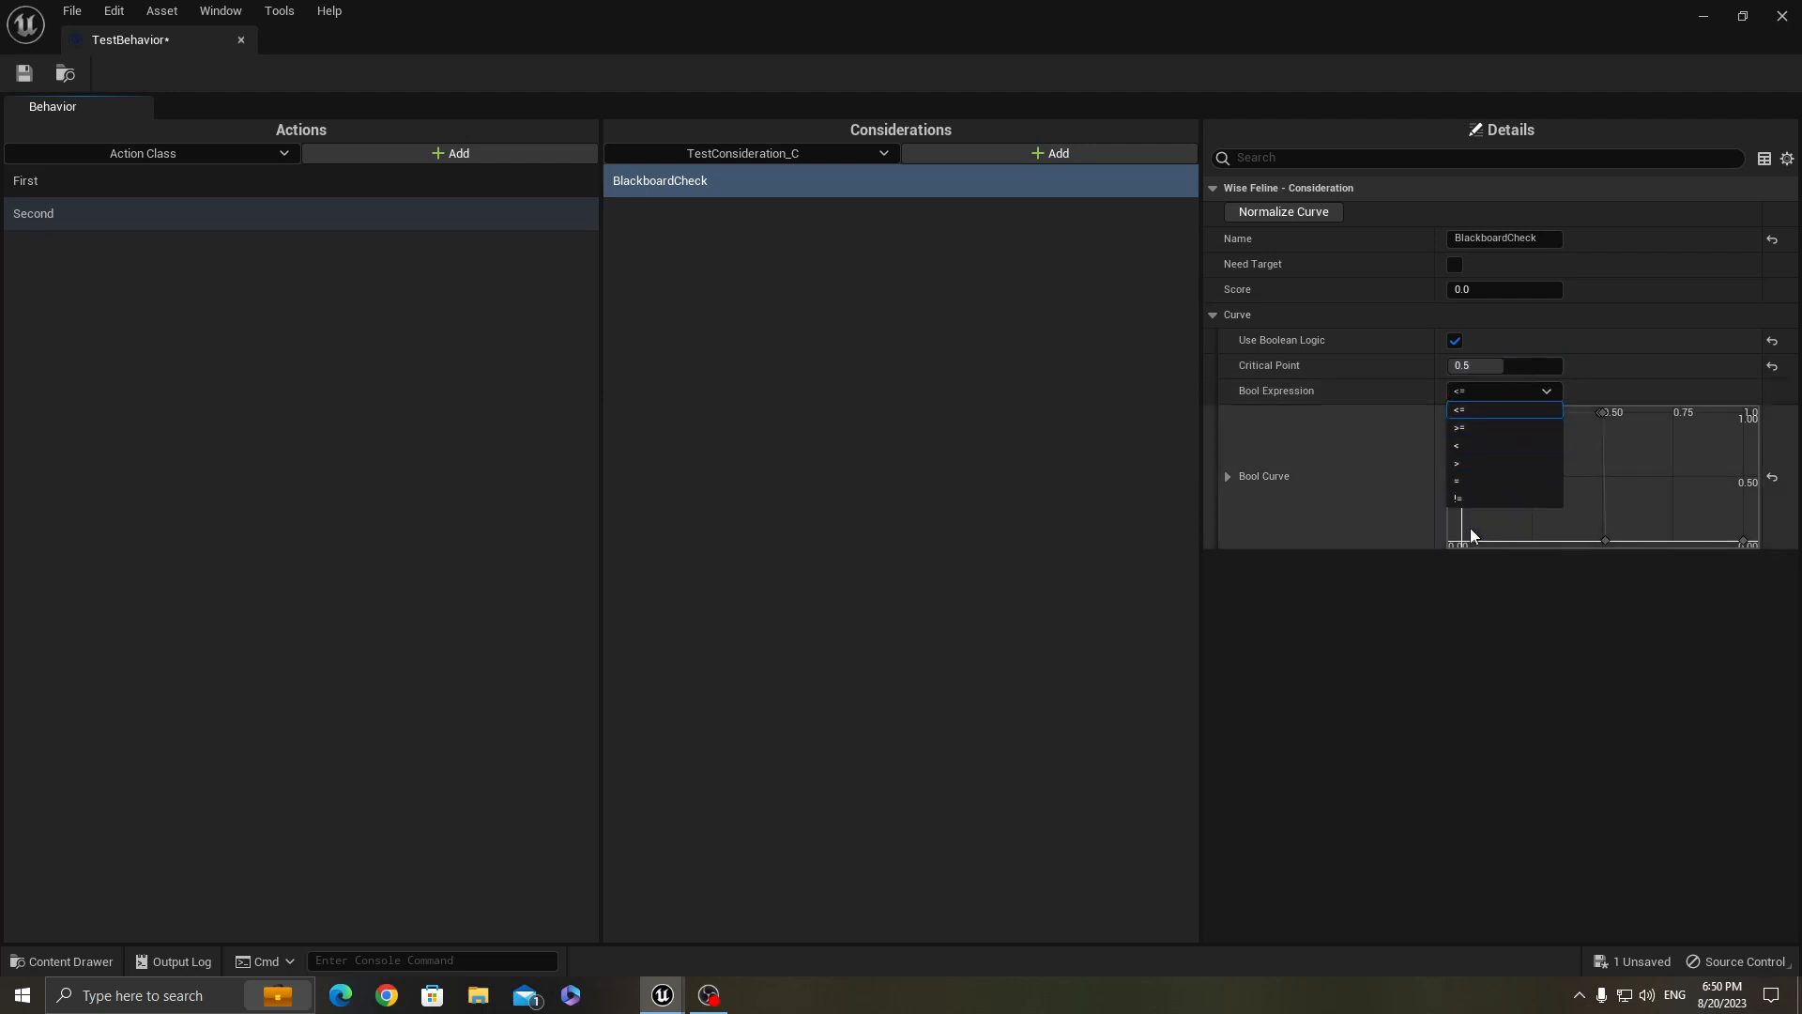
pyautogui.moveTo(1472, 462)
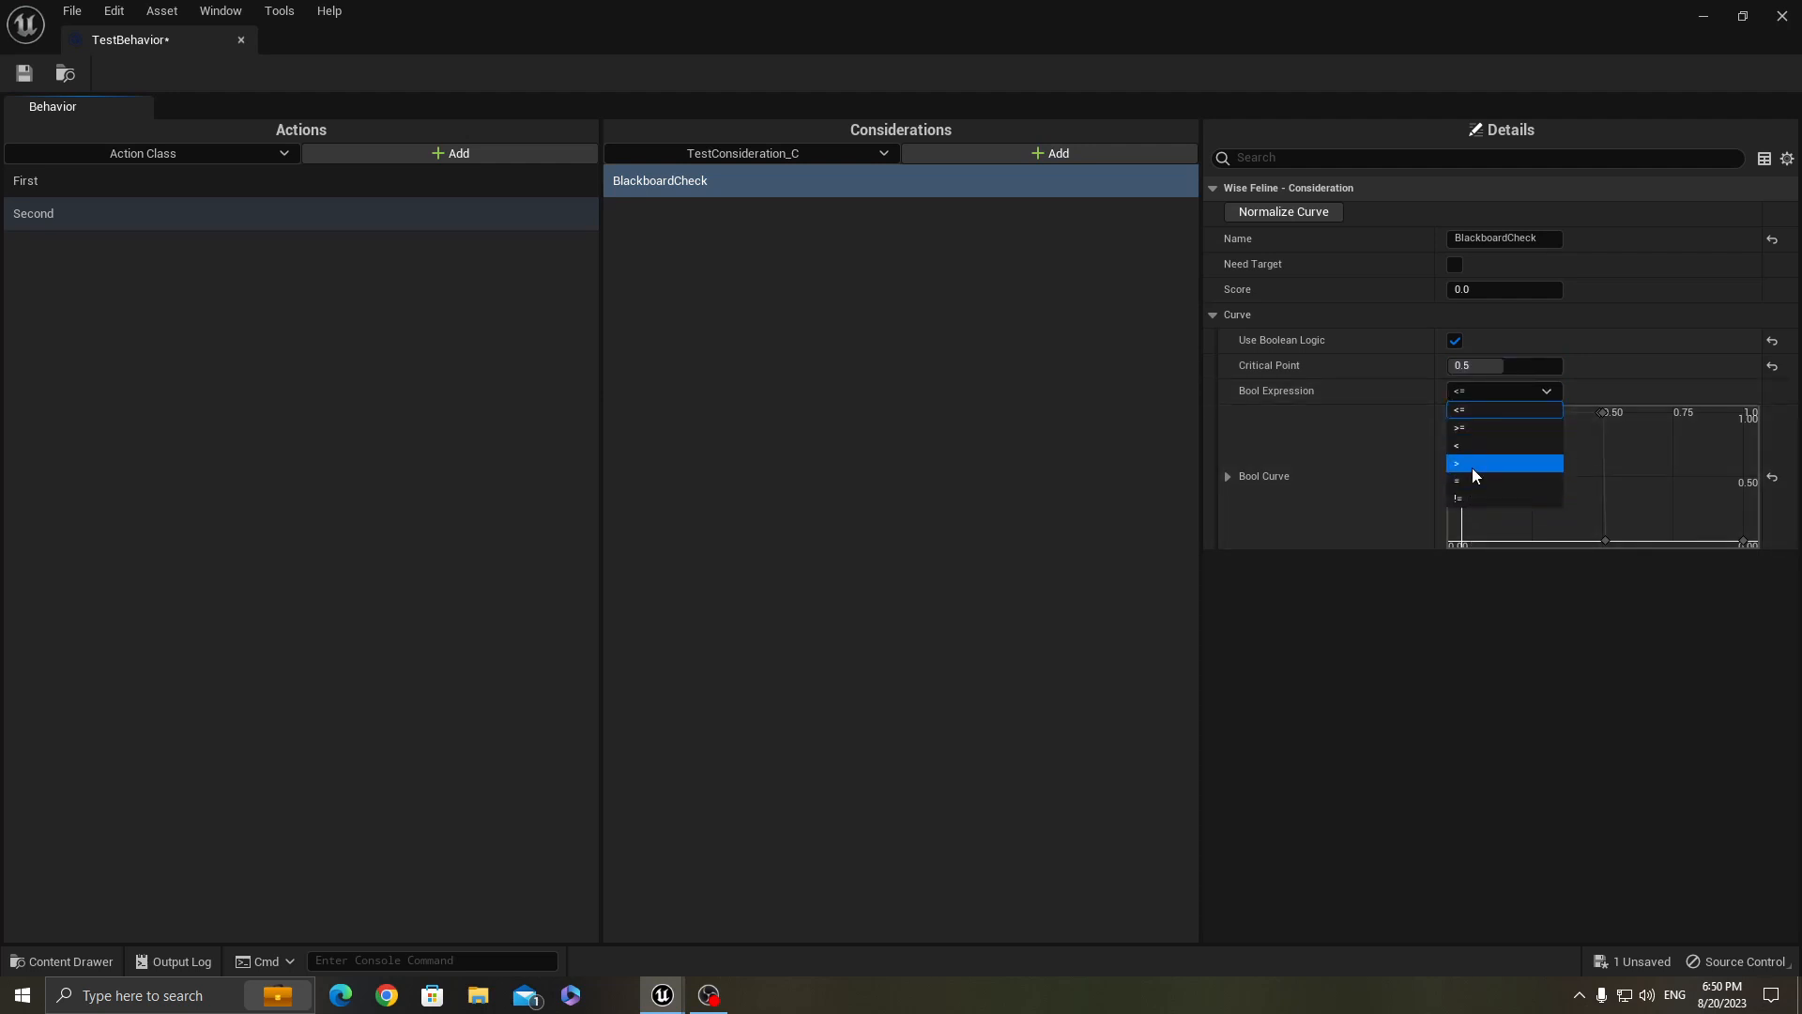
pyautogui.click(1459, 496)
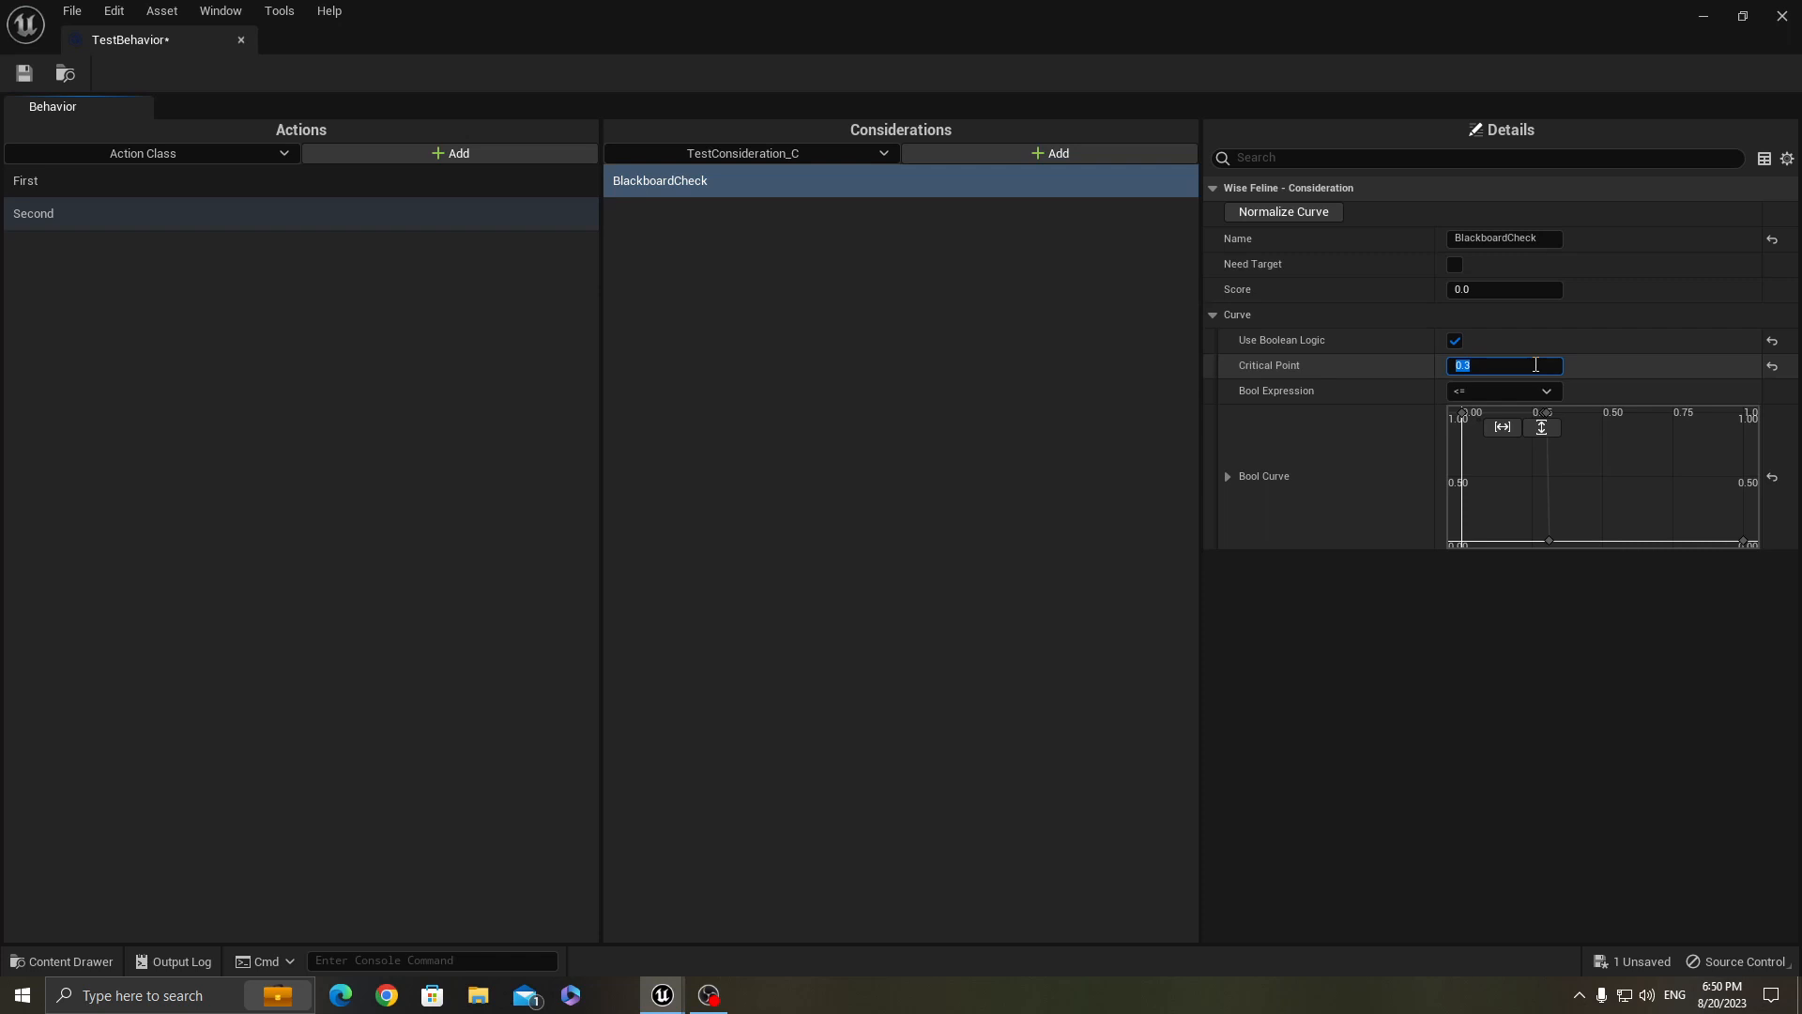
pyautogui.moveTo(1365, 383)
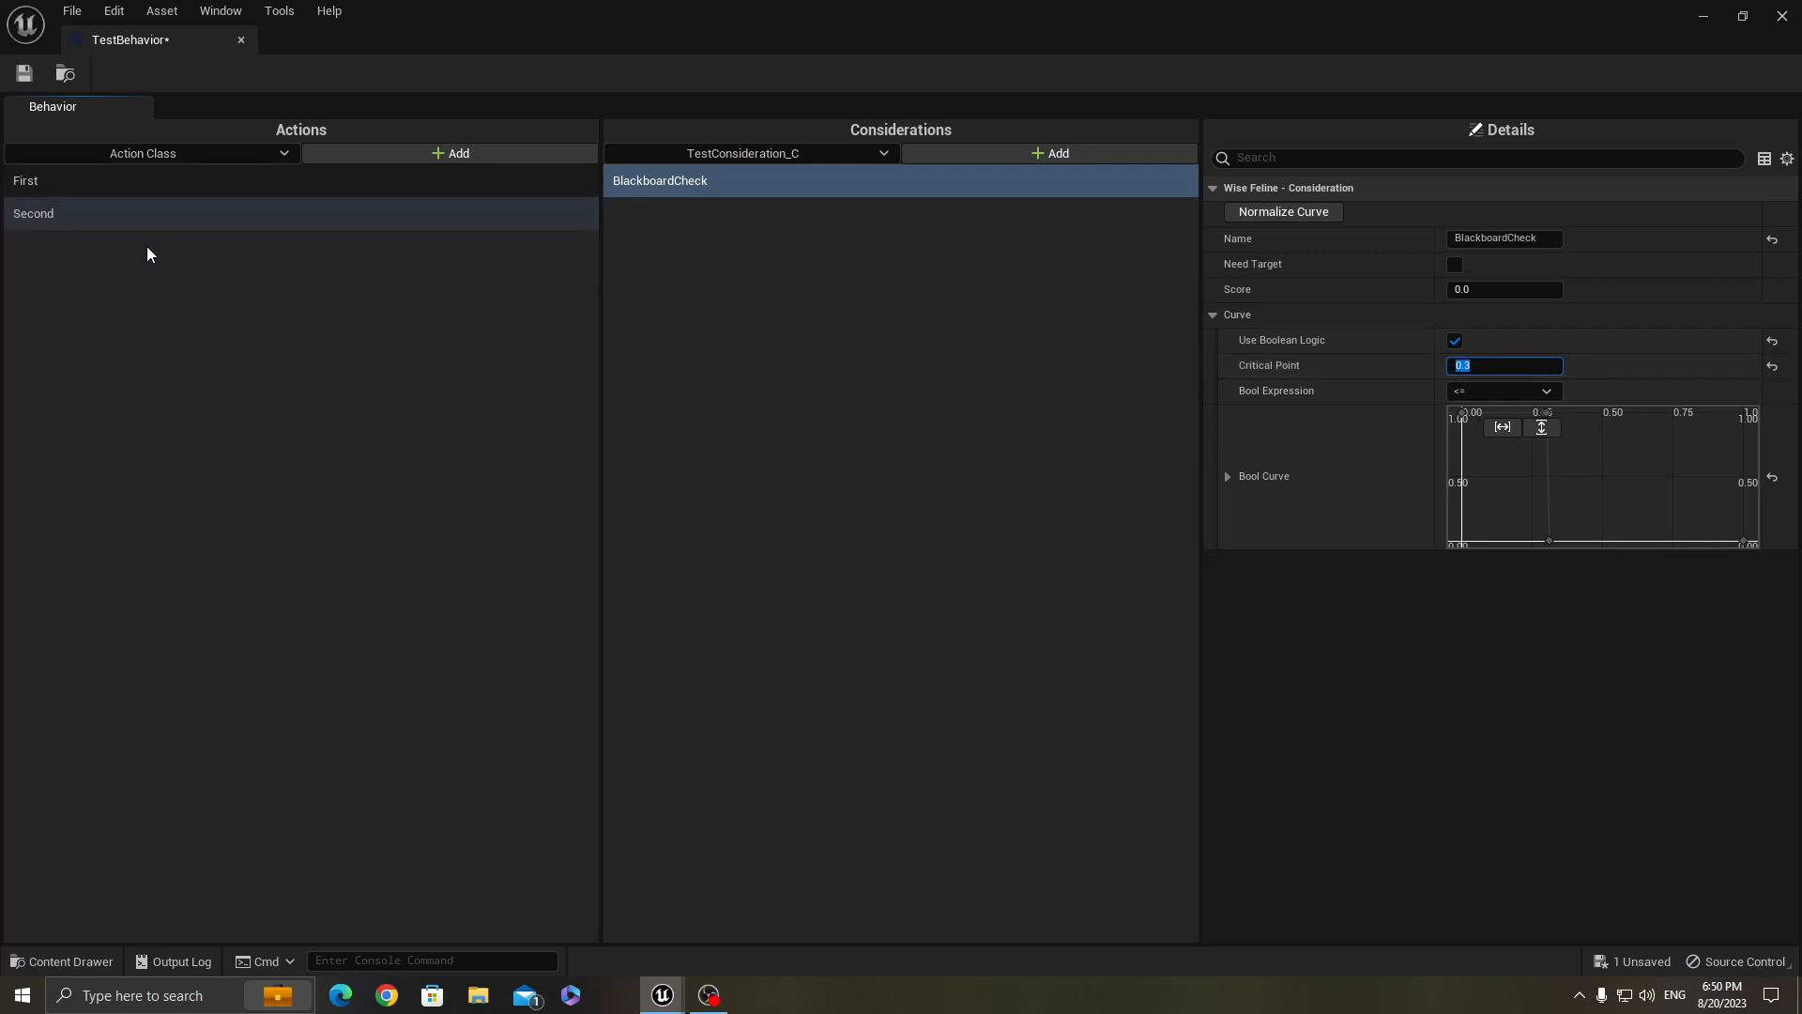
pyautogui.moveTo(510, 373)
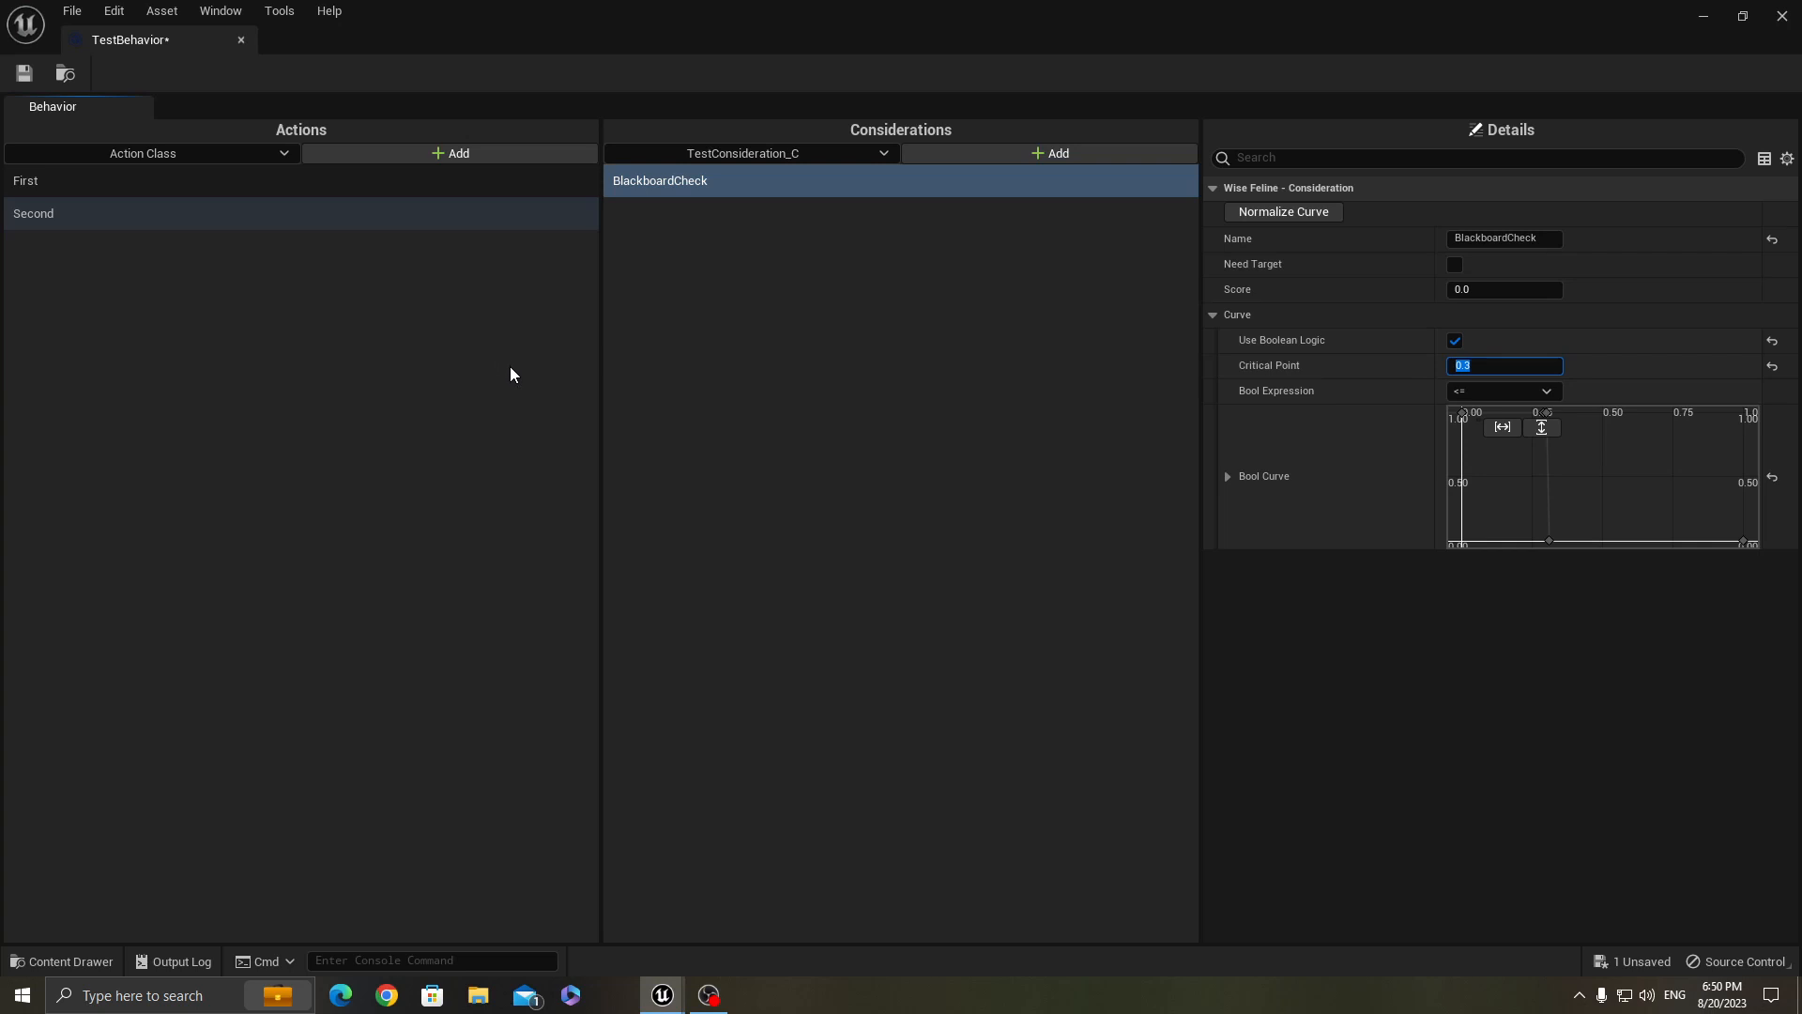
pyautogui.moveTo(905, 349)
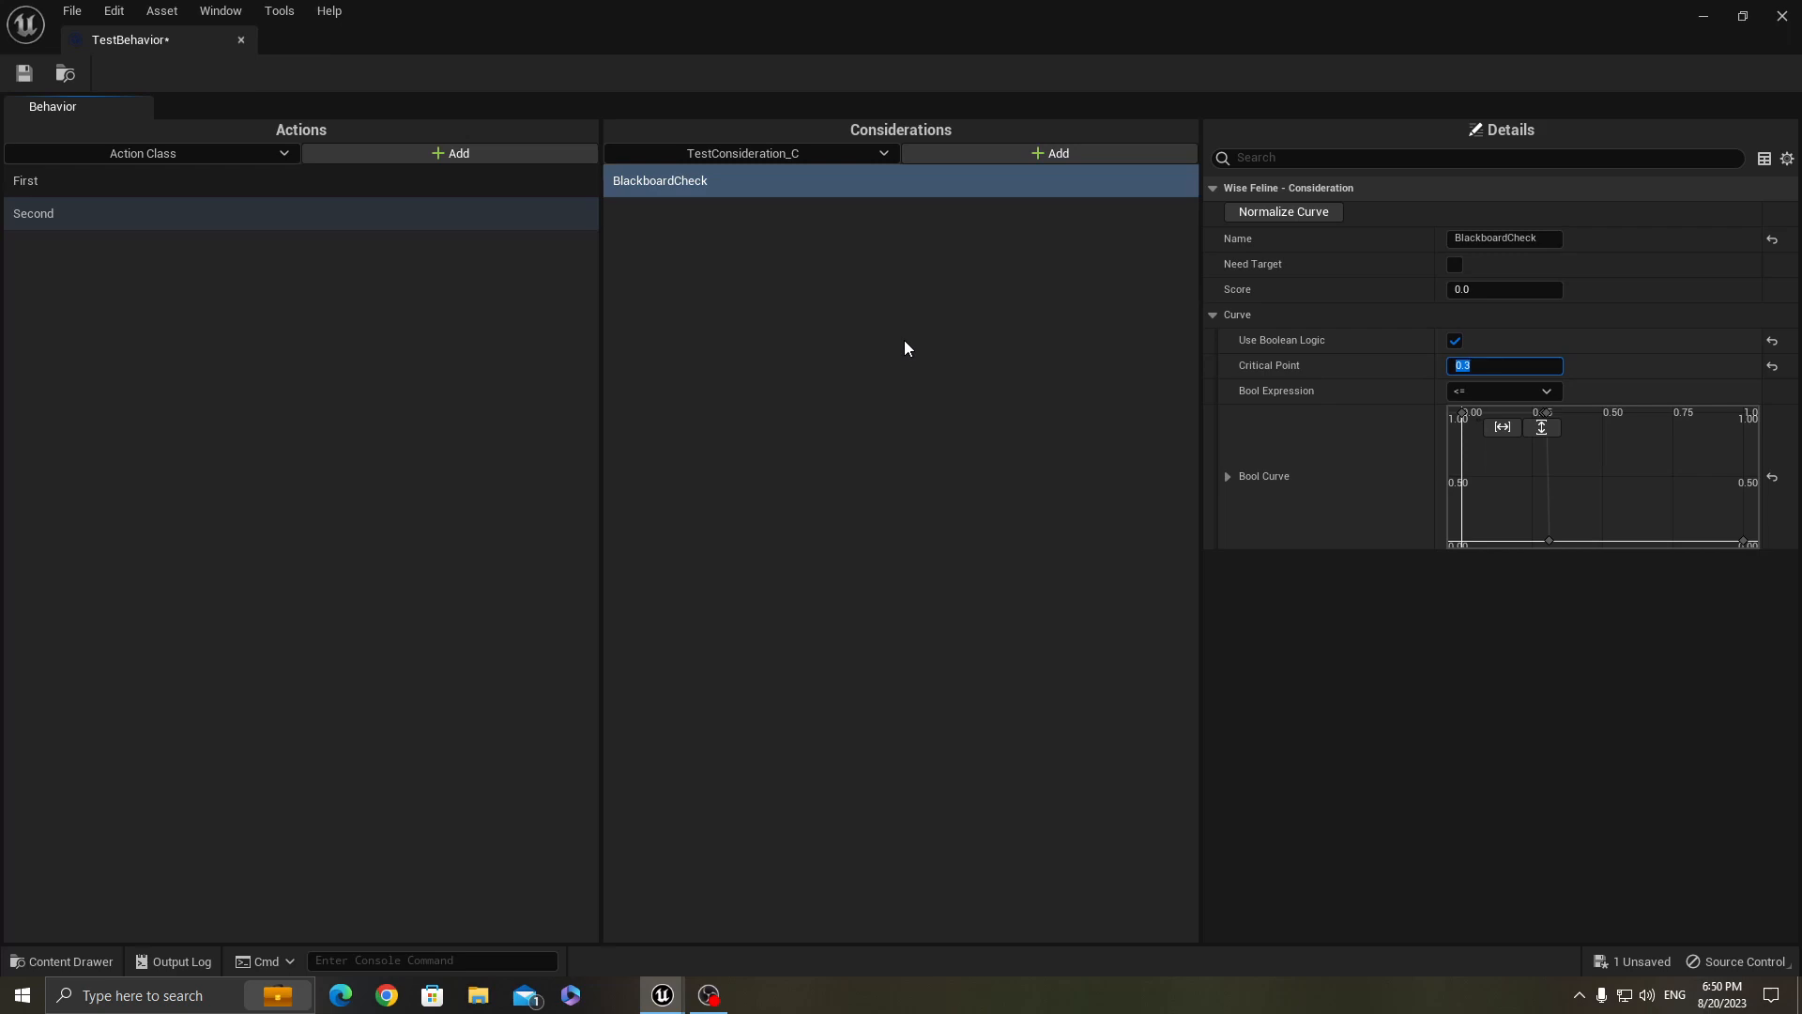
pyautogui.moveTo(276, 552)
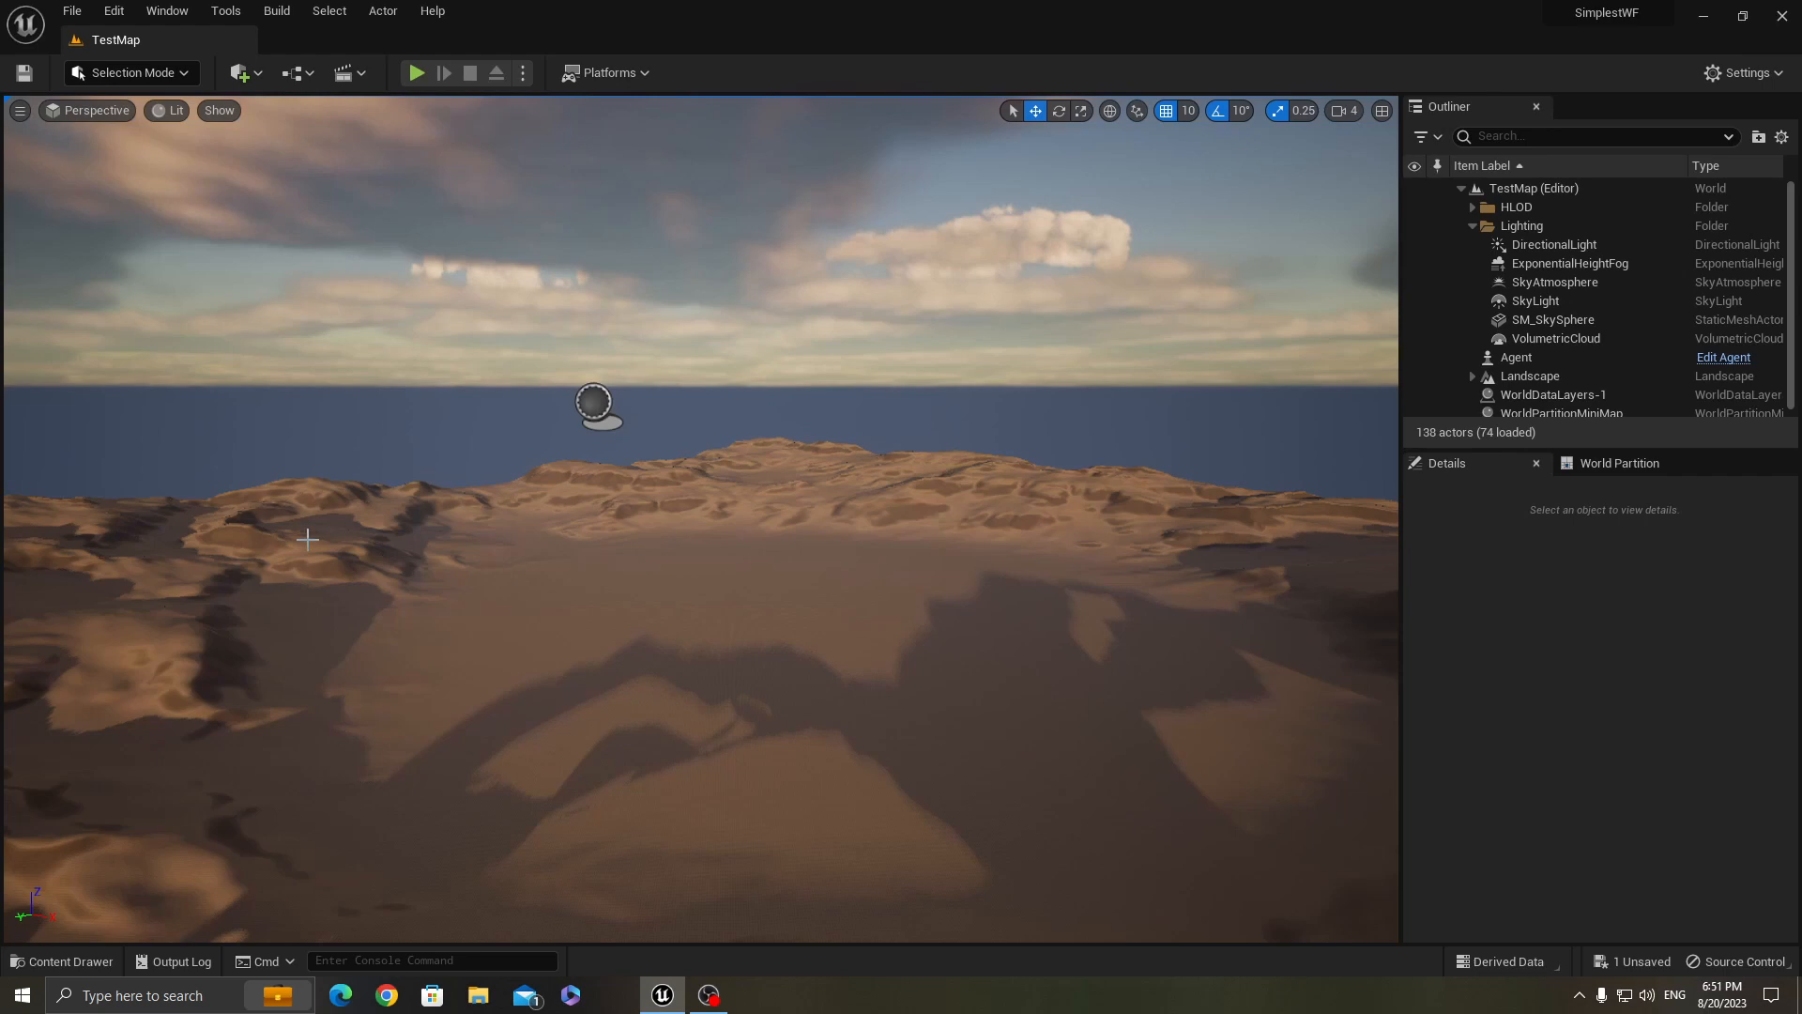
# Play the level and bring up the Wise Feline Debugger from the Tools menu
pyautogui.click(418, 506)
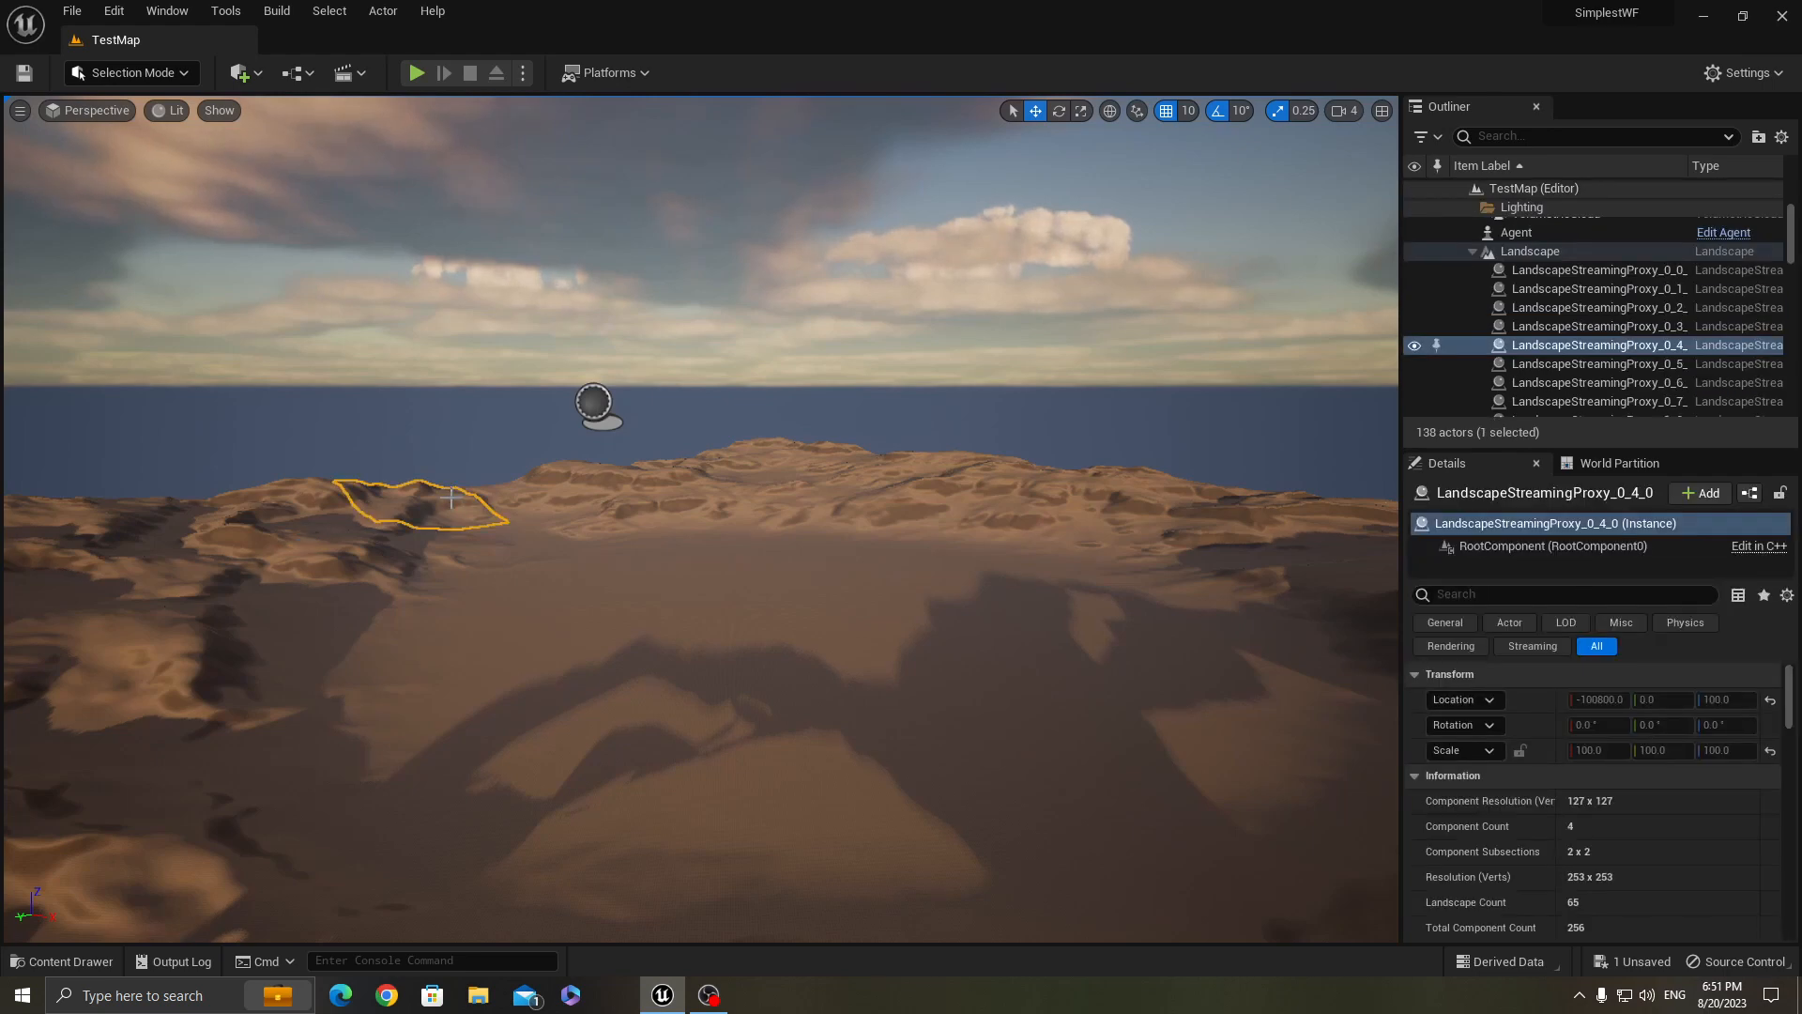
pyautogui.click(417, 73)
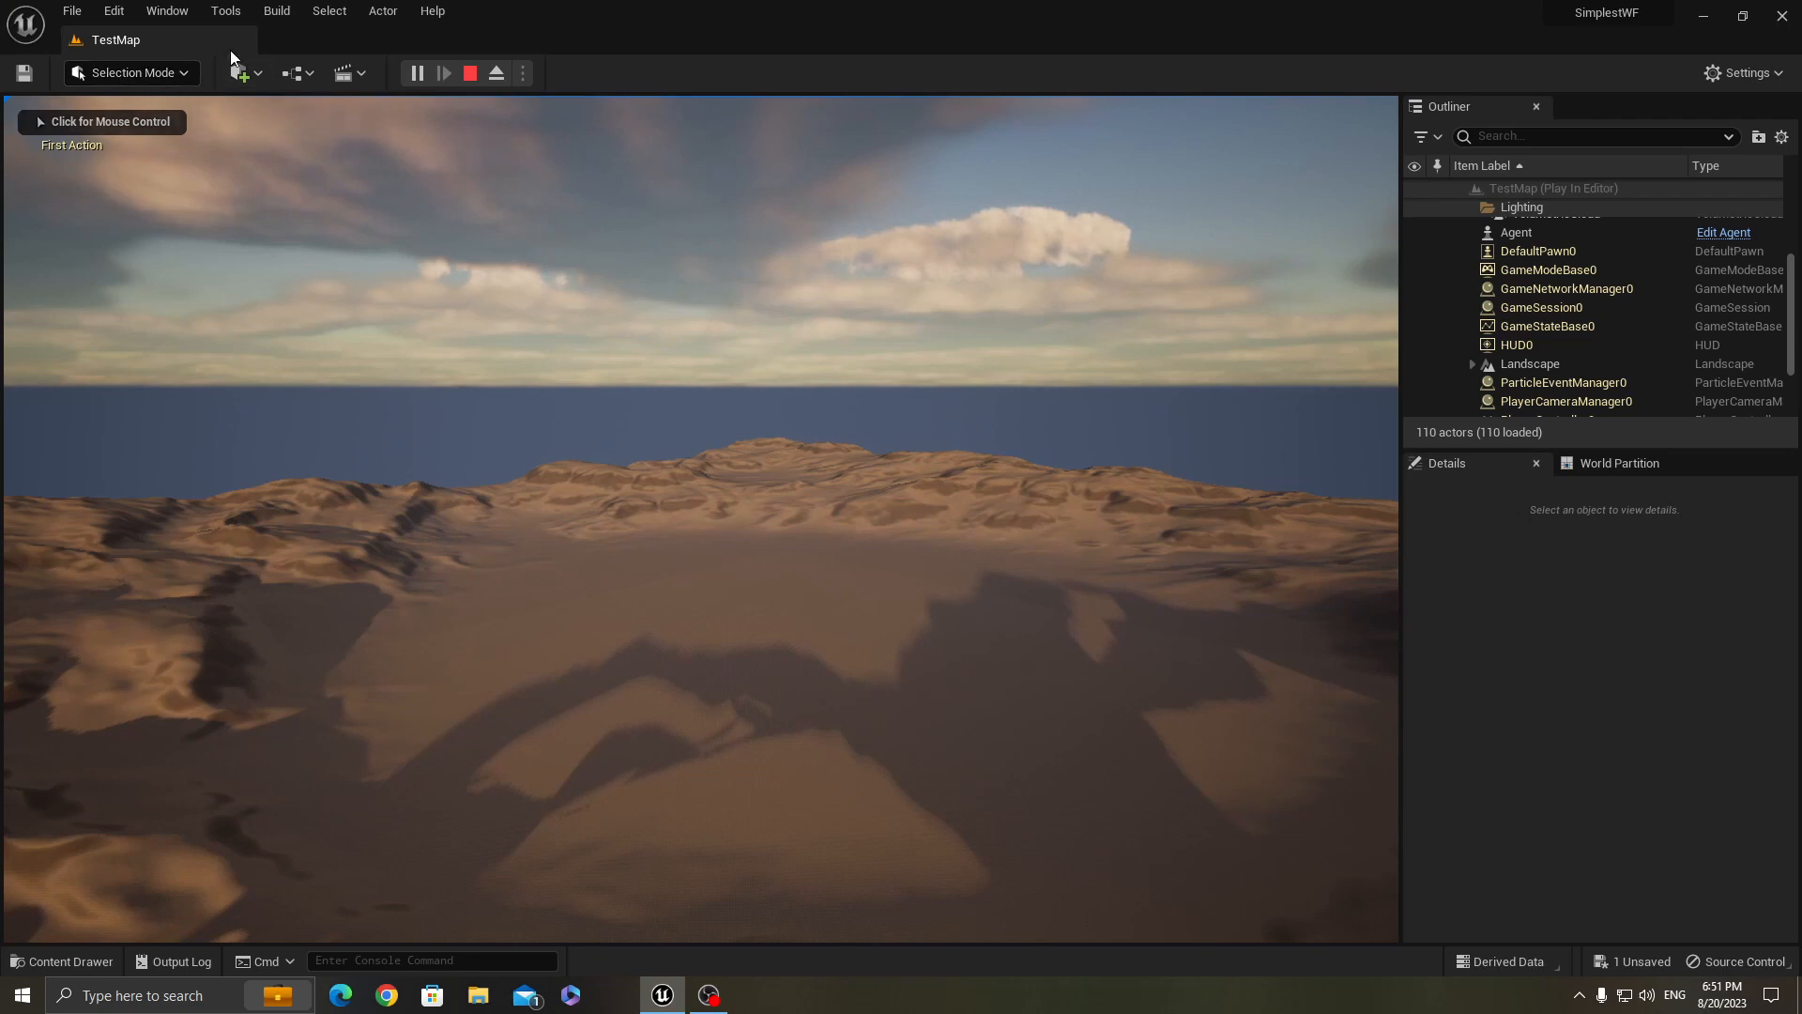
pyautogui.click(225, 11)
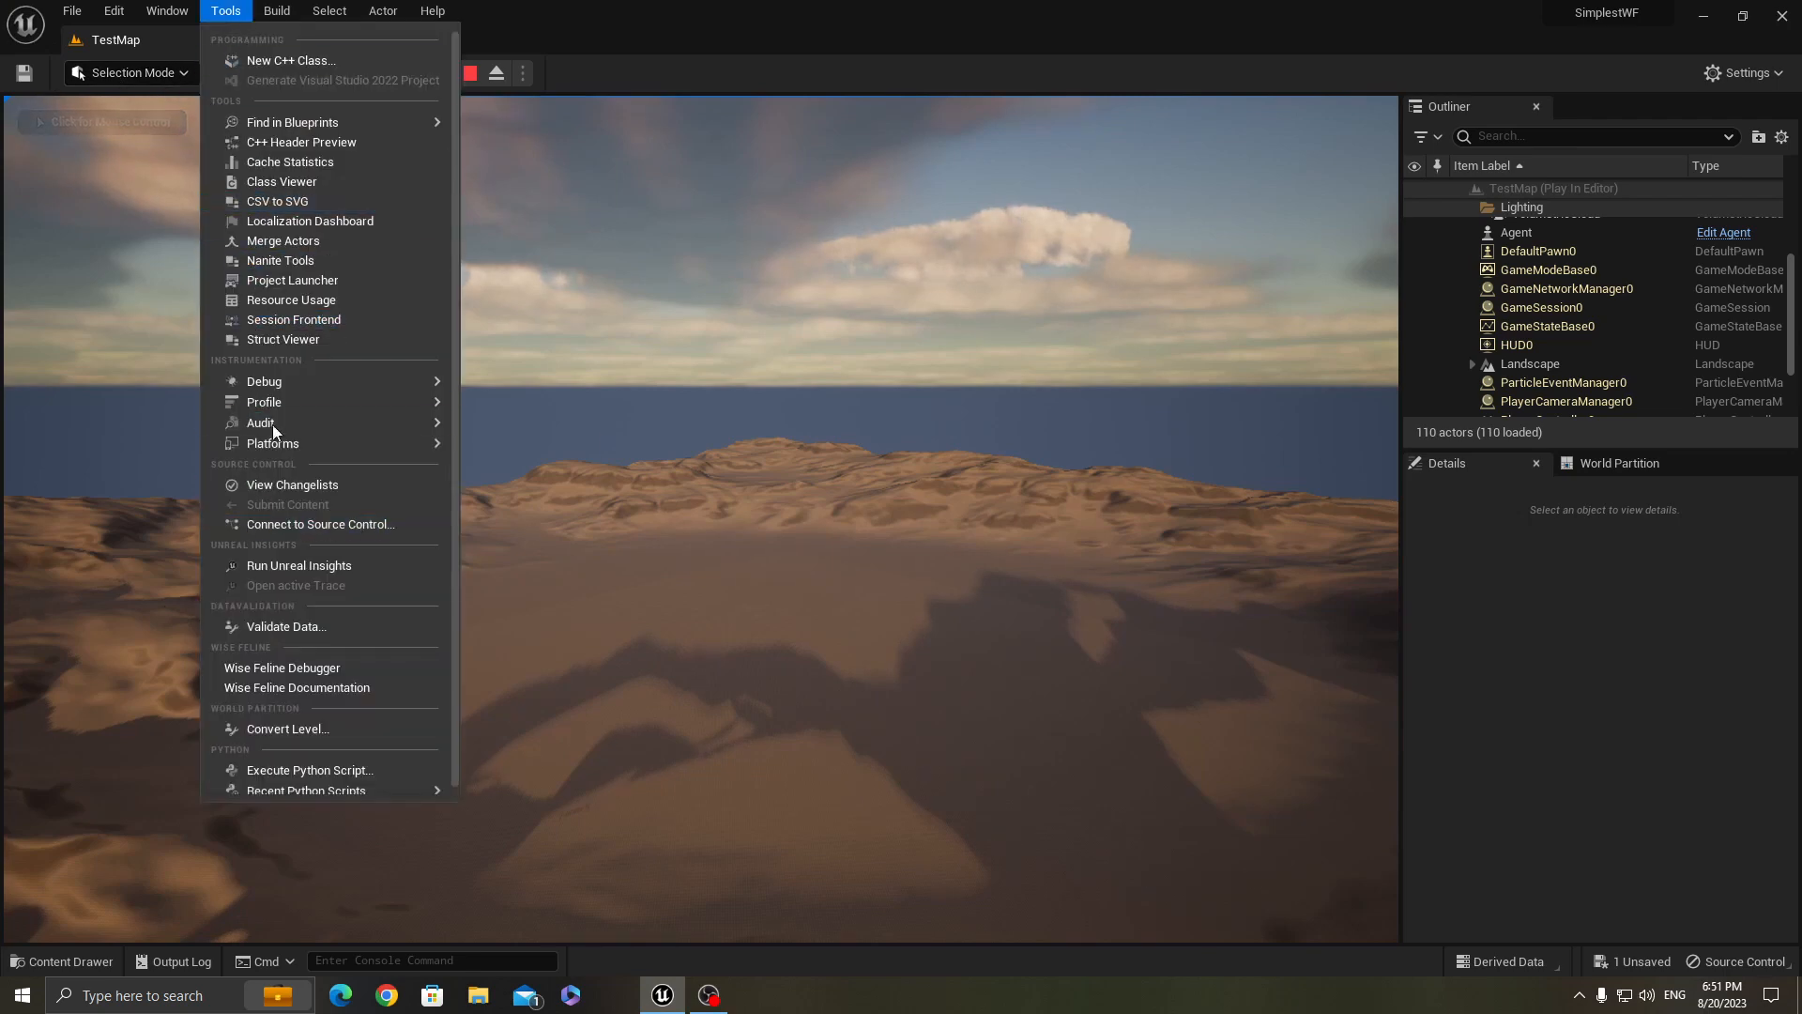
pyautogui.moveTo(281, 661)
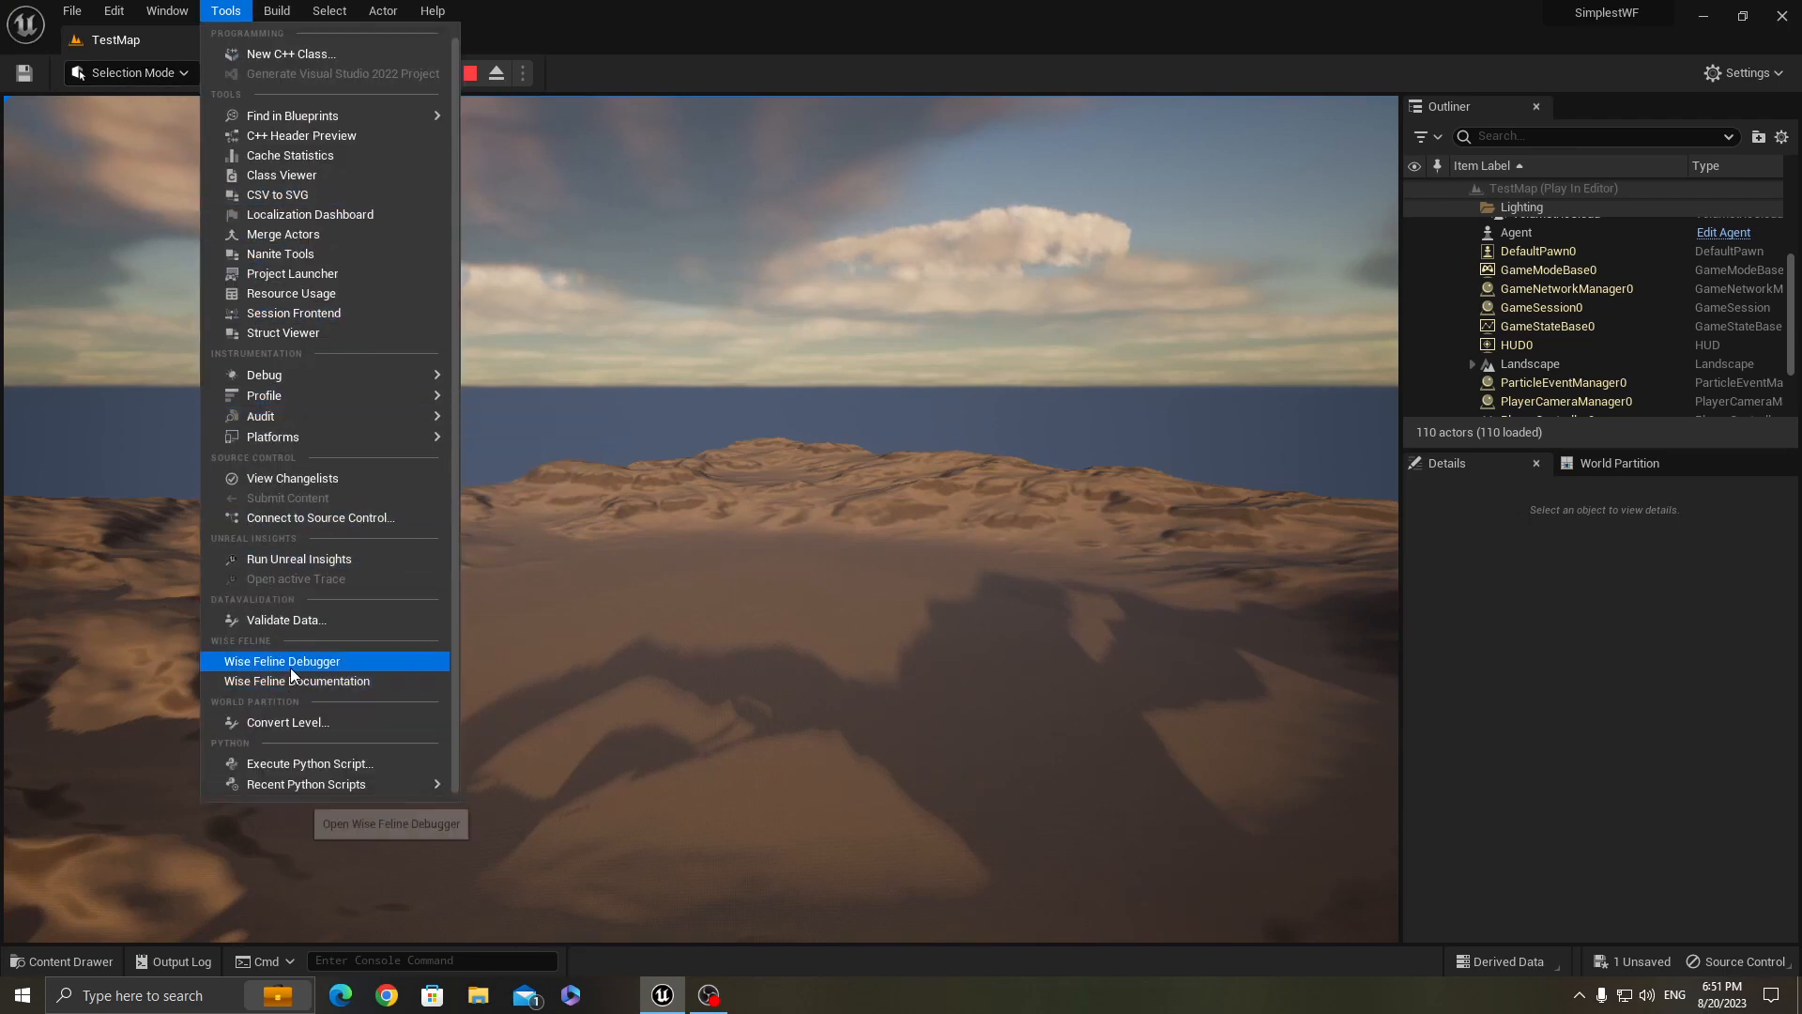
pyautogui.click(284, 661)
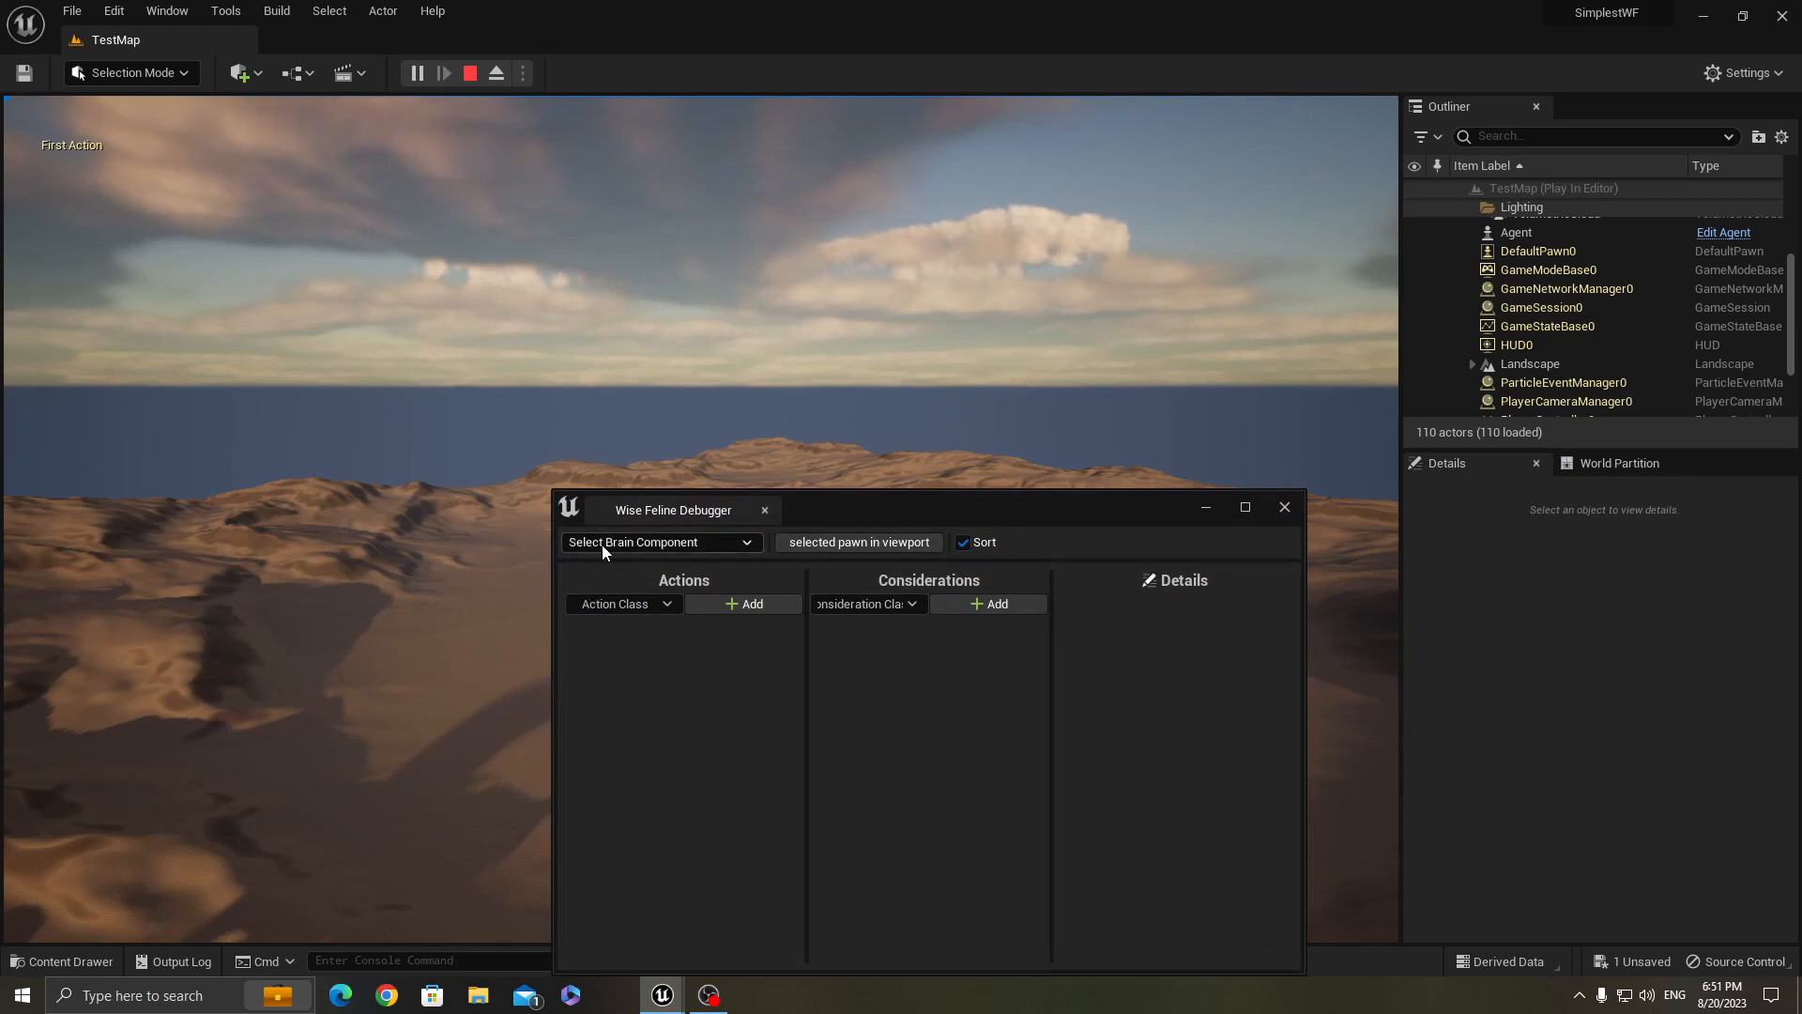
# Debug the WFBrain component, inspect the Second action's scores, then stop playing
pyautogui.click(659, 540)
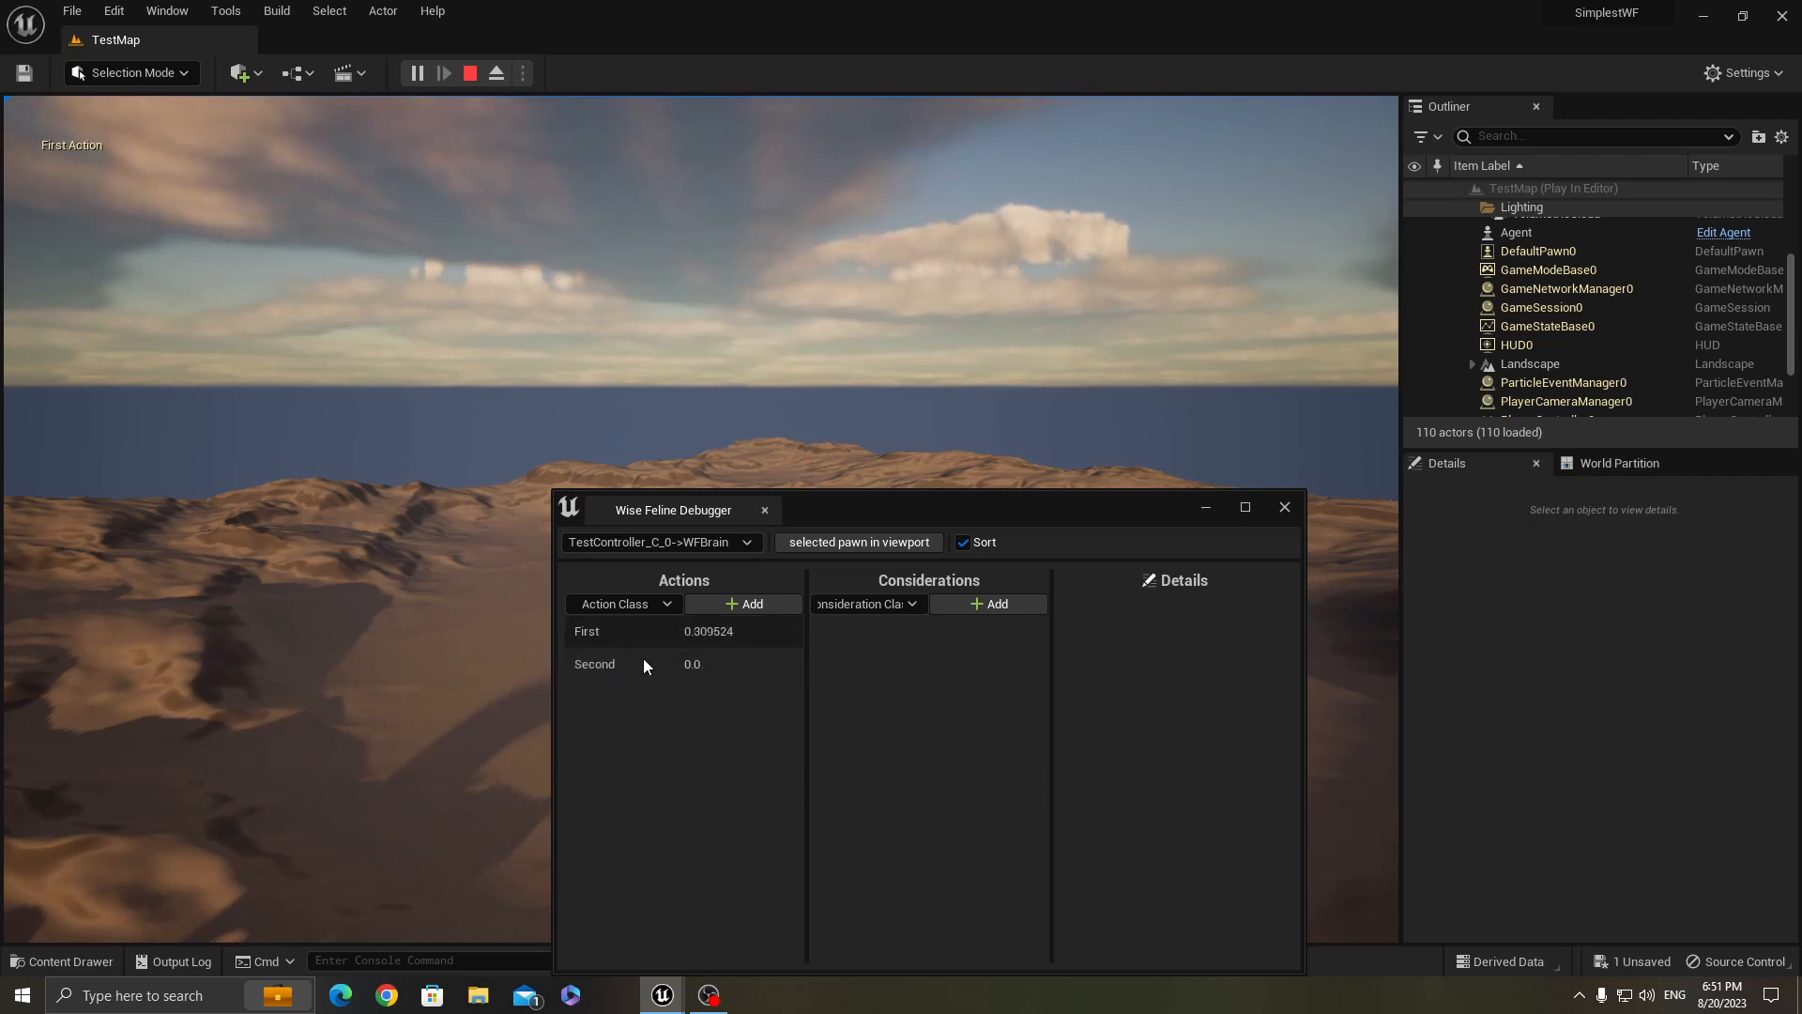
pyautogui.click(595, 663)
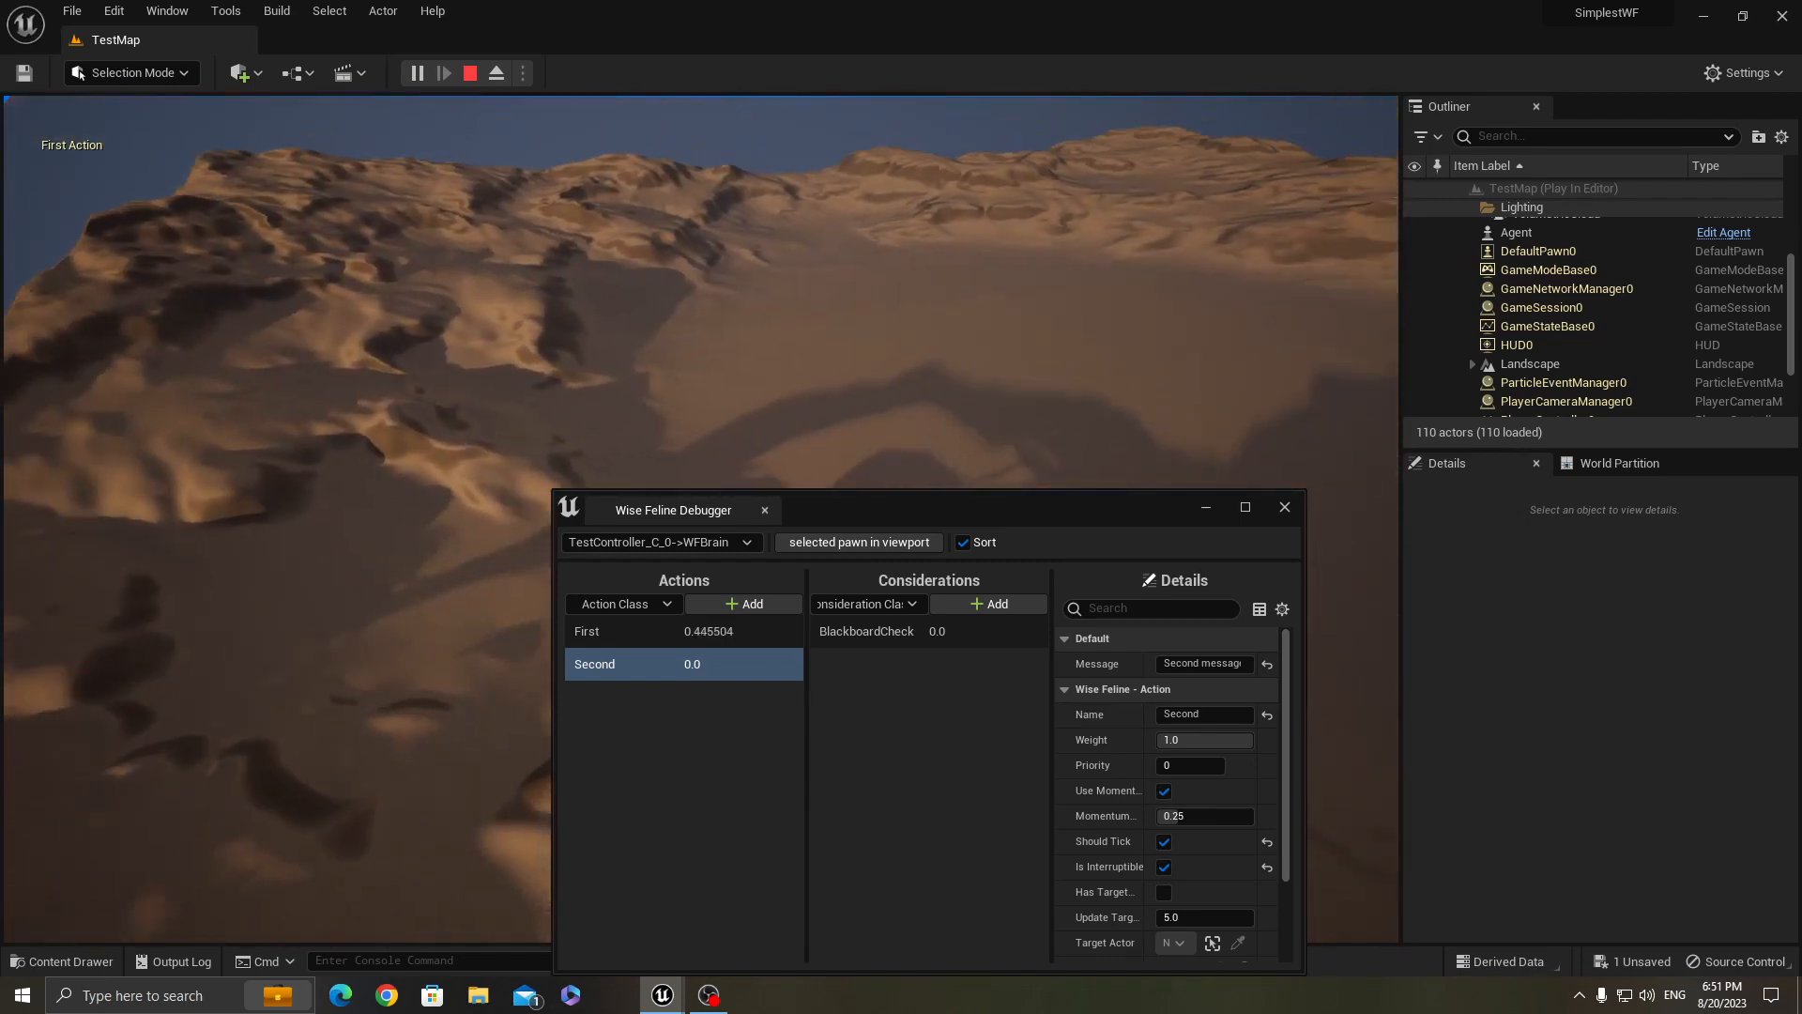
pyautogui.click(469, 73)
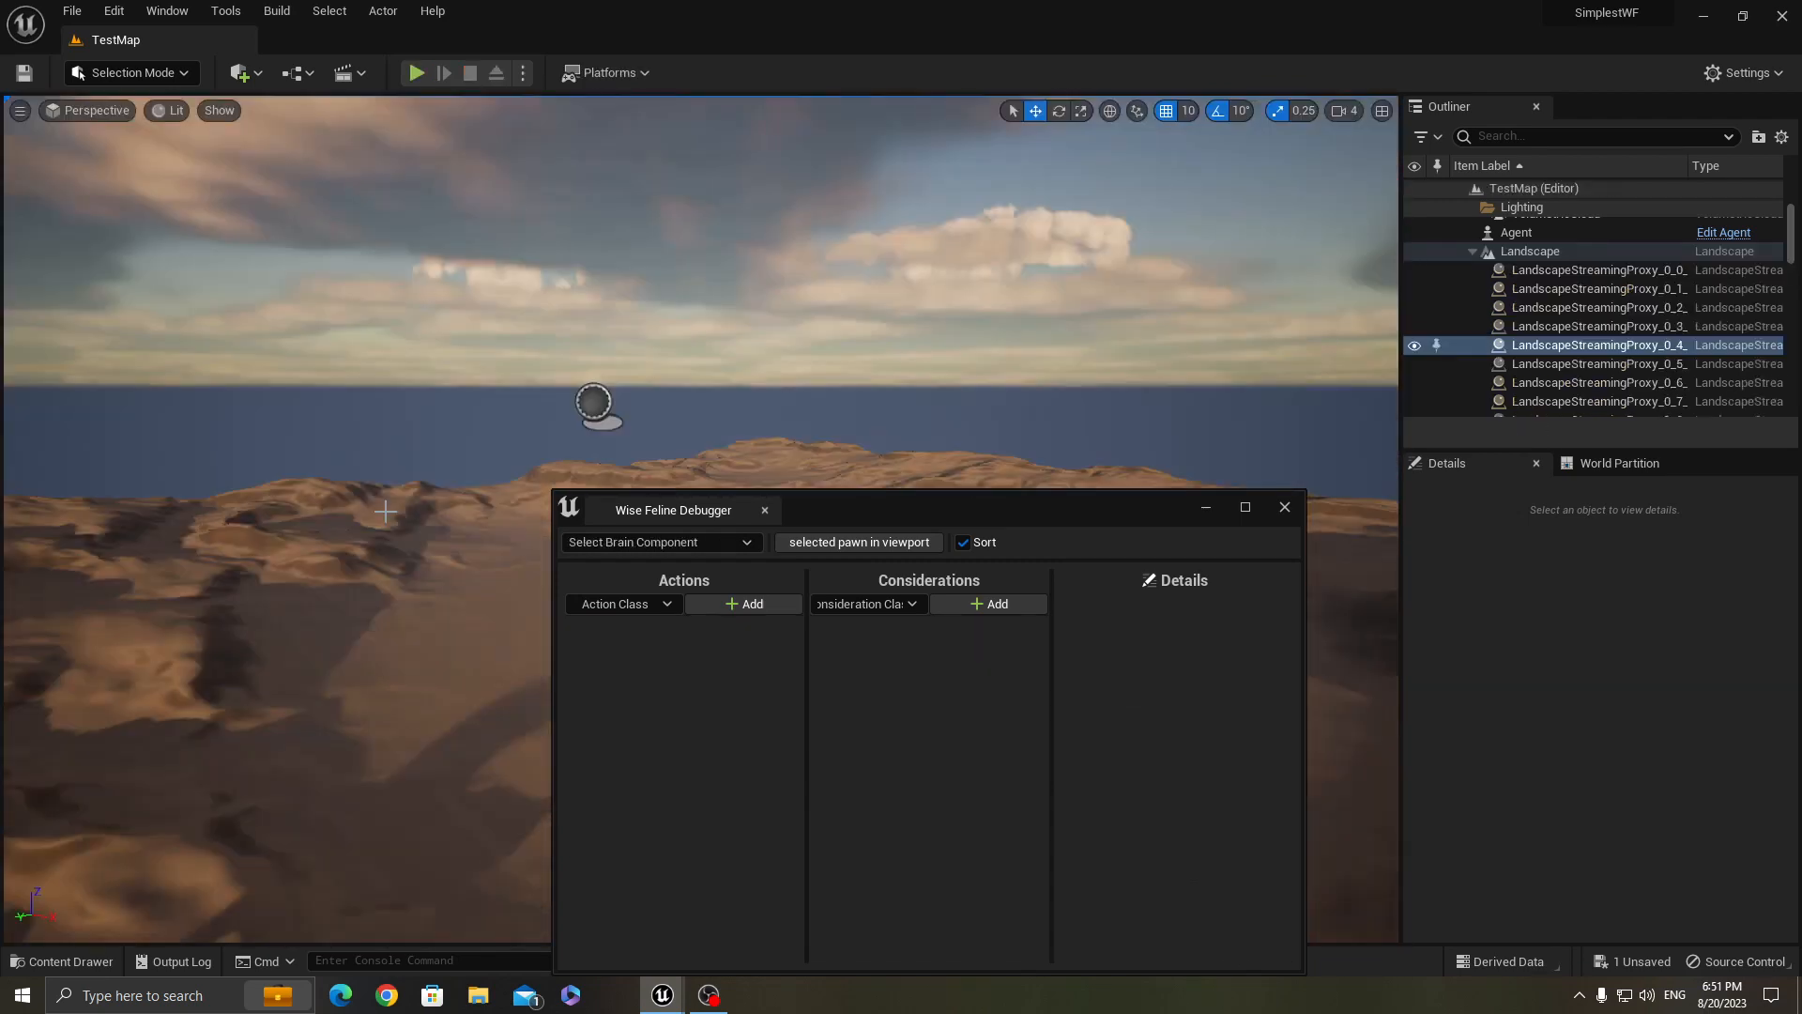
# Close the debugger and reopen TestBehavior with the First action selected
pyautogui.click(62, 961)
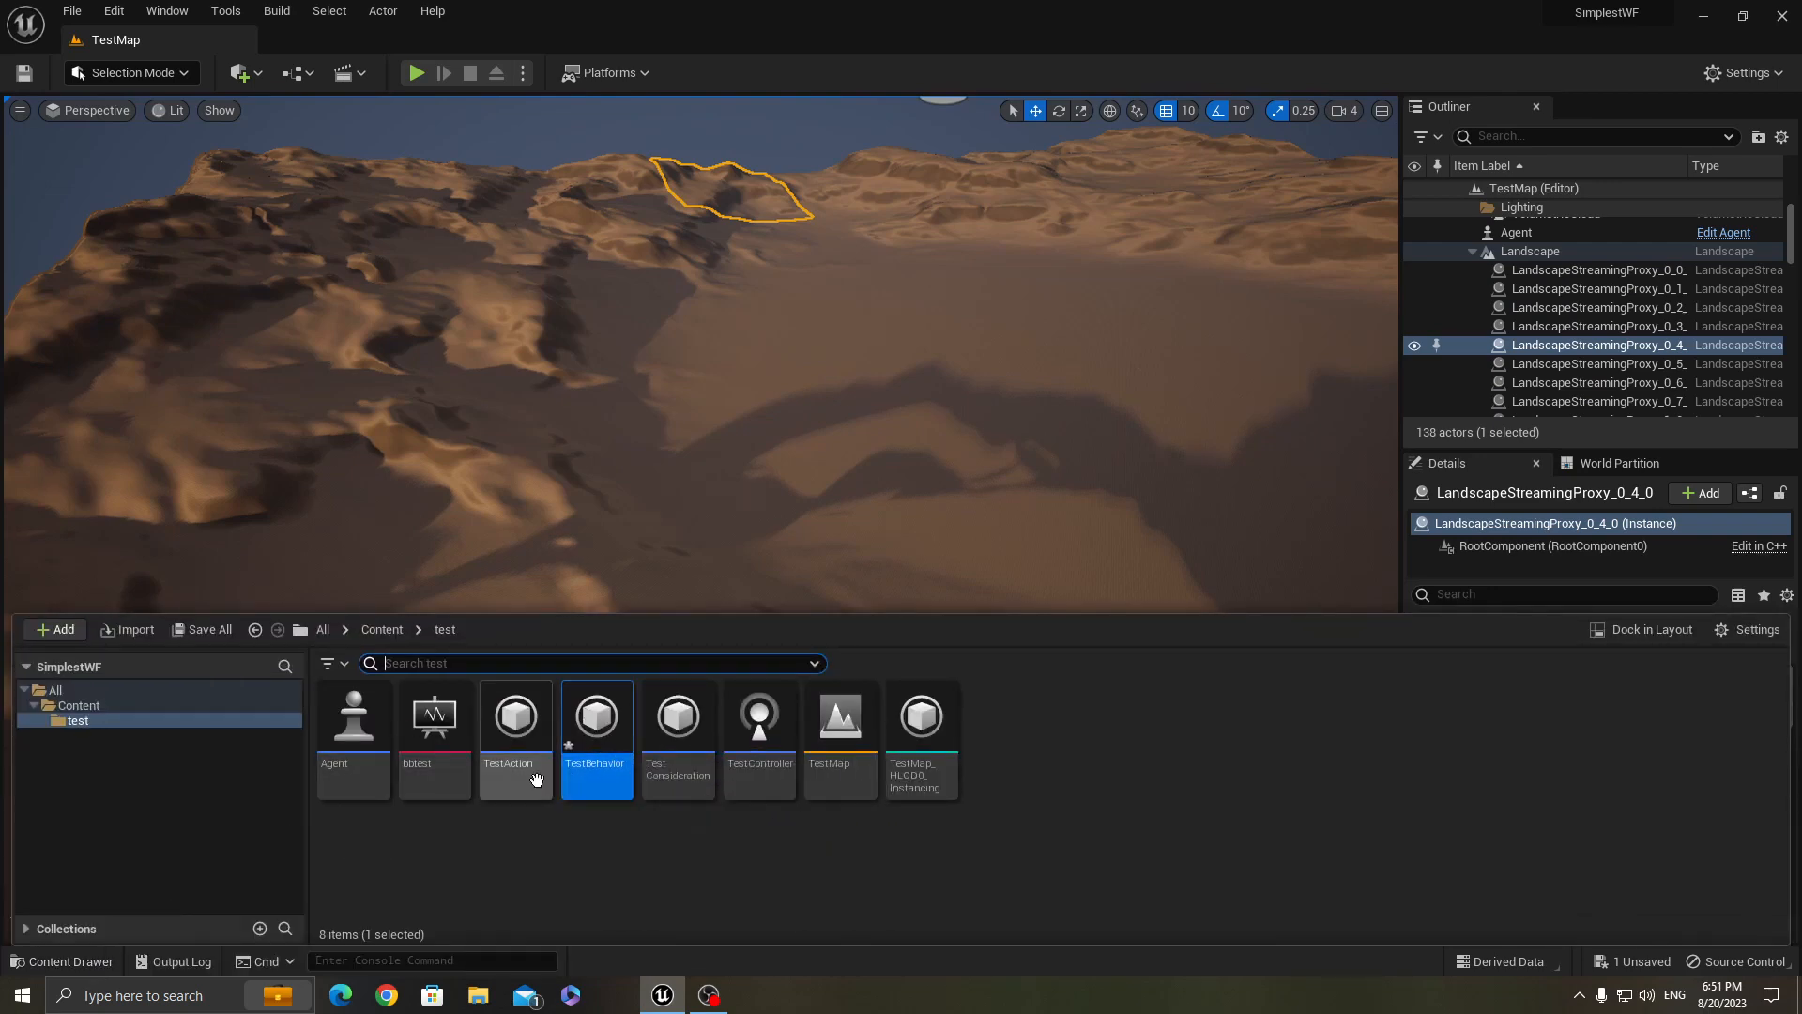
pyautogui.doubleClick(597, 715)
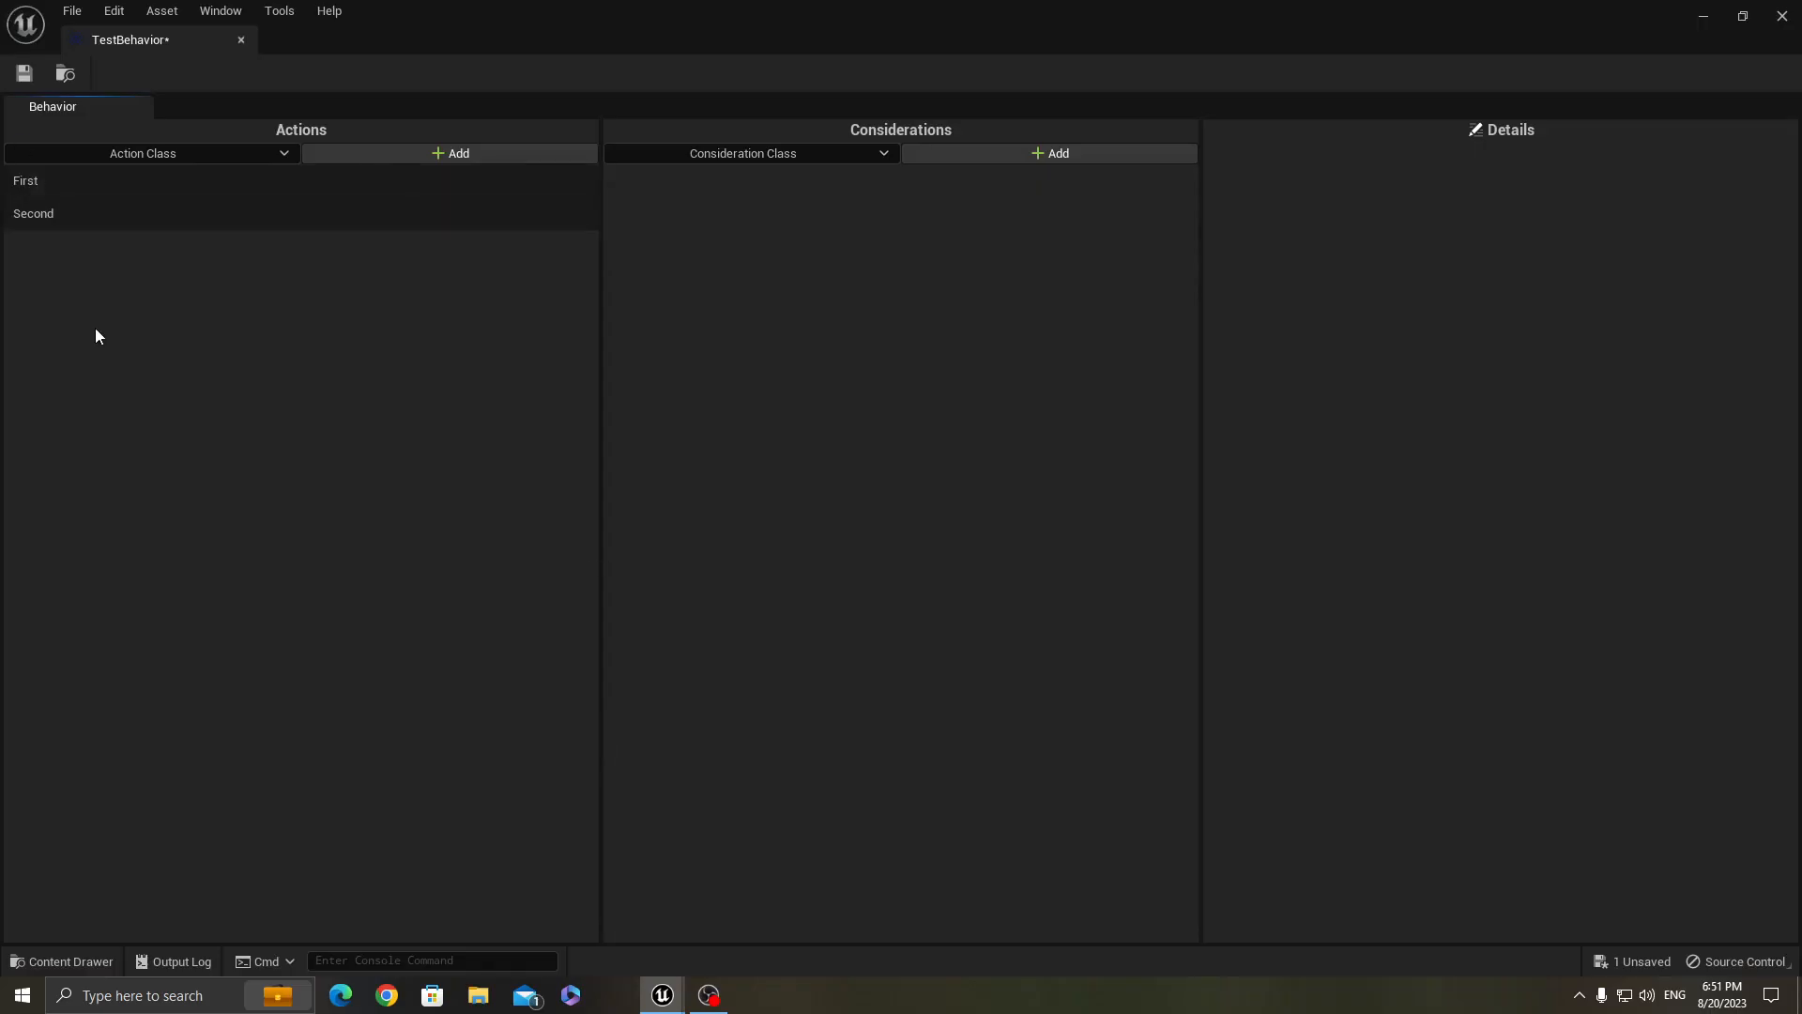
pyautogui.click(34, 212)
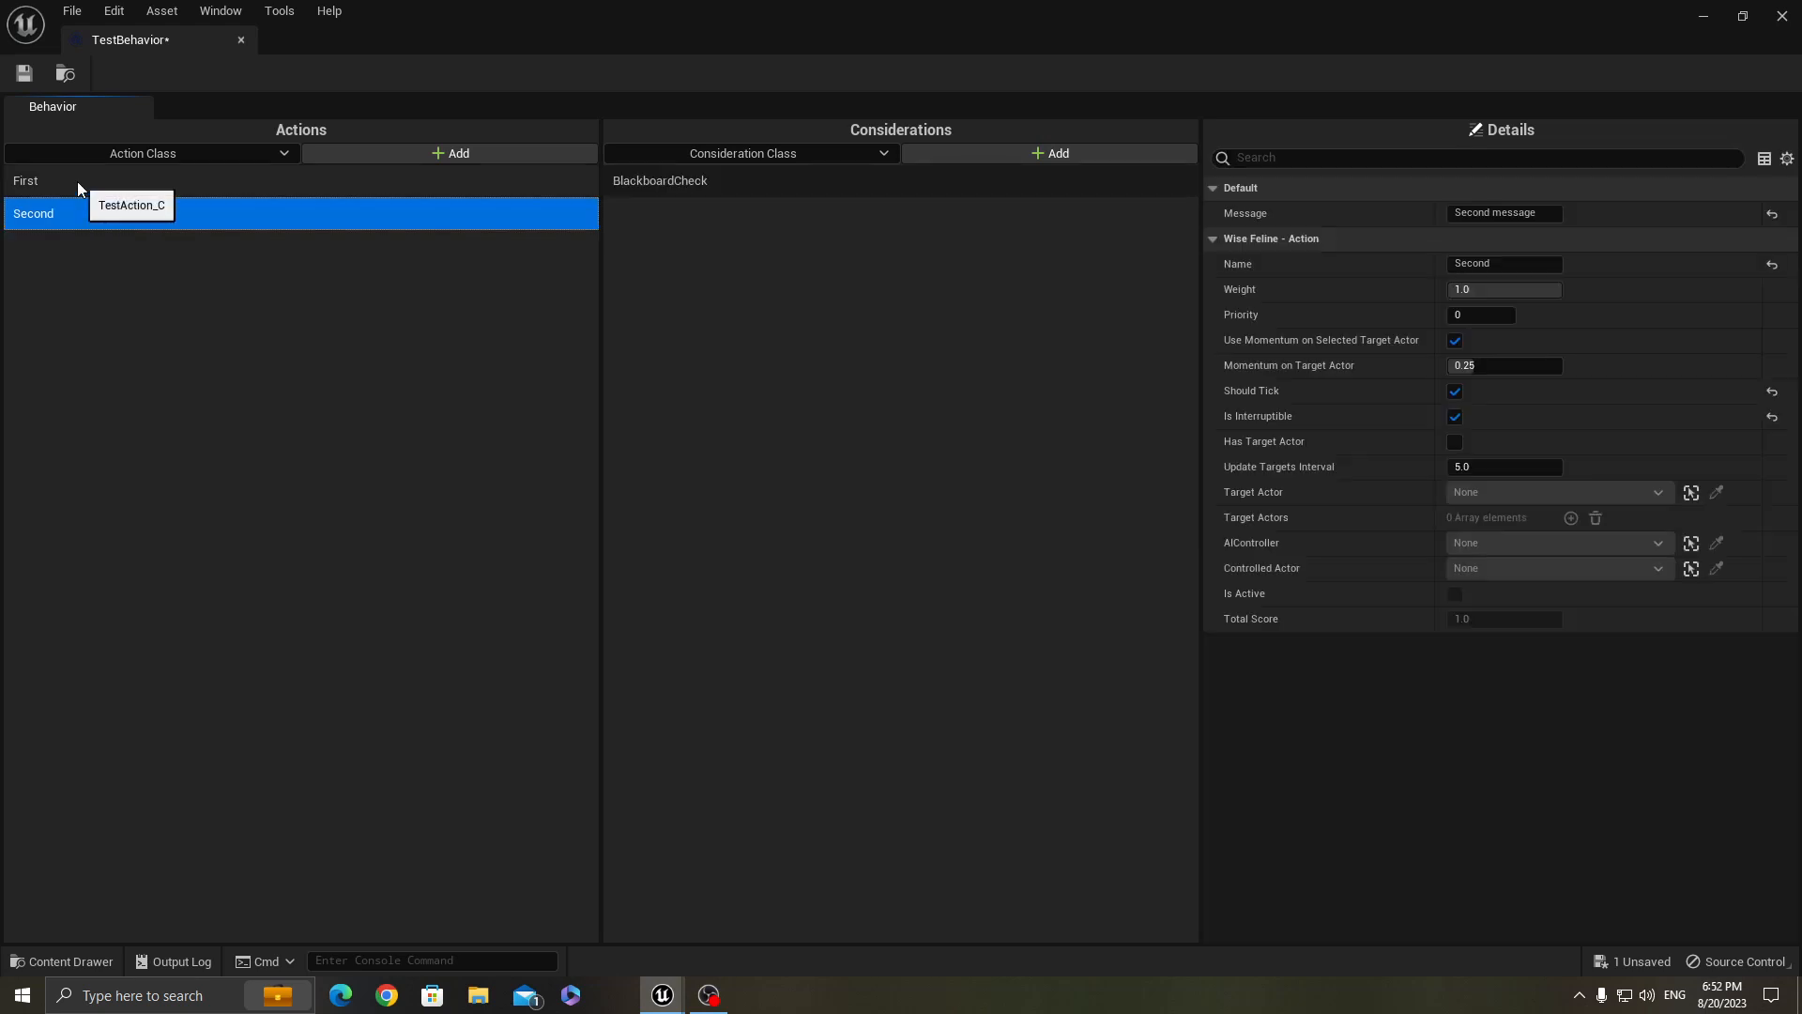
pyautogui.click(24, 180)
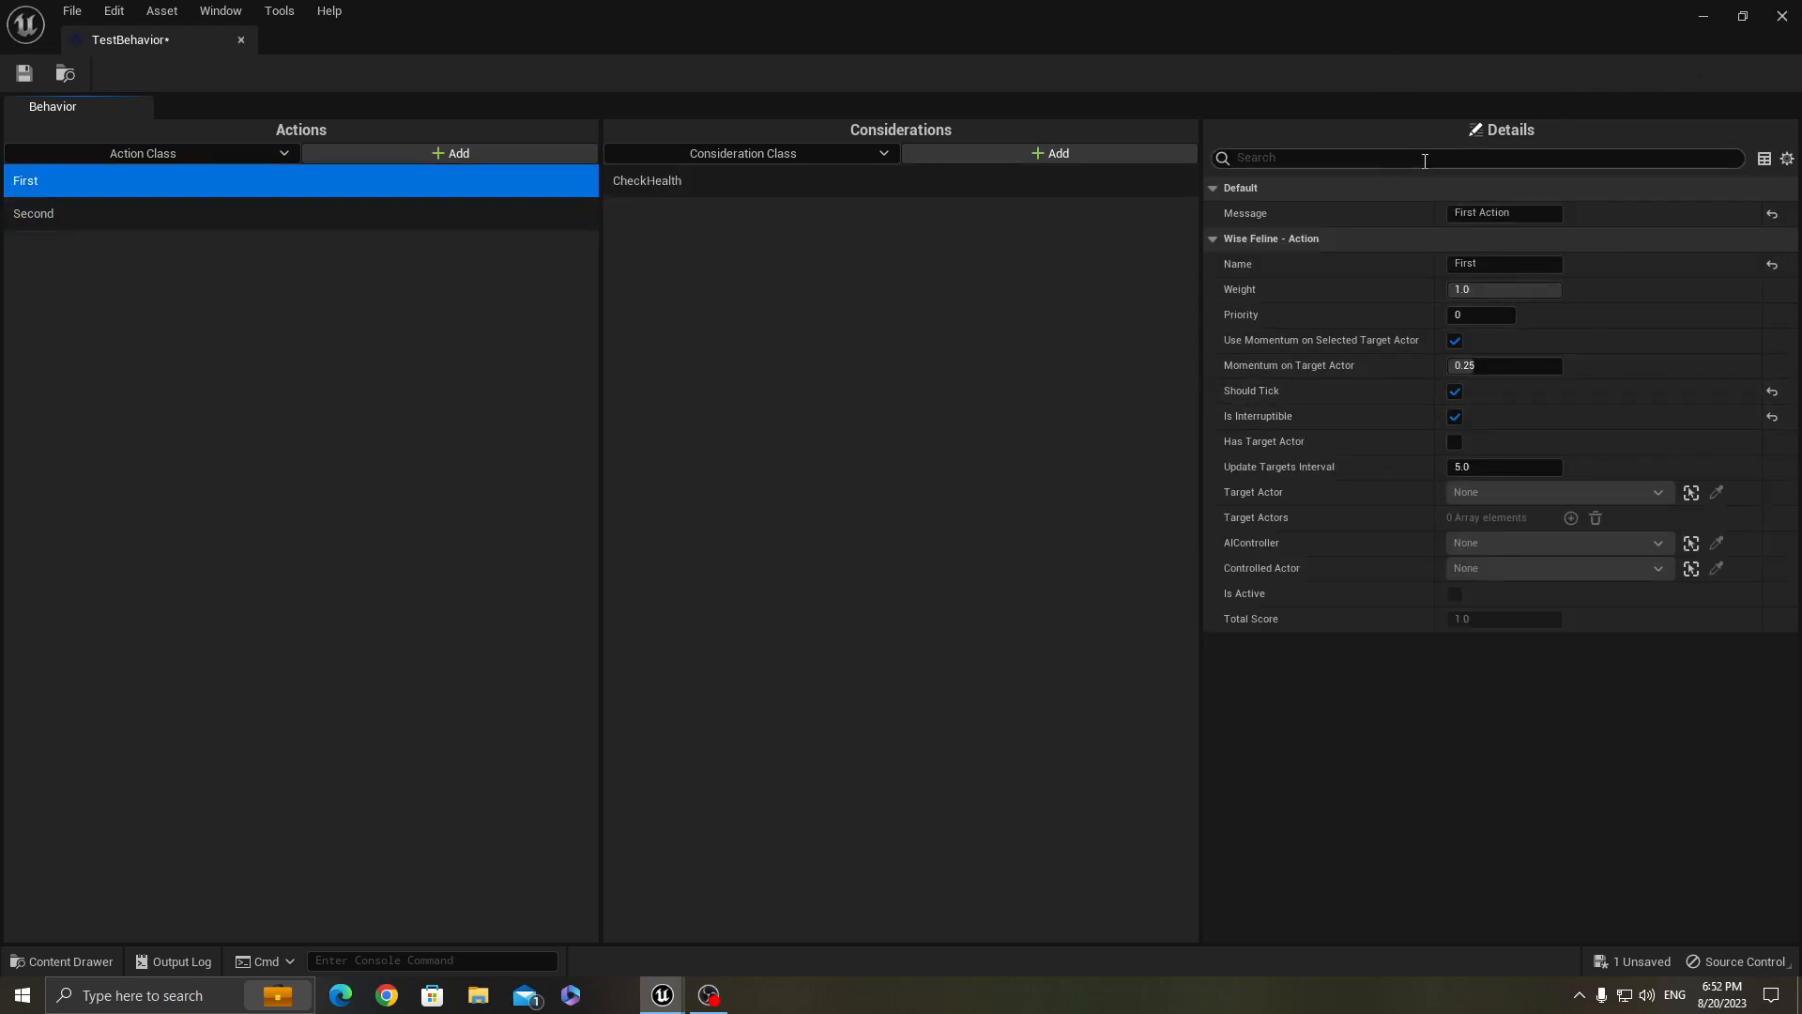
# Filter Details for 'mes' and set Message to "I'm having a great time making games"
pyautogui.write('m')
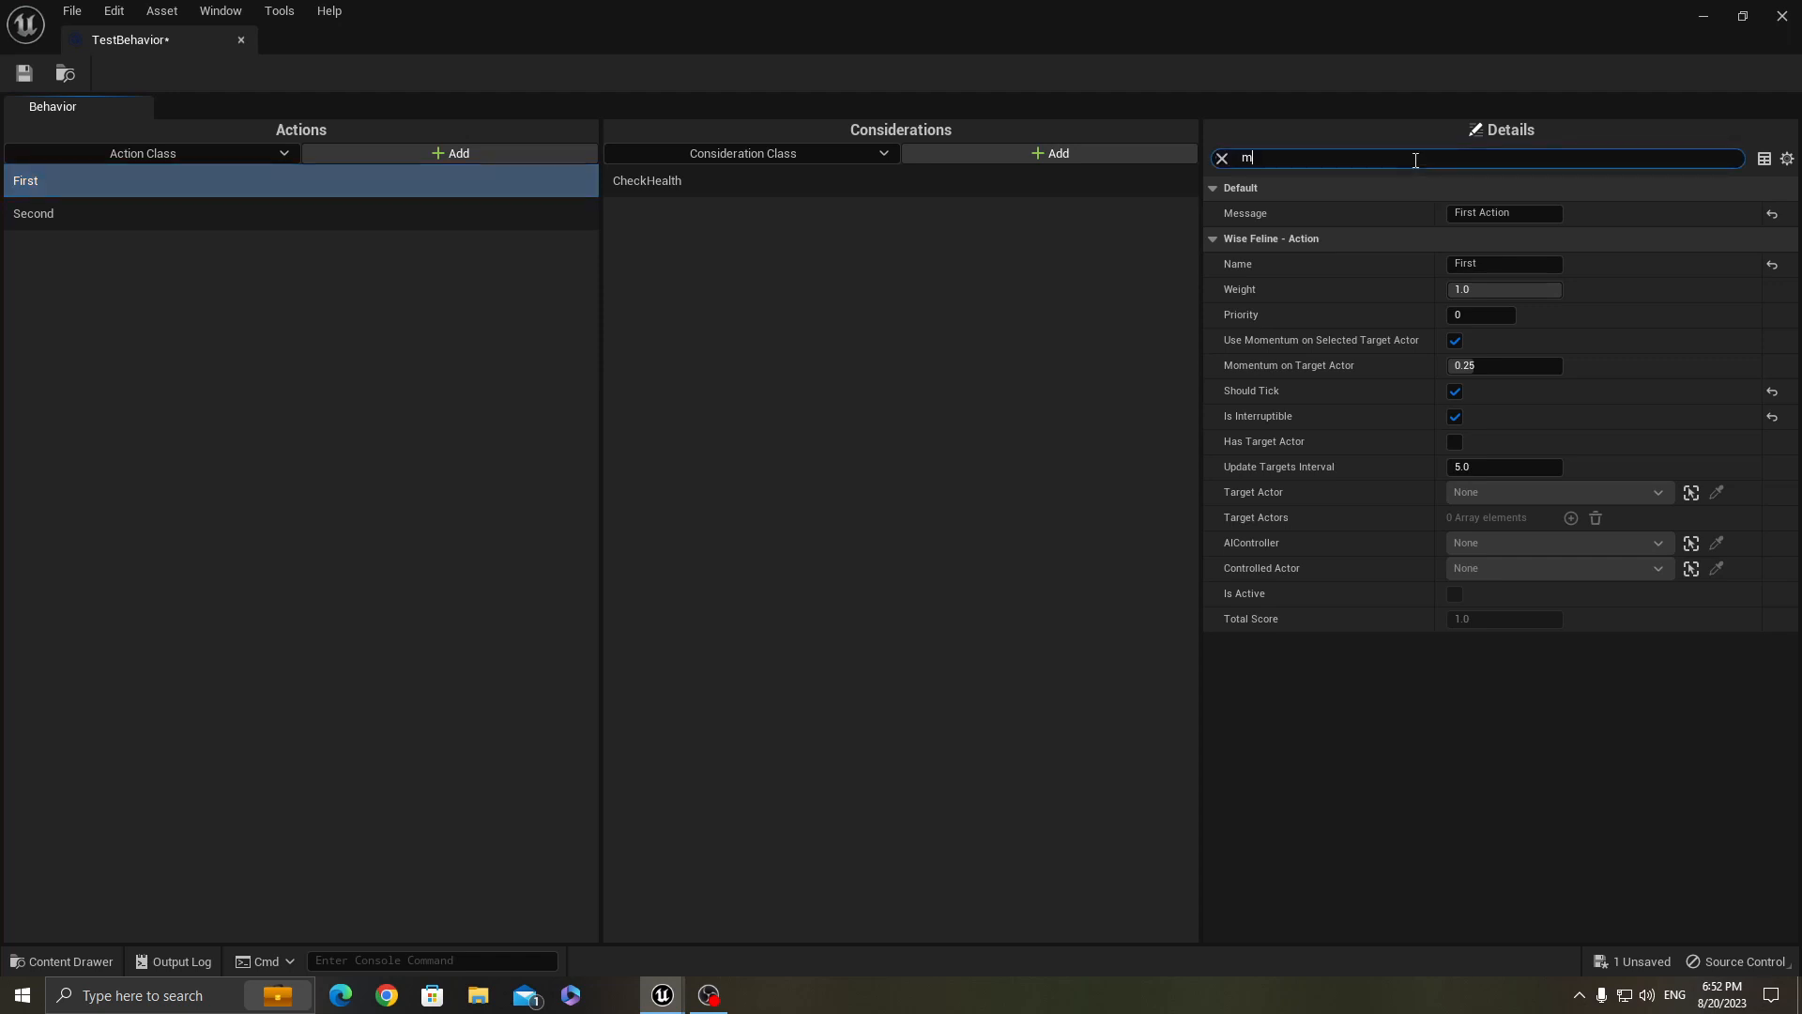
pyautogui.write('es')
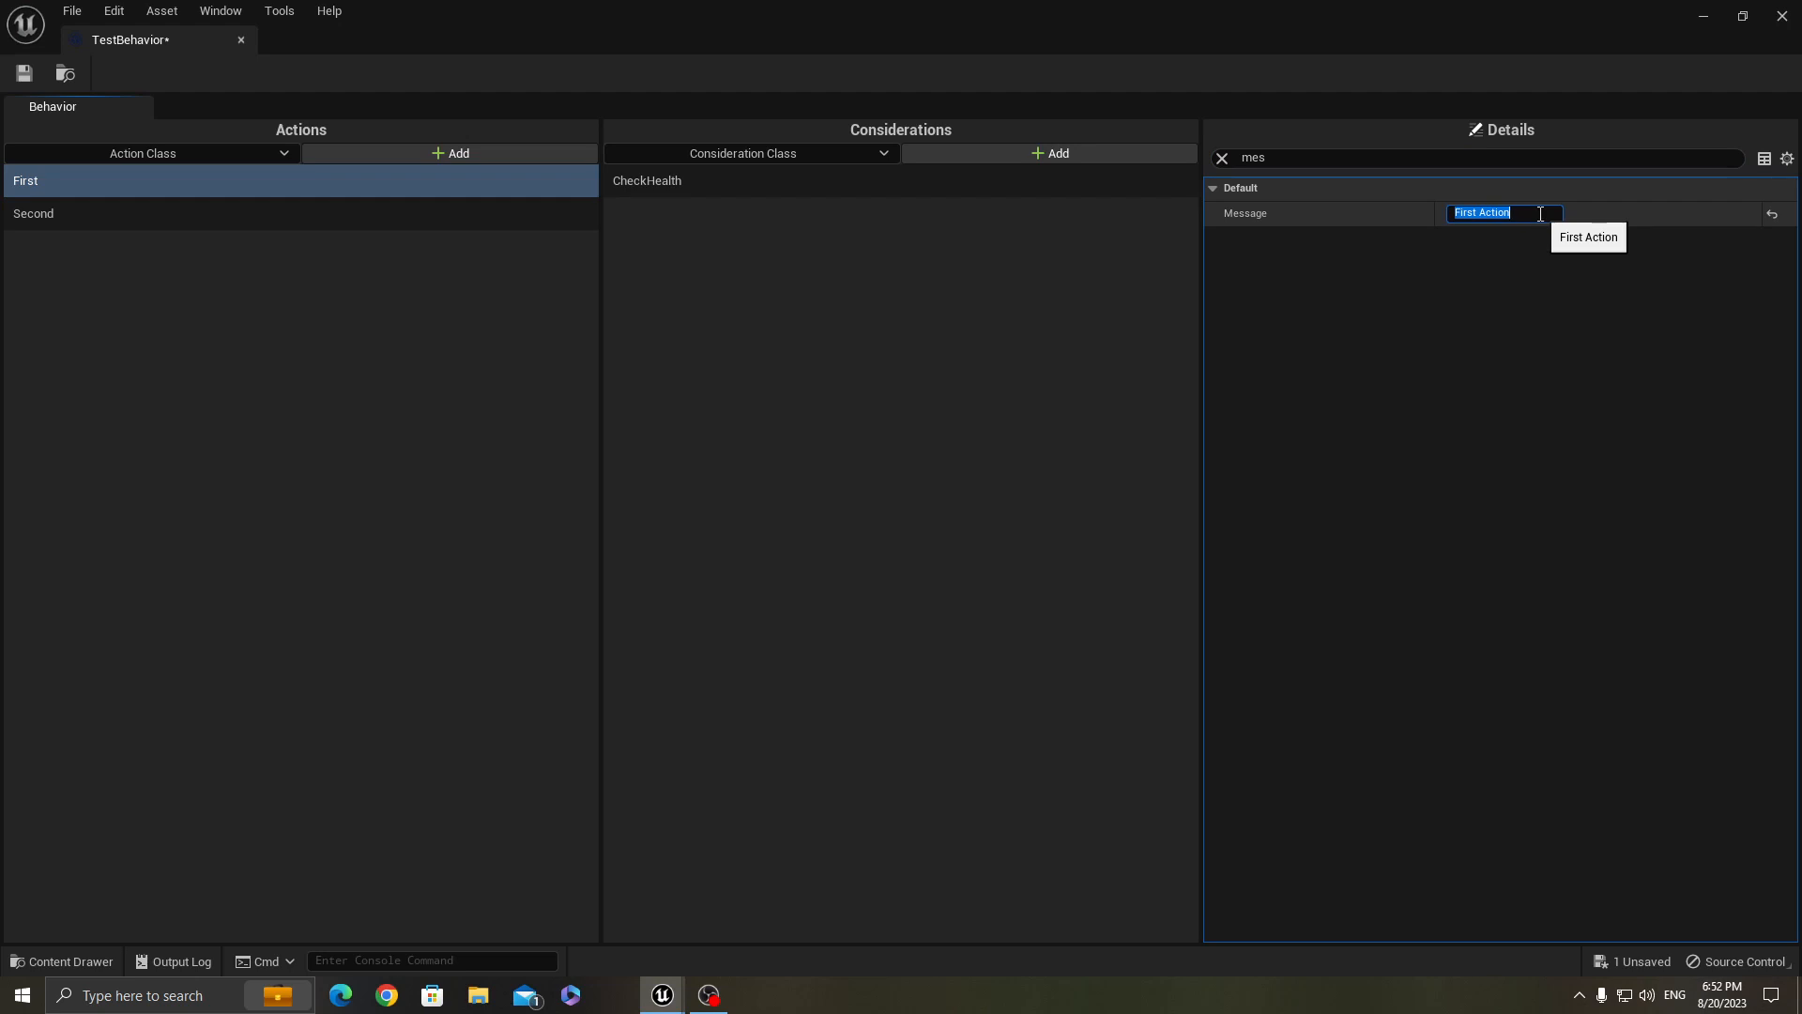
pyautogui.write("I'm")
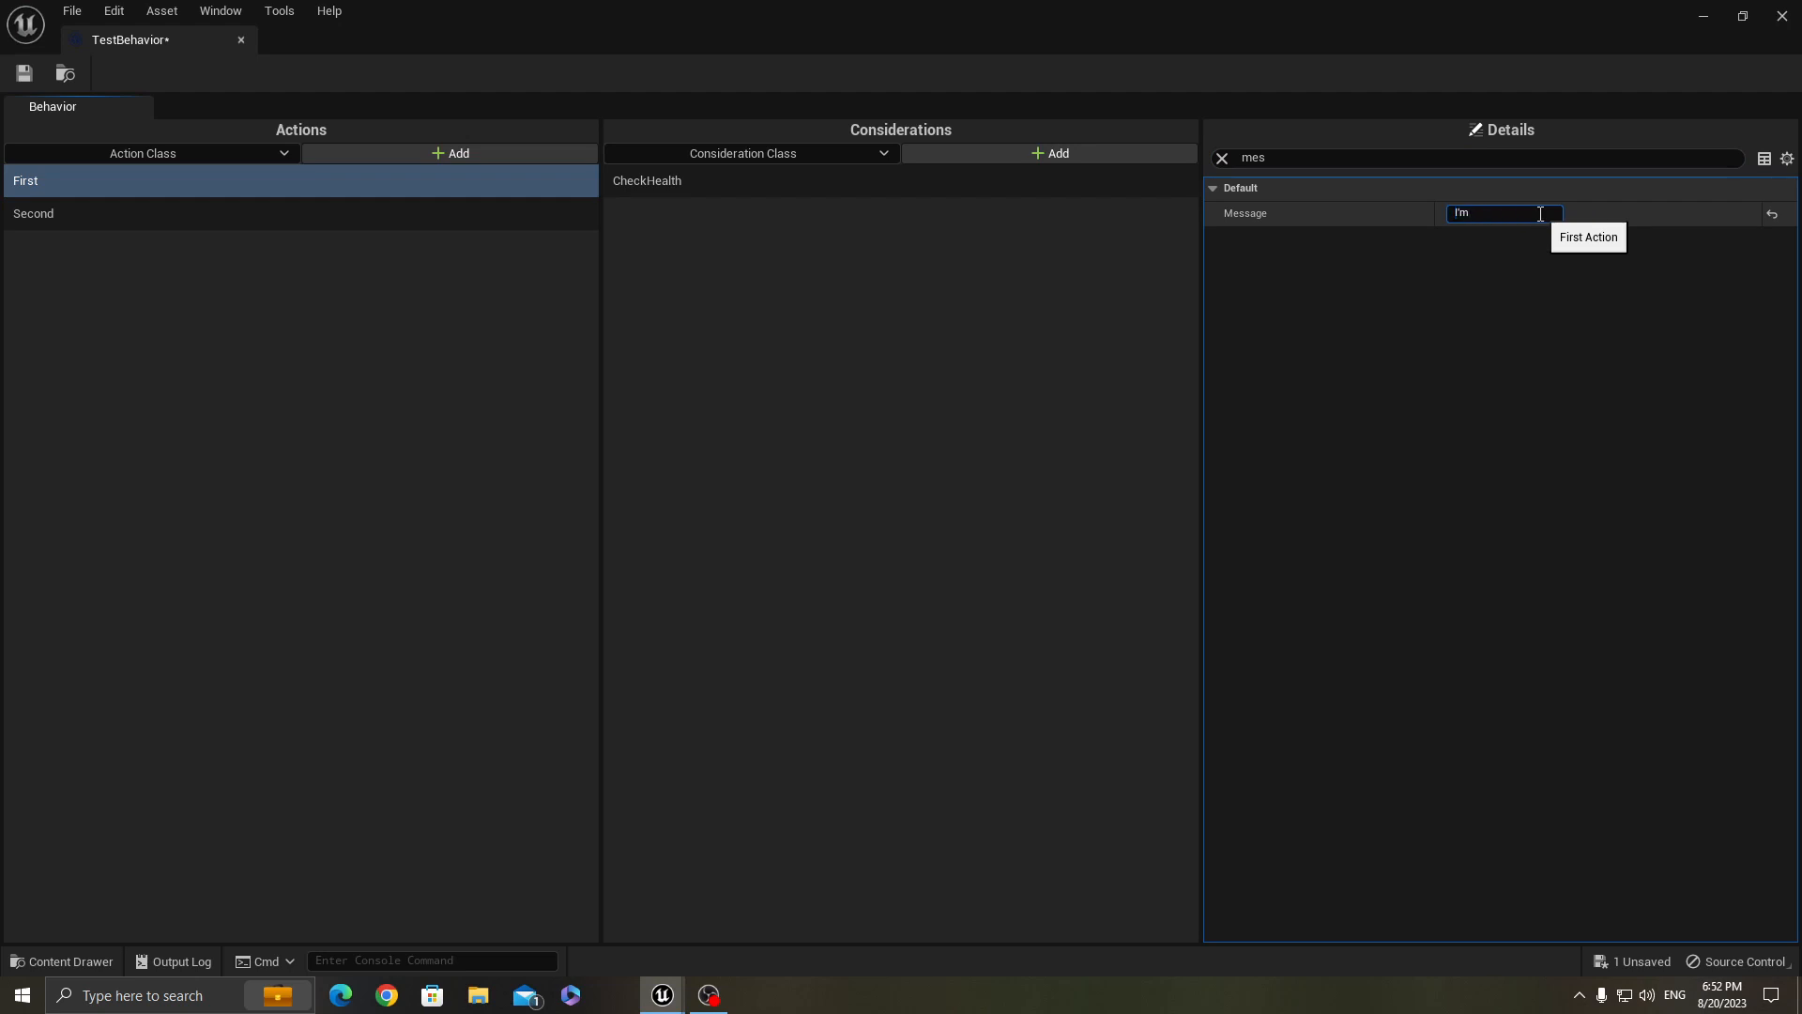
pyautogui.write('having a great time making games')
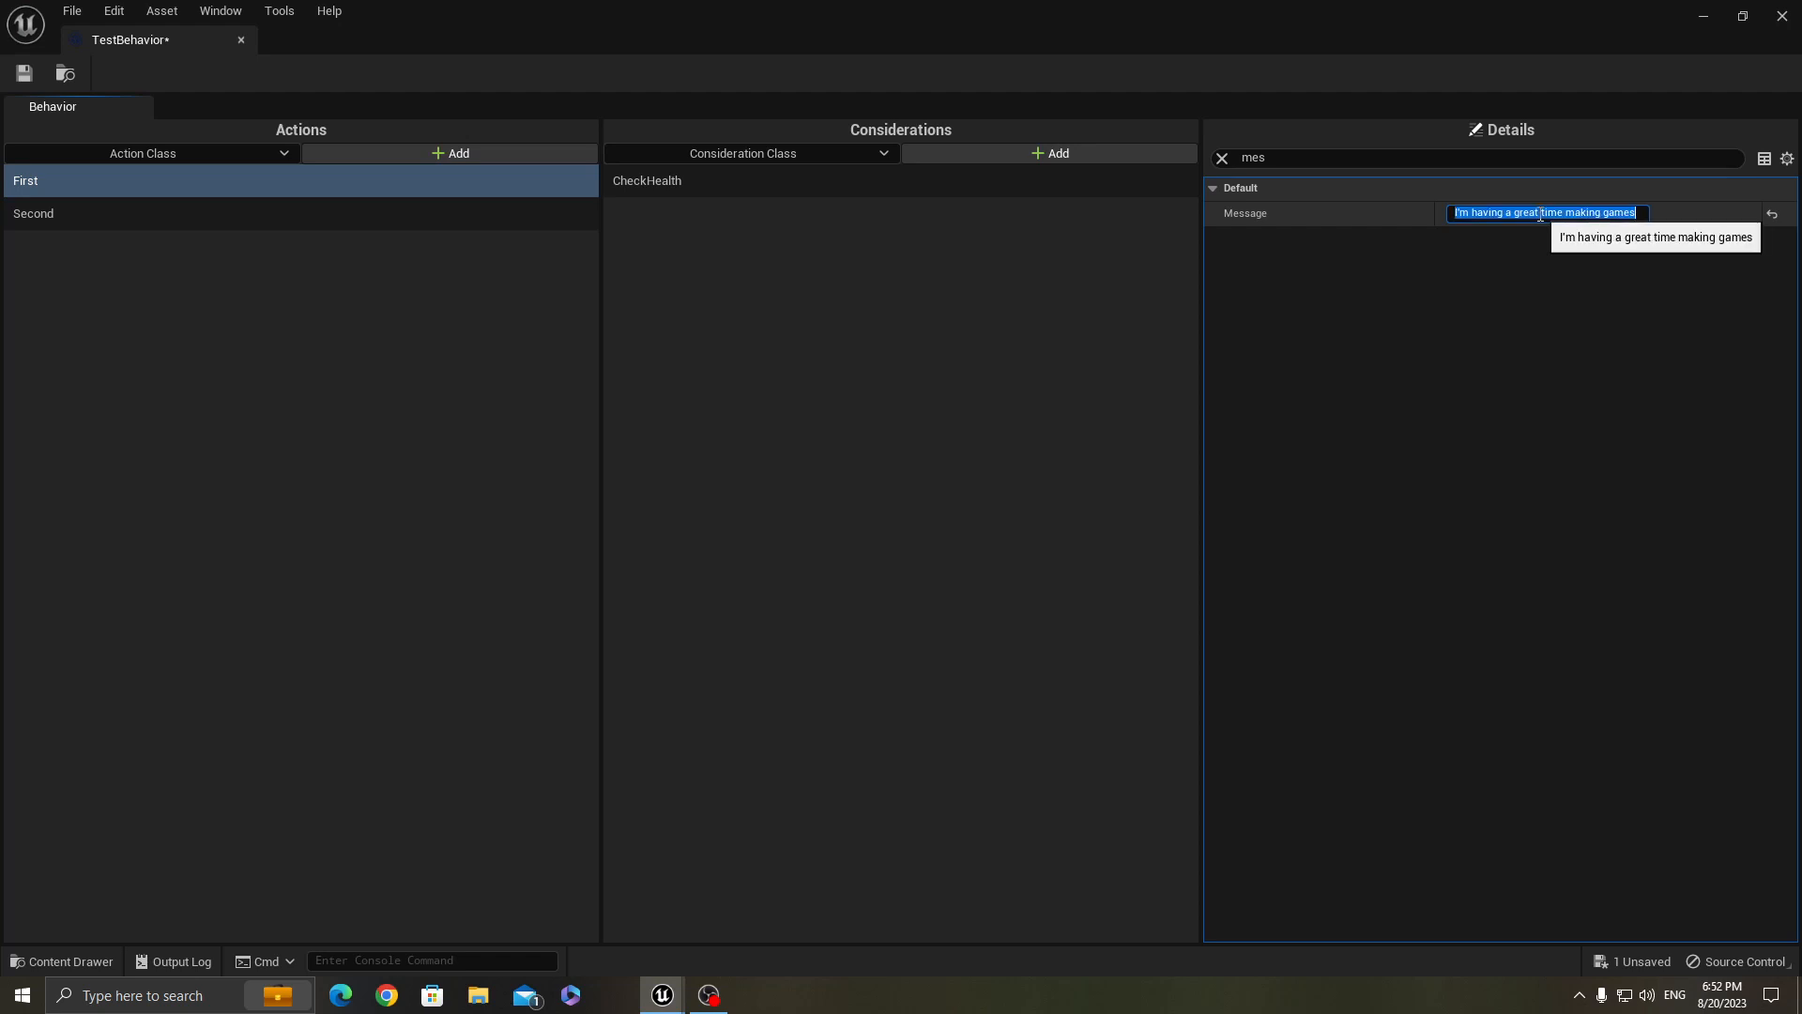
pyautogui.moveTo(212, 670)
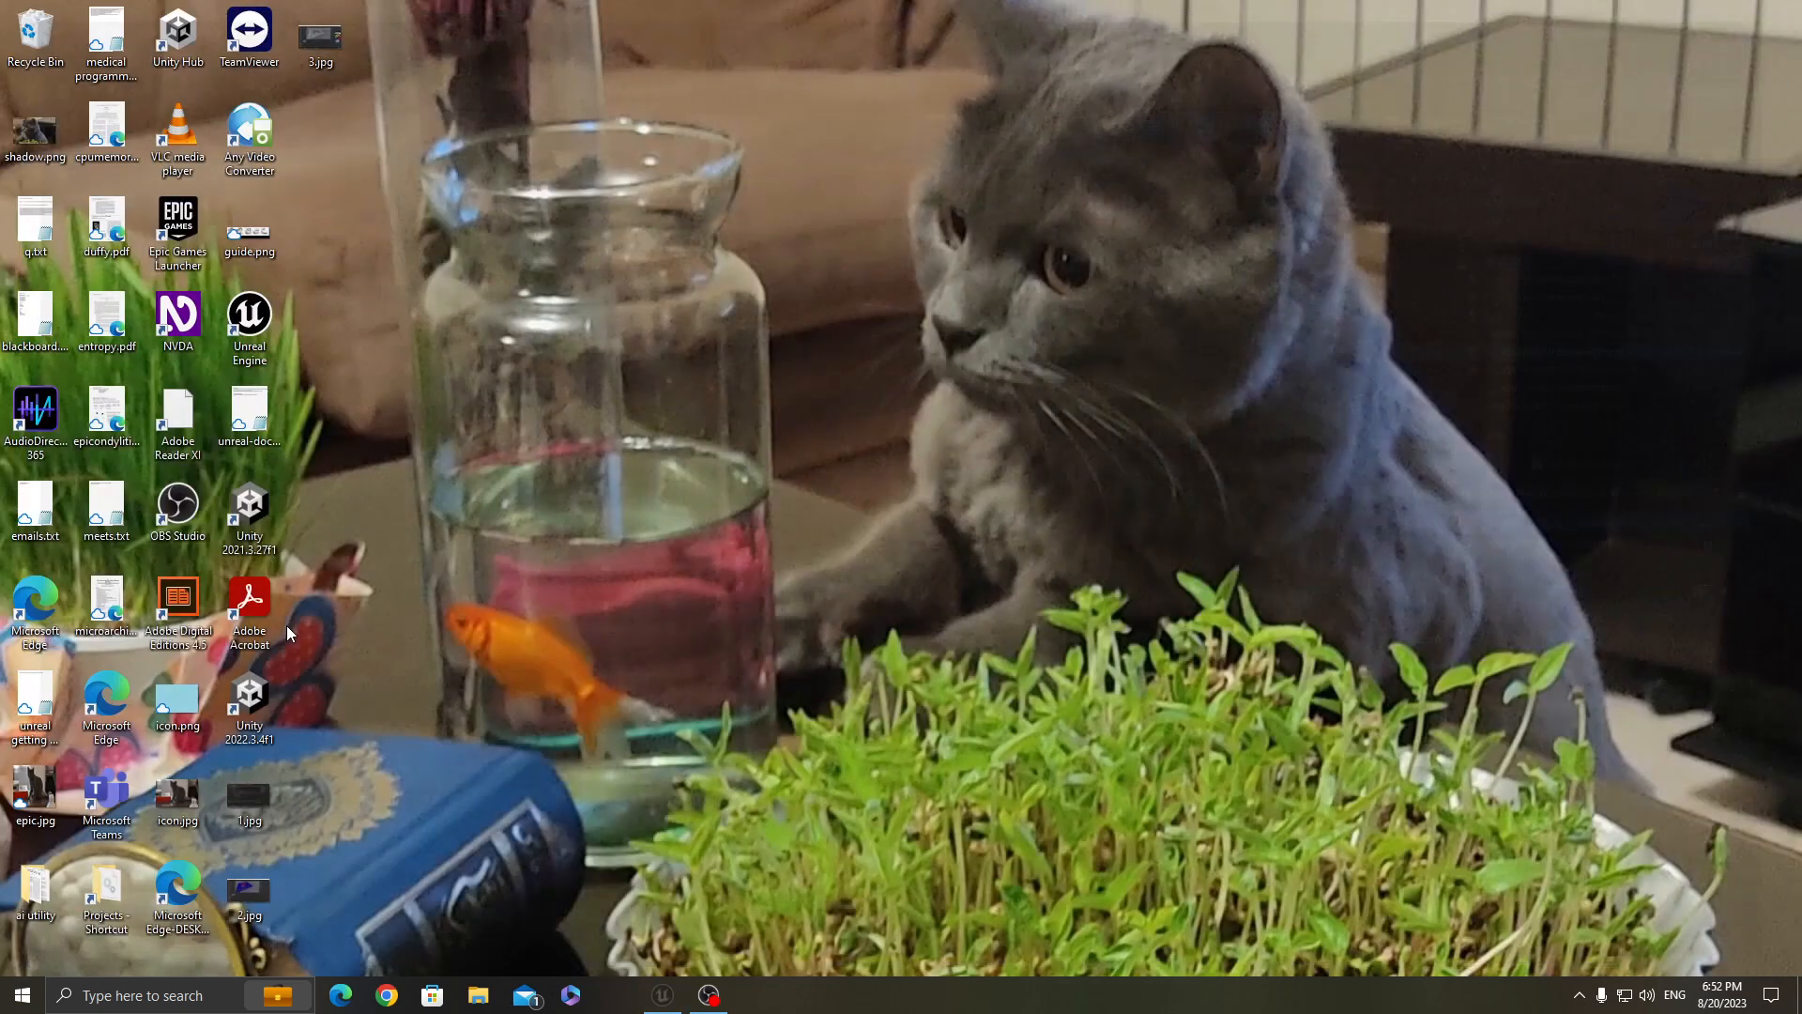
# Open D:/Projects and enter the SimplestWF project folder
pyautogui.doubleClick(178, 508)
pyautogui.write('d')
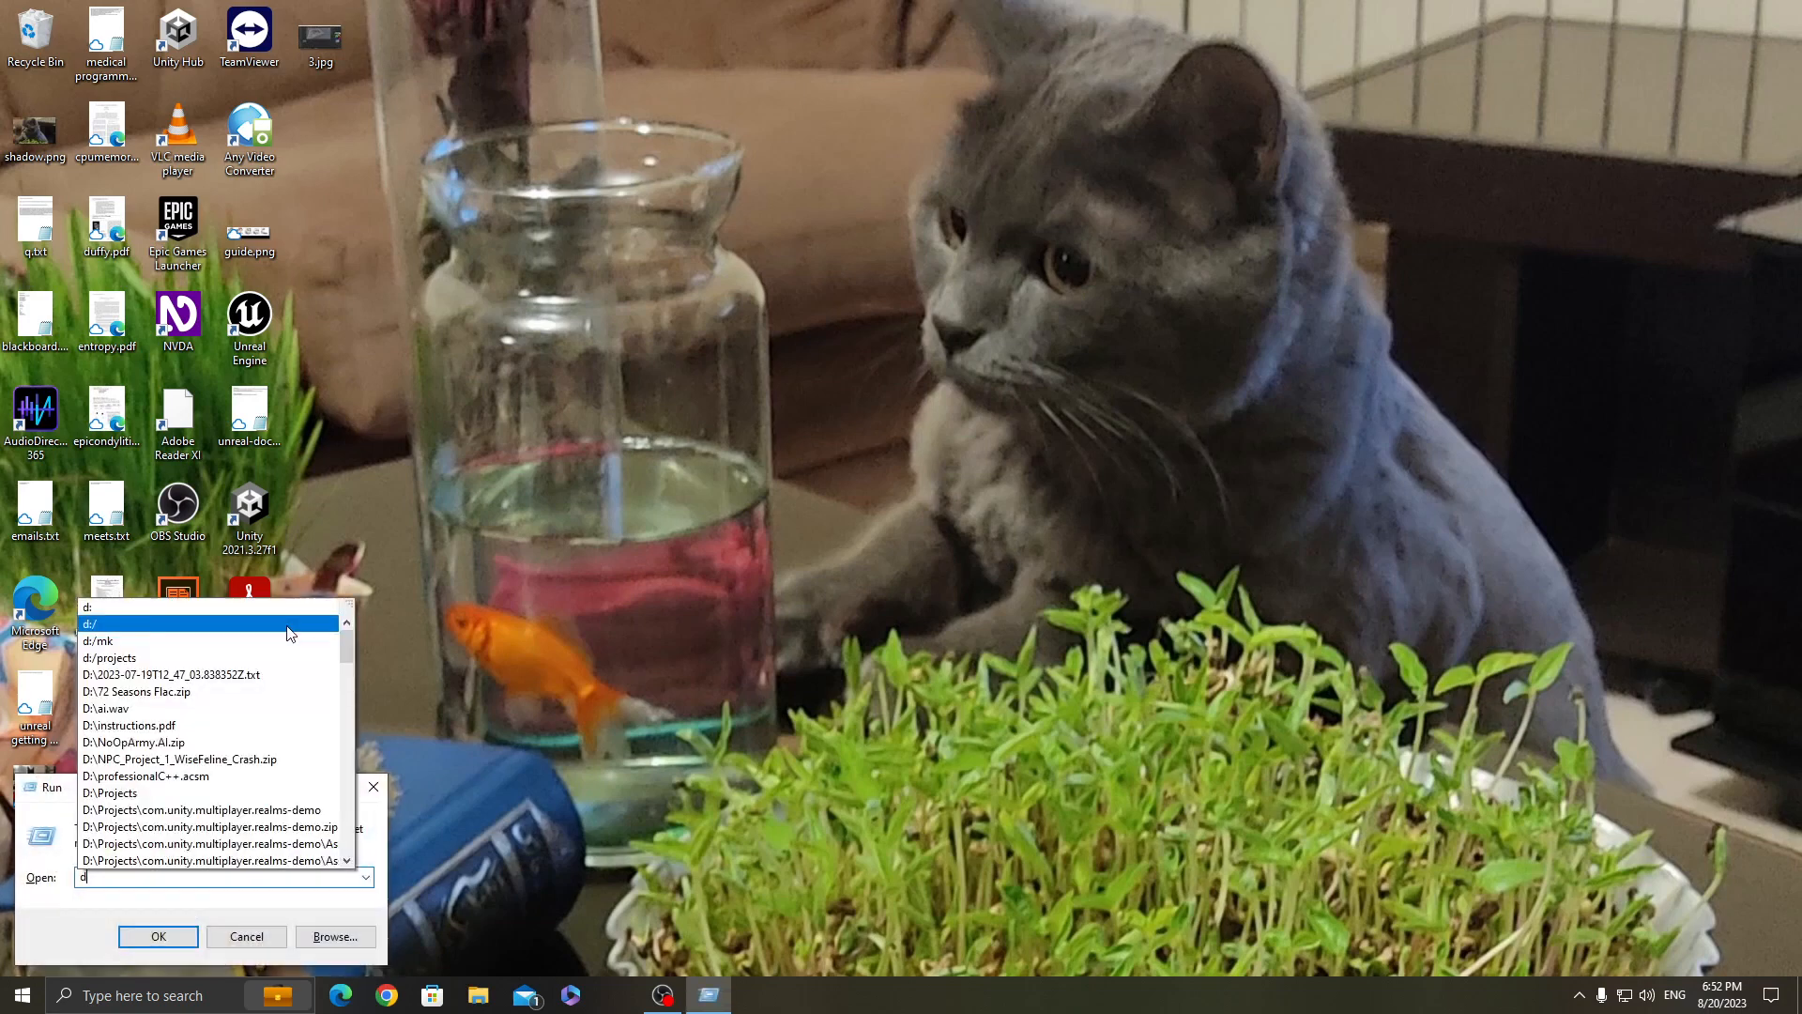
pyautogui.click(158, 935)
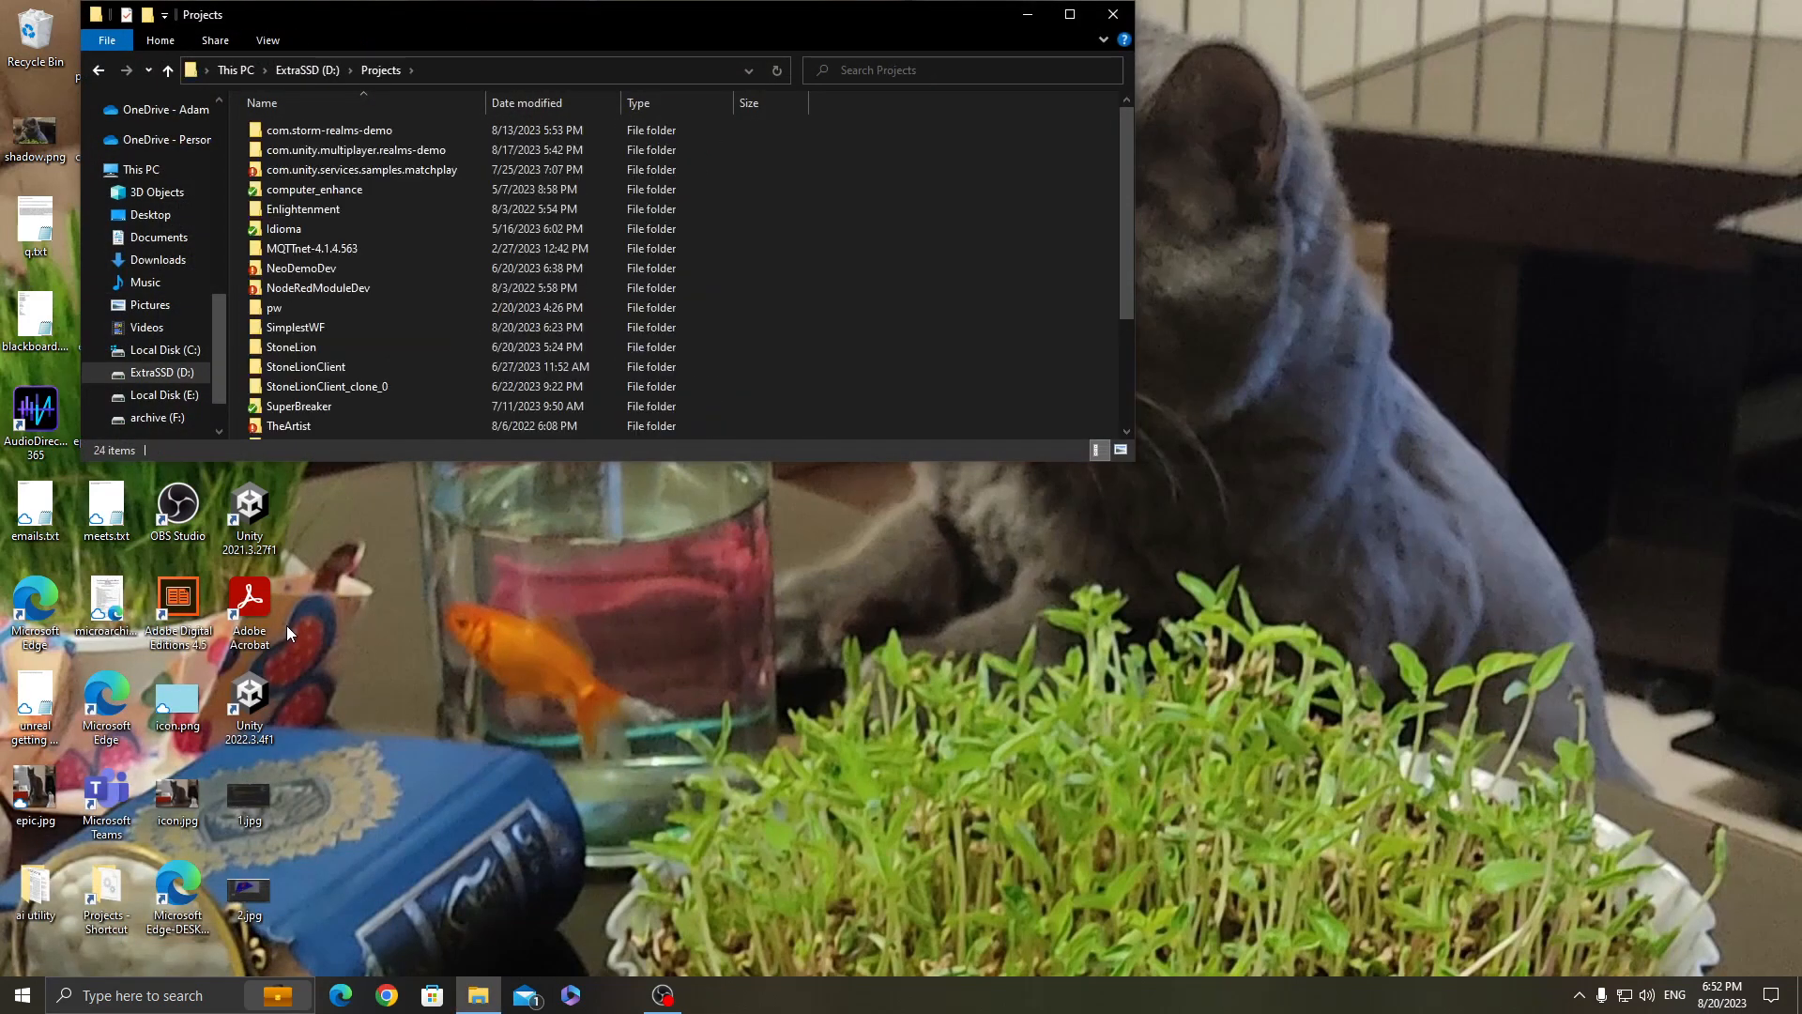
pyautogui.click(294, 327)
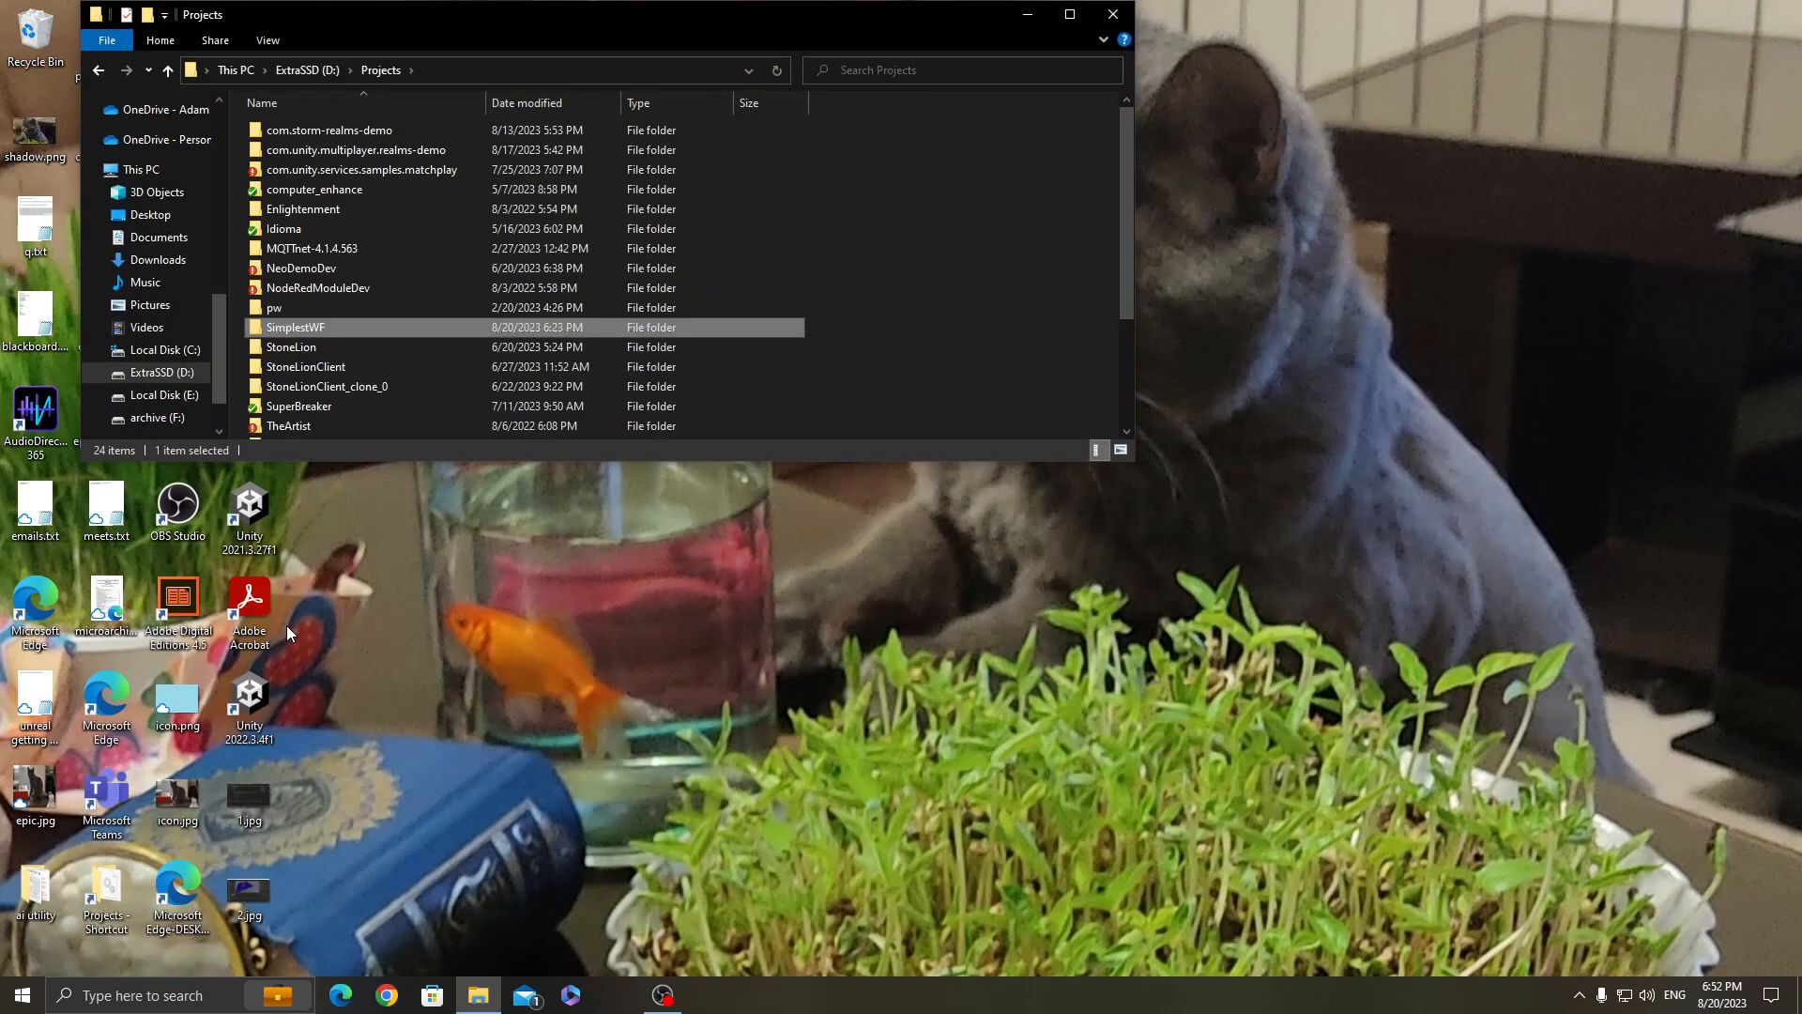
pyautogui.doubleClick(296, 326)
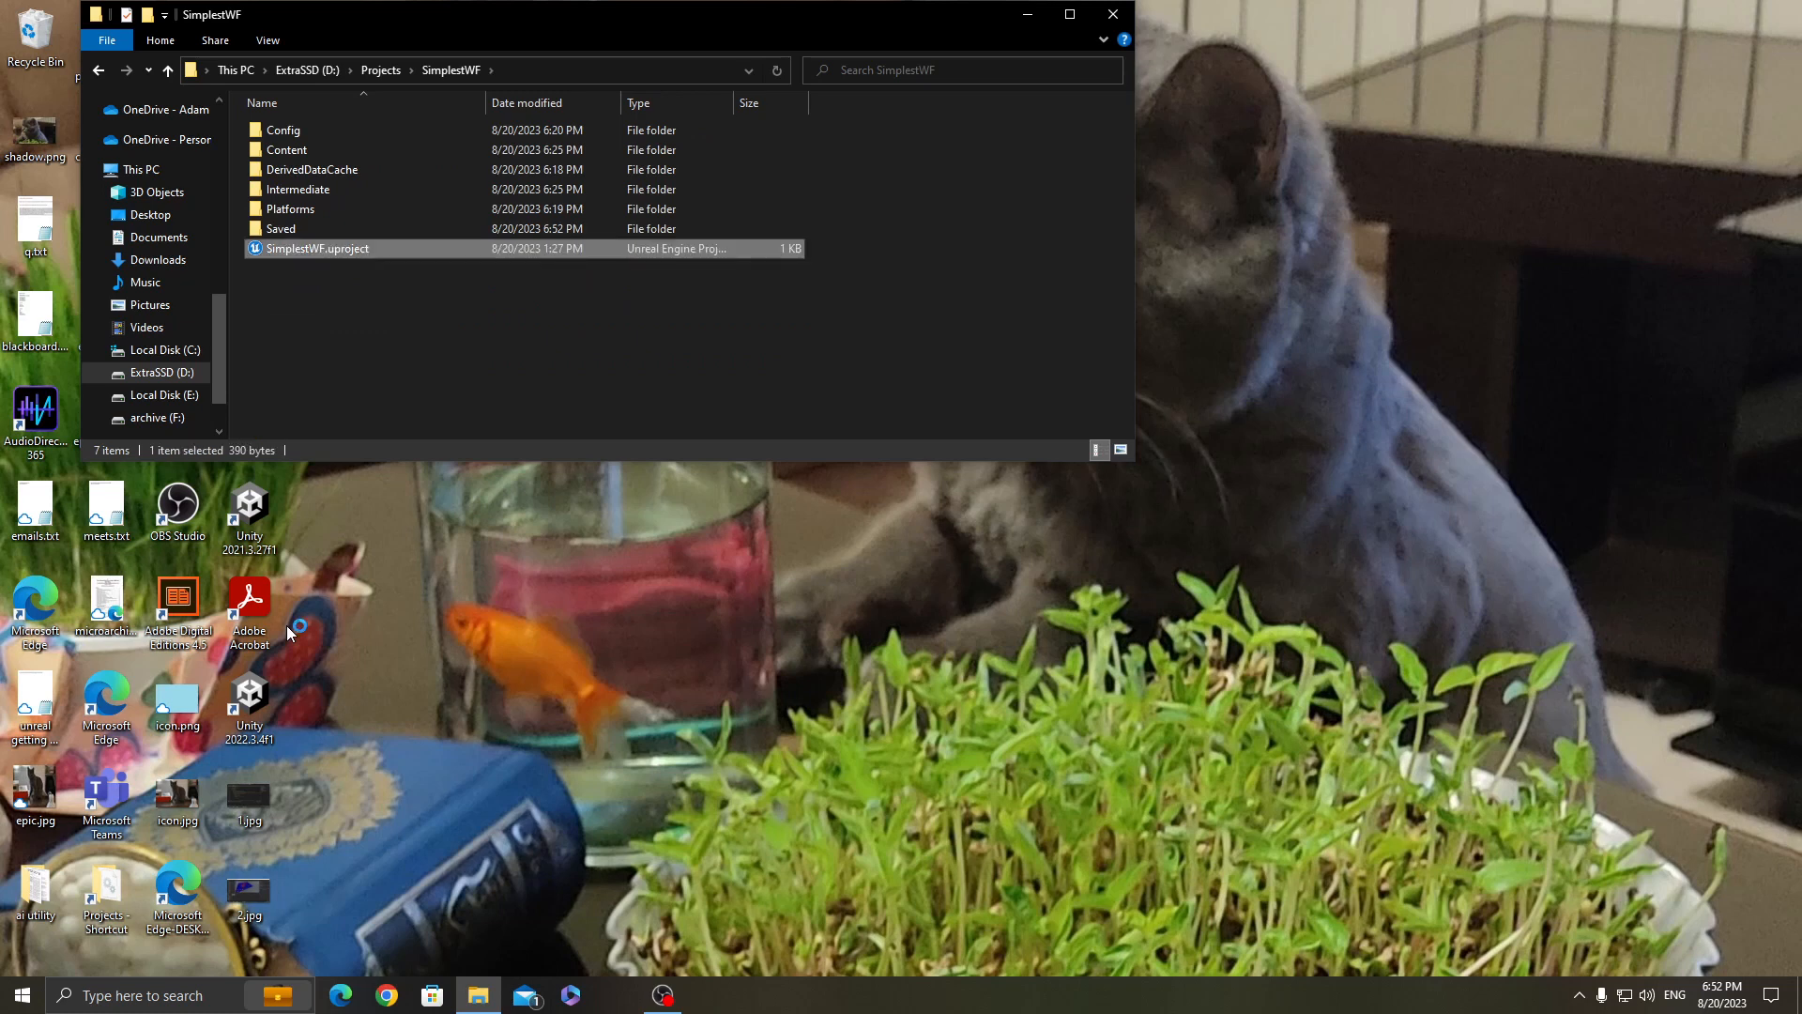
# Relaunch Unreal Engine from SimplestWF.uproject
pyautogui.doubleClick(317, 247)
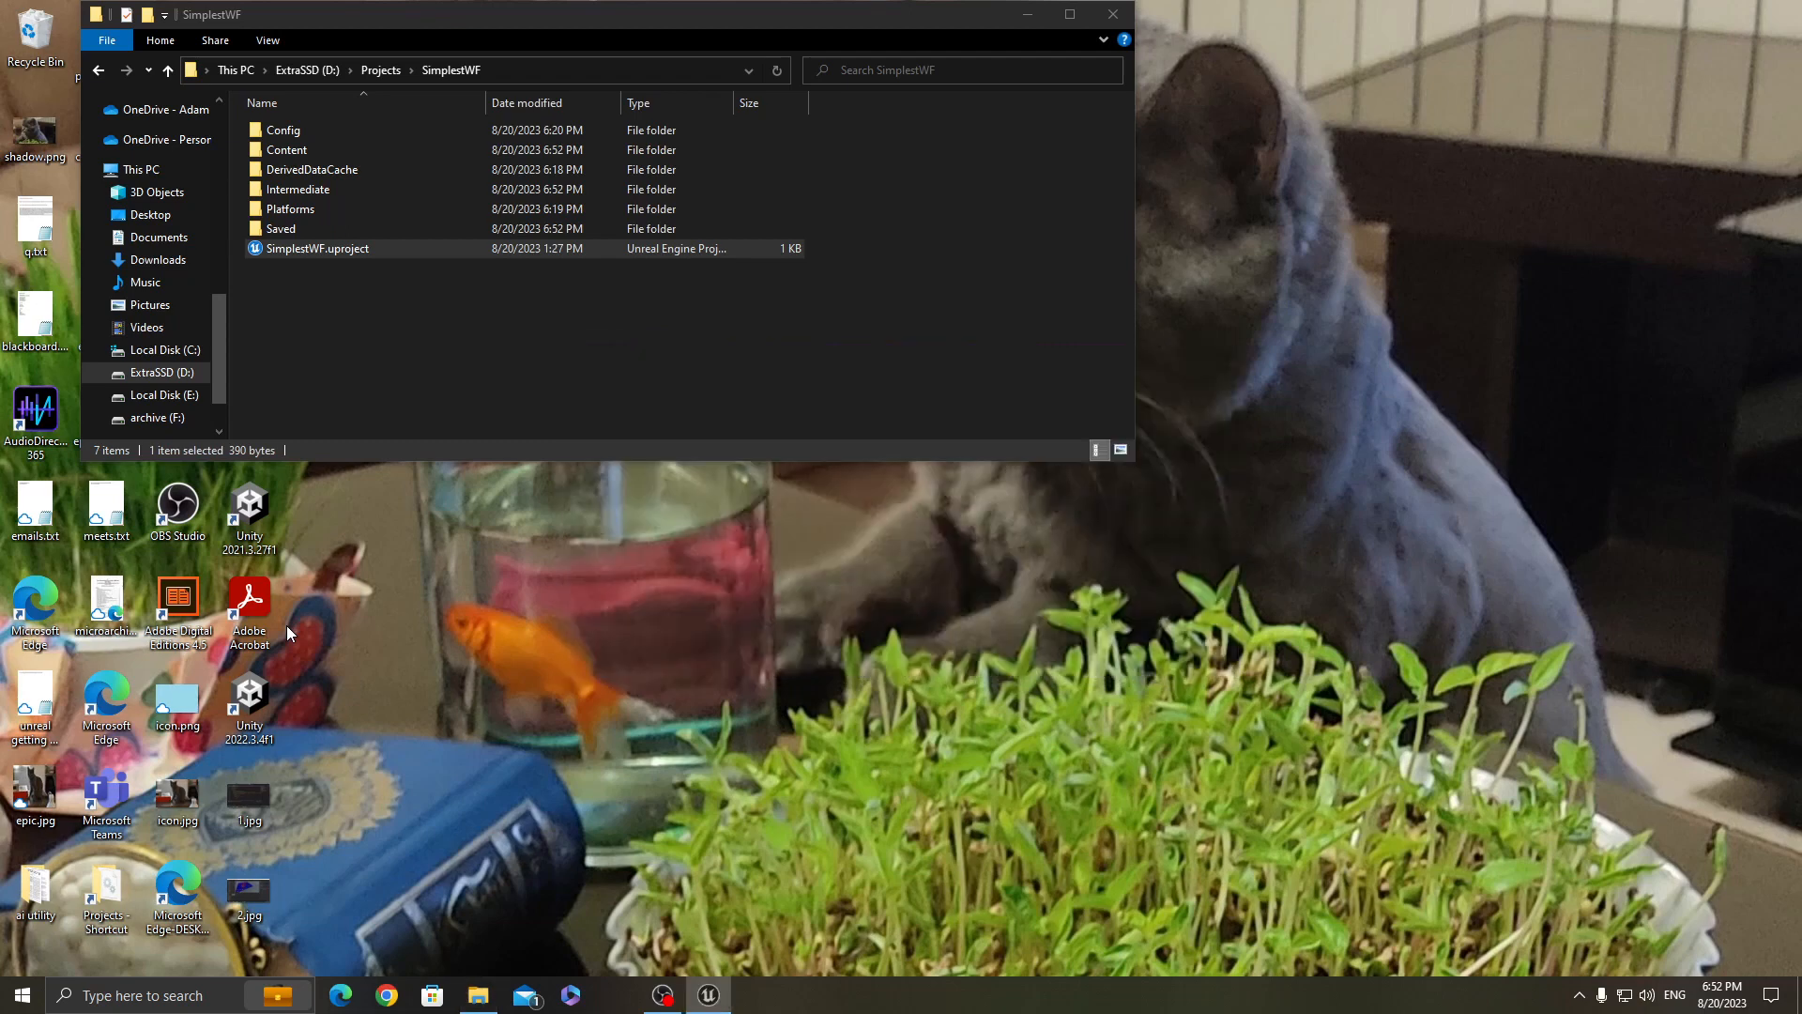
pyautogui.doubleClick(317, 248)
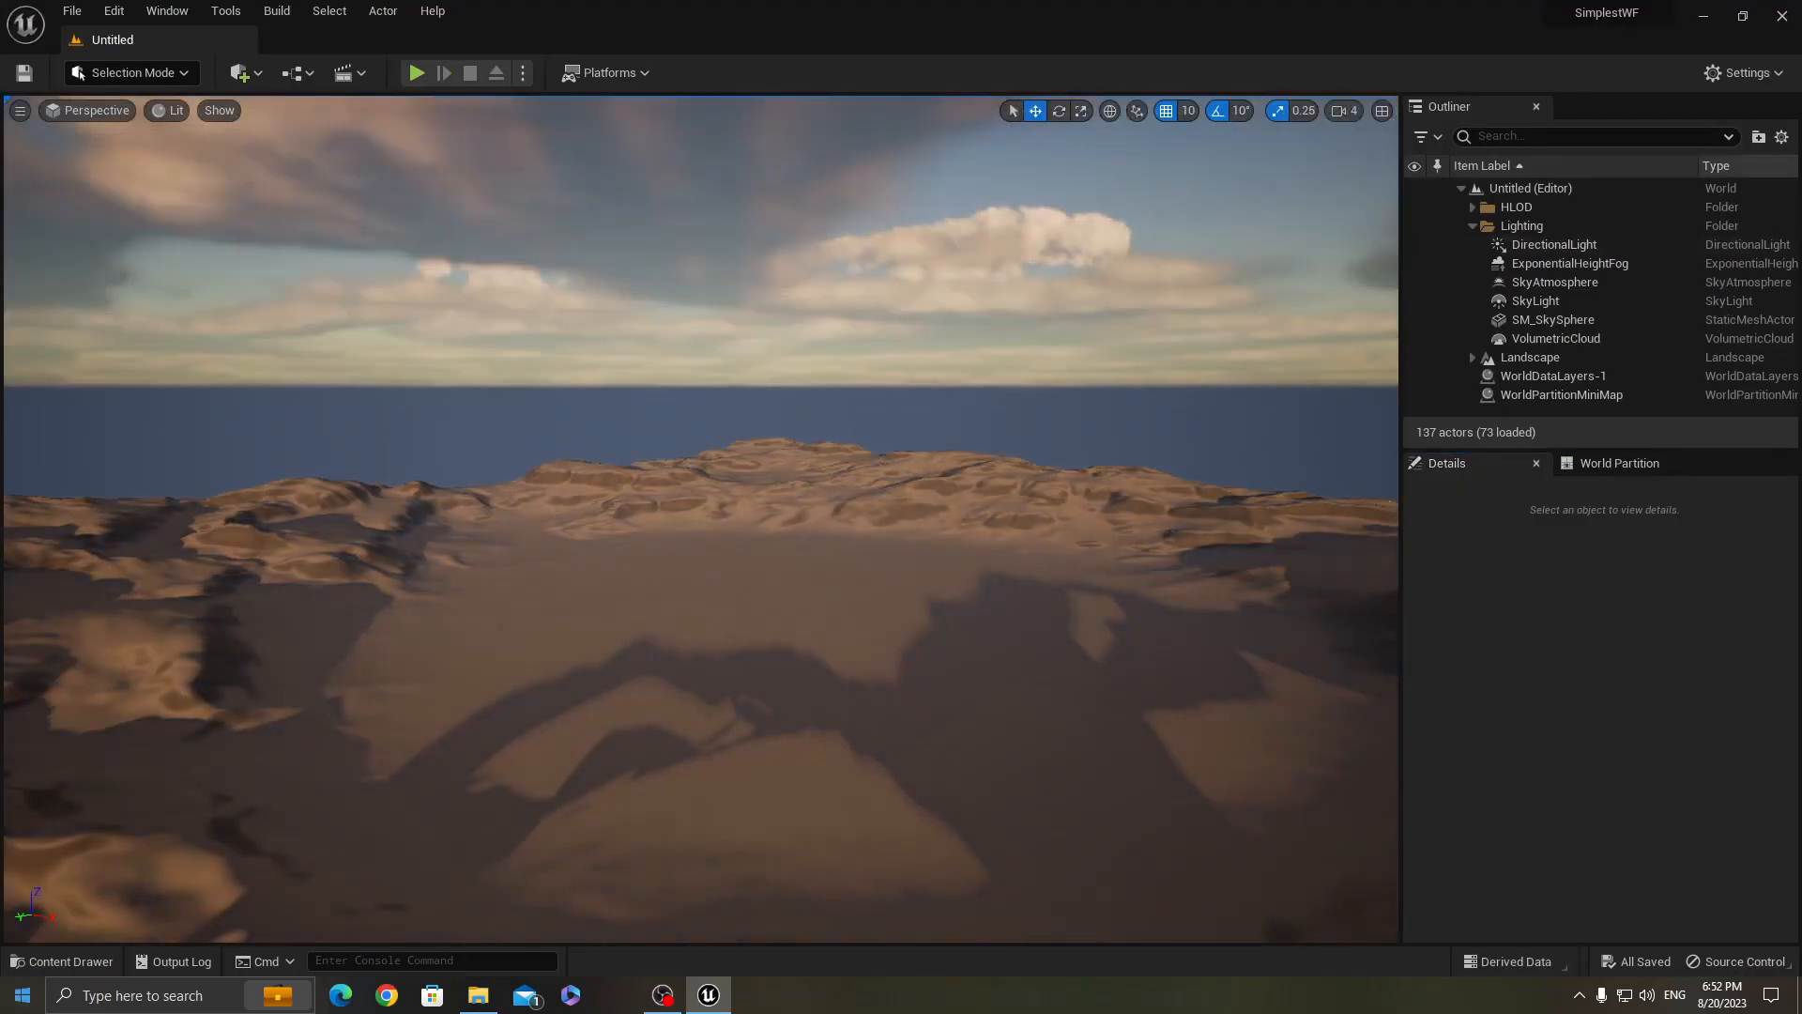
# Load TestMap from the Content Drawer and play it to print the new message
pyautogui.click(62, 961)
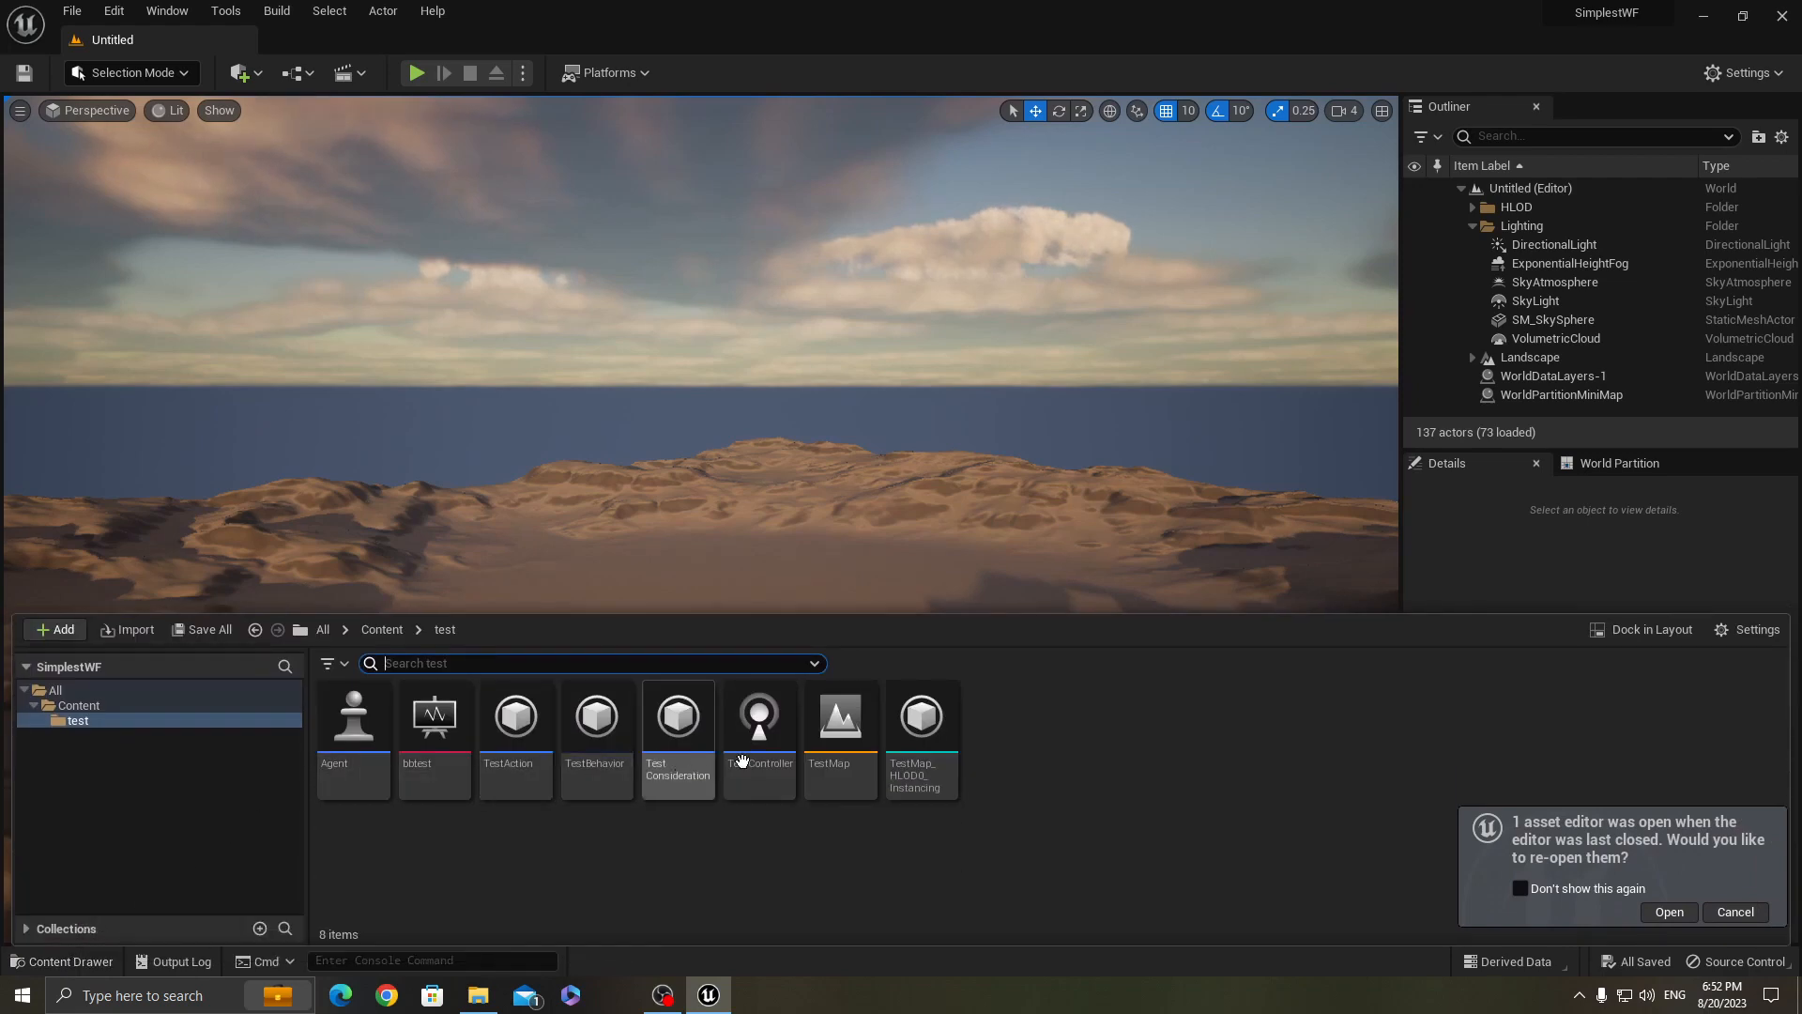
pyautogui.doubleClick(839, 719)
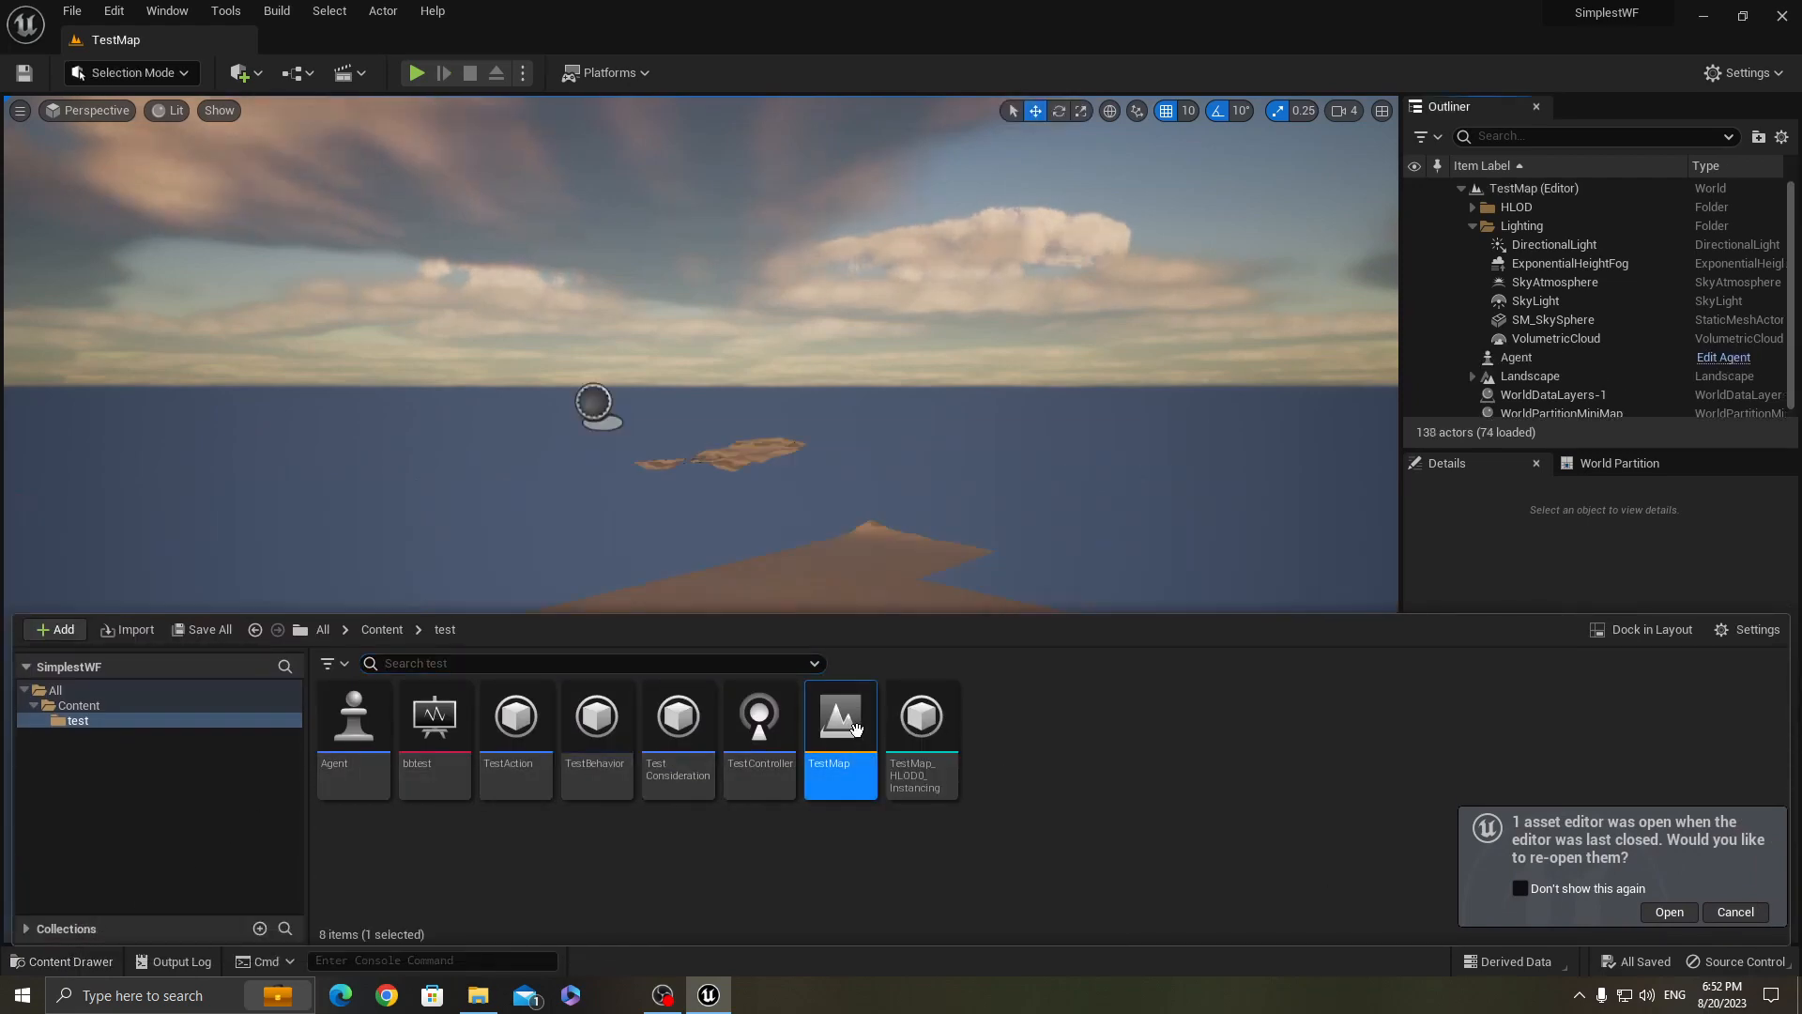
pyautogui.click(415, 74)
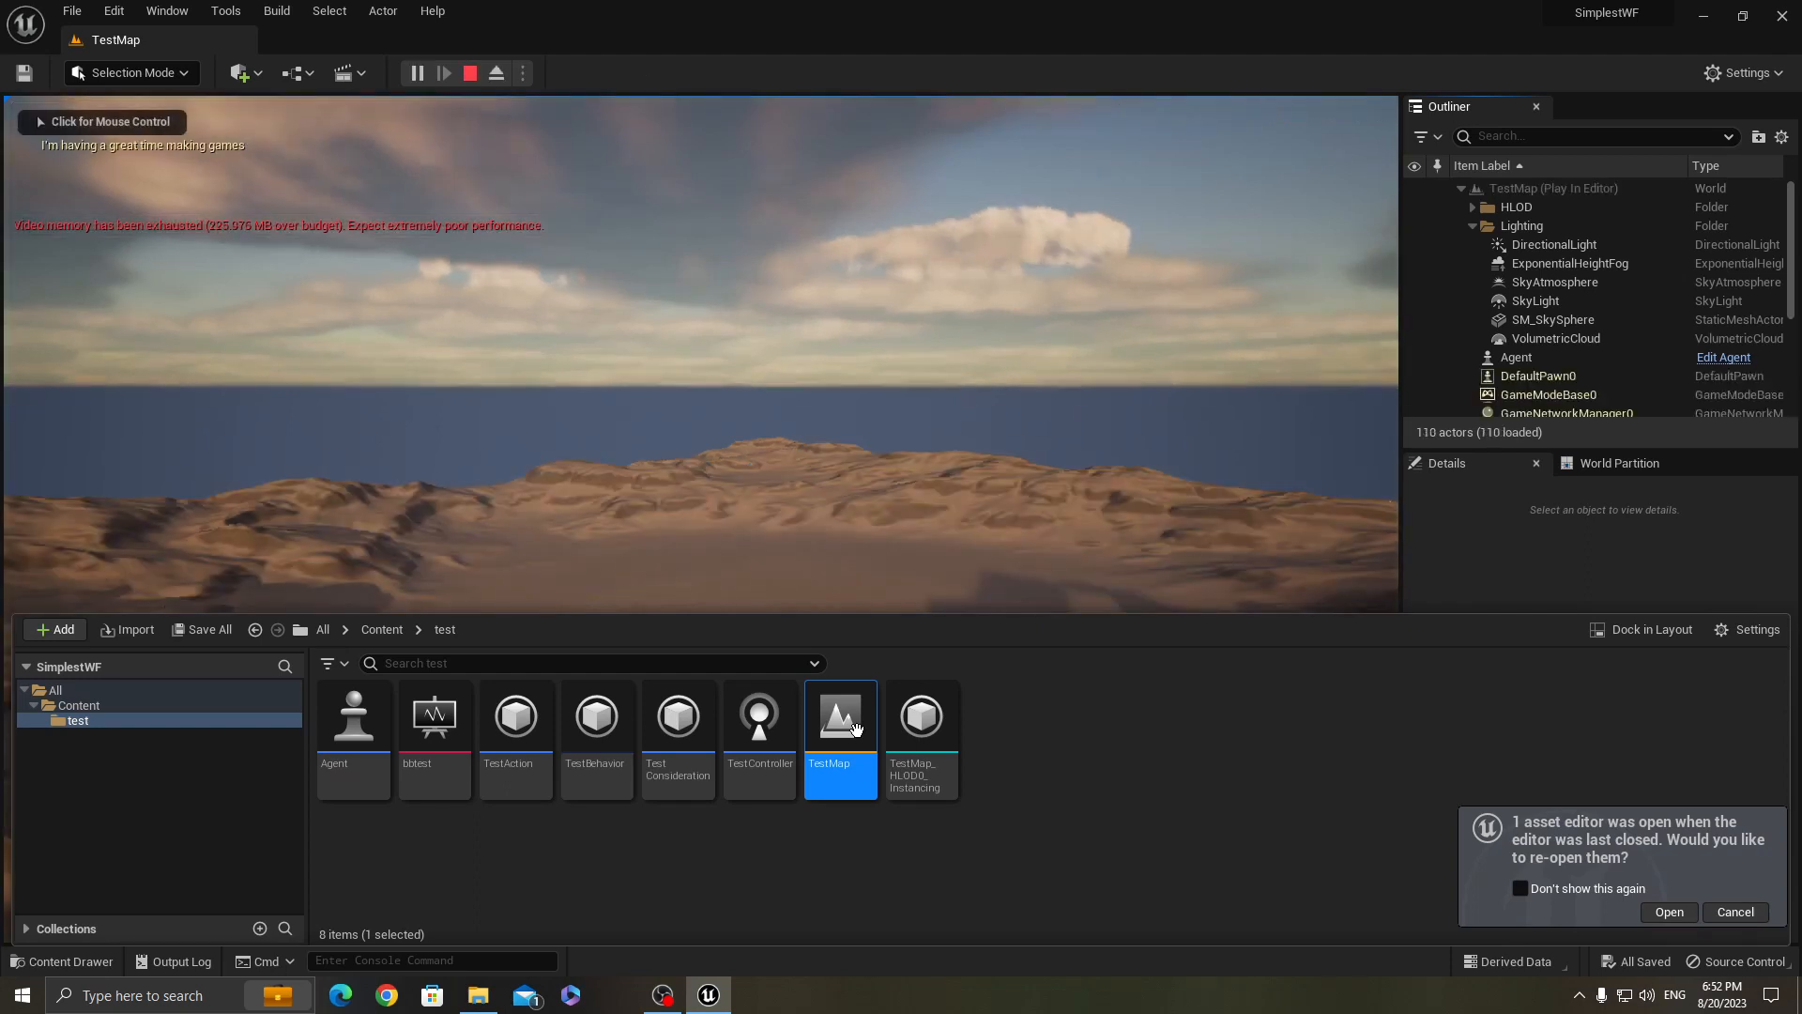